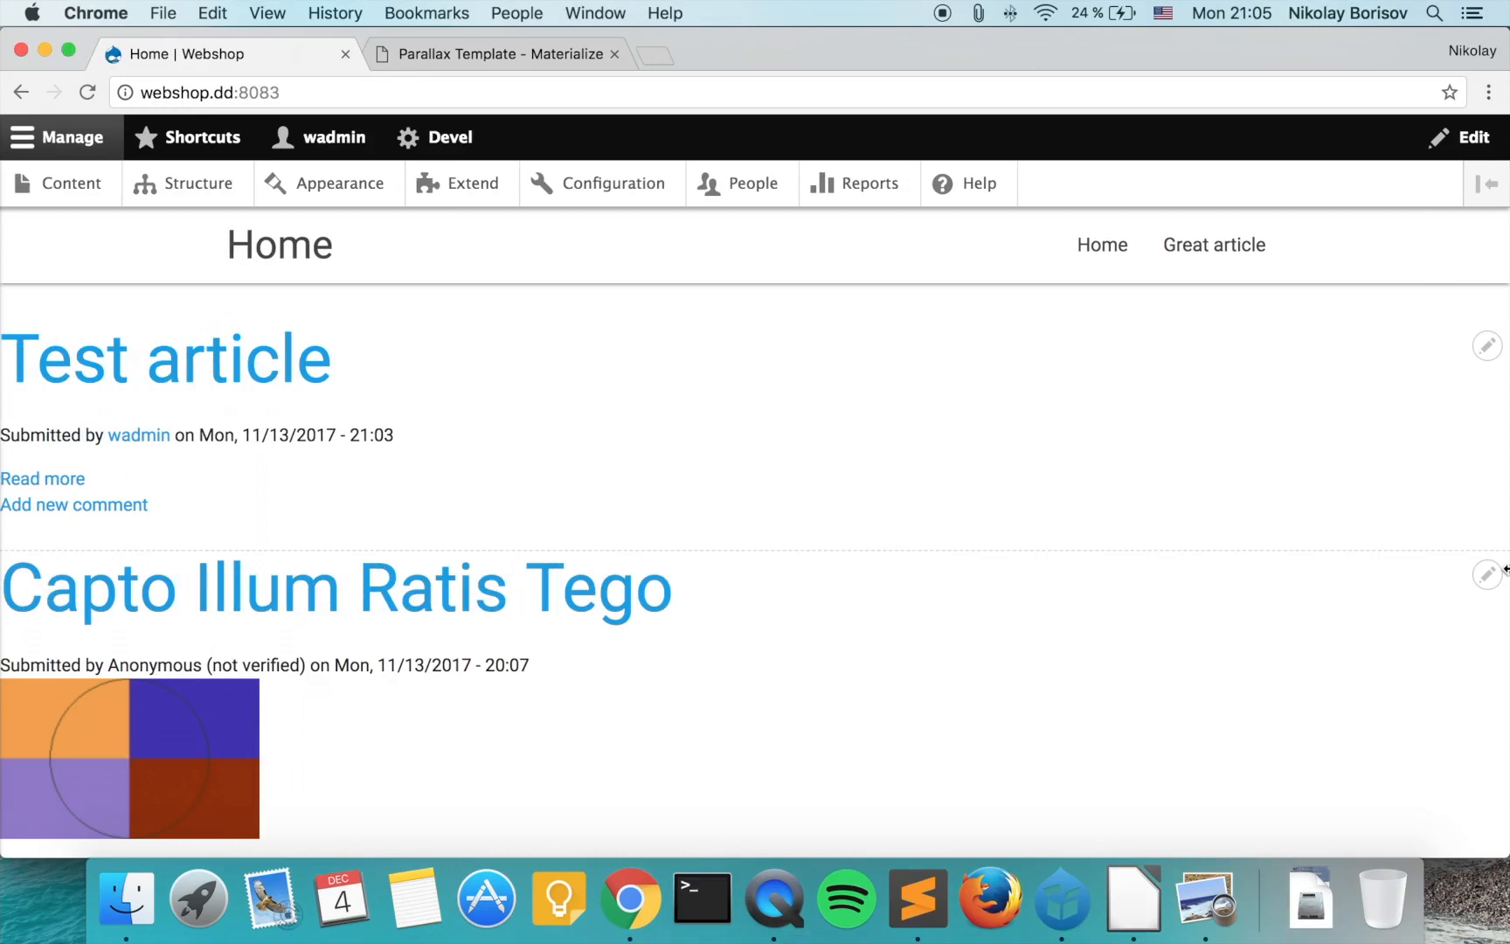
pyautogui.moveTo(881, 598)
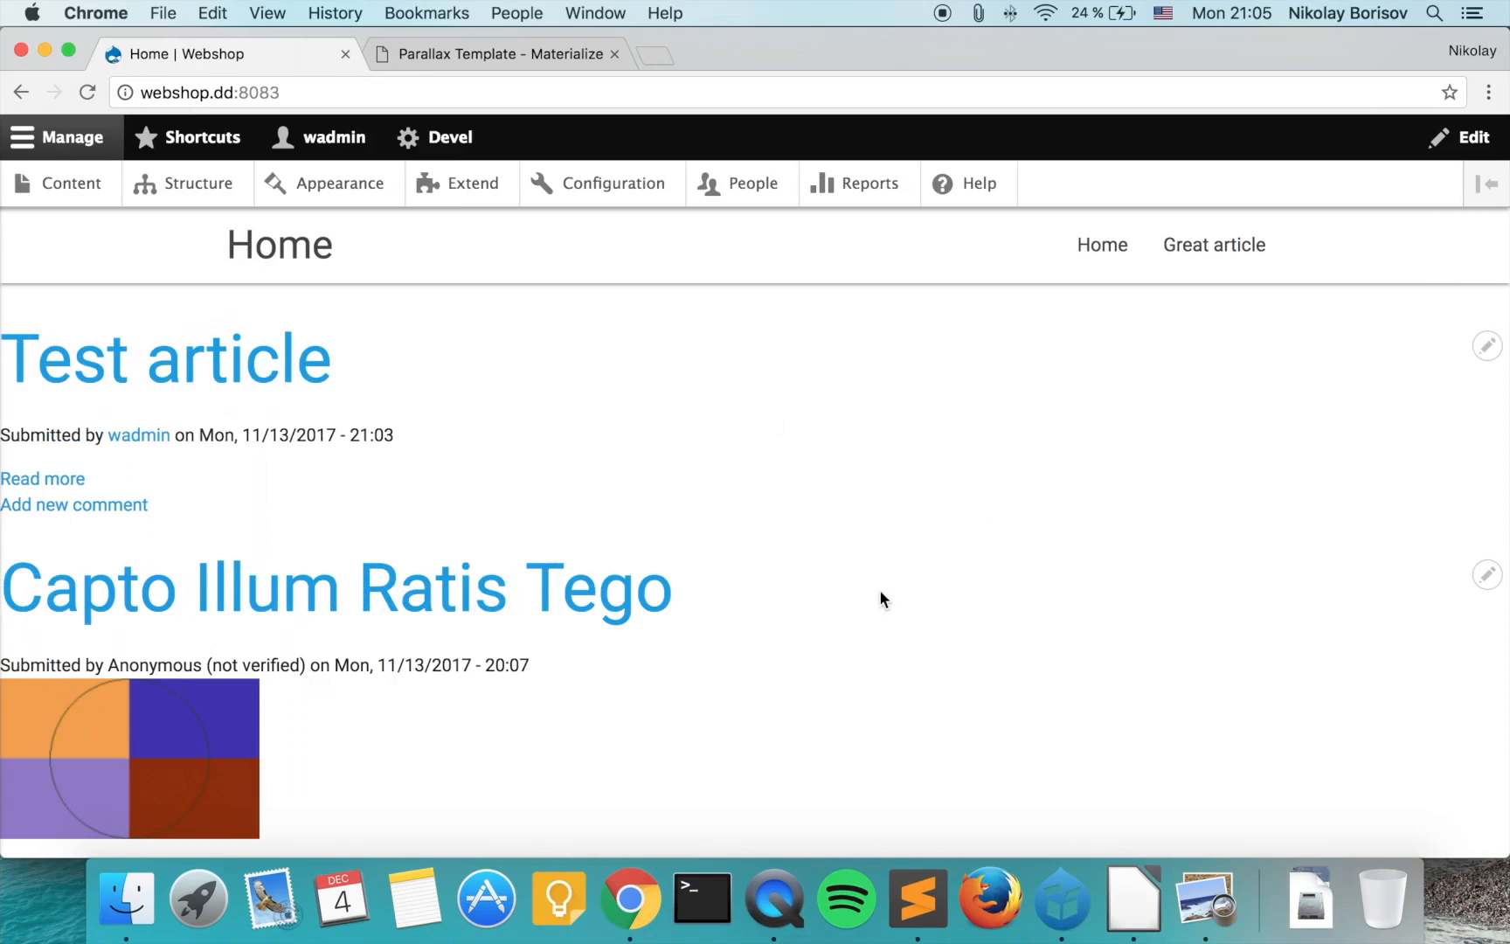
pyautogui.moveTo(566, 436)
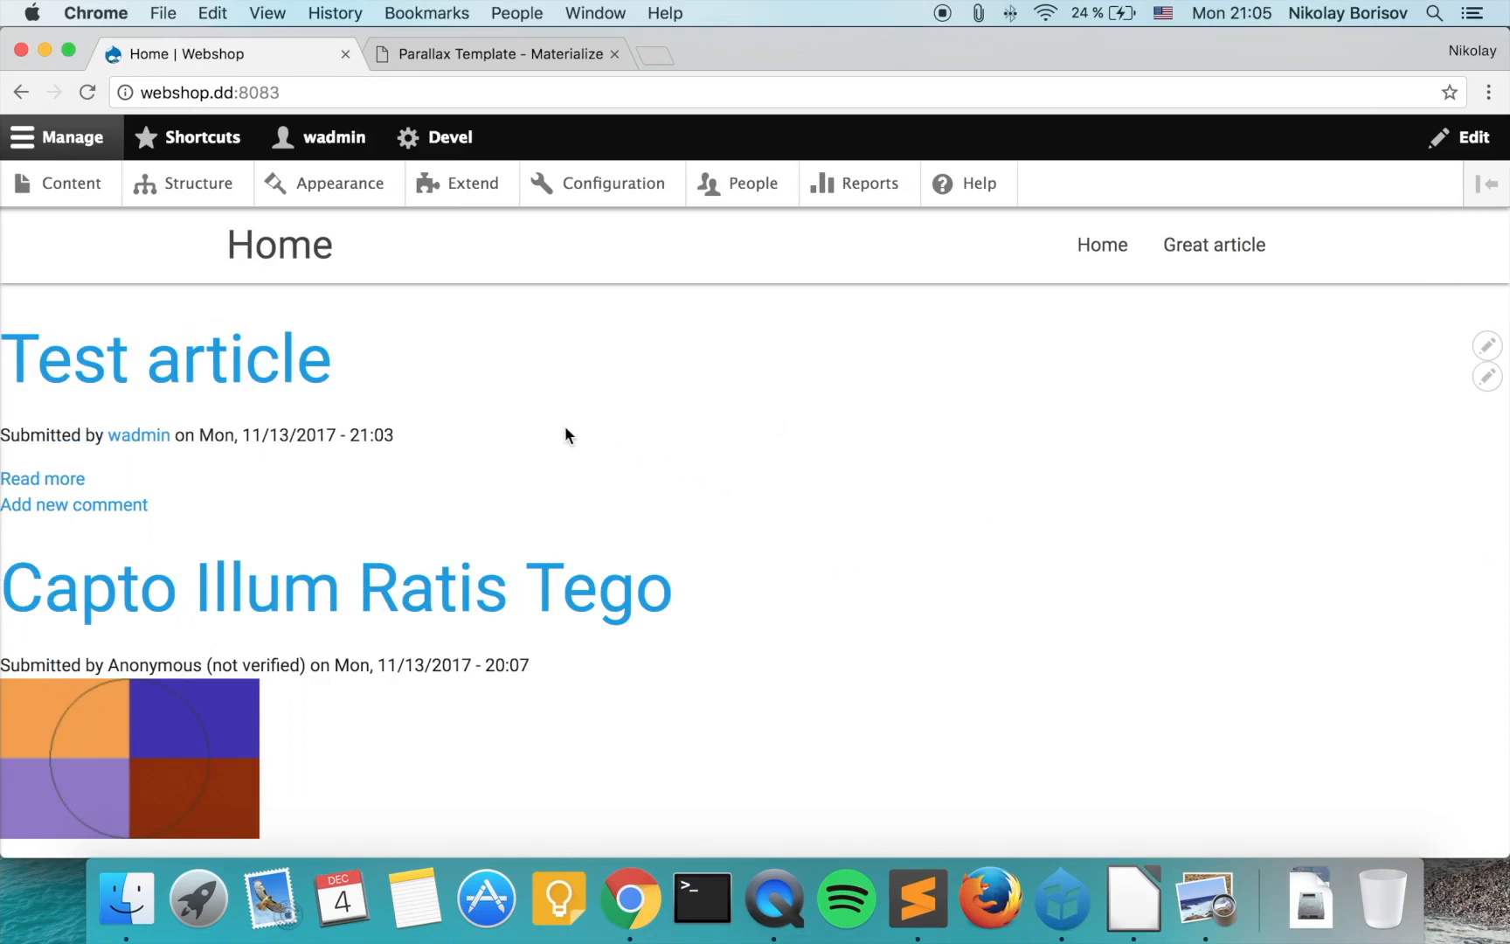
pyautogui.moveTo(993, 281)
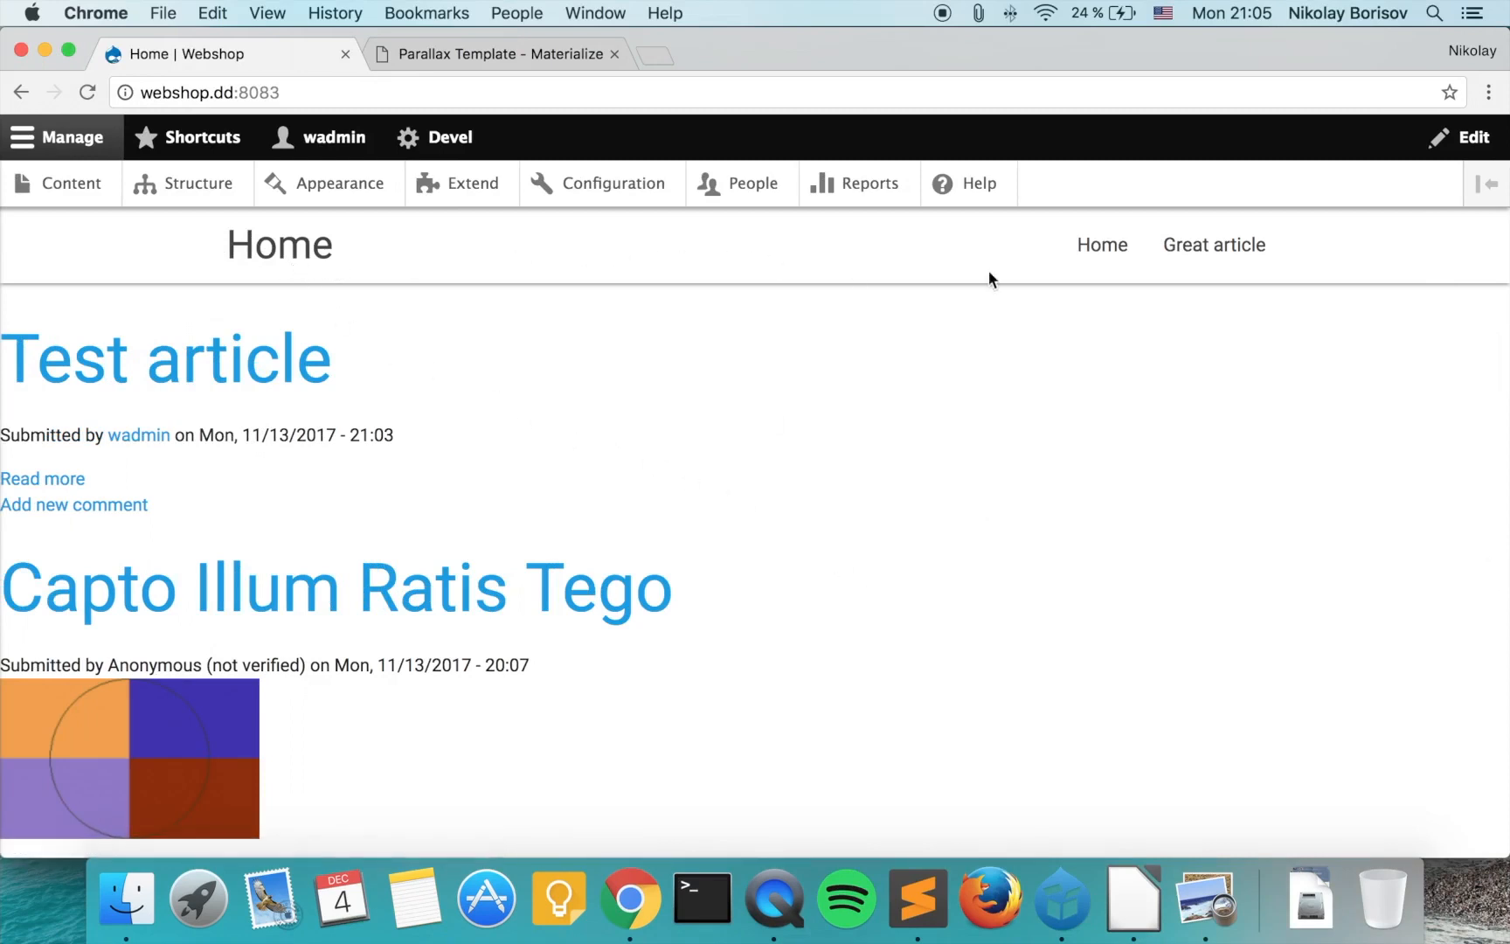
pyautogui.moveTo(700, 267)
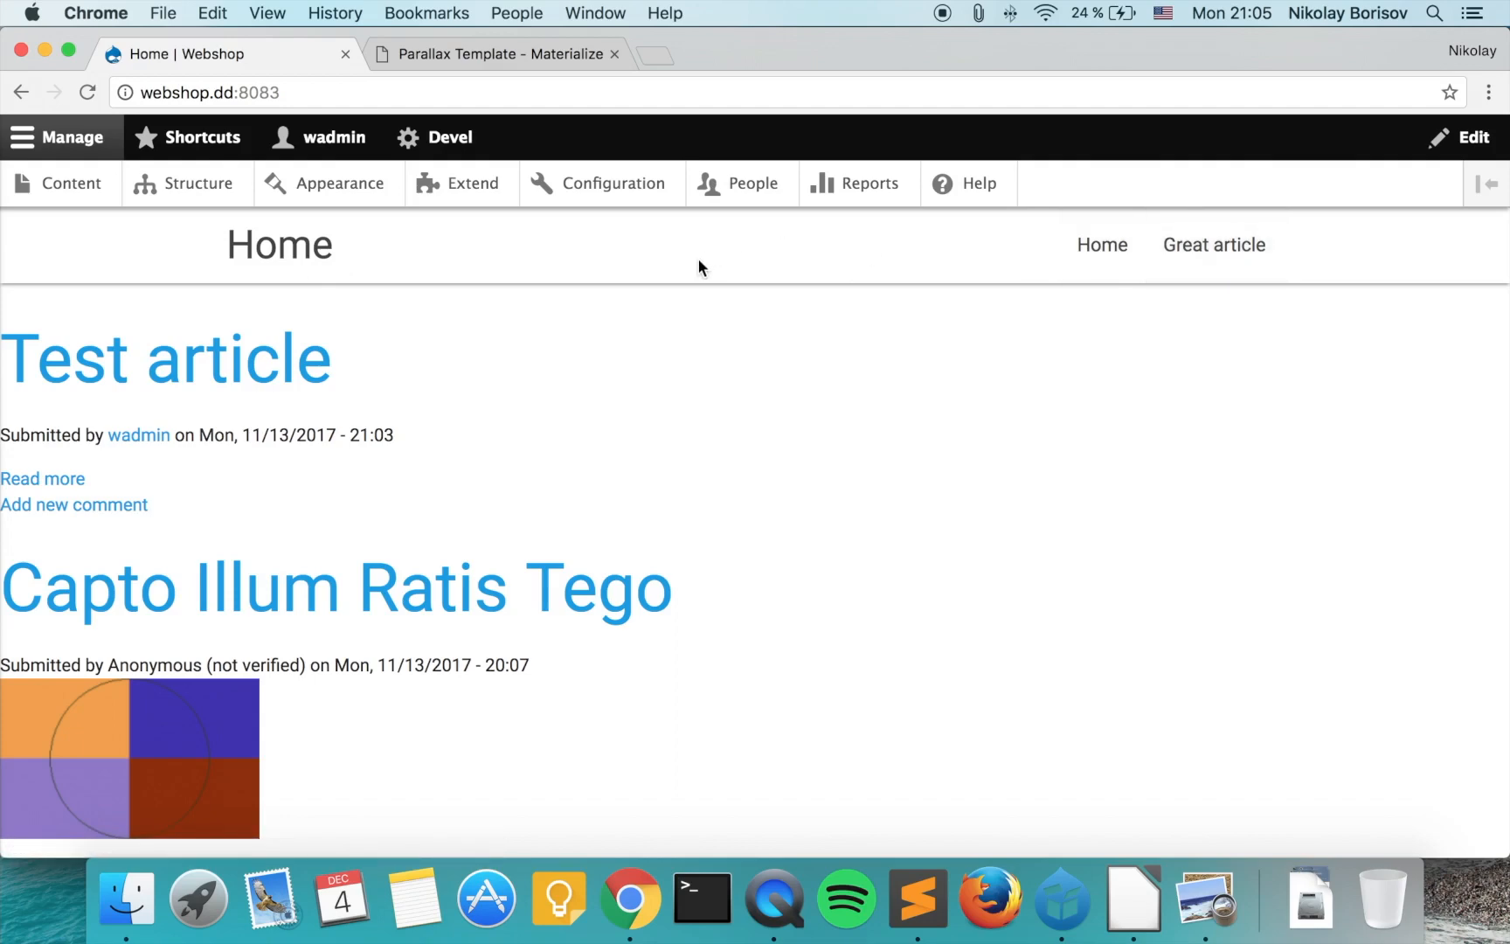
# - Scroll through the Materialize template page to view its footer
pyautogui.click(496, 54)
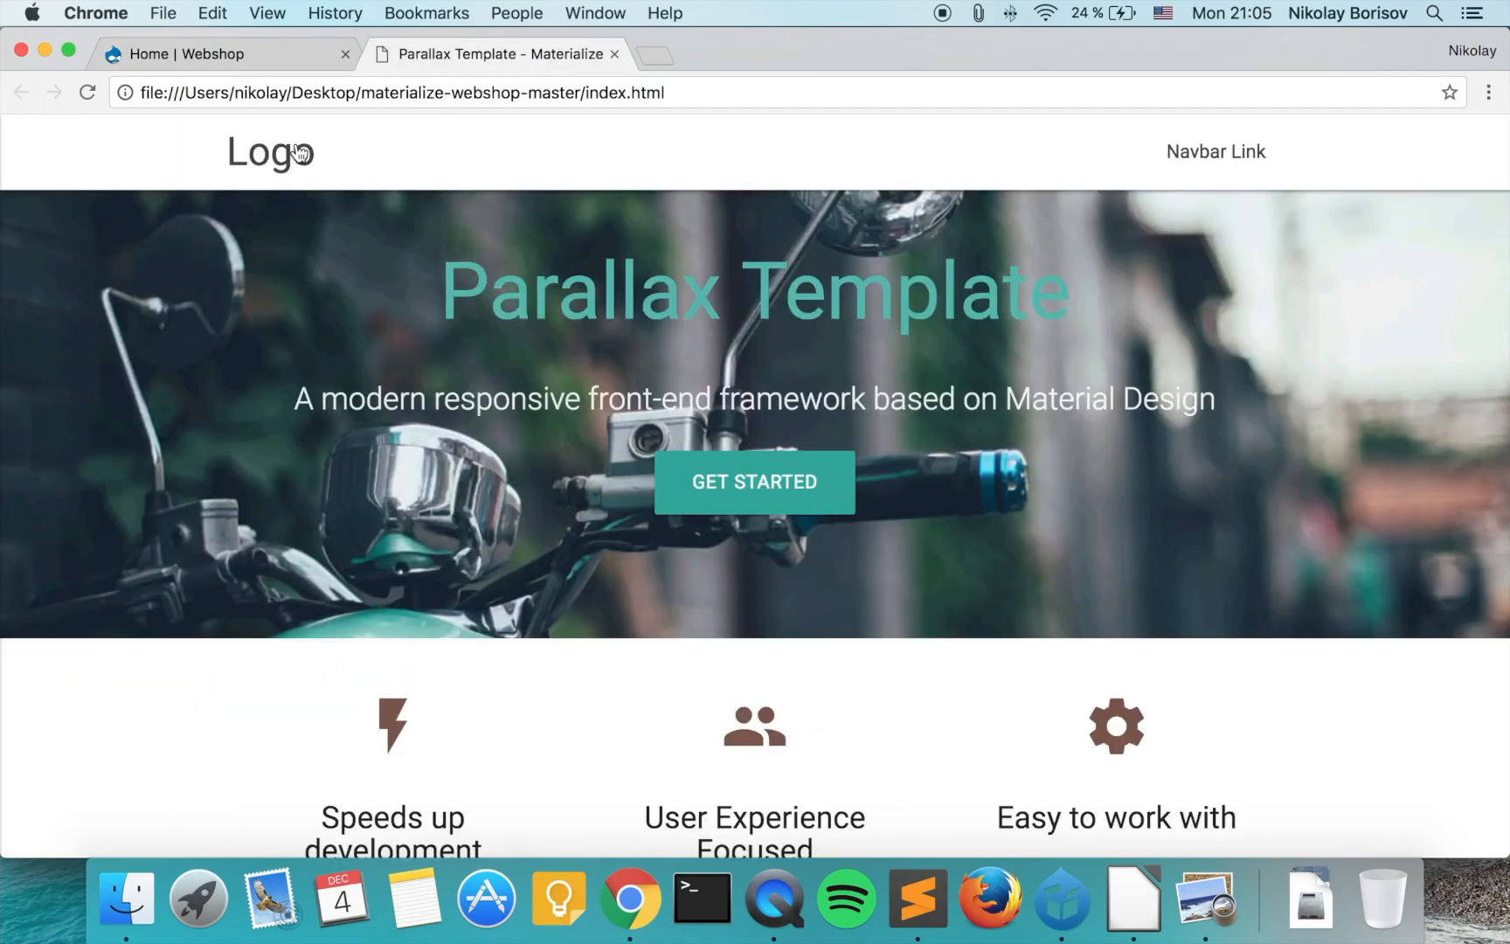
pyautogui.scroll(-3)
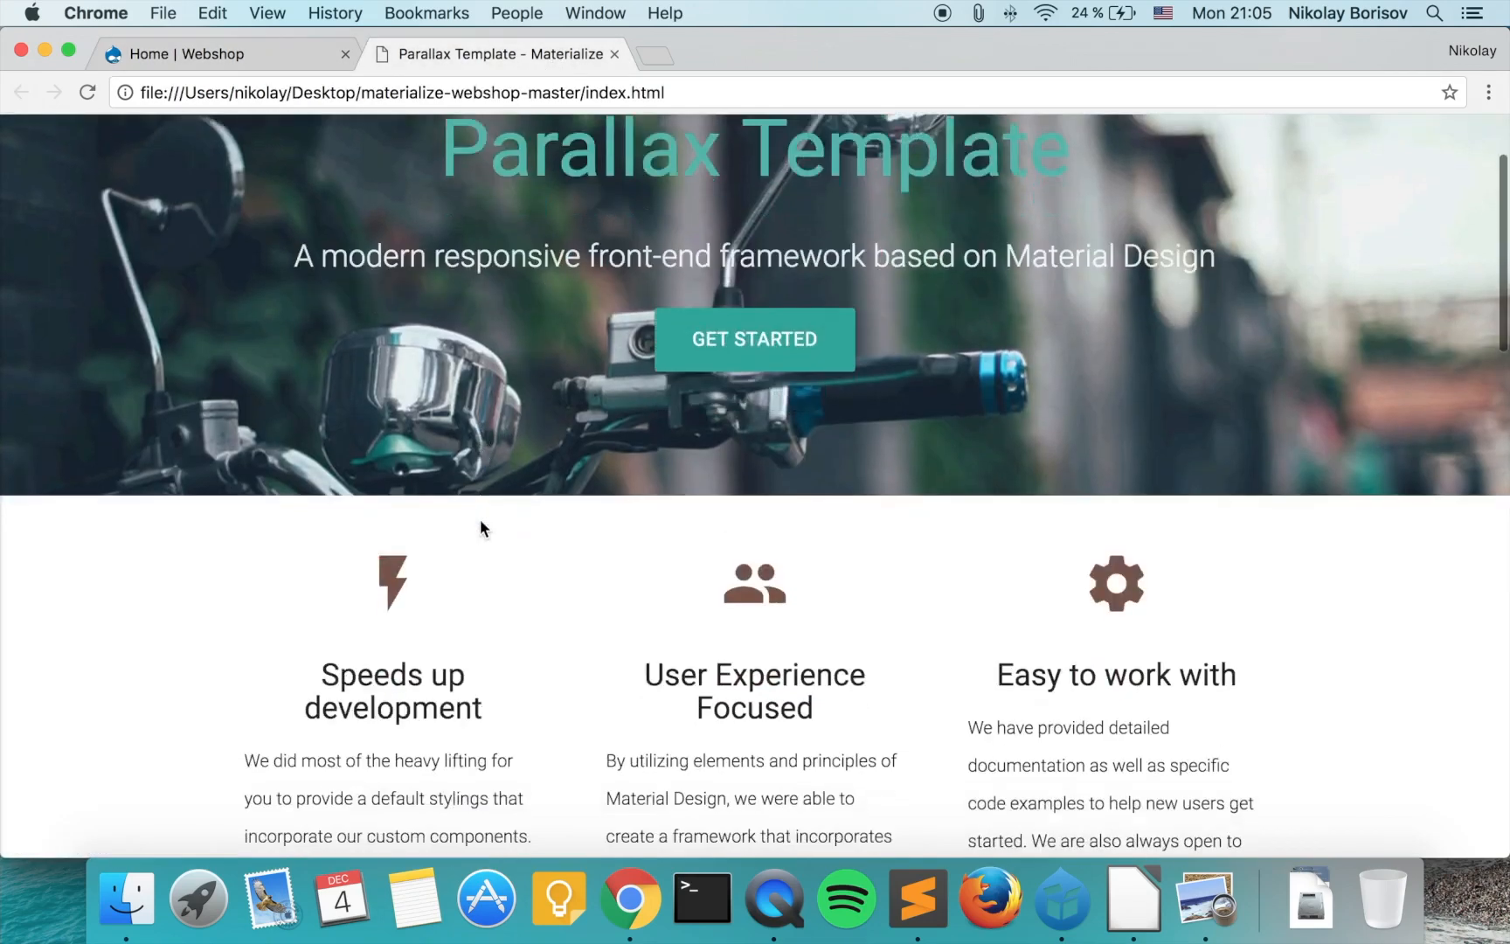
pyautogui.scroll(-3)
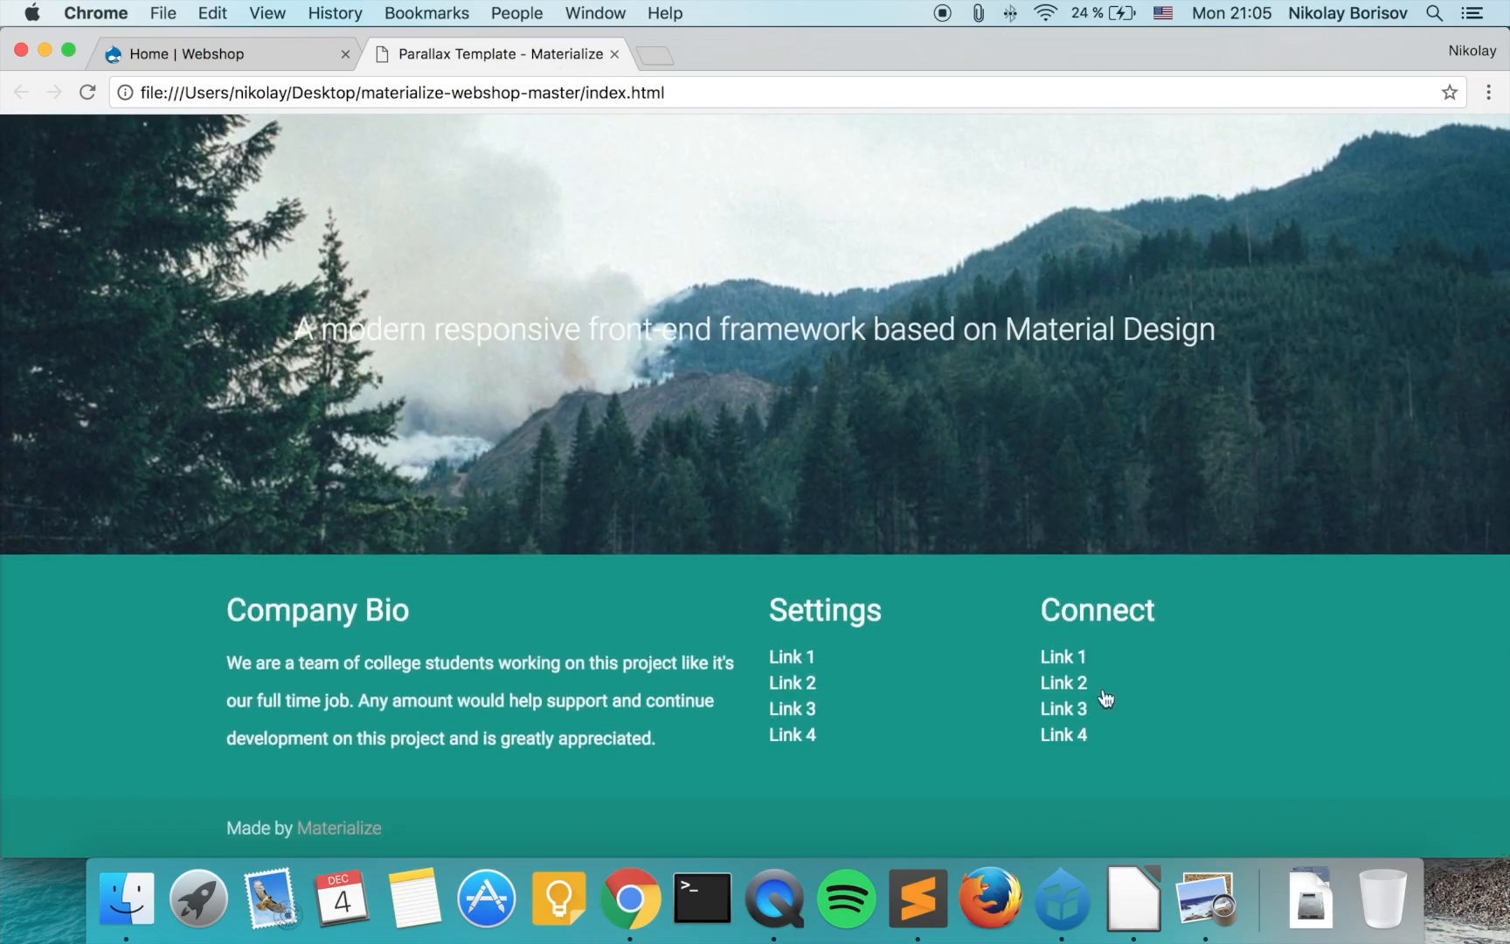
pyautogui.moveTo(300, 212)
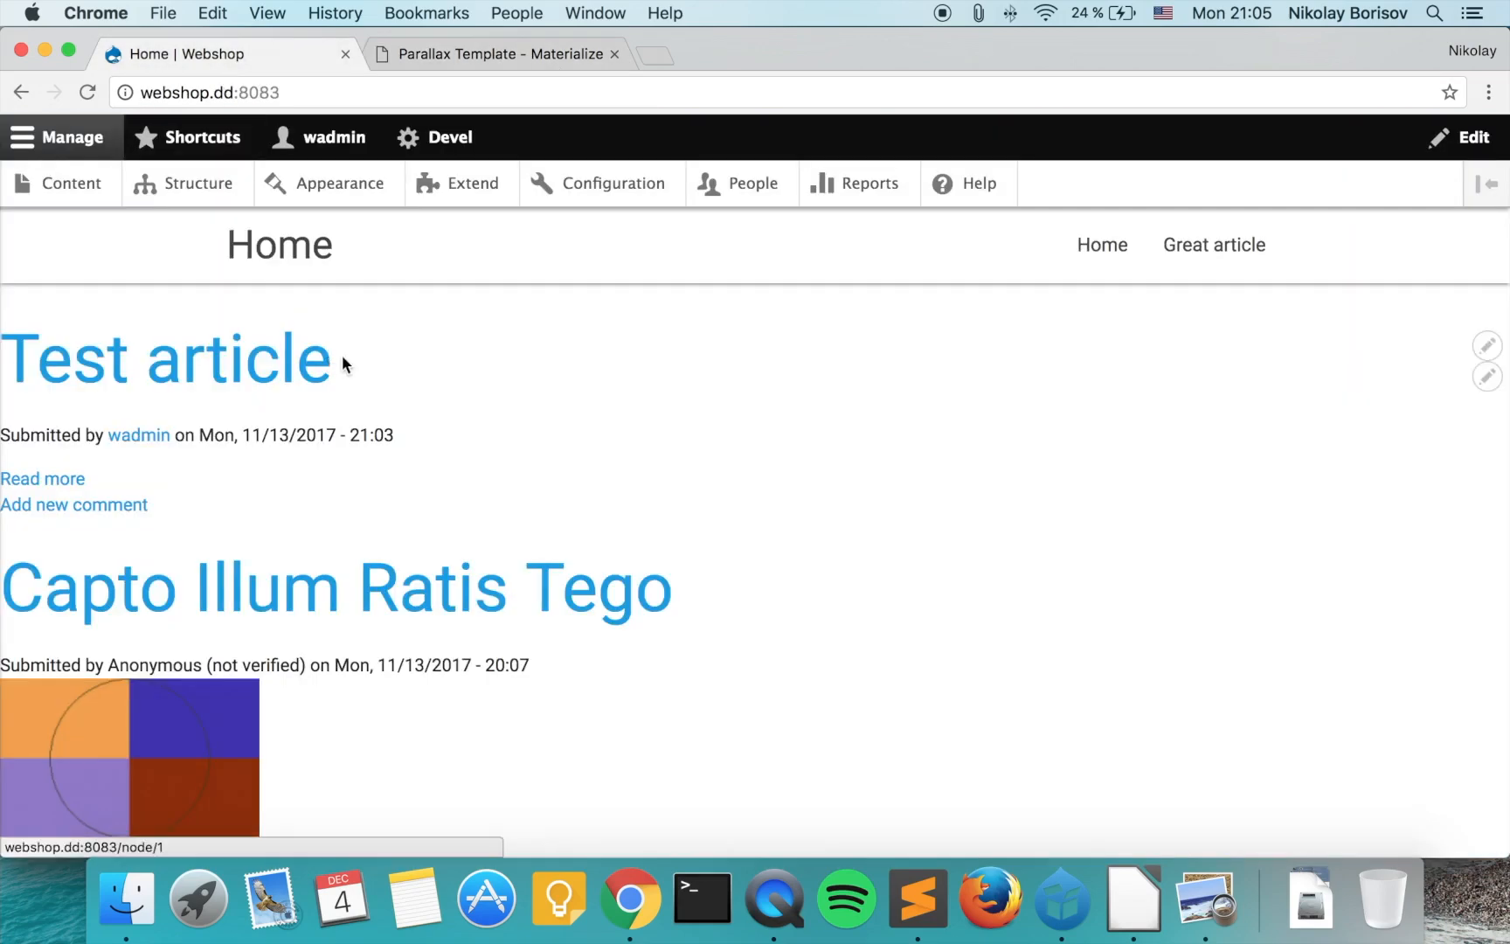
# - Go to Structure and the Menus overview, rechecking the template footer along the way
pyautogui.click(198, 182)
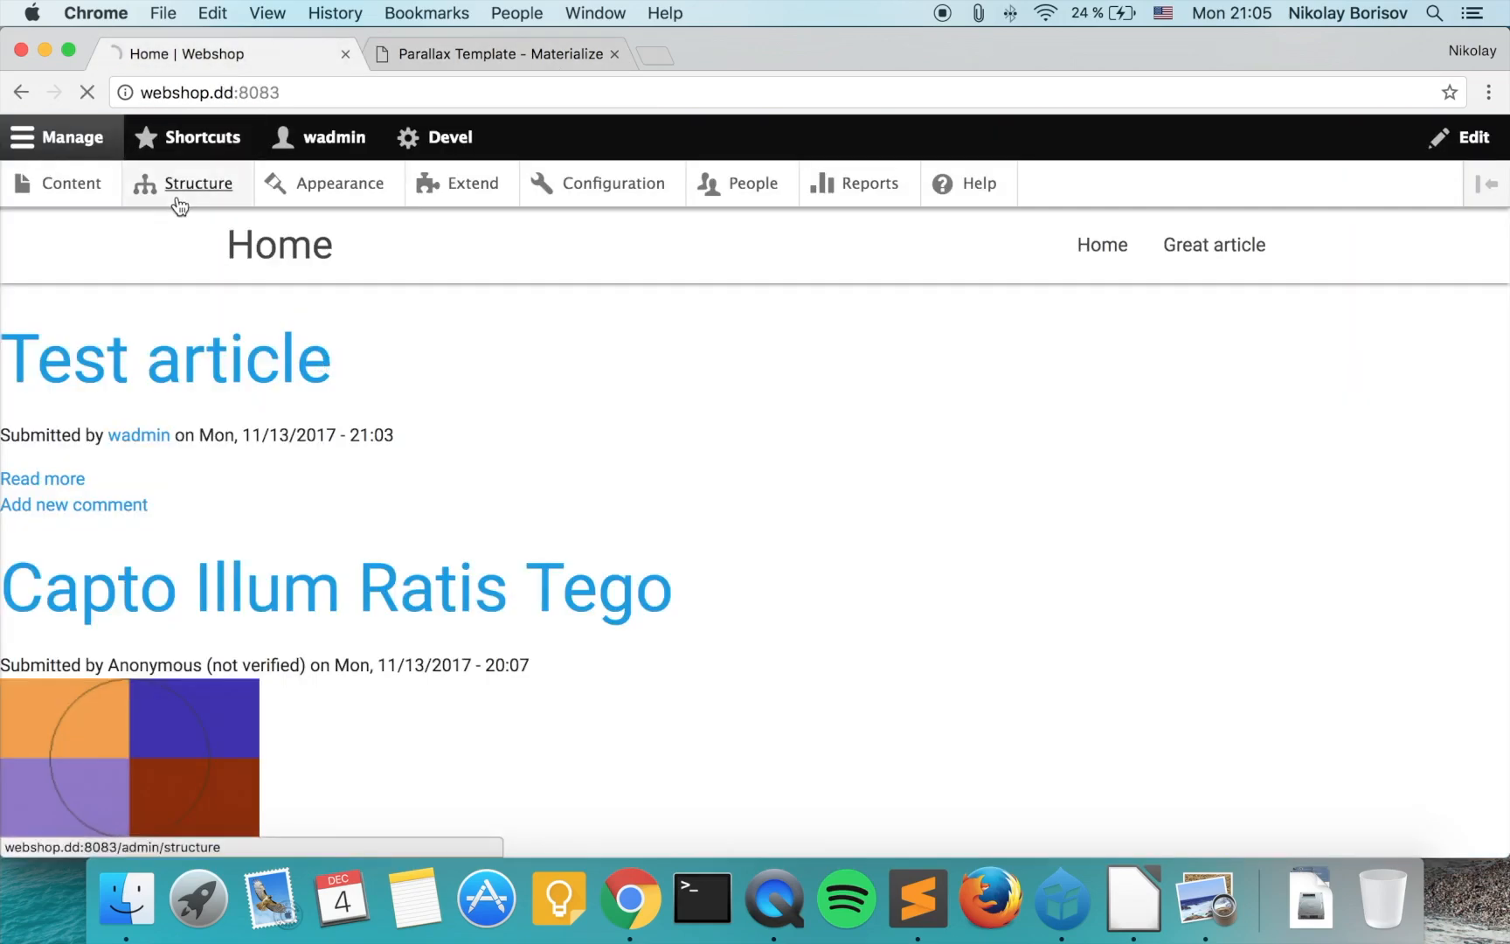
pyautogui.click(200, 183)
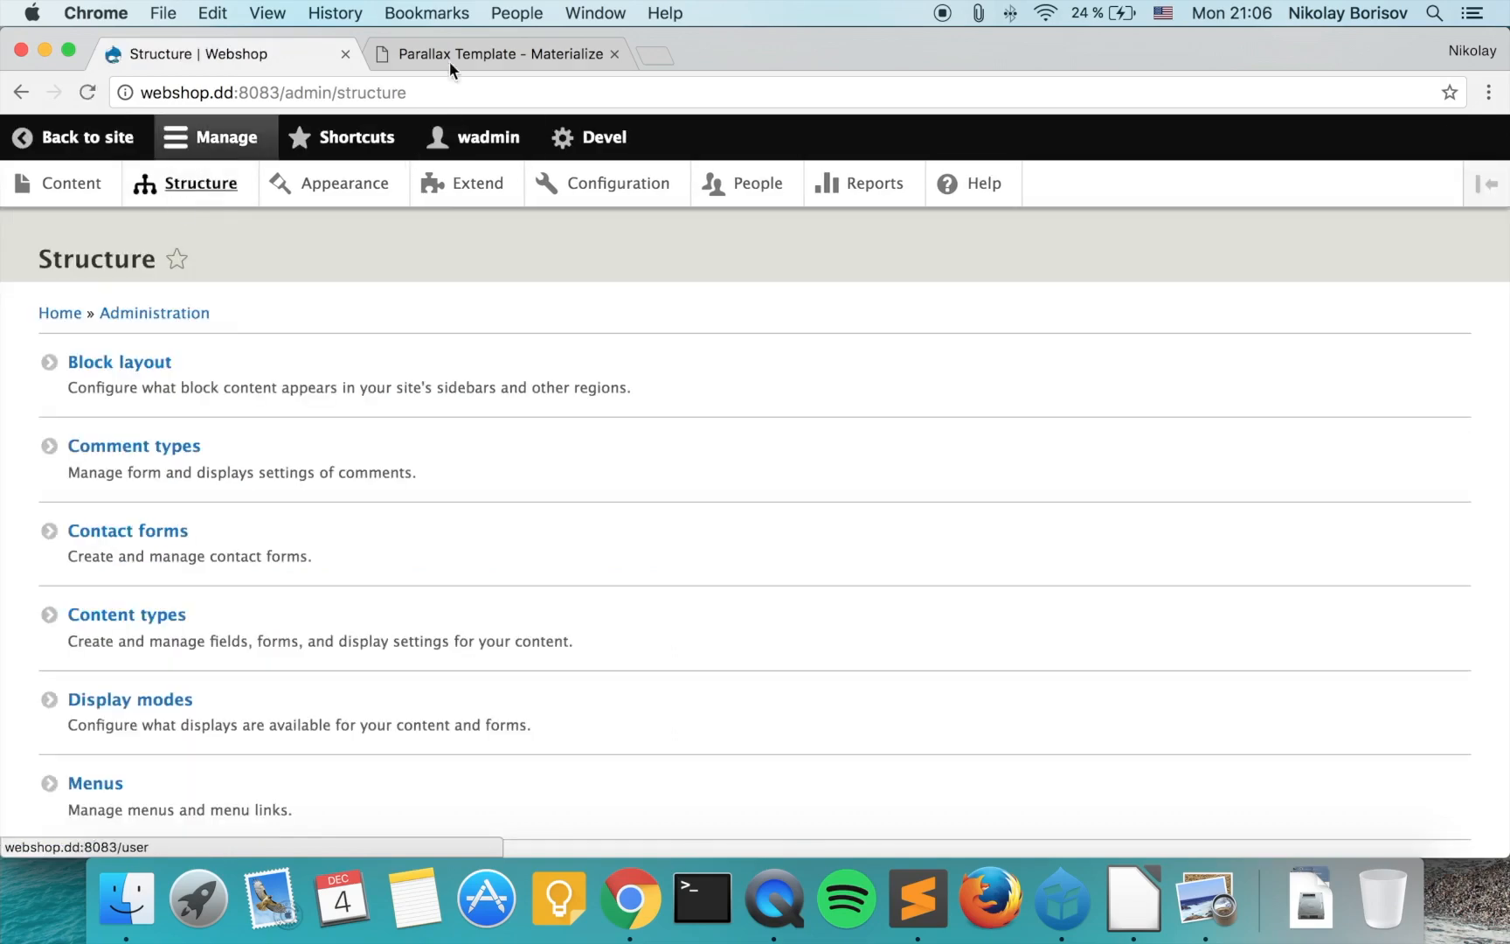
pyautogui.click(494, 55)
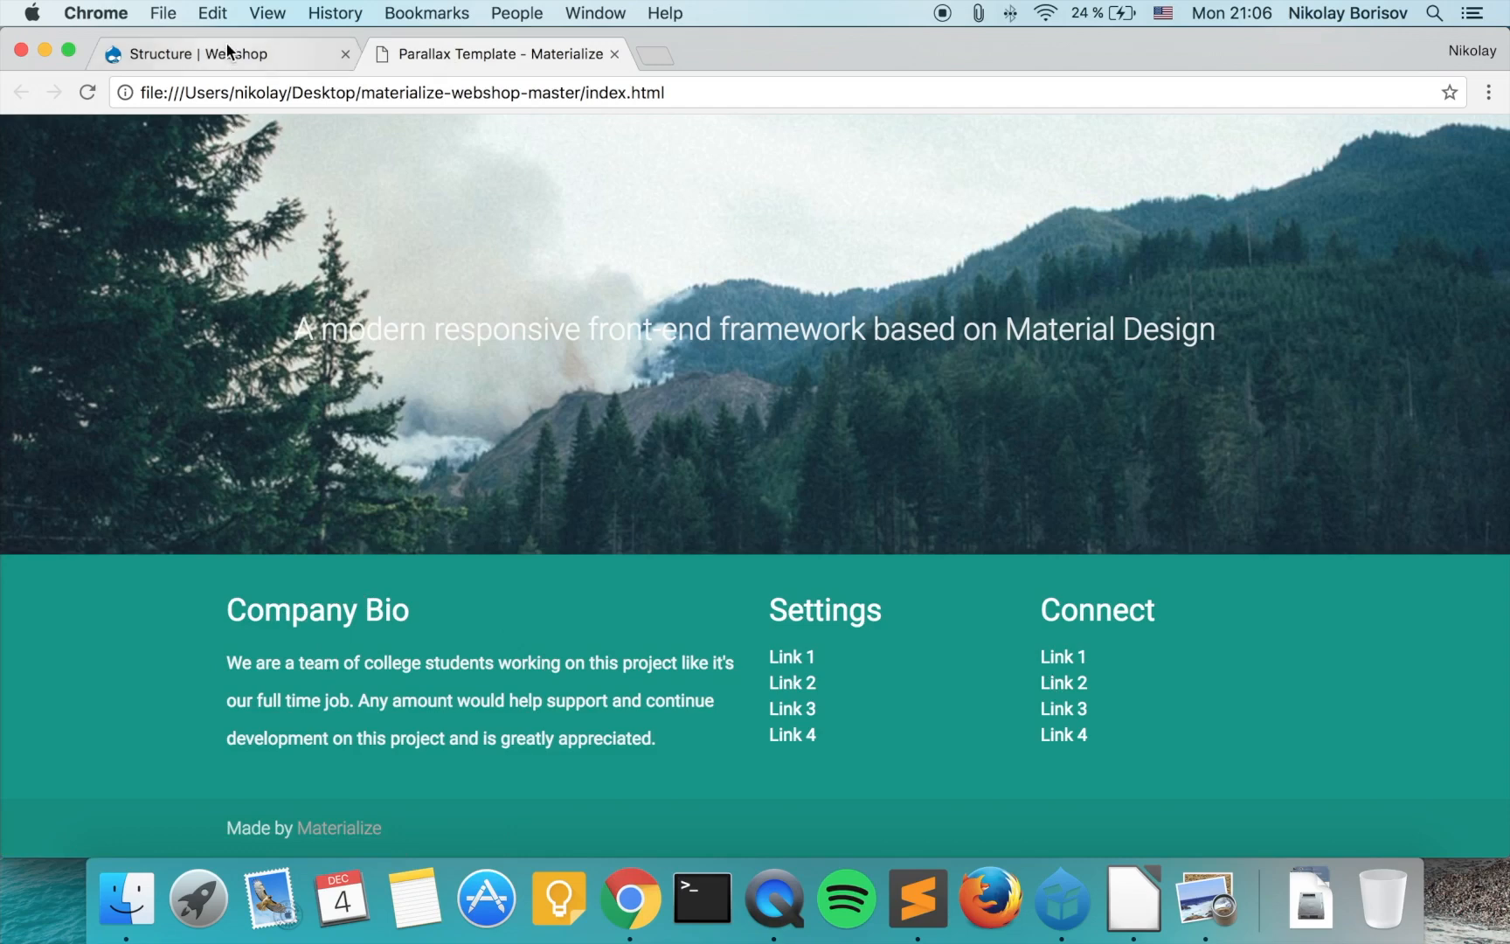
pyautogui.click(192, 54)
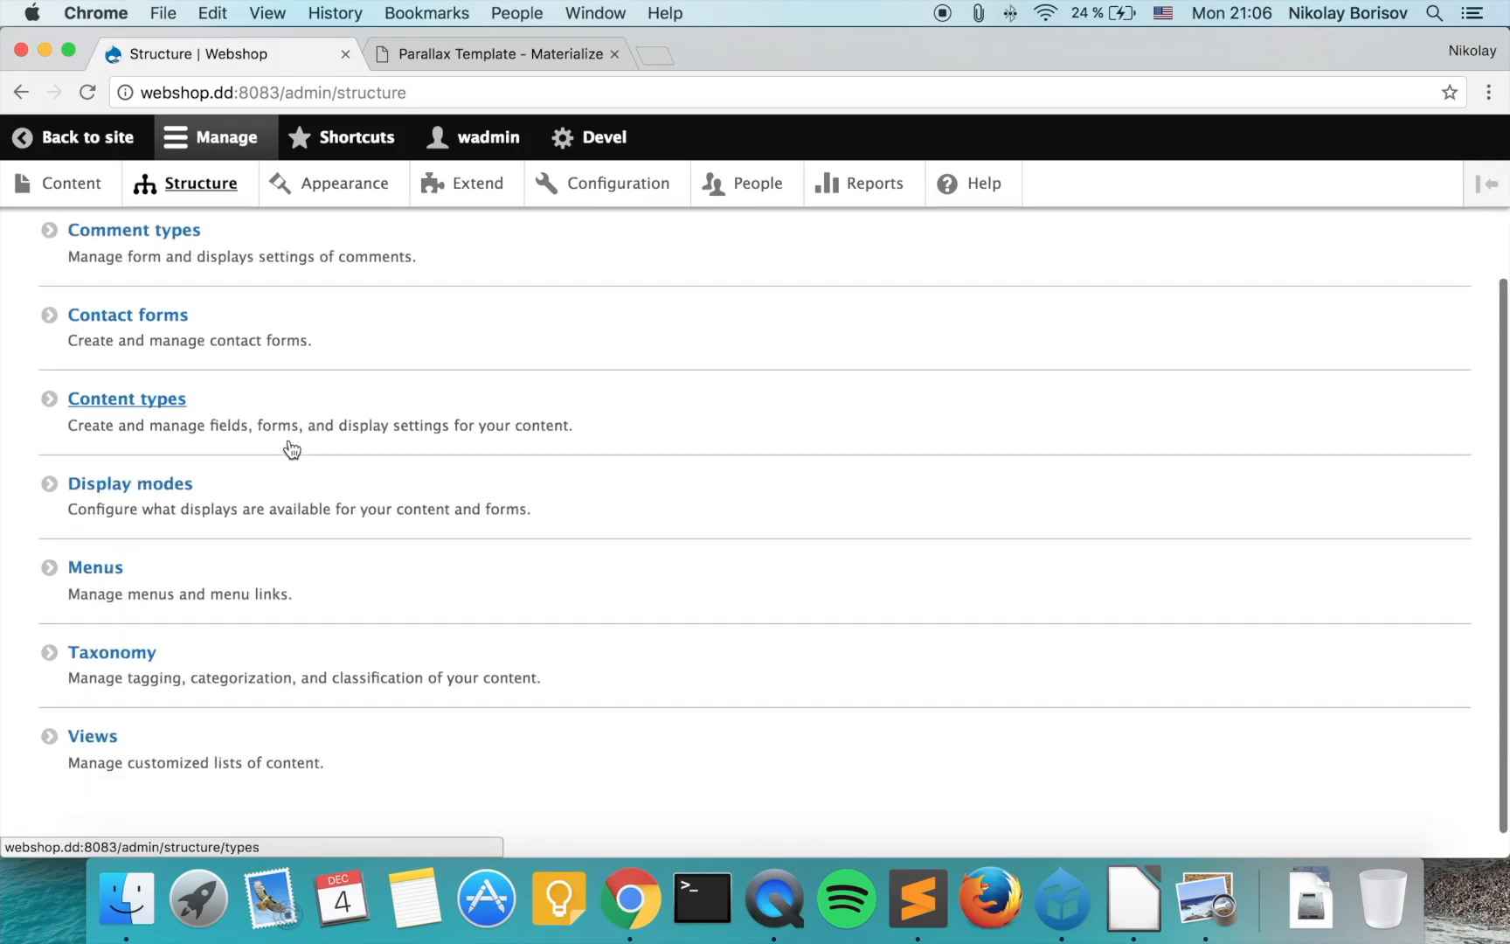
pyautogui.click(95, 567)
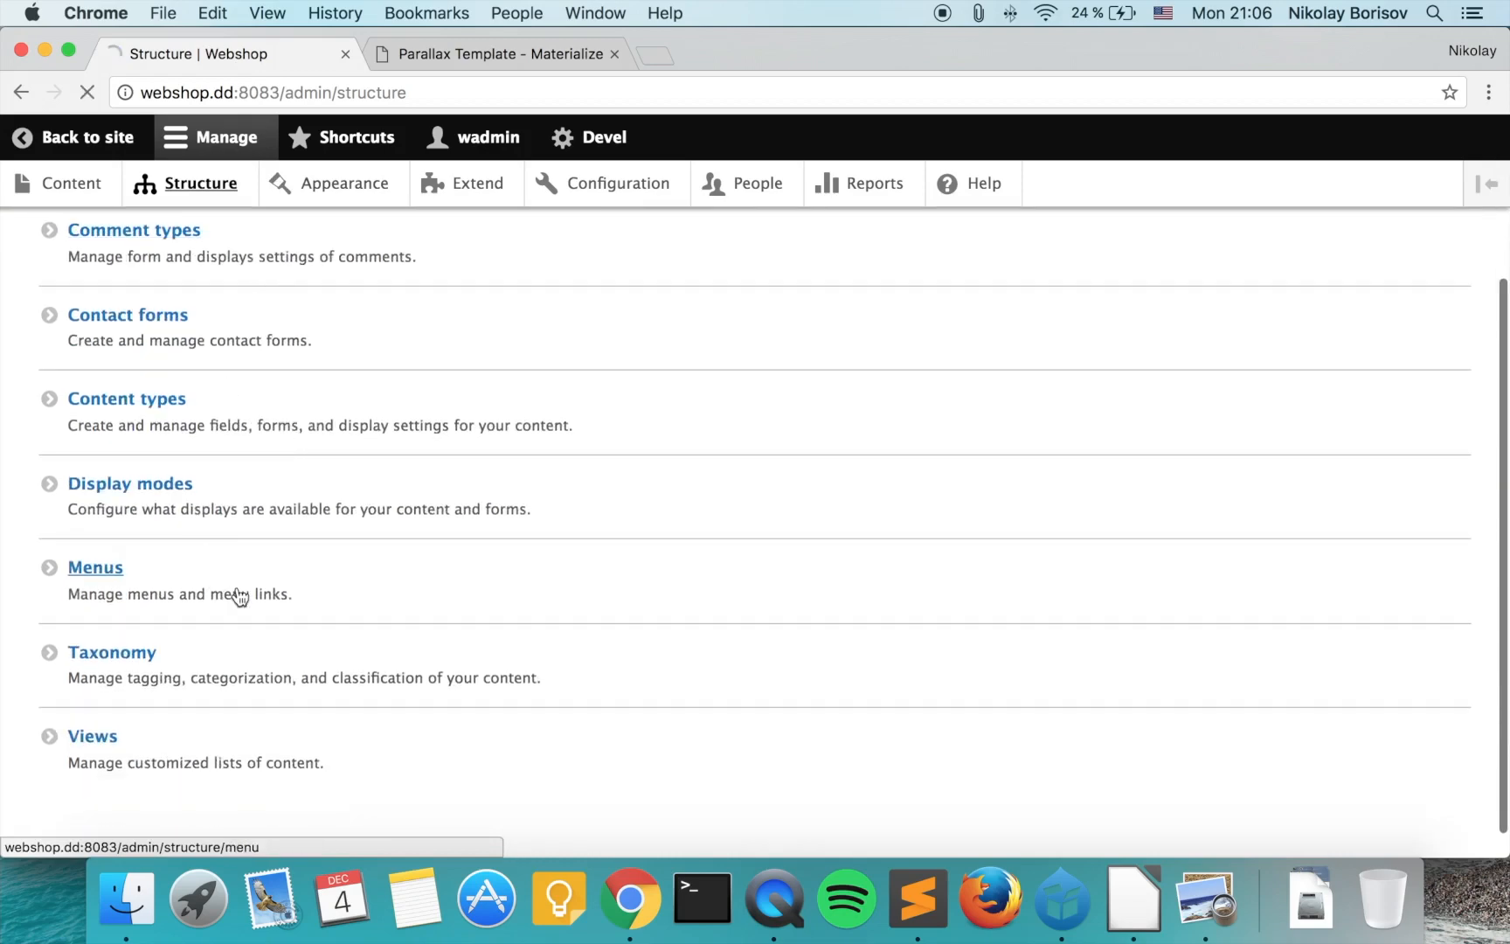
pyautogui.click(95, 567)
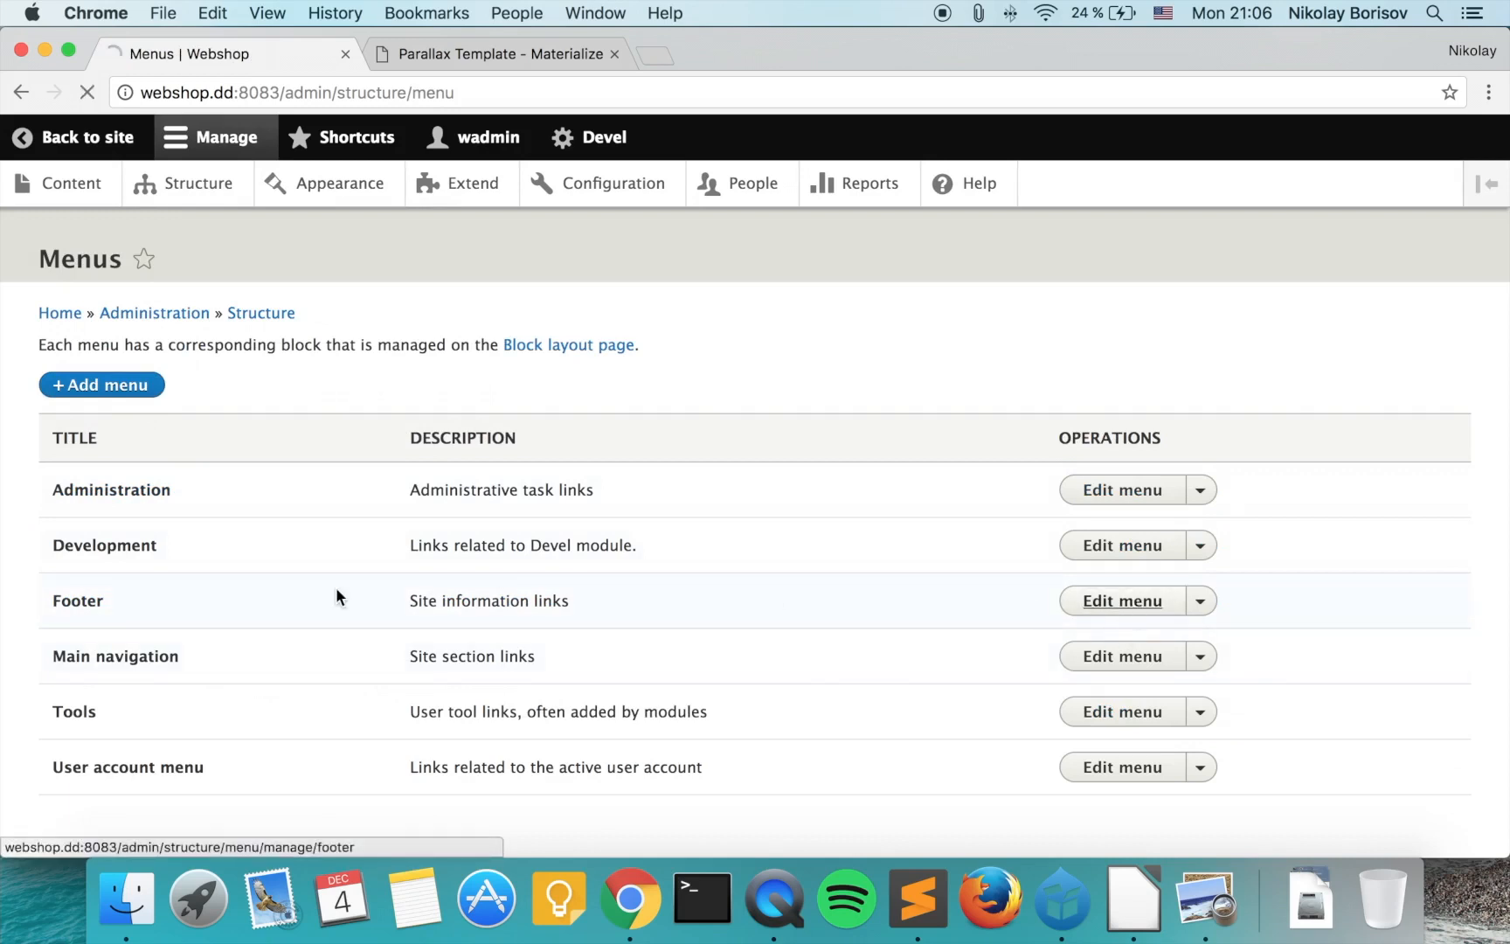
# - Rename the Footer menu to 'Footer left' and save it
pyautogui.click(1120, 600)
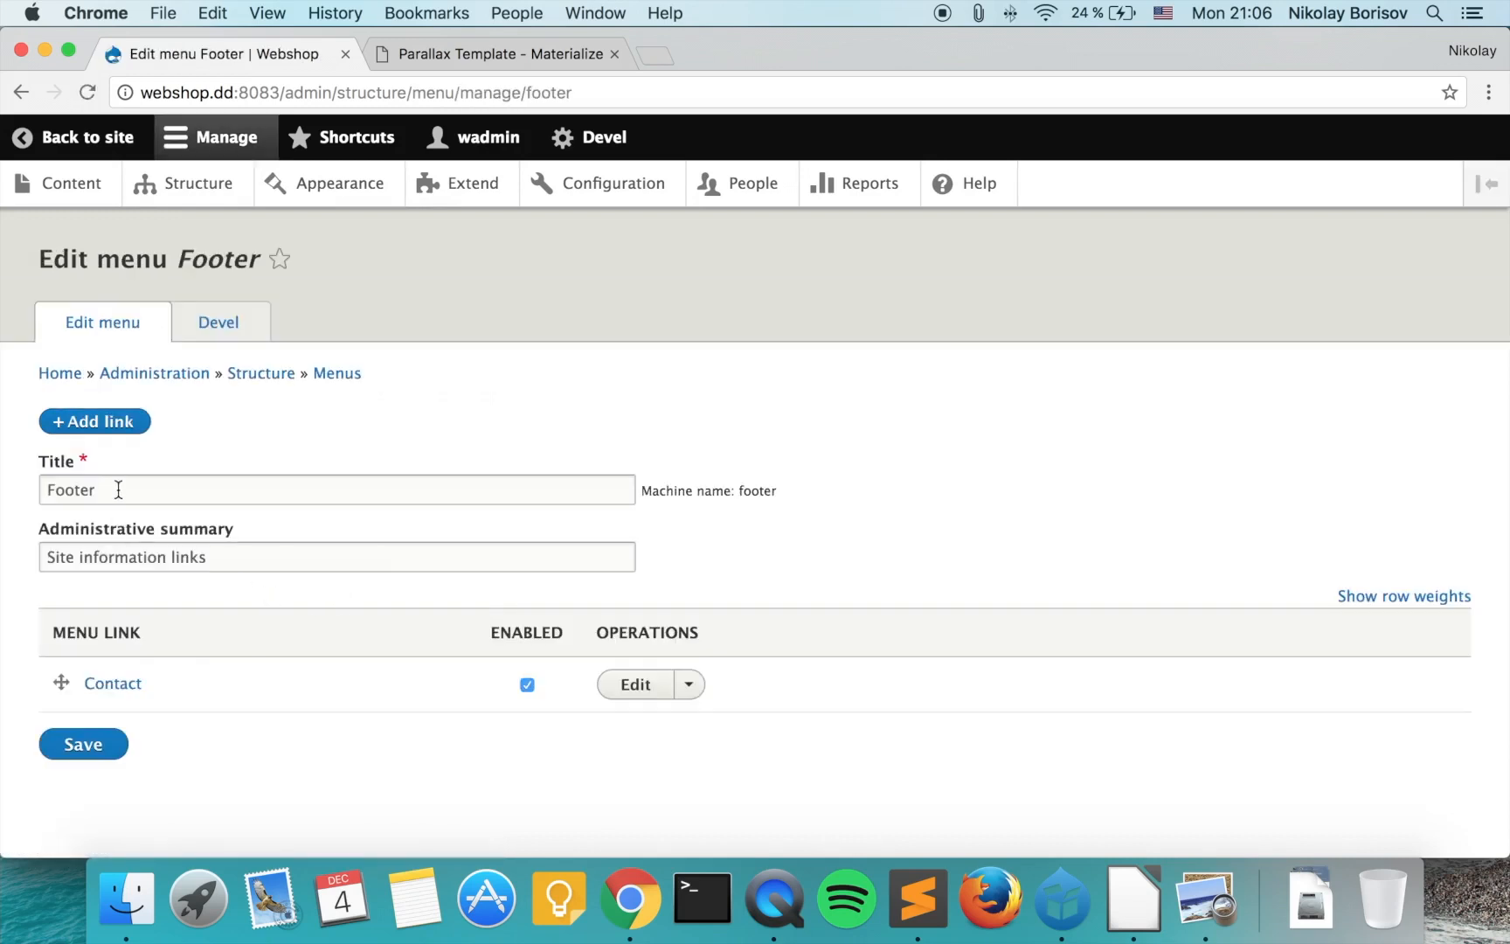
pyautogui.click(337, 490)
pyautogui.write(' left')
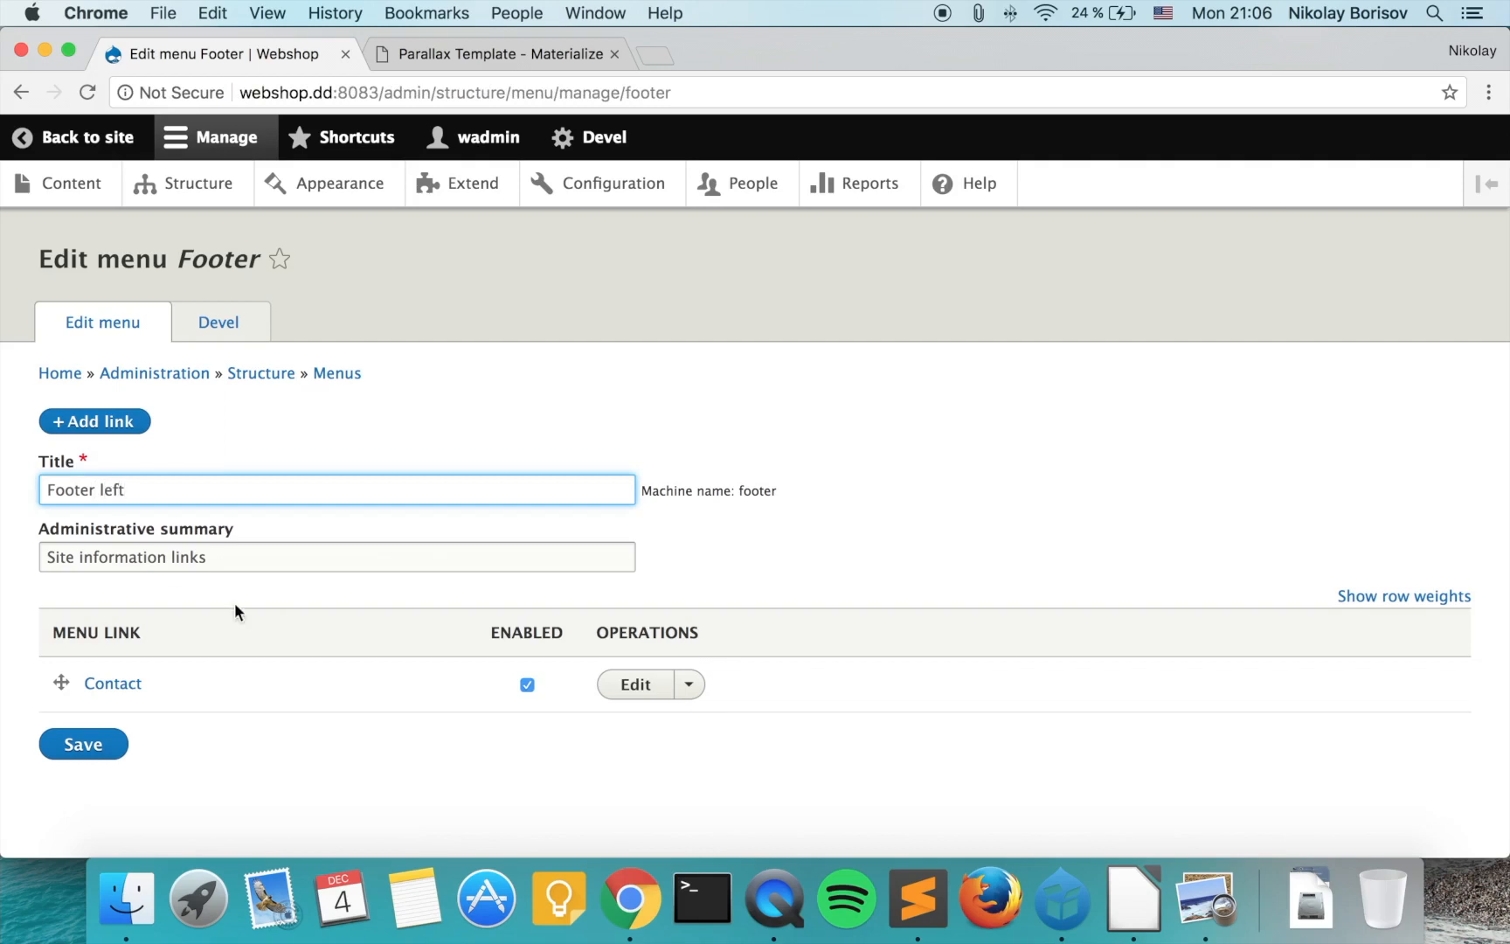
pyautogui.click(83, 744)
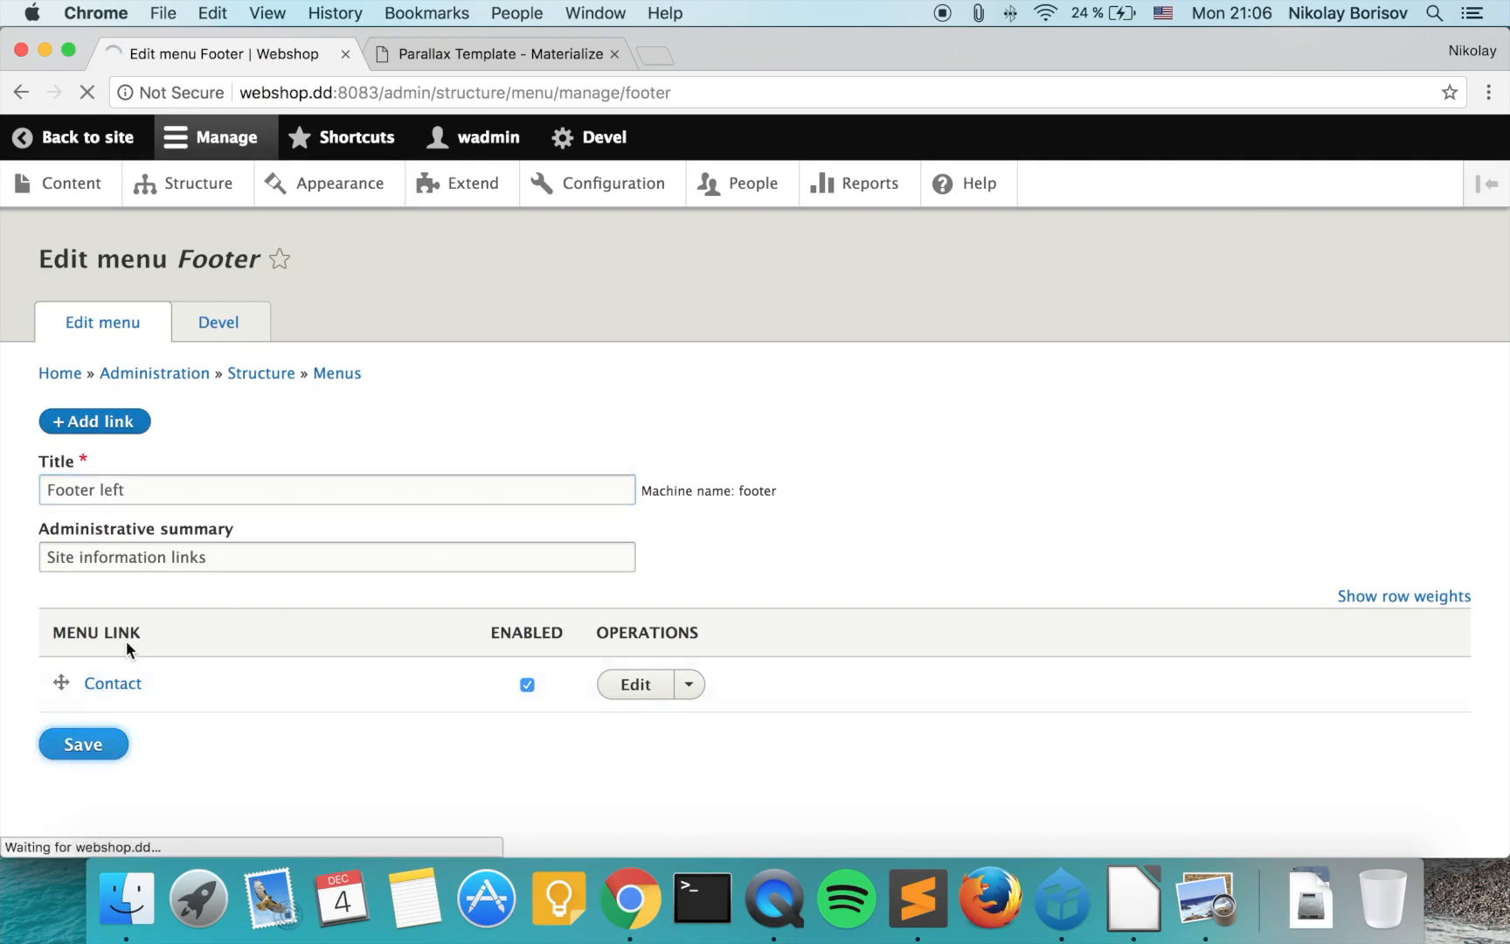
# - Add About us and Impresum links to Footer left, then return to Menus
pyautogui.click(83, 744)
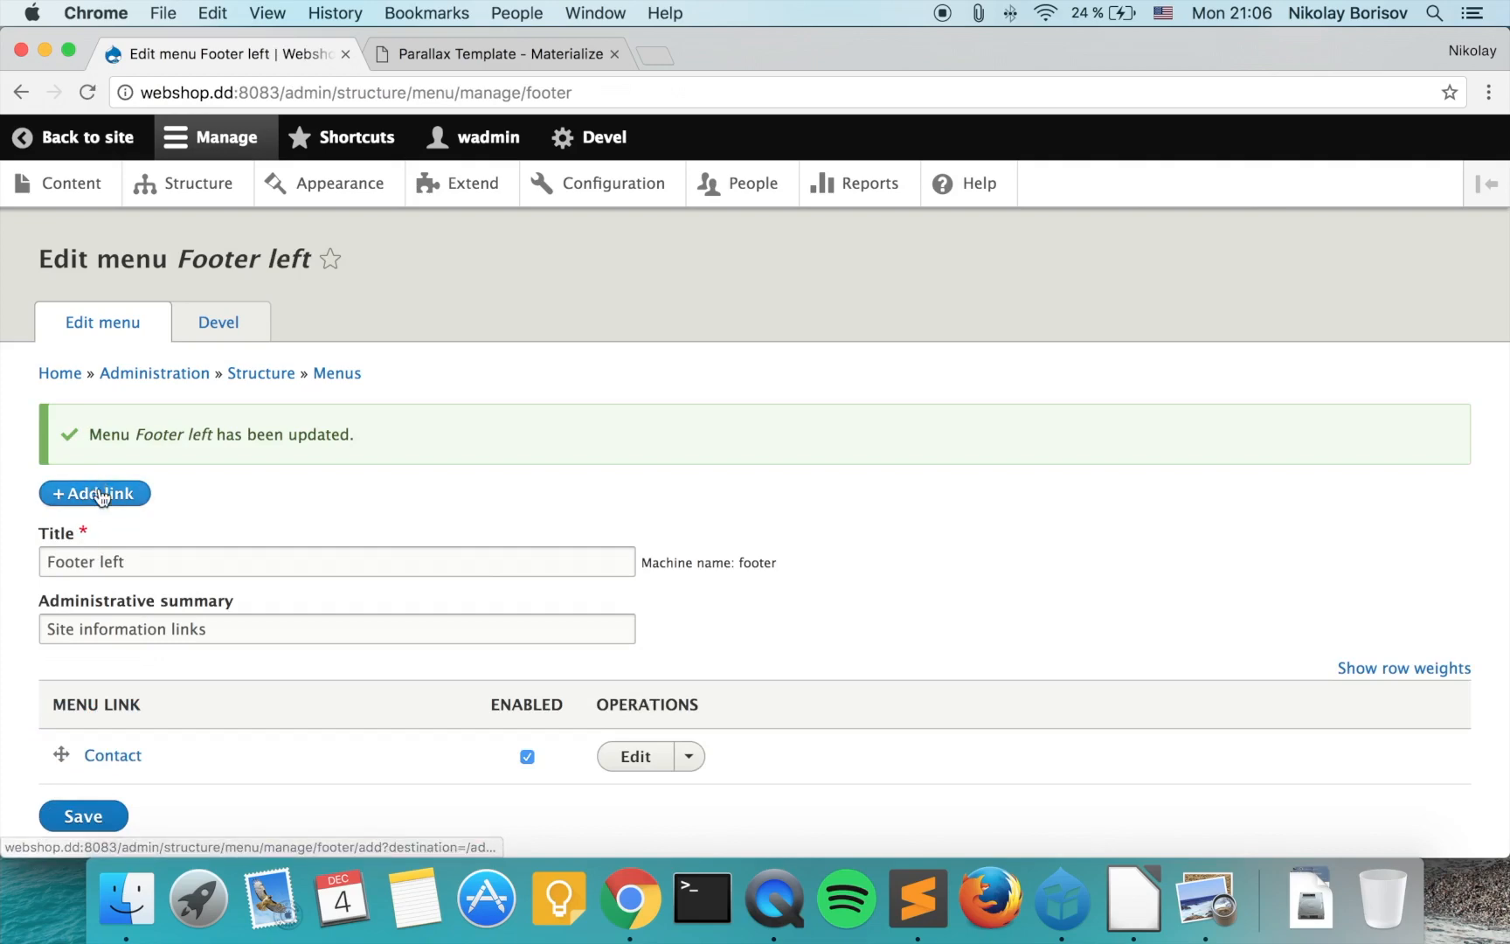
pyautogui.click(93, 493)
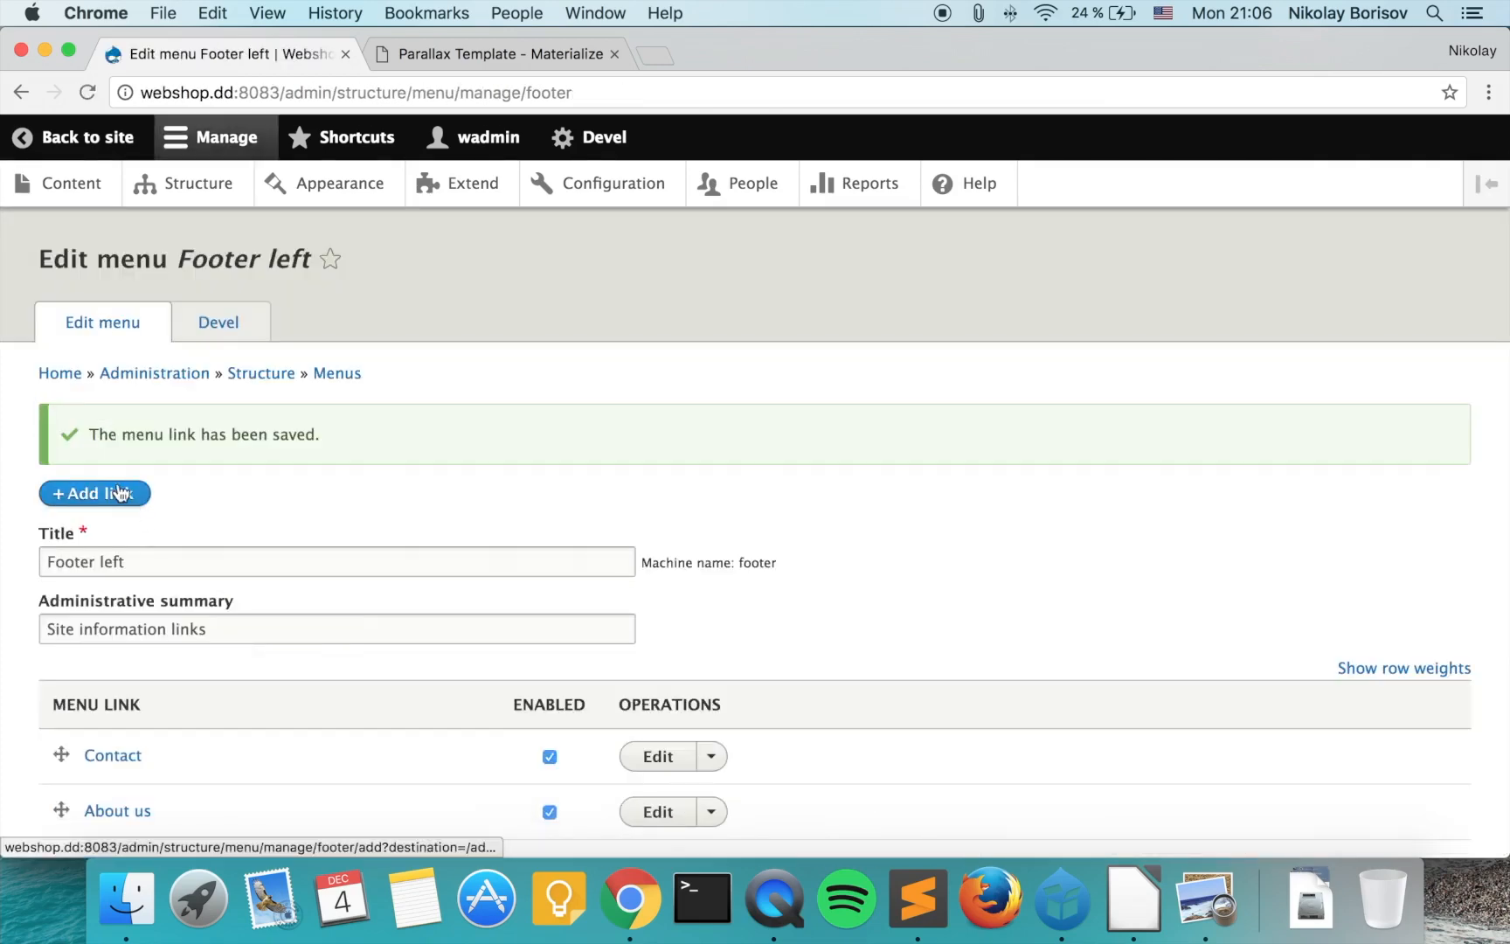
pyautogui.click(94, 493)
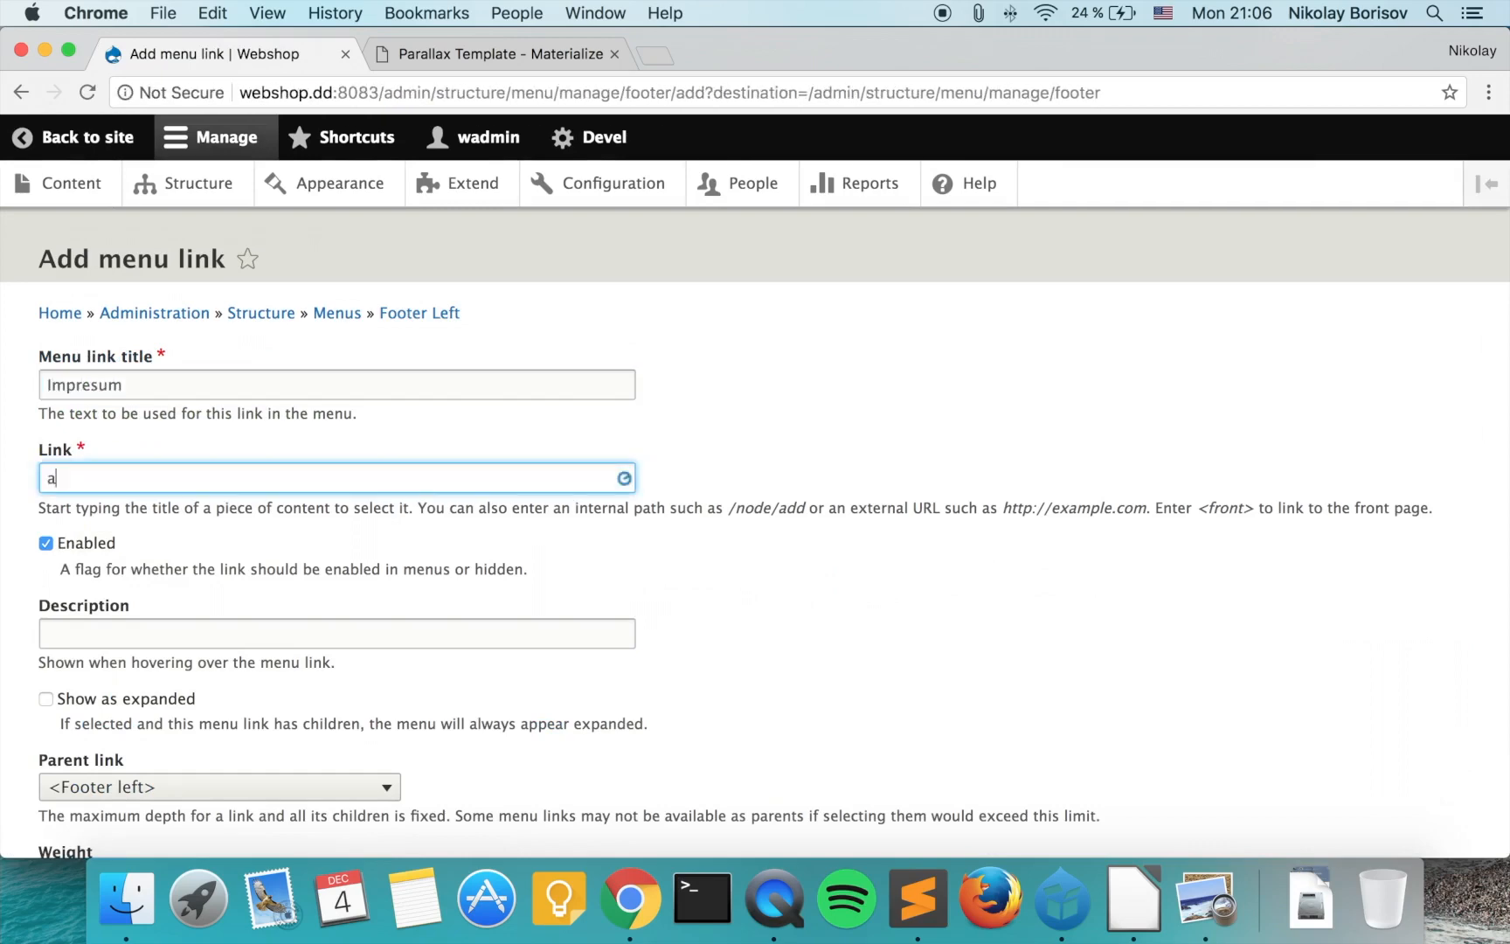
pyautogui.click(84, 730)
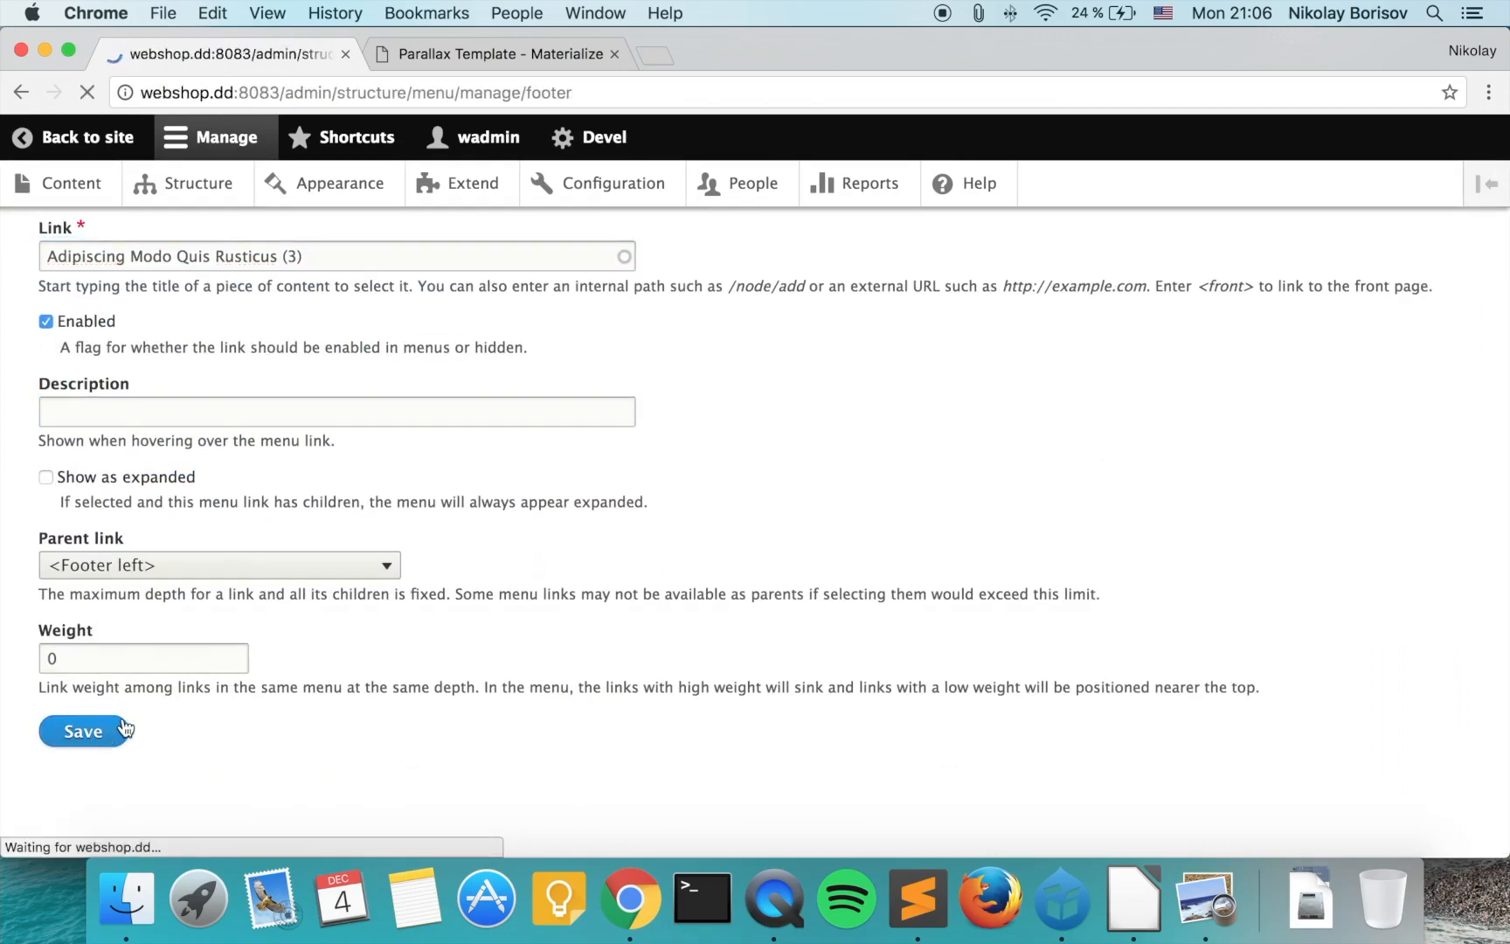
pyautogui.click(82, 730)
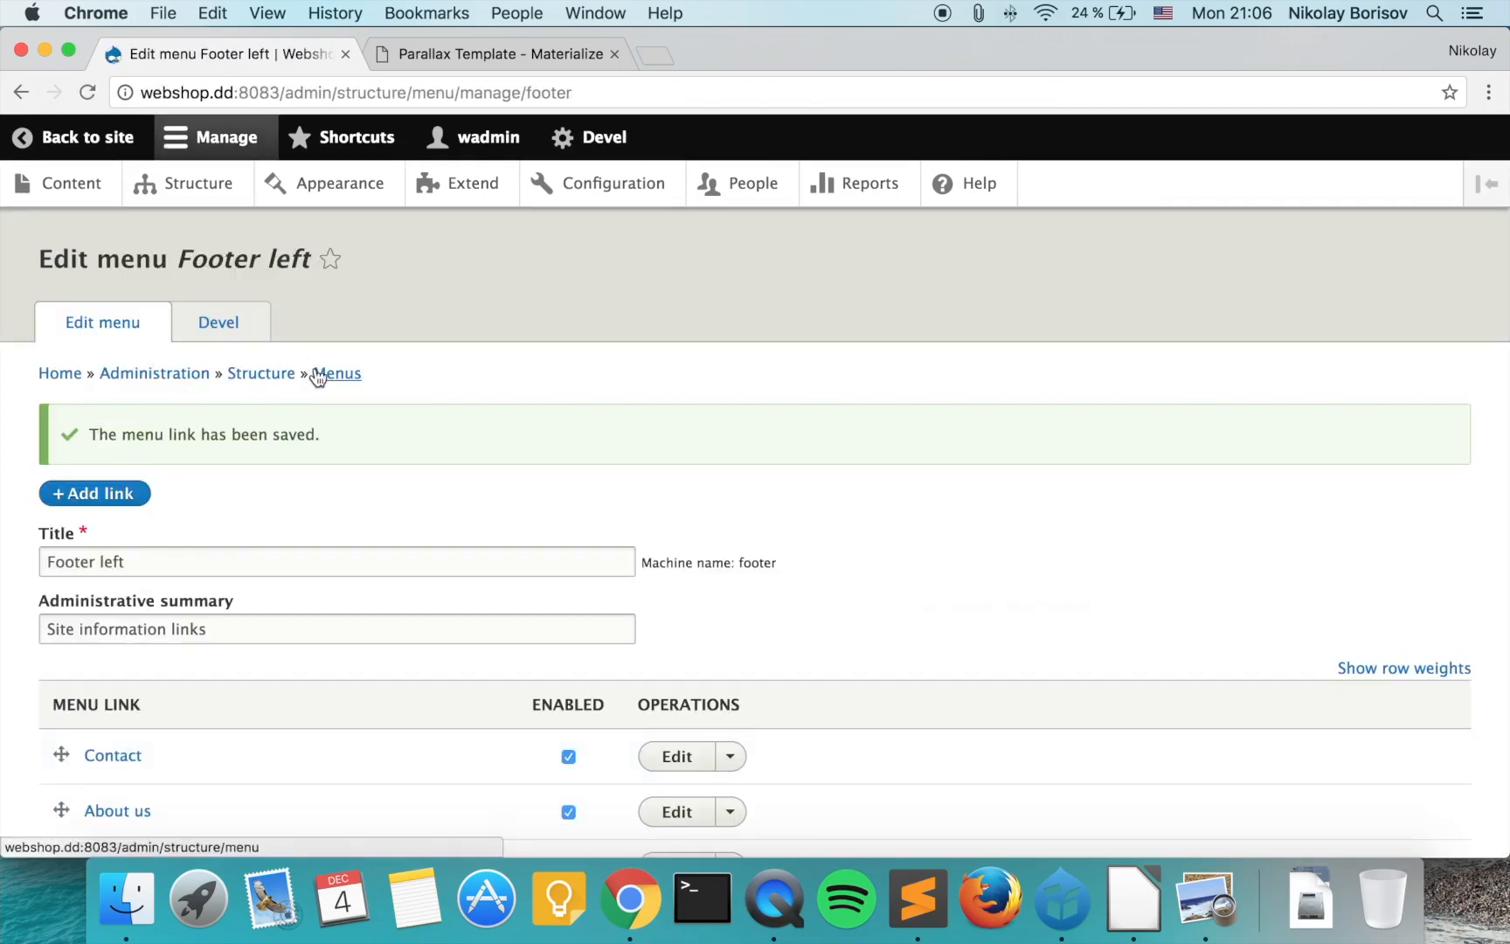
pyautogui.click(337, 374)
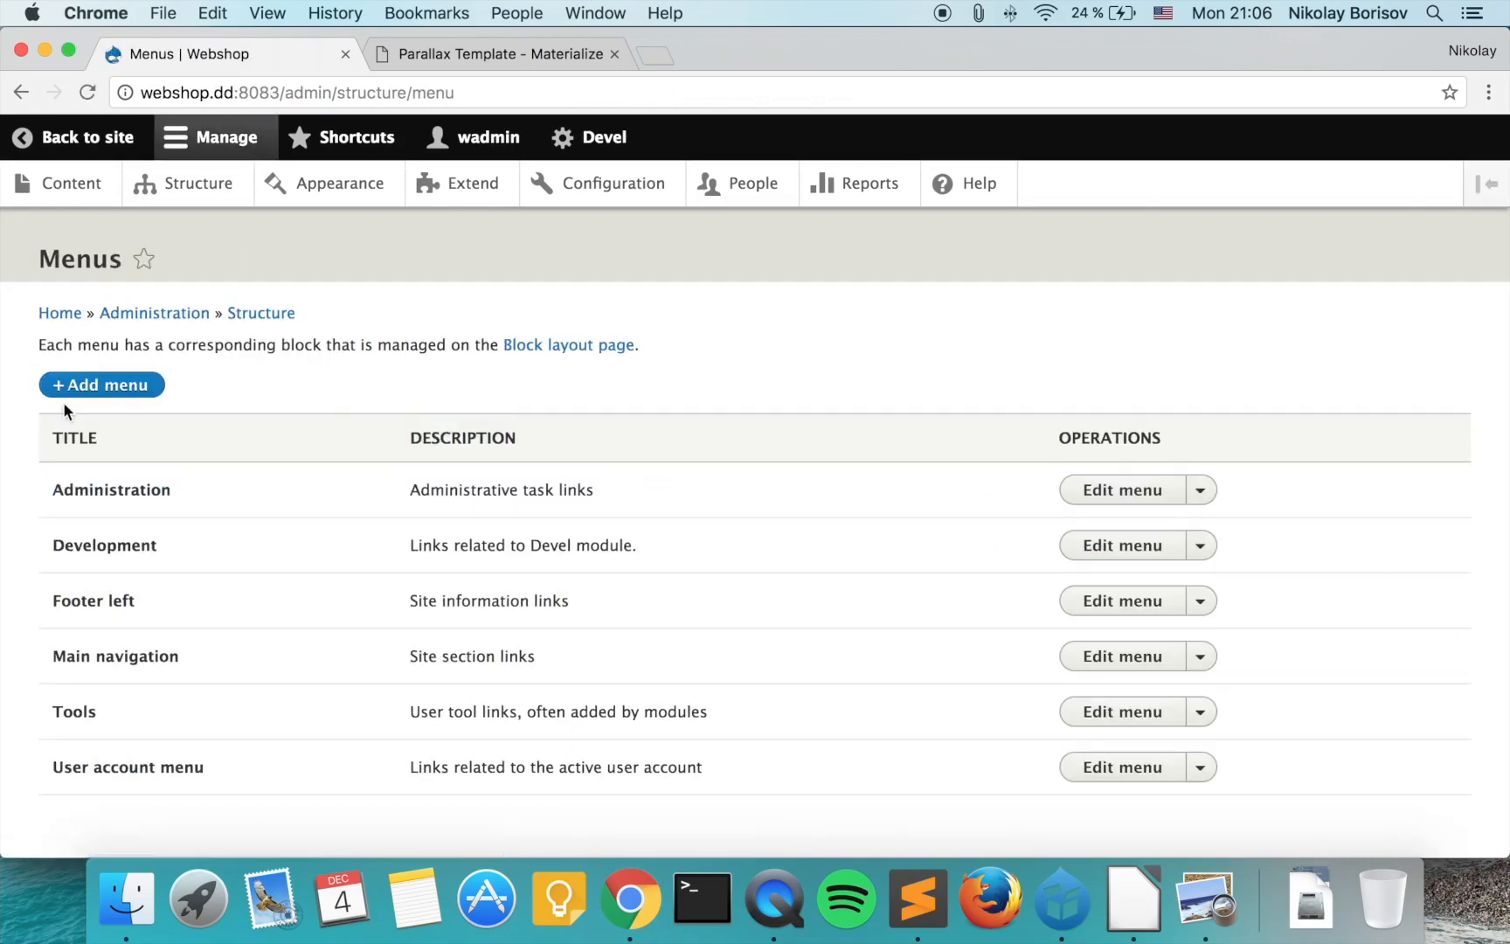
# - Create a new empty menu titled 'Footer right'
pyautogui.click(100, 385)
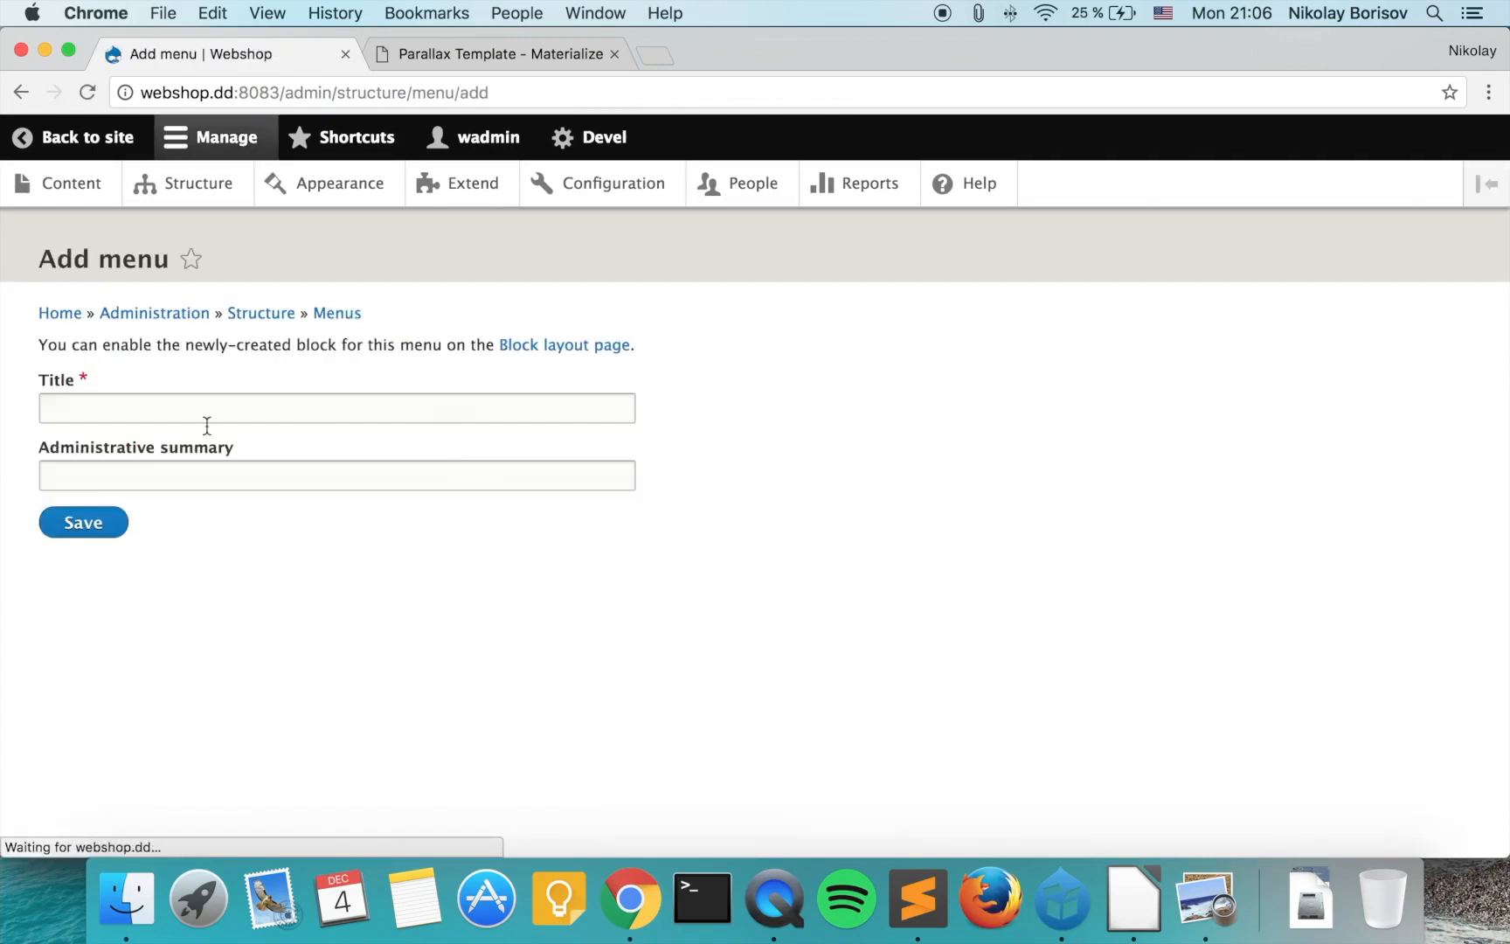
pyautogui.write('Fo')
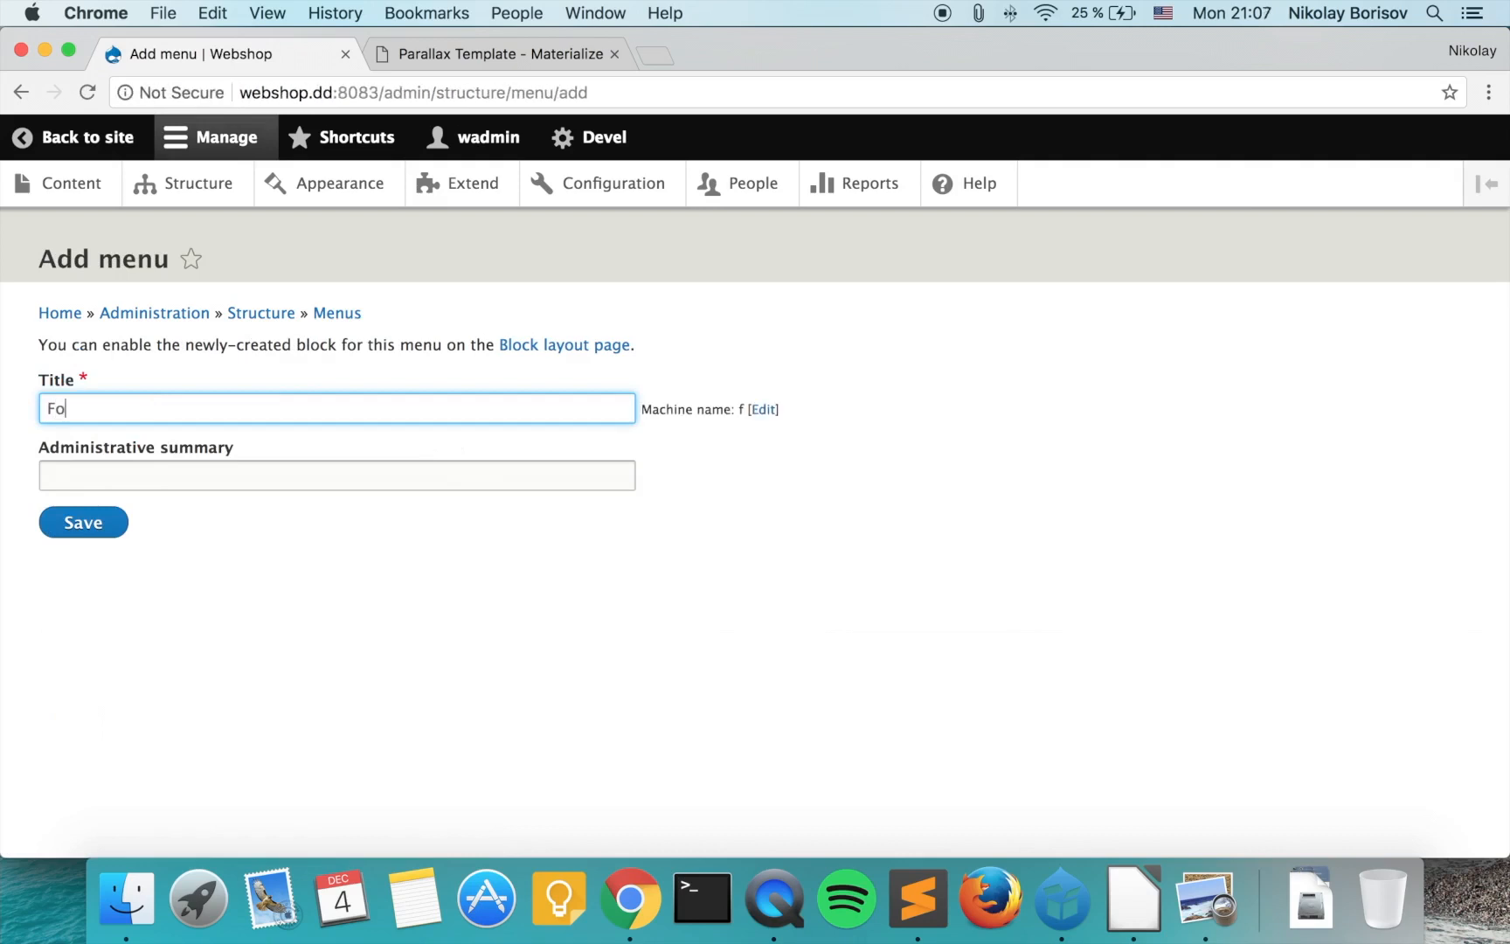
pyautogui.write('oter right')
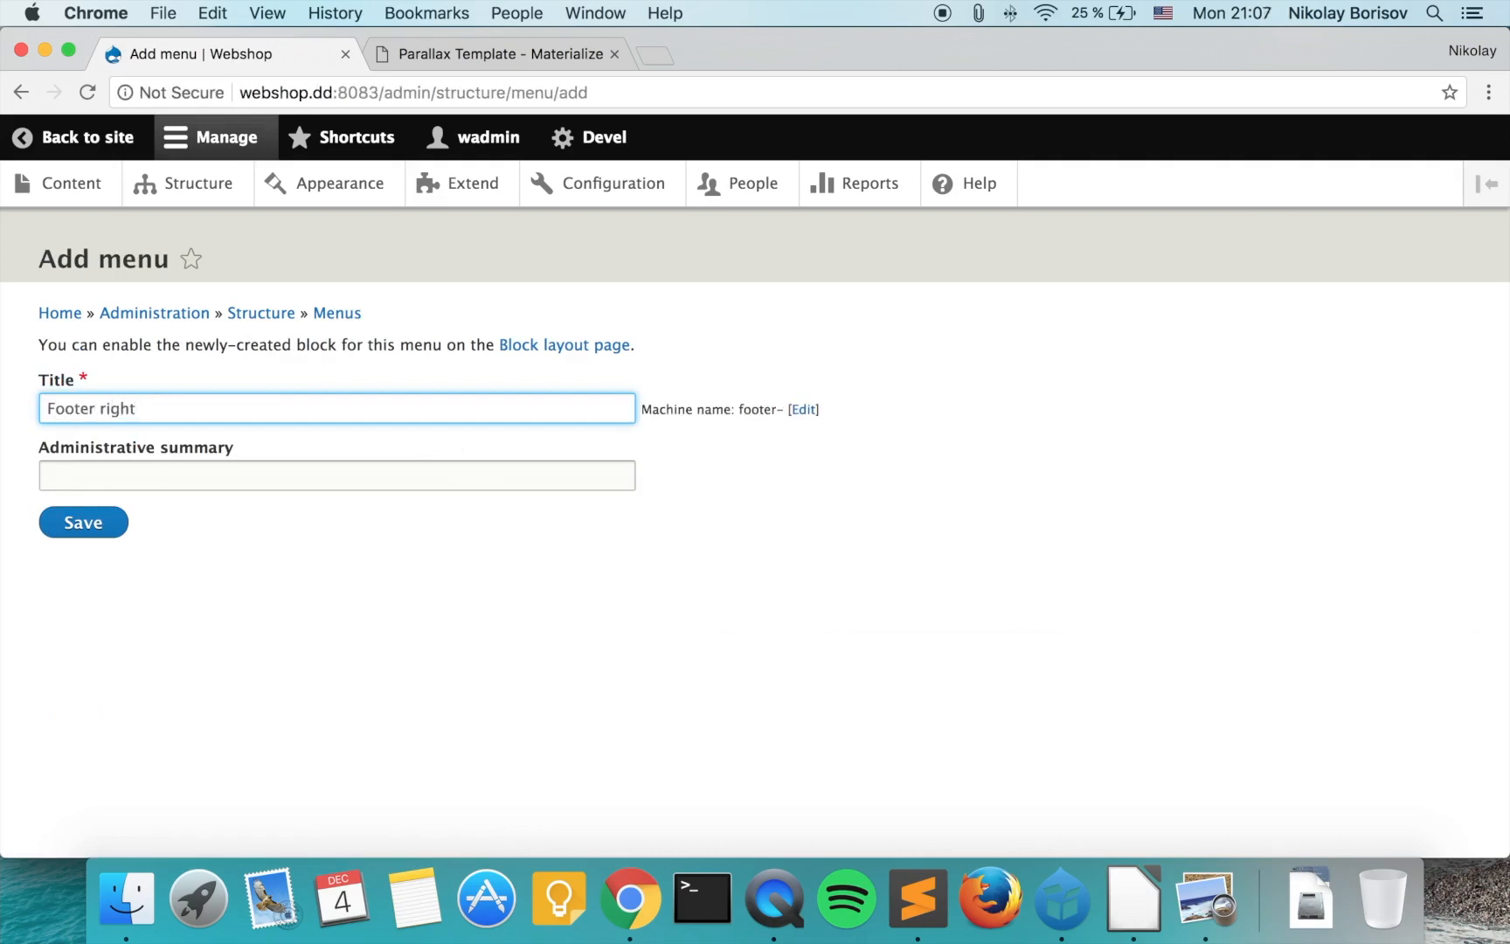
pyautogui.click(83, 522)
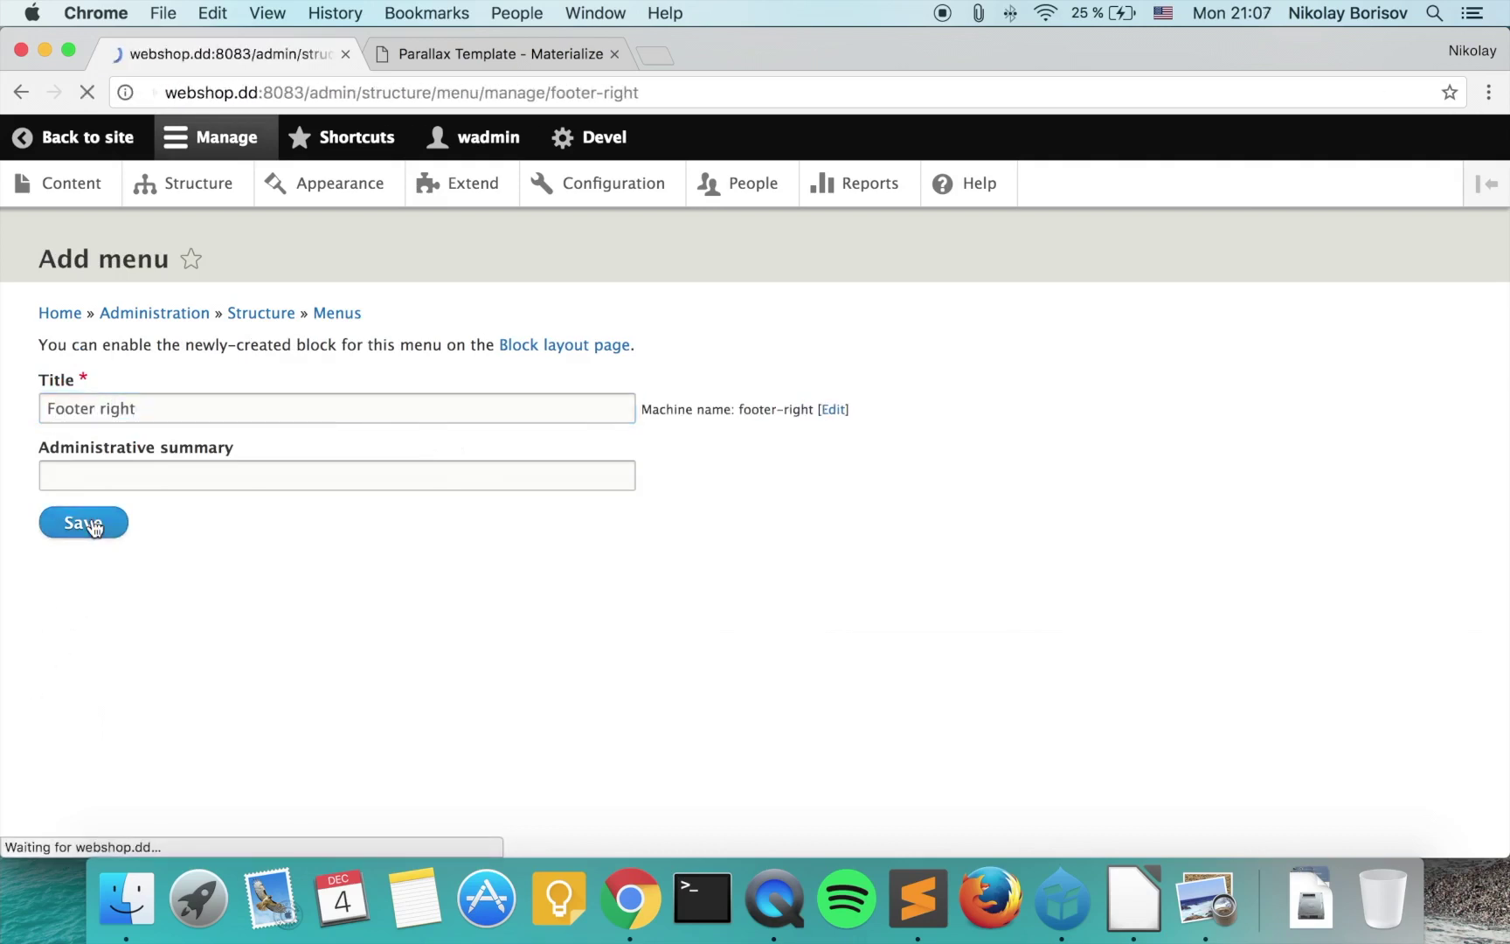
pyautogui.click(83, 521)
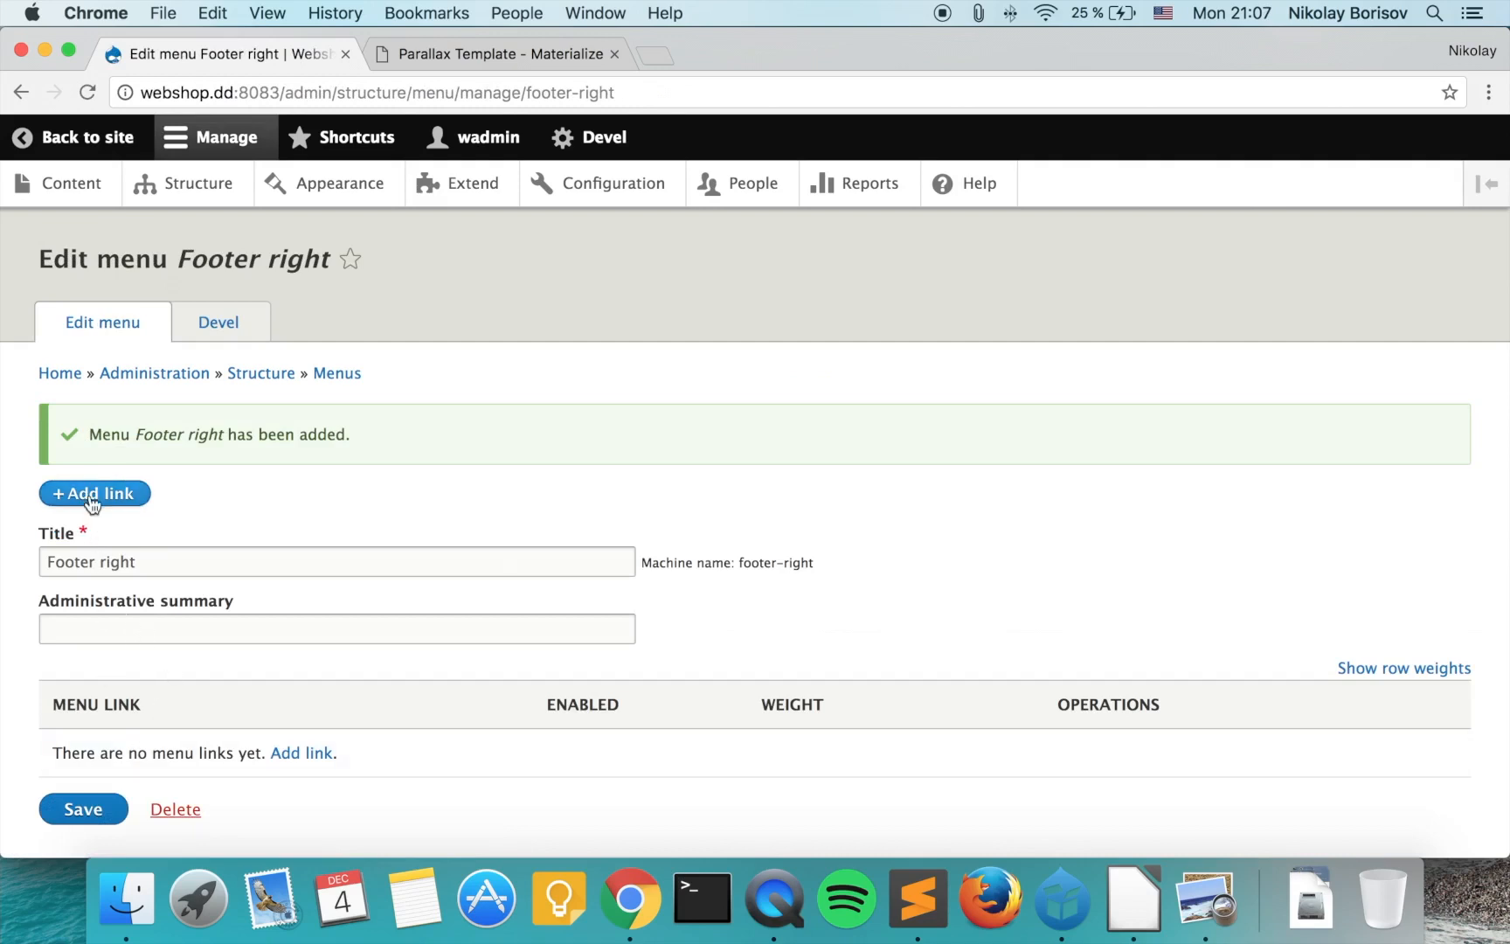
pyautogui.click(94, 493)
pyautogui.write('h')
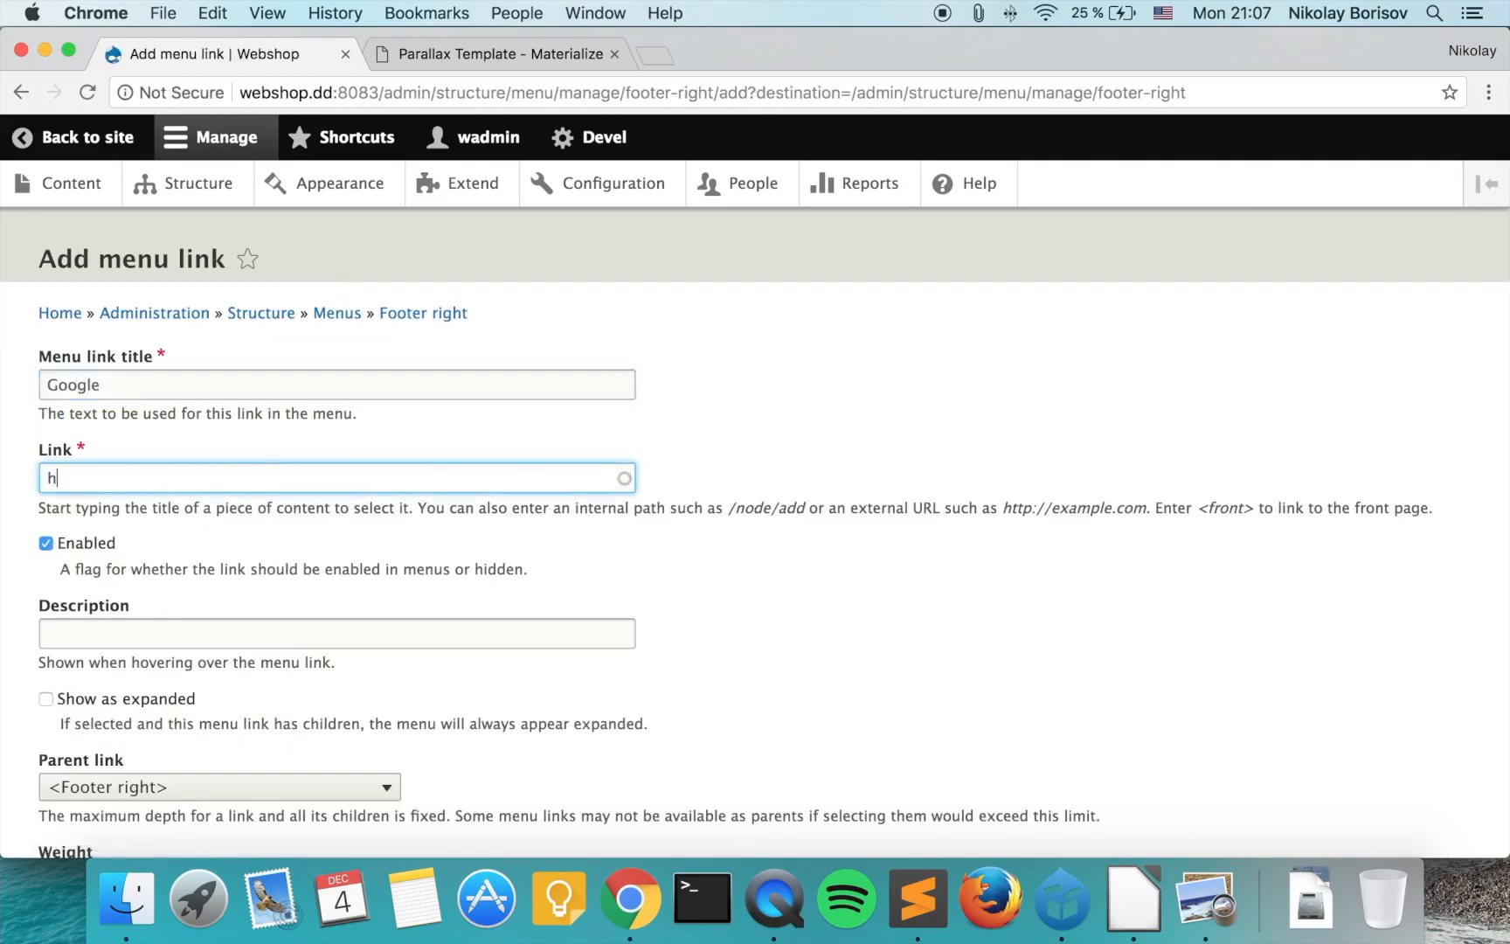
pyautogui.write('ttp://google.com')
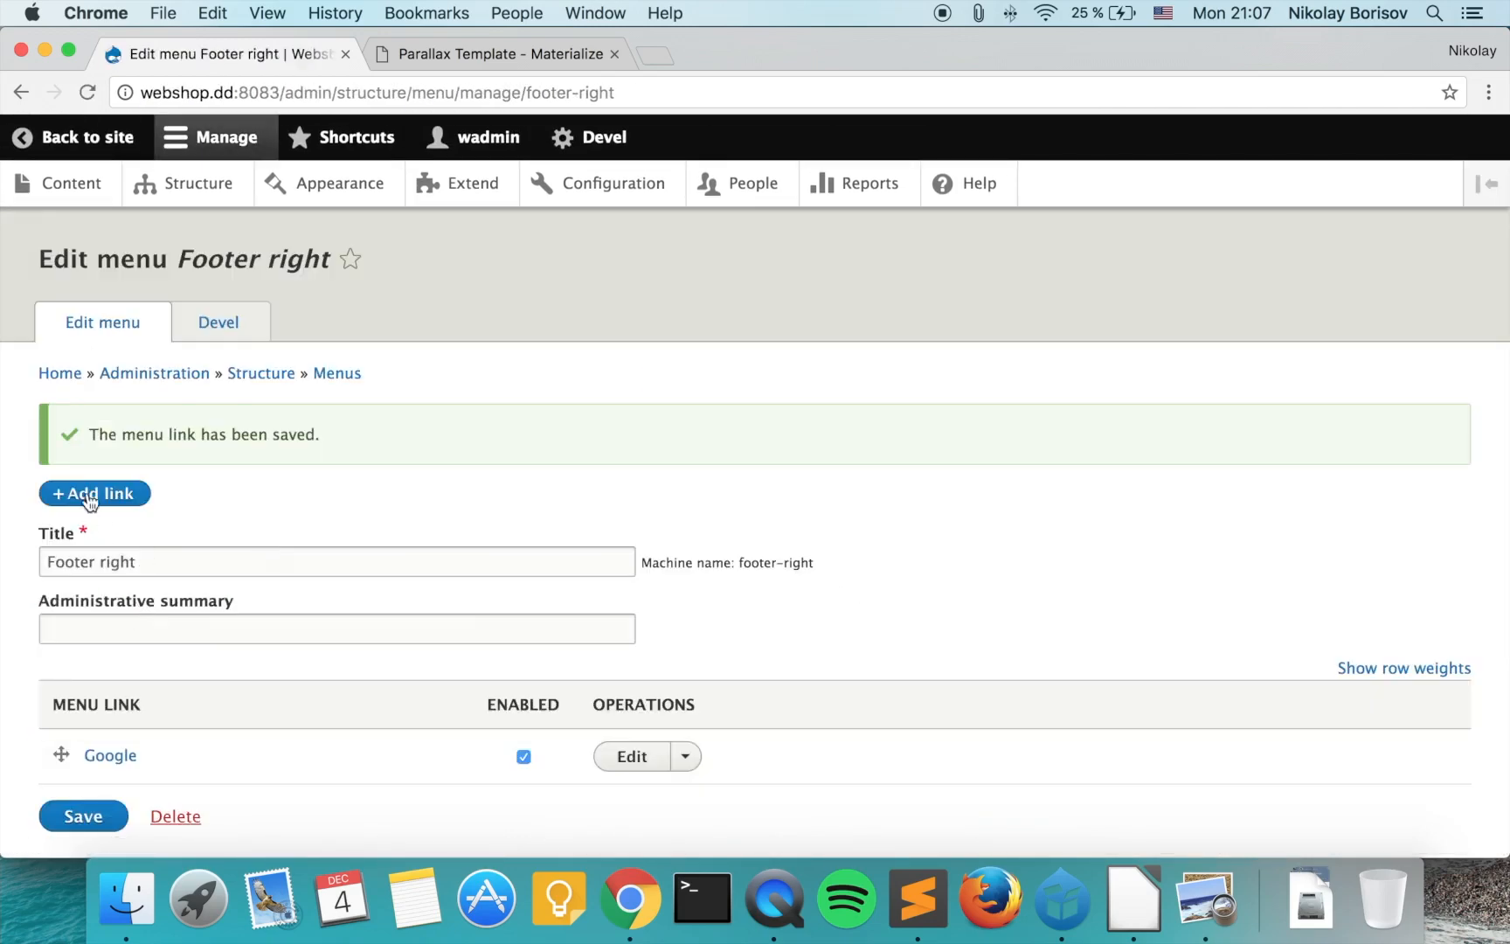
pyautogui.click(93, 493)
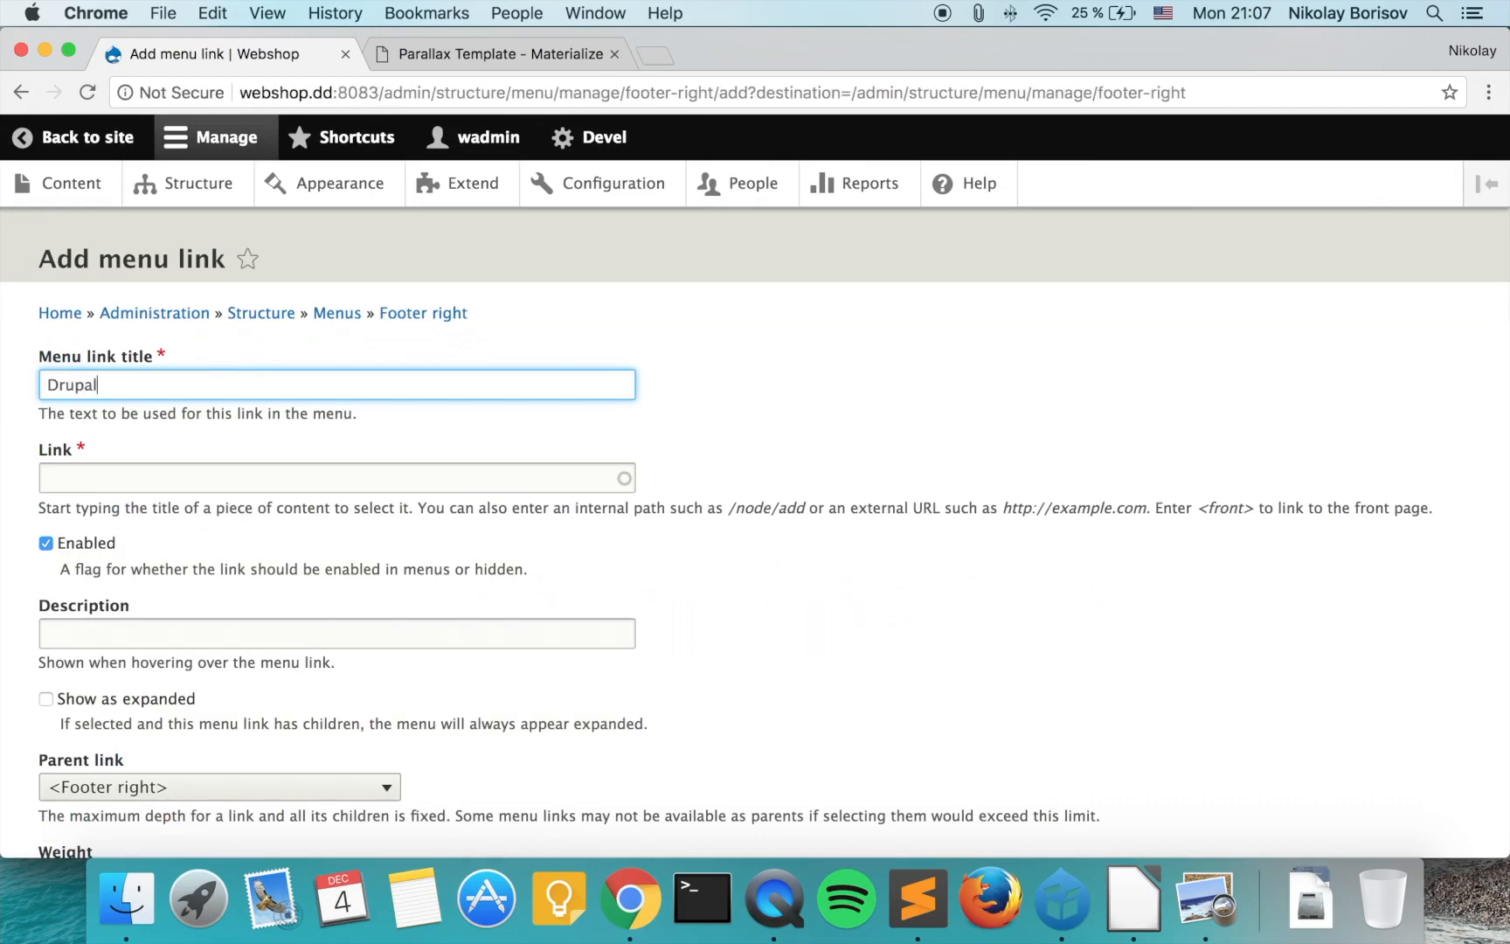
pyautogui.write('http://drupal.org')
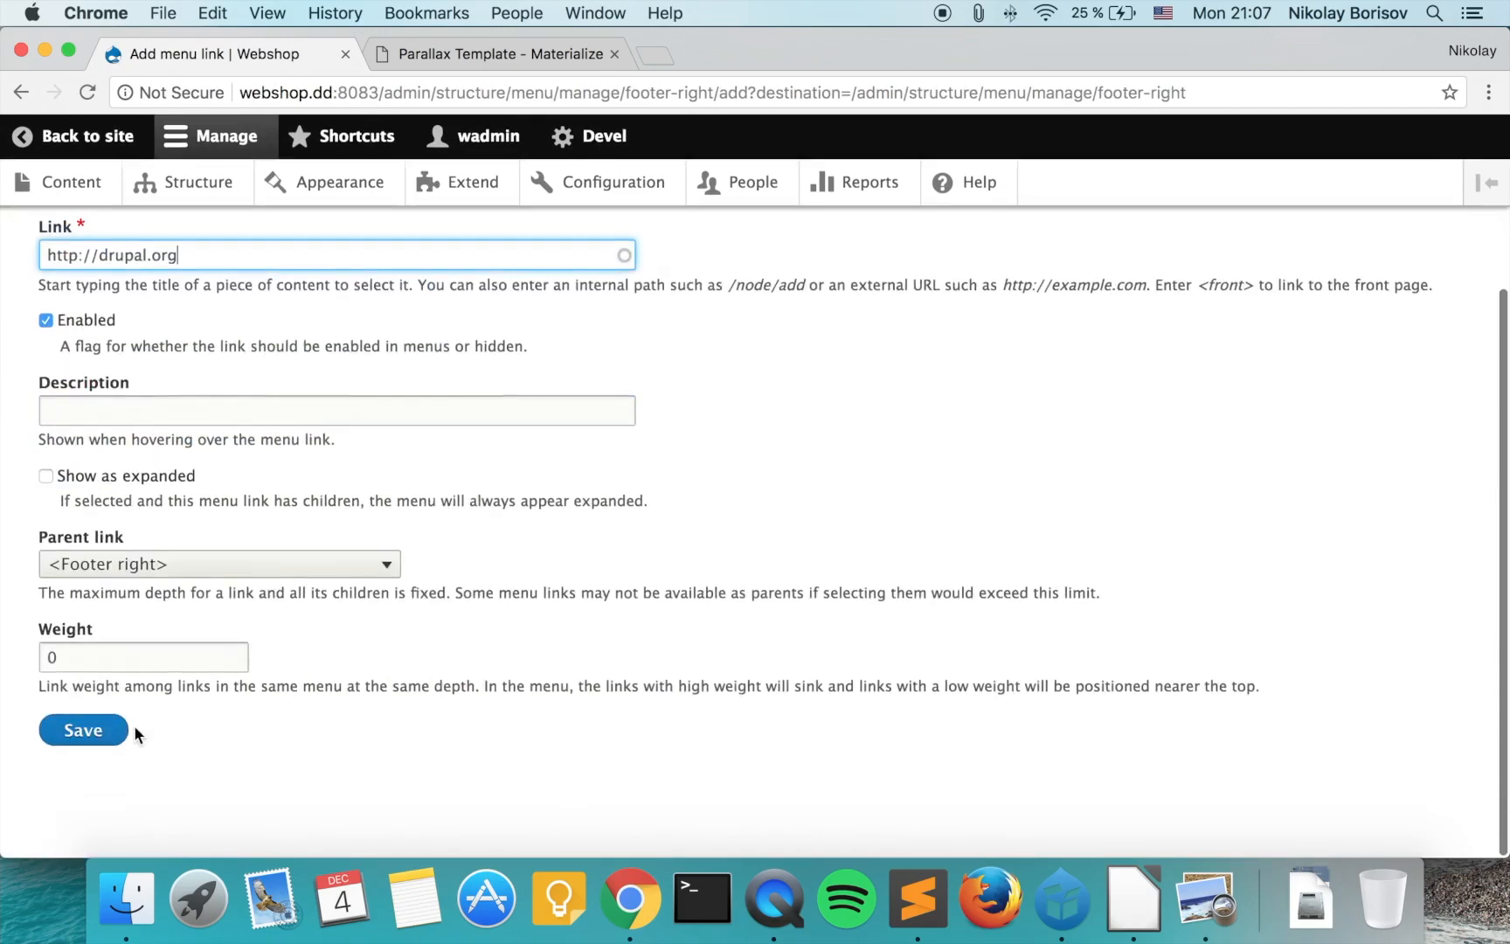
pyautogui.click(82, 729)
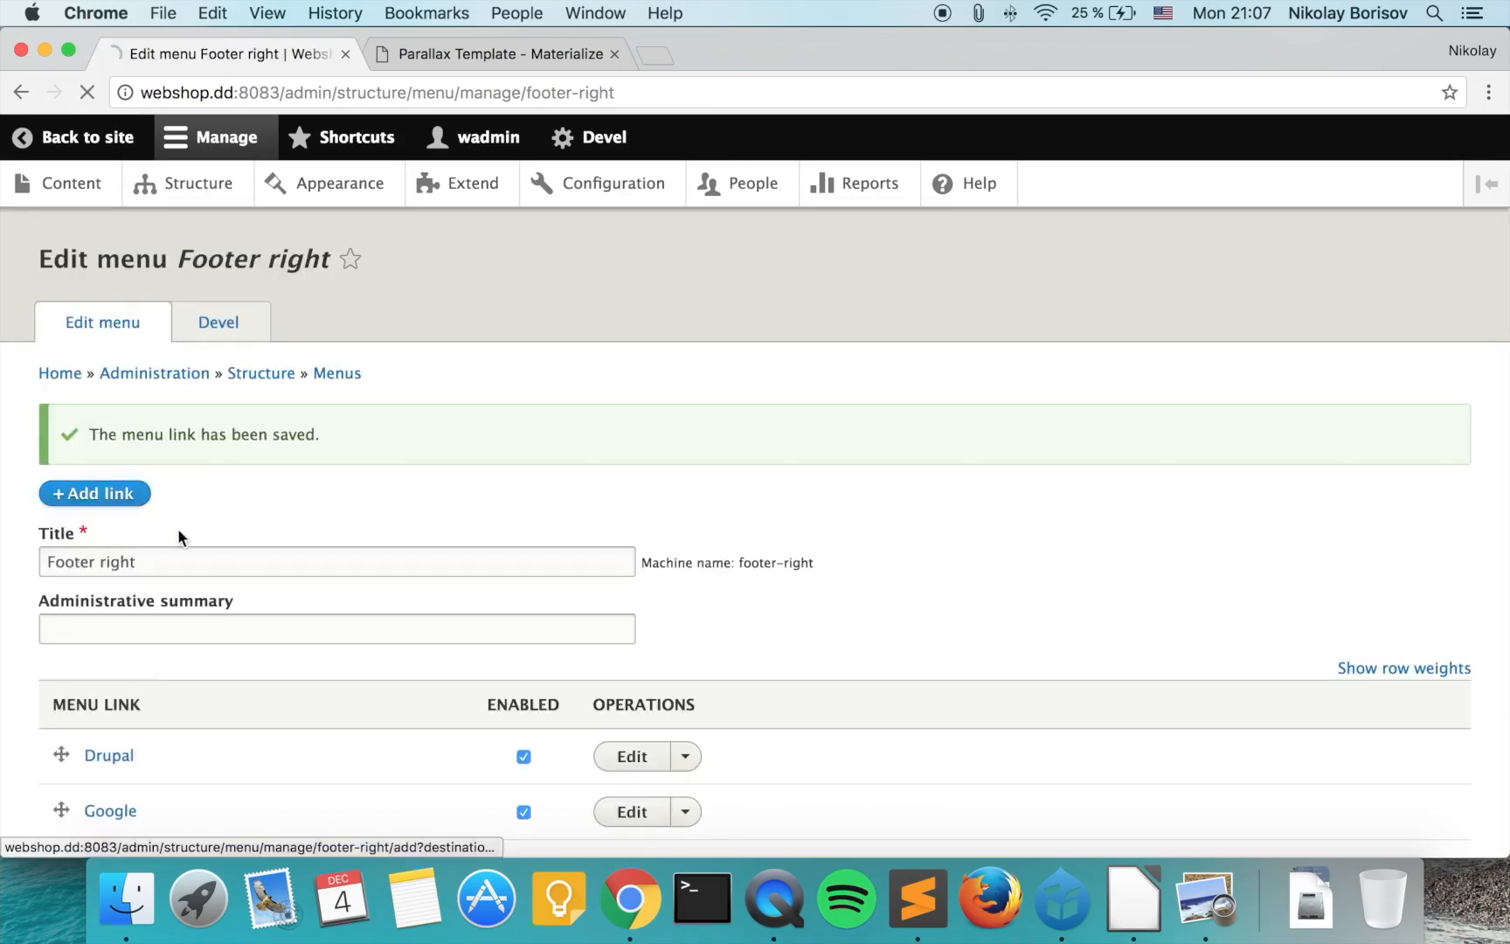
# - Add a Sitepoint link, then delete it
pyautogui.click(93, 493)
pyautogui.write('si')
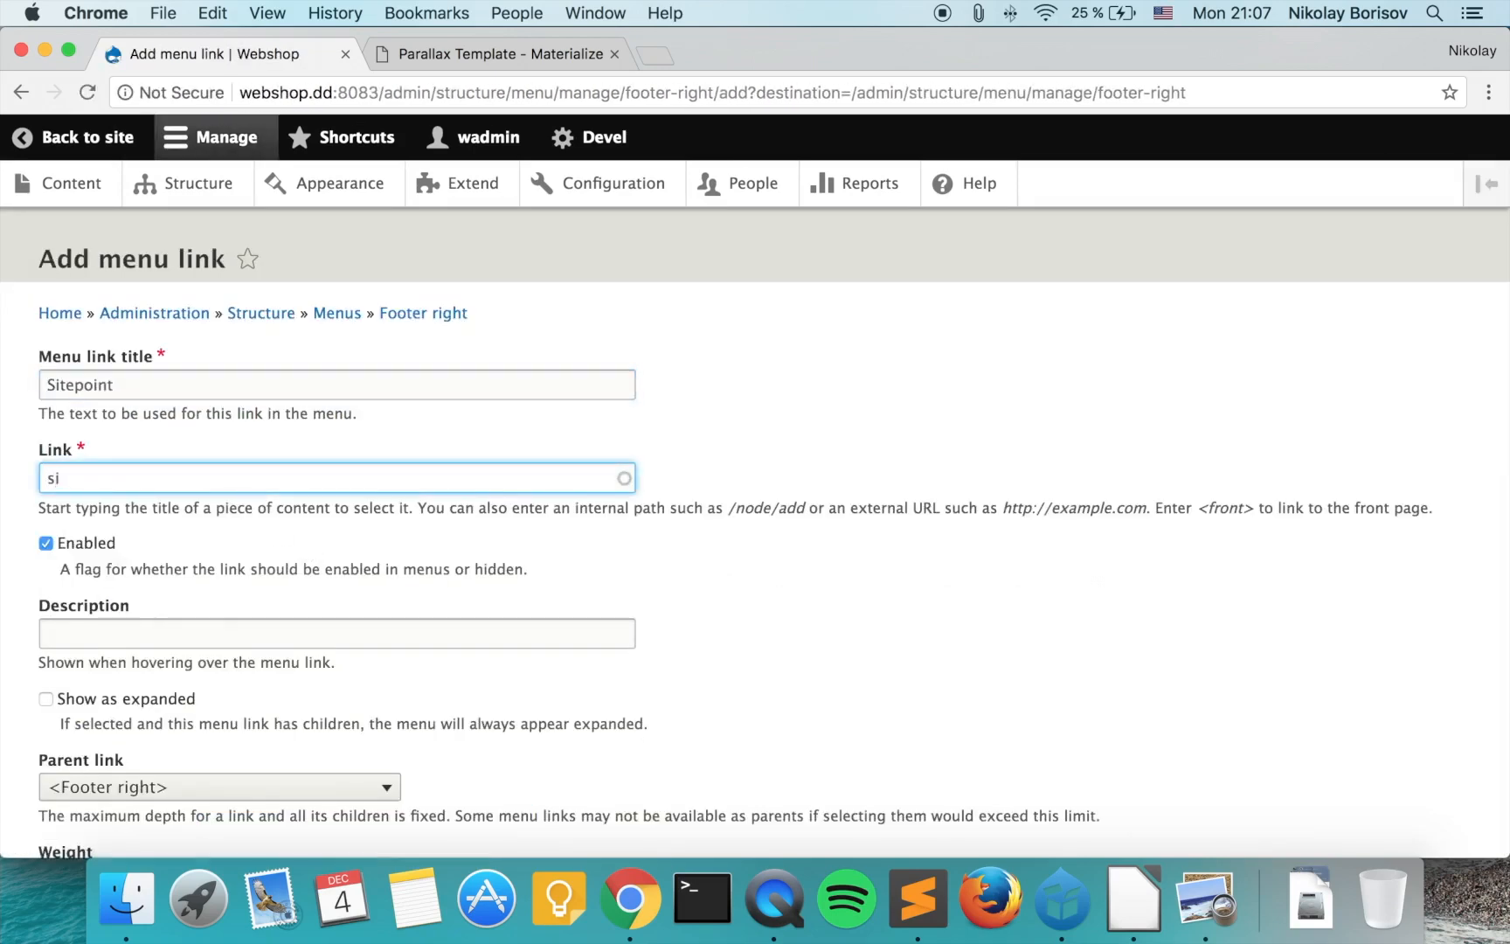
pyautogui.write('http://sitepo')
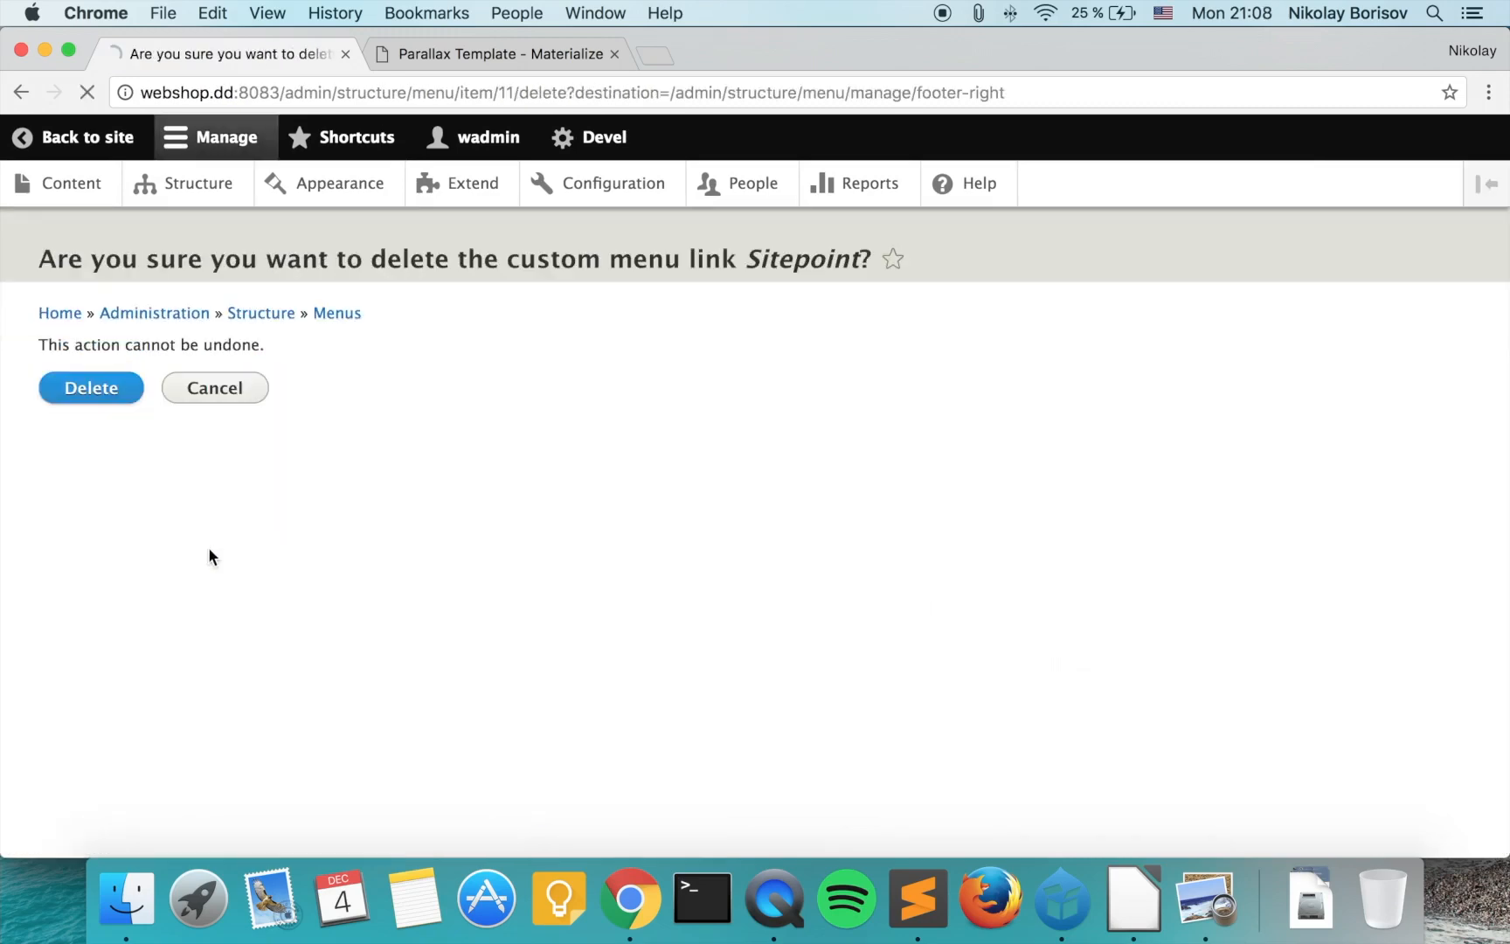
pyautogui.click(91, 387)
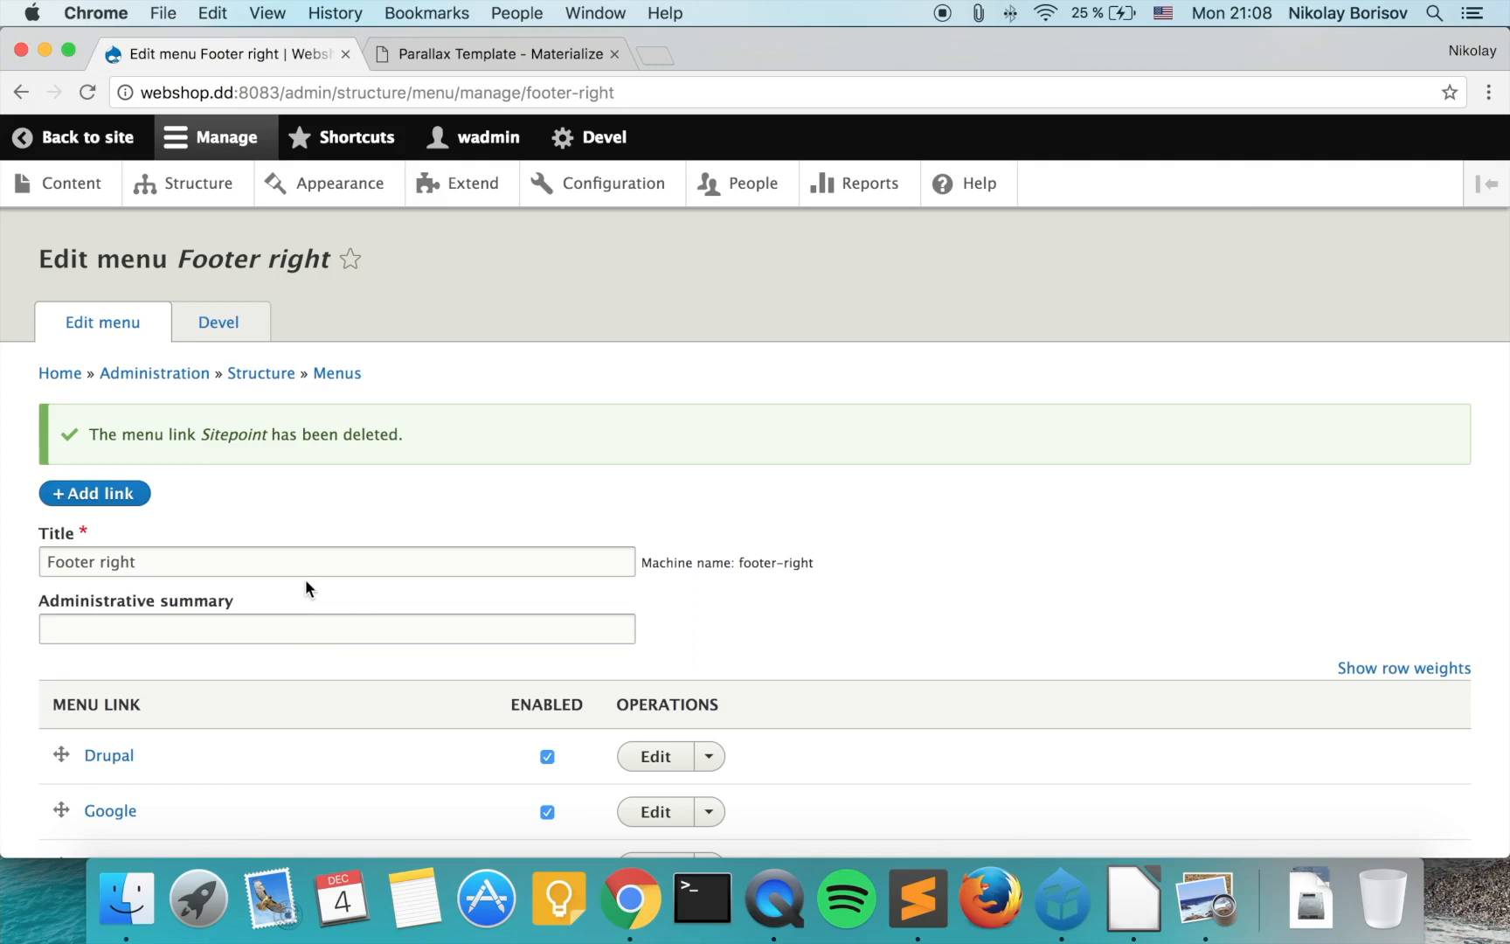
pyautogui.moveTo(199, 183)
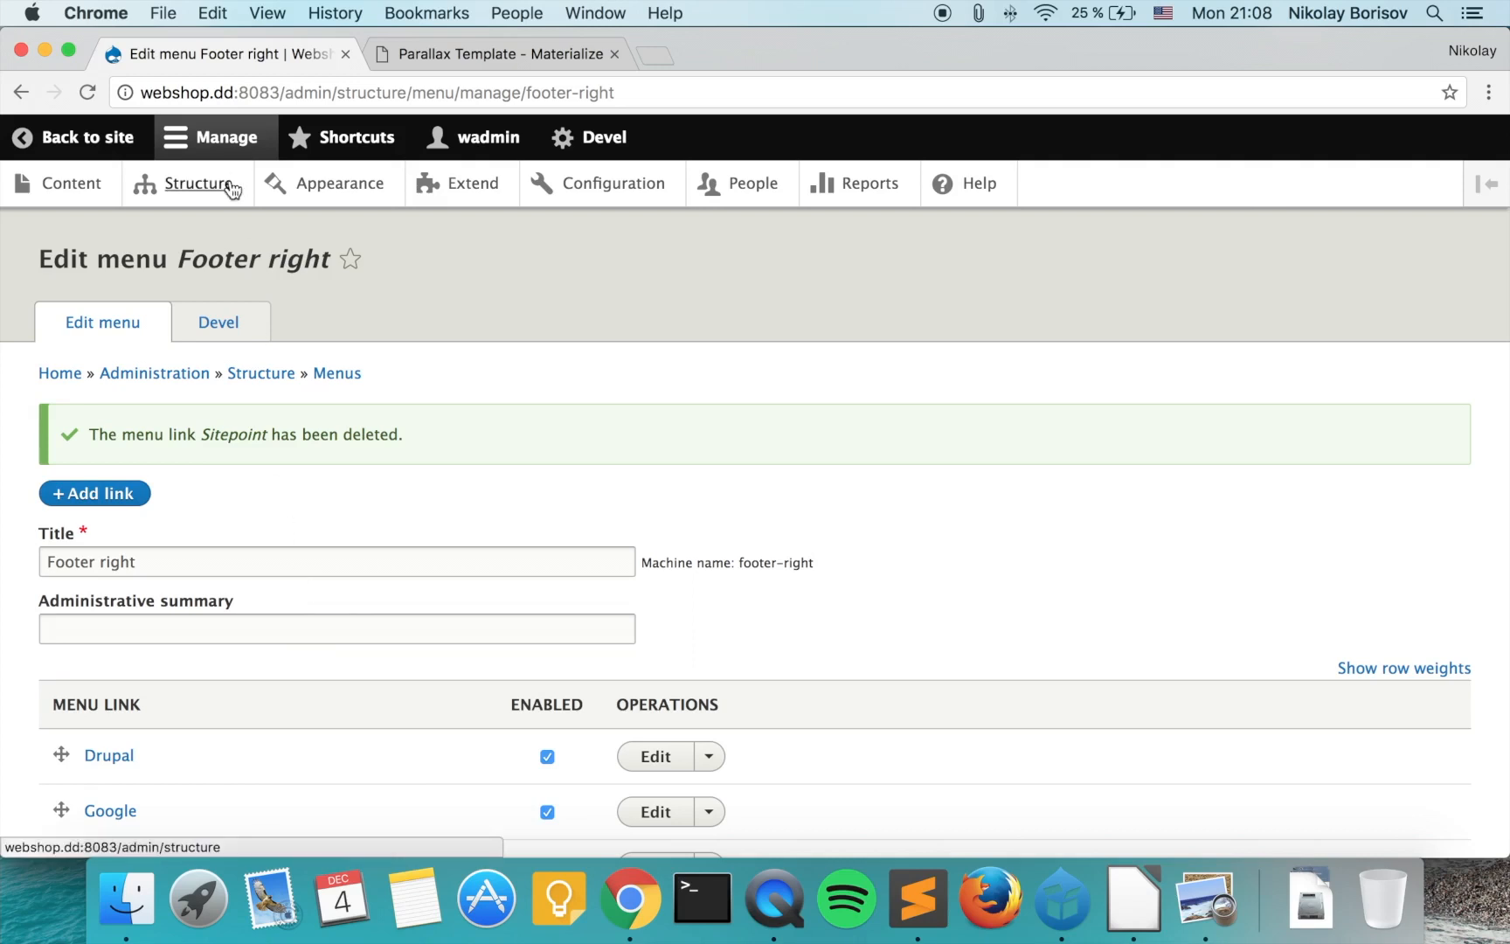
# - Navigate from Structure to the Block layout page
pyautogui.click(200, 183)
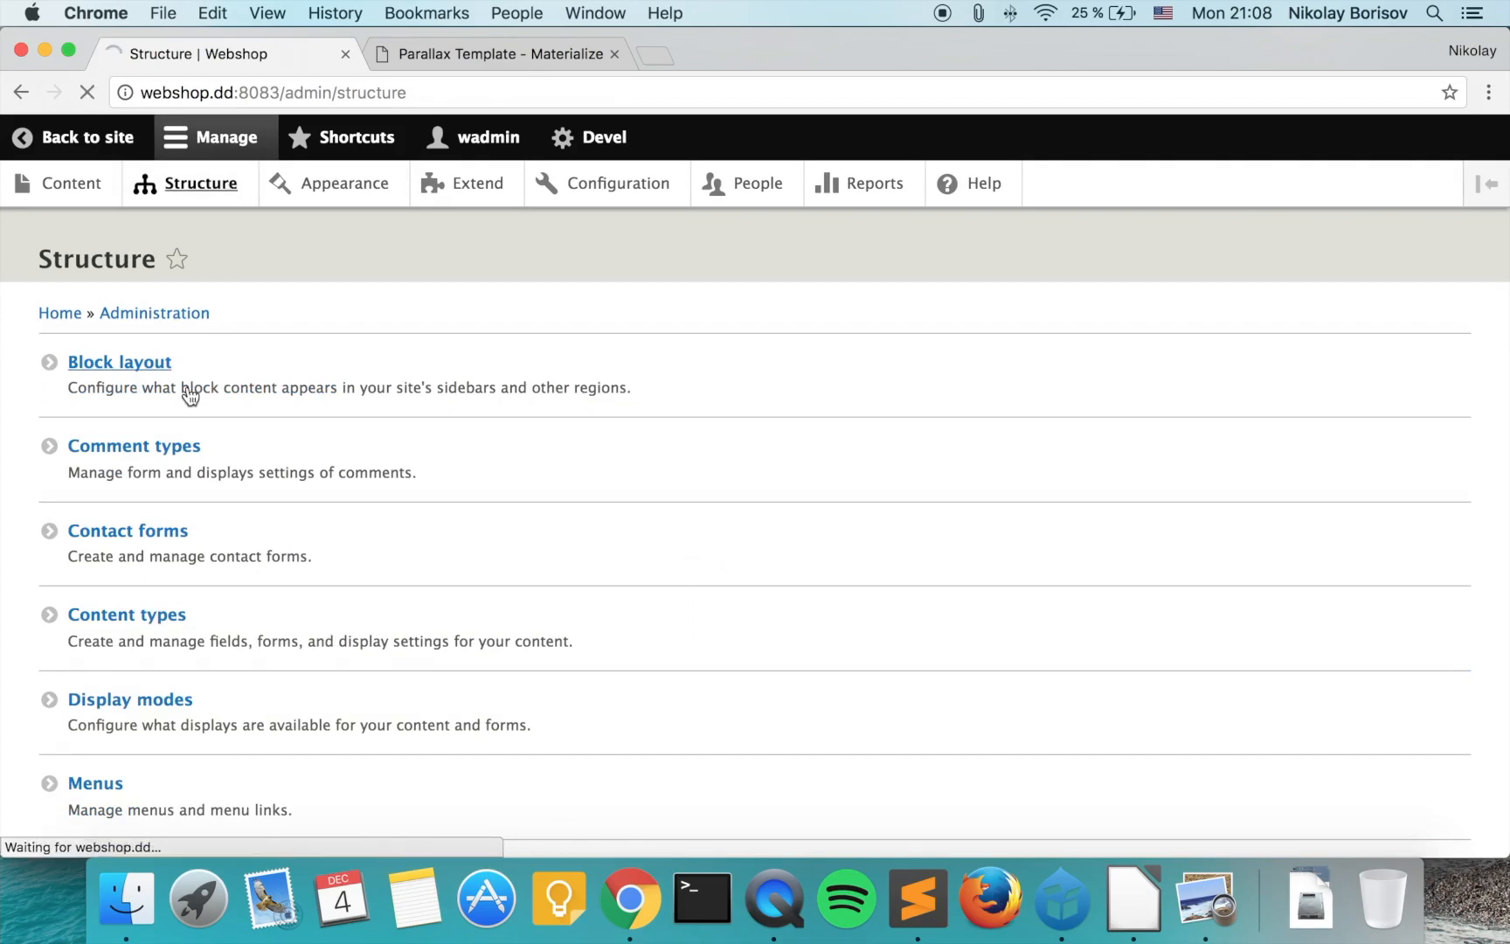
pyautogui.click(120, 360)
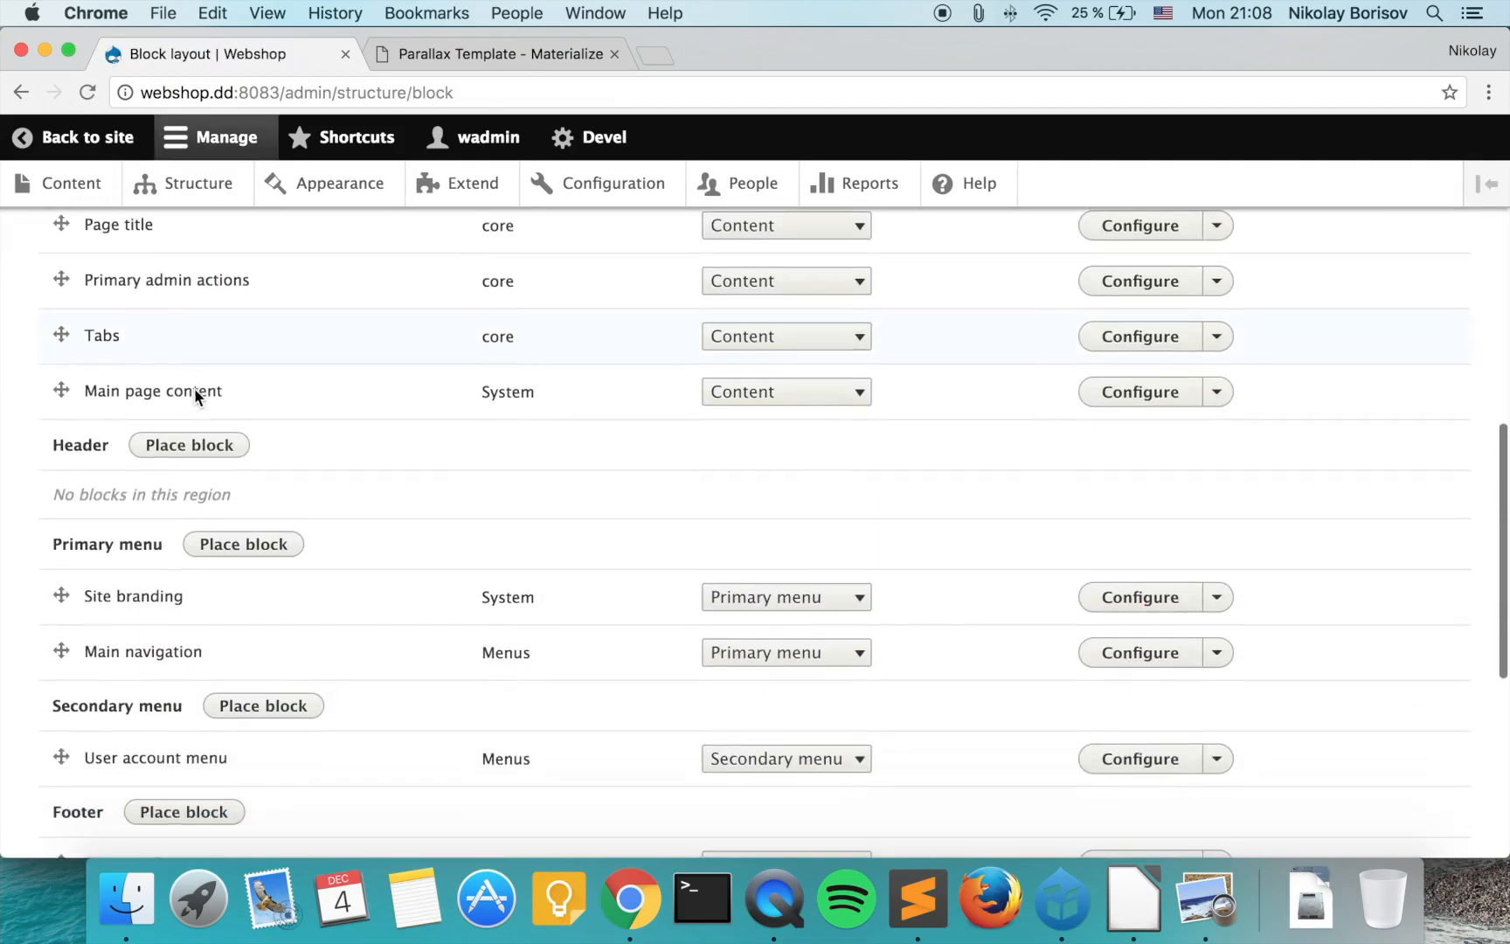
pyautogui.scroll(-3)
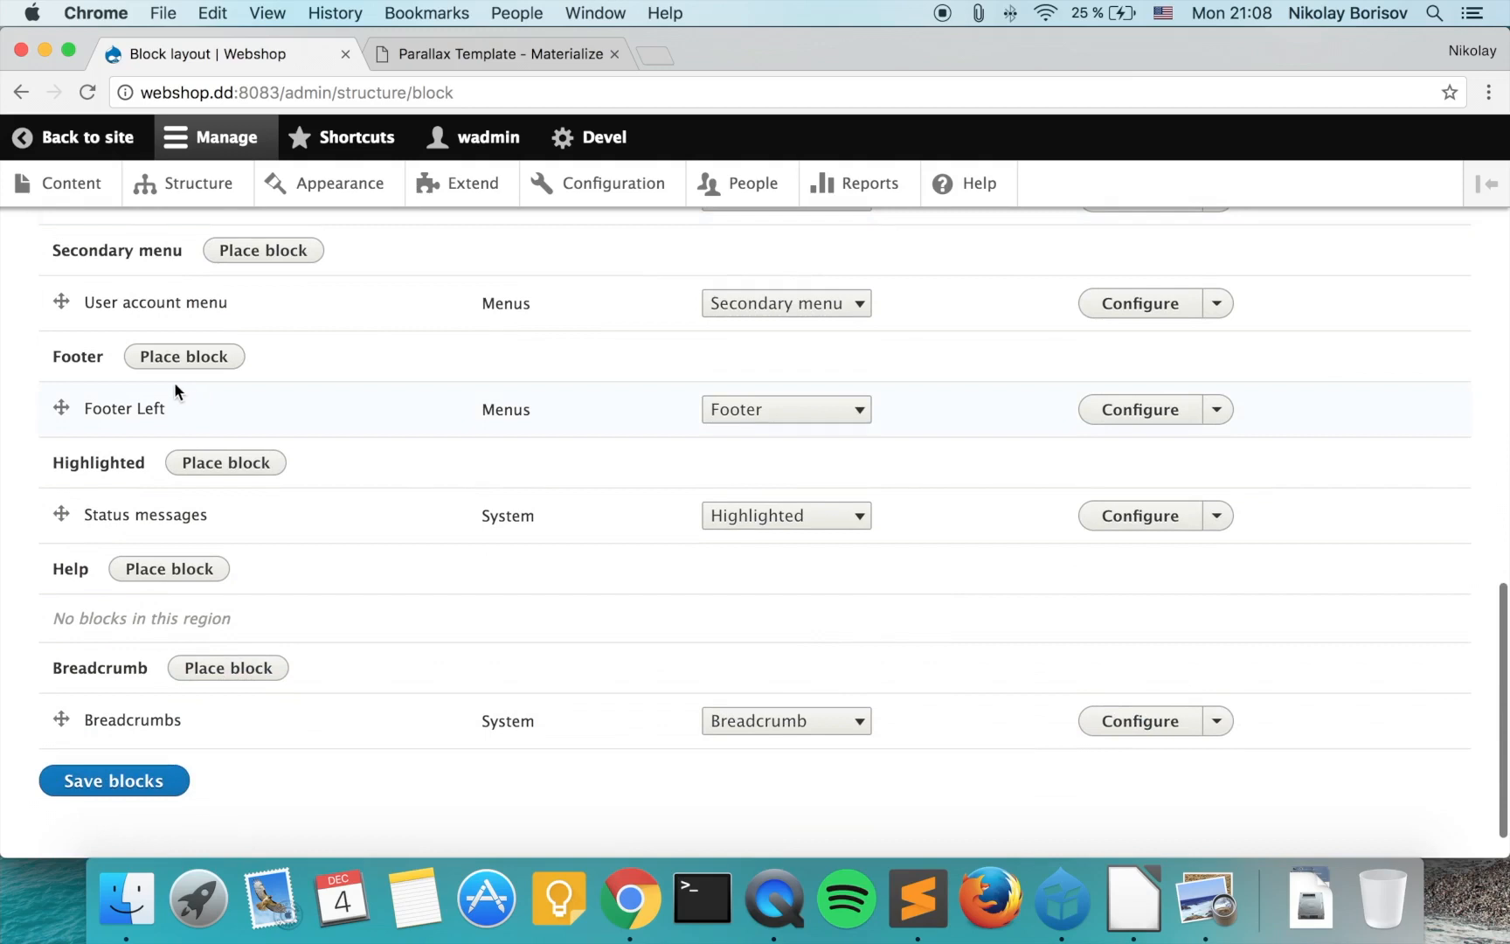
pyautogui.moveTo(1391, 550)
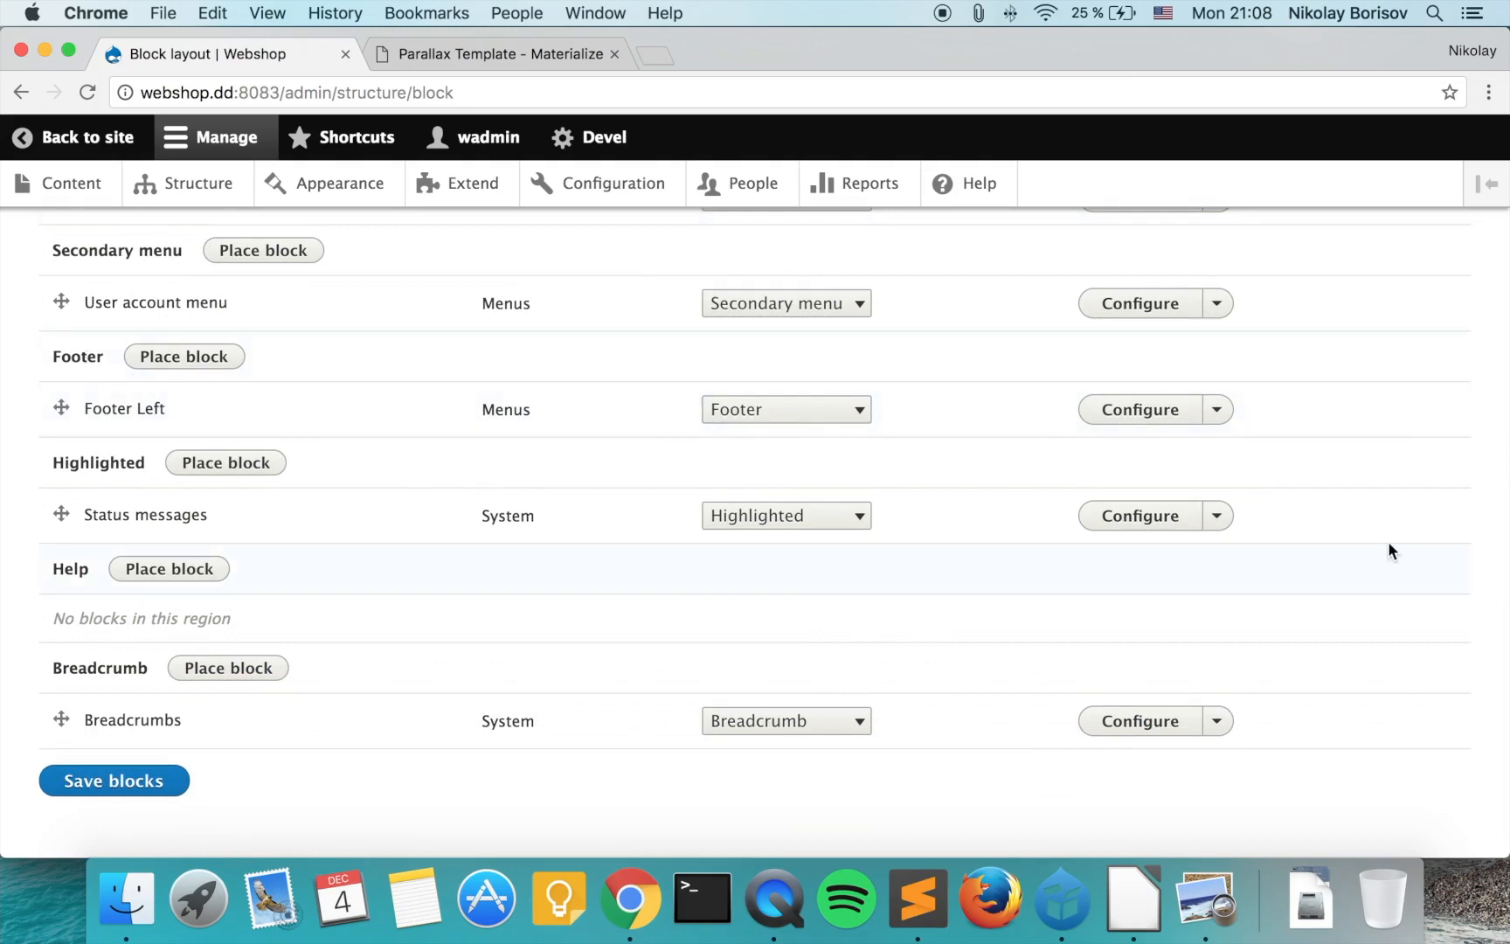
pyautogui.moveTo(312, 414)
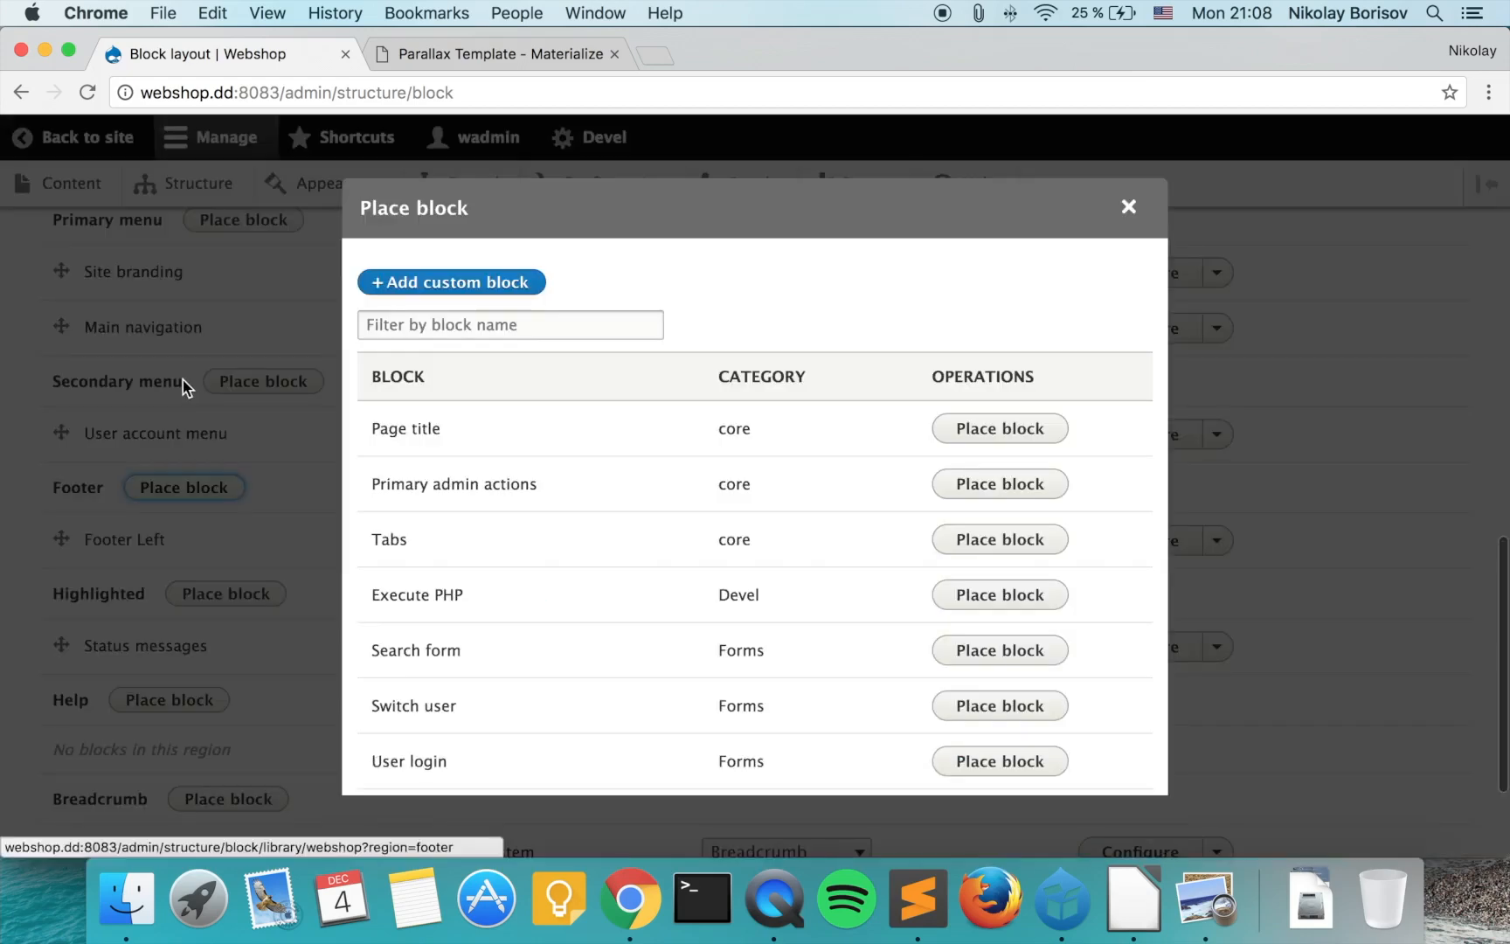
pyautogui.moveTo(144, 557)
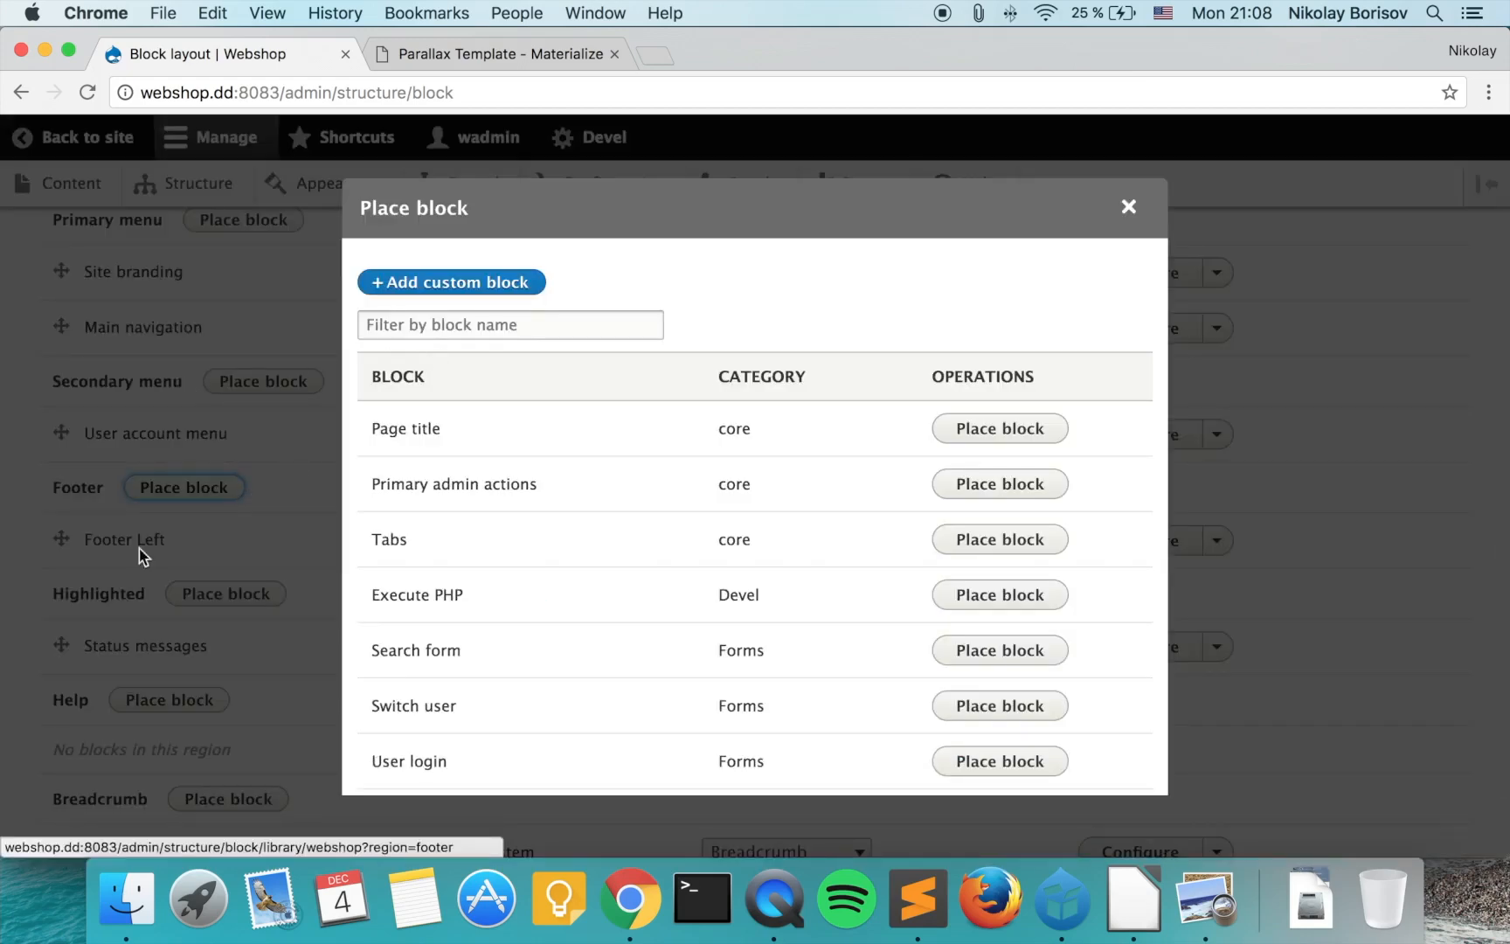
# - Place the Footer right menu block in the Footer region and save blocks
pyautogui.click(509, 324)
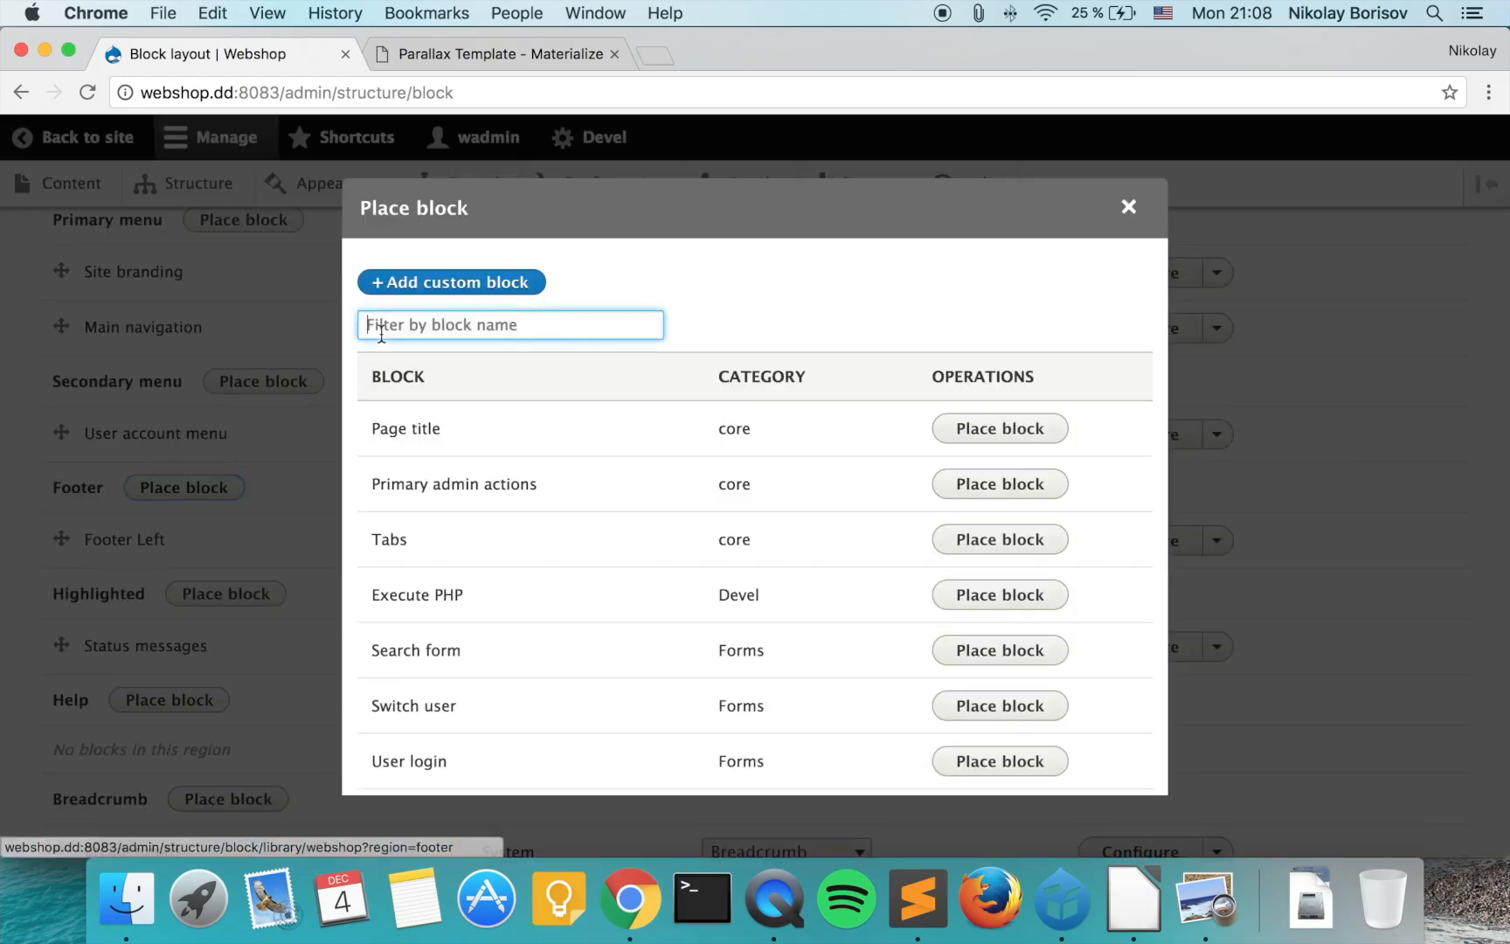
pyautogui.write('Footer')
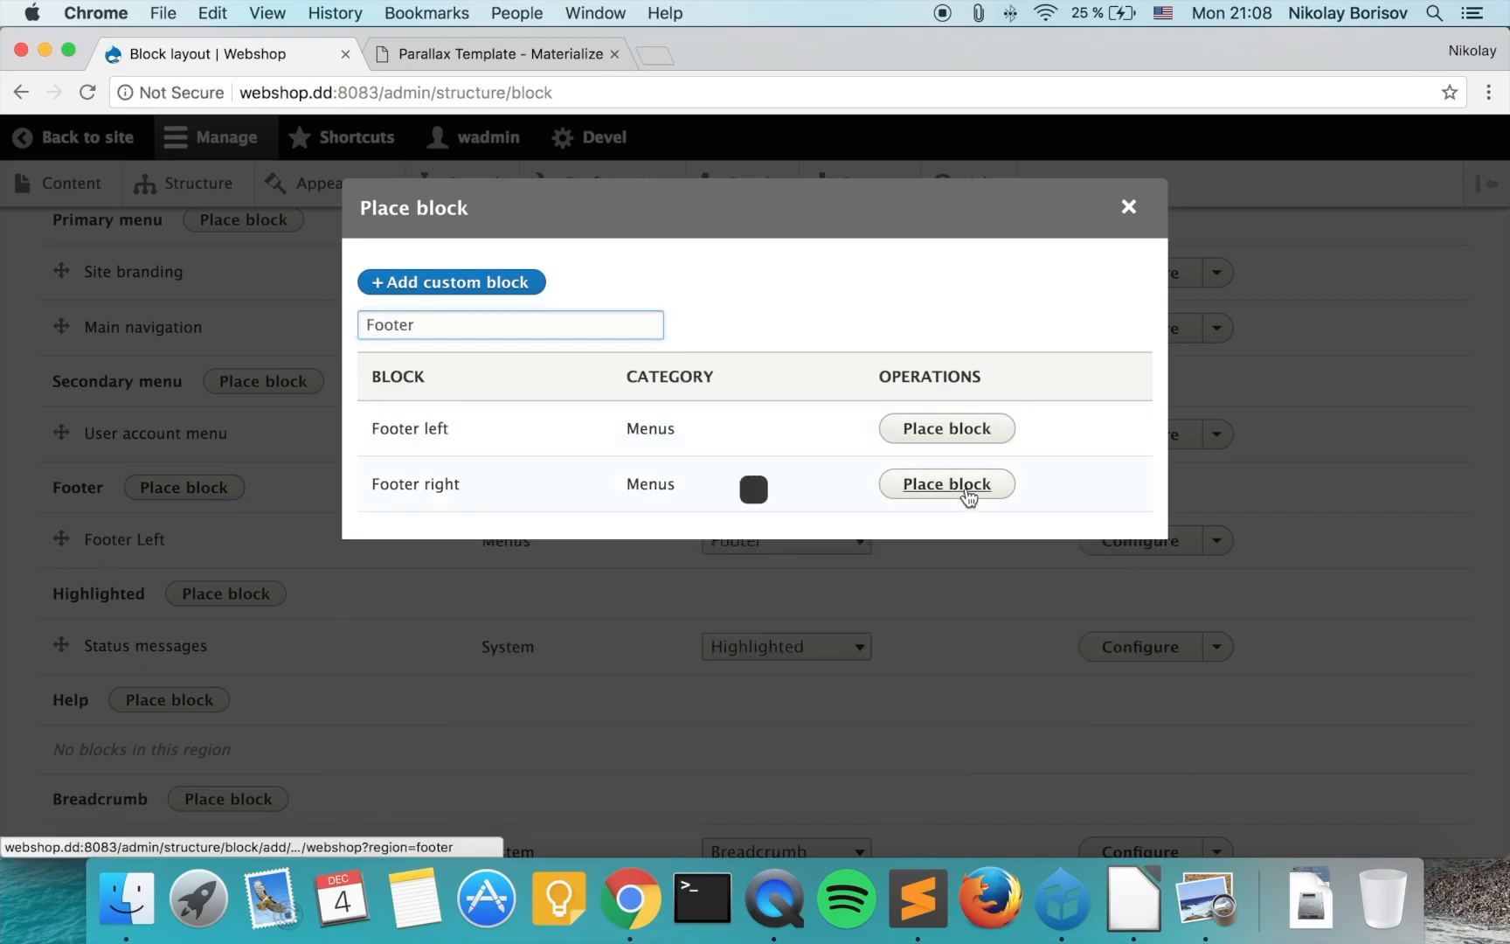
pyautogui.click(945, 484)
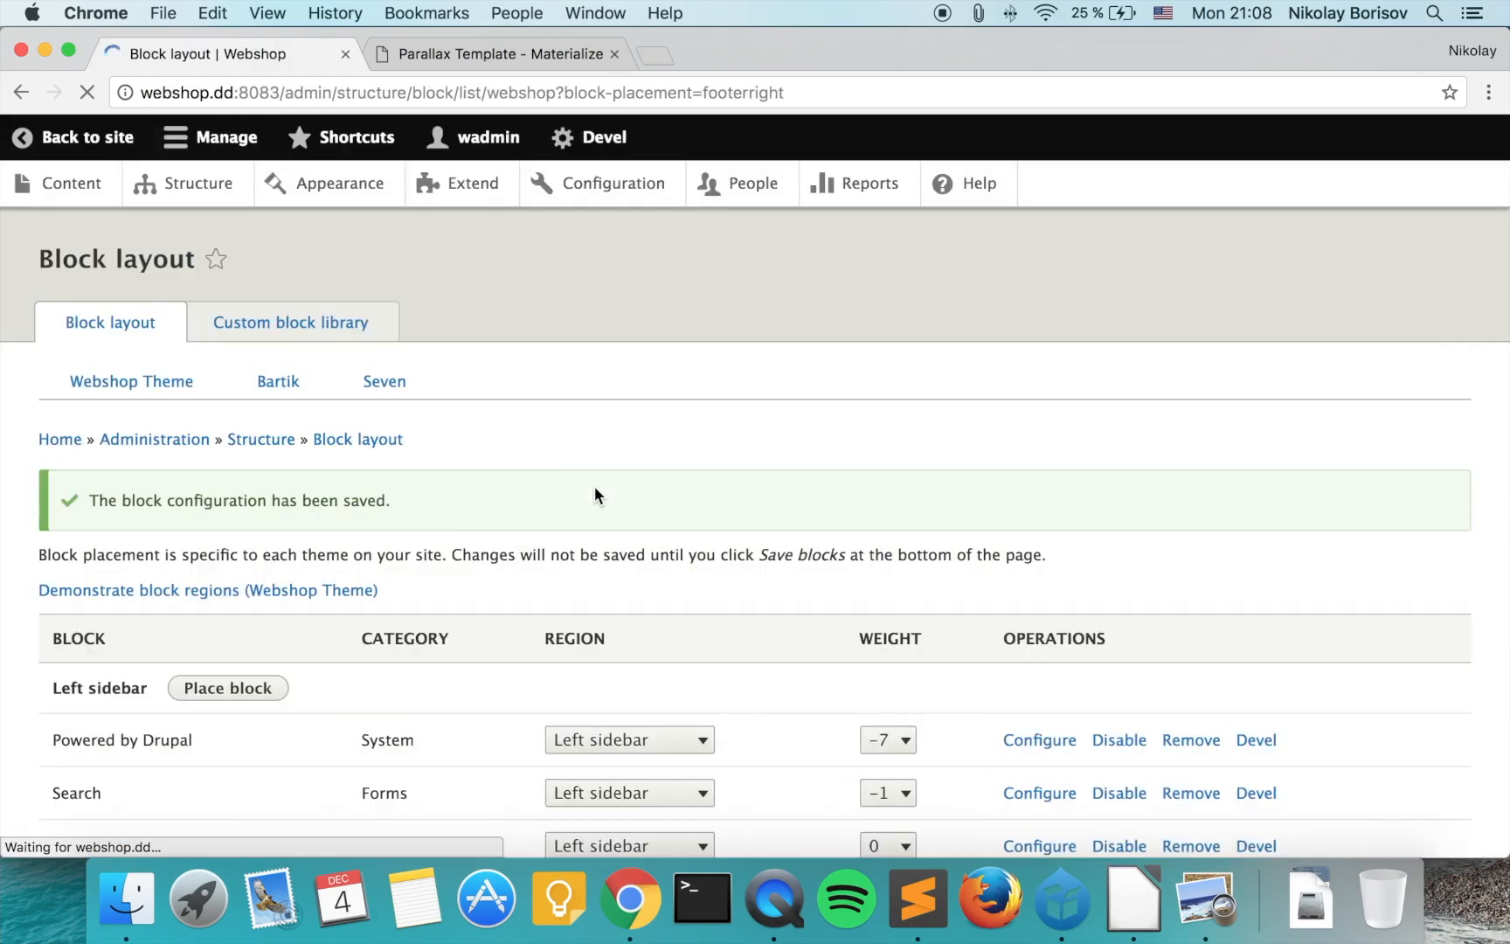
pyautogui.scroll(-3)
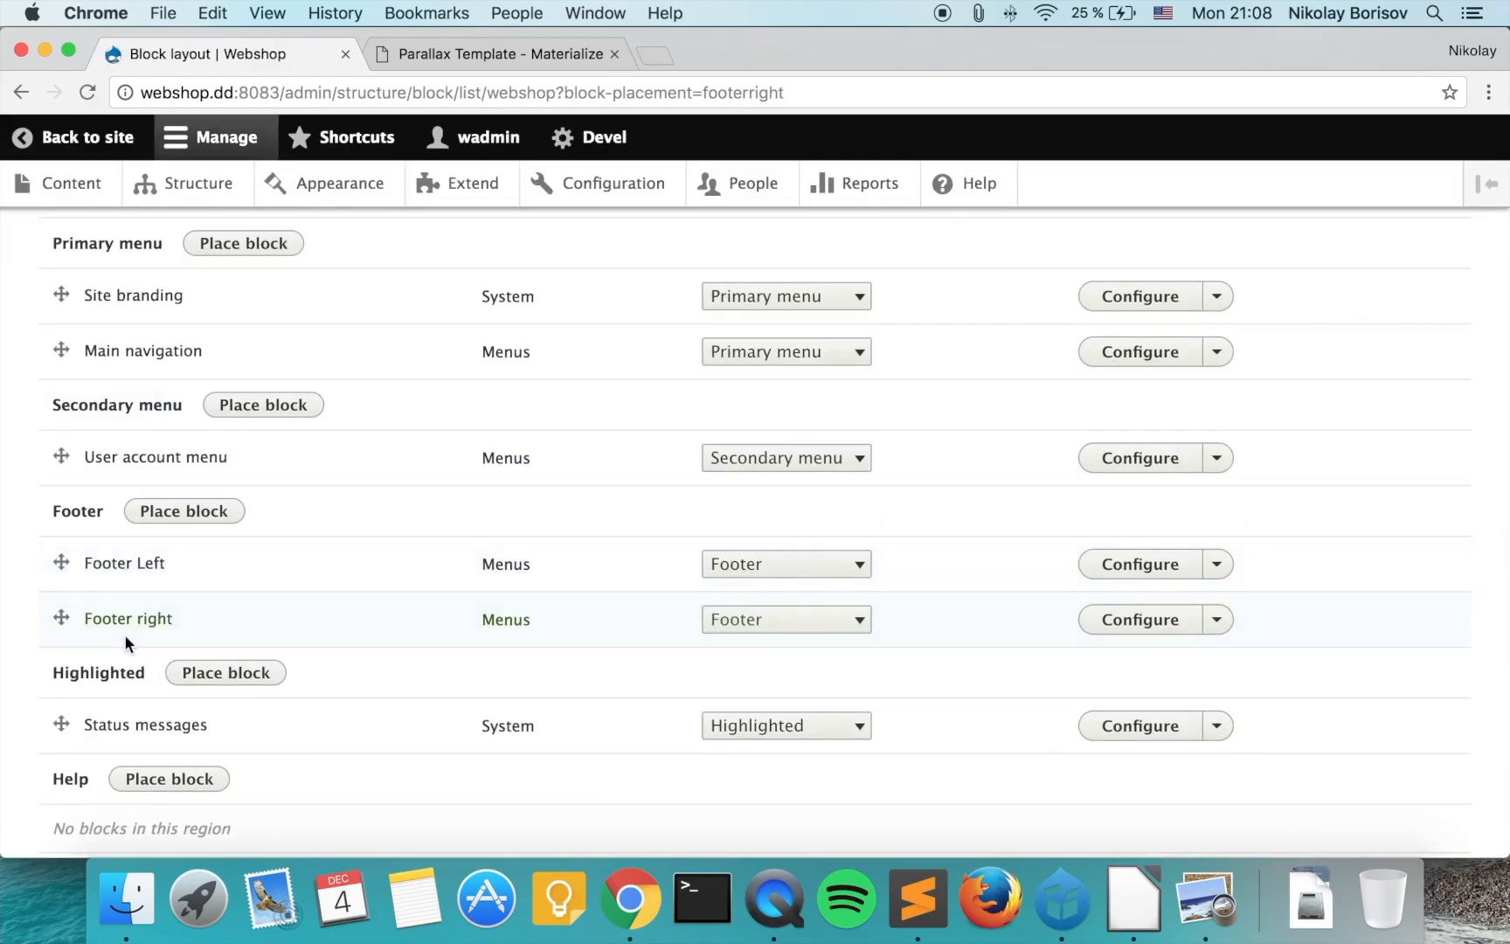
pyautogui.scroll(-3)
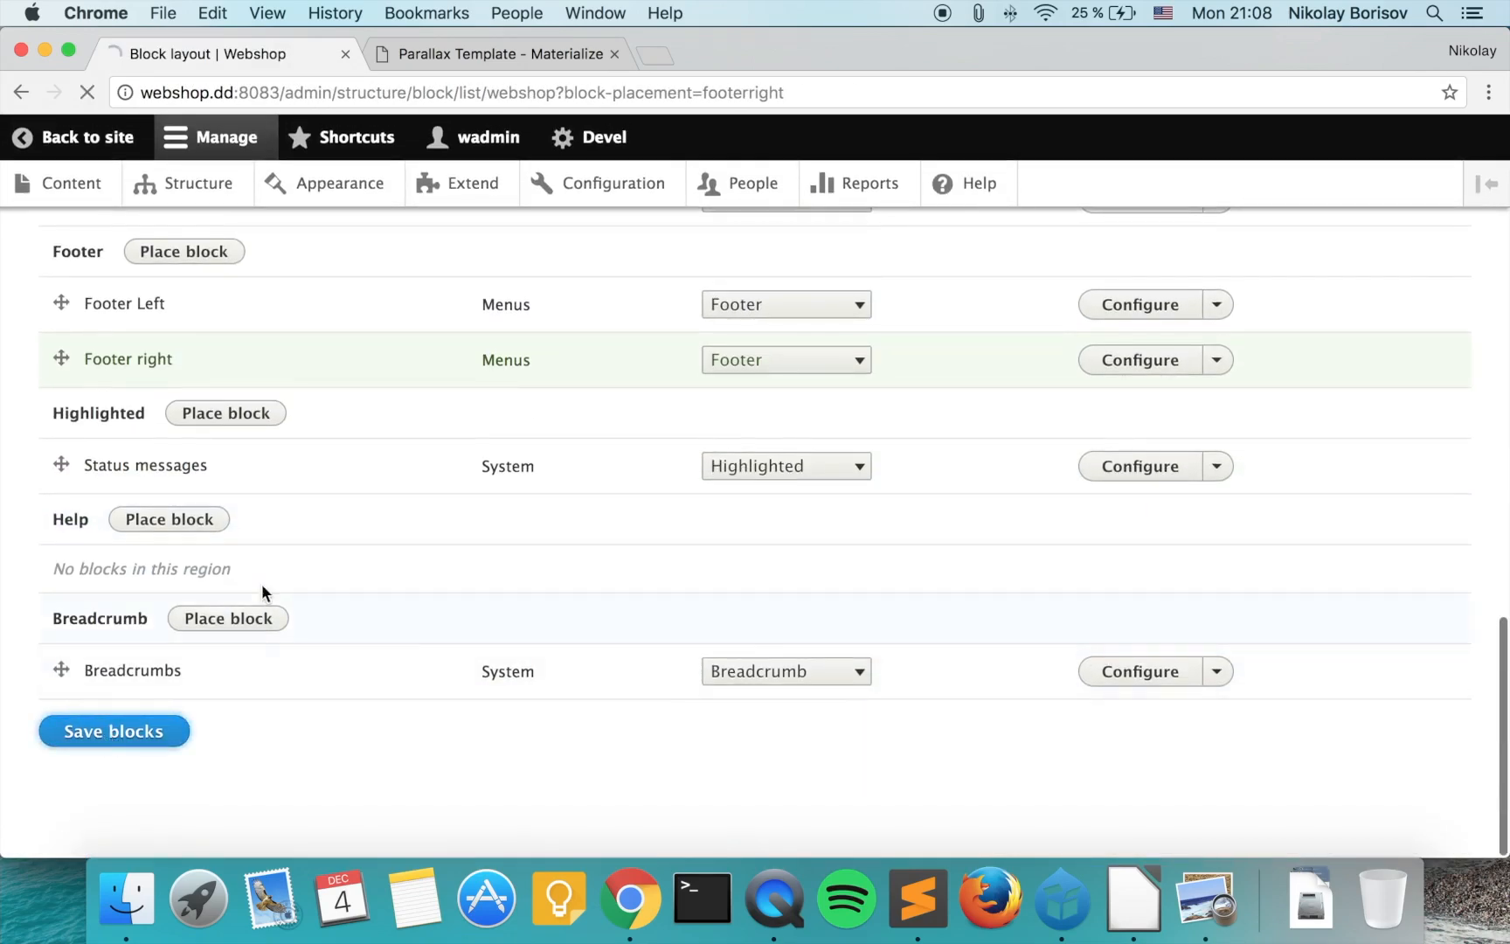
pyautogui.click(114, 730)
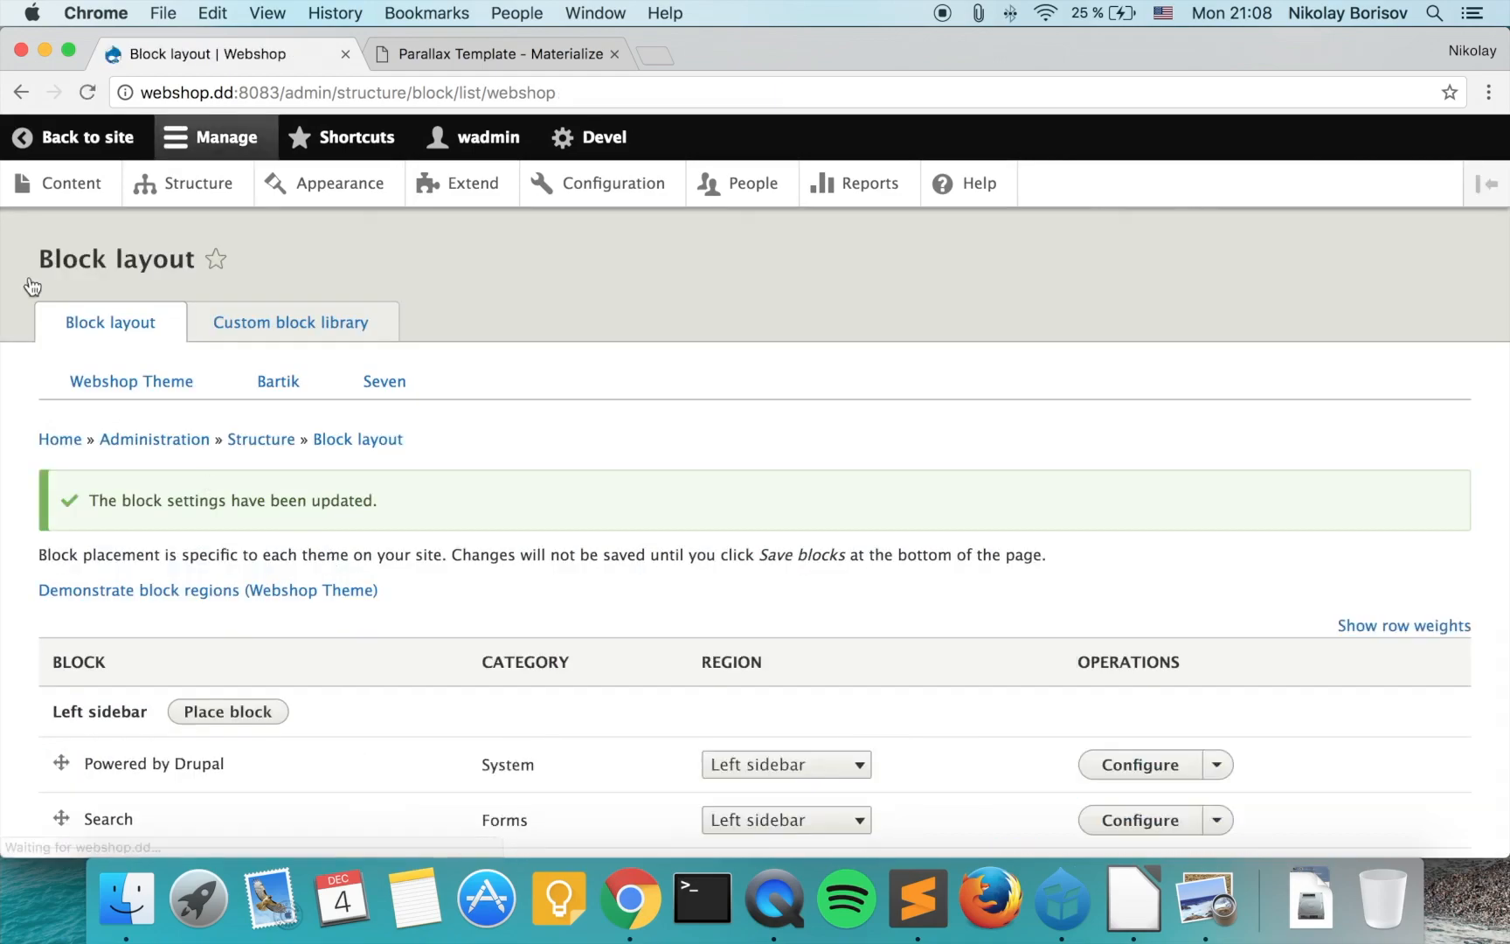
# - Return to the homepage and scroll down to the new footer menu links
pyautogui.click(85, 136)
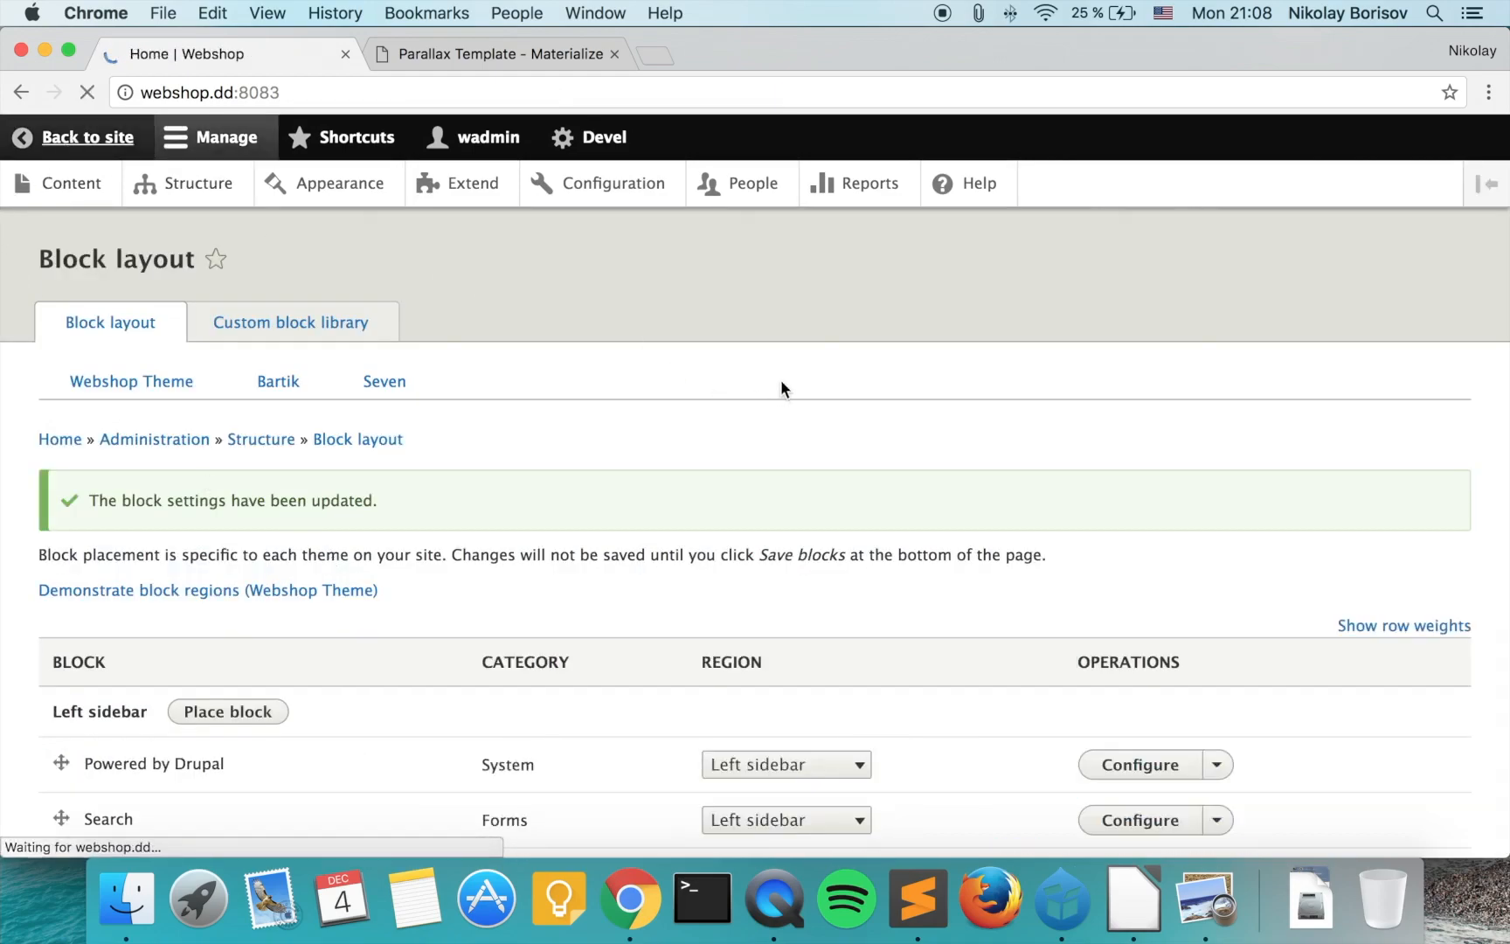
pyautogui.click(84, 136)
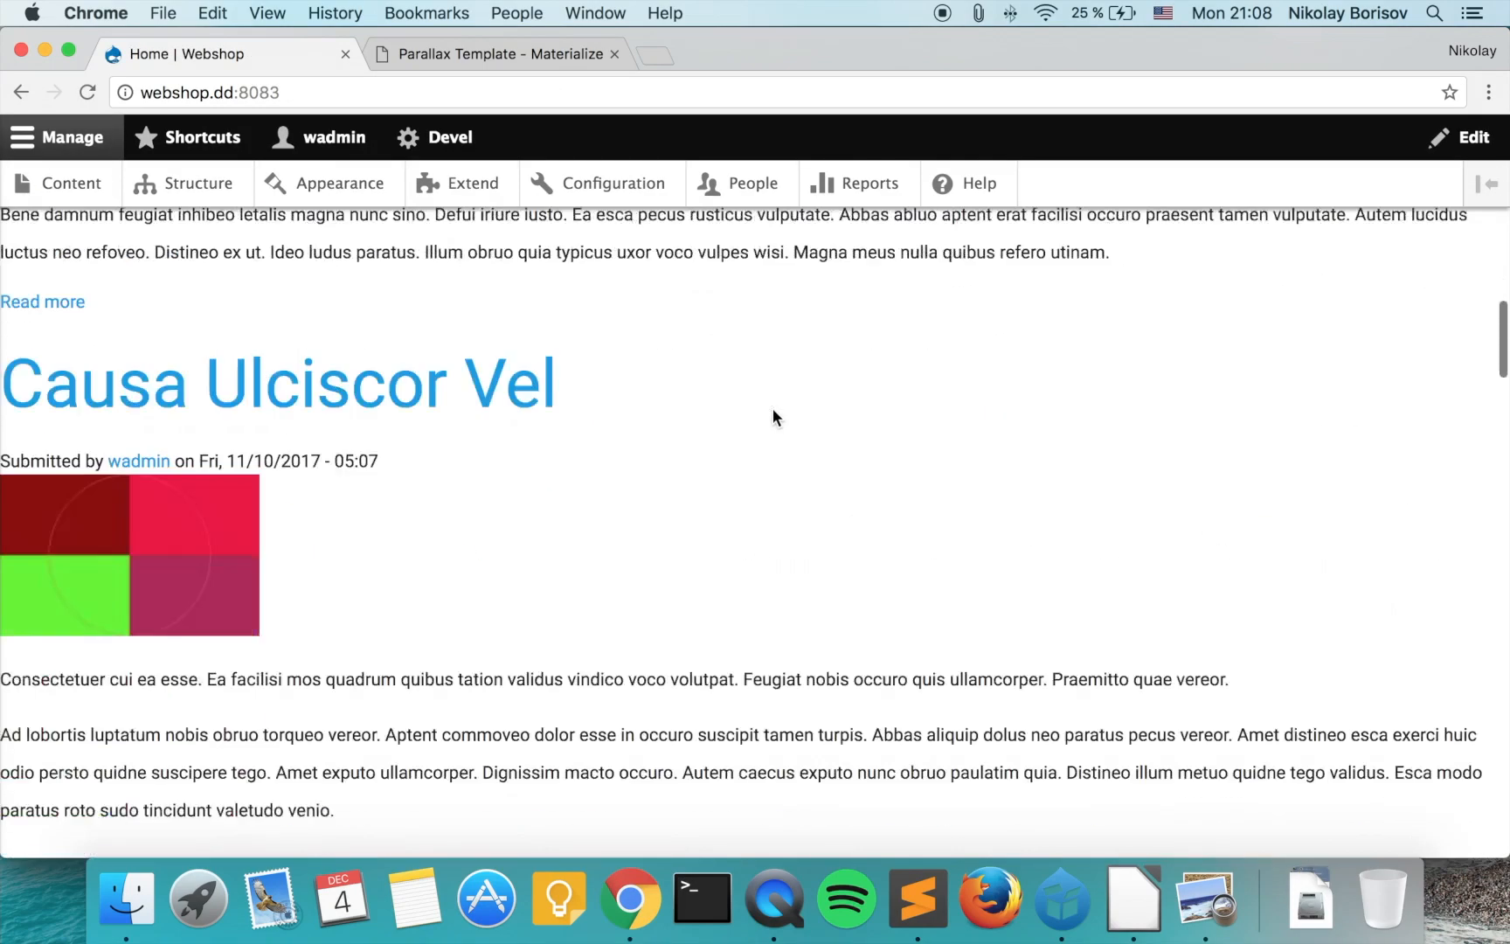
pyautogui.scroll(-3)
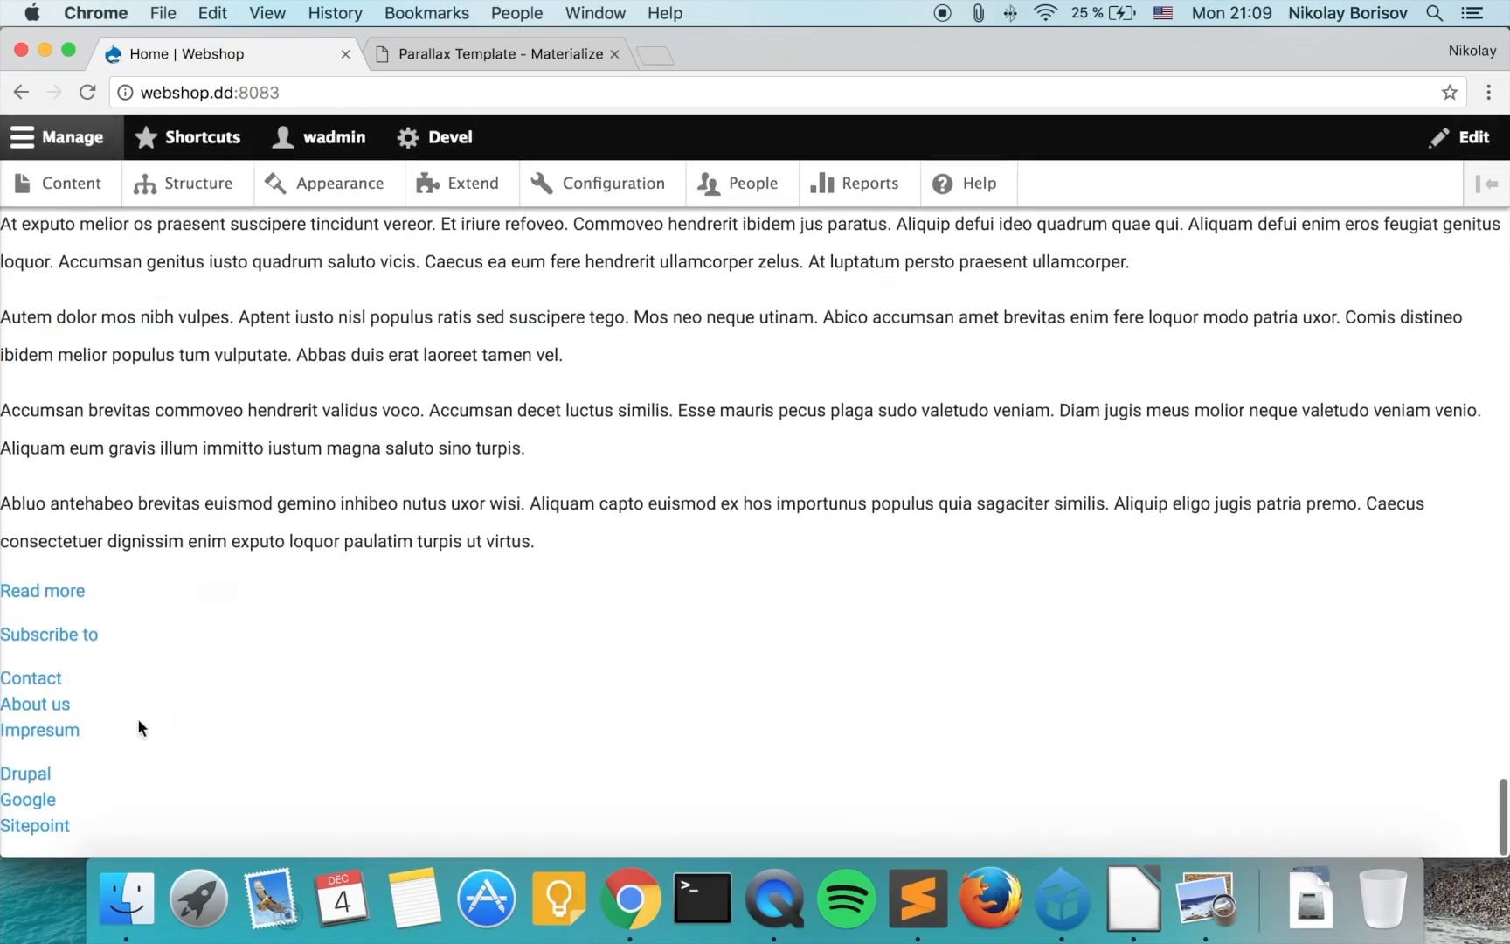
pyautogui.moveTo(25, 774)
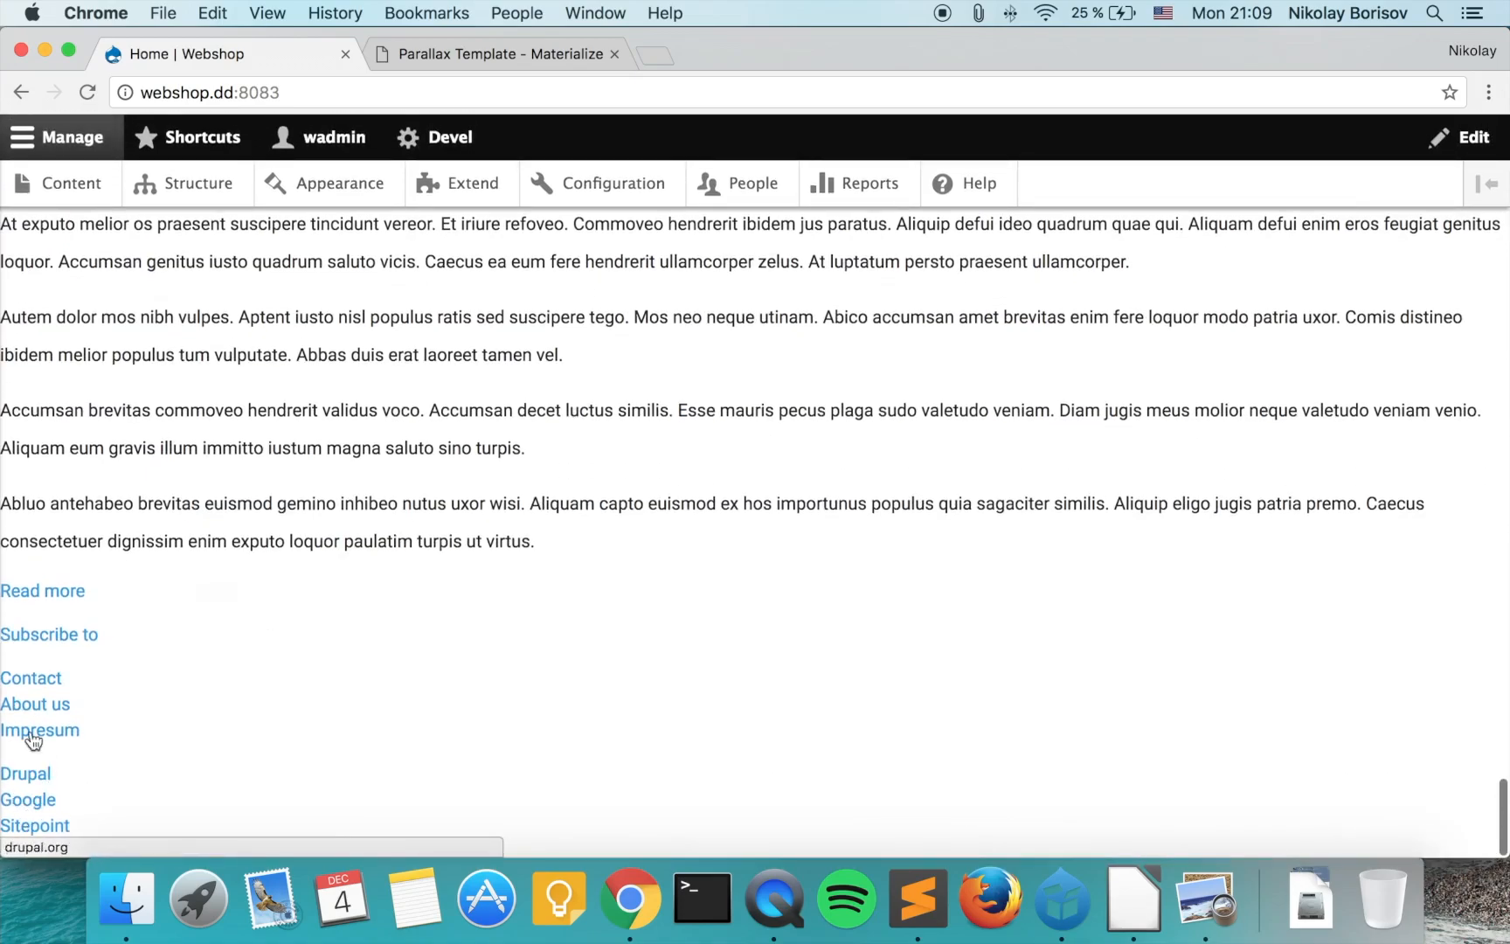
pyautogui.moveTo(283, 680)
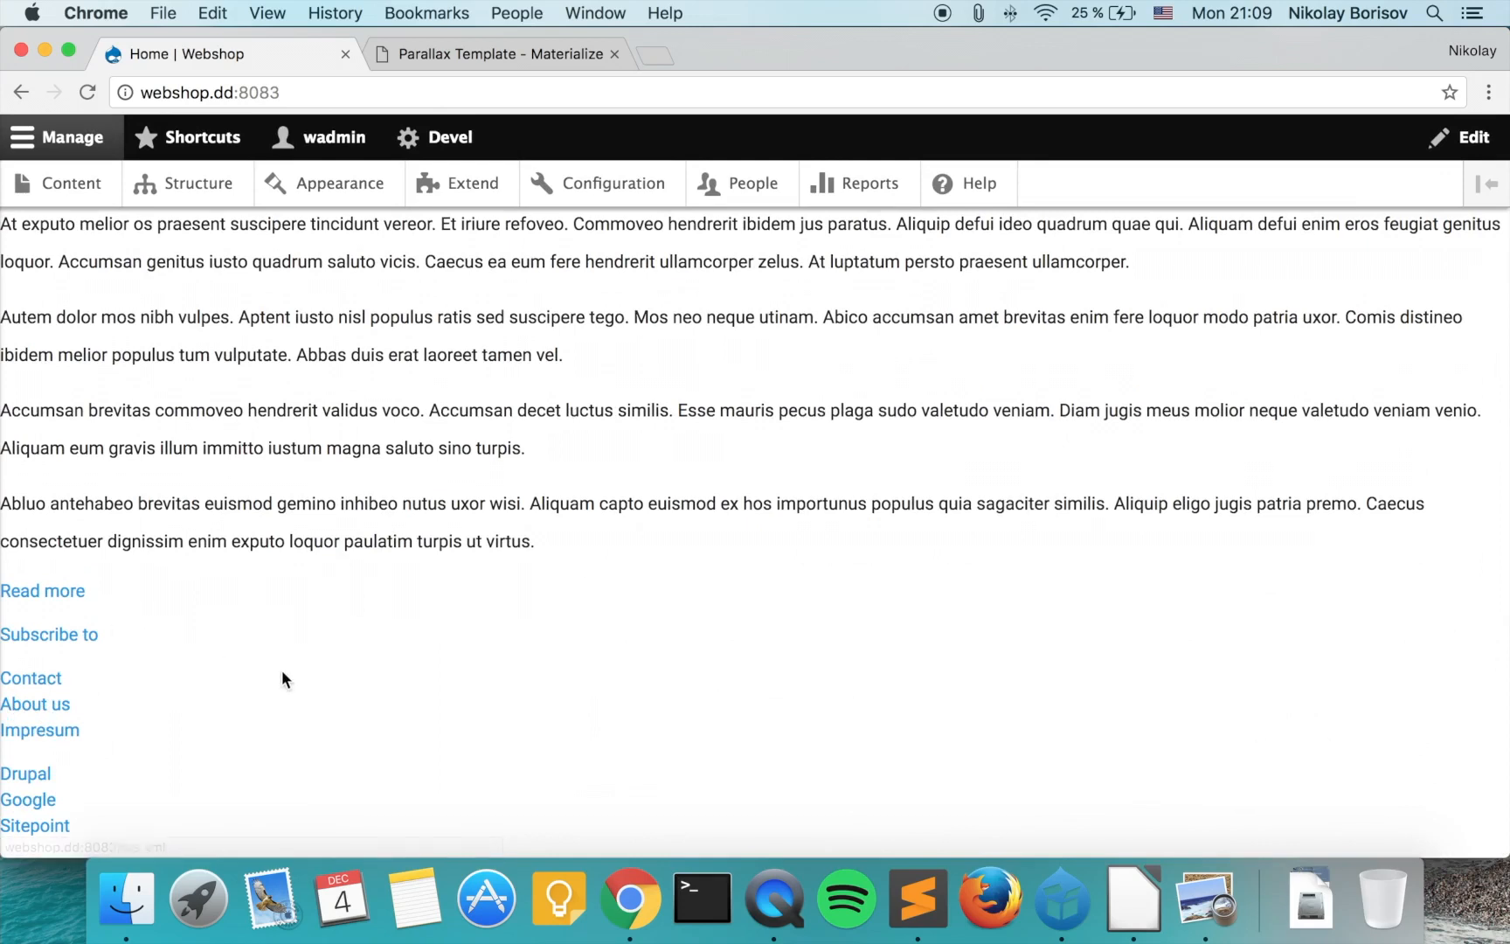
# - Open materialize-webshop-master's index.html and locate the <footer class="page-footer teal"> block
pyautogui.click(915, 898)
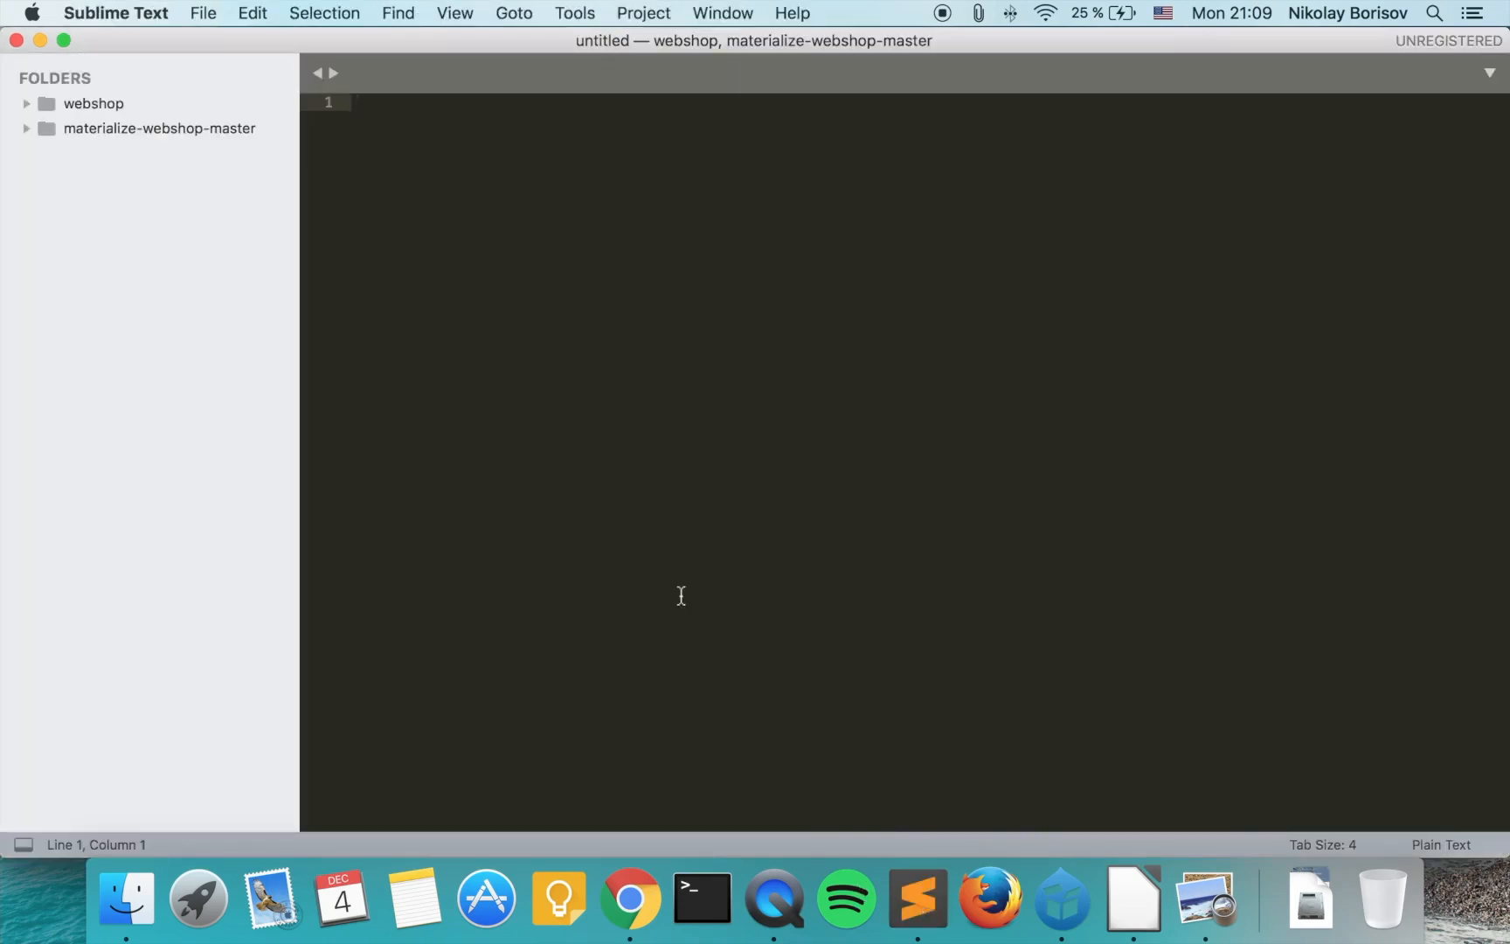
pyautogui.click(27, 129)
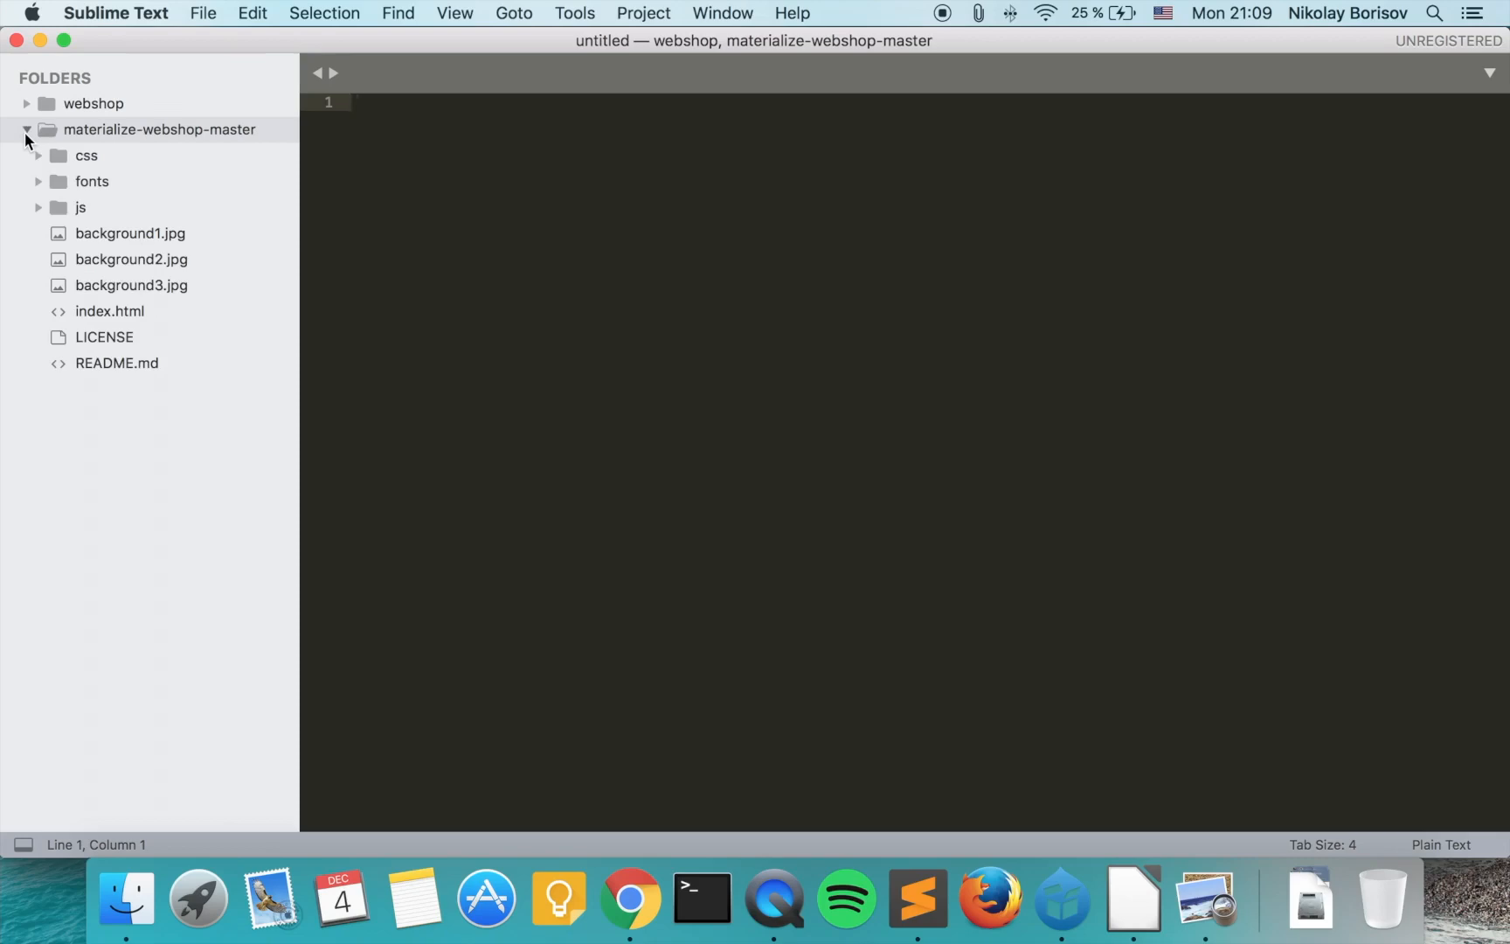
pyautogui.doubleClick(110, 310)
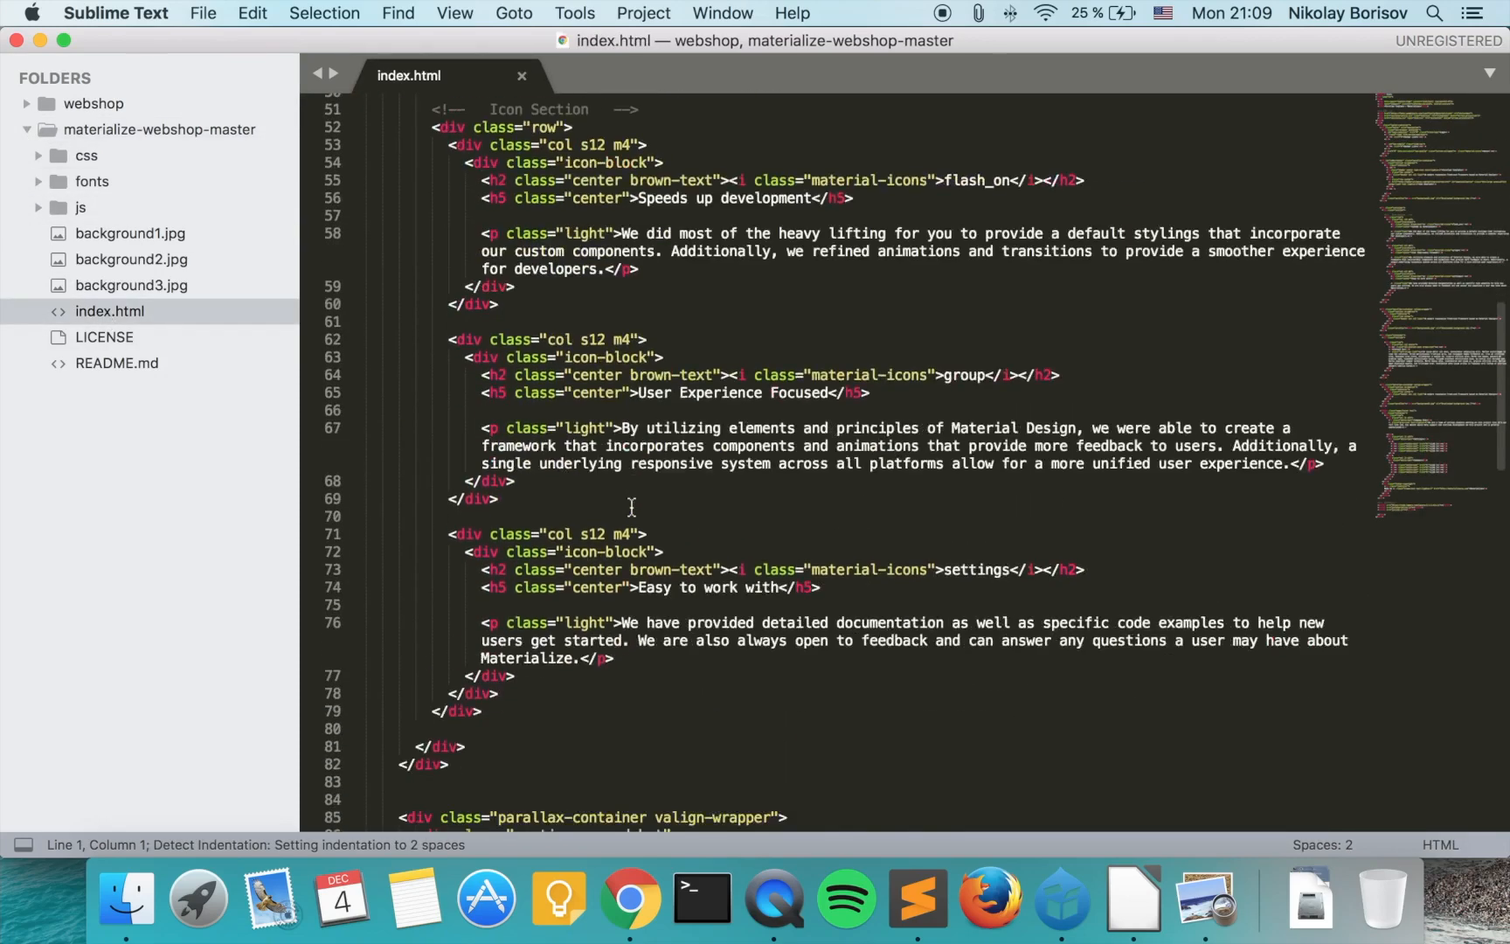
pyautogui.scroll(-3)
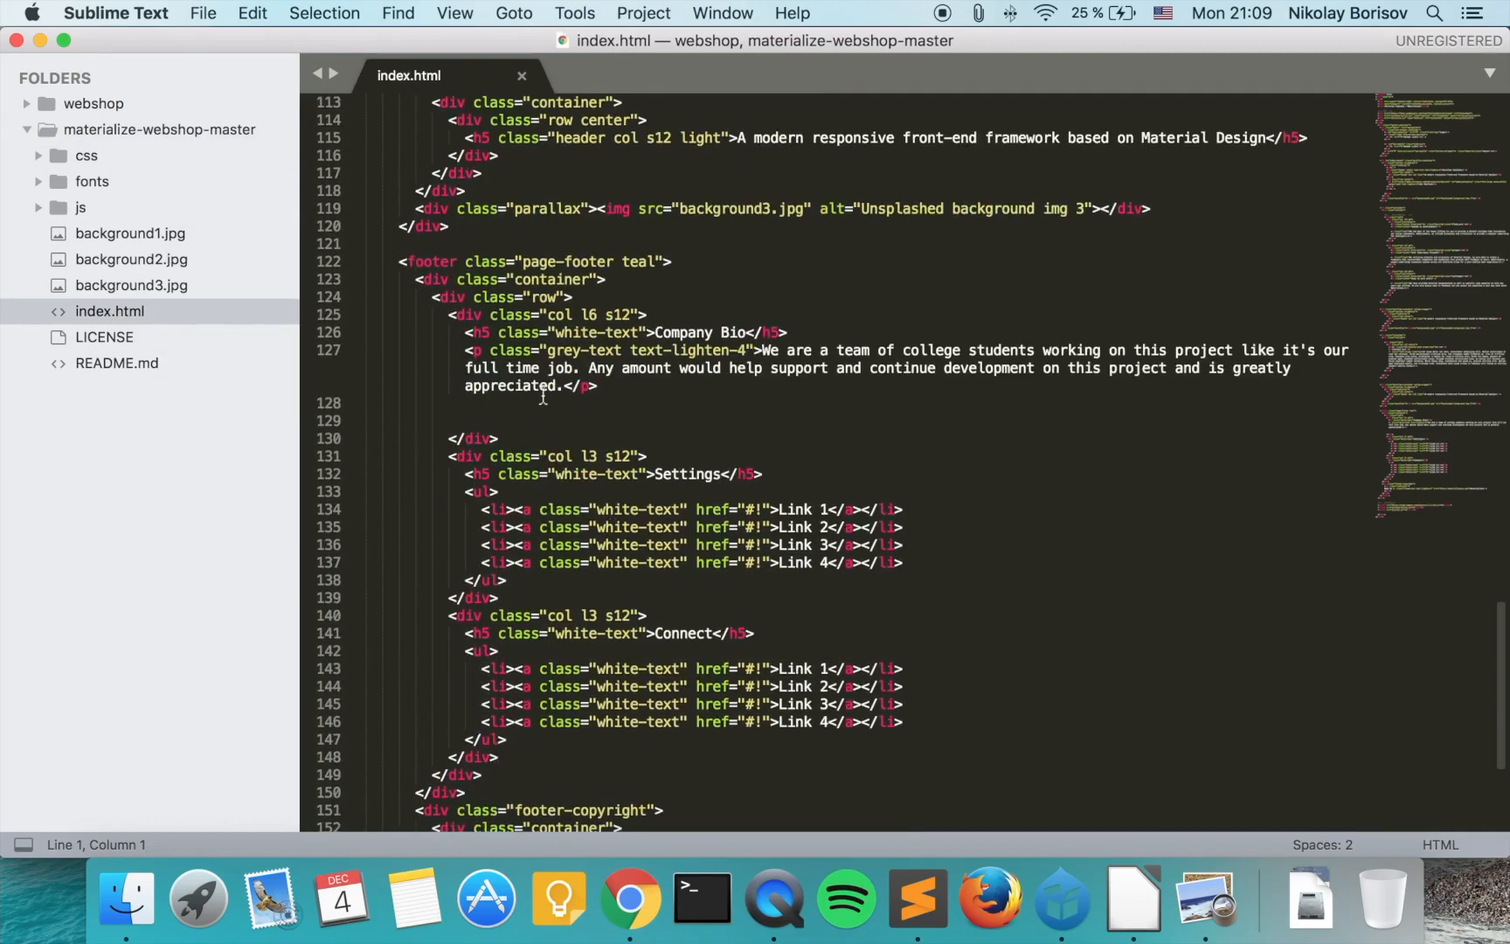
pyautogui.click(422, 262)
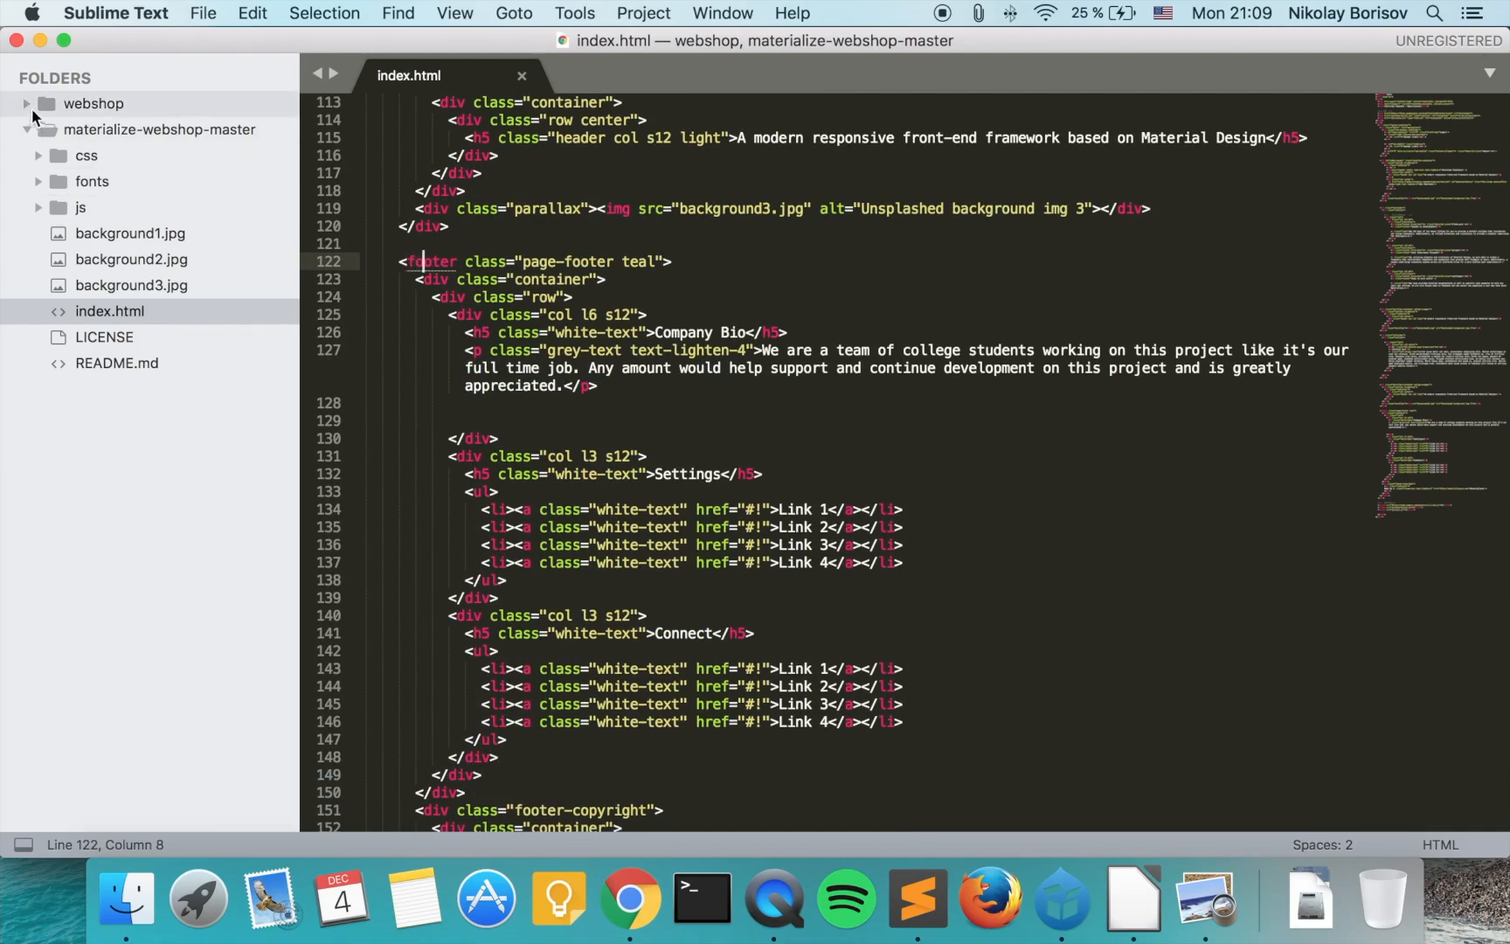
pyautogui.moveTo(630, 898)
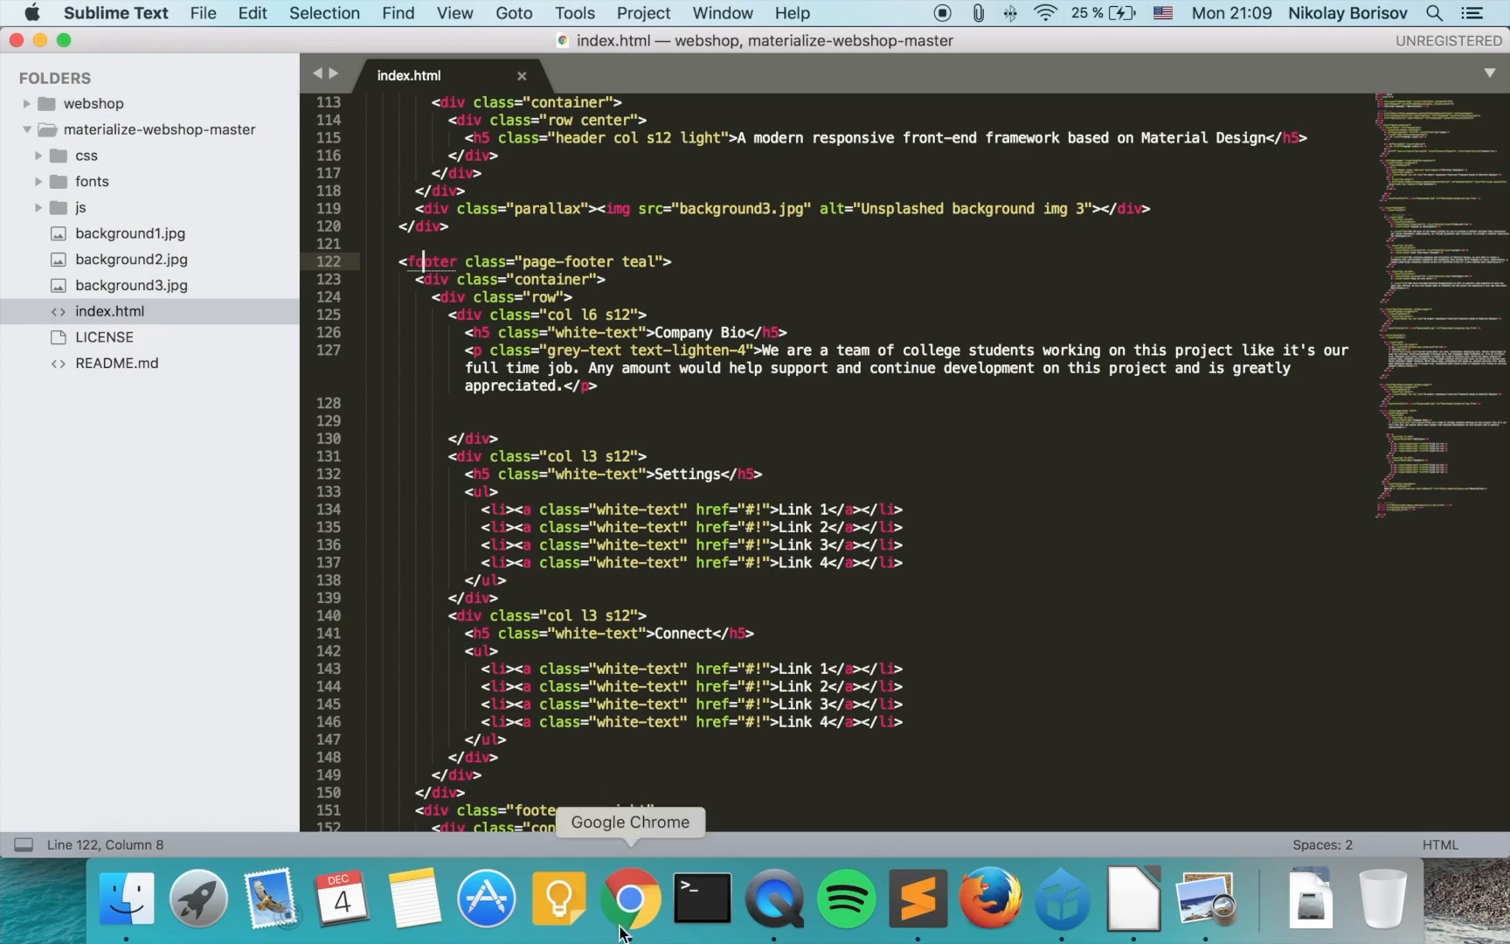
# - Inspect the Contact footer link in Chrome and select the footer element
pyautogui.click(630, 899)
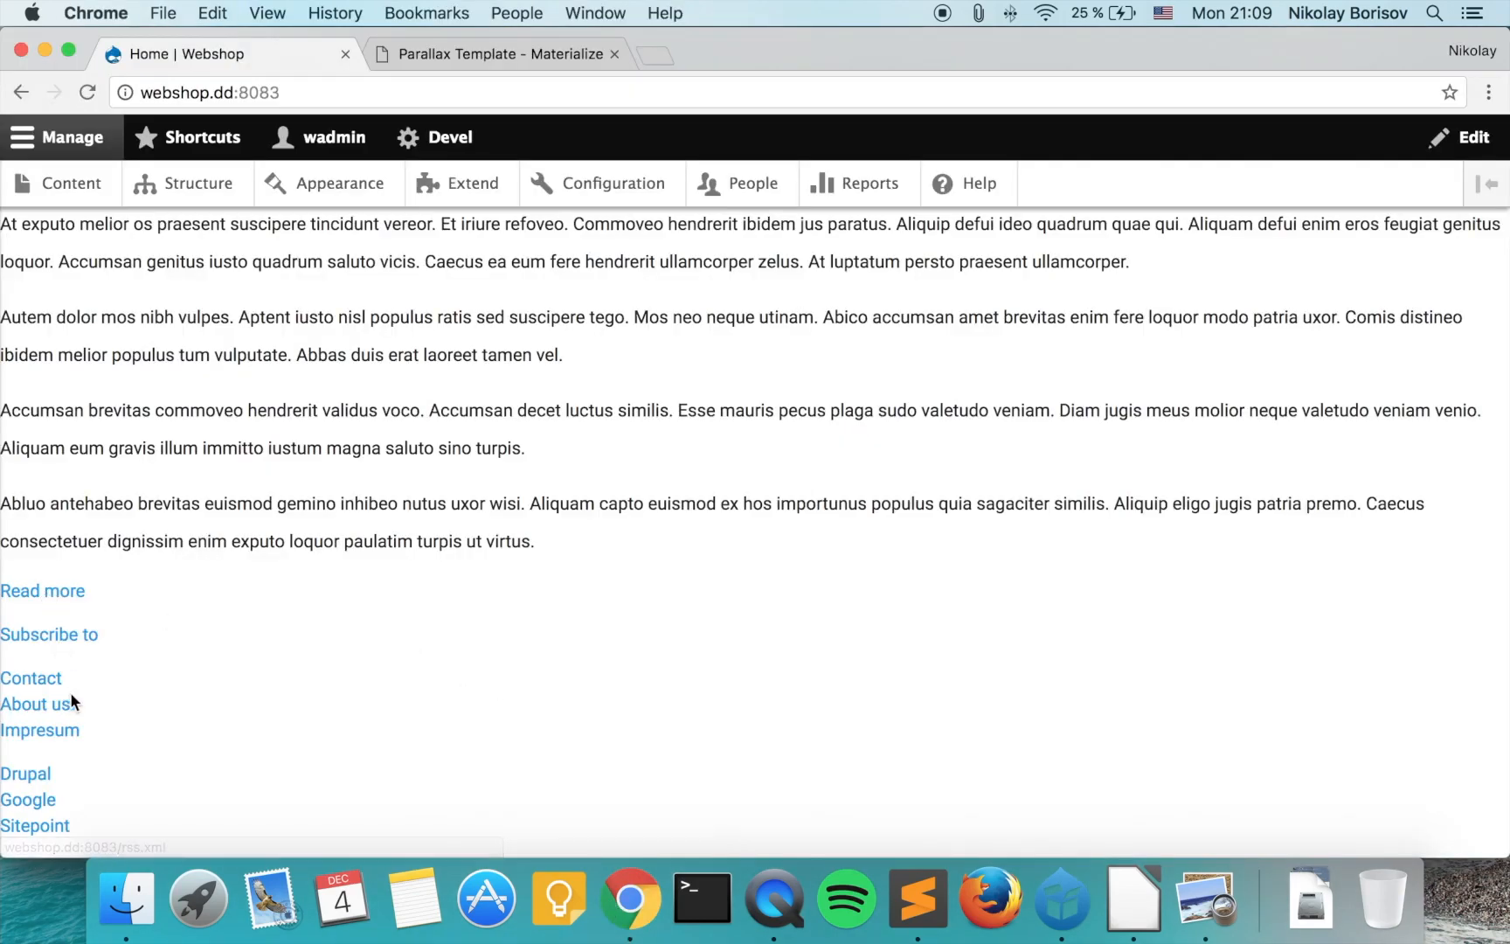
pyautogui.rightClick(30, 678)
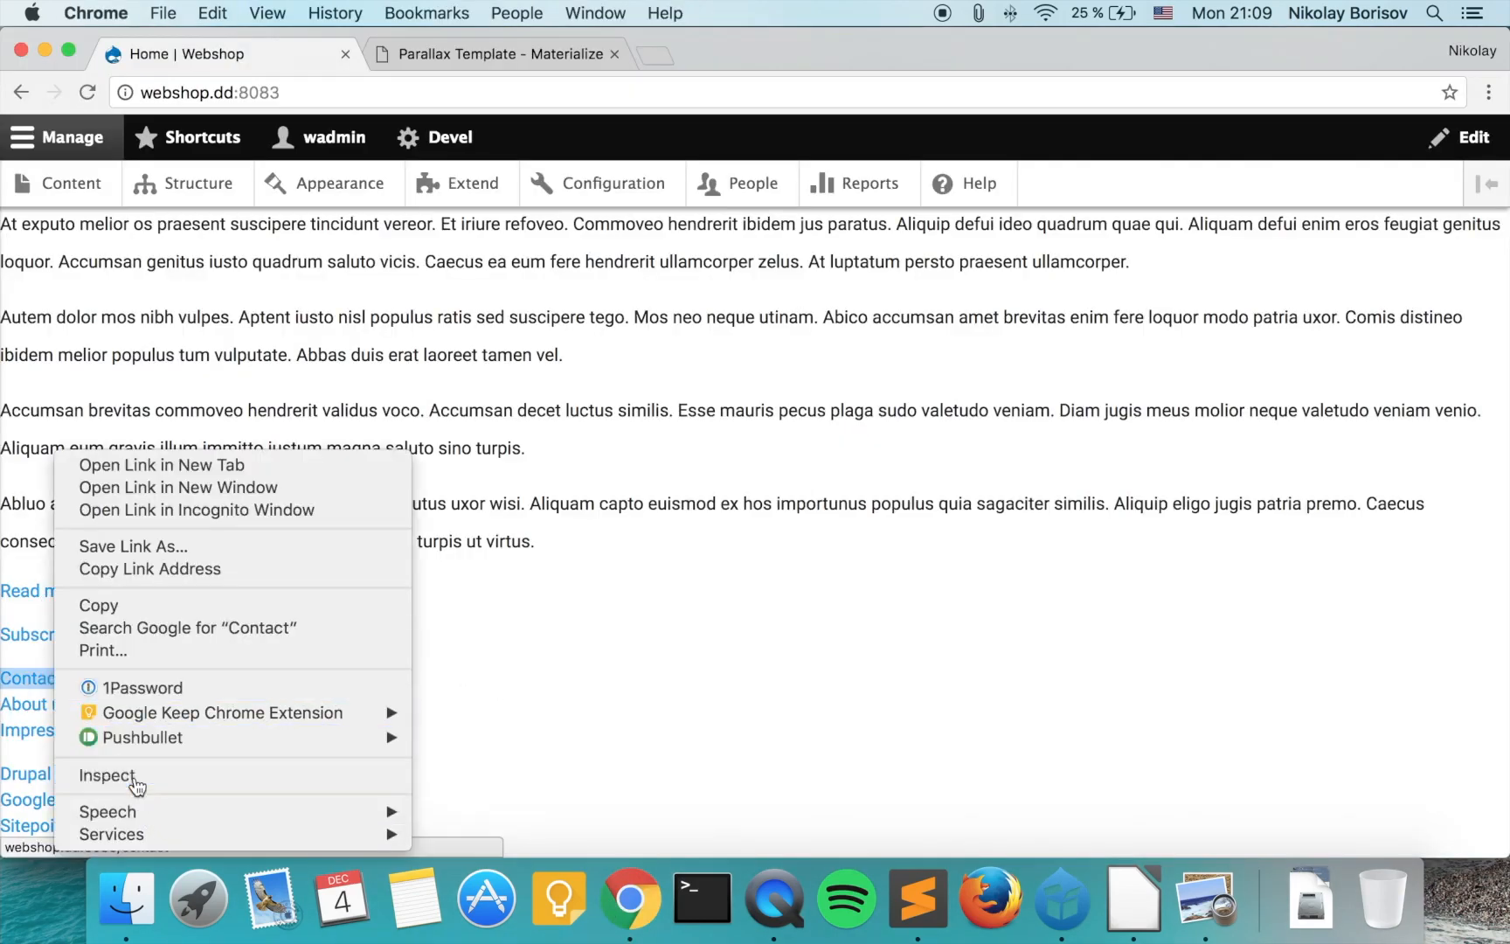
pyautogui.click(108, 775)
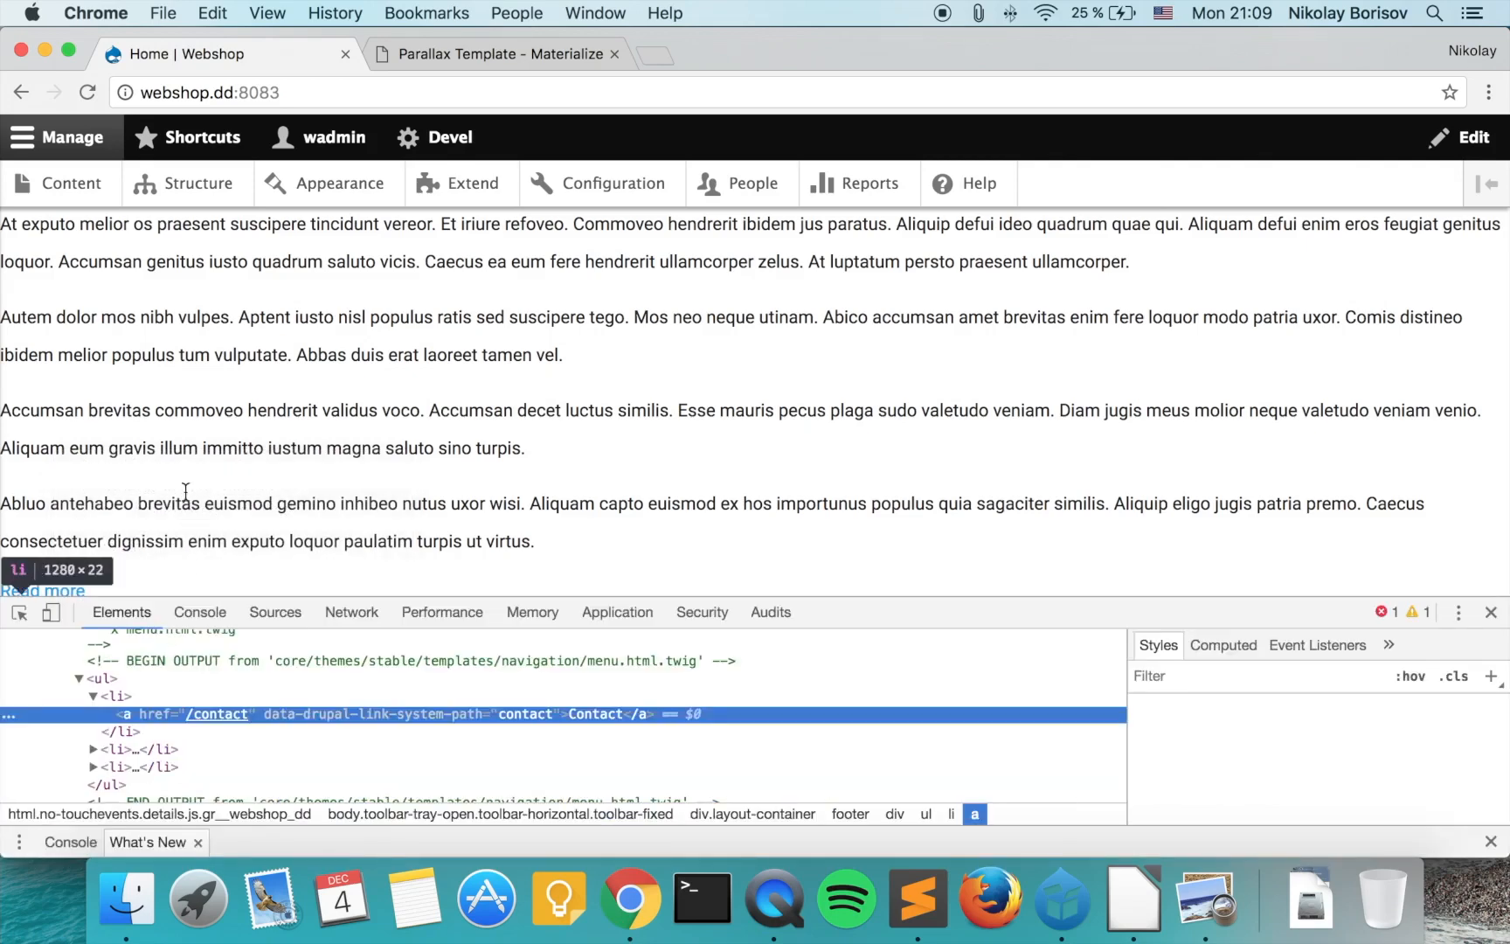
pyautogui.click(102, 678)
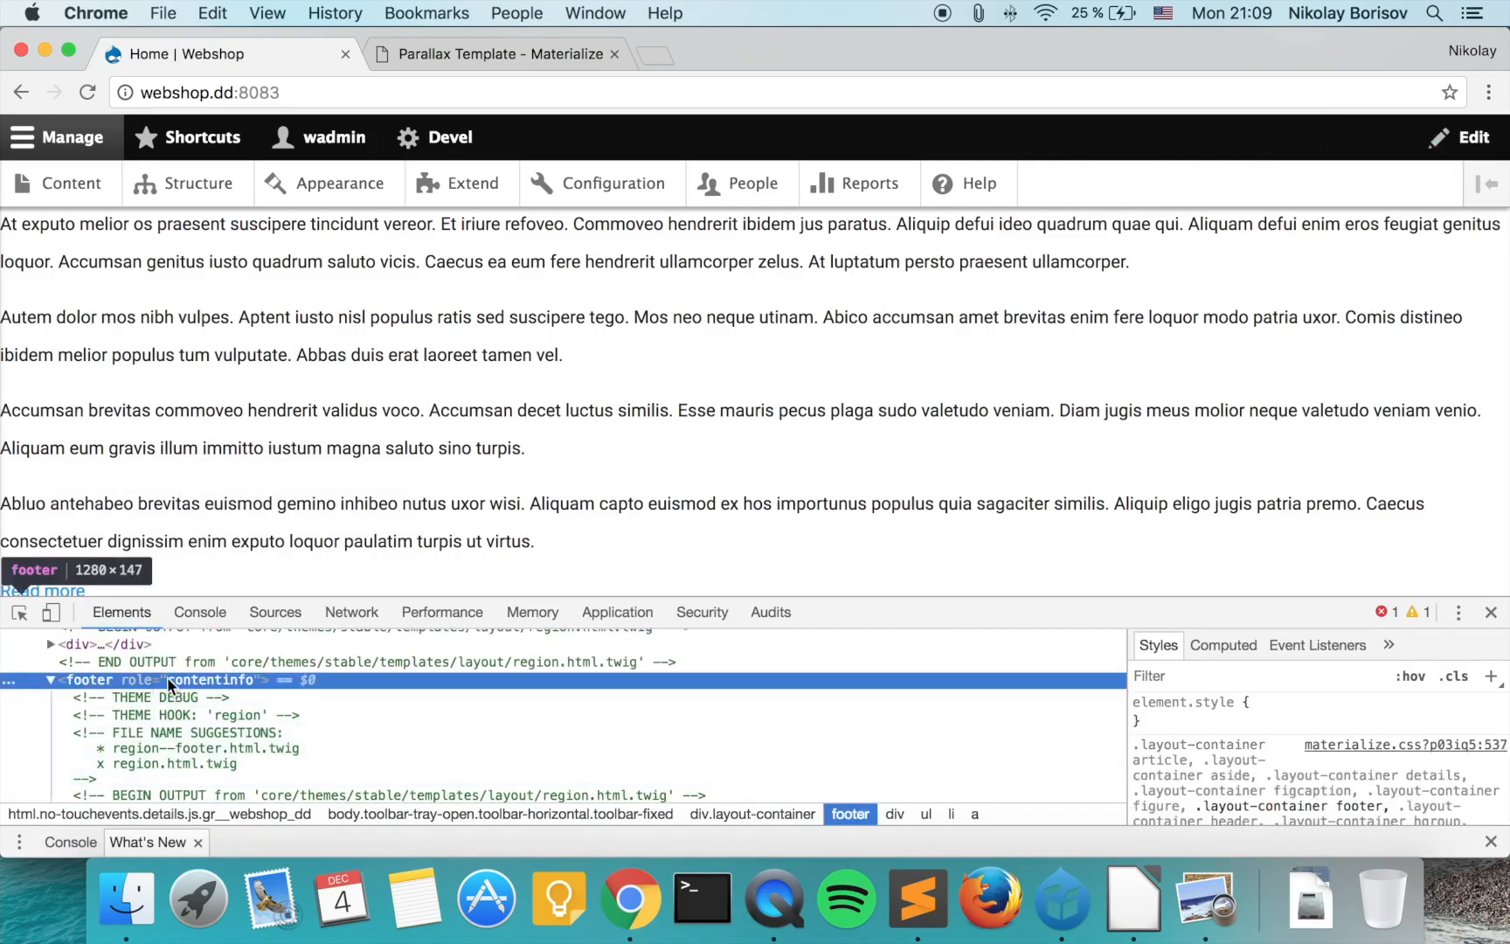
pyautogui.moveTo(1124, 747)
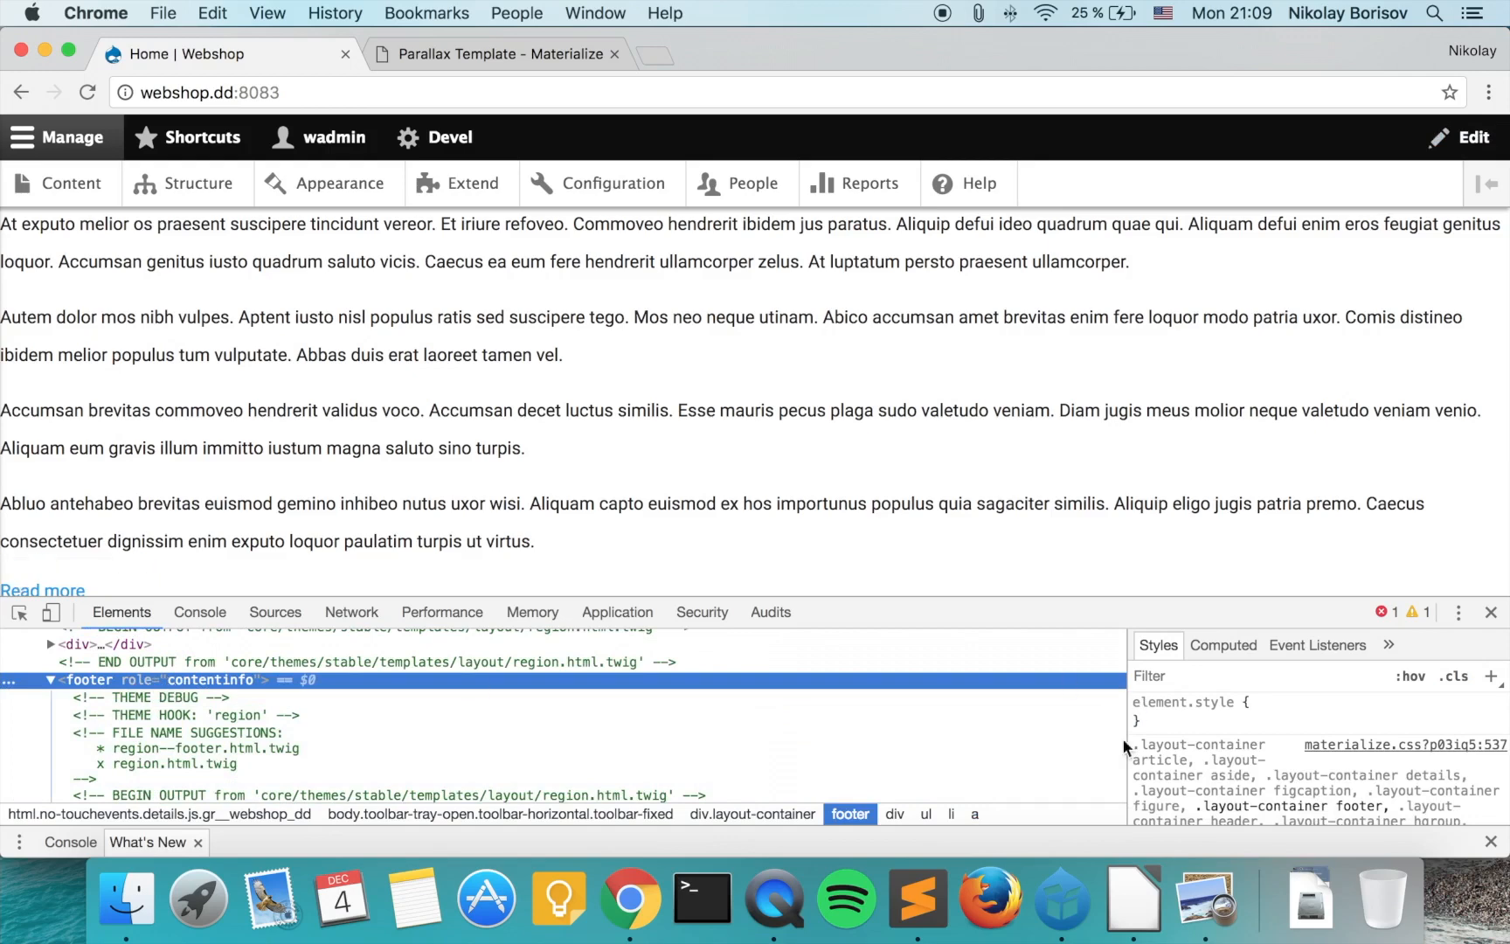
# - Expand webshop > themes > webshop > templates in the Sublime sidebar
pyautogui.click(915, 898)
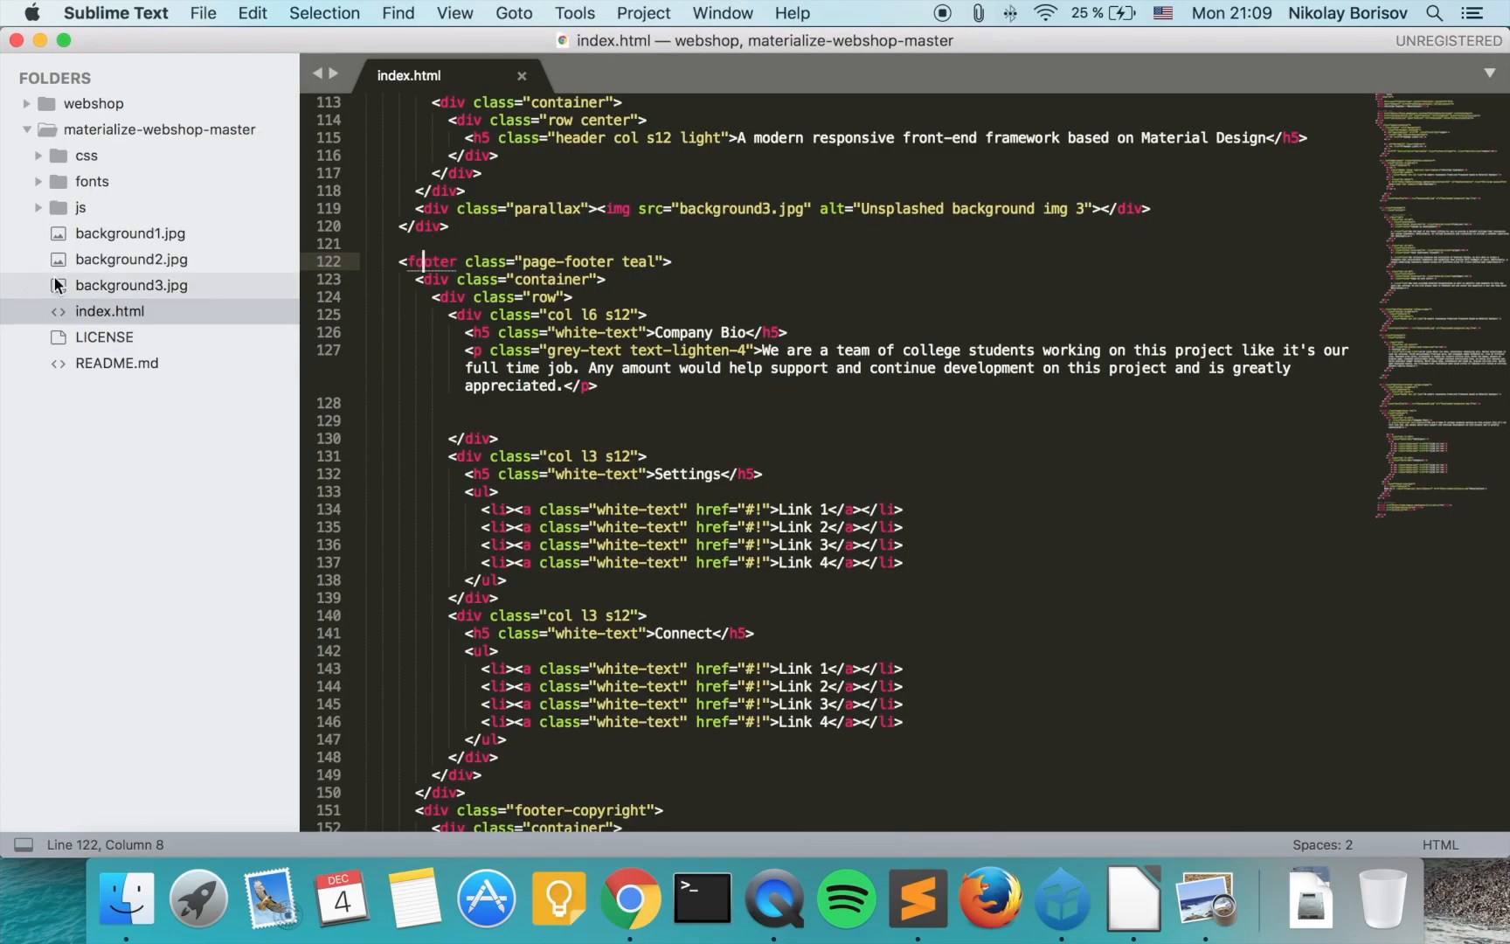
pyautogui.click(26, 103)
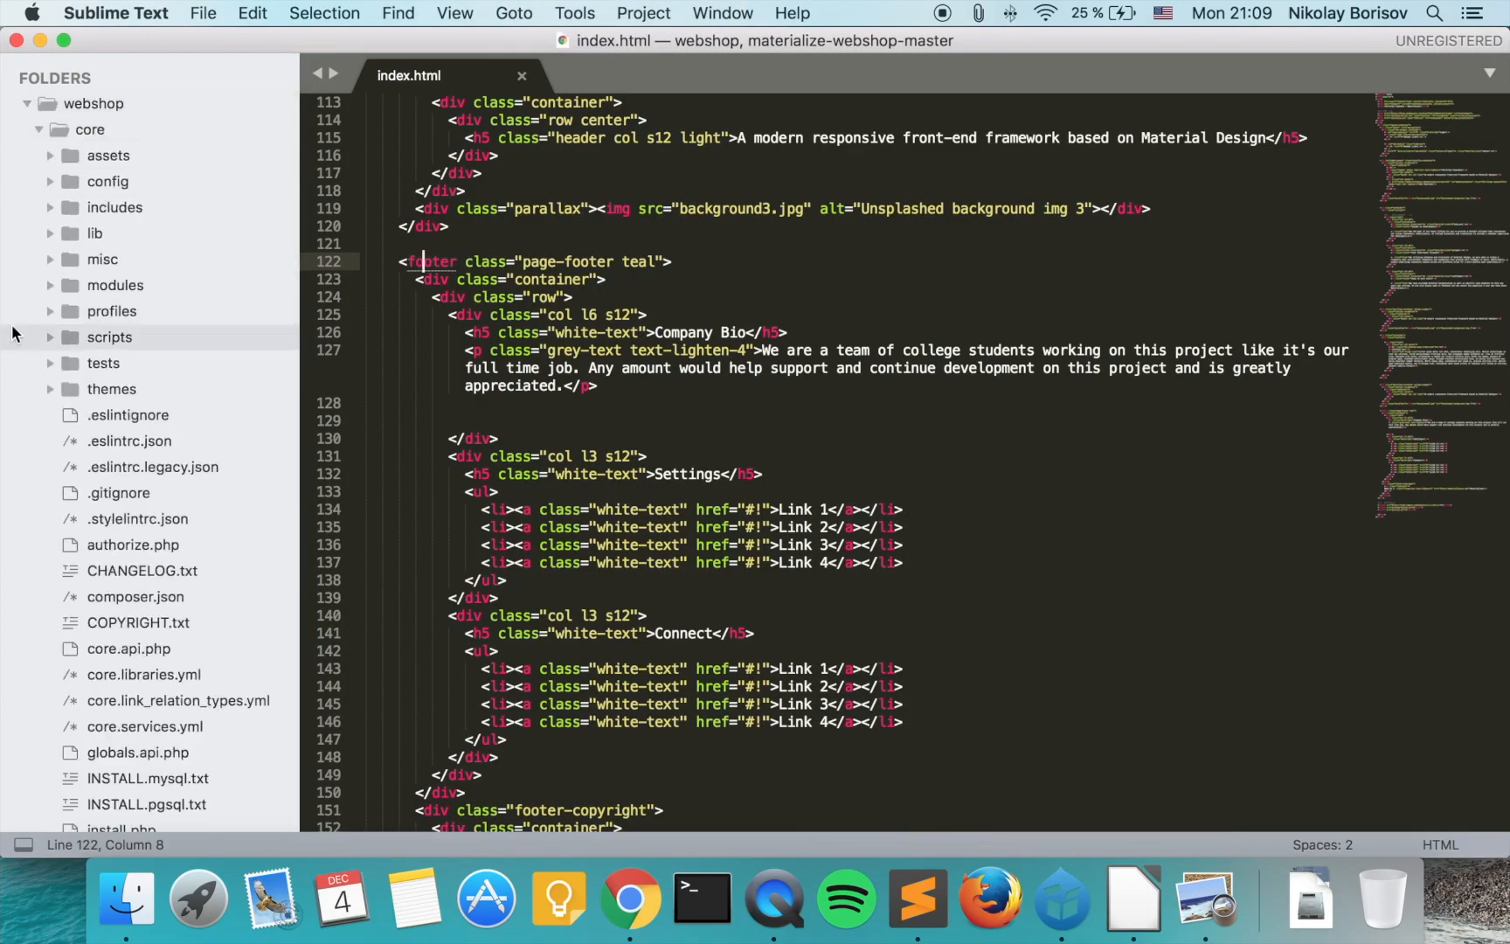
pyautogui.moveTo(51, 265)
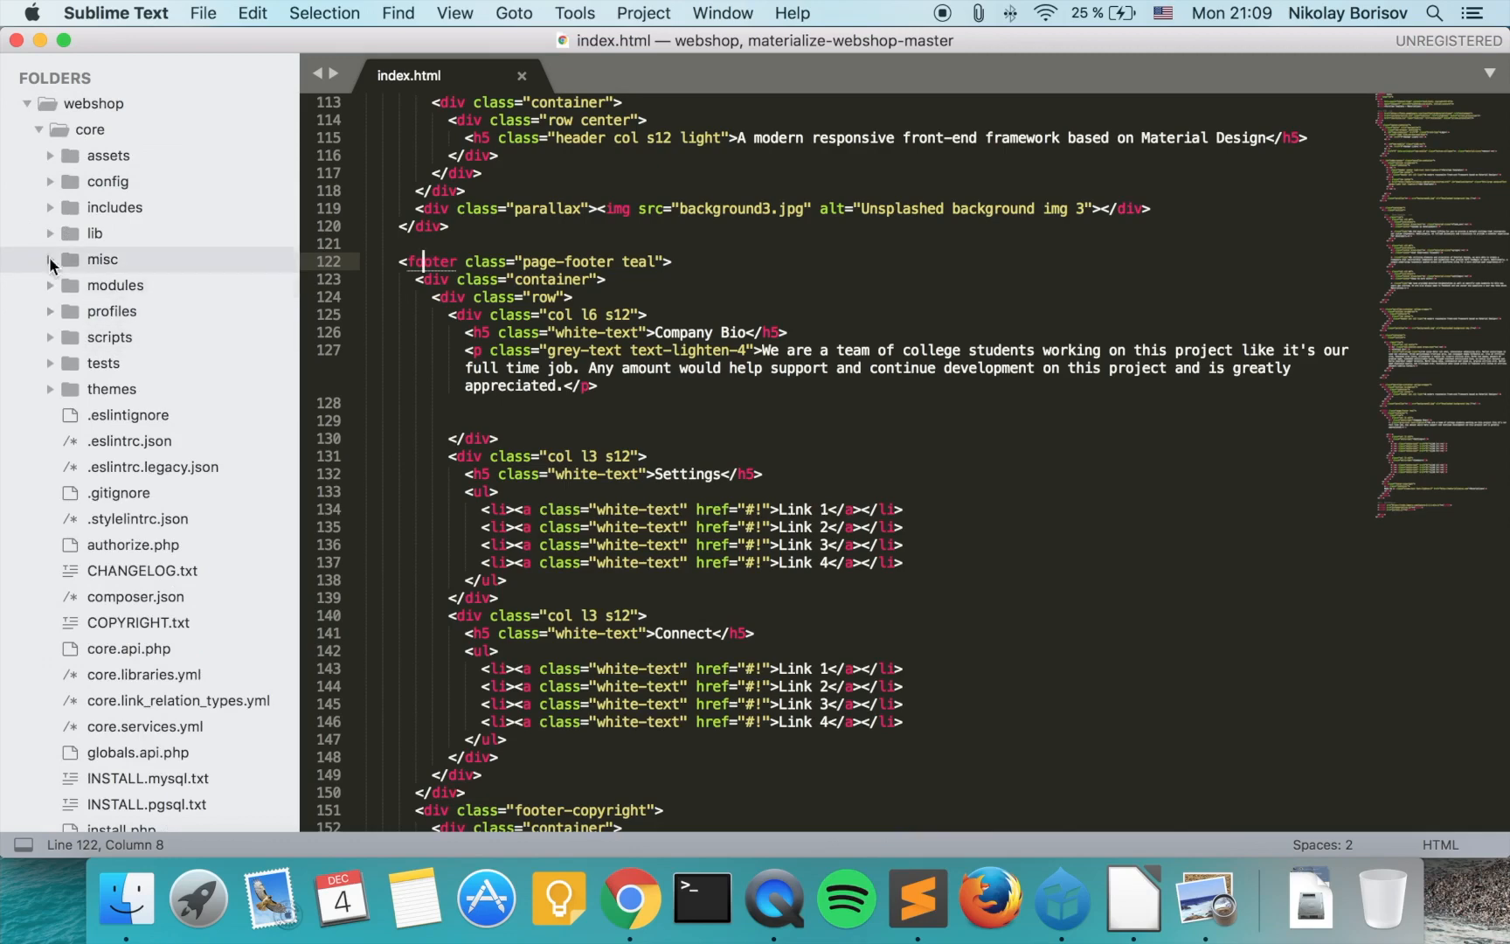
pyautogui.moveTo(49, 395)
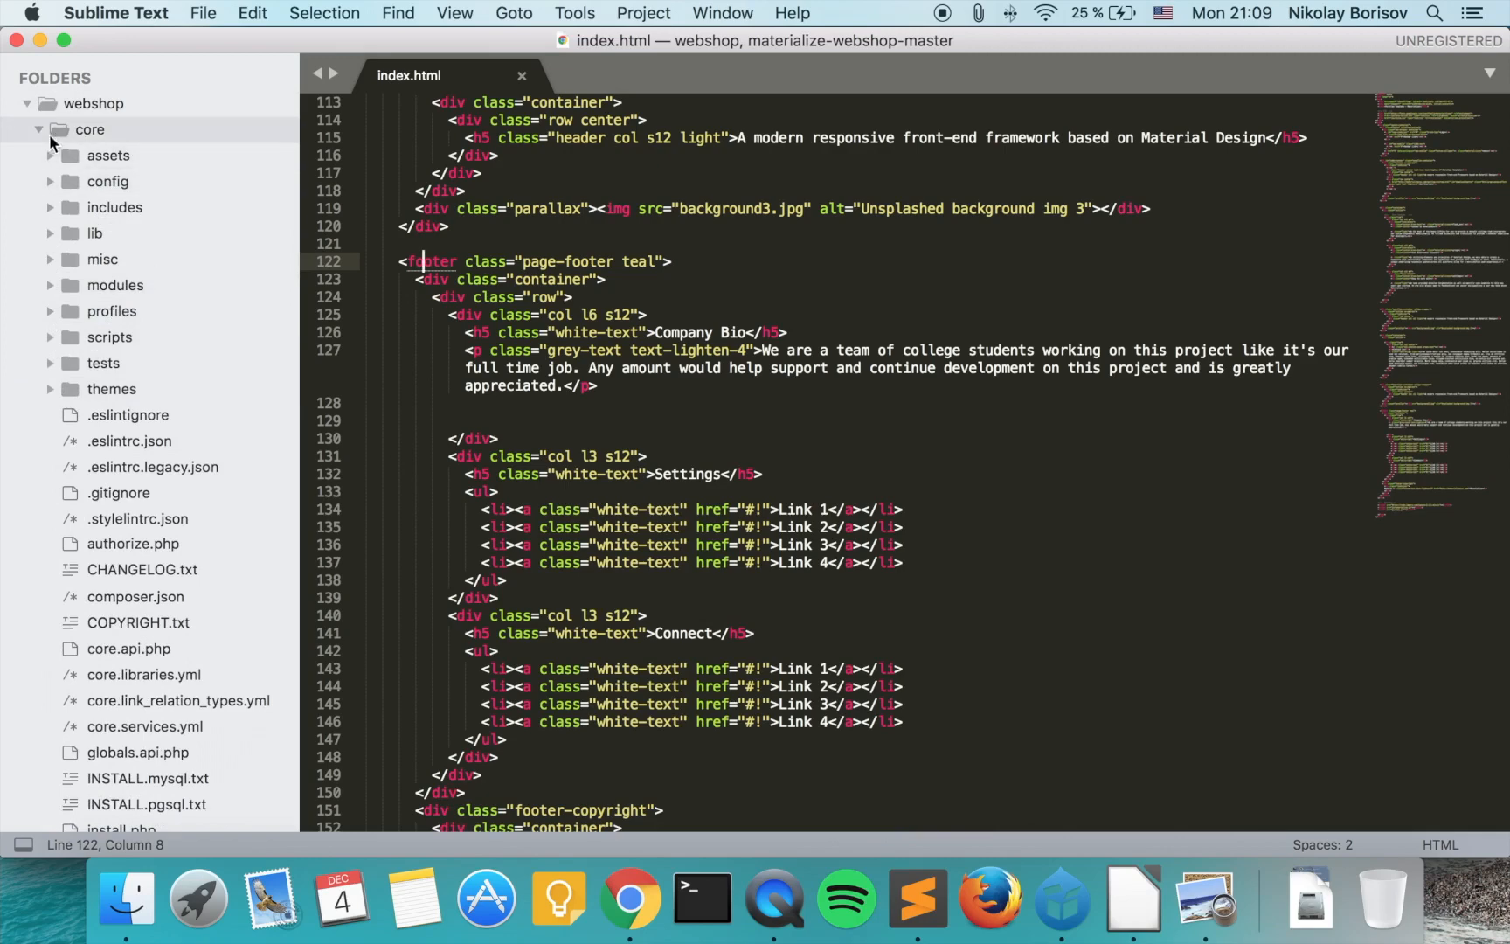
pyautogui.click(40, 129)
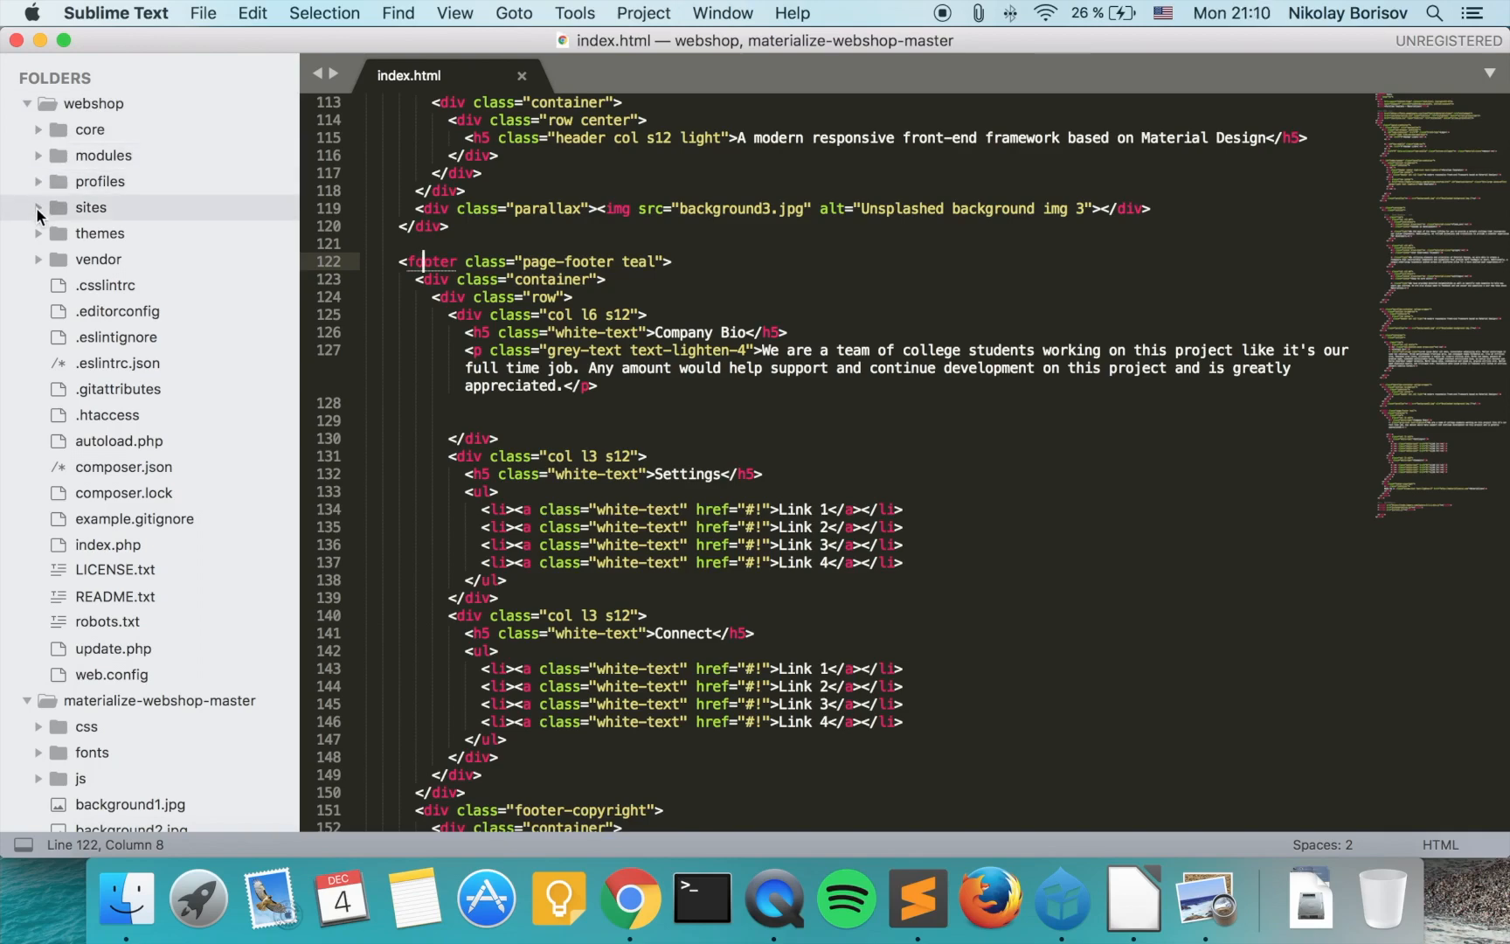
pyautogui.click(38, 233)
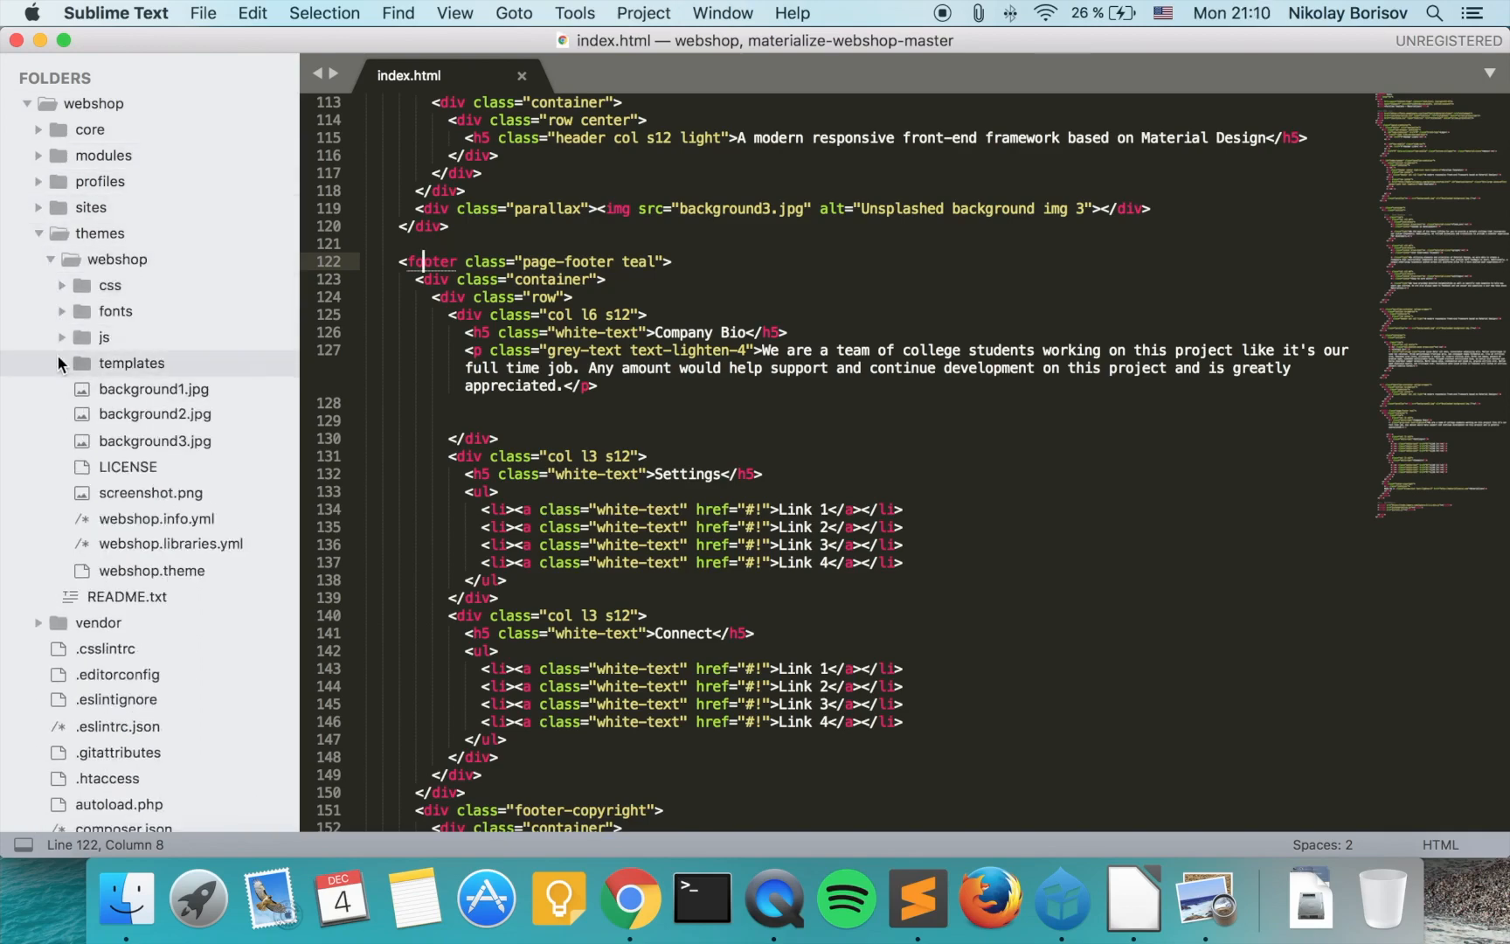
pyautogui.click(160, 518)
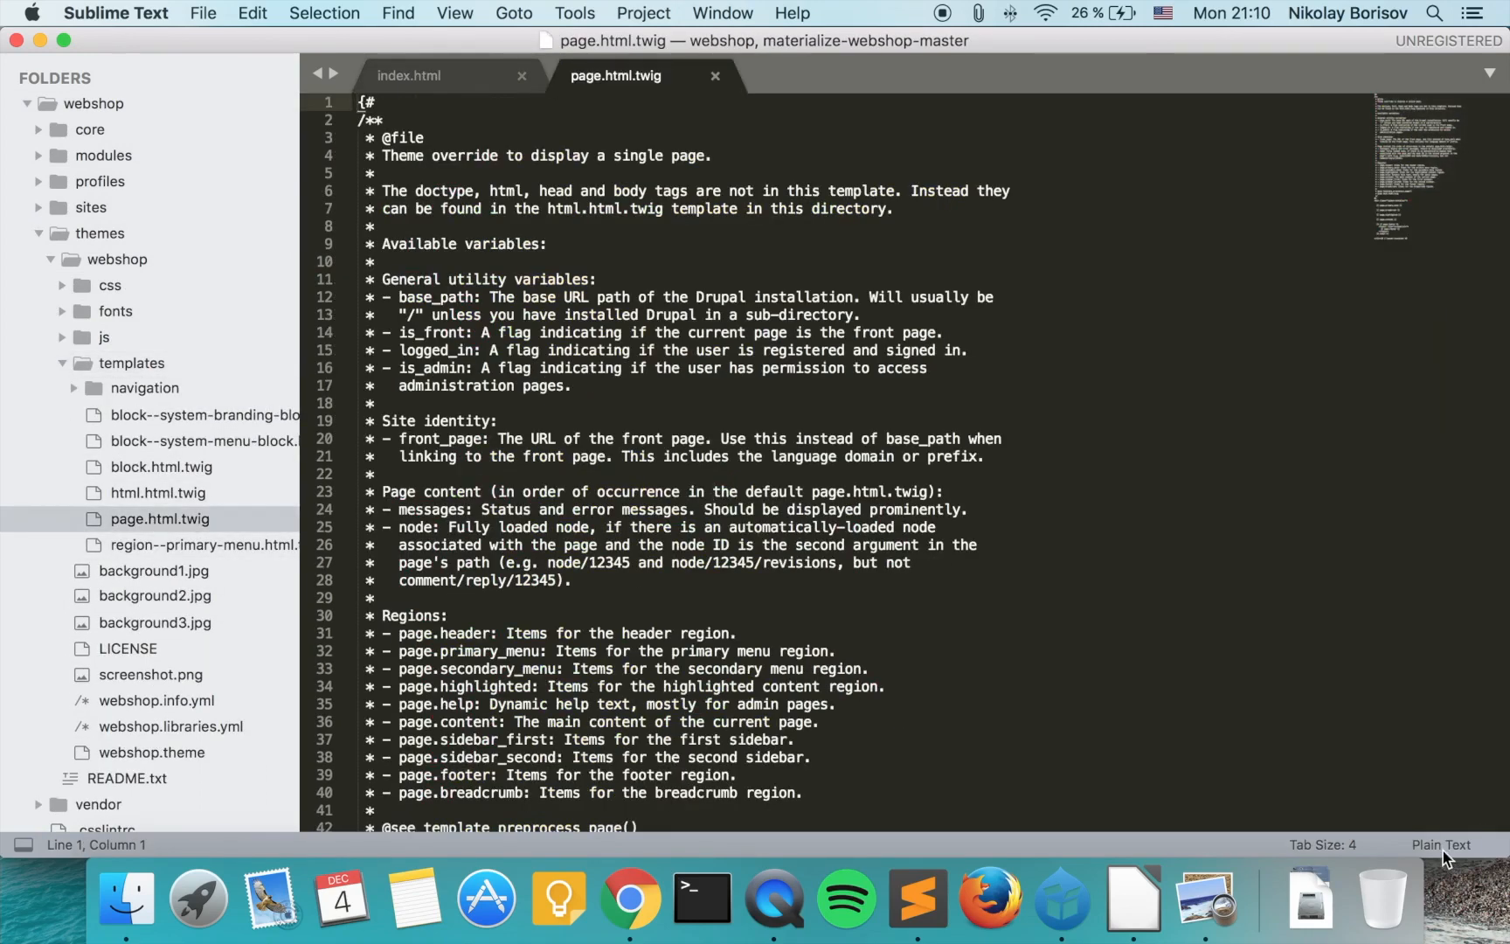
# - Set page.html.twig syntax to HTML and add class="" to its footer tag
pyautogui.click(1441, 844)
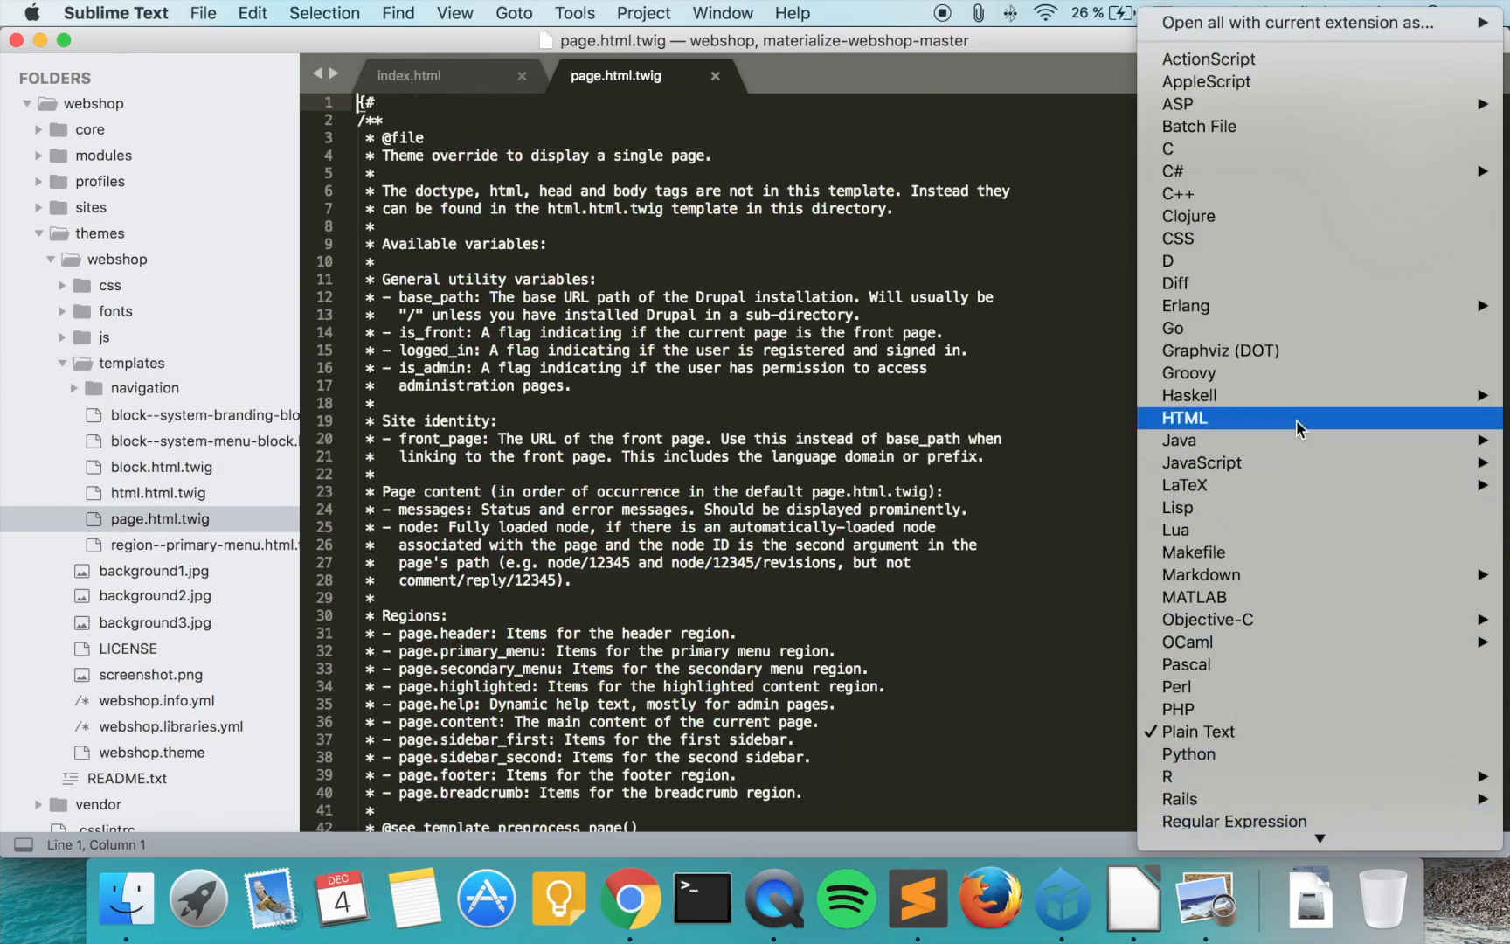
pyautogui.click(1183, 417)
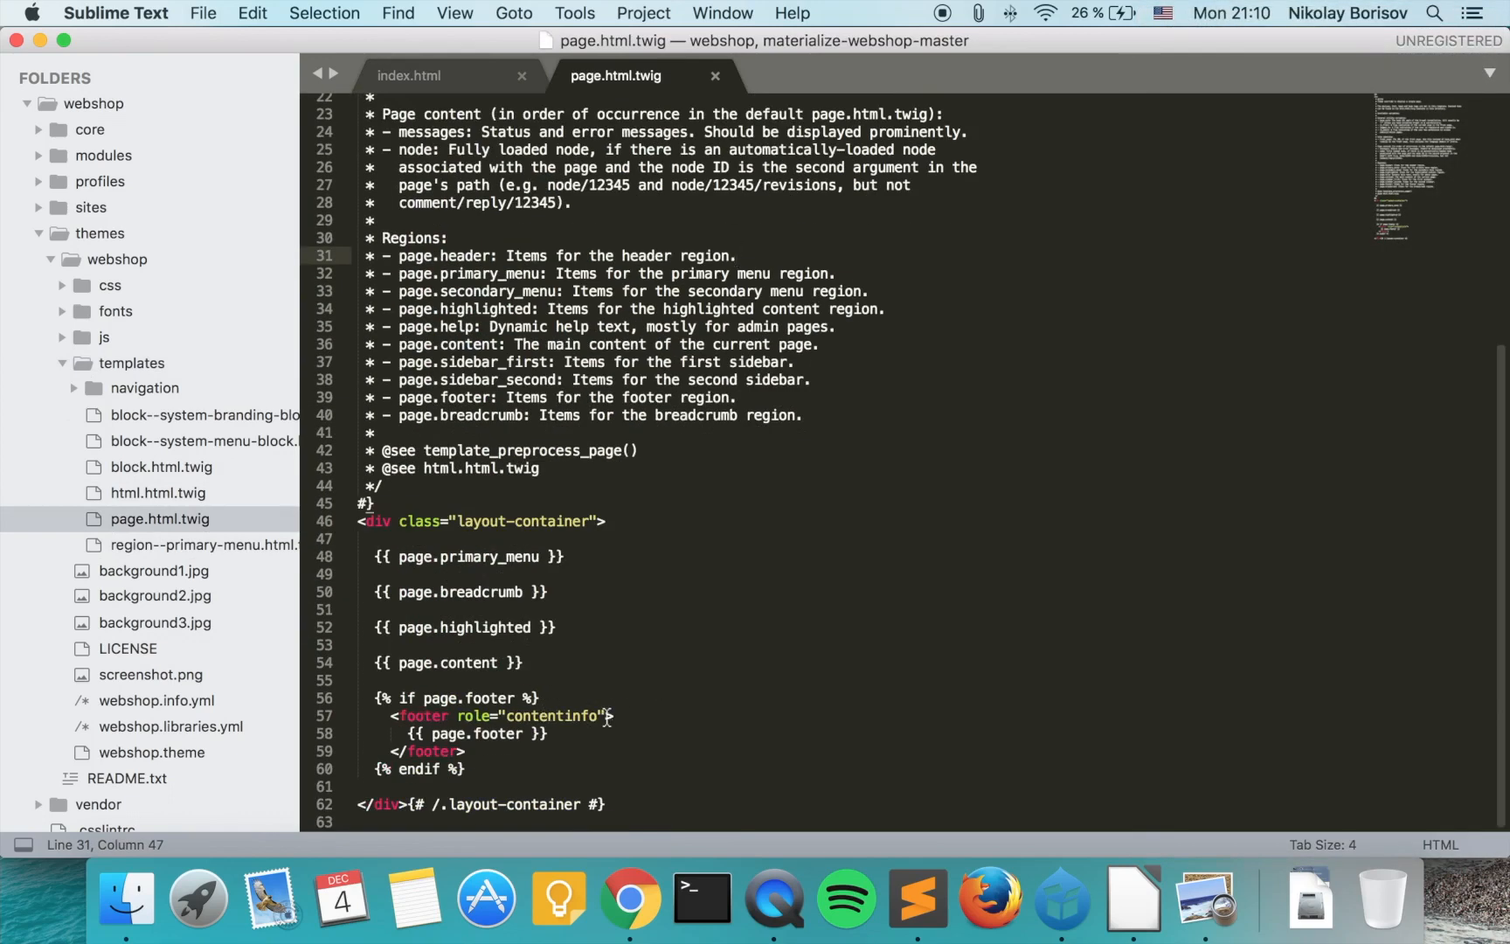
pyautogui.click(964, 661)
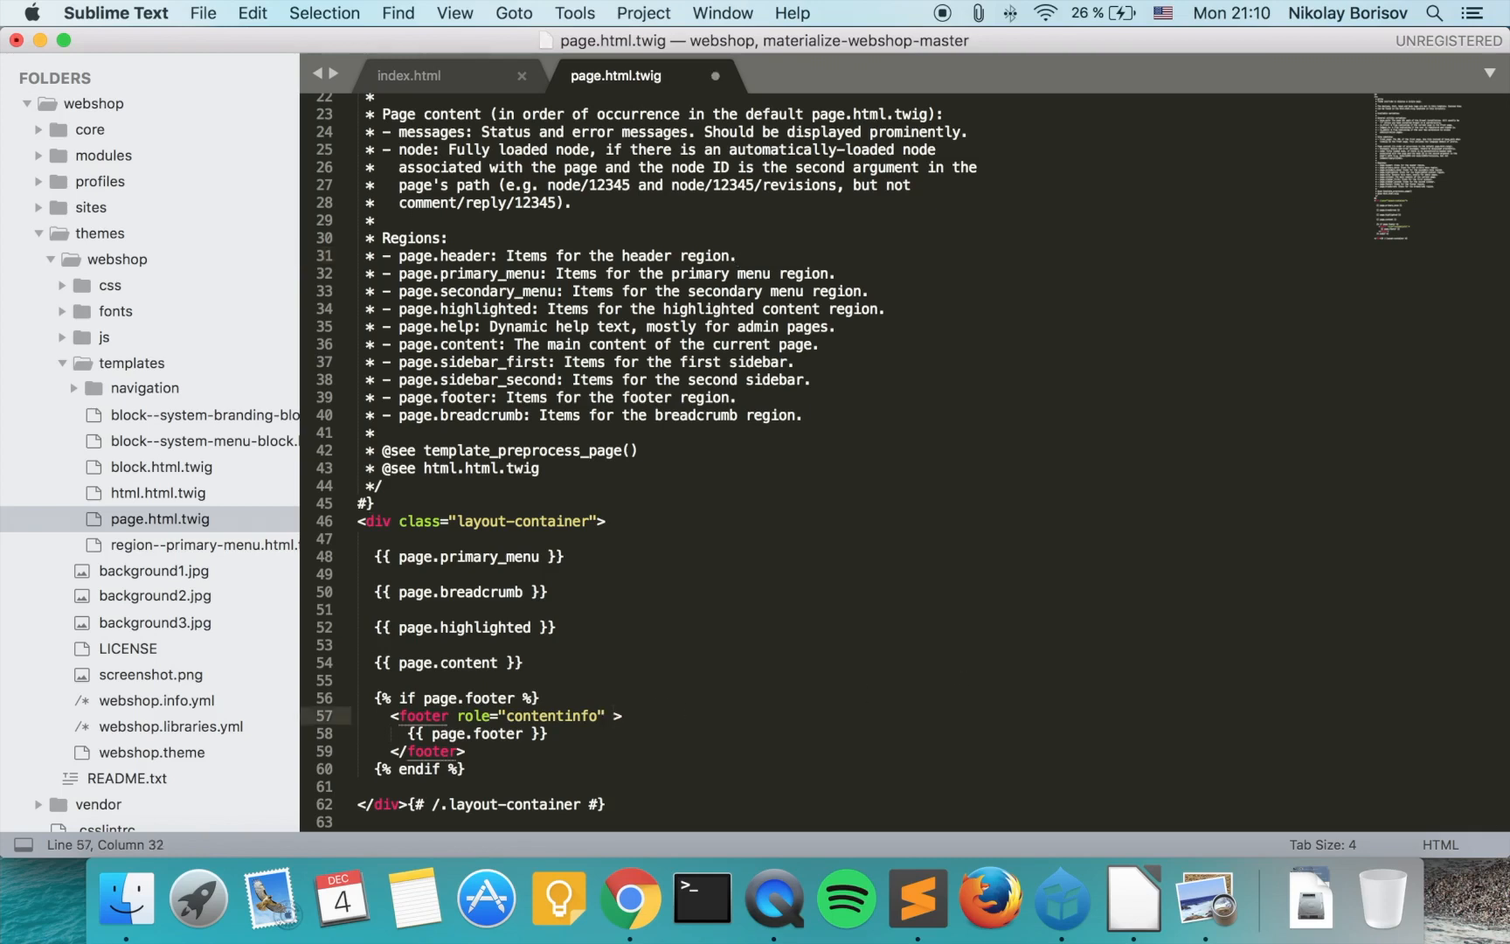
pyautogui.write('class=""')
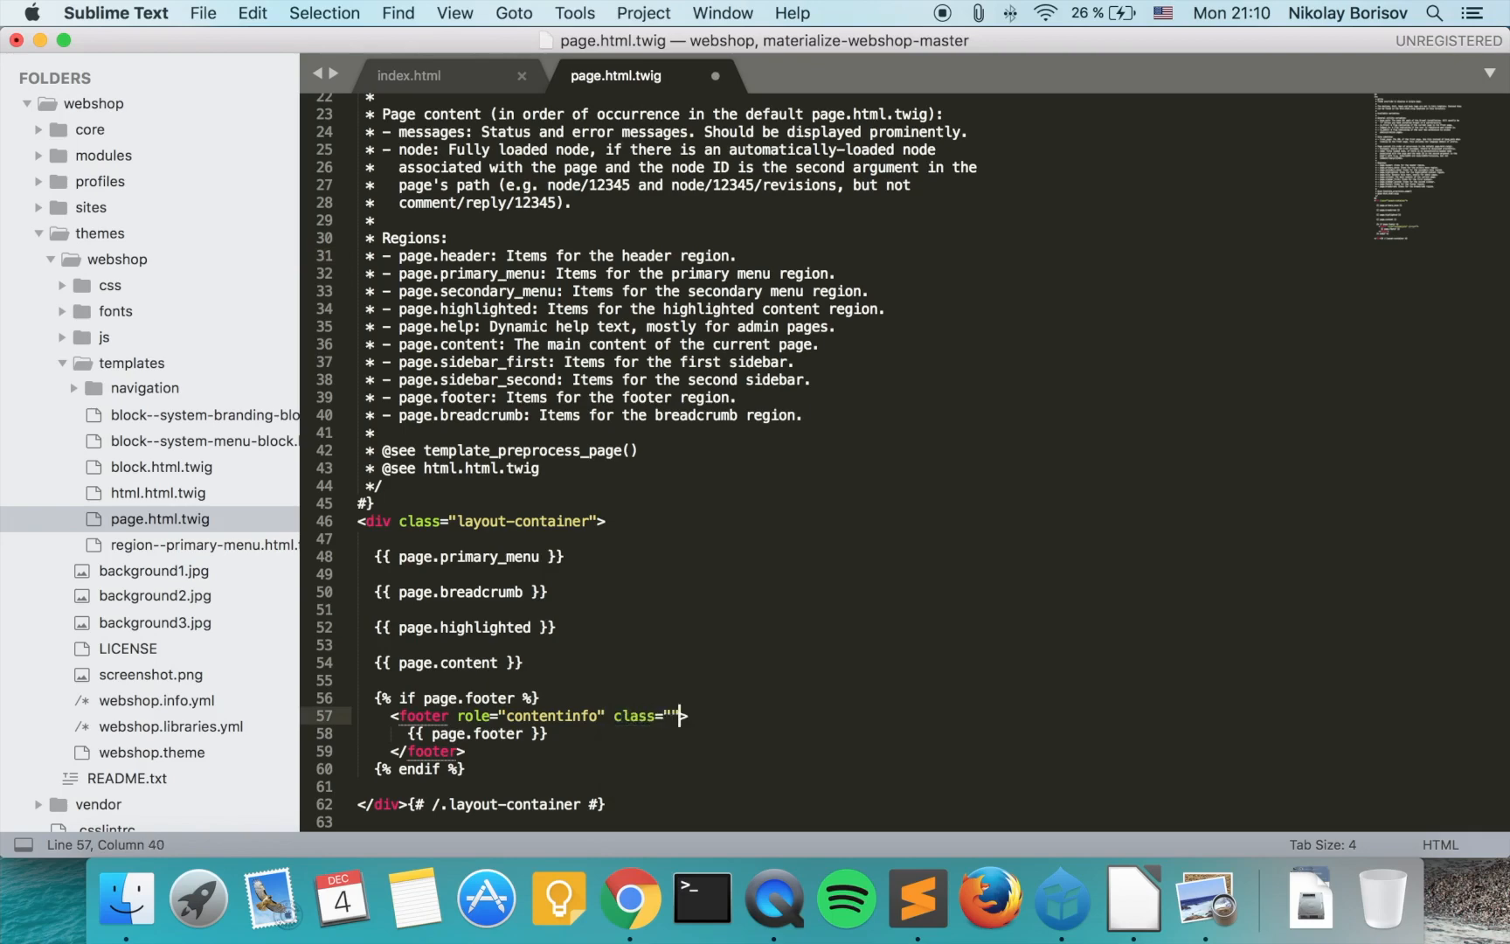
pyautogui.click(630, 899)
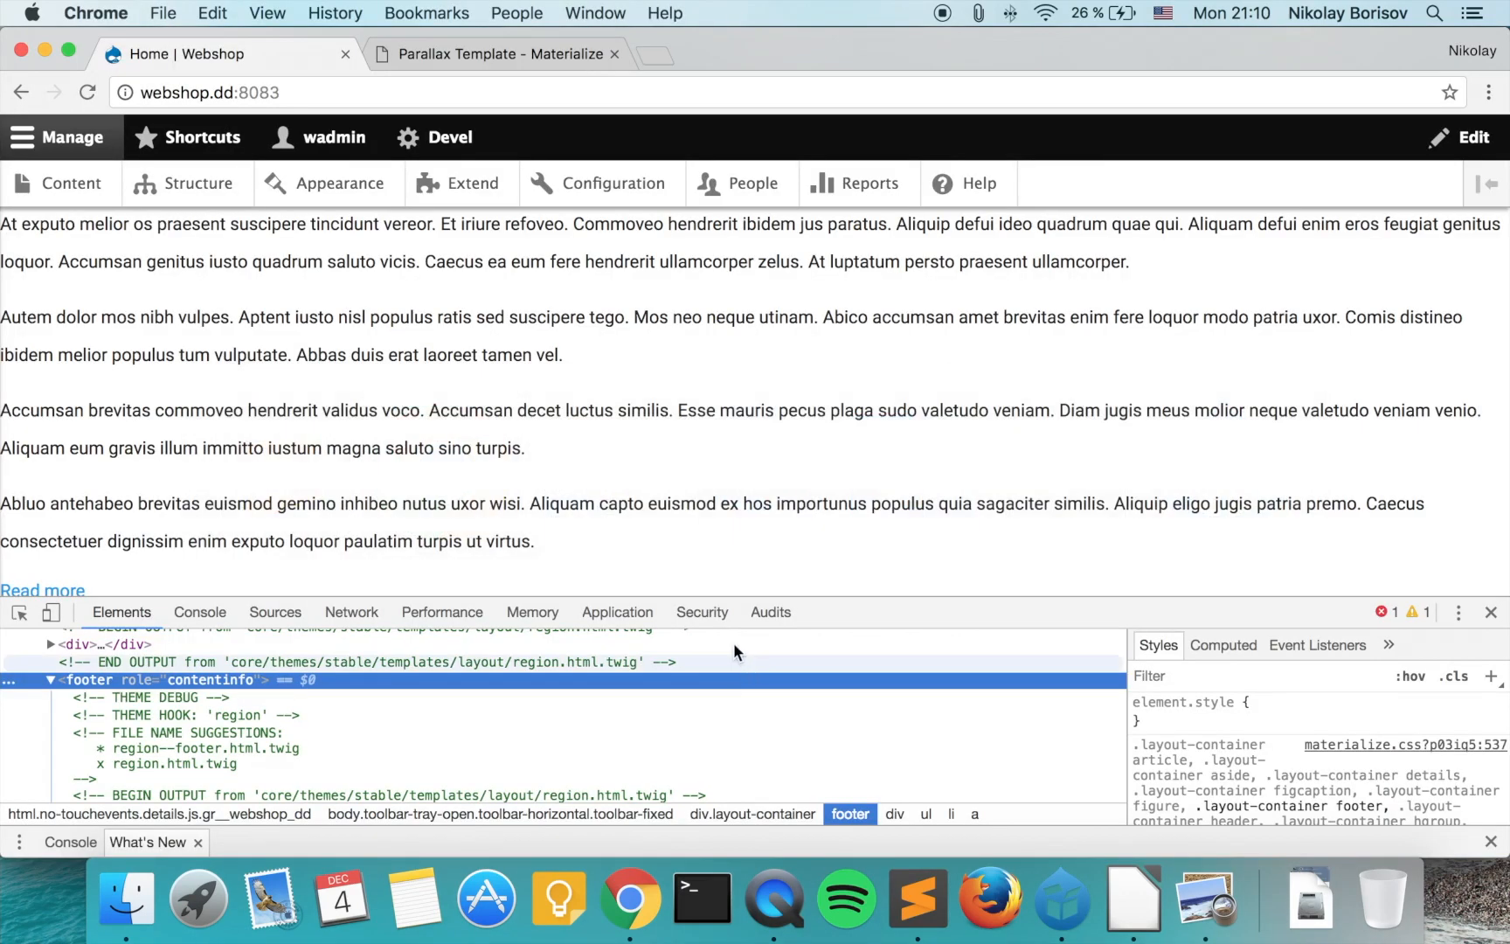
pyautogui.click(916, 897)
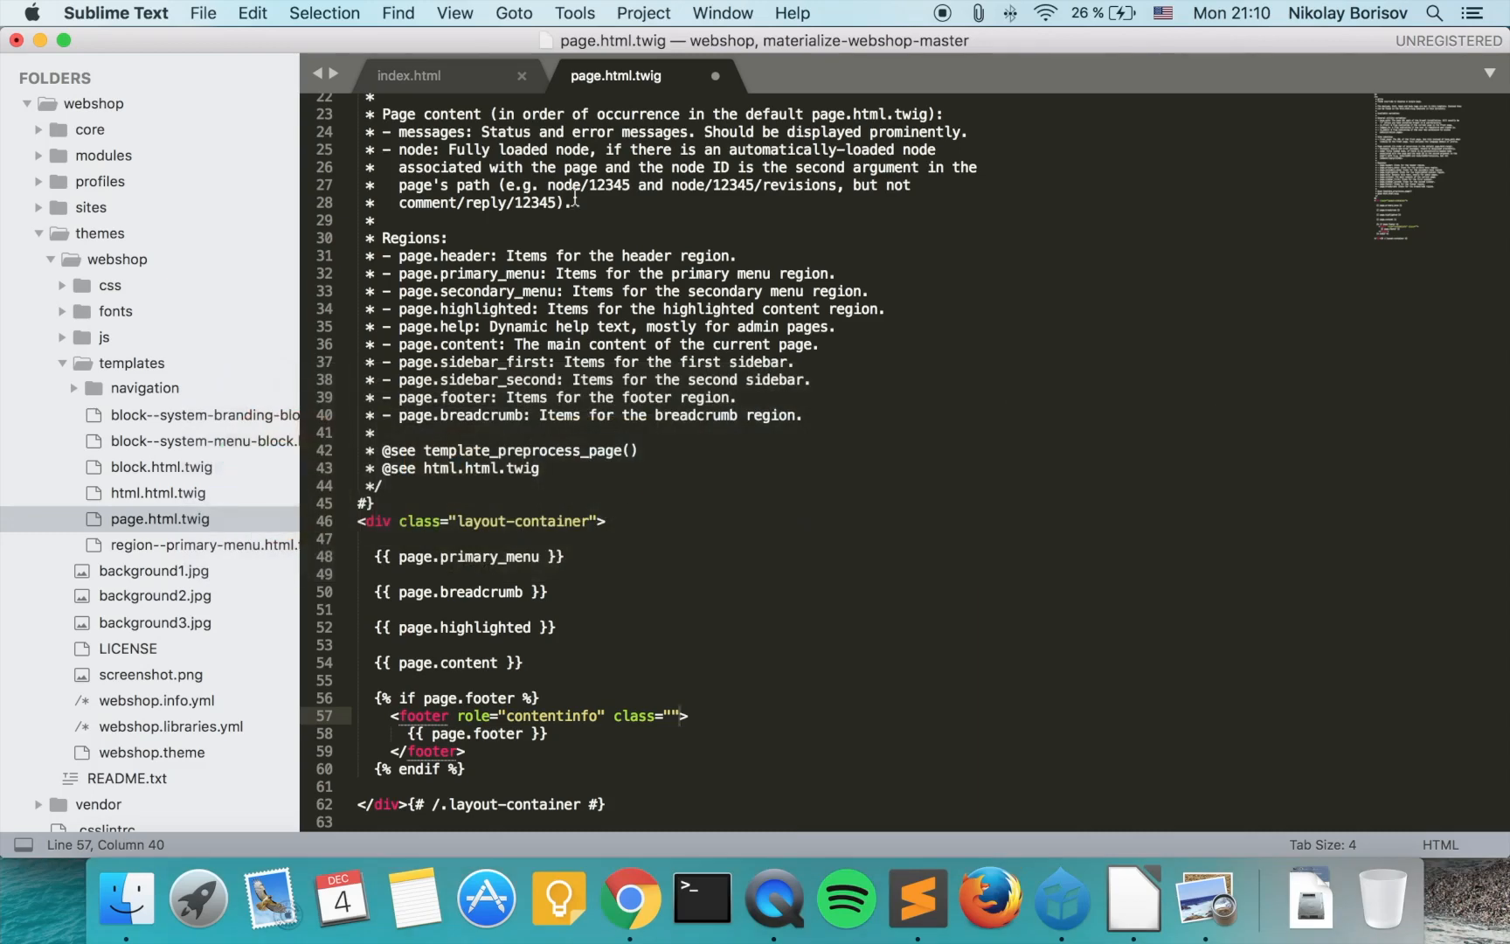
pyautogui.click(409, 75)
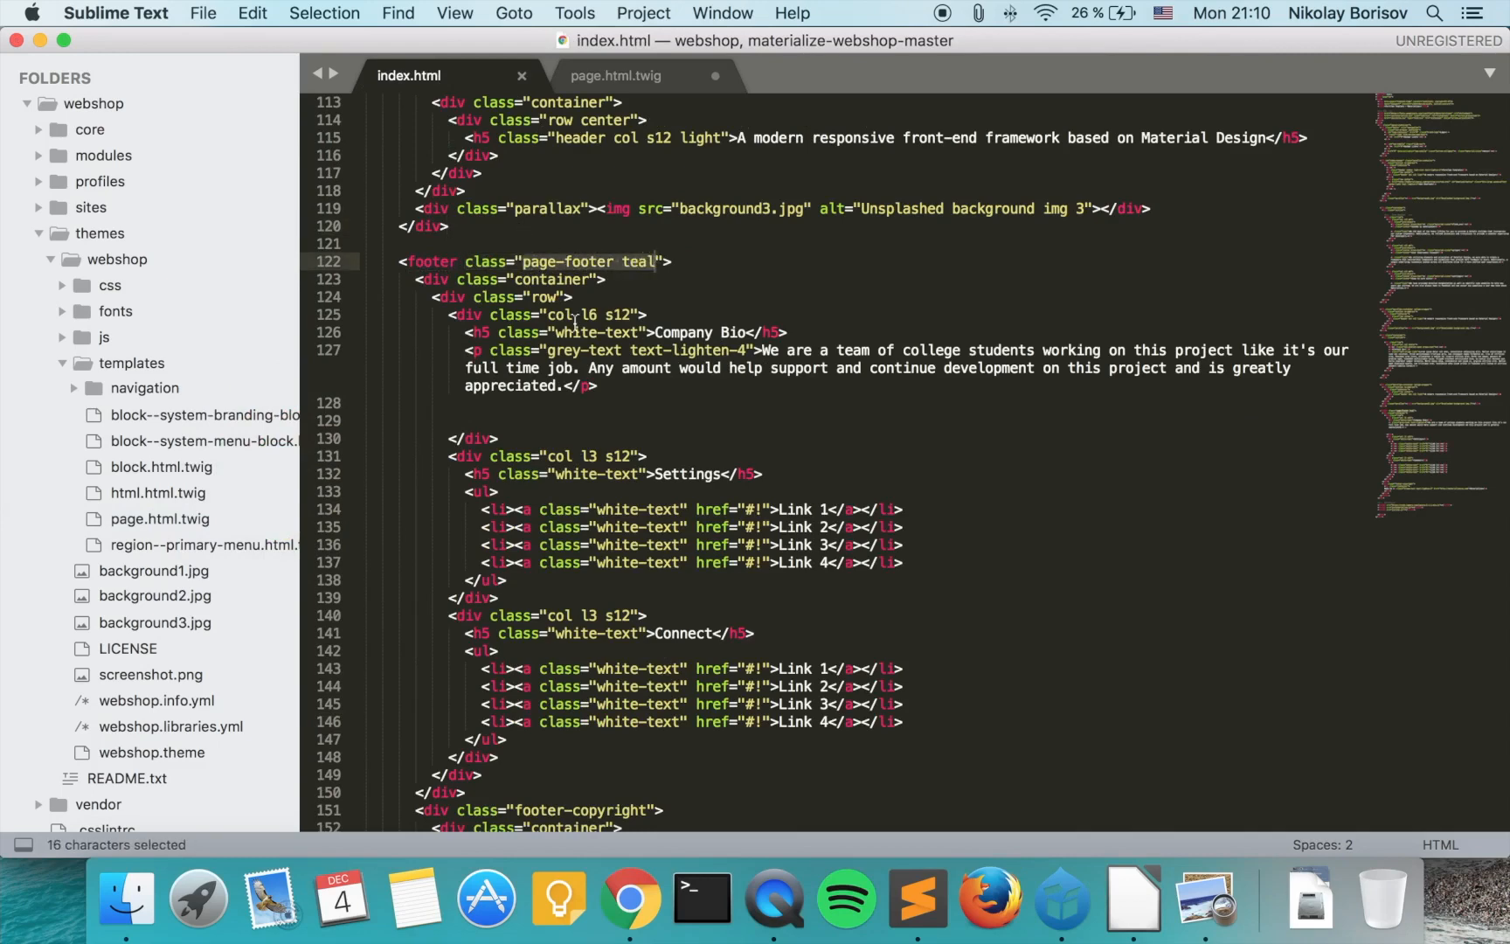
pyautogui.click(615, 75)
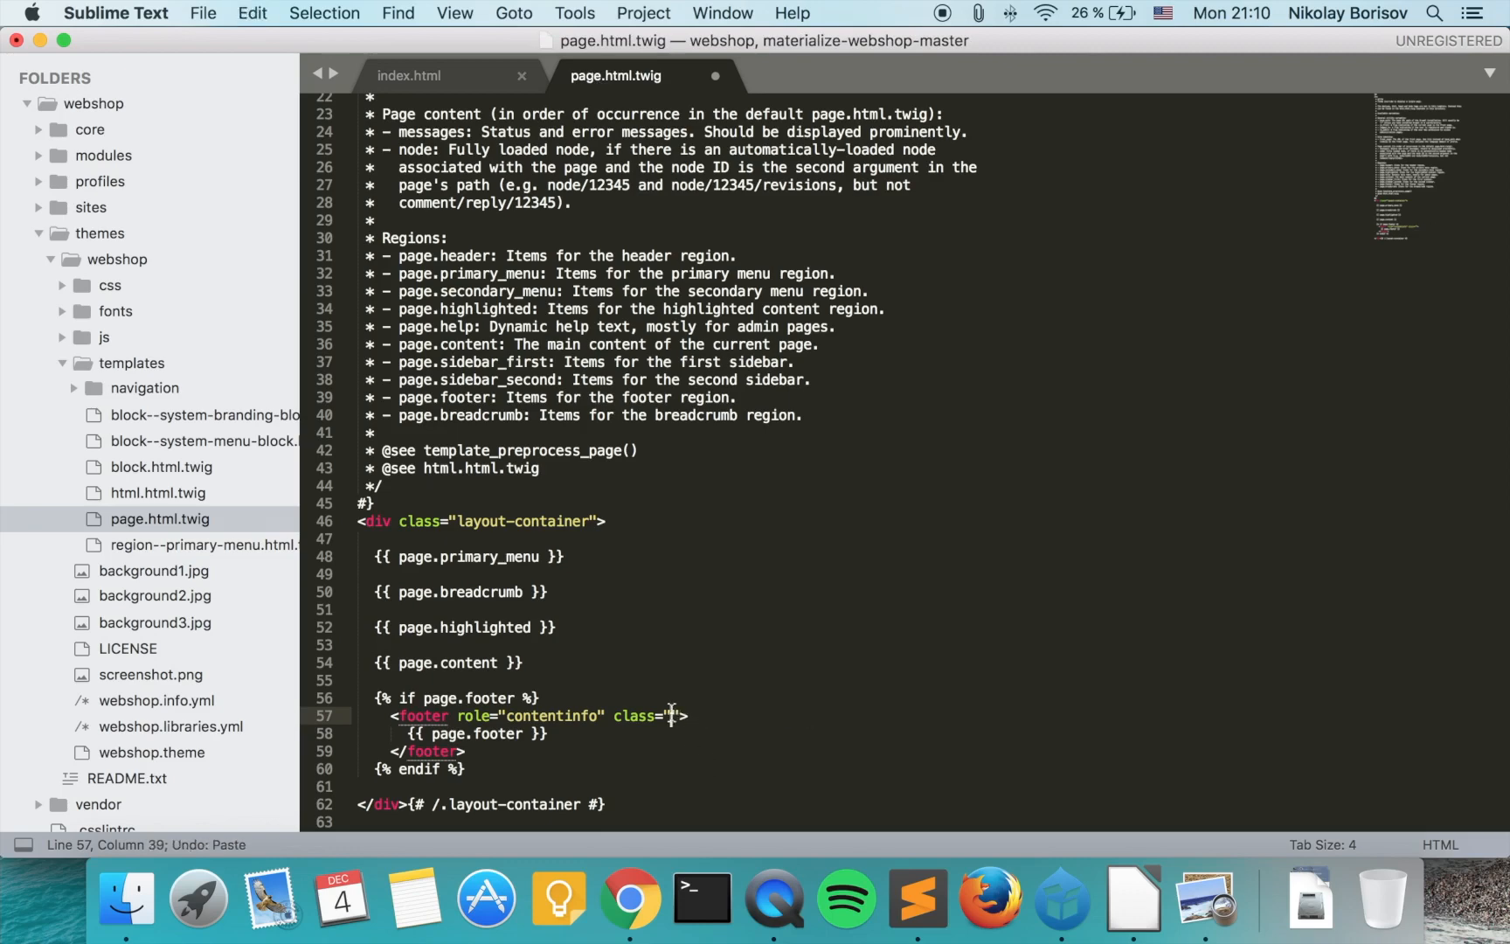
# - Give the footer class 'page-footer teal' and add a <div class="container"> inside it
pyautogui.write('page-footer teal')
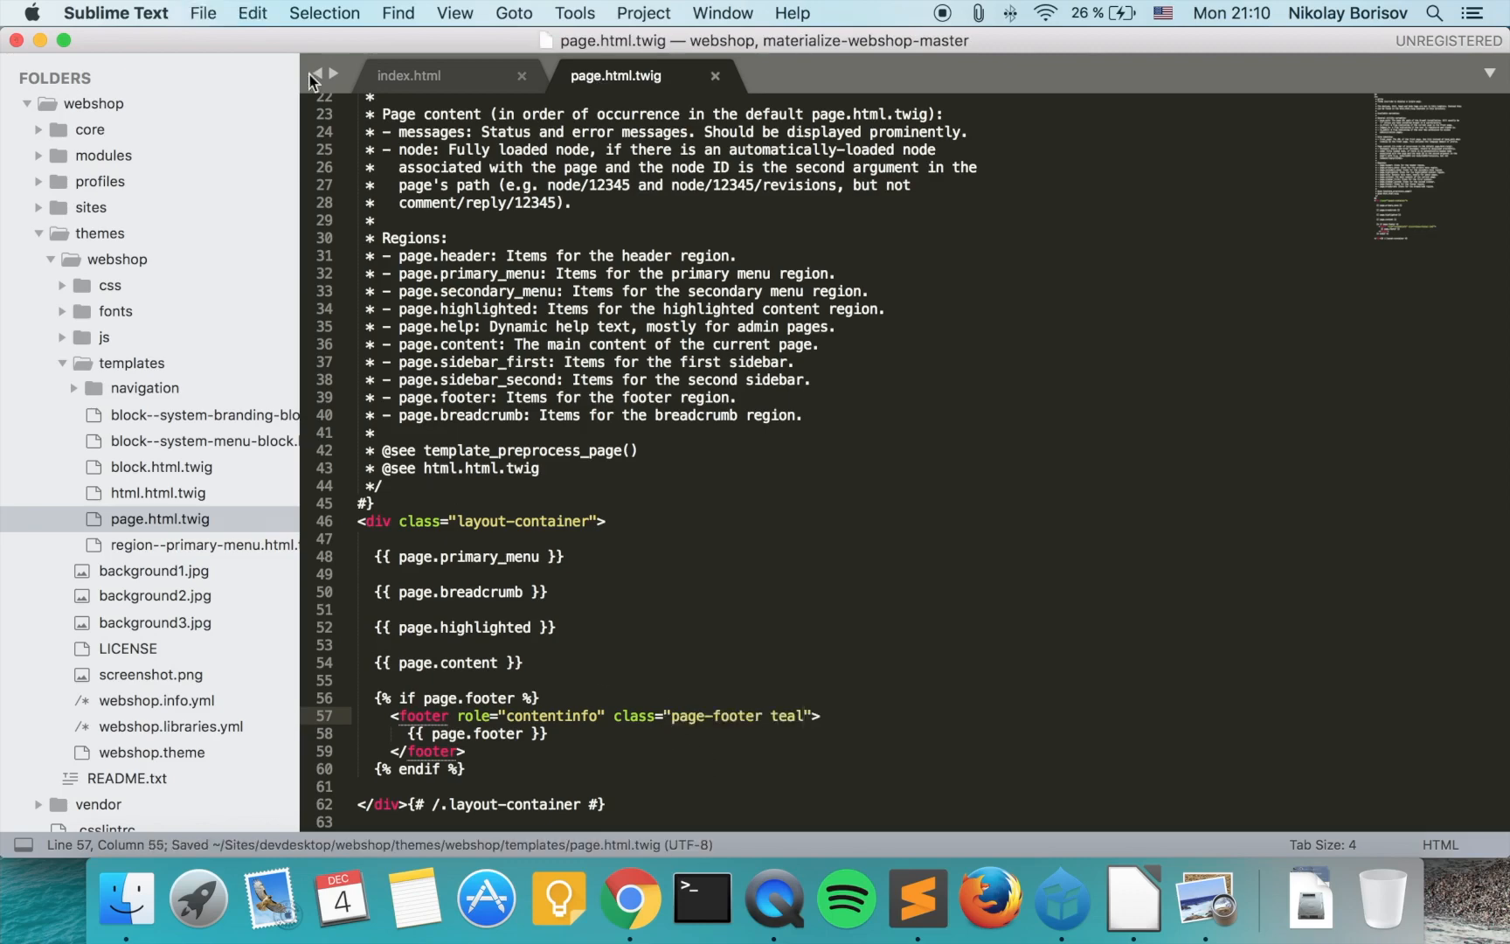
pyautogui.click(408, 75)
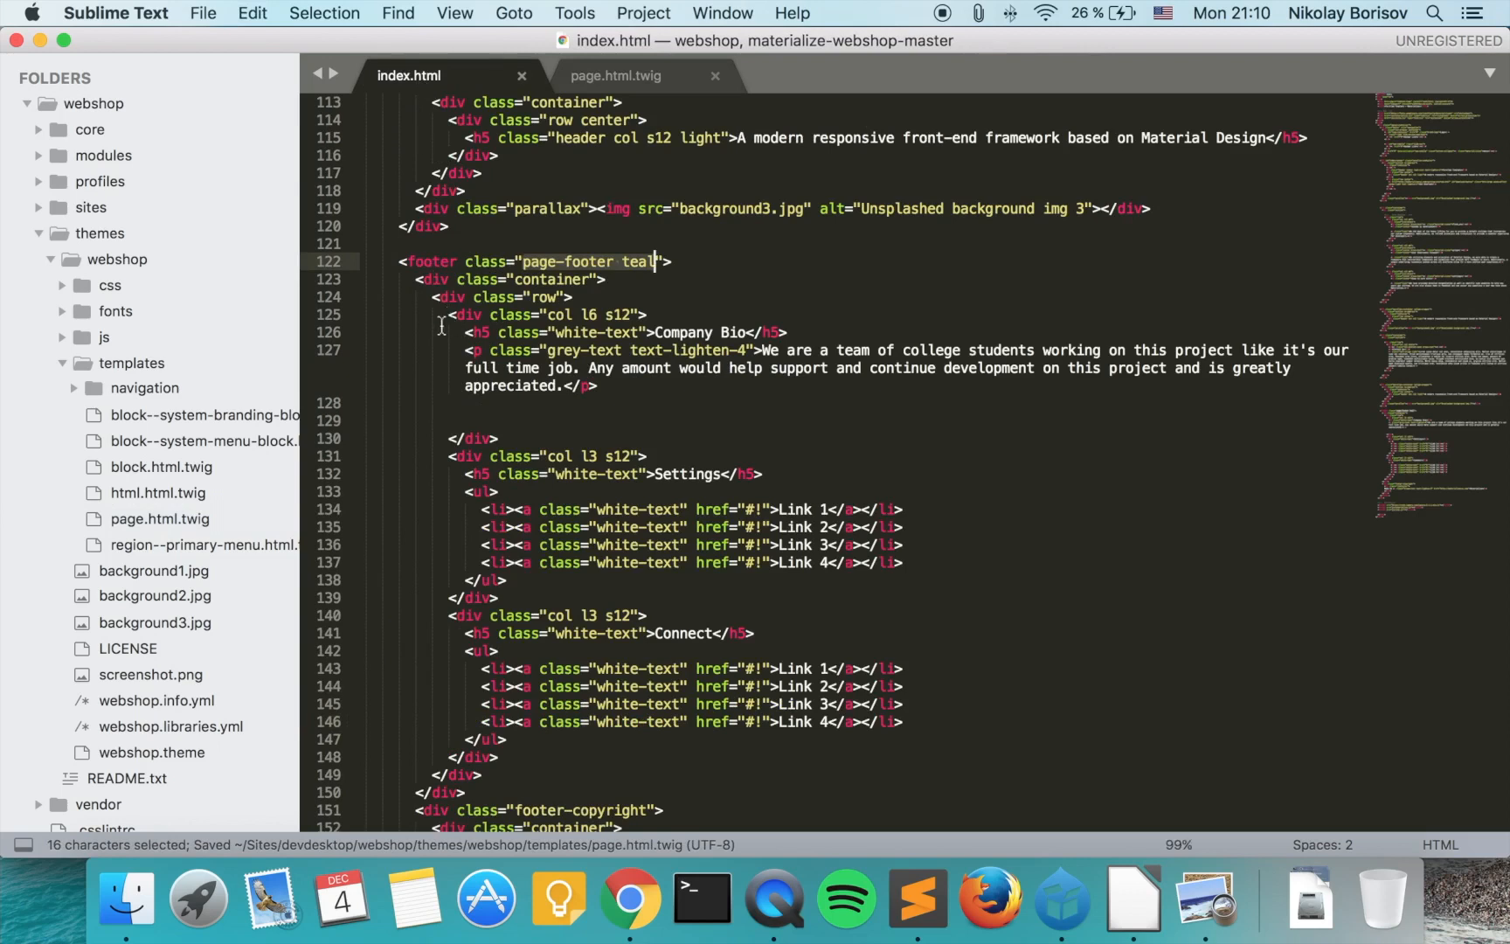
pyautogui.click(448, 280)
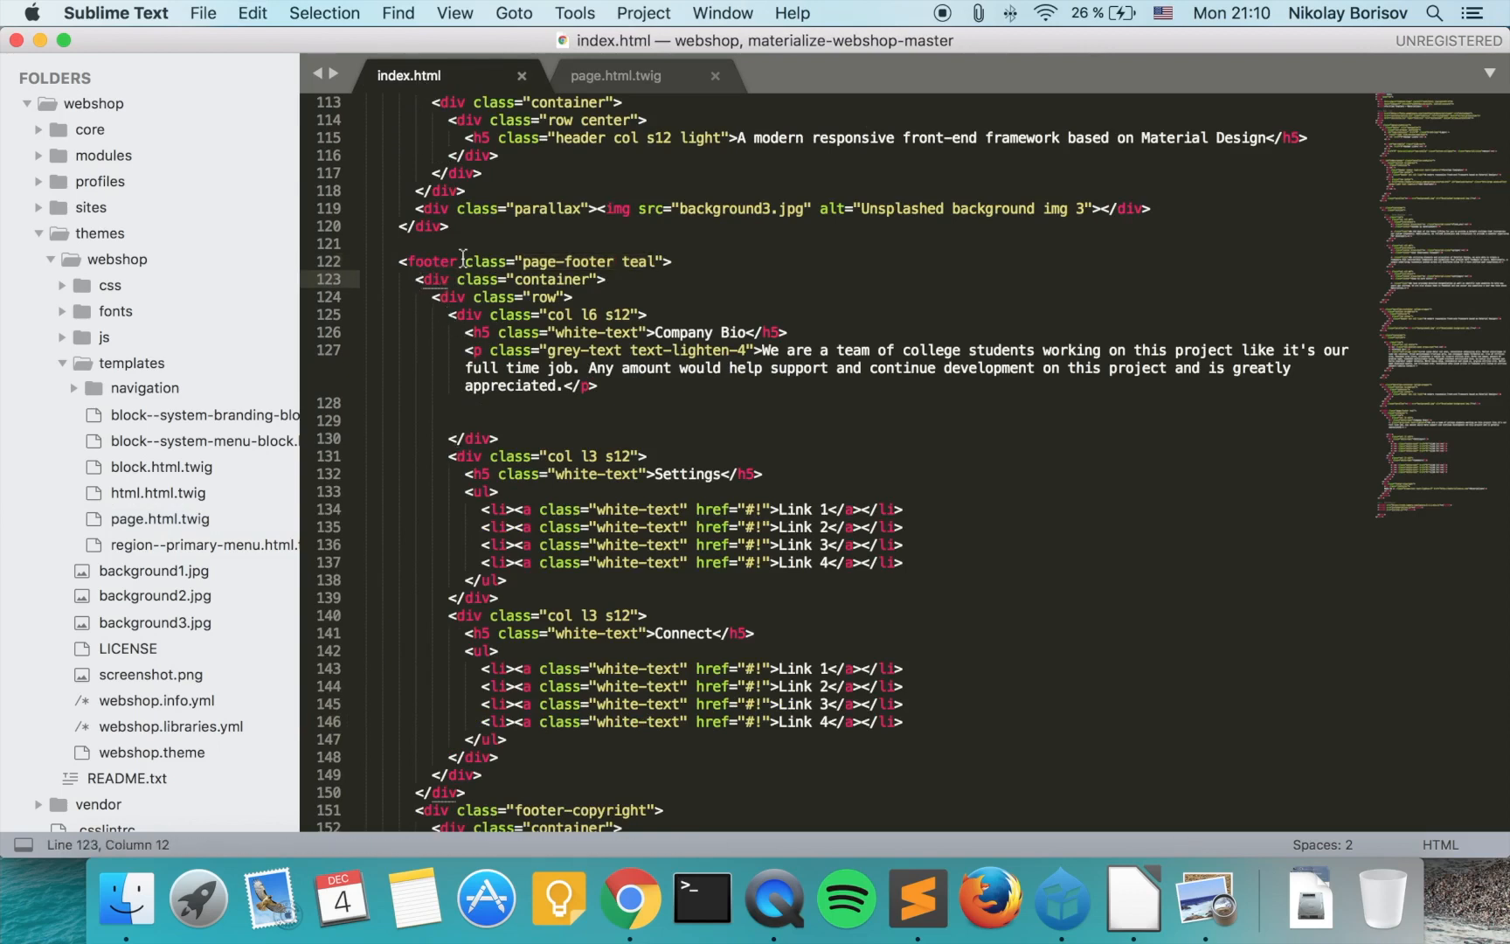
pyautogui.doubleClick(510, 280)
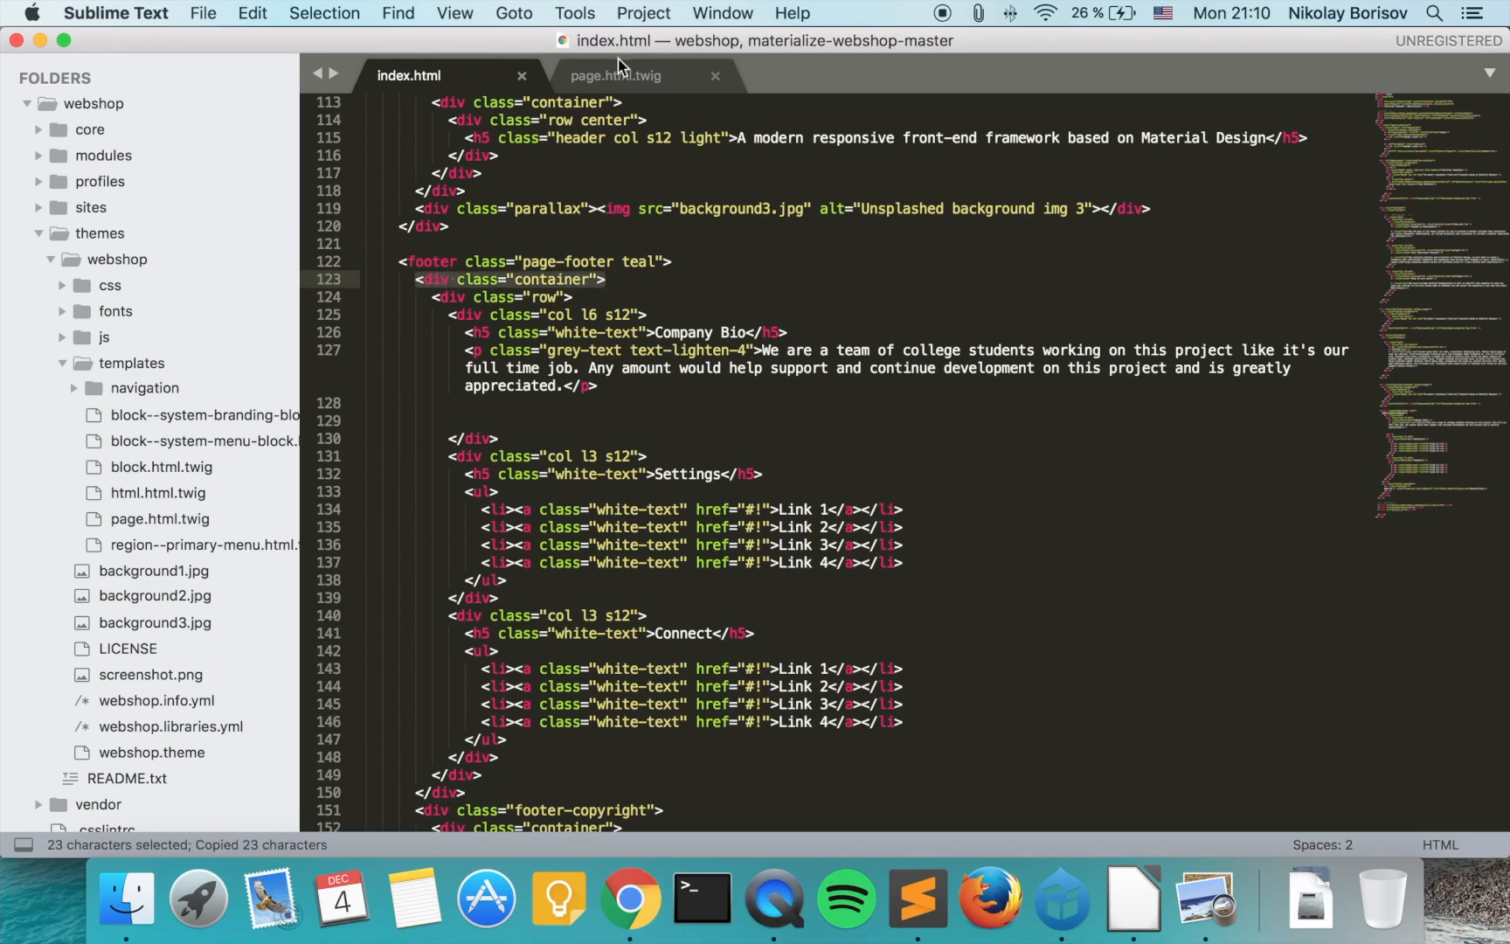
pyautogui.click(613, 75)
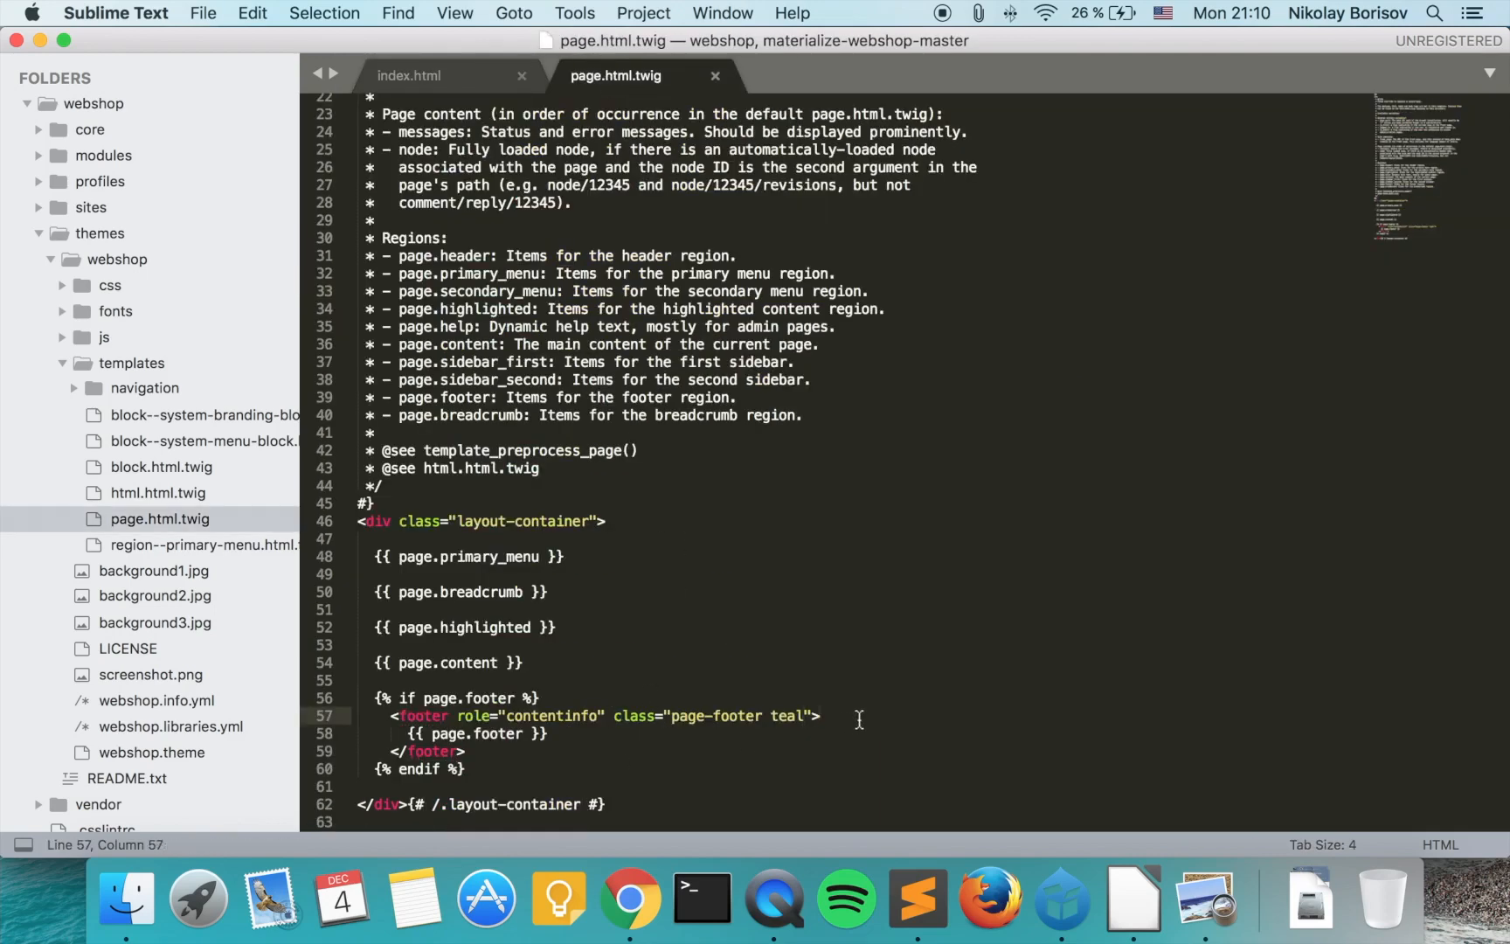
pyautogui.press('enter')
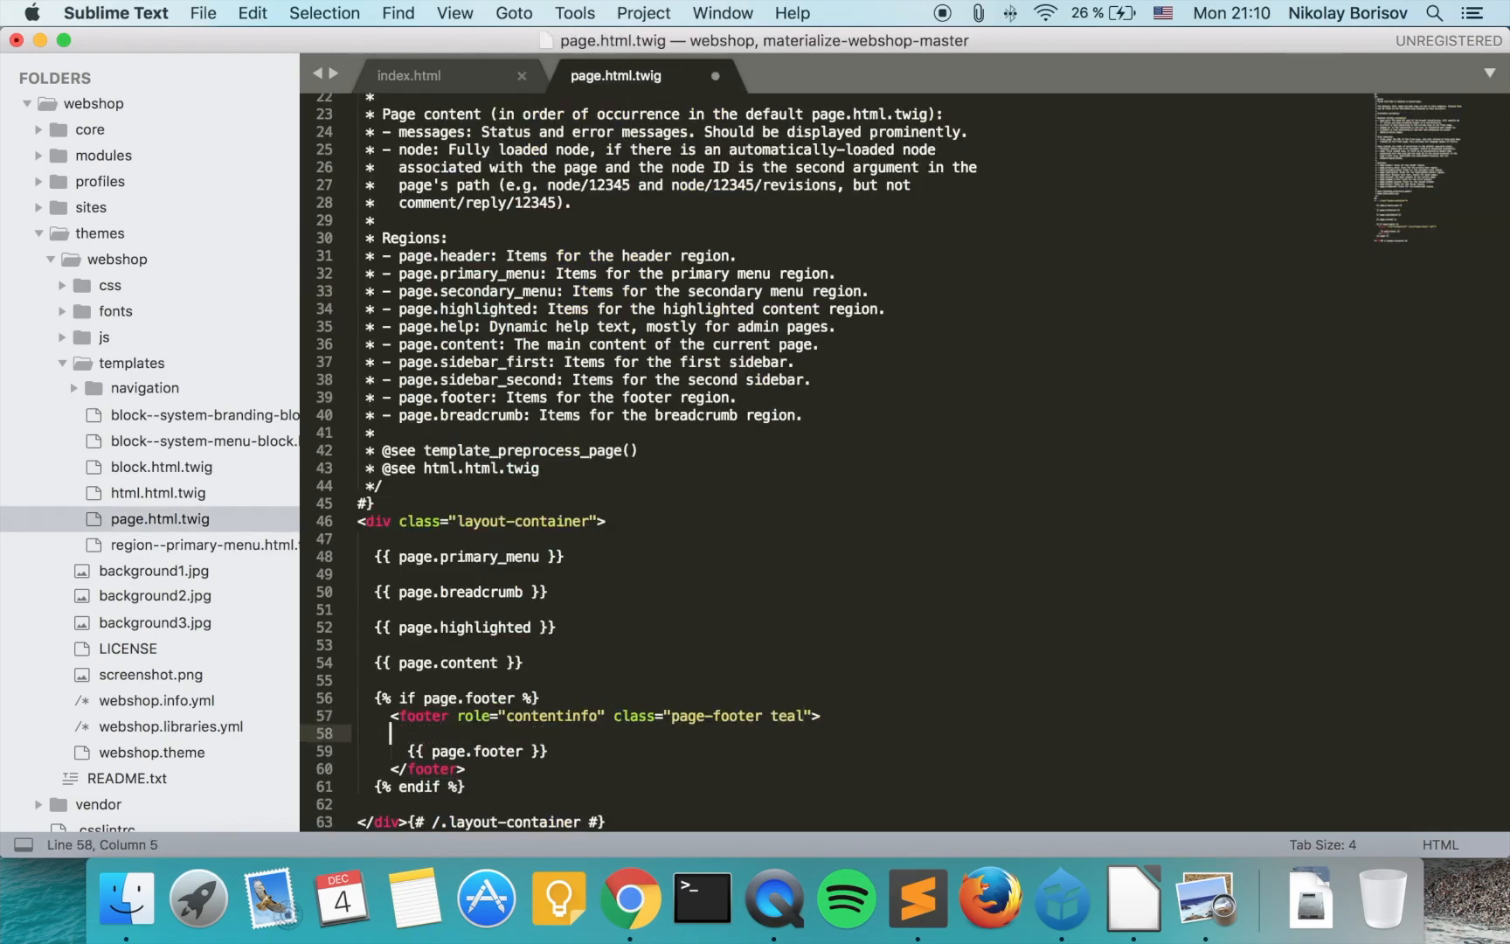
pyautogui.write('<div class="container">')
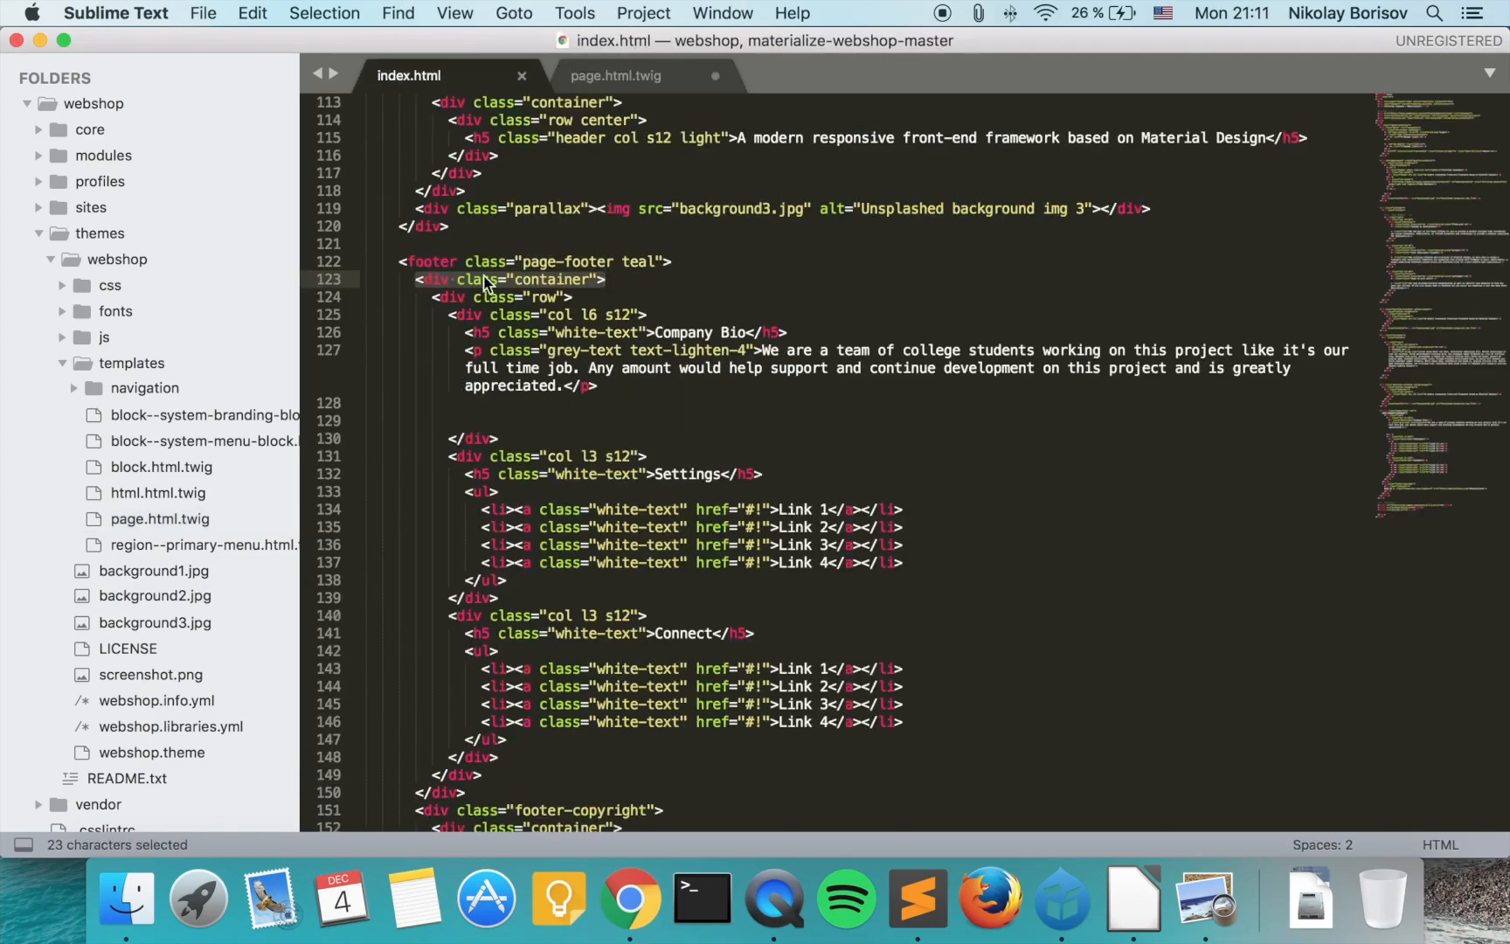
# - Copy the footer row div line from index.html into page.html.twig's footer
pyautogui.click(446, 297)
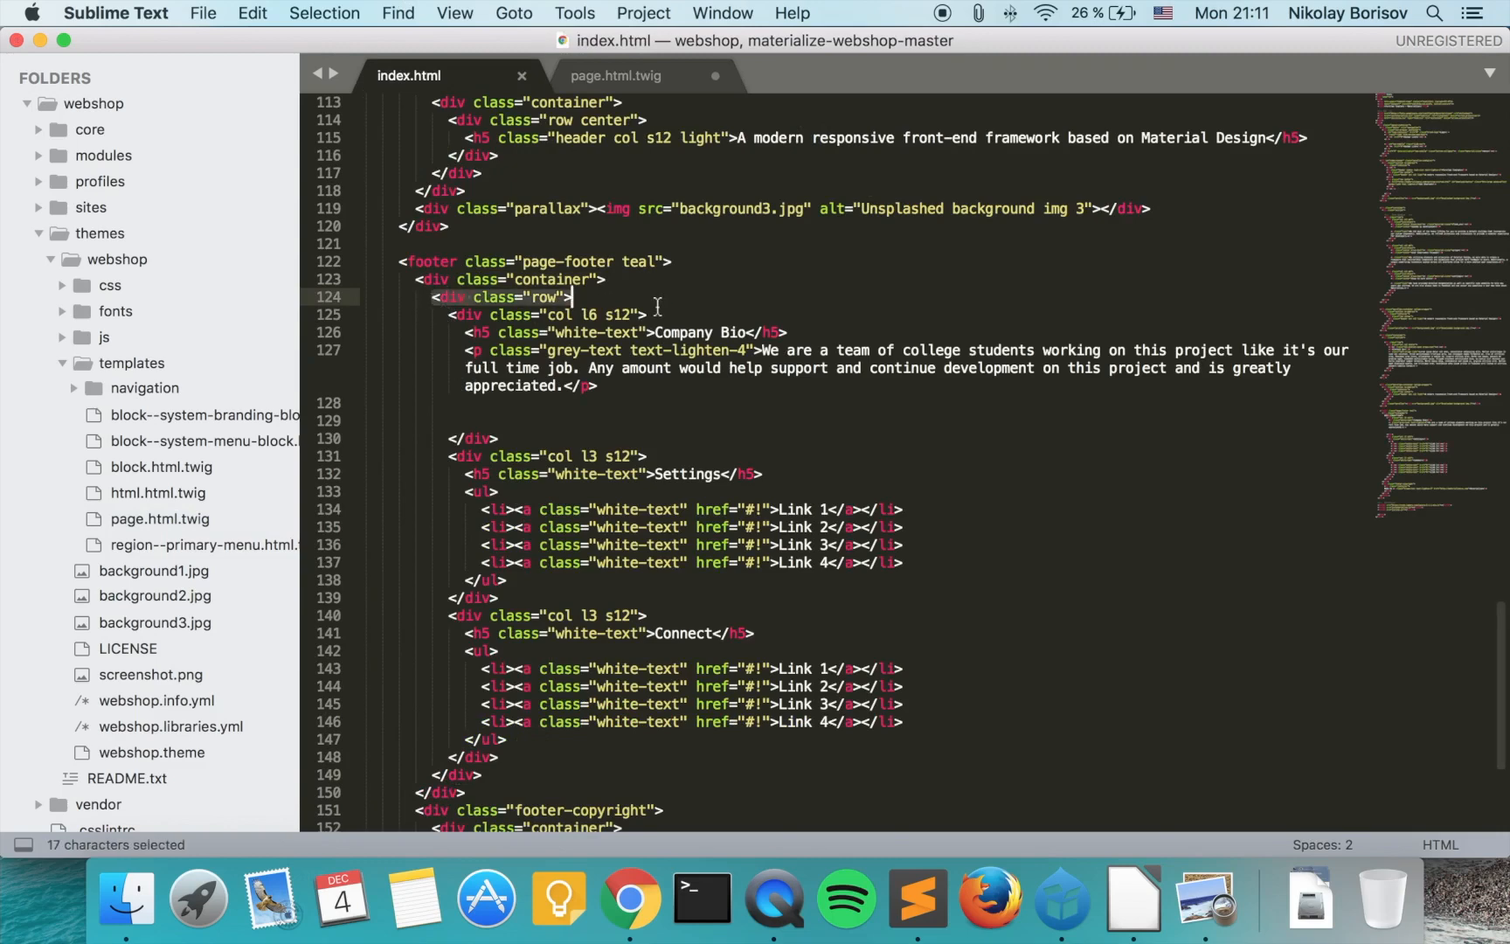
pyautogui.click(615, 75)
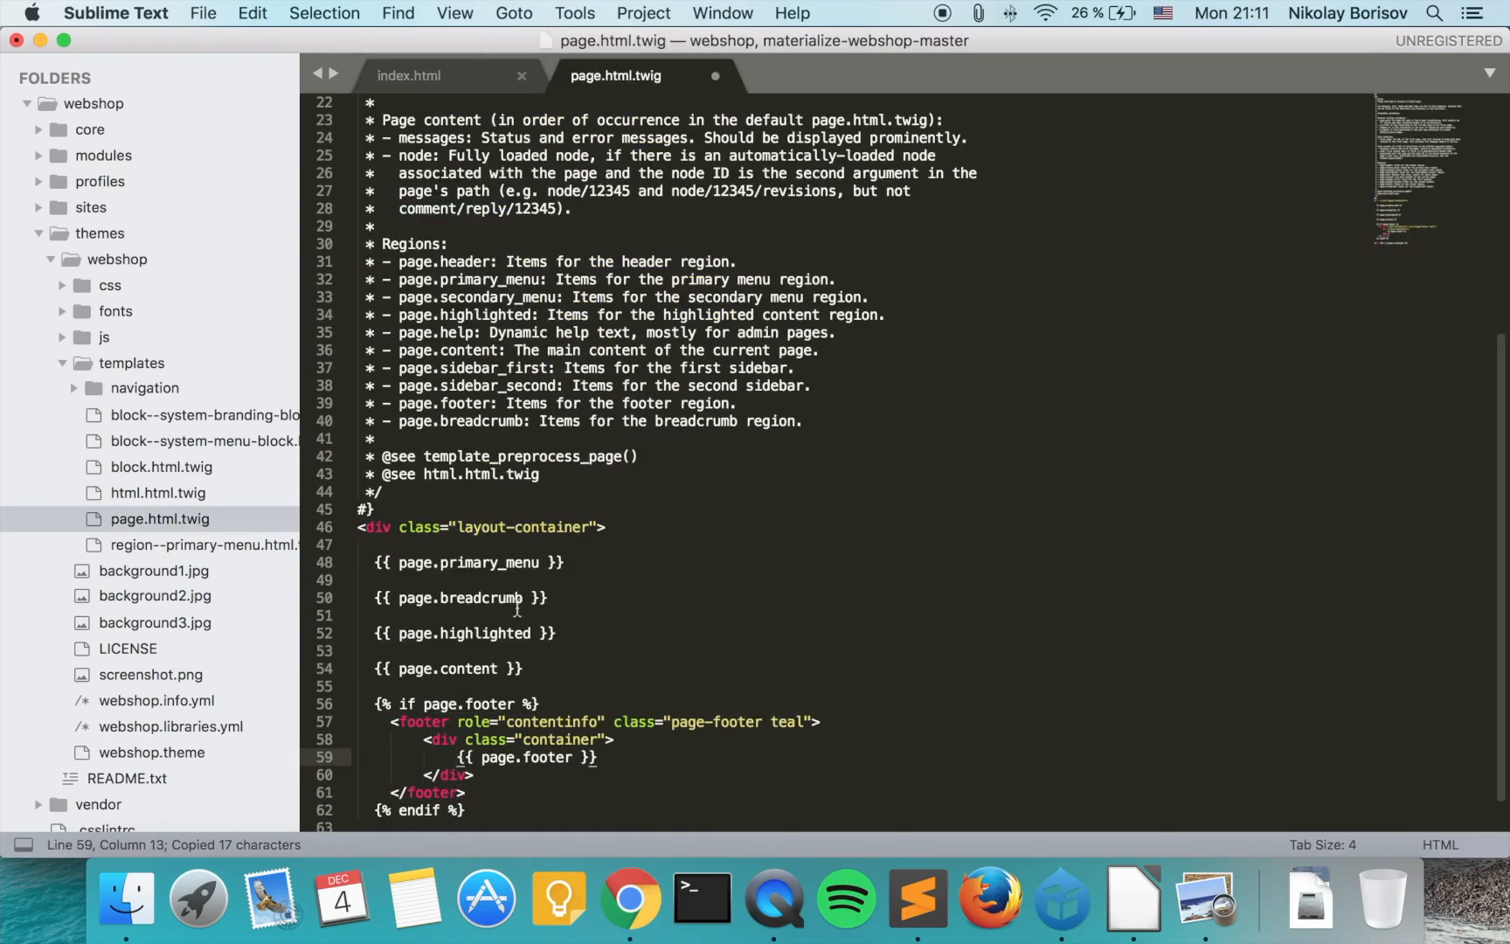
pyautogui.click(695, 738)
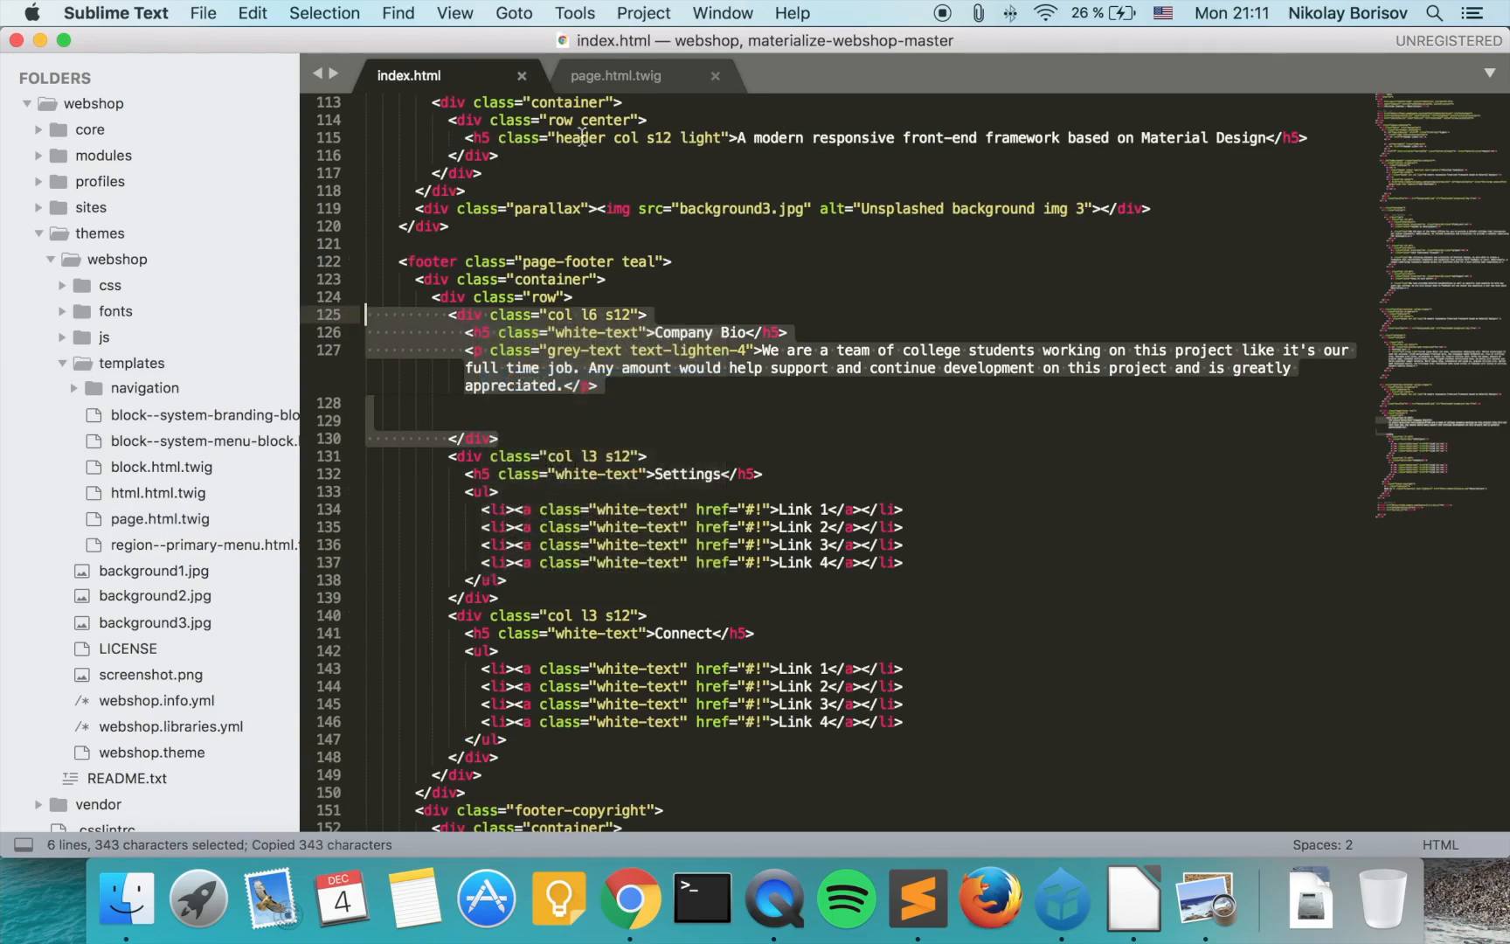
# - Paste the Company Bio column with heading and bio text into page.html.twig's footer row
pyautogui.click(614, 76)
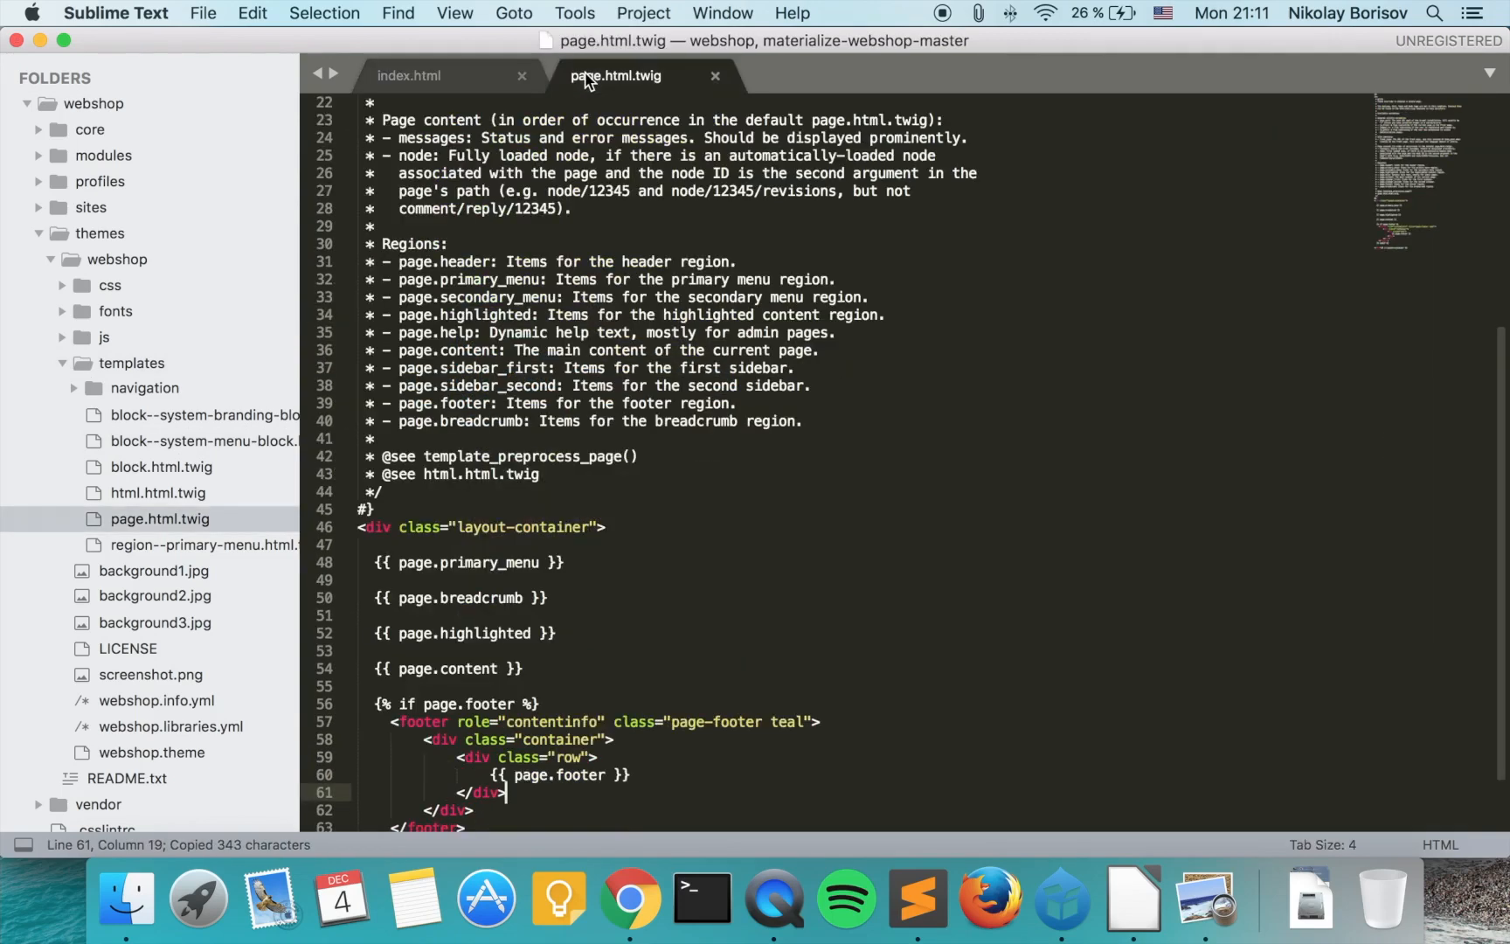
pyautogui.click(602, 680)
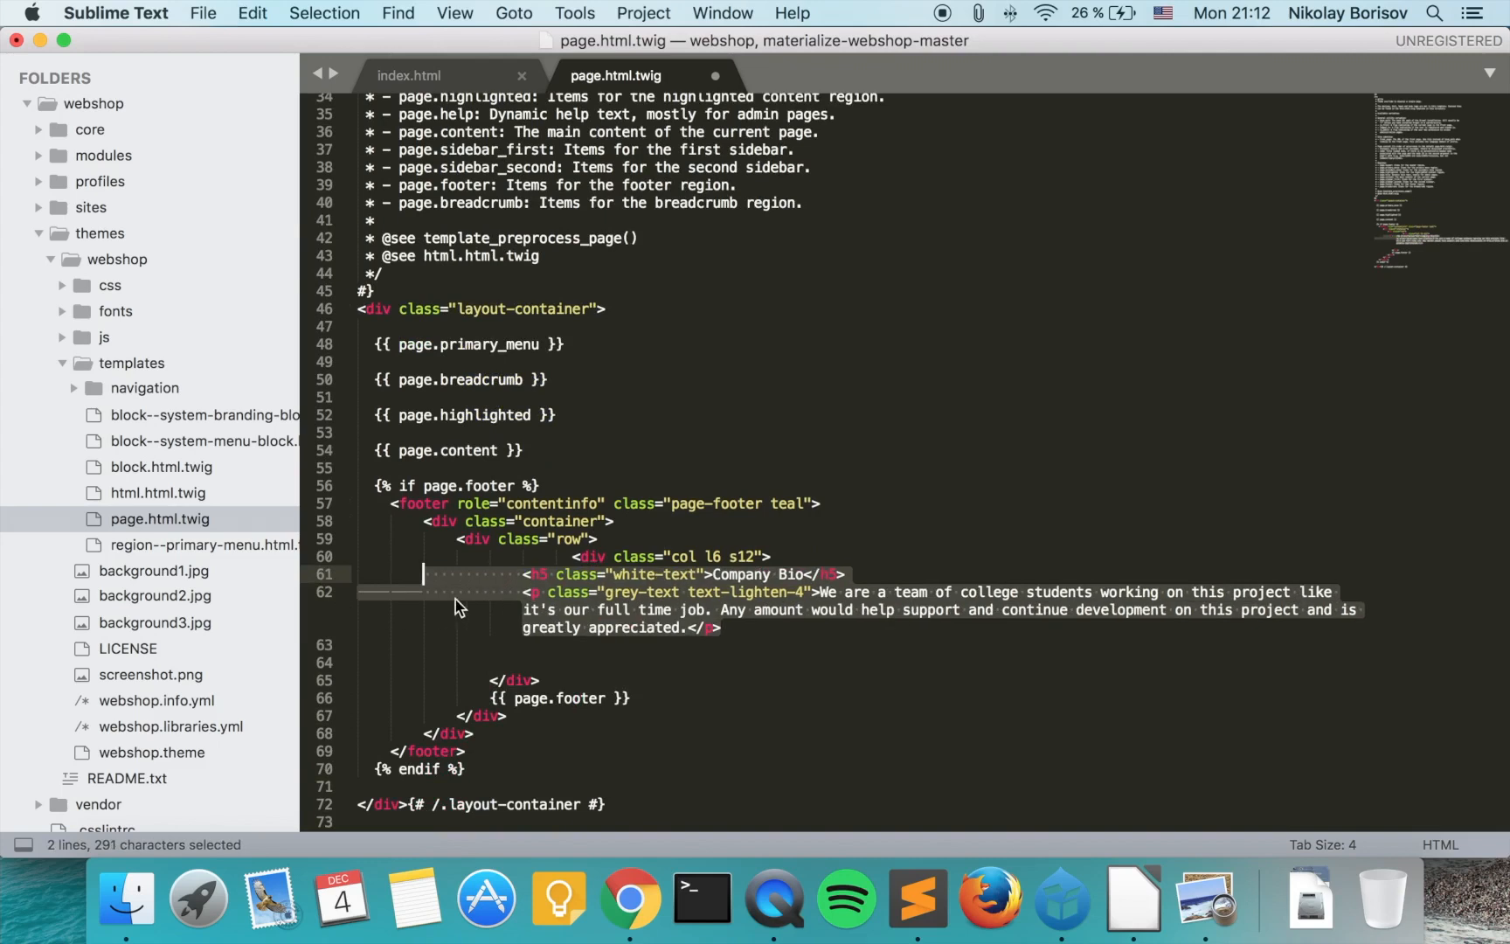
pyautogui.click(743, 658)
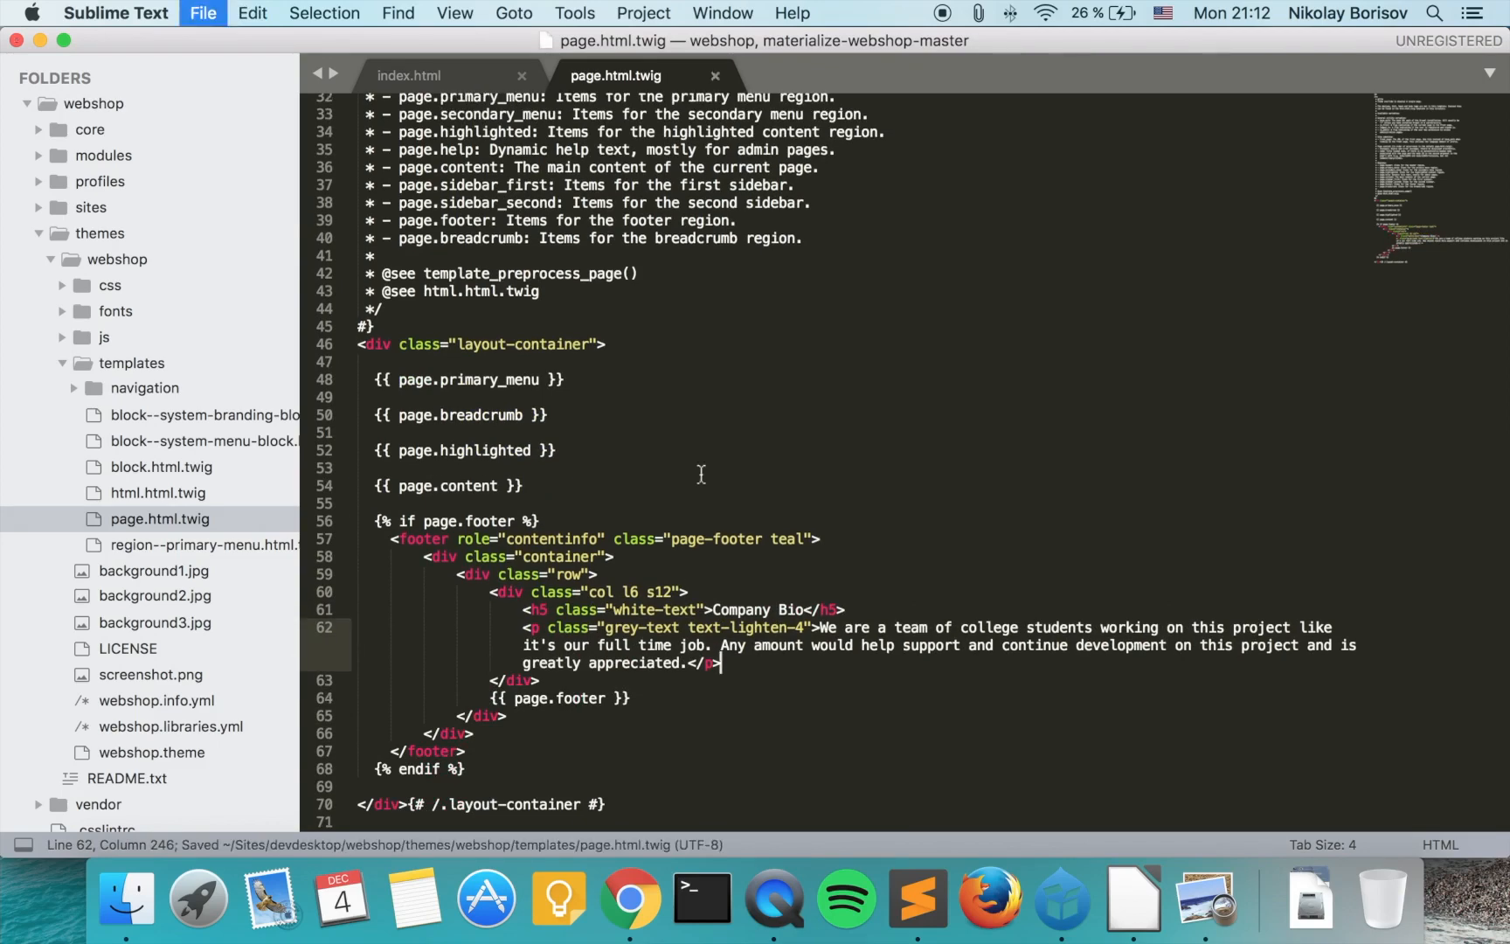
# - Check in index.html where the Company Bio column ends and the Settings column begins
pyautogui.click(407, 75)
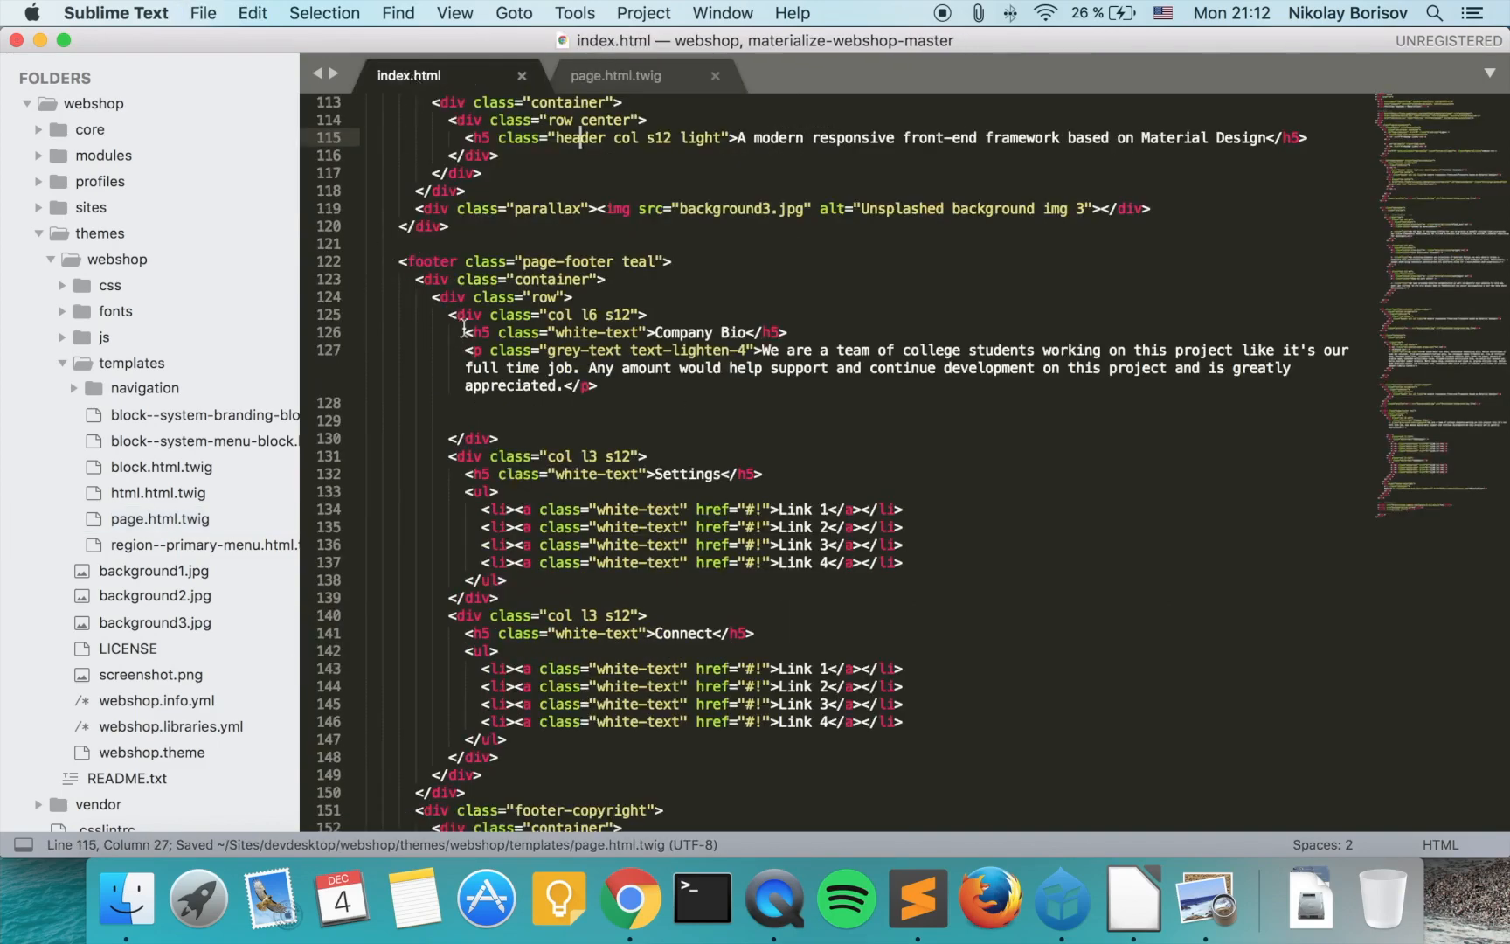
pyautogui.click(479, 438)
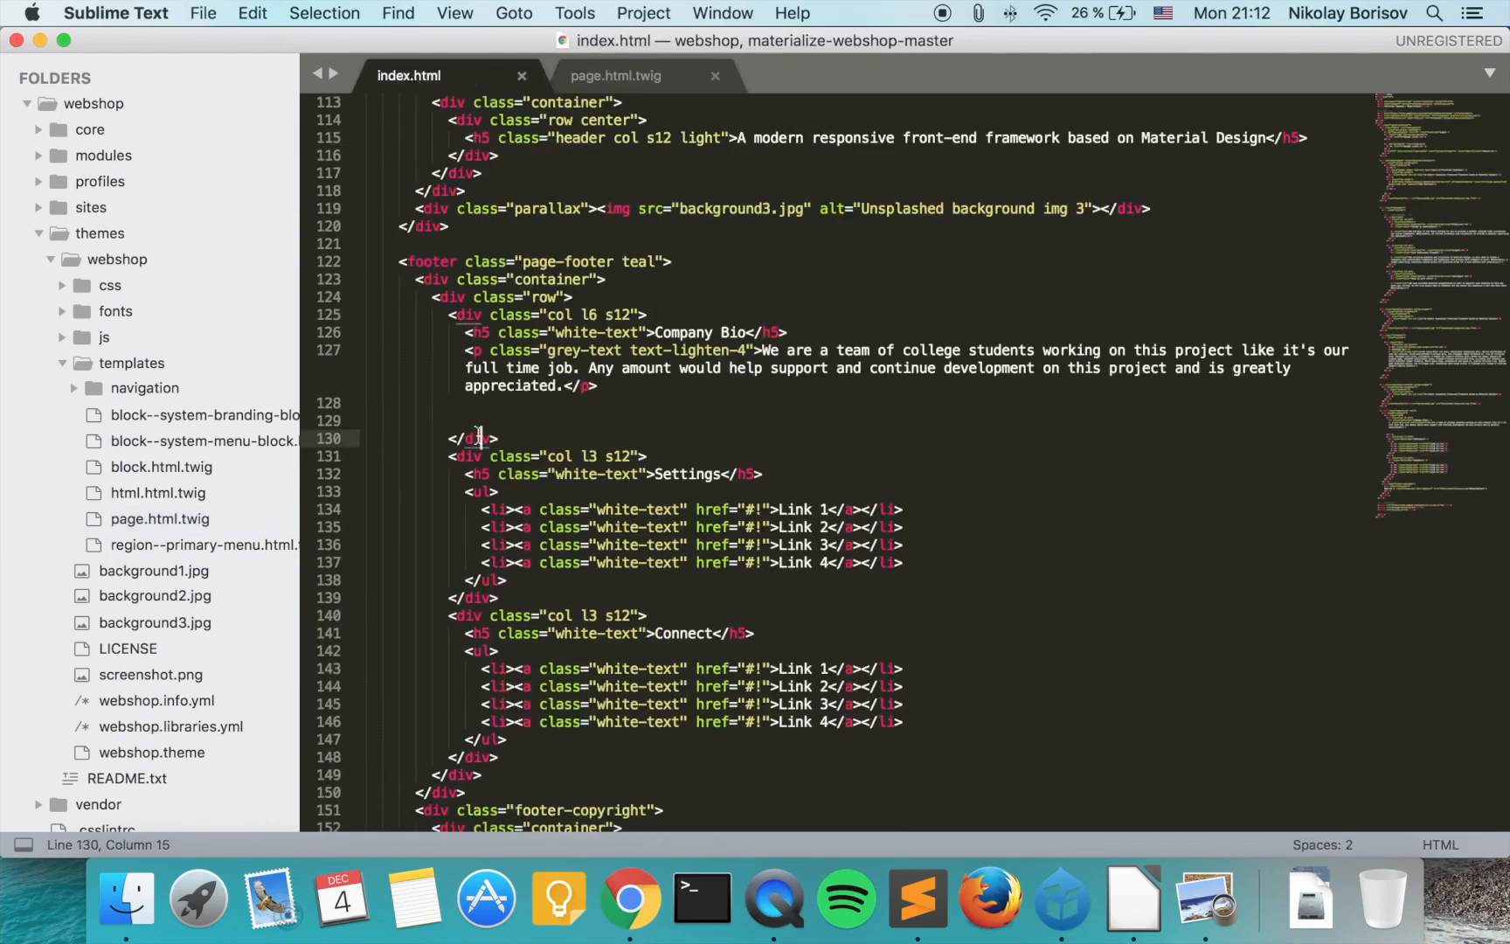
pyautogui.click(438, 456)
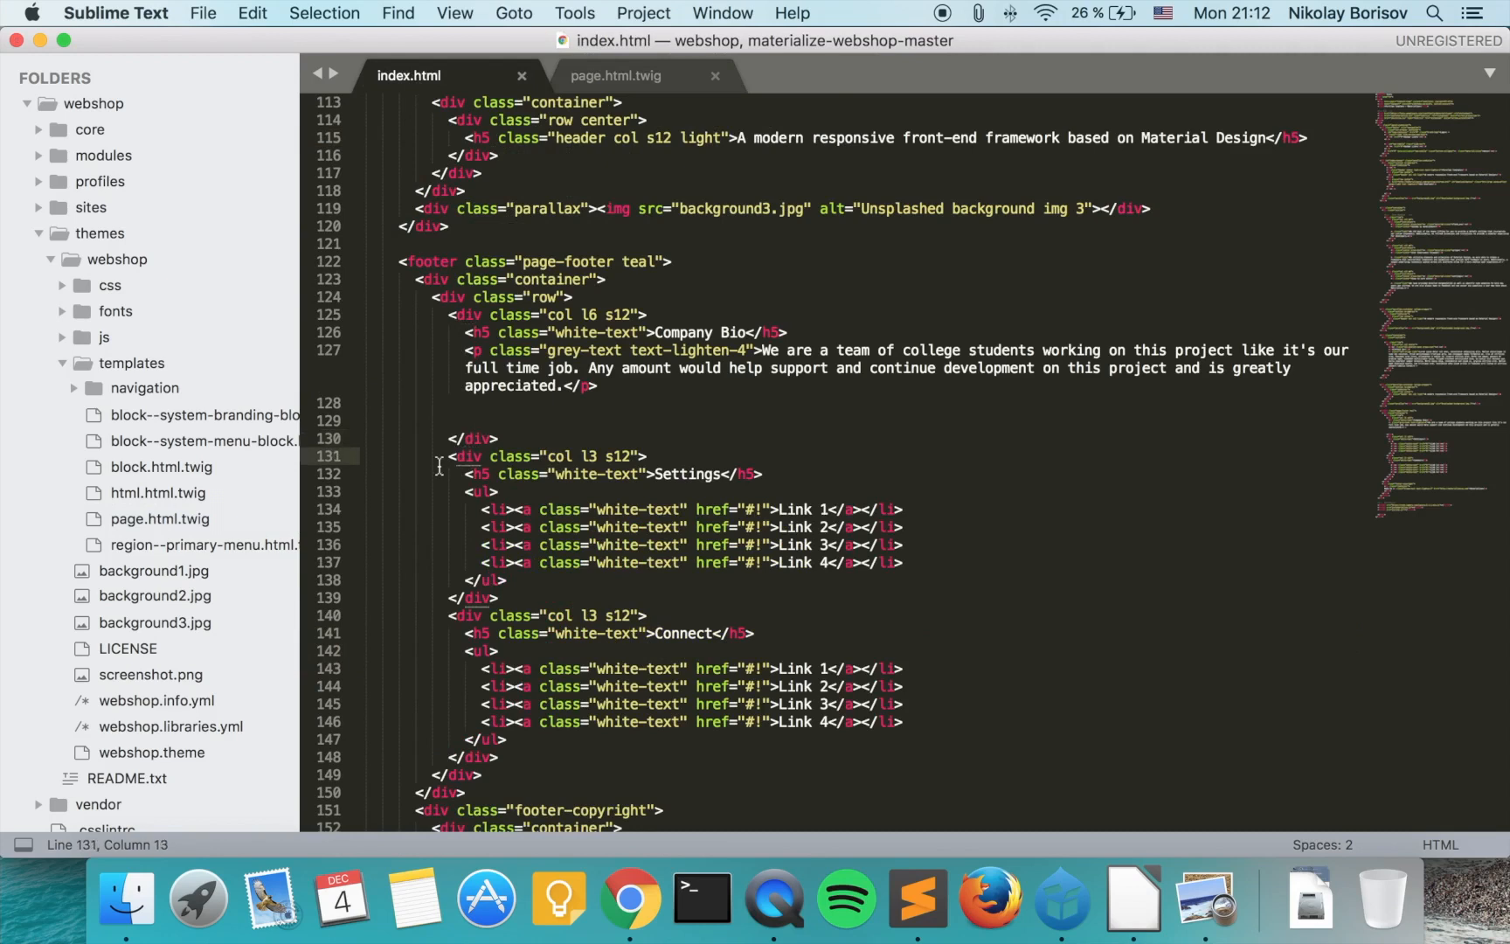
pyautogui.moveTo(461, 466)
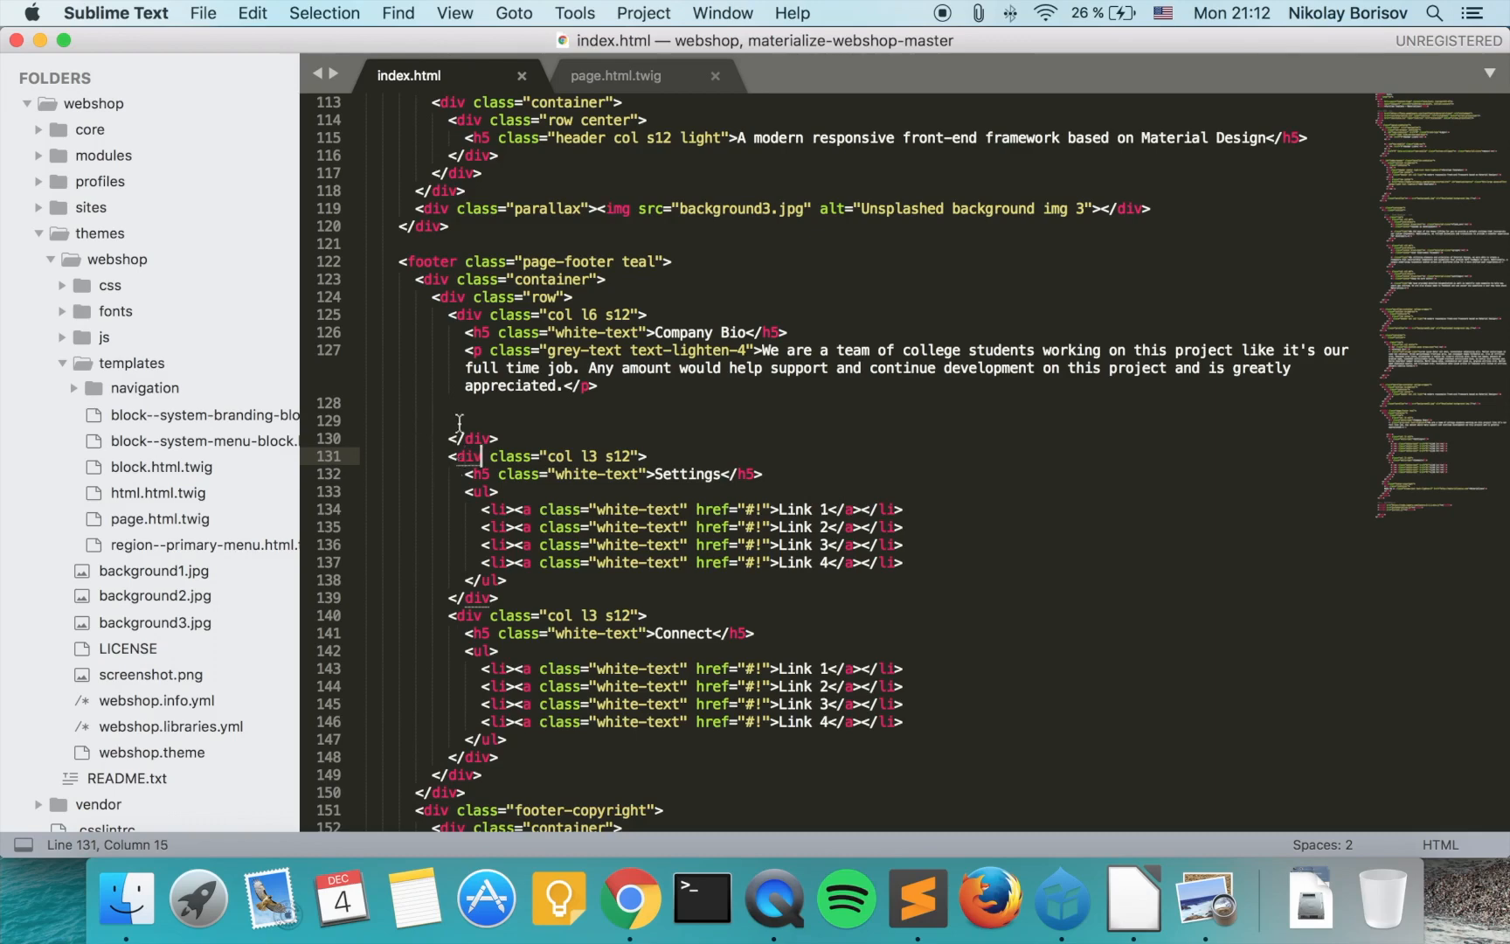
pyautogui.click(471, 473)
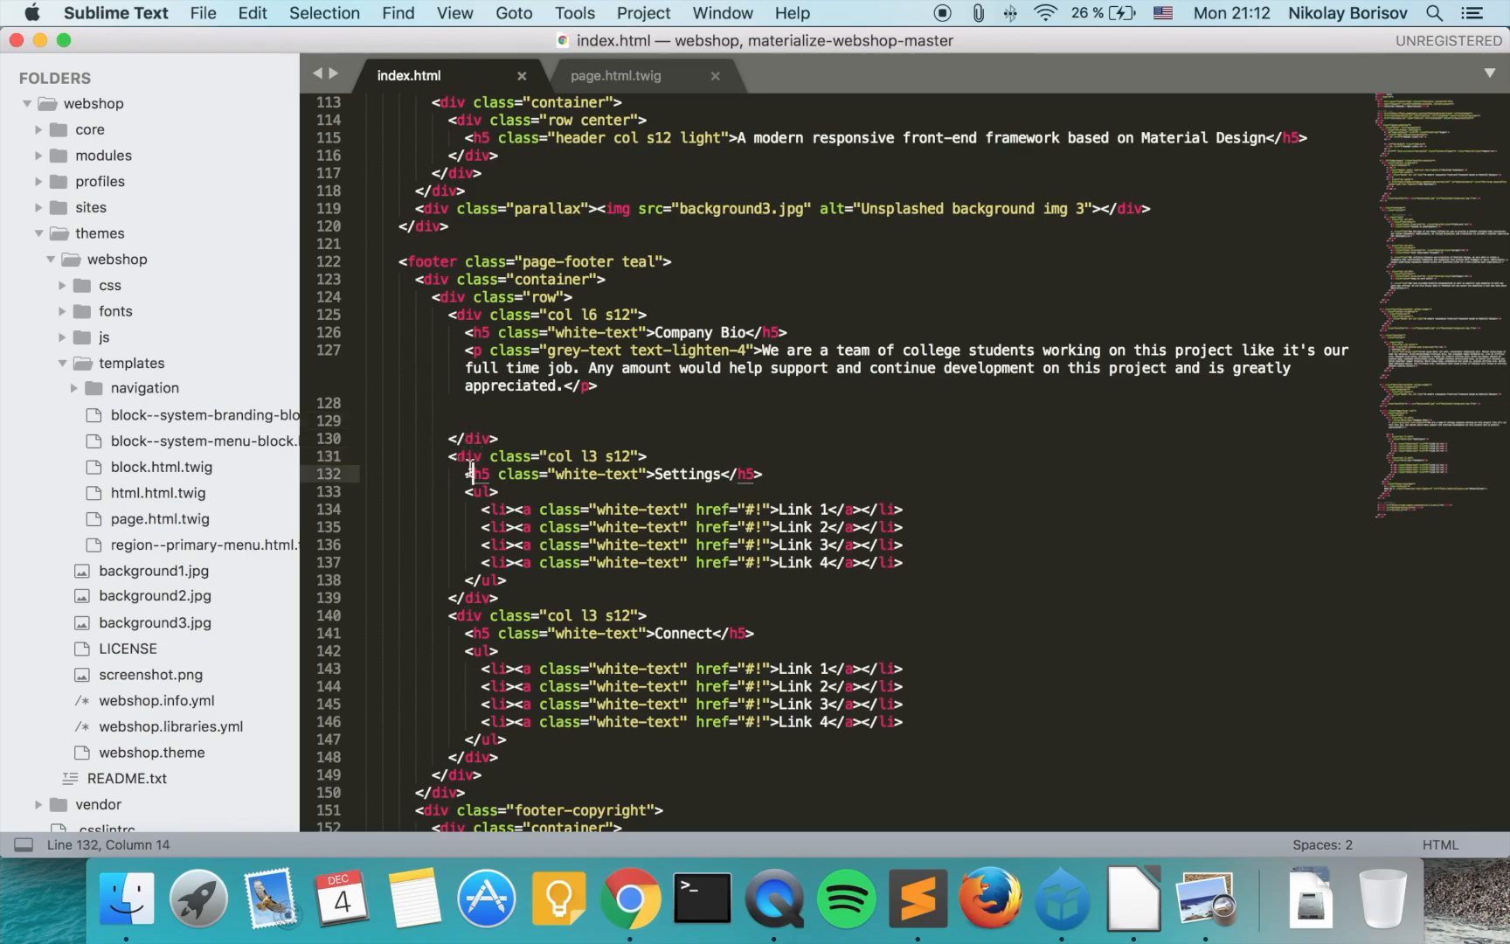
pyautogui.click(465, 455)
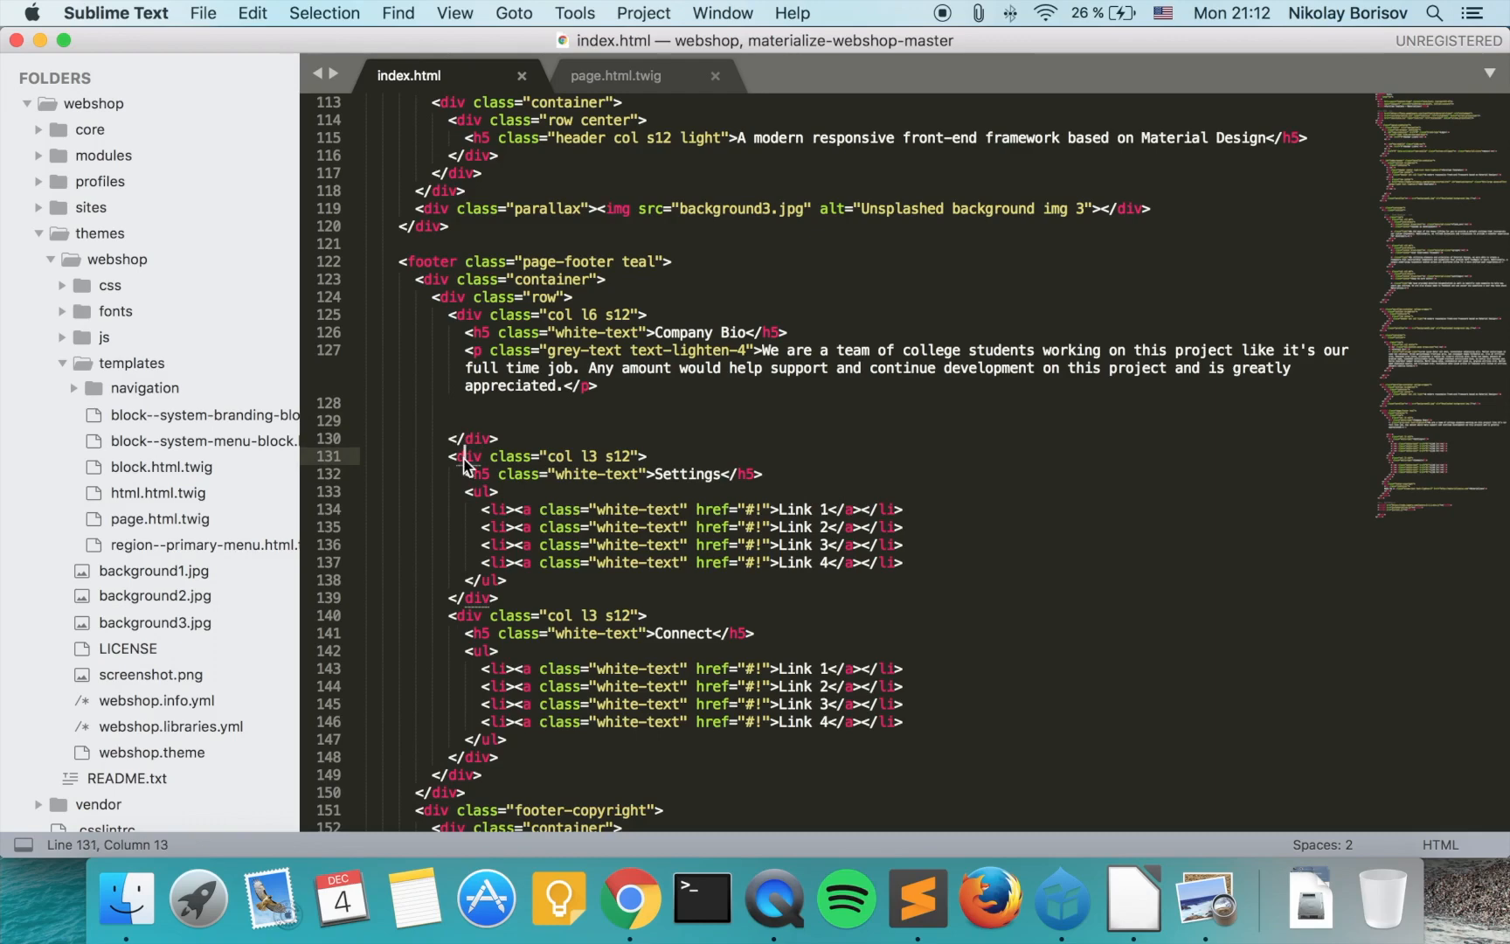
pyautogui.moveTo(561, 265)
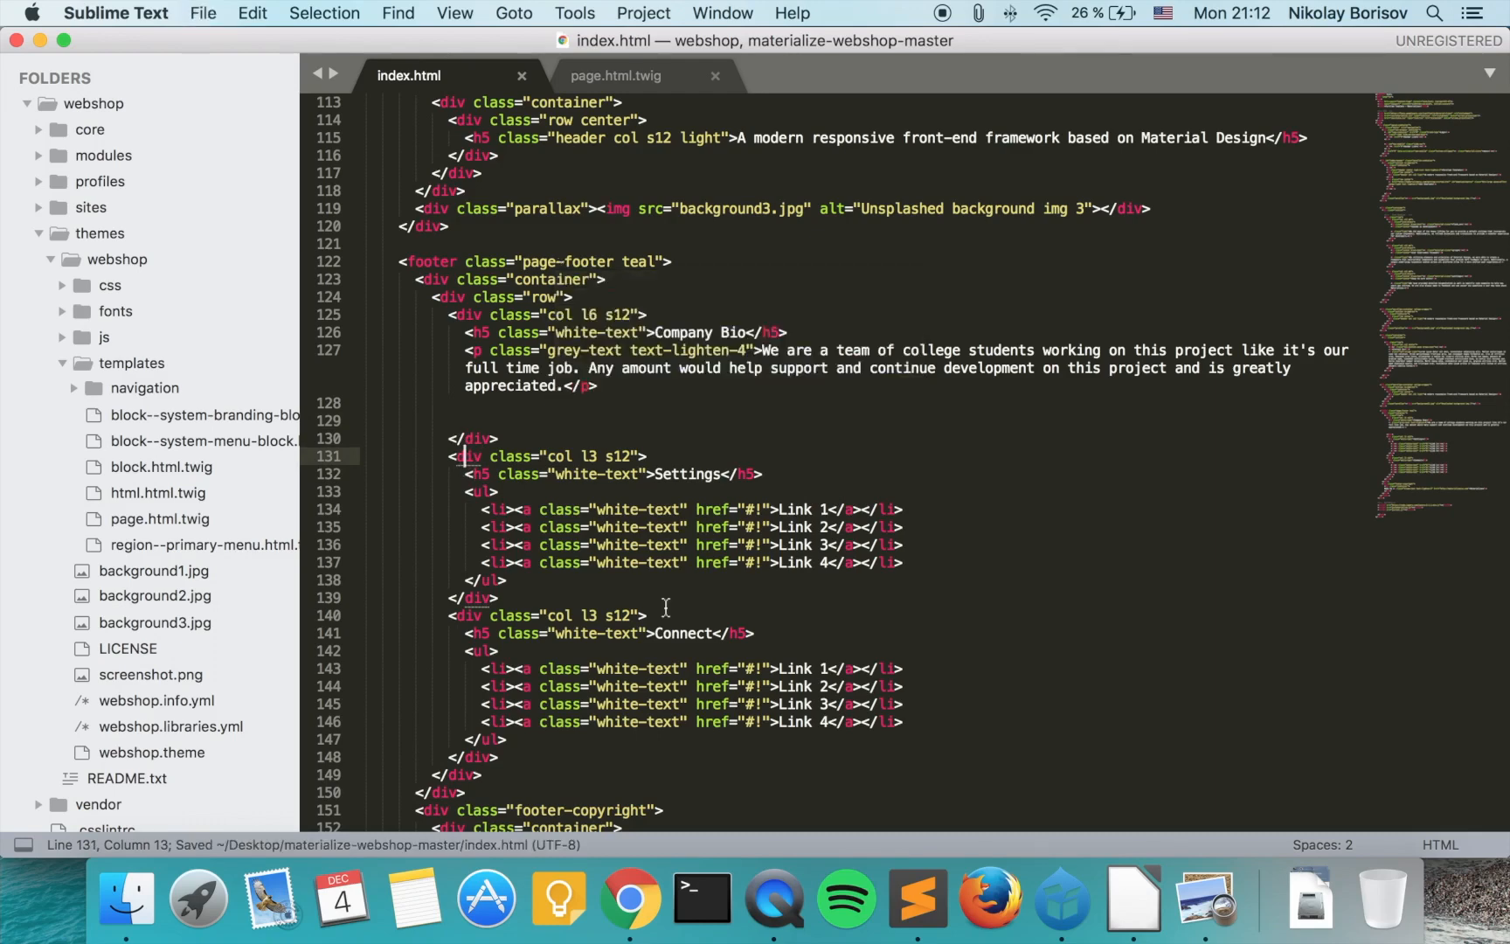
pyautogui.click(629, 899)
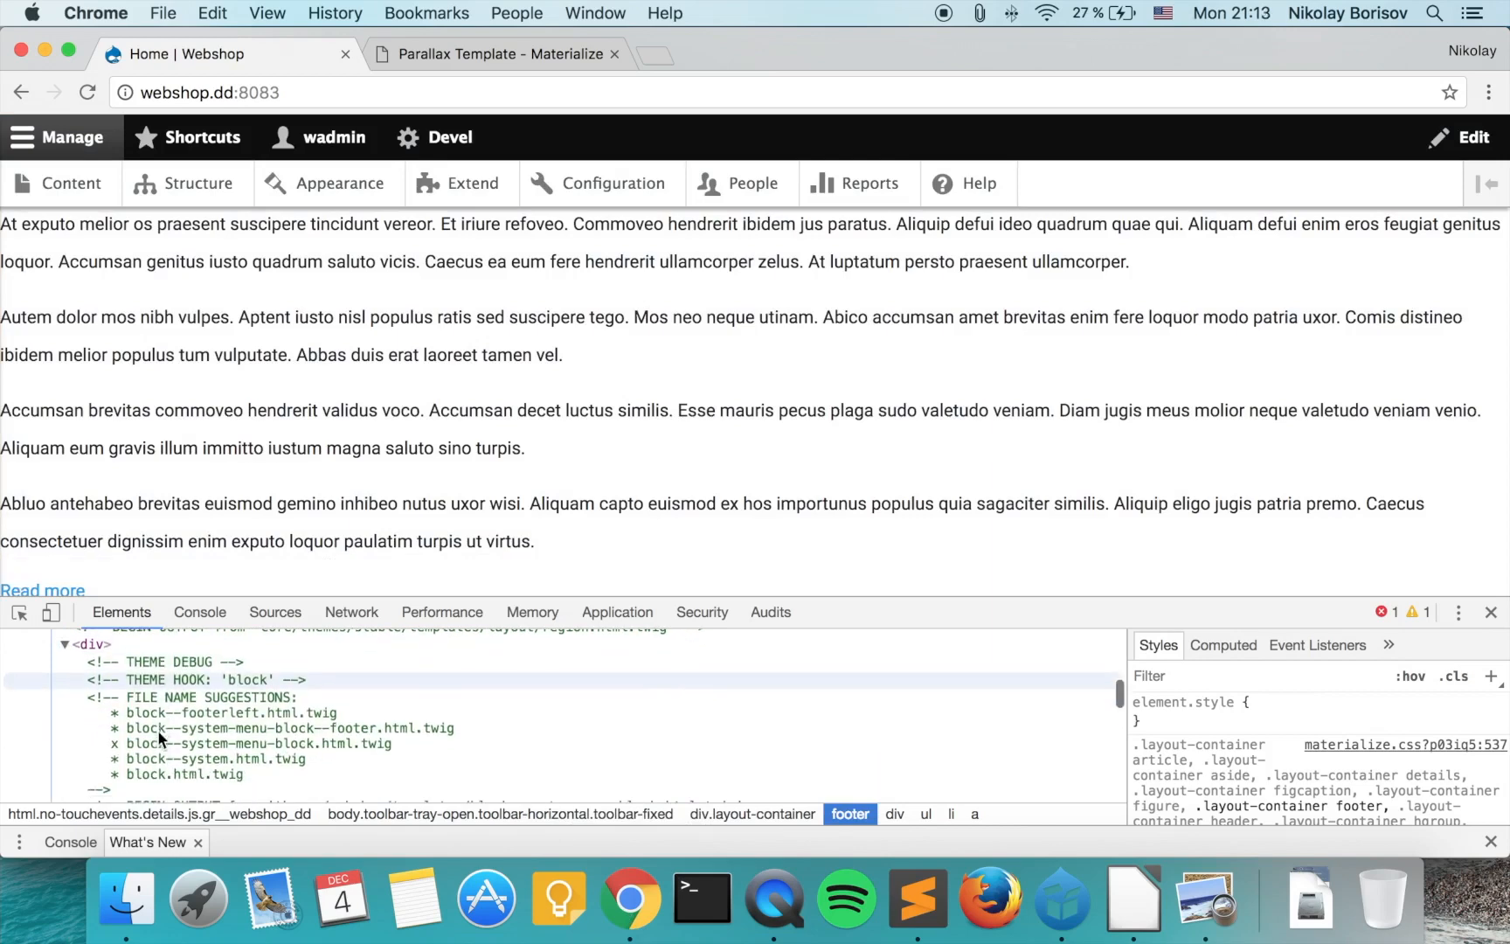
# - Read the footer's THEME DEBUG suggestions, e.g. block--system-menu-block--footer.html.twig and menu--footer.html.twig
pyautogui.click(193, 679)
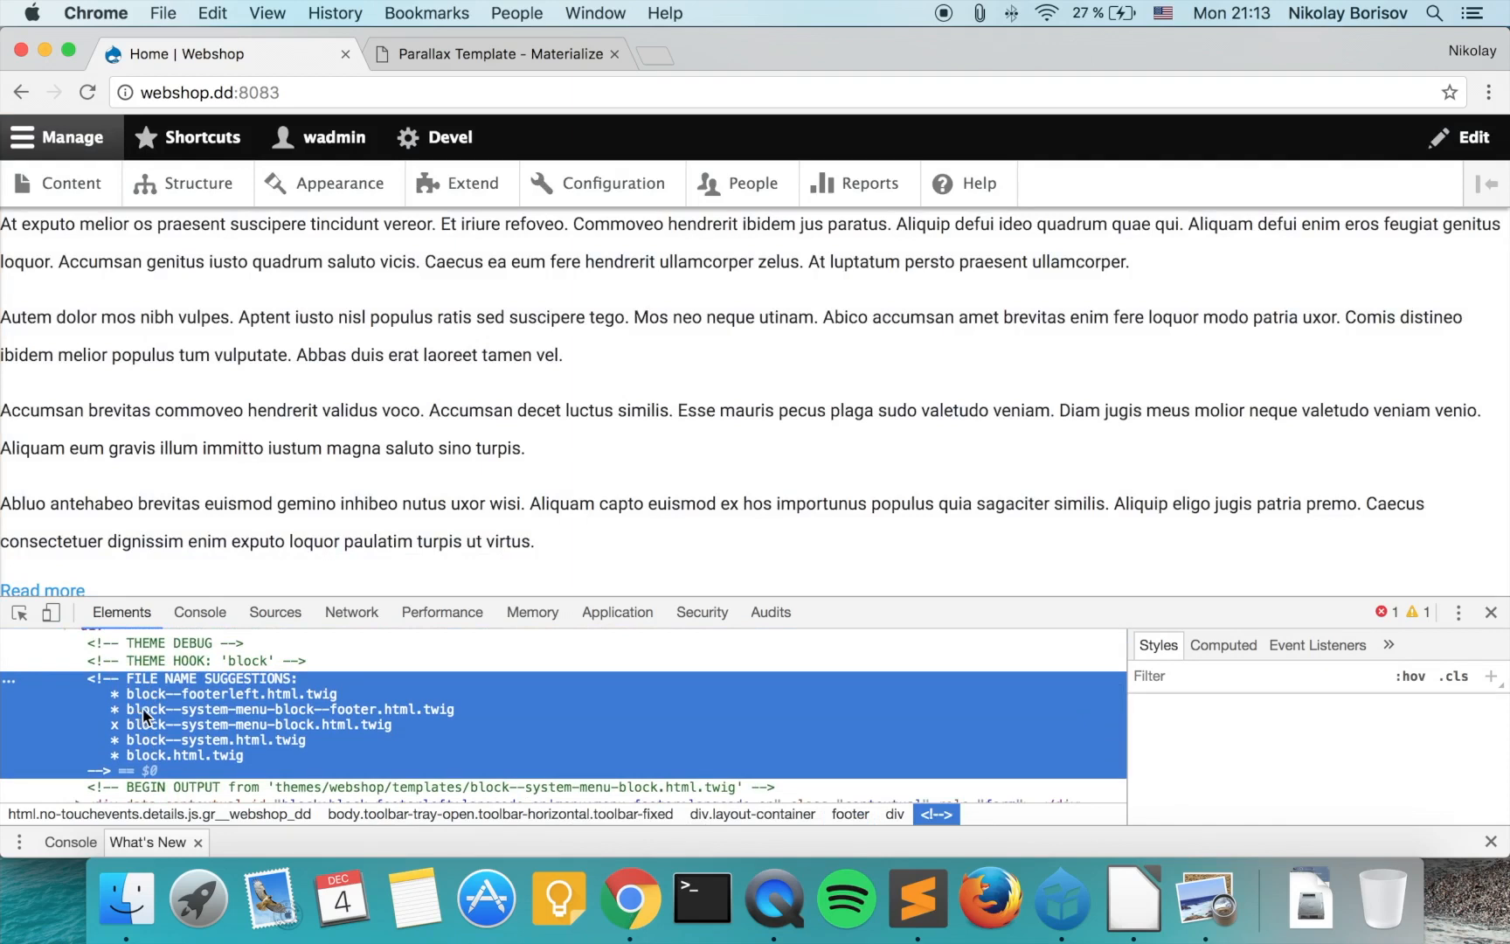
pyautogui.moveTo(491, 800)
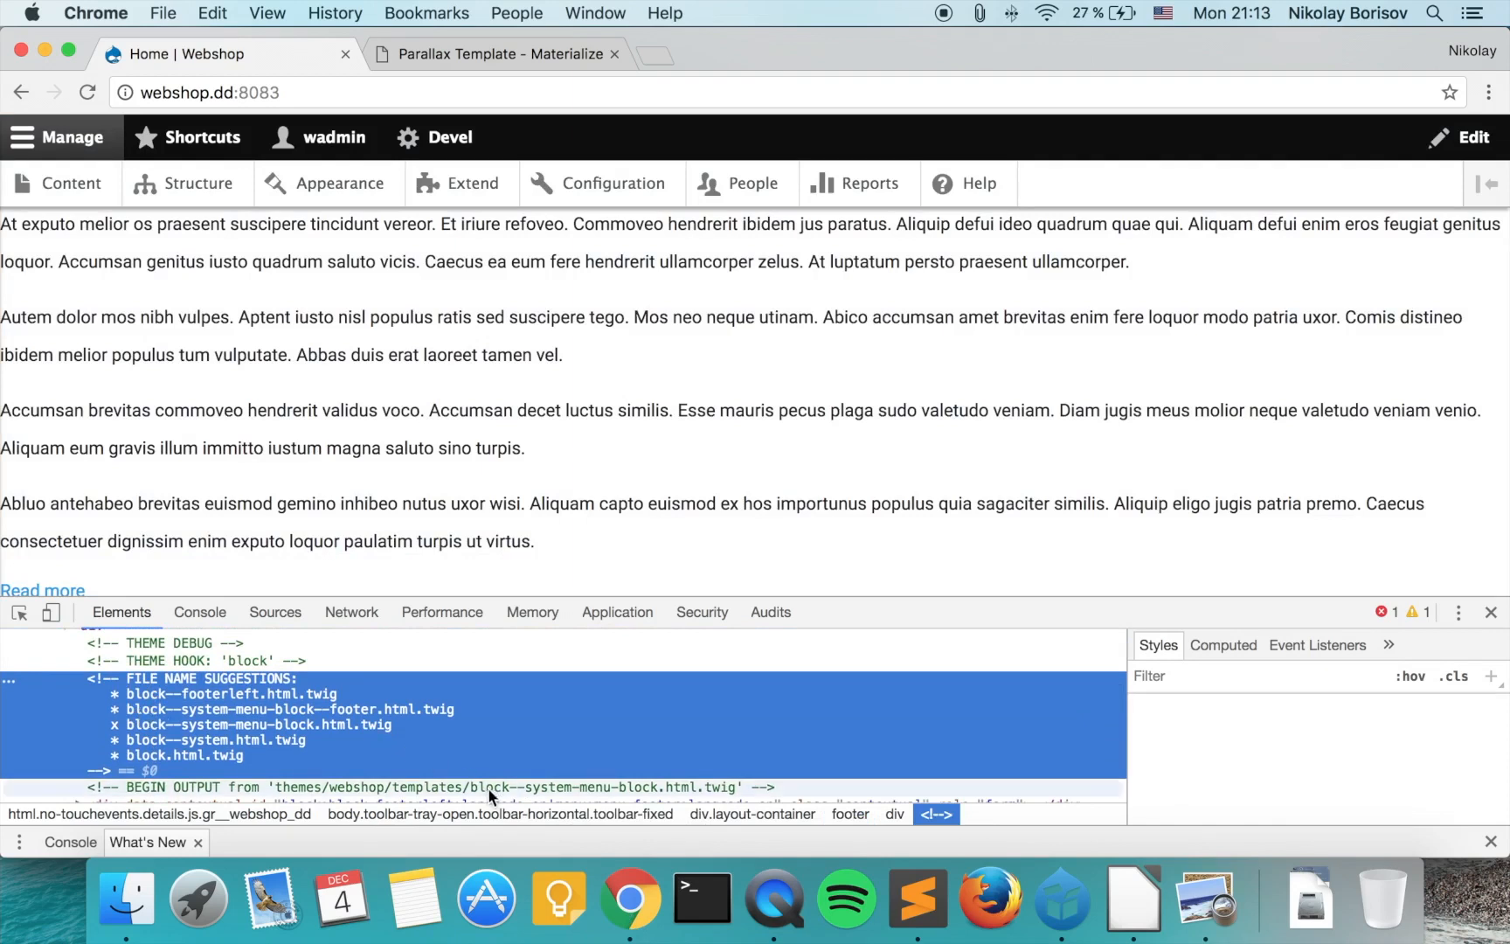
pyautogui.scroll(-3)
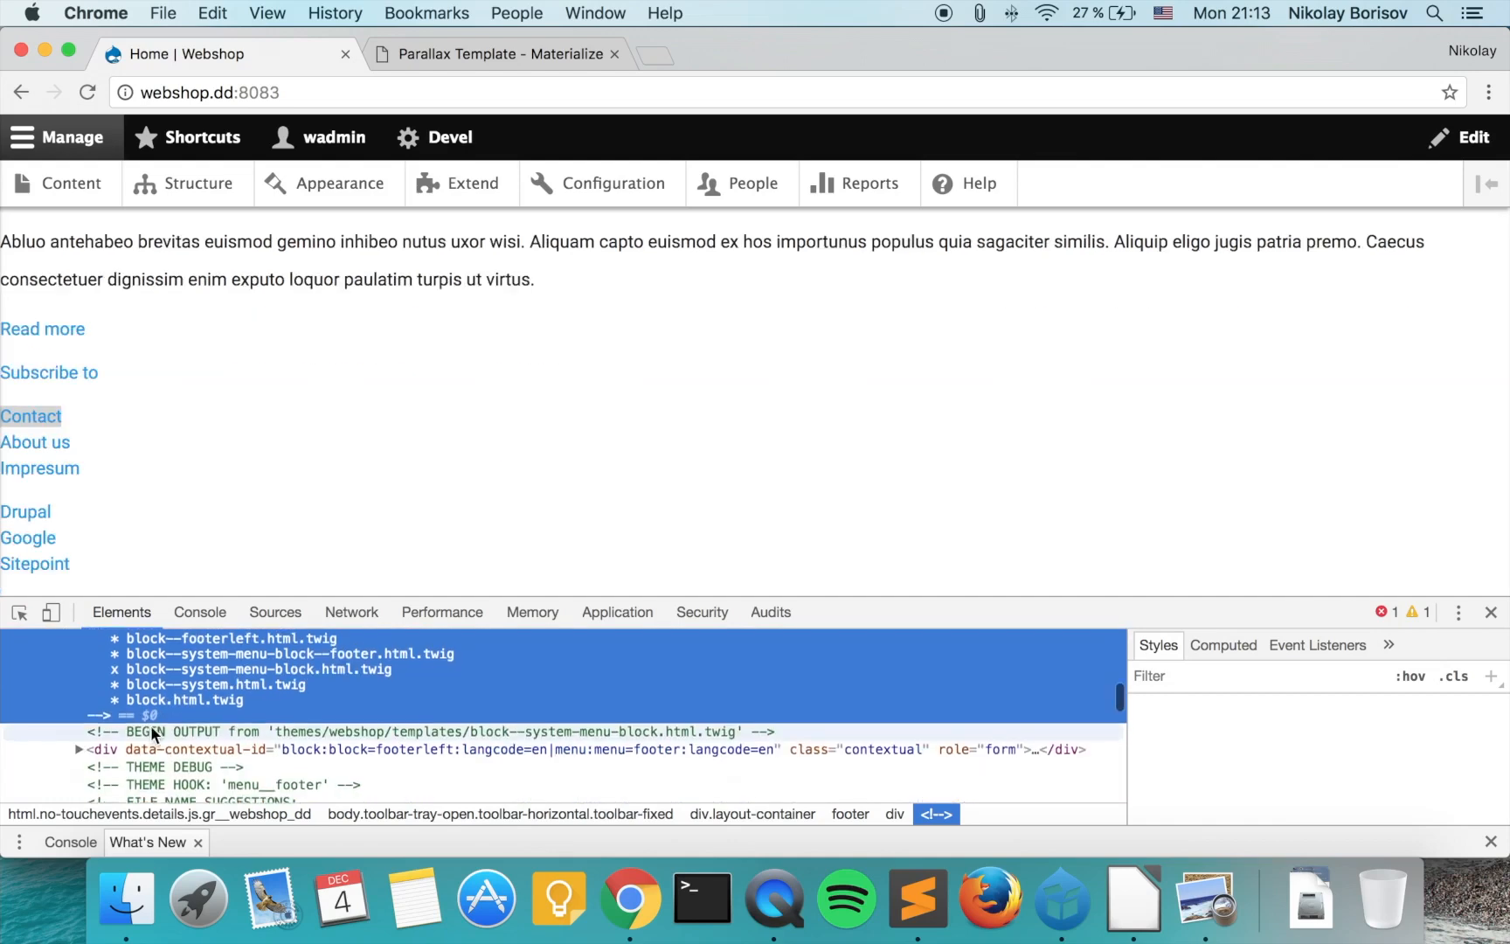
pyautogui.scroll(3)
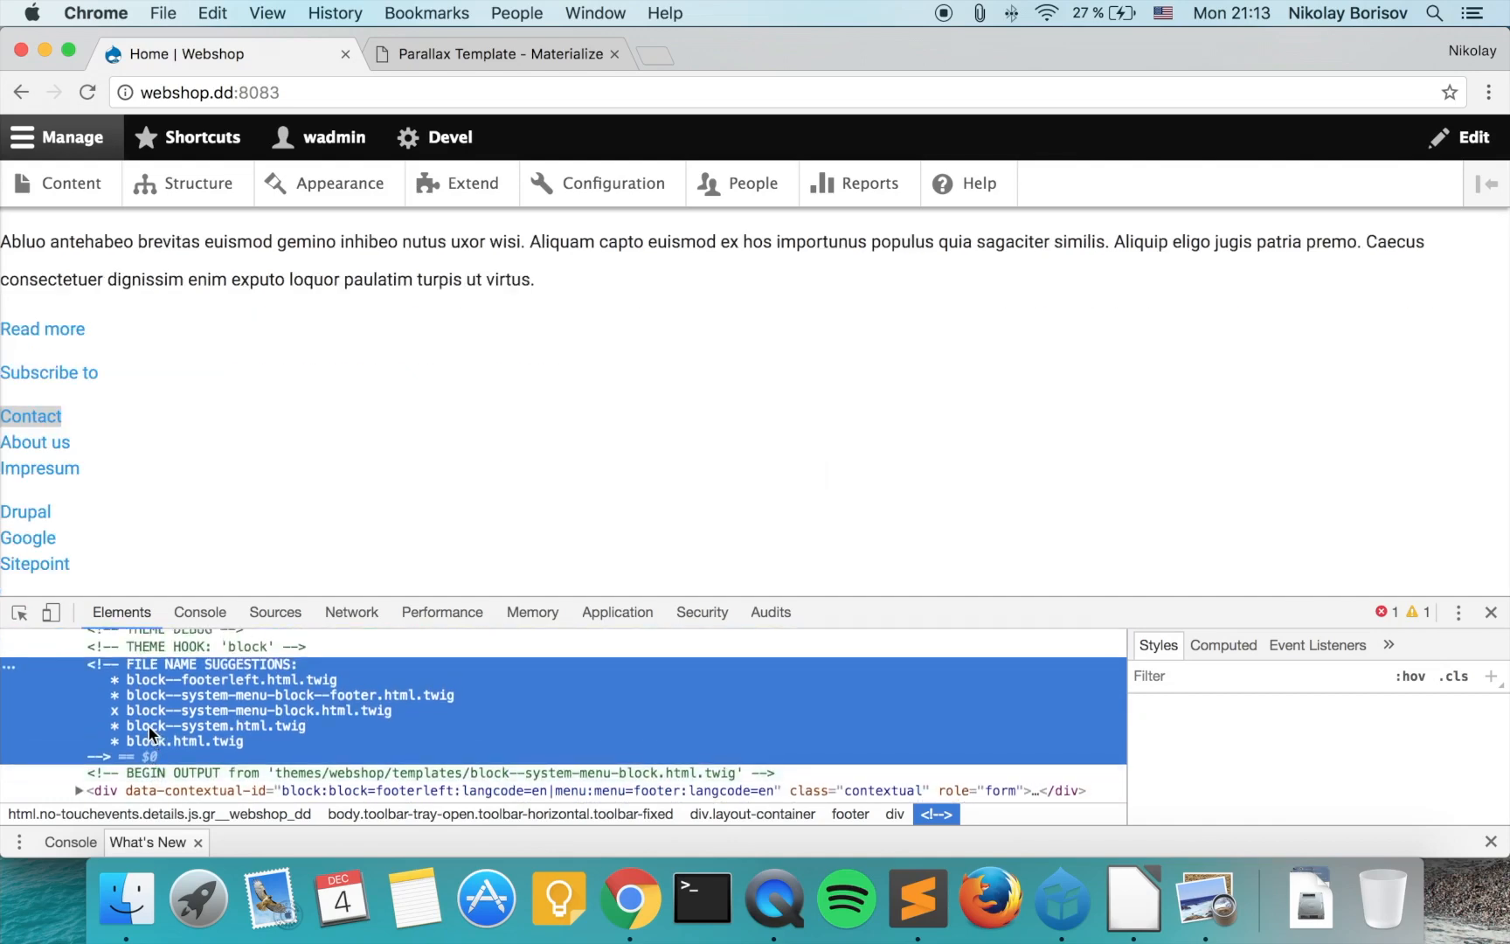
pyautogui.moveTo(241, 708)
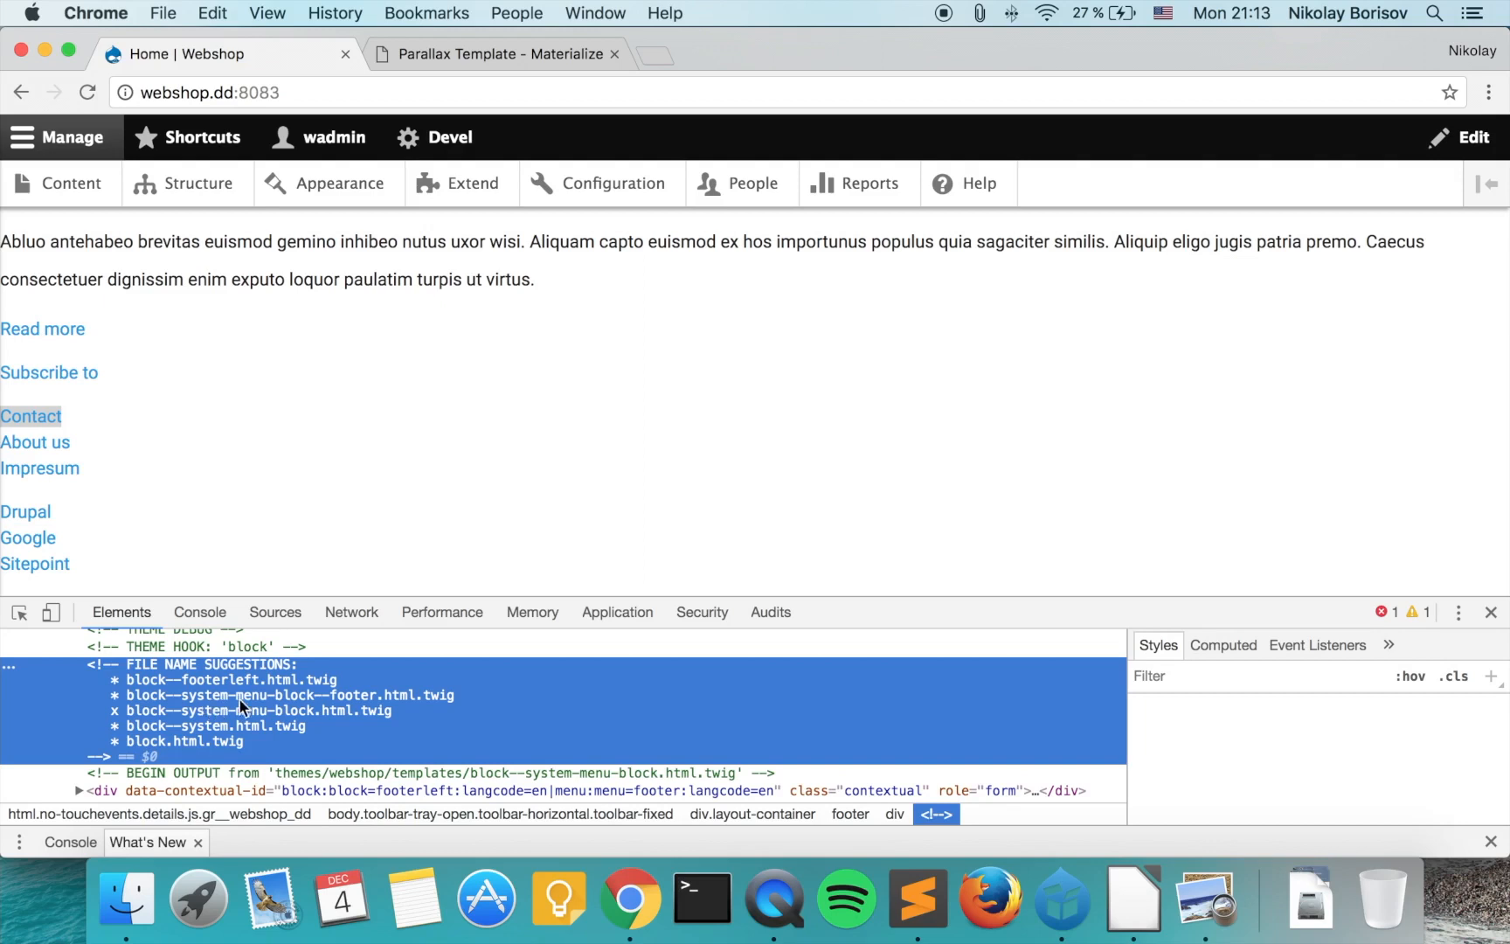
pyautogui.moveTo(315, 707)
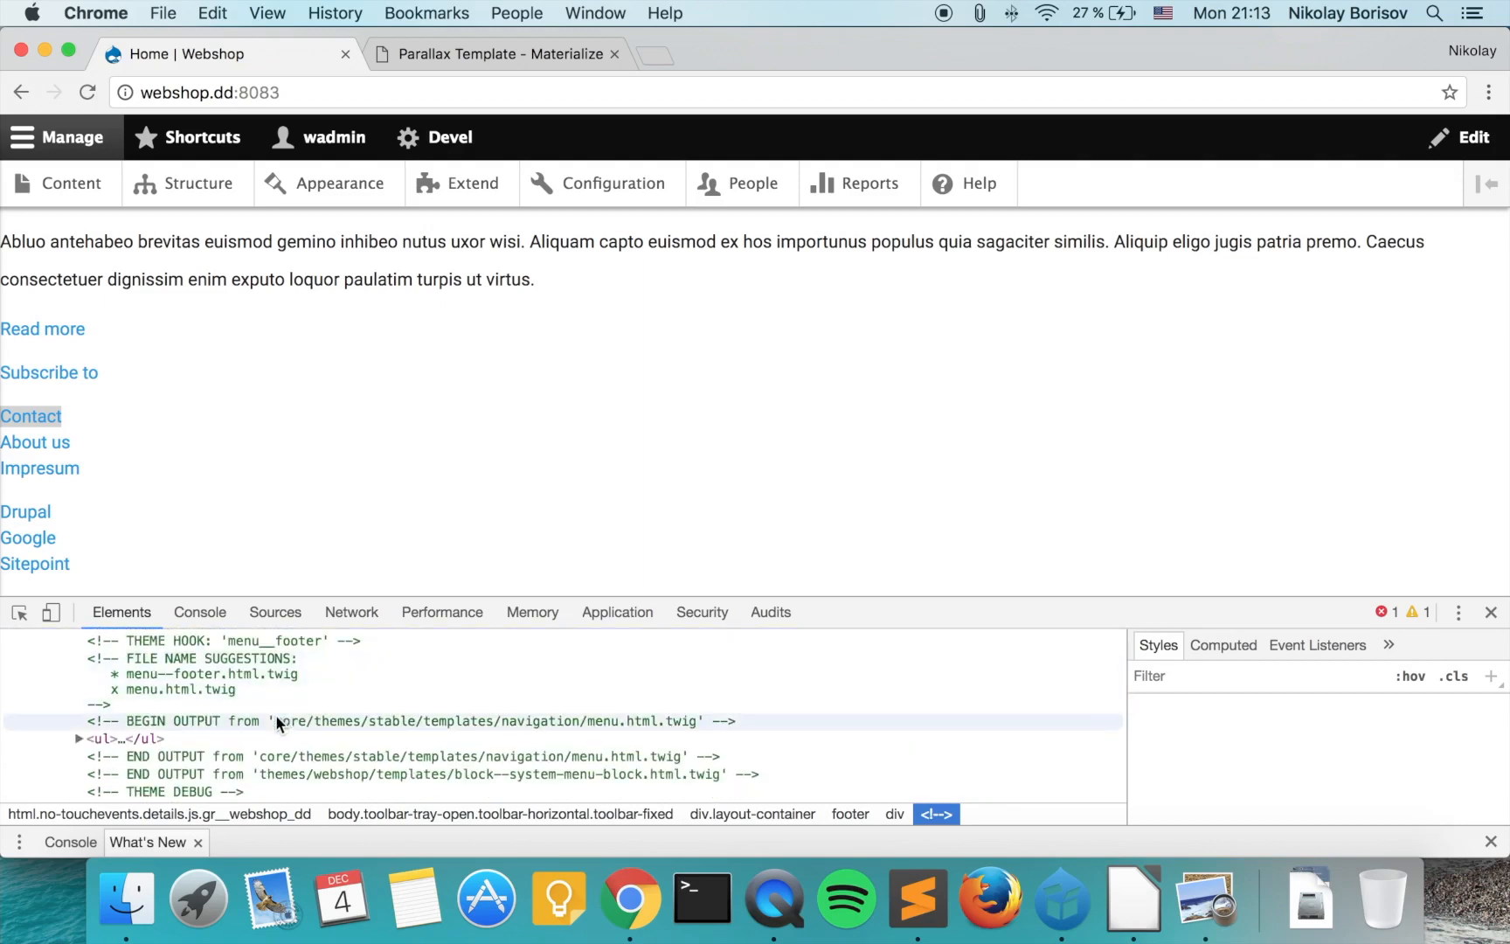
pyautogui.scroll(-3)
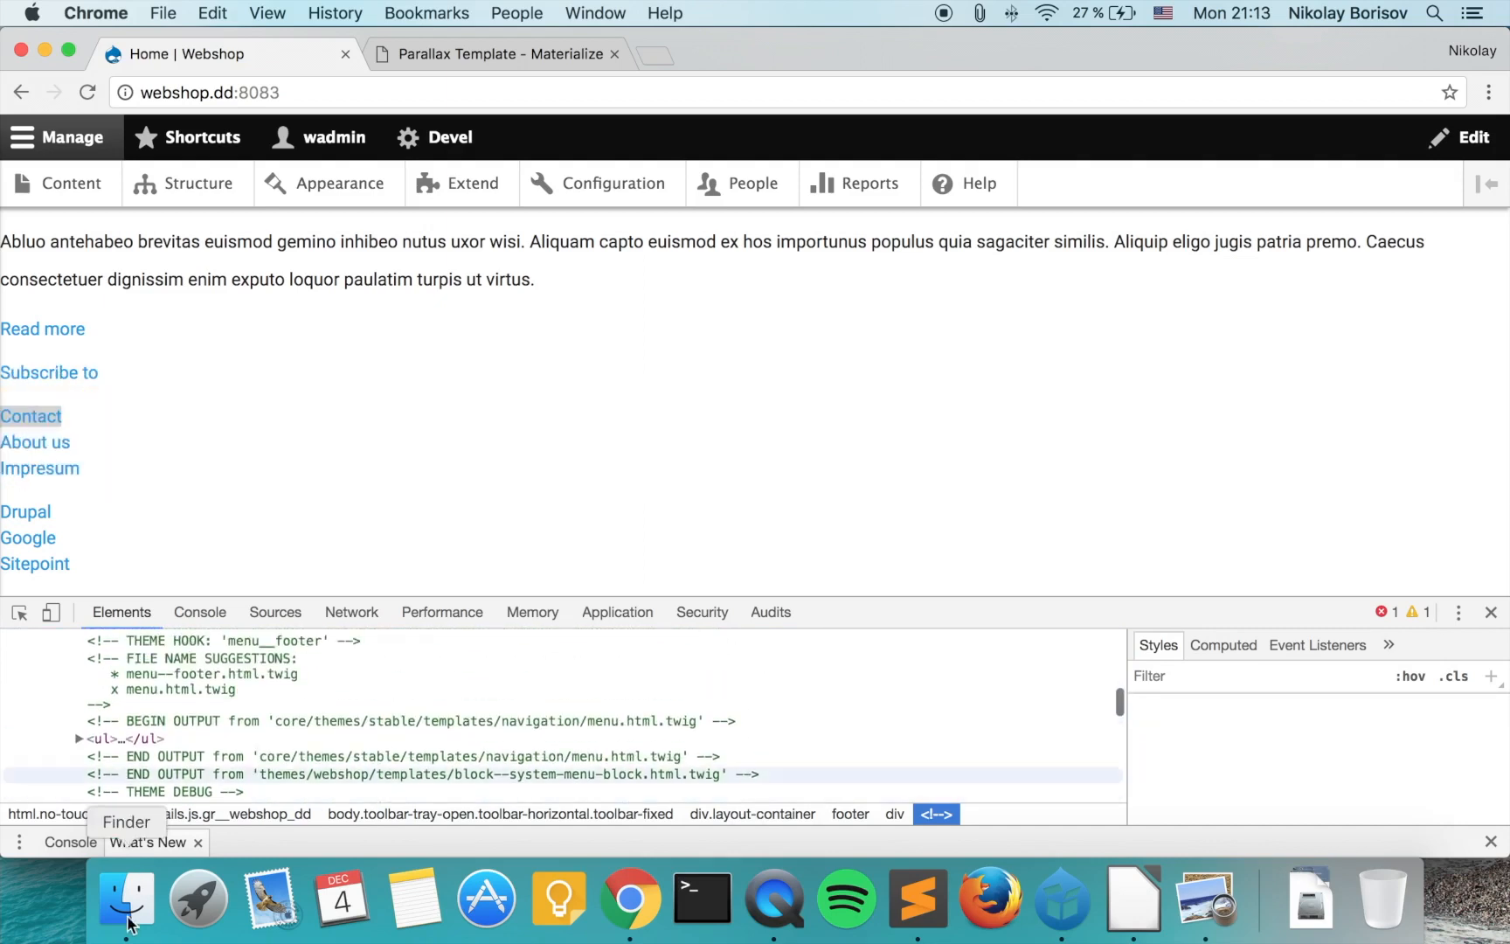
# - Locate block--system-menu-block.html.twig in the webshop theme's templates folder in Finder
pyautogui.click(125, 899)
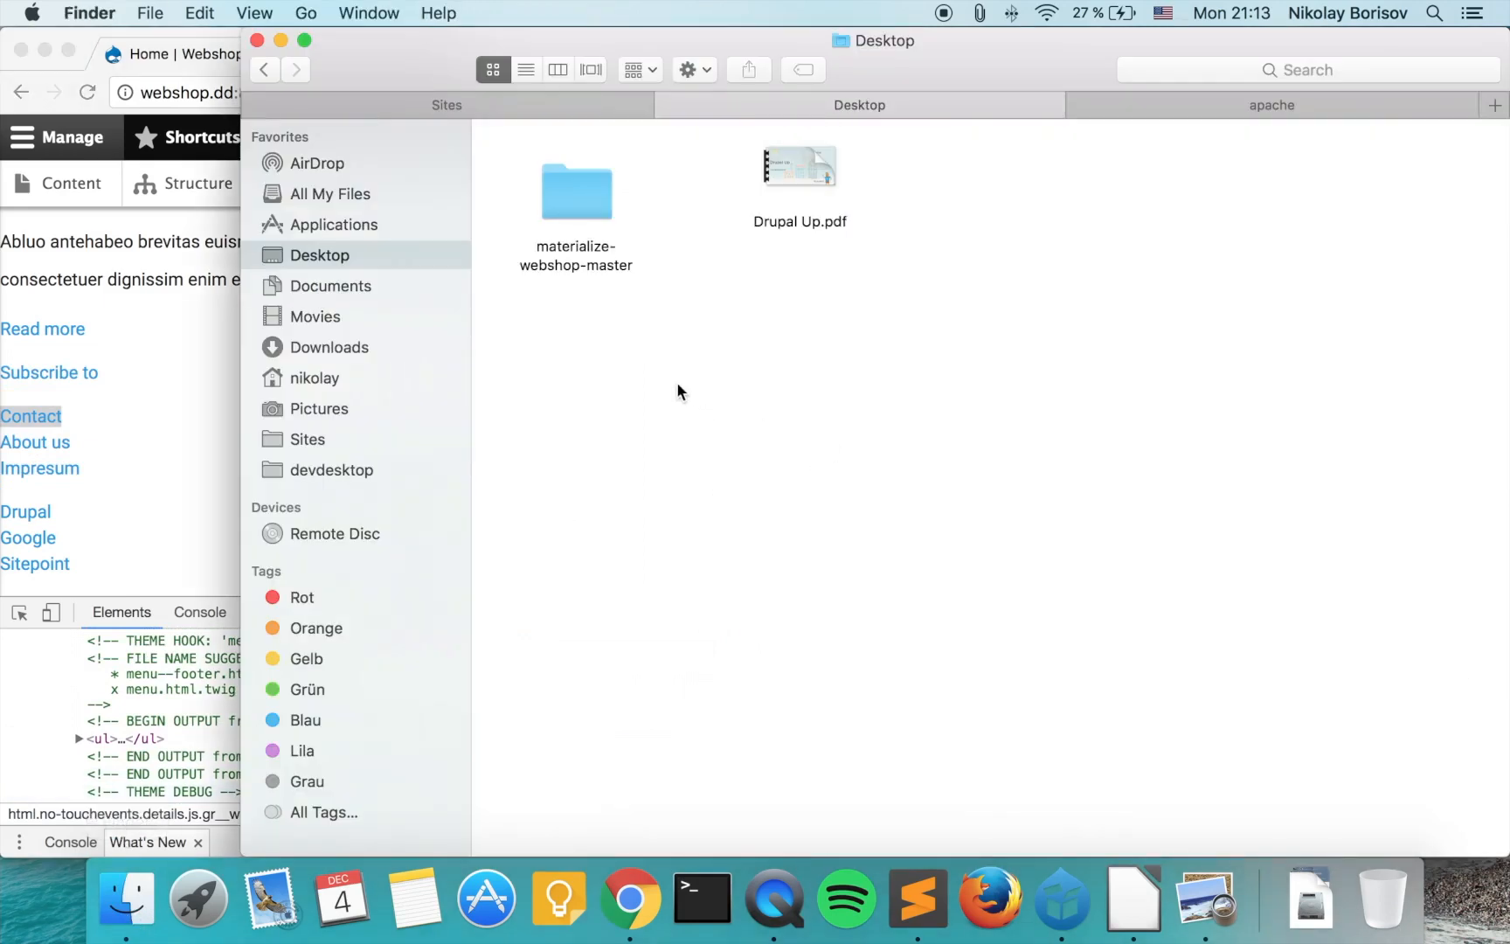
pyautogui.click(331, 470)
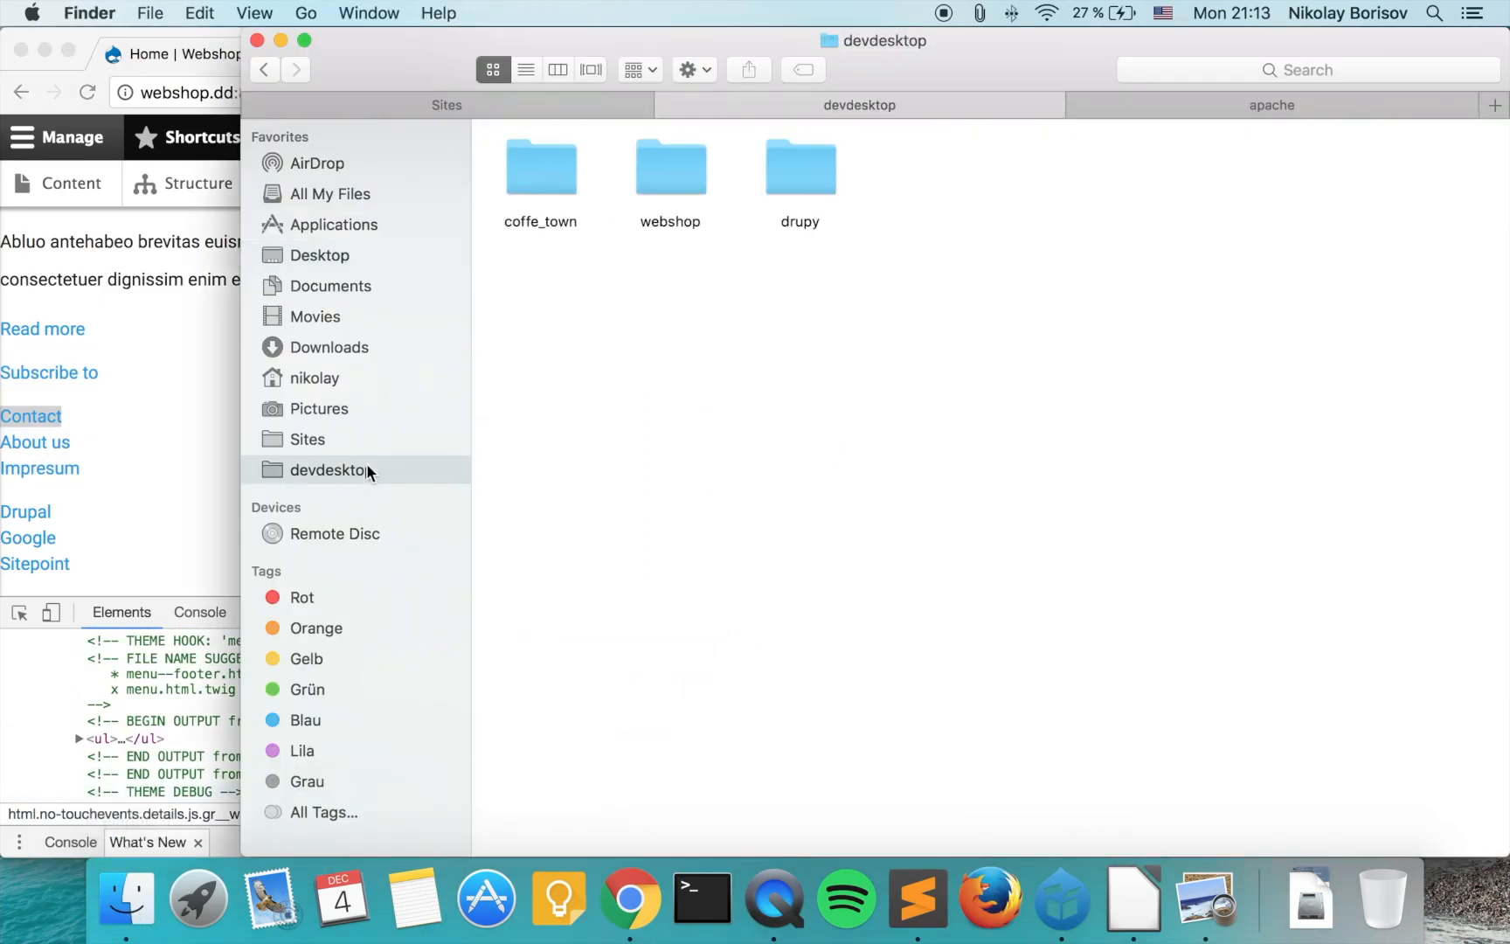
pyautogui.doubleClick(670, 168)
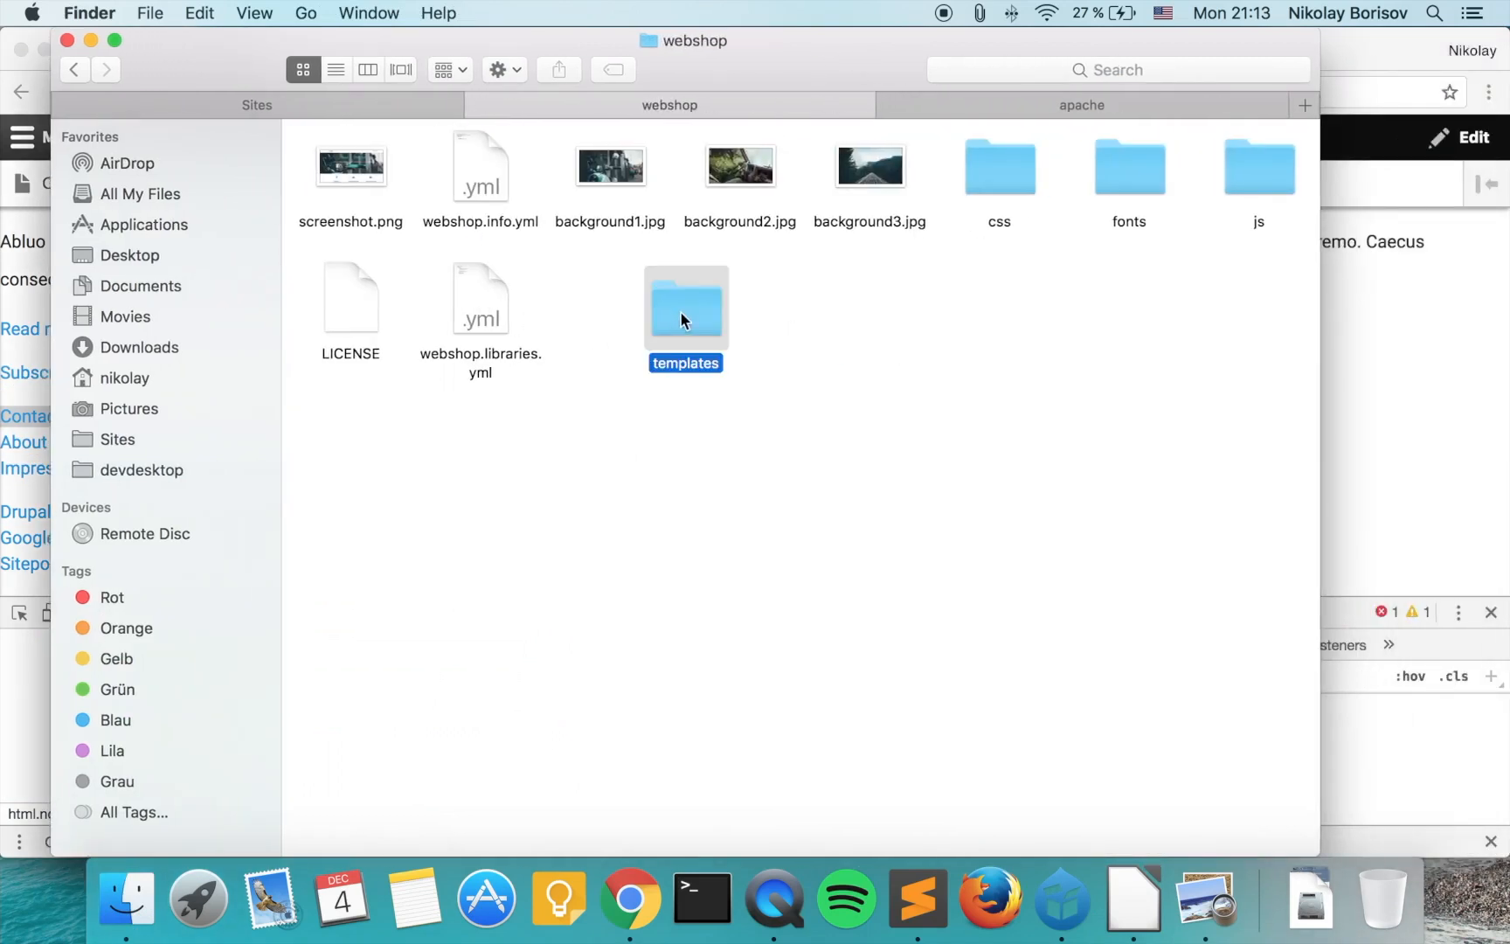
pyautogui.doubleClick(685, 299)
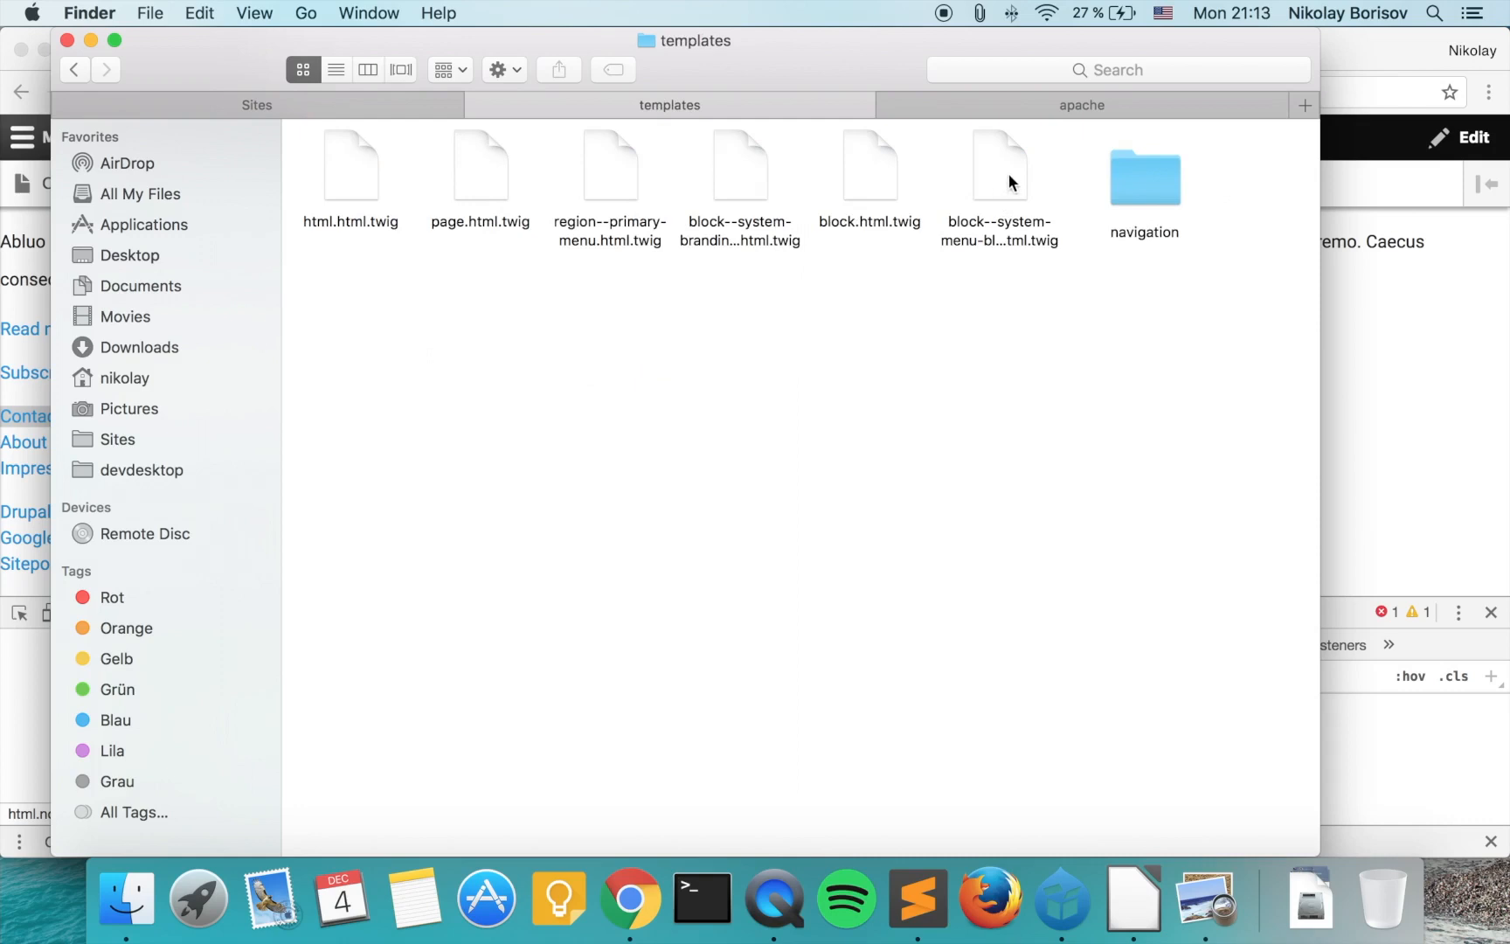
pyautogui.click(1000, 164)
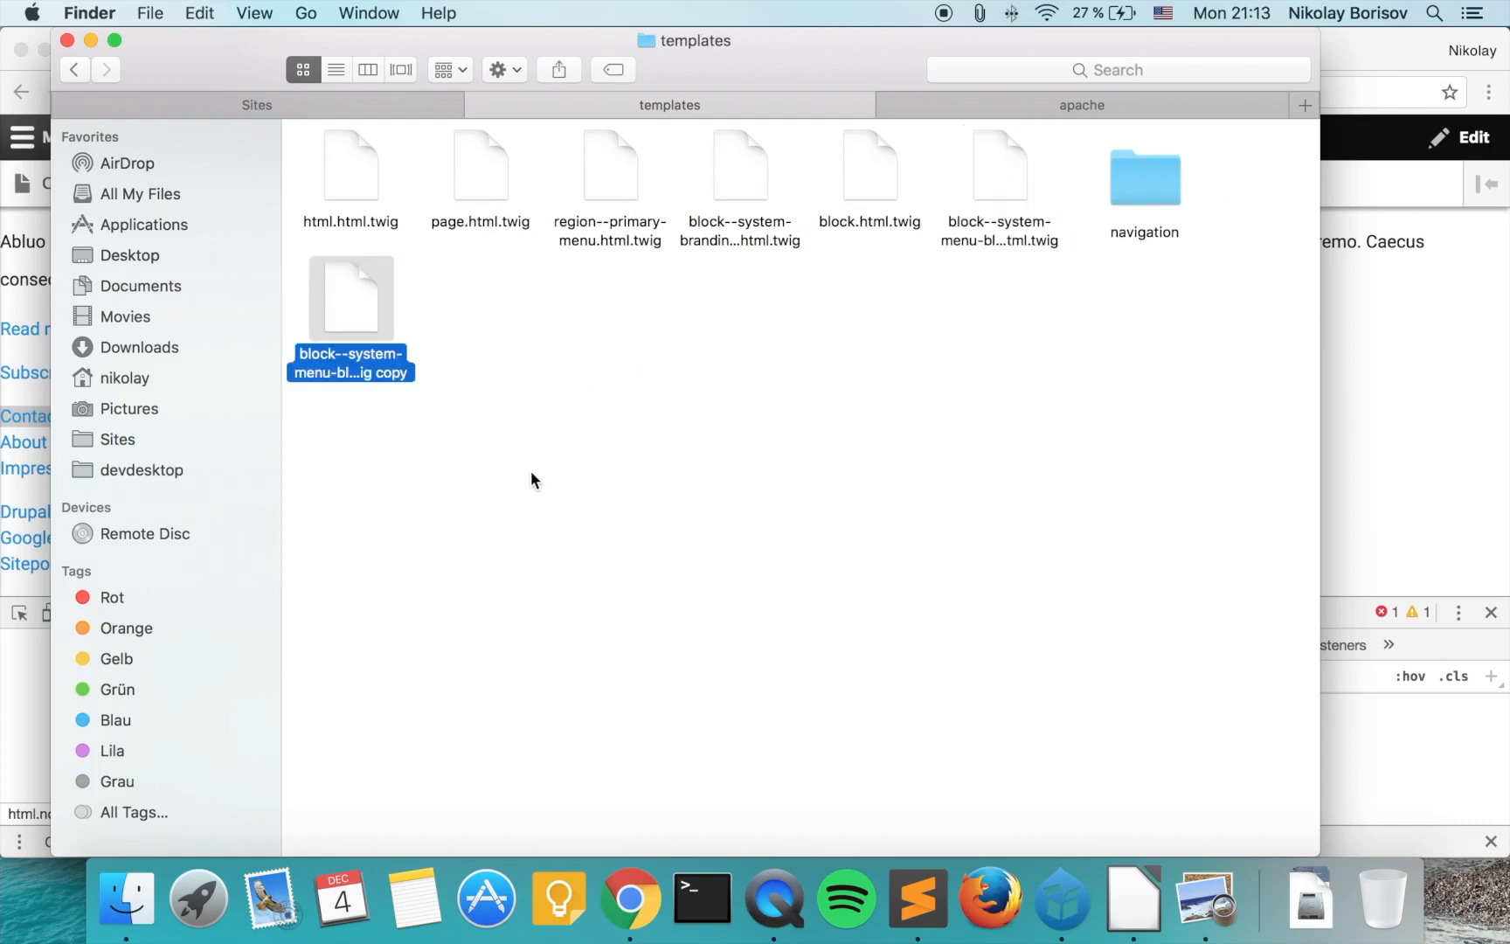
# - Rename the duplicated template using the copied footer menu block suggestion name
pyautogui.click(629, 898)
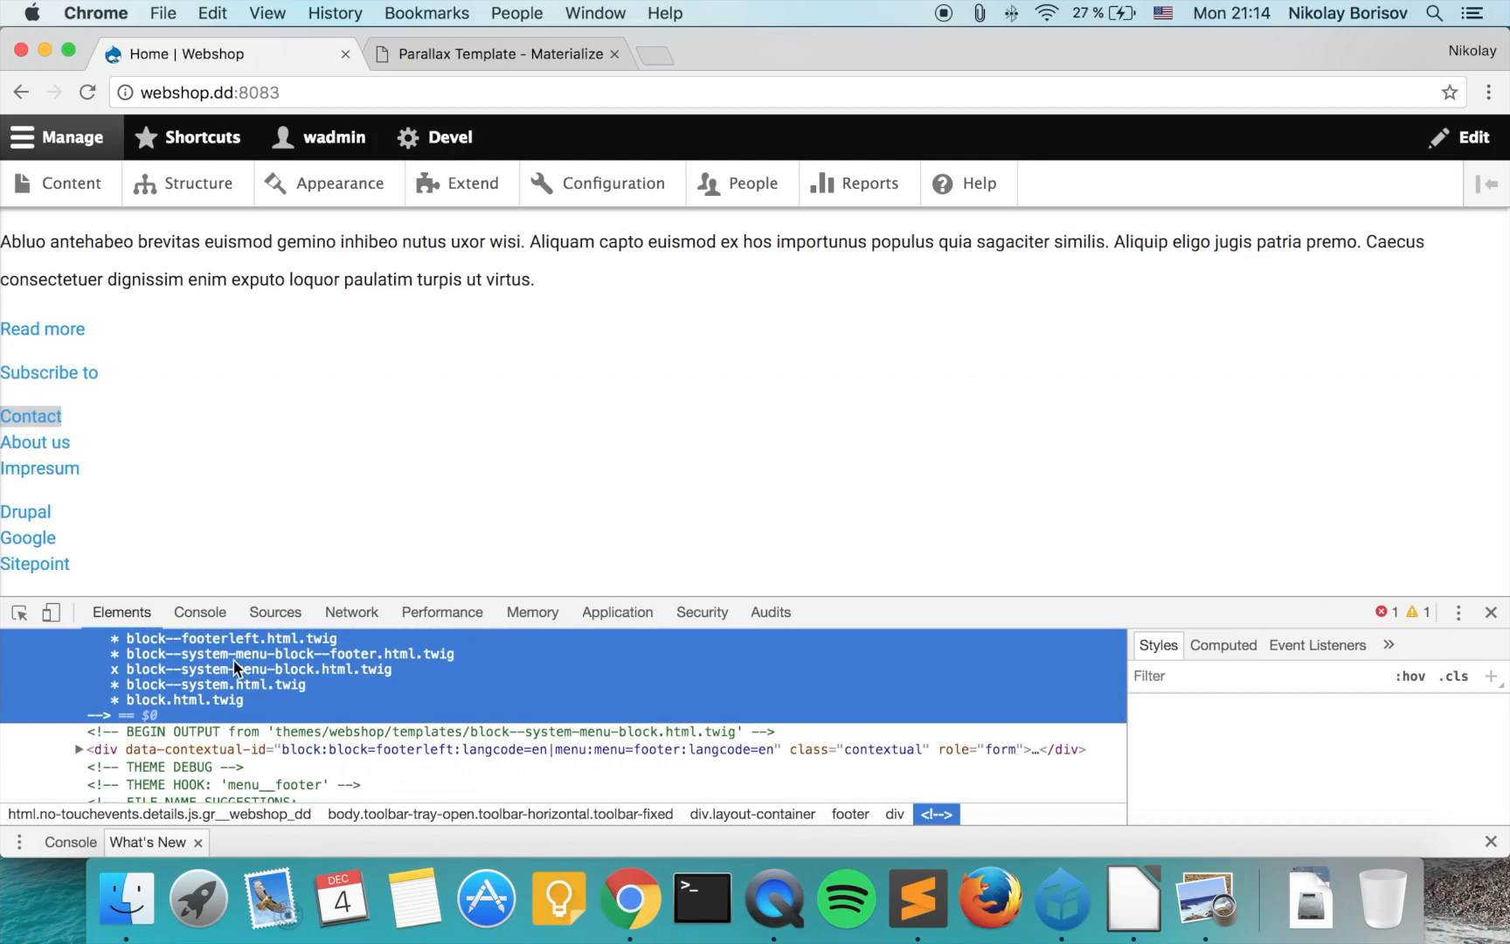
pyautogui.moveTo(178, 679)
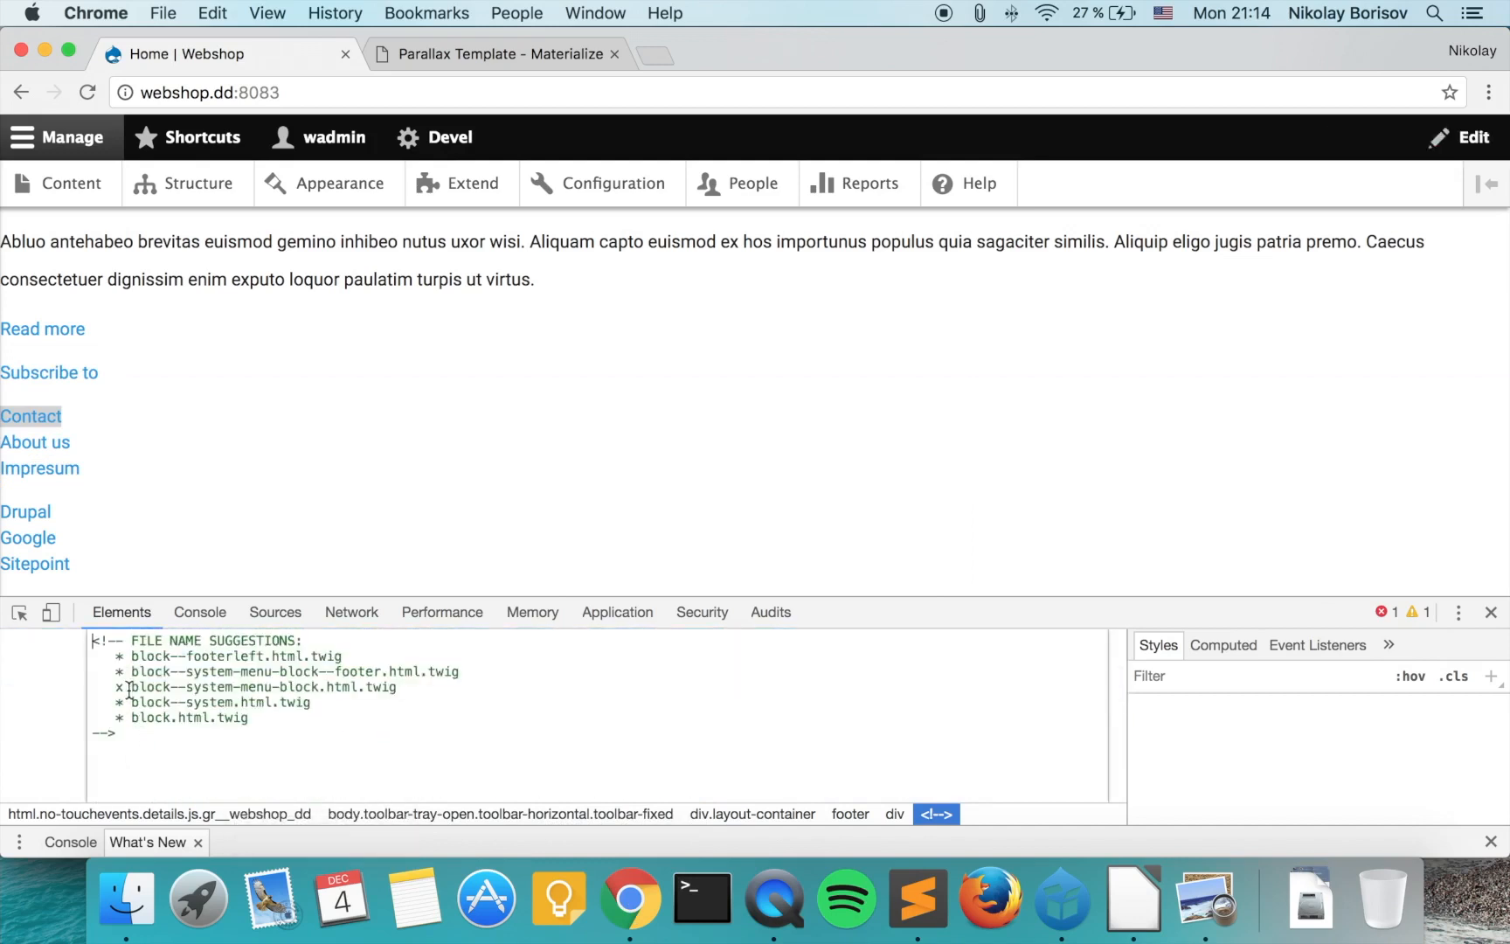
pyautogui.doubleClick(236, 671)
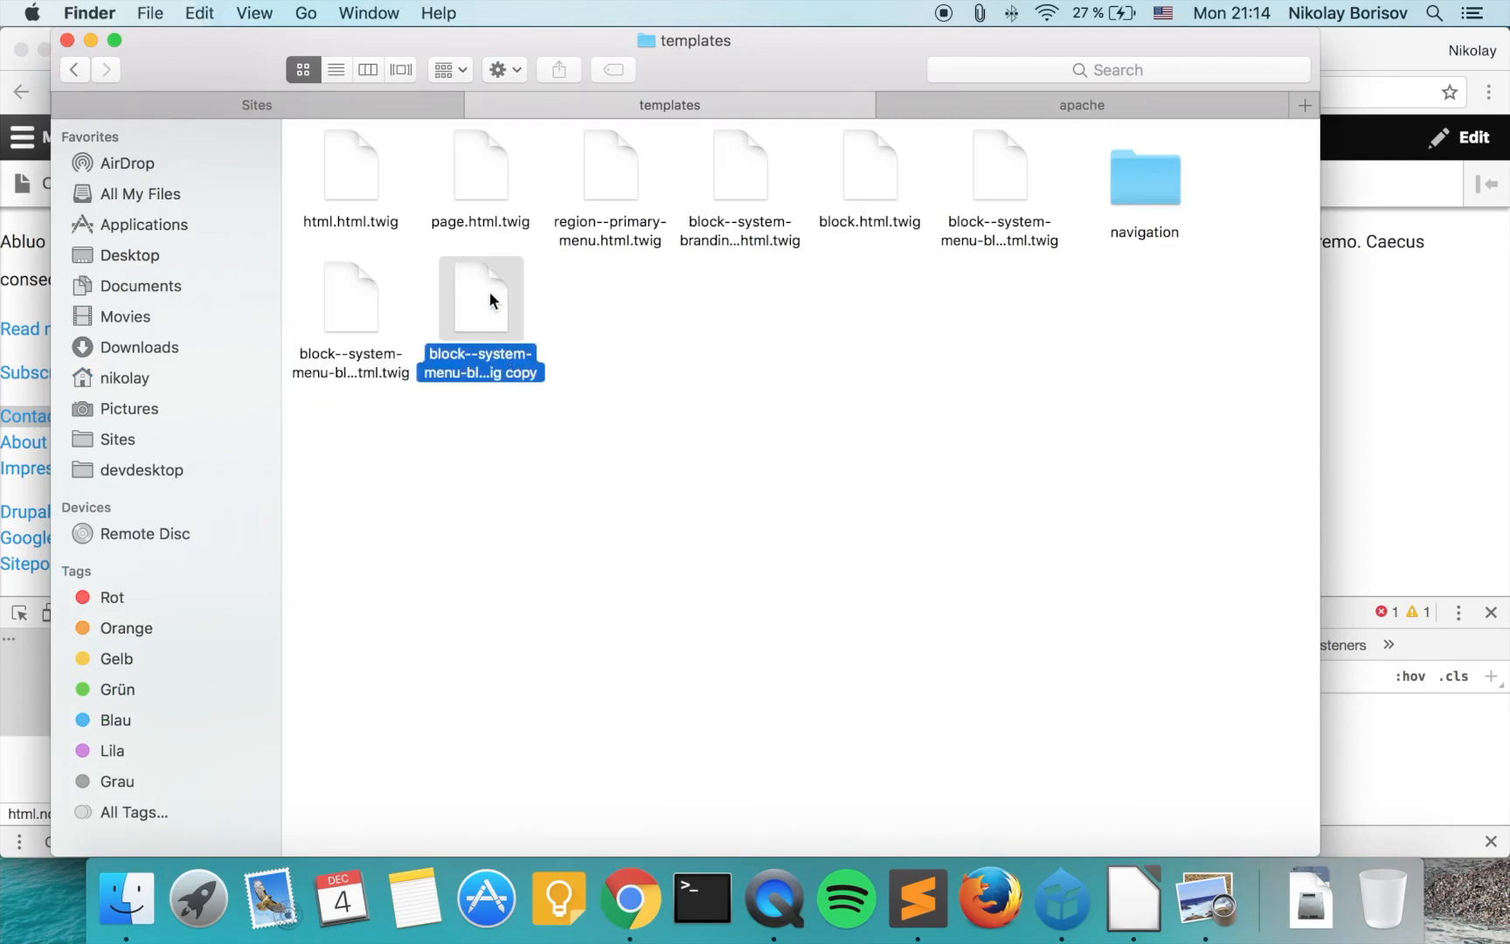
pyautogui.click(630, 900)
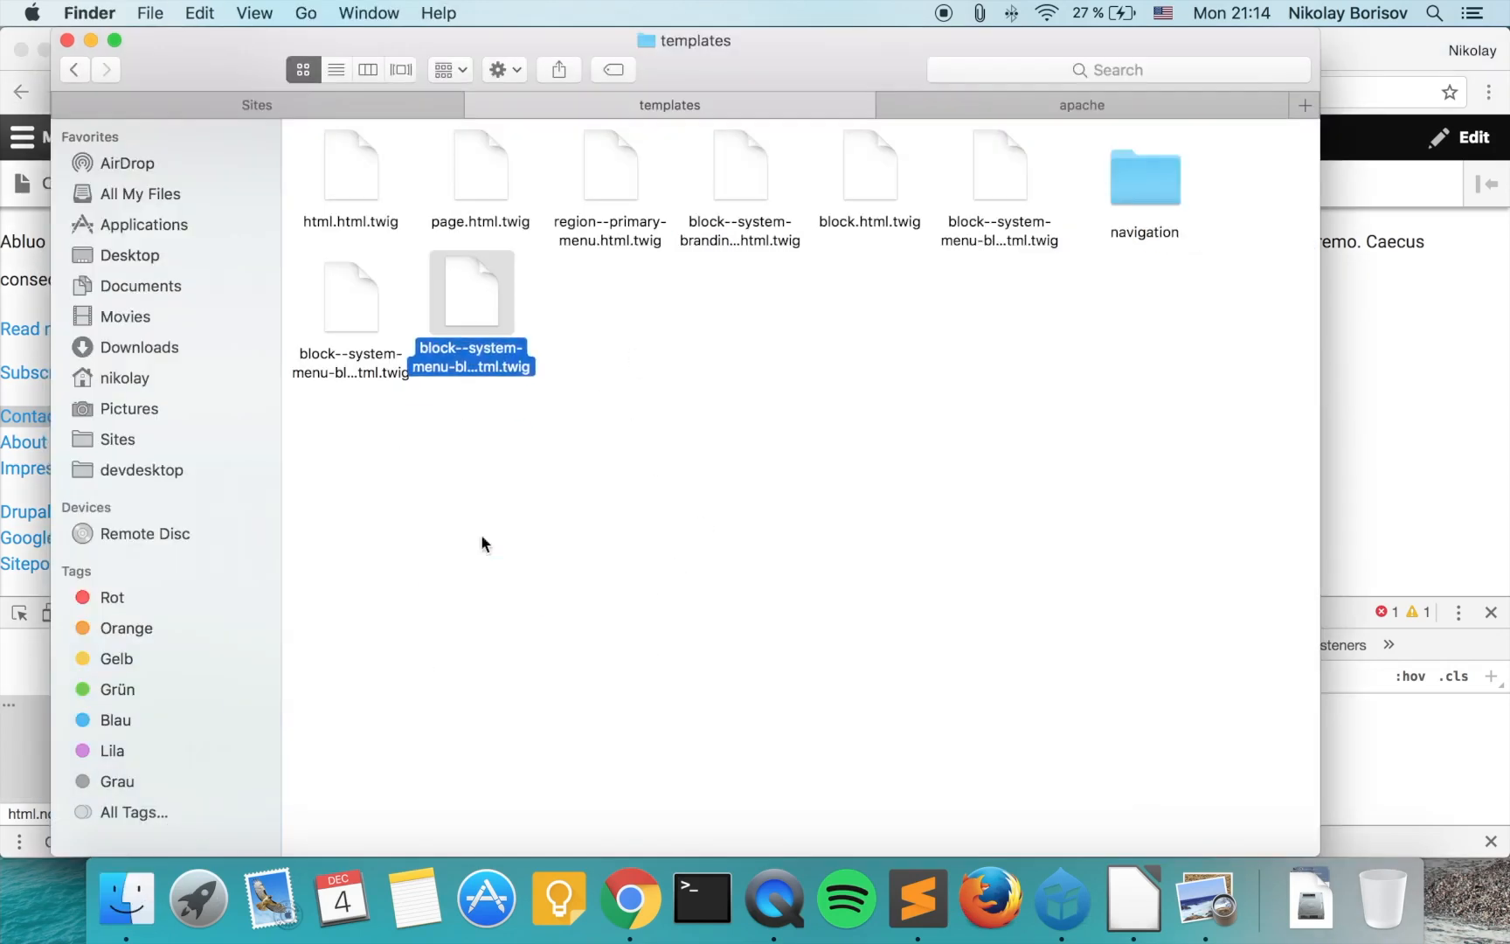
pyautogui.click(630, 898)
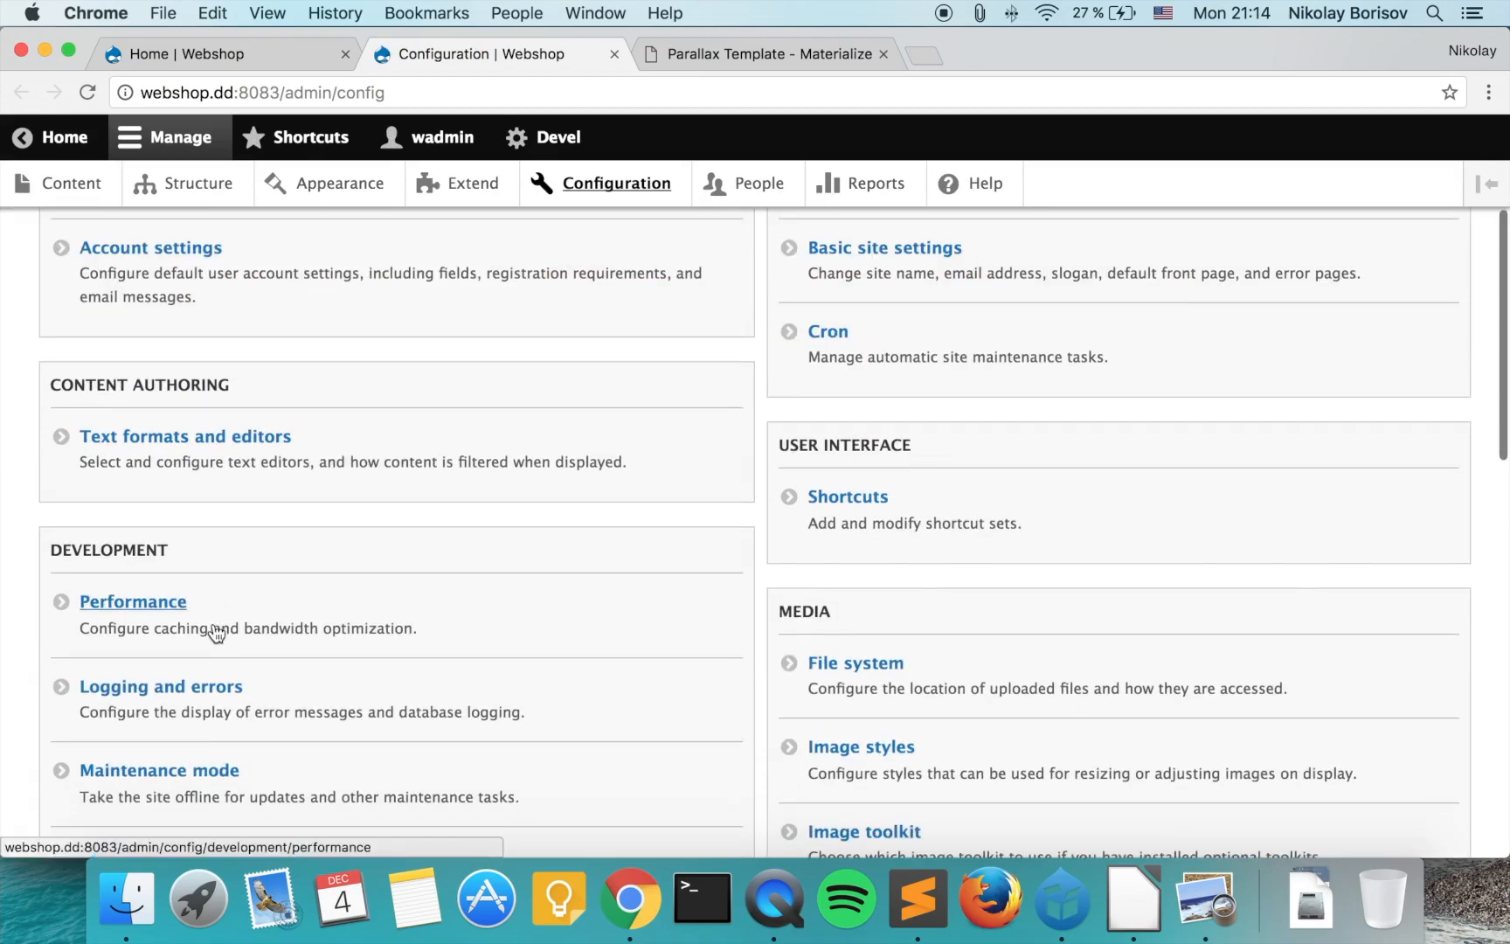
# - Clear all caches from the Performance page and reload the Home | Webshop tab
pyautogui.click(132, 601)
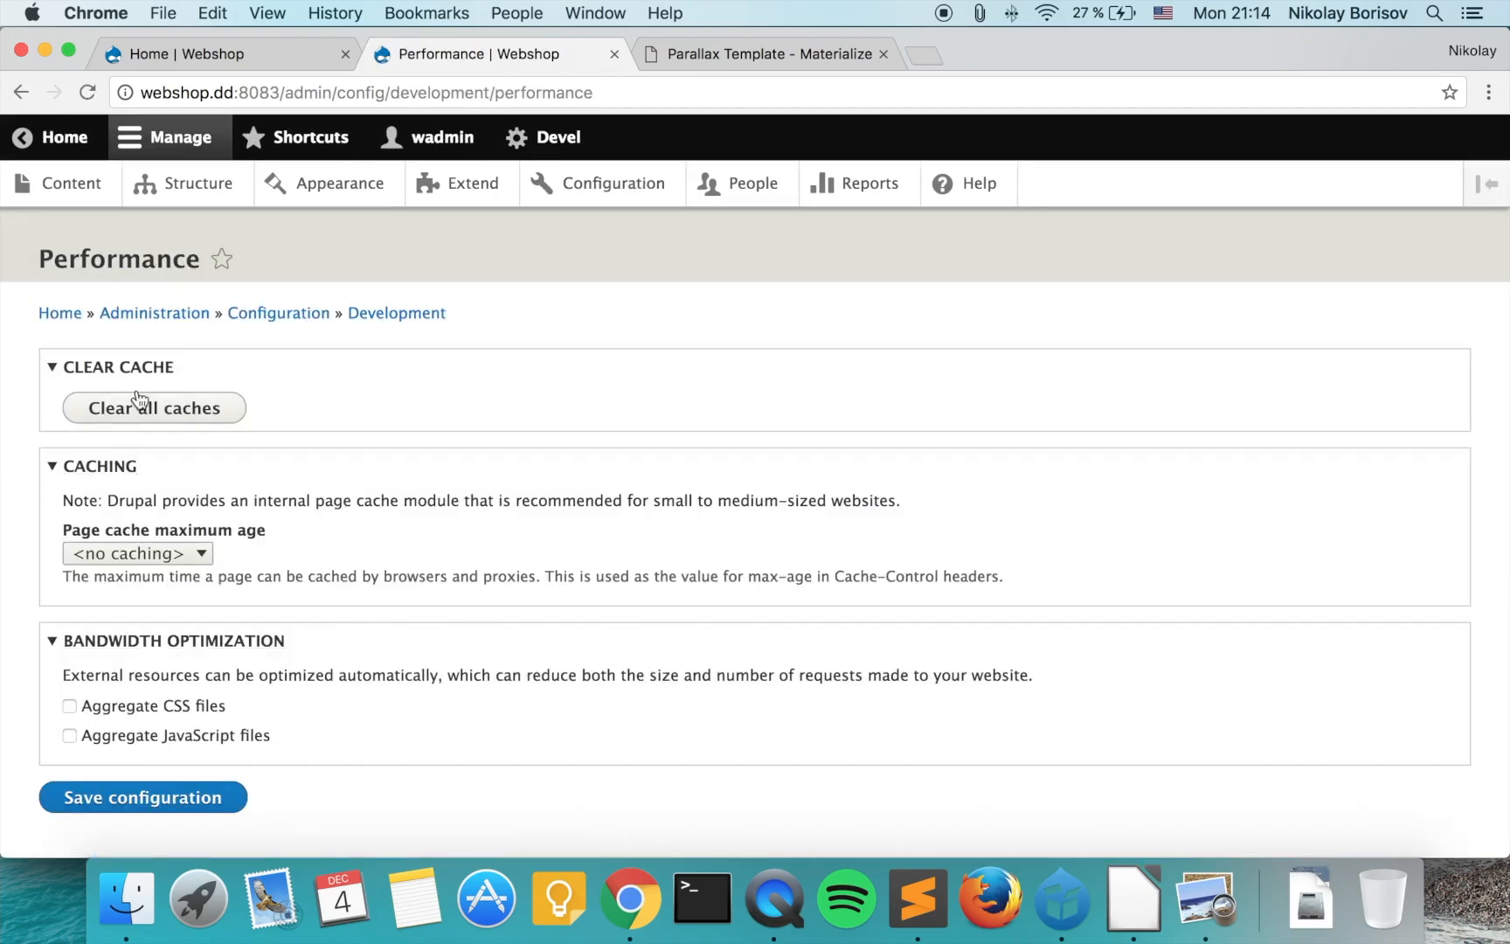
pyautogui.click(153, 407)
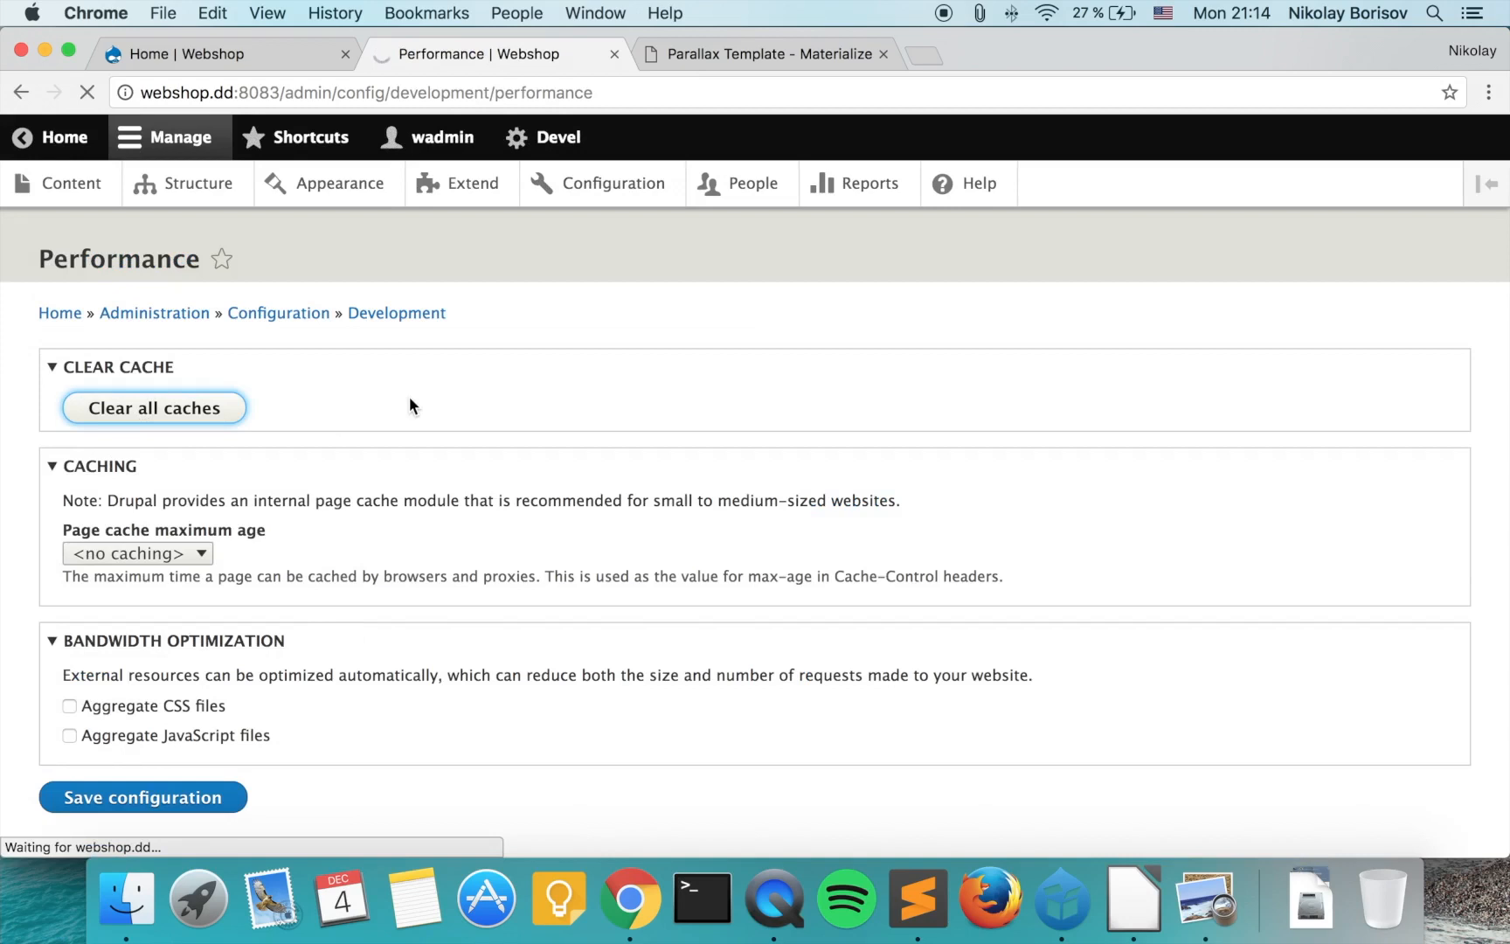
pyautogui.click(153, 407)
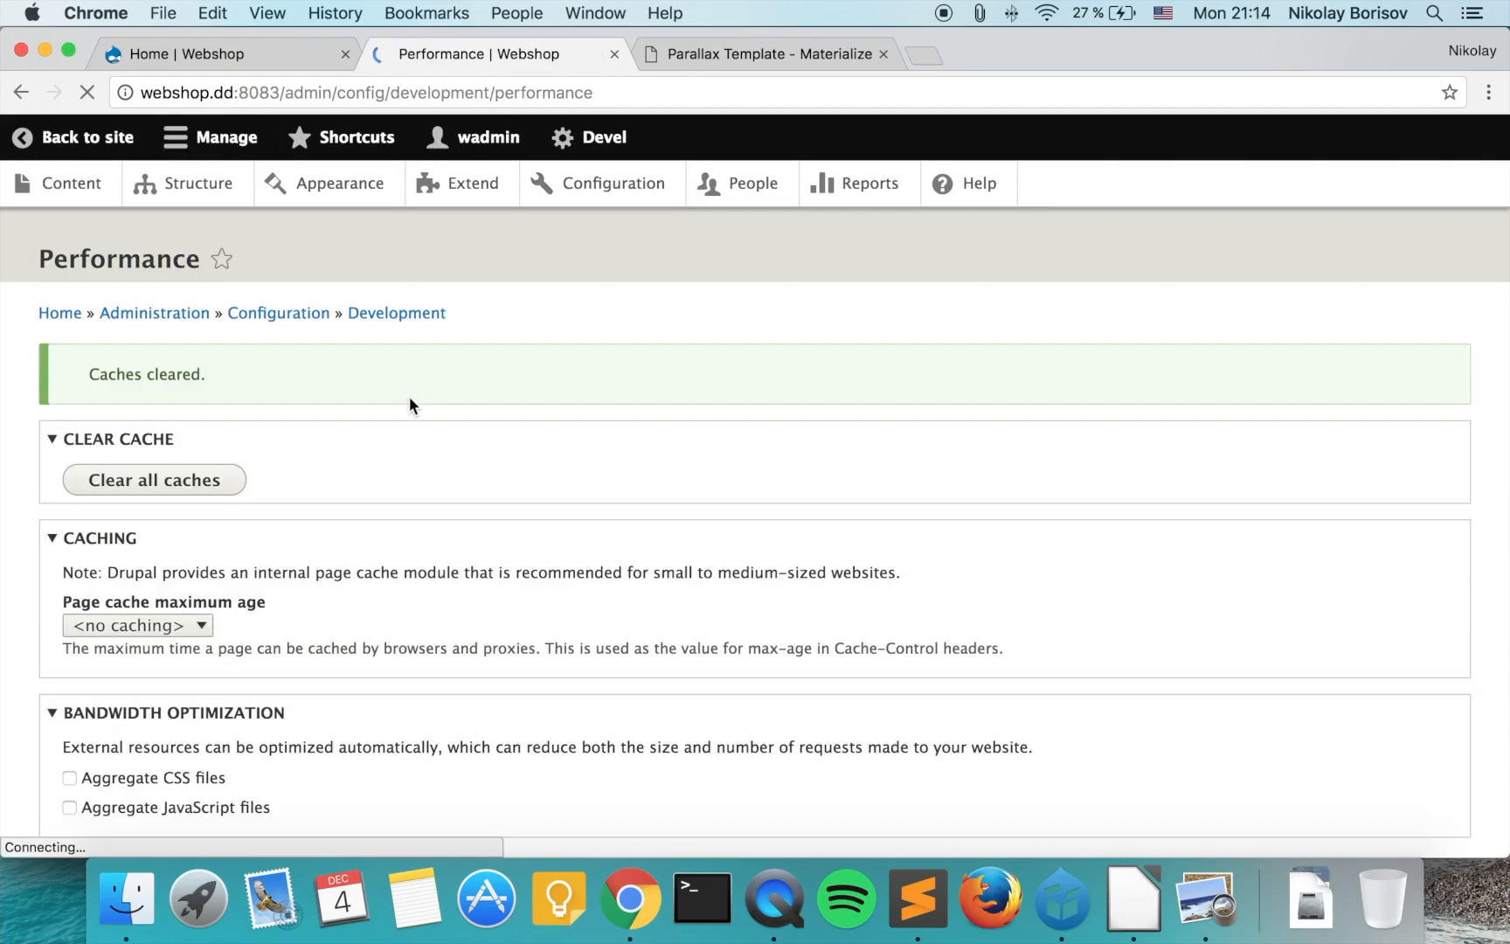
pyautogui.click(227, 54)
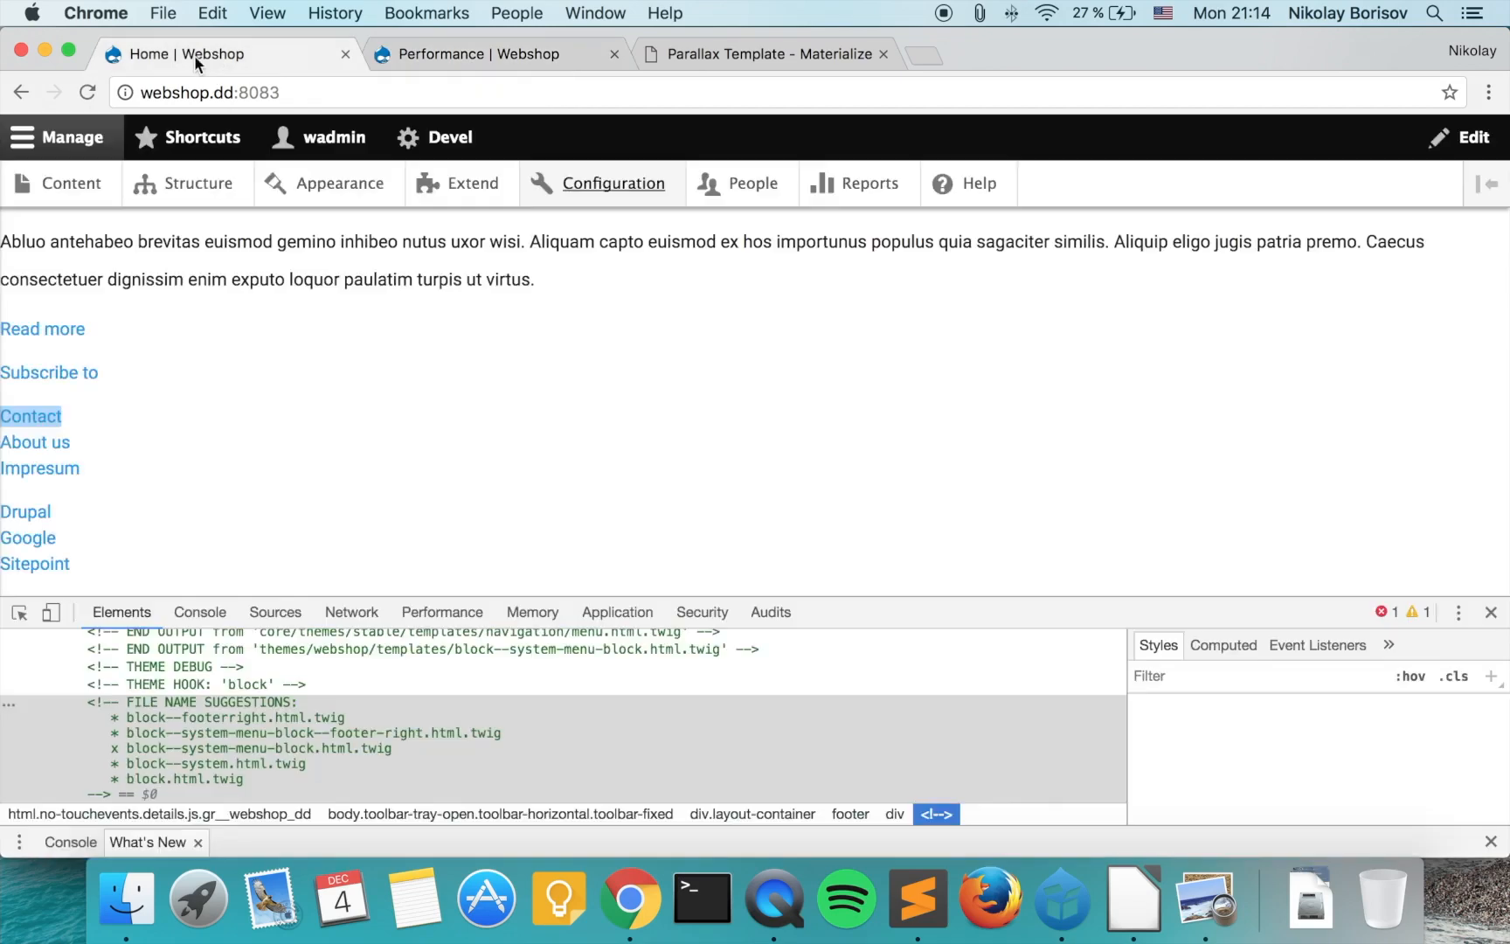
pyautogui.click(86, 93)
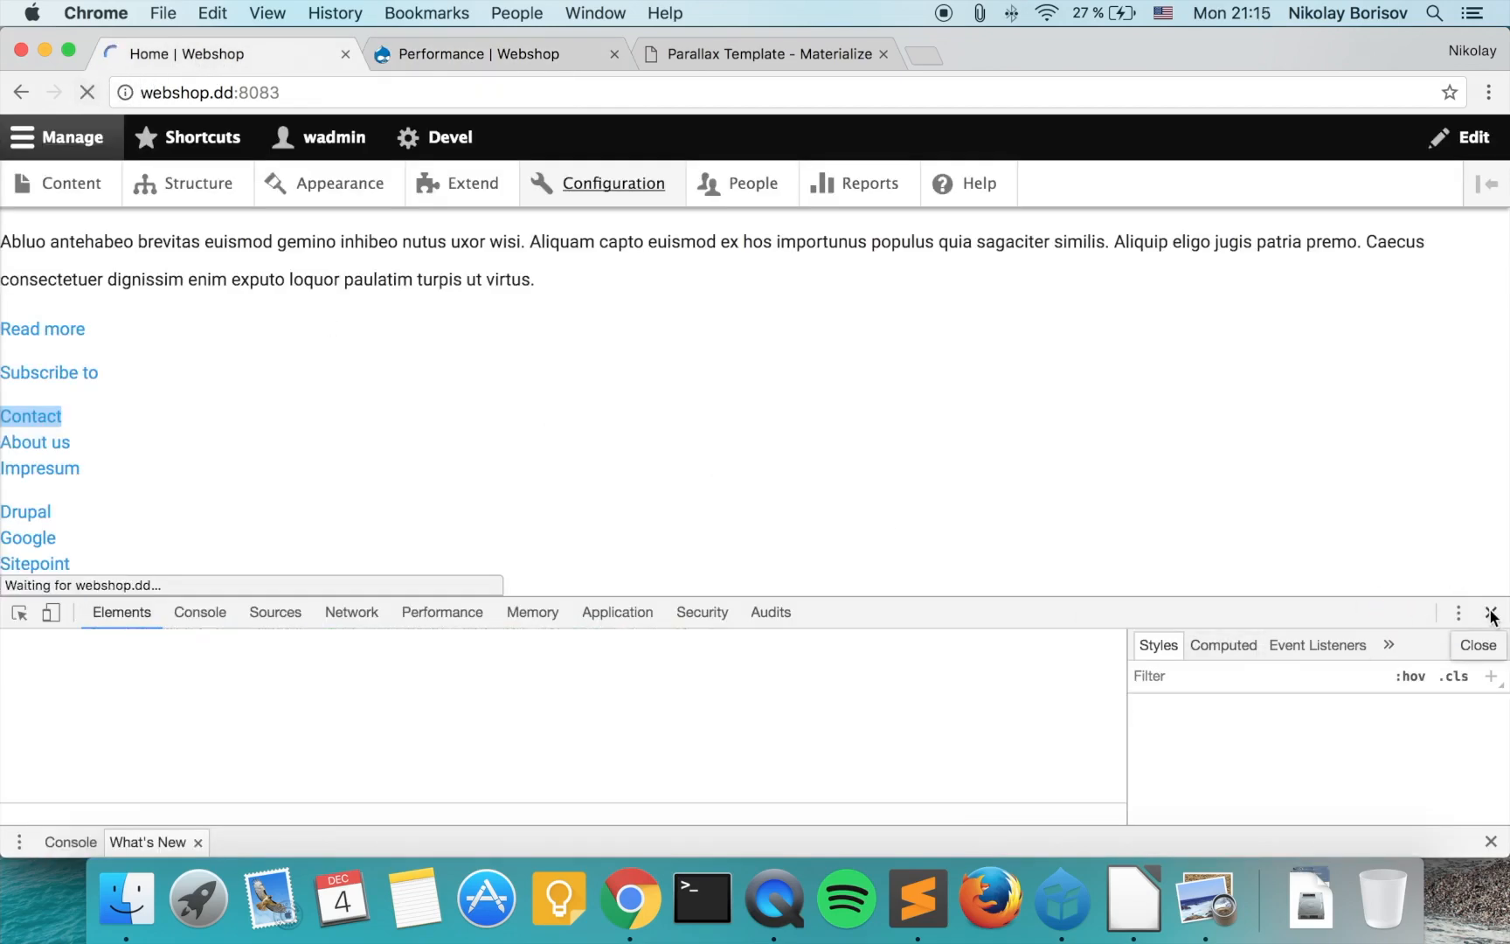
# - Close DevTools, check the teal Company Bio footer, and bring up the Contact link's context menu
pyautogui.click(1492, 612)
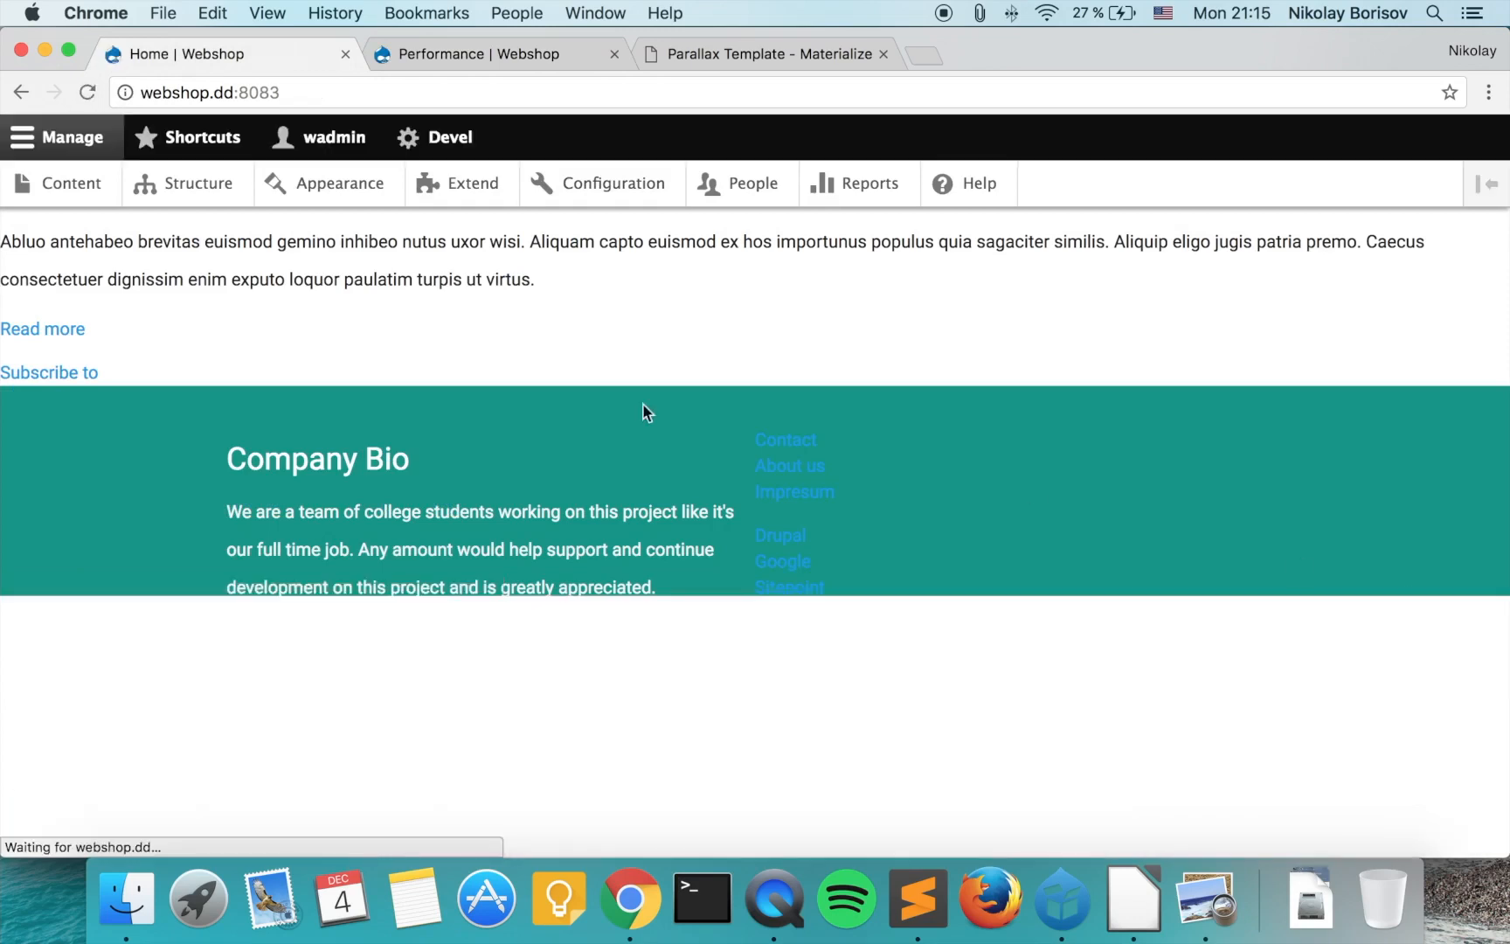
pyautogui.scroll(3)
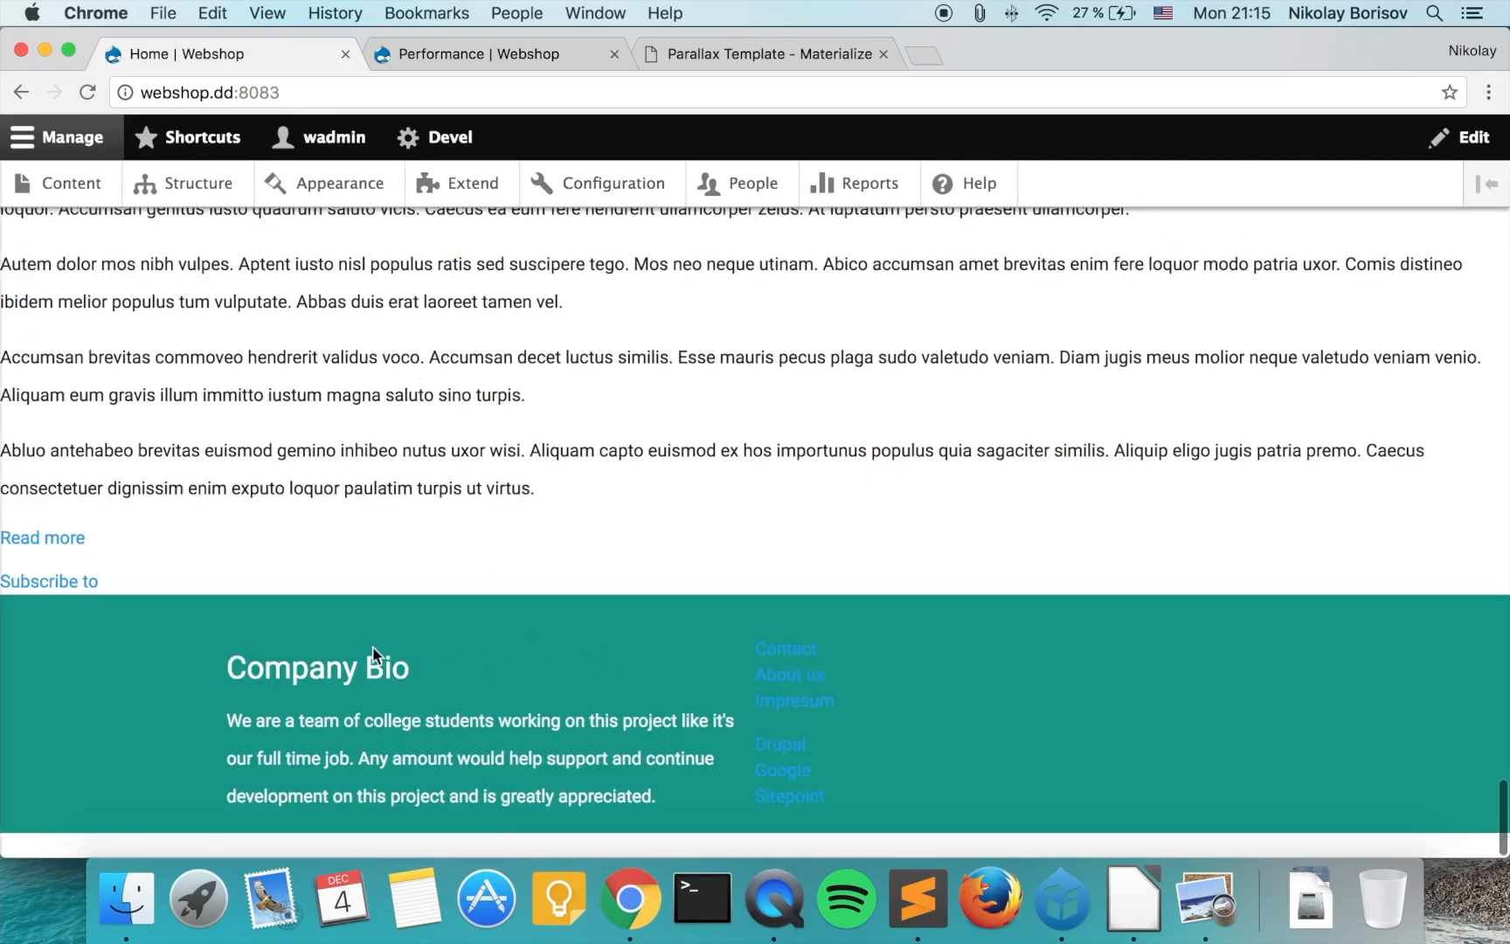
pyautogui.moveTo(383, 695)
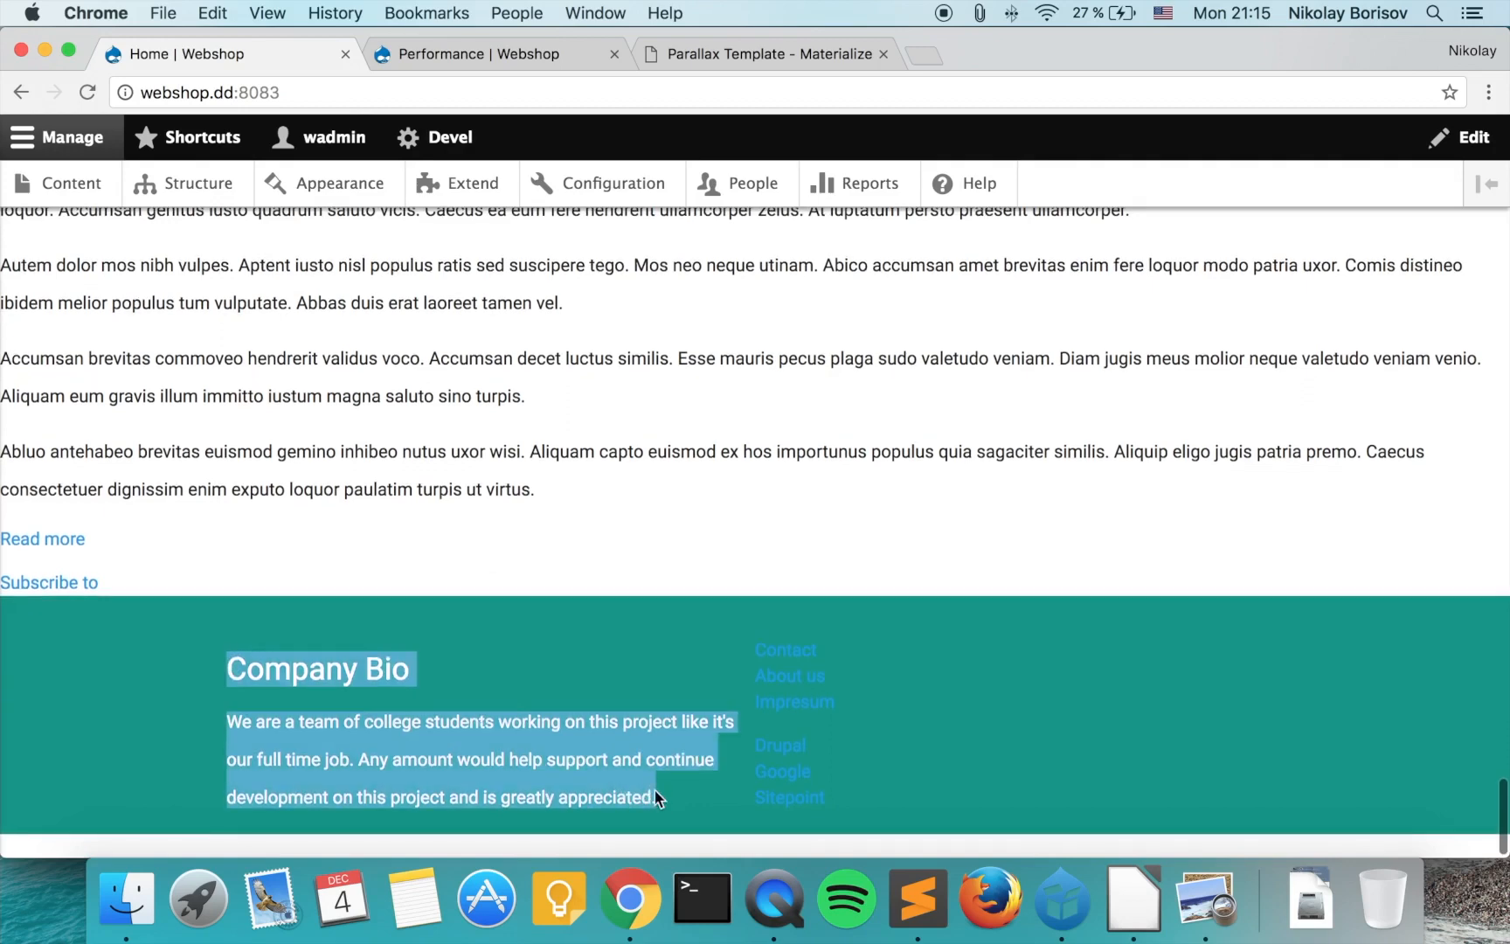
pyautogui.click(464, 672)
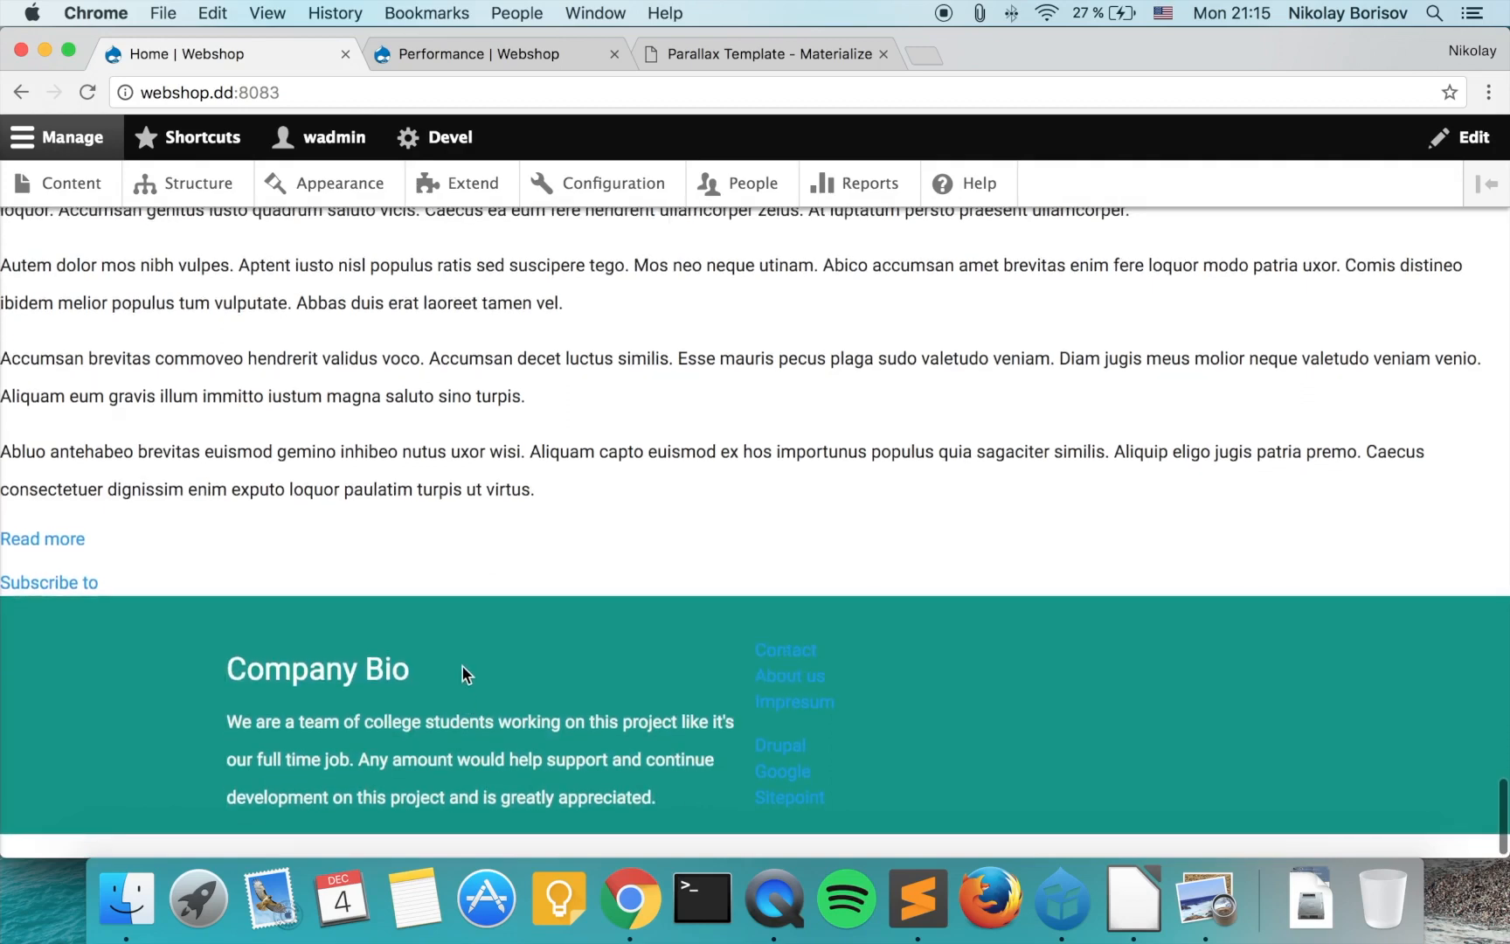
pyautogui.moveTo(784, 649)
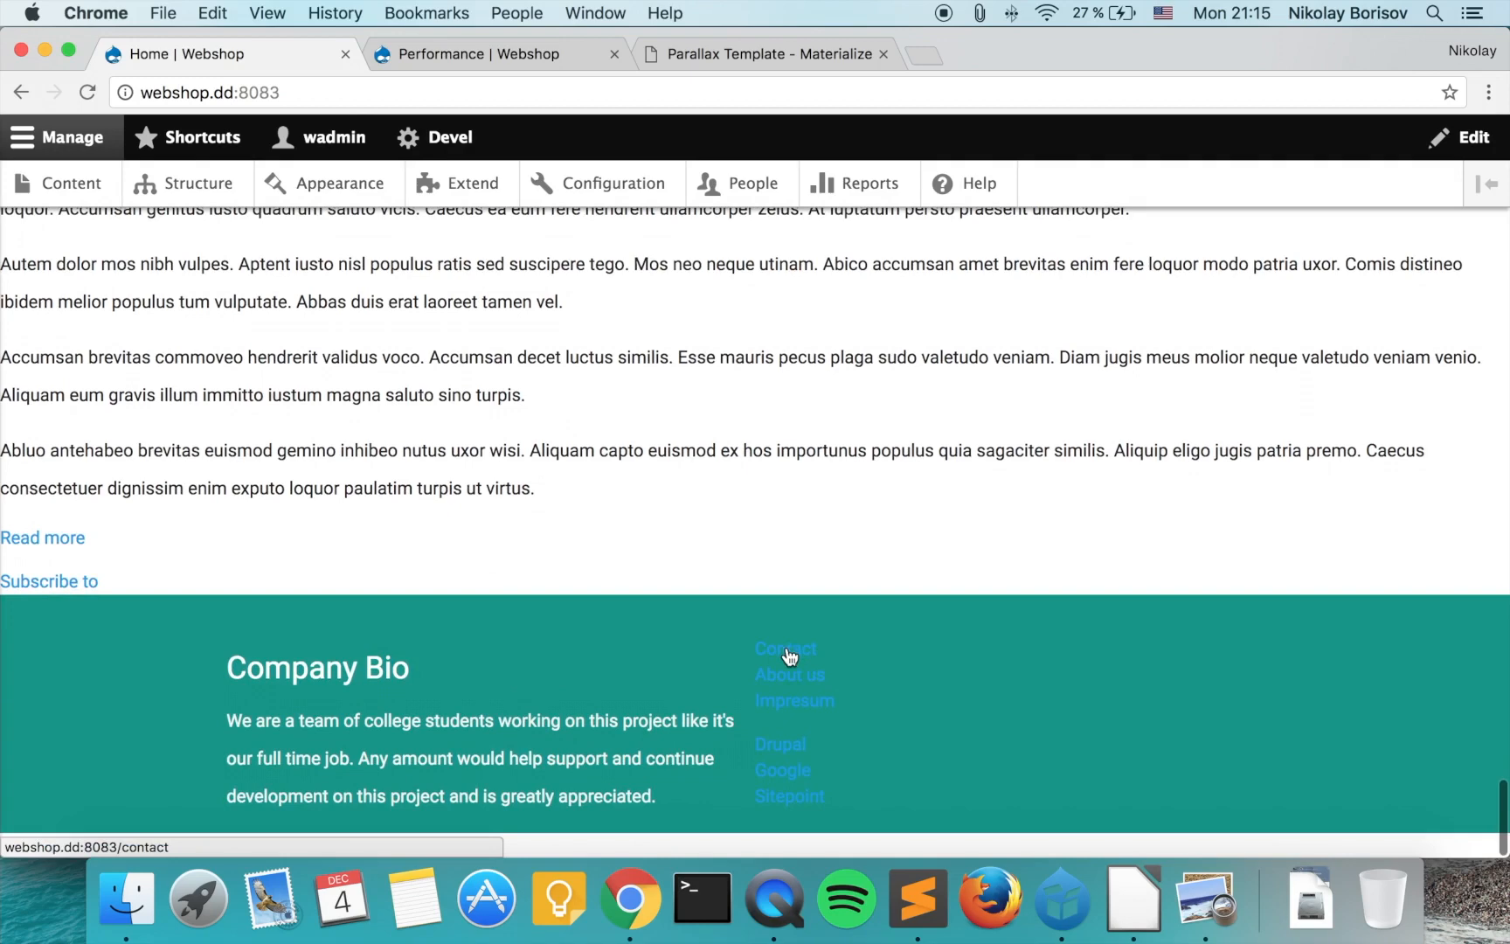
pyautogui.rightClick(785, 649)
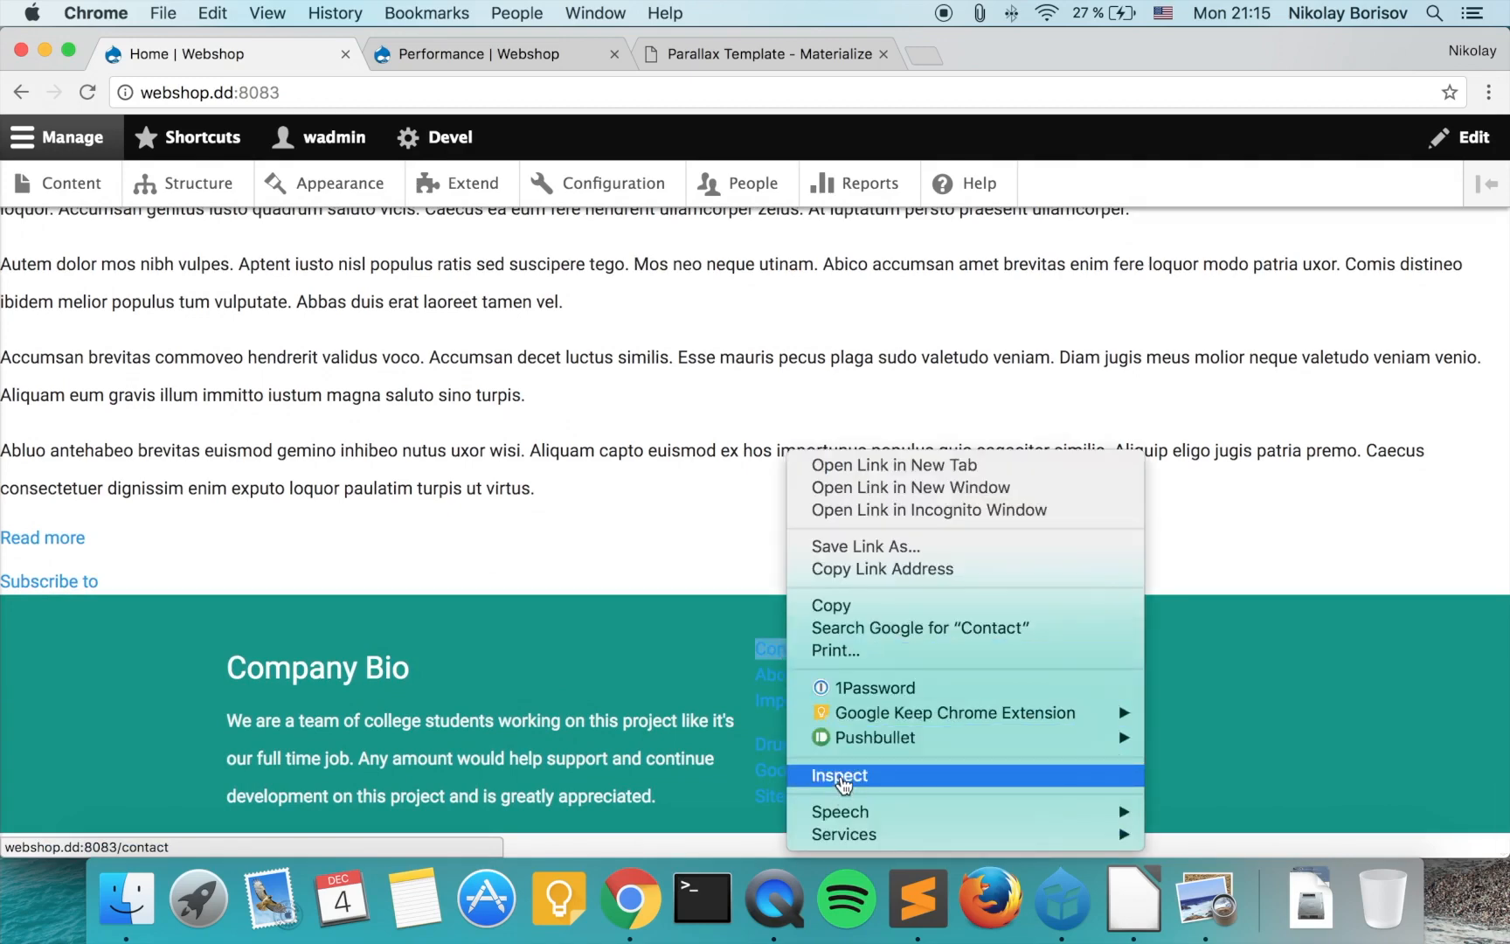
# - Inspect the Contact link and read its block--system-menu-block--footer-right.html.twig suggestion
pyautogui.click(839, 775)
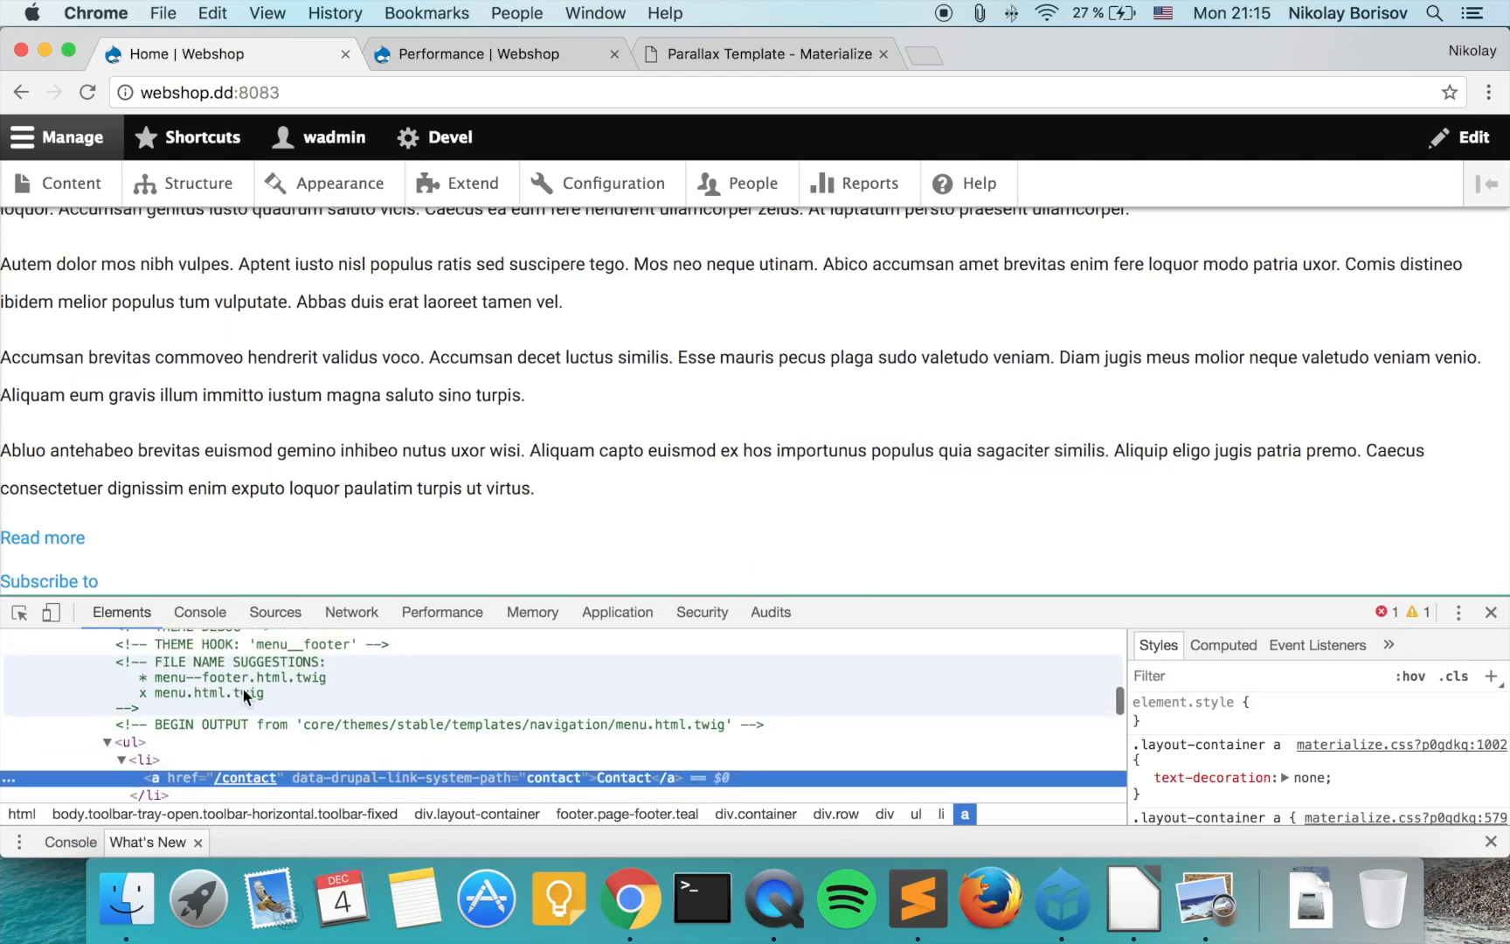
pyautogui.scroll(3)
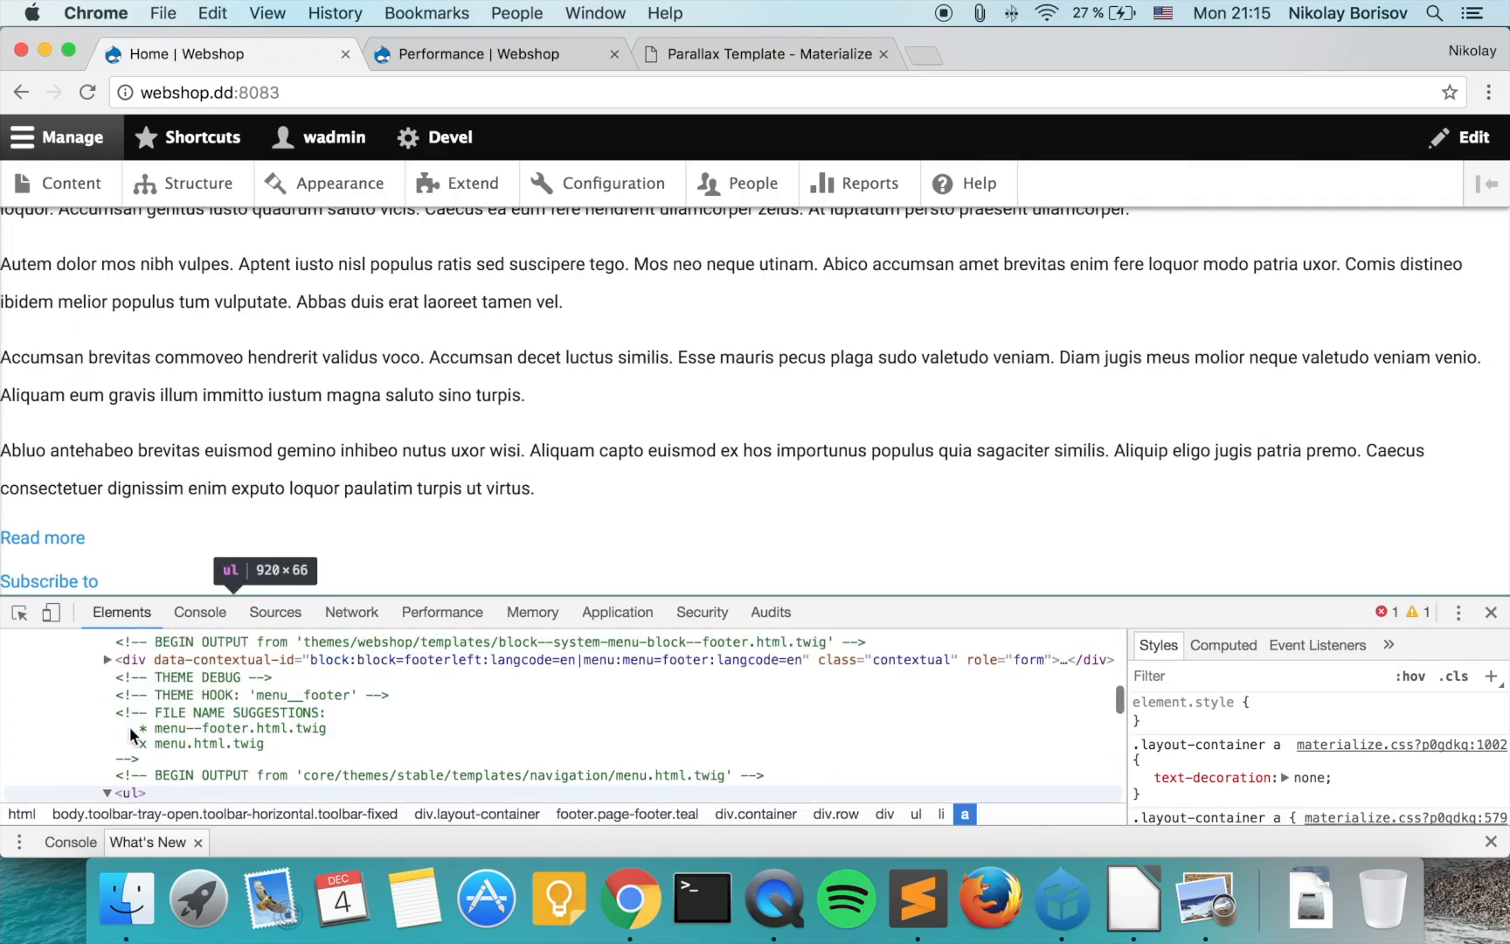
pyautogui.scroll(3)
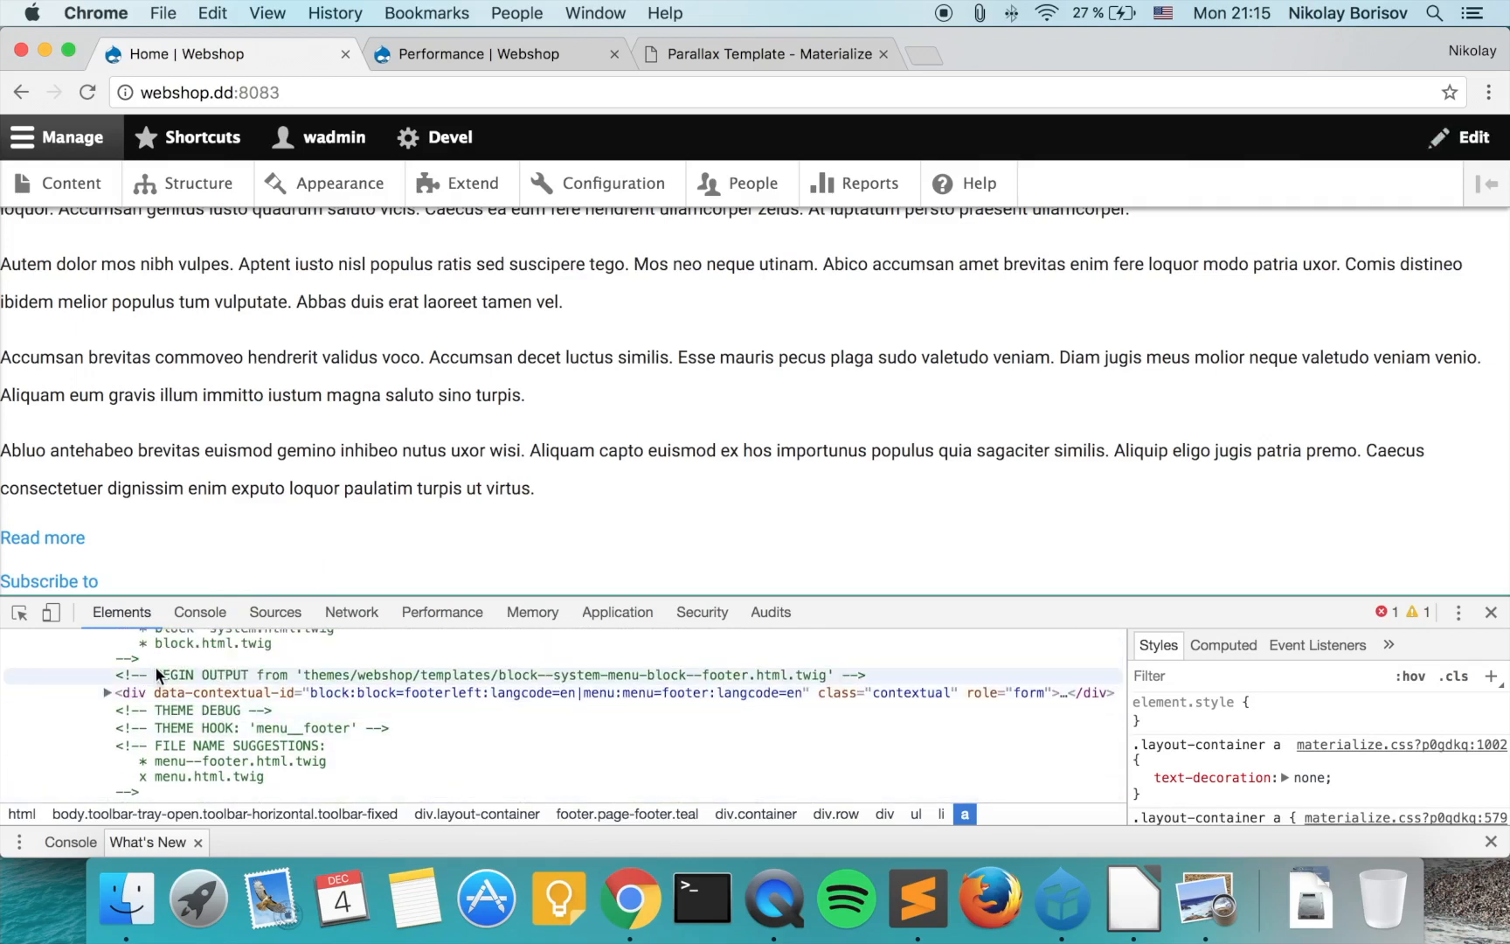
pyautogui.moveTo(518, 682)
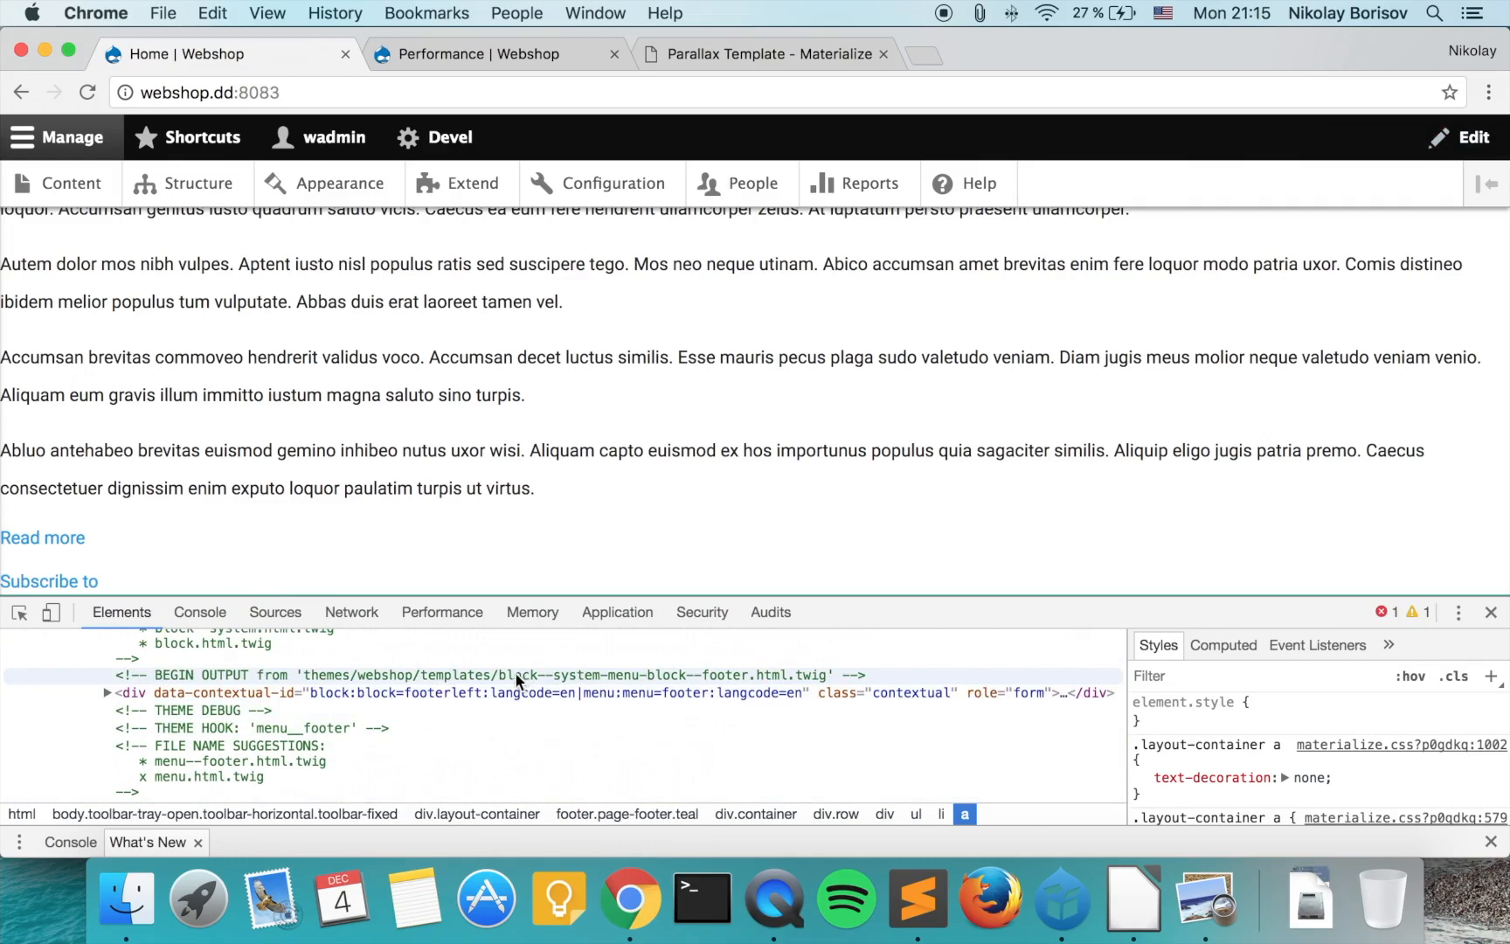
pyautogui.moveTo(713, 691)
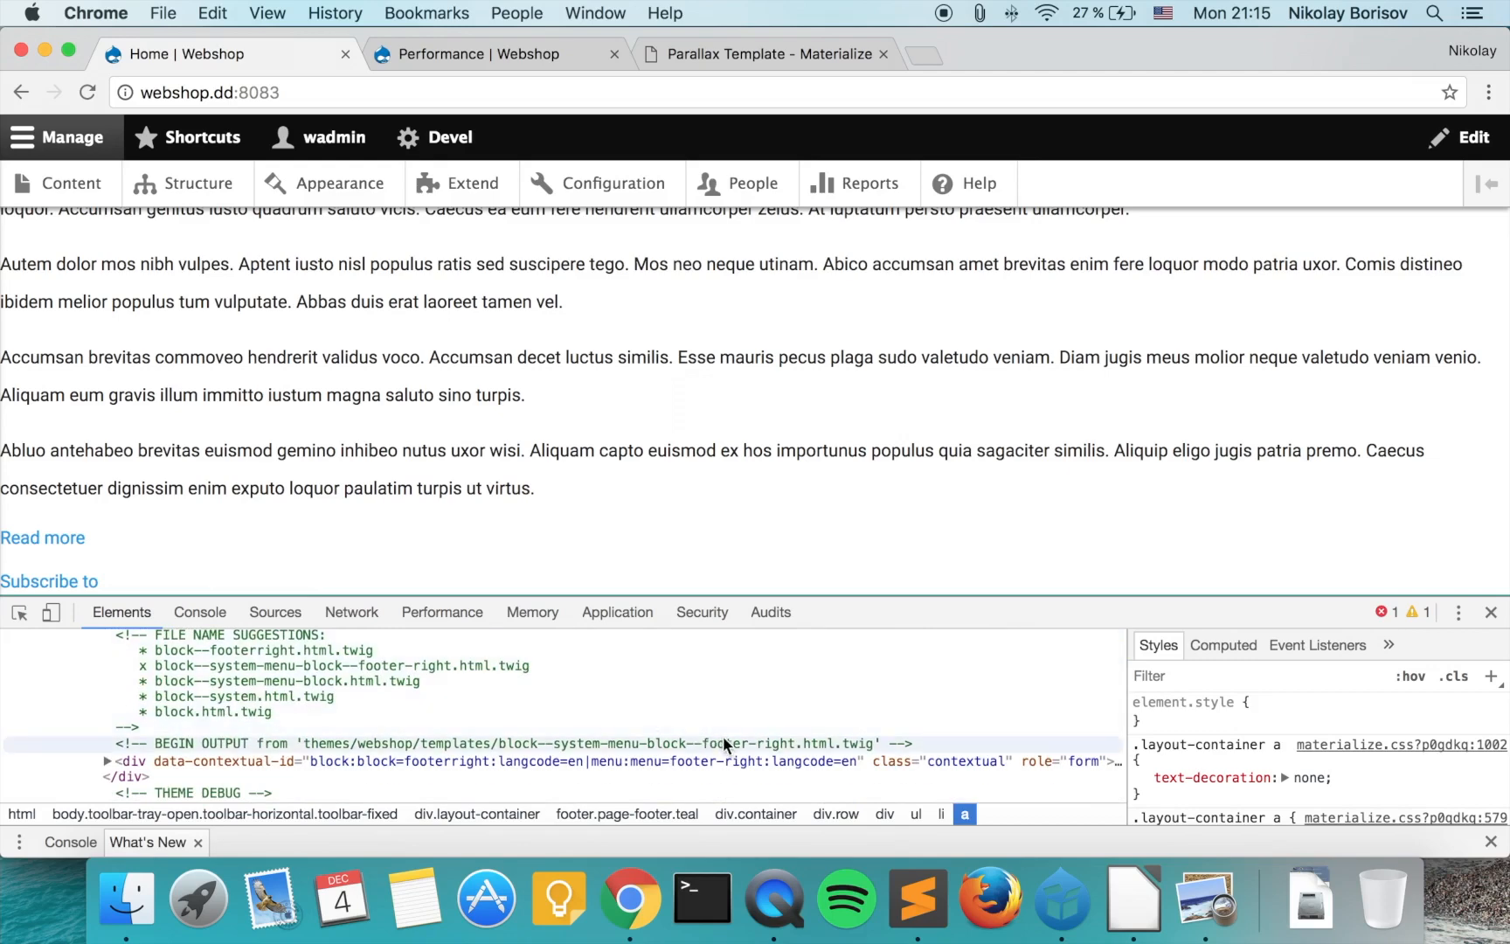
pyautogui.click(916, 899)
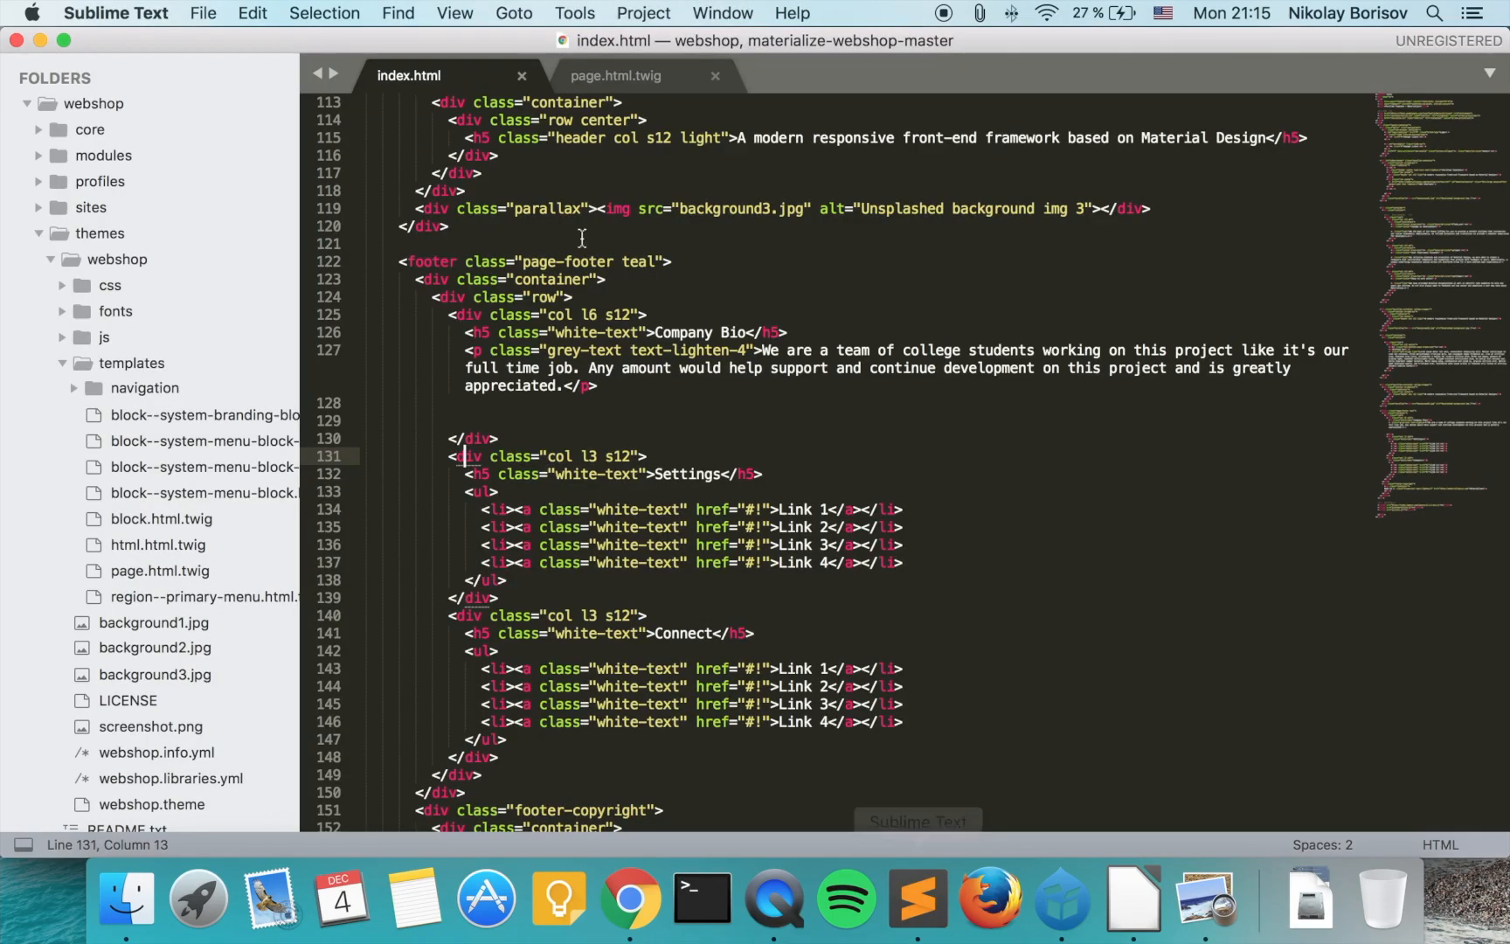
pyautogui.moveTo(444, 488)
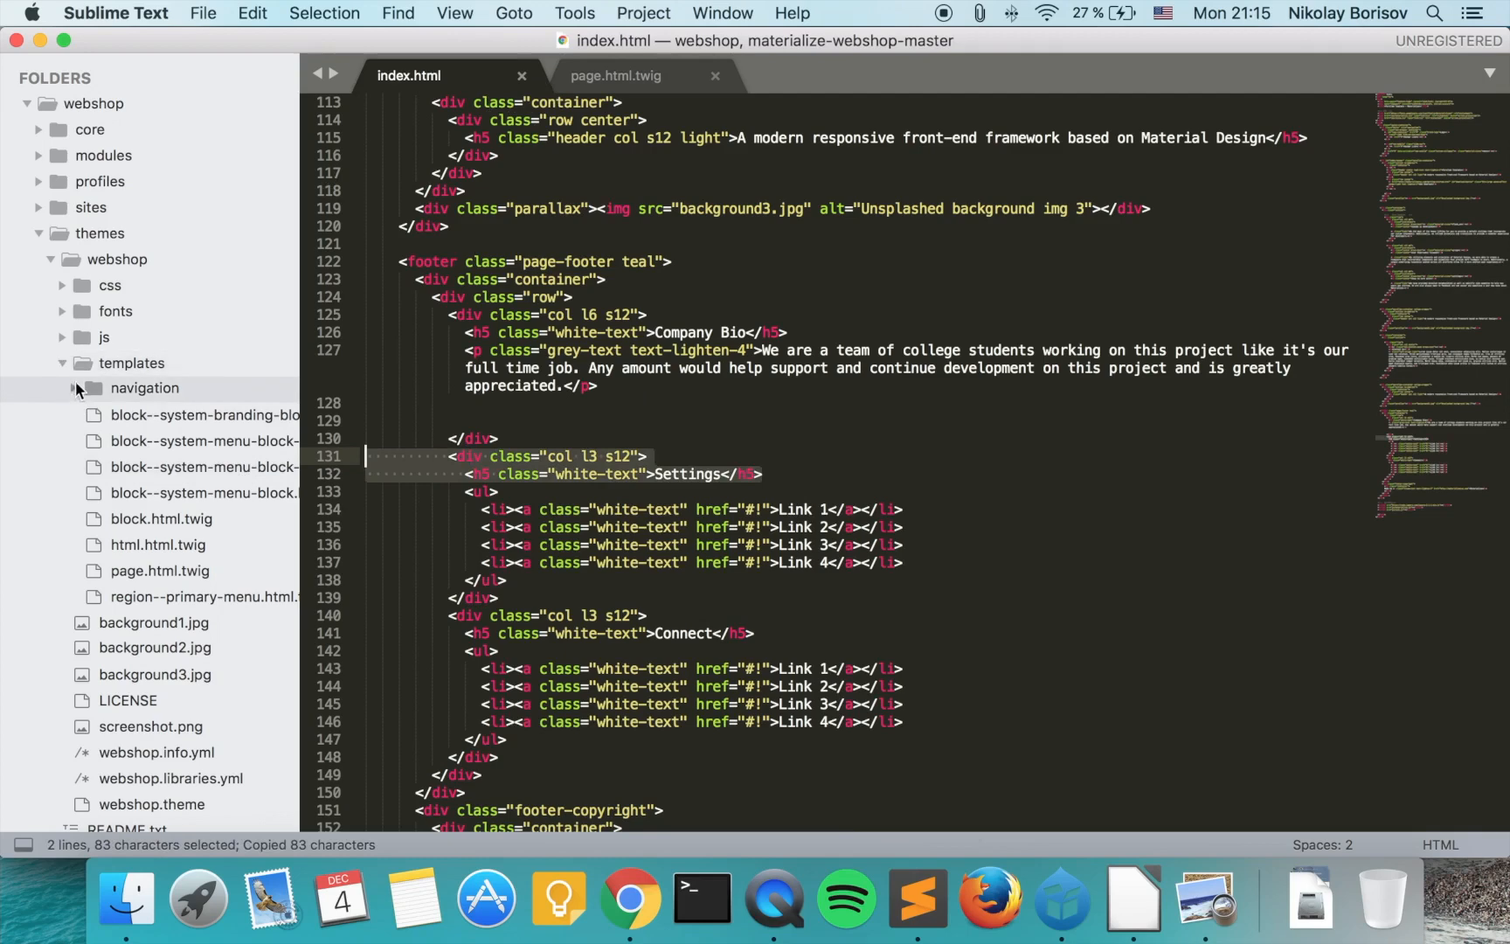
pyautogui.moveTo(296, 431)
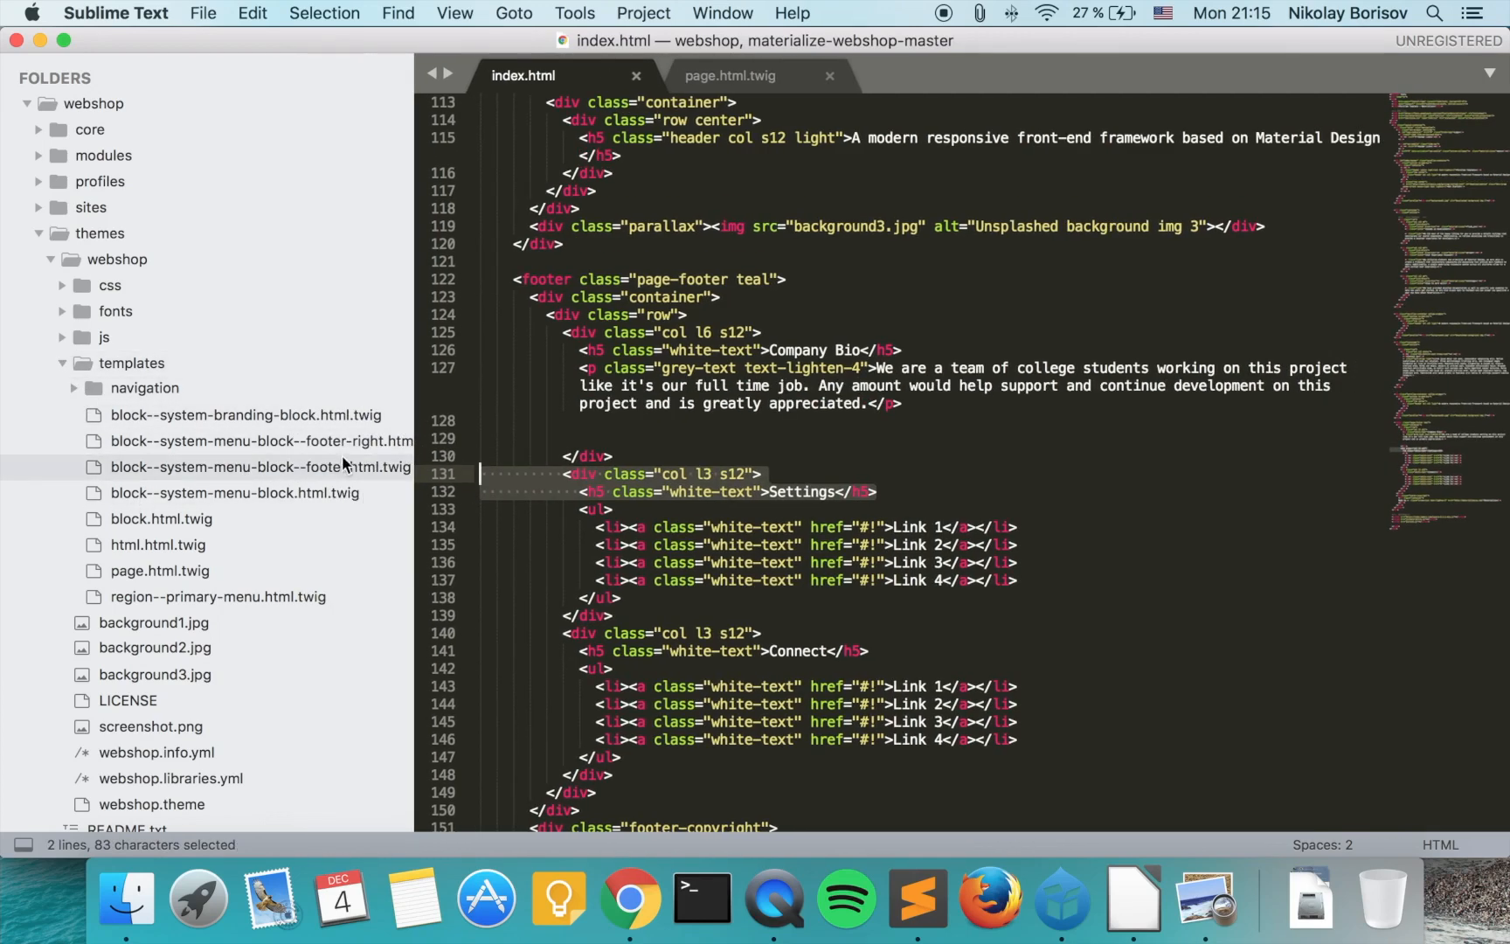
# - Set the footer menu block template to HTML and wrap it in a col l3 s12 Settings div
pyautogui.doubleClick(257, 466)
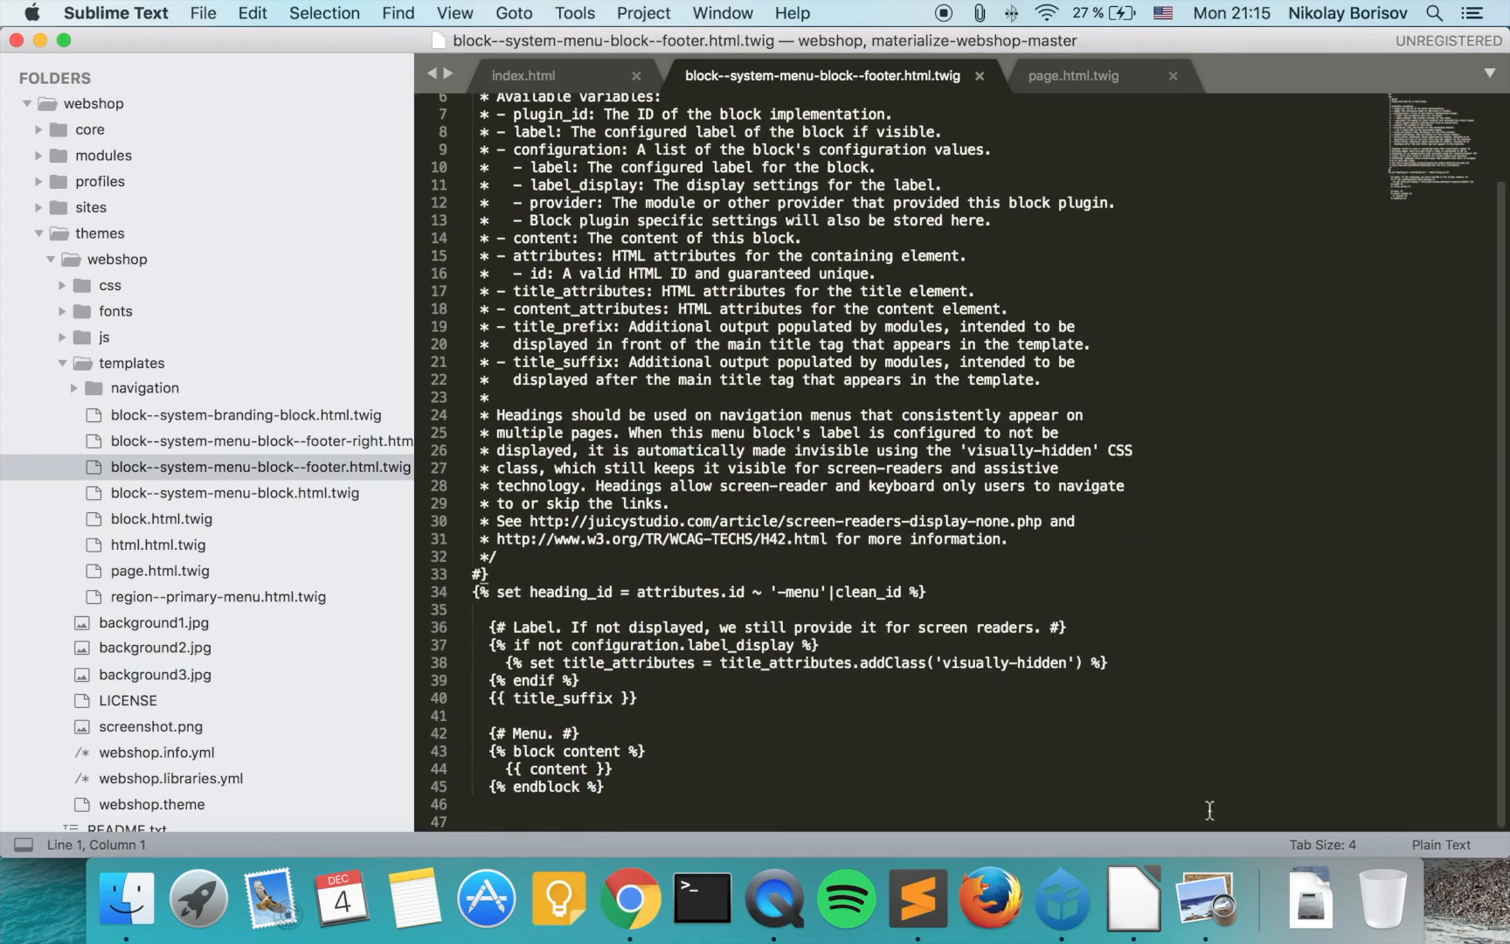
pyautogui.click(1441, 844)
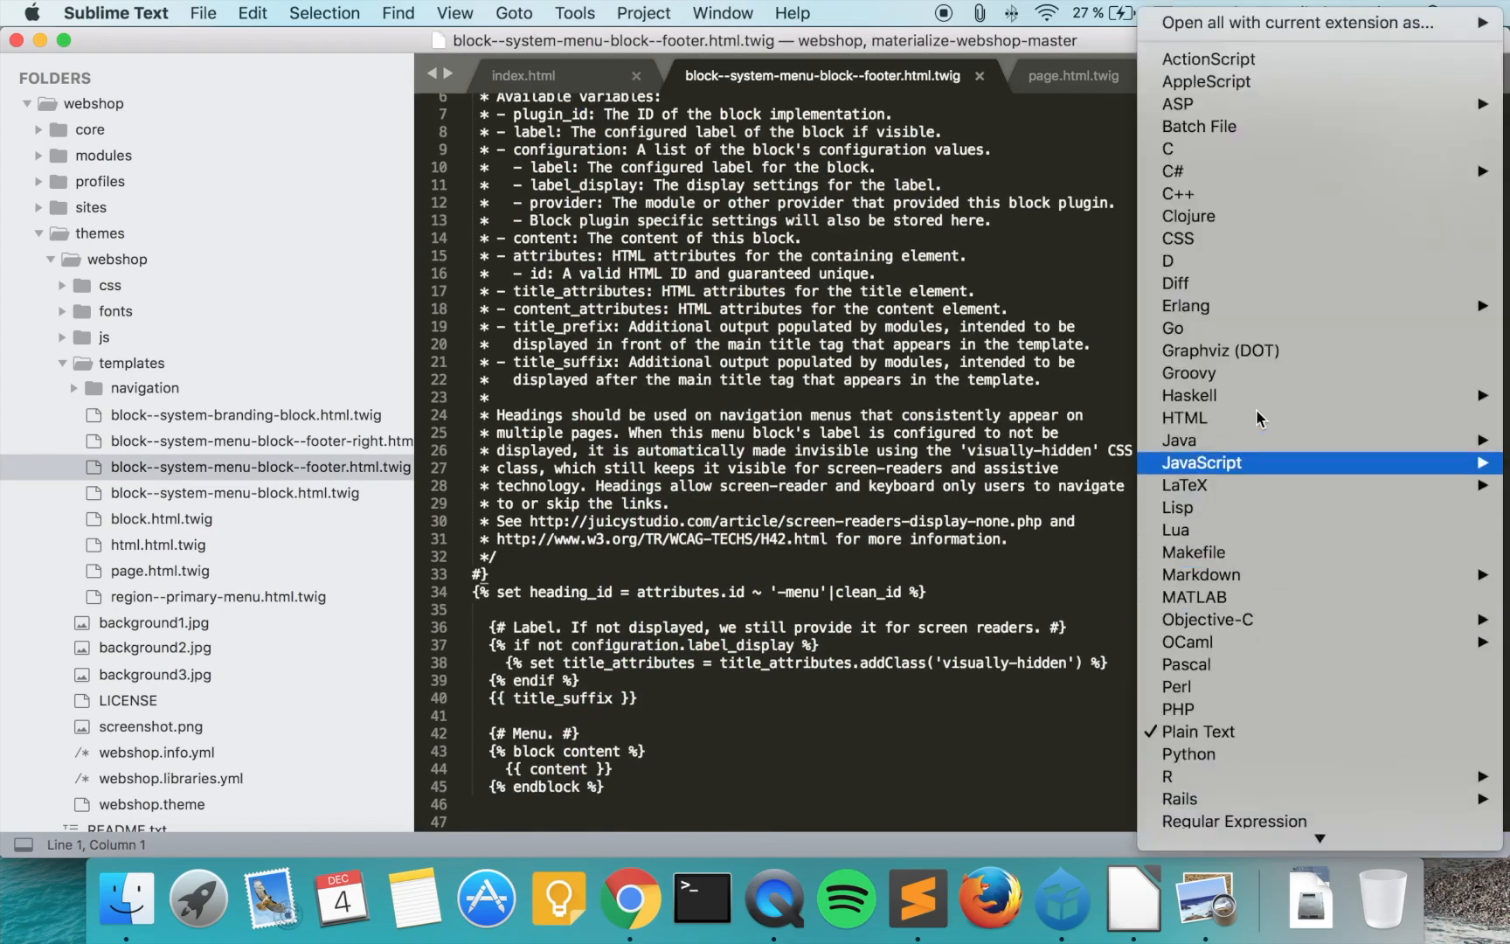
pyautogui.click(1183, 417)
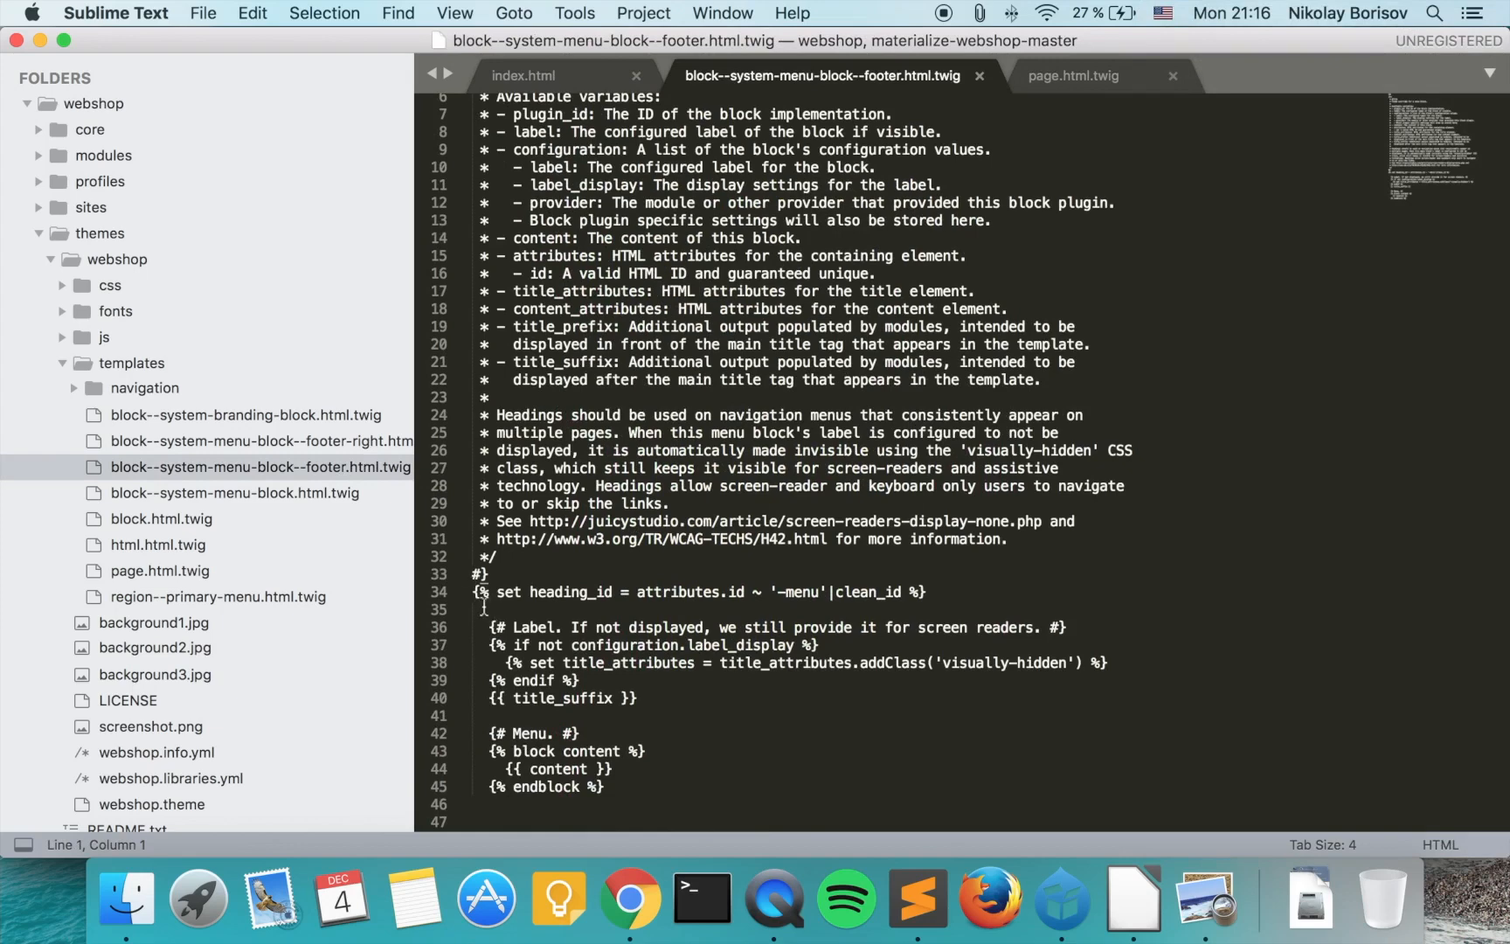
pyautogui.write('<div class="col l3 s12">')
pyautogui.click(928, 821)
pyautogui.write('</div>')
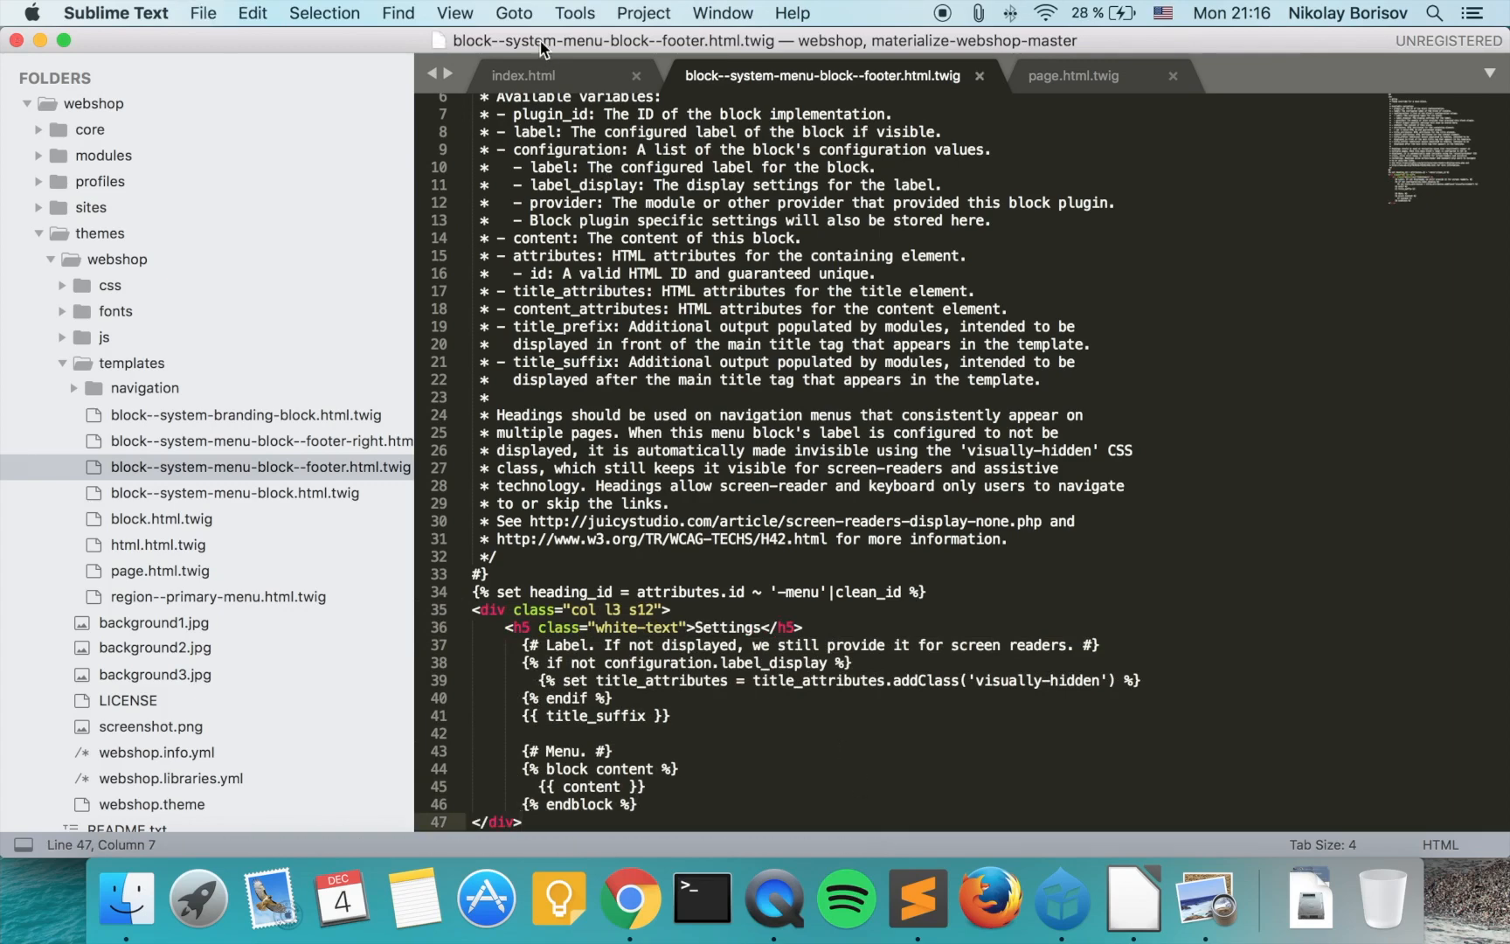
pyautogui.click(523, 75)
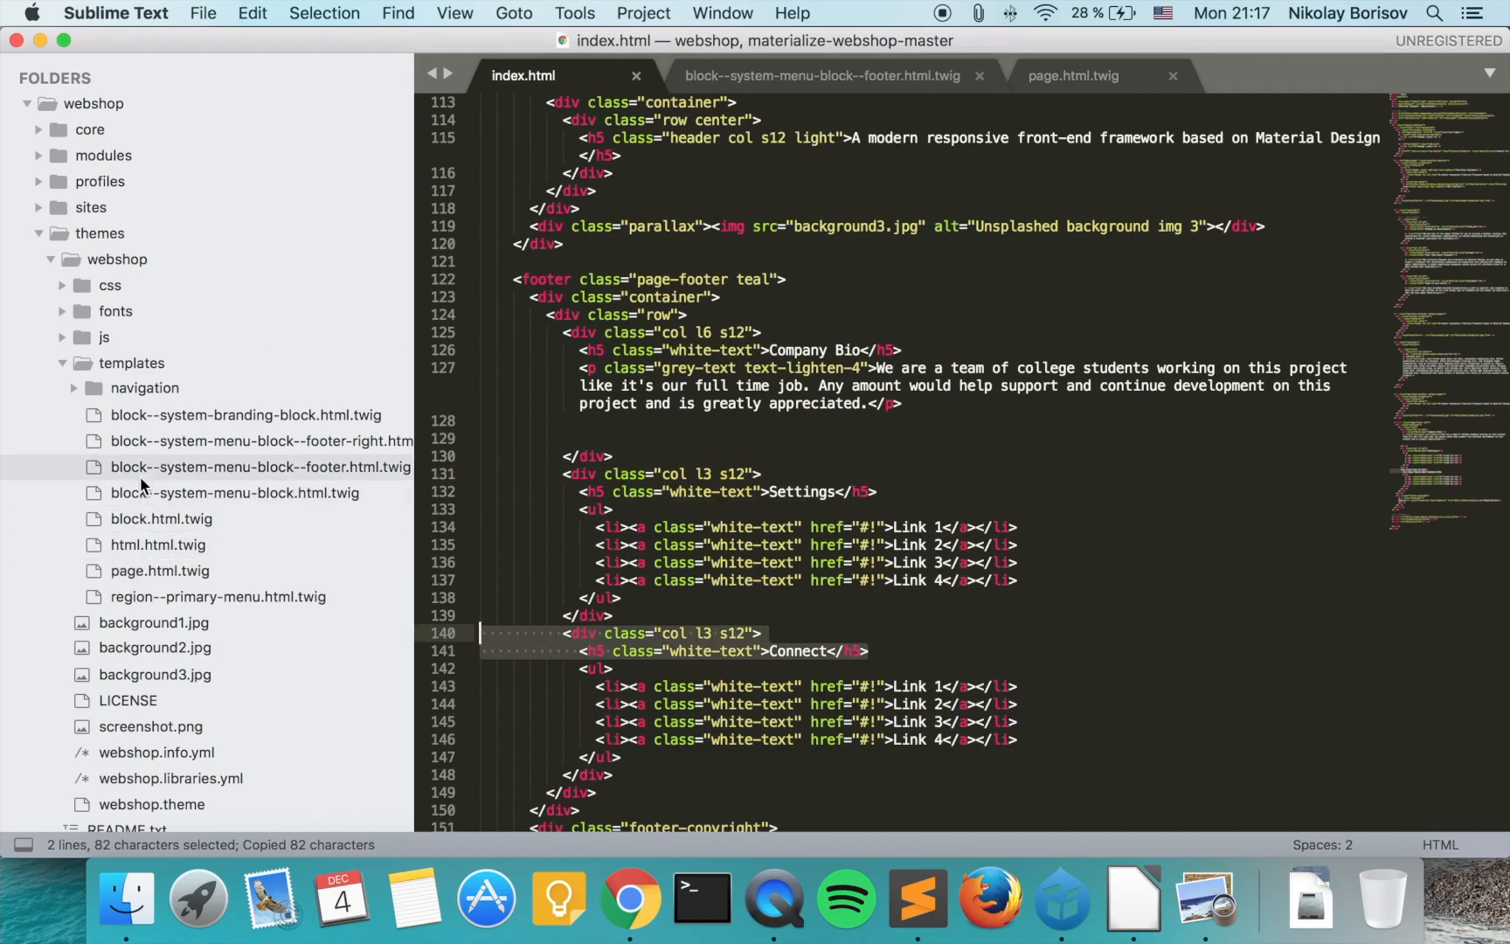
pyautogui.click(261, 440)
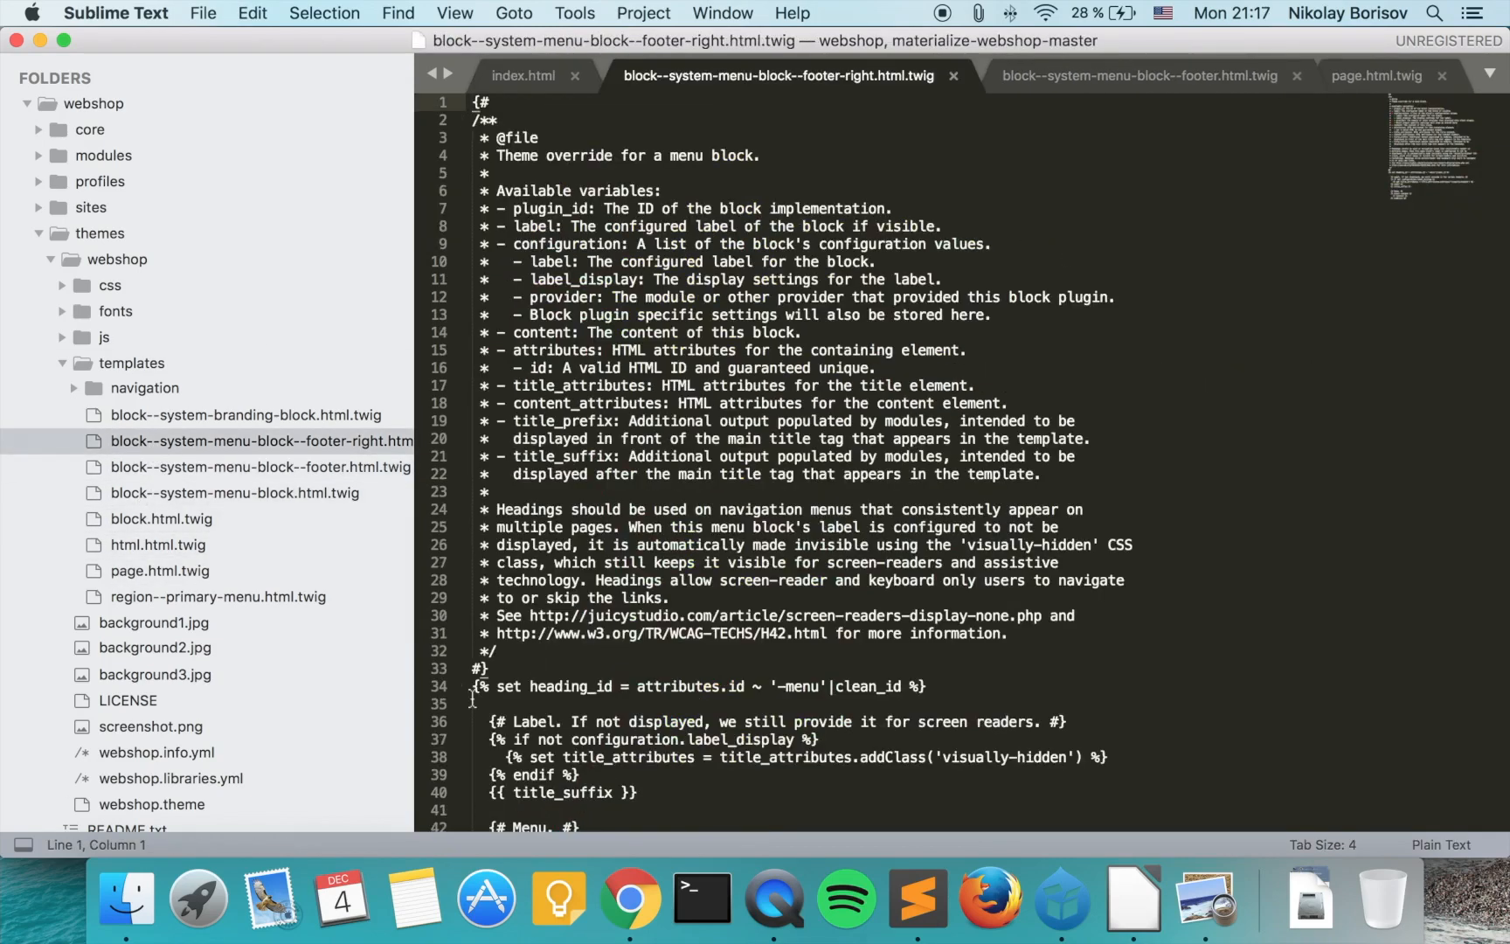
# - Wrap the footer-right template in a col l3 s12 Connect div, set HTML syntax, and save
pyautogui.write('<div class="col l3 s12">')
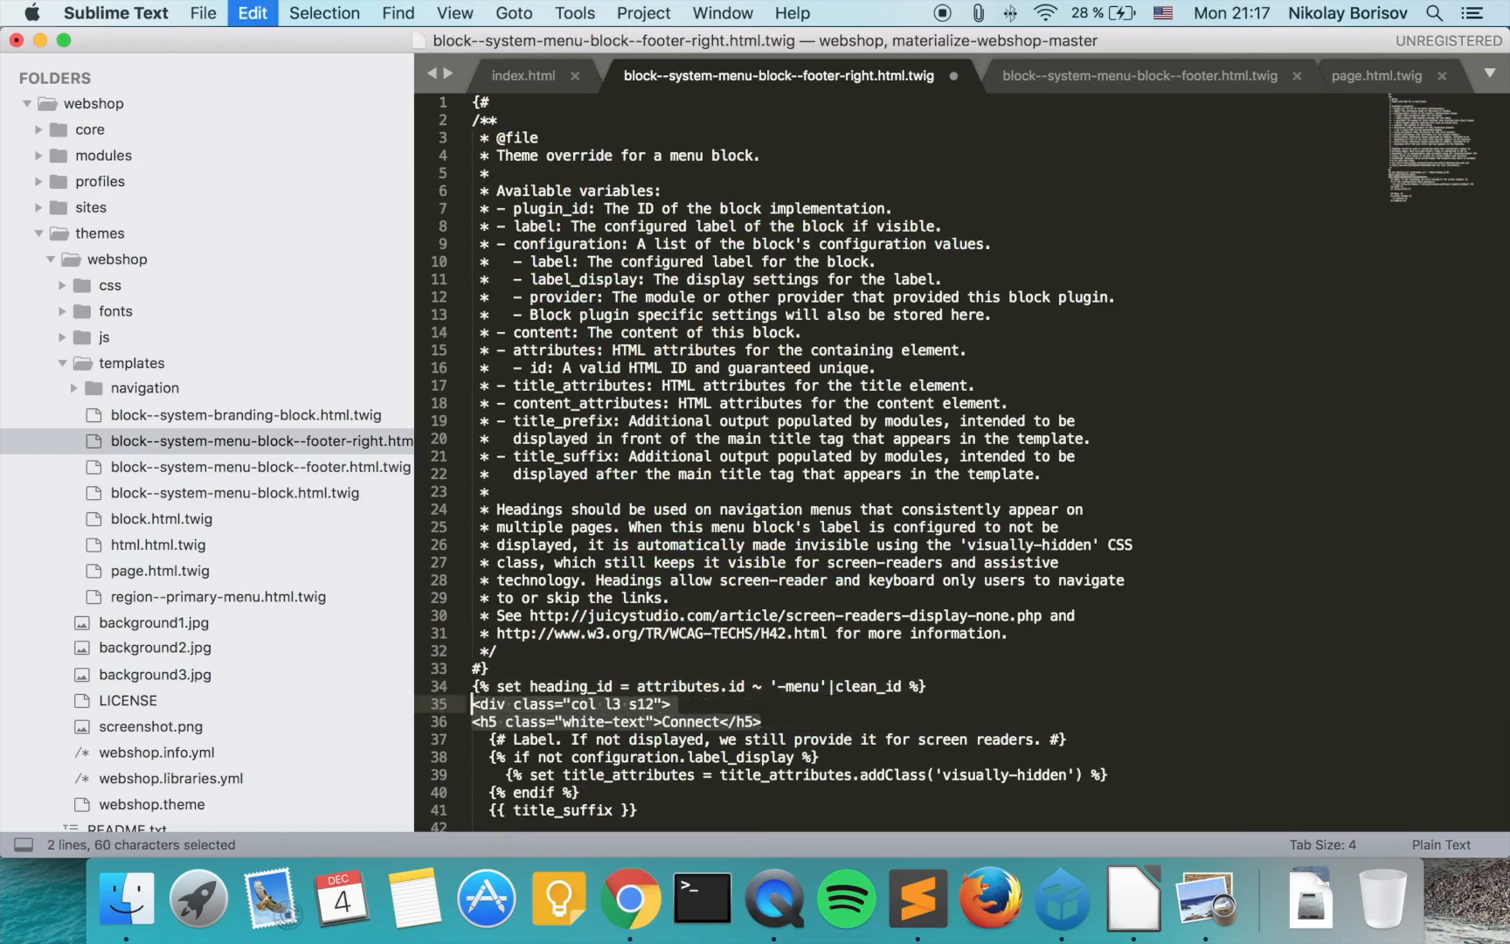
pyautogui.click(757, 740)
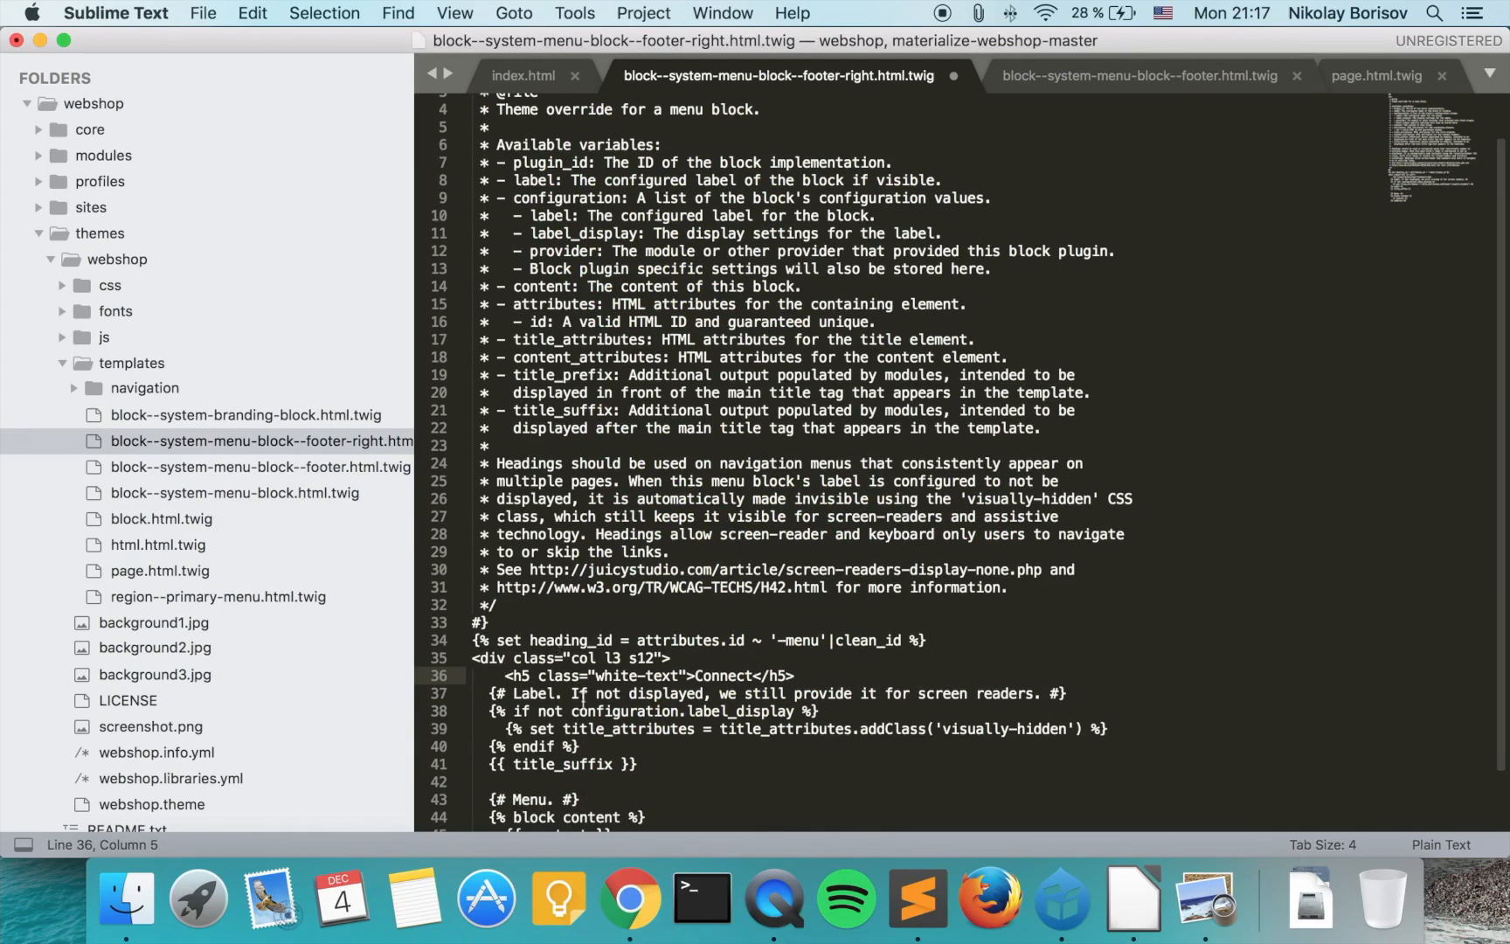
pyautogui.click(1442, 844)
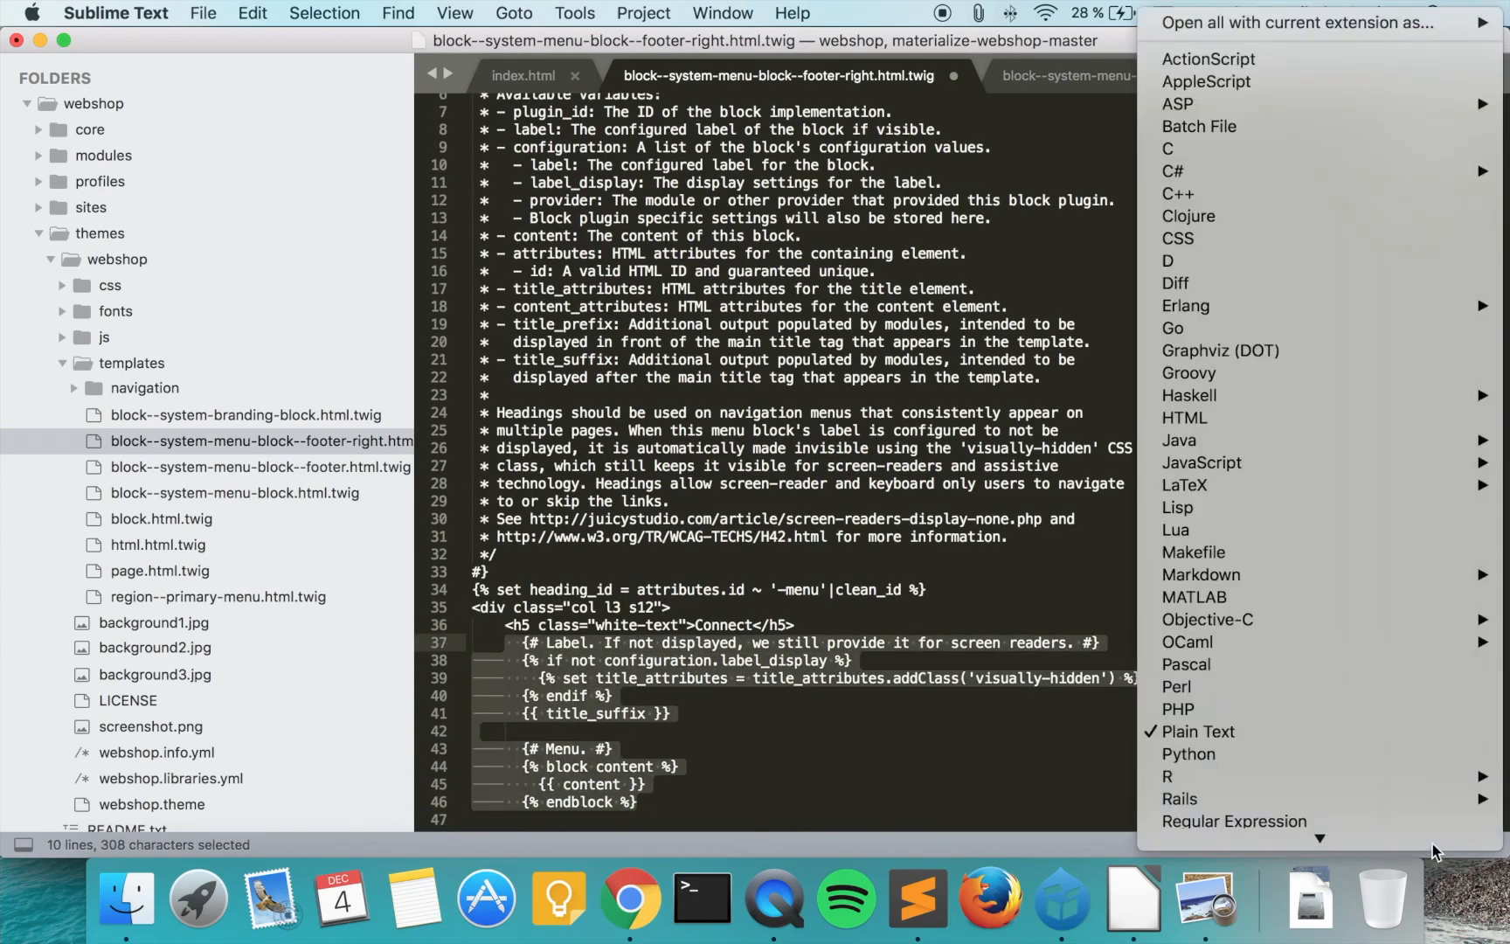
pyautogui.click(1184, 417)
pyautogui.write('</div>')
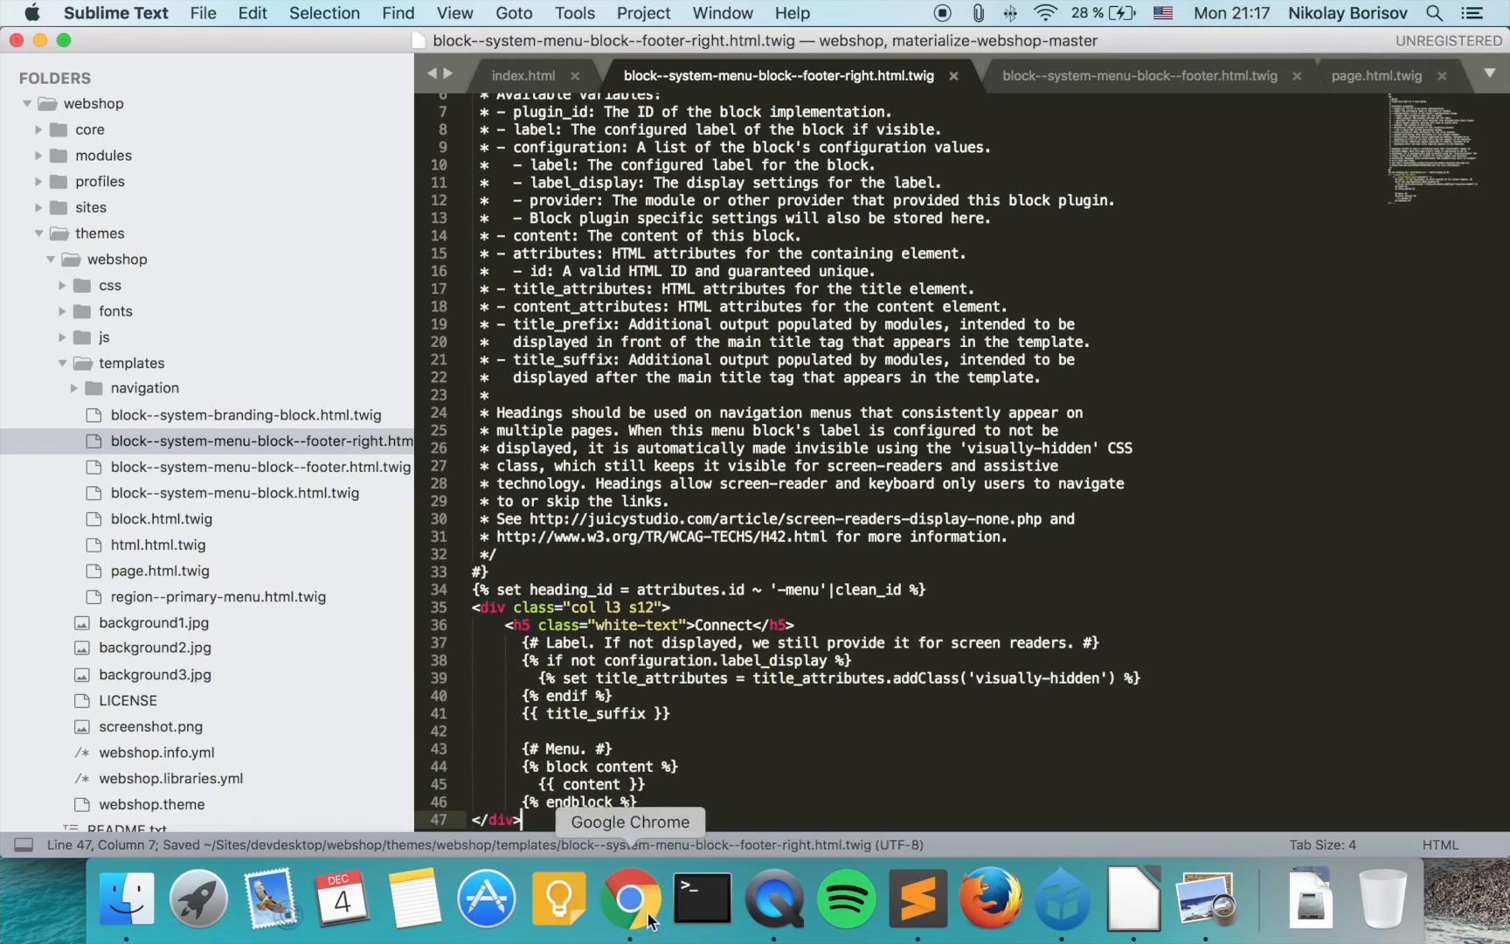
pyautogui.click(630, 900)
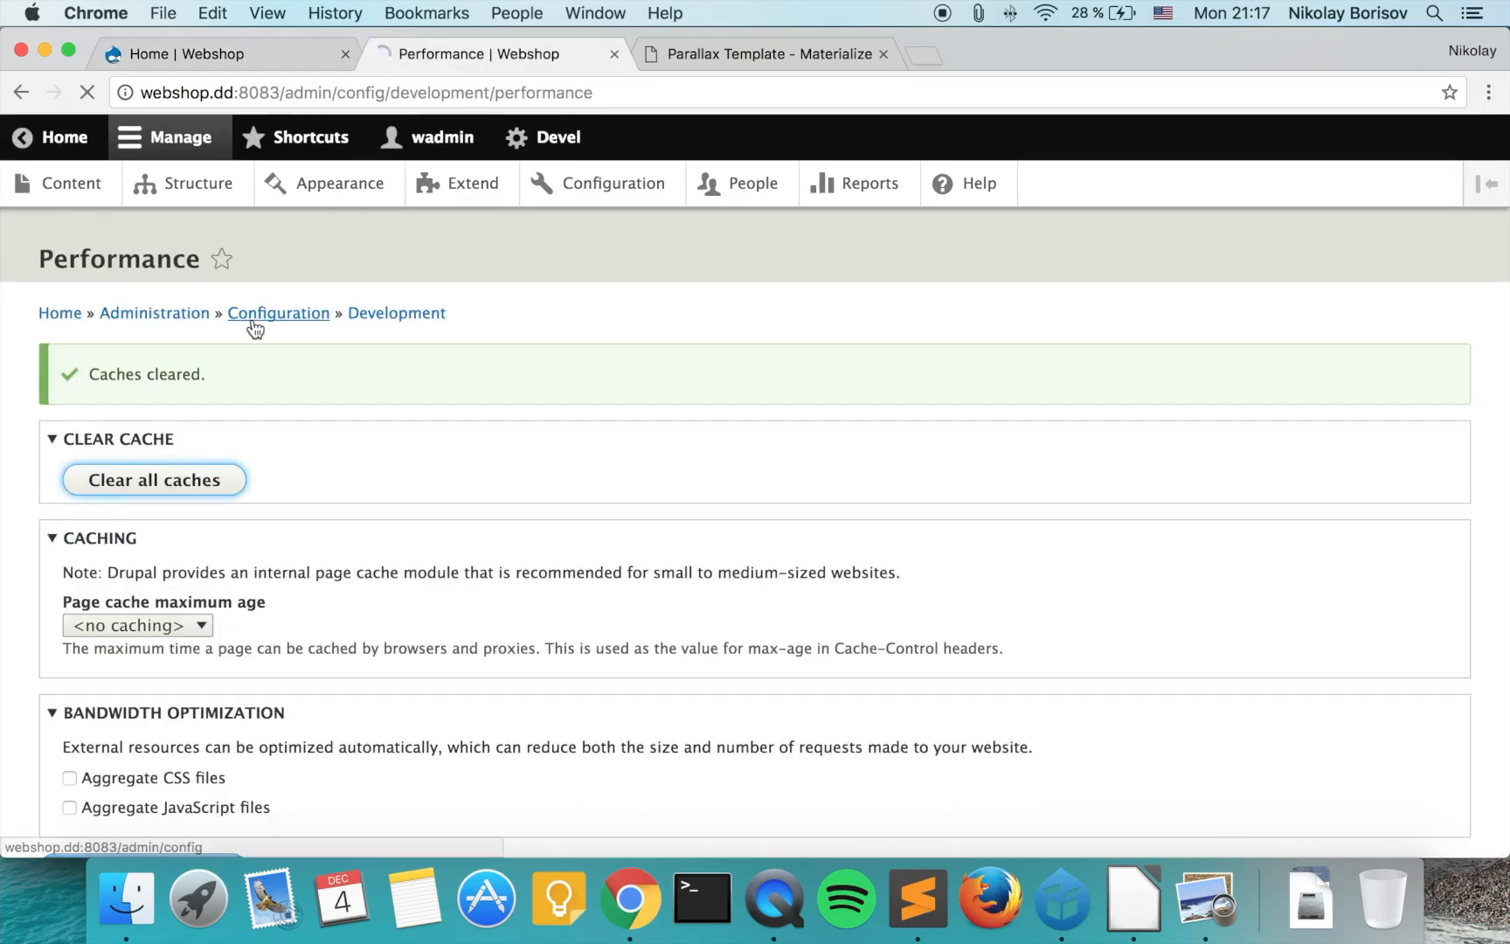
# - Inspect the Contact link in the three-column footer and compare with the Materialize Parallax Template
pyautogui.click(226, 54)
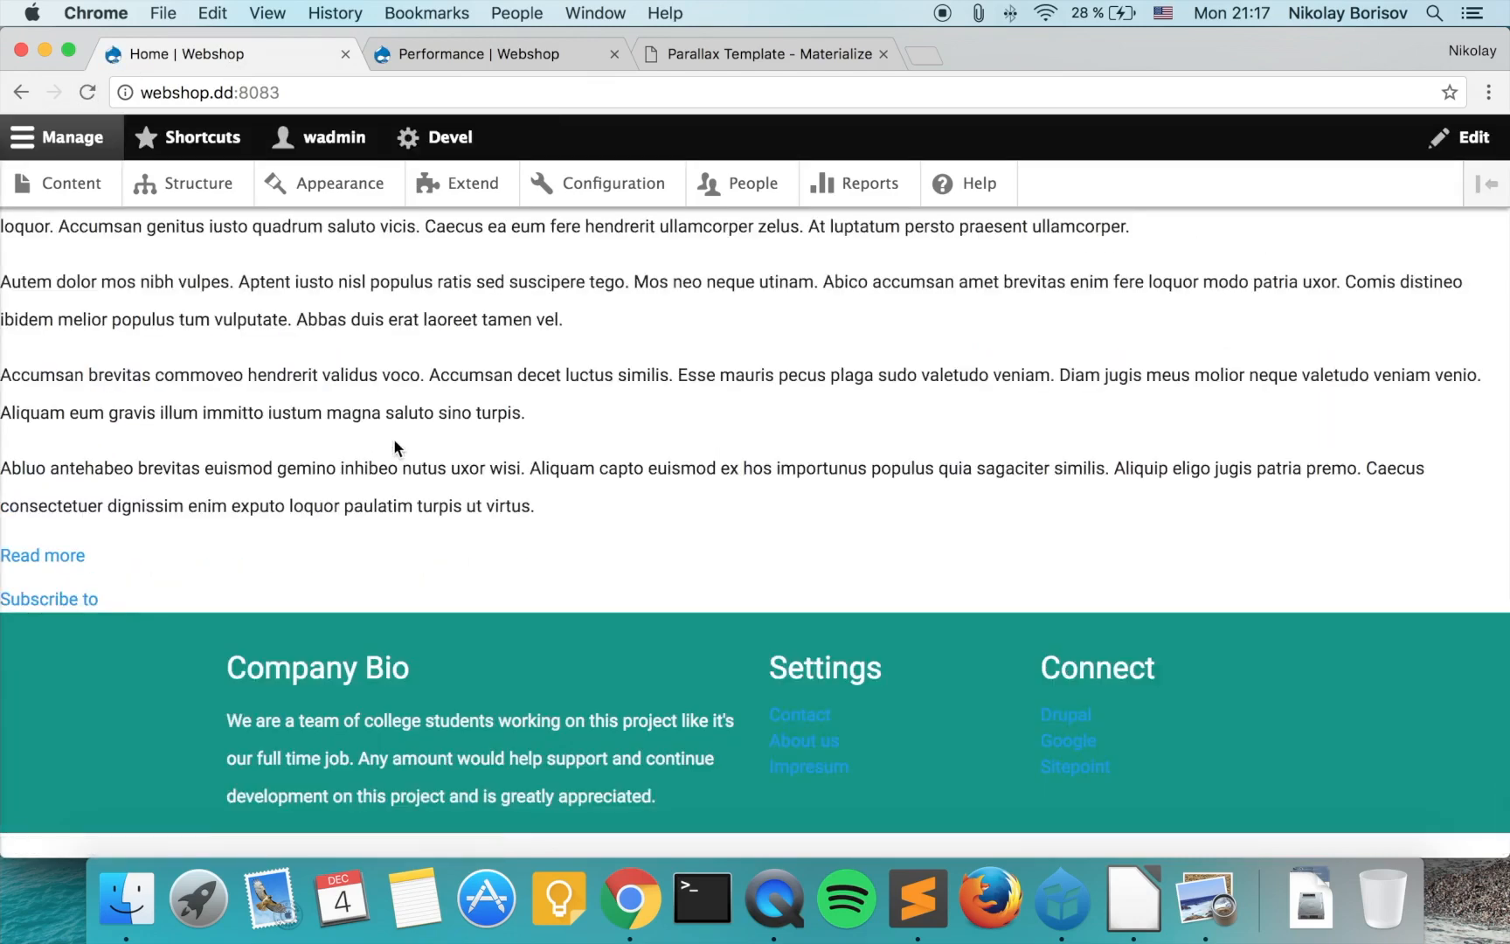
pyautogui.rightClick(799, 715)
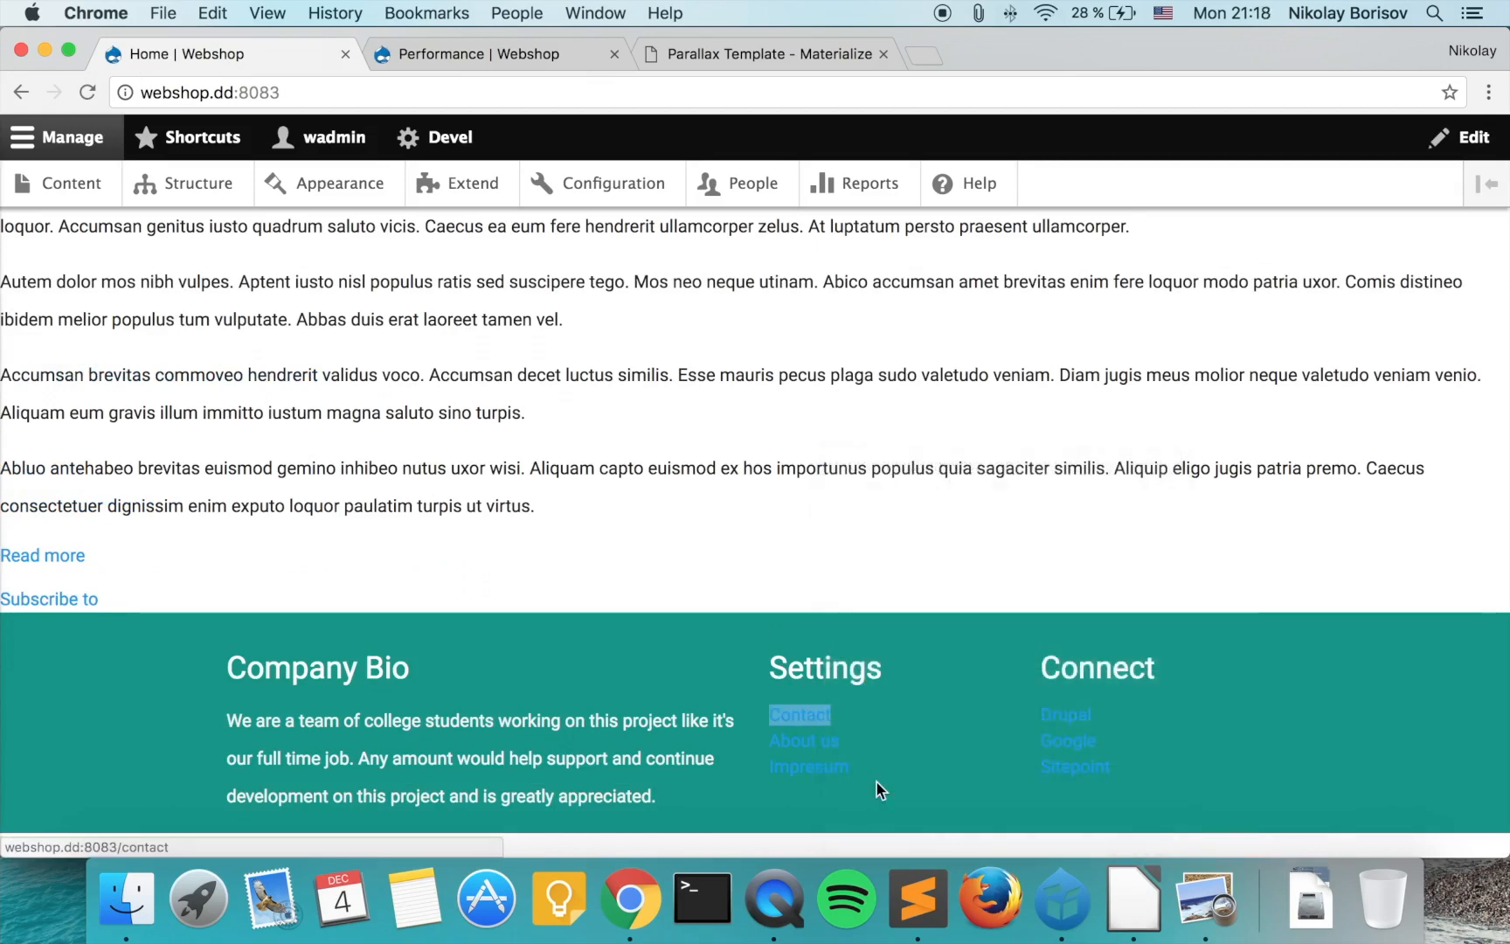
pyautogui.press('F12')
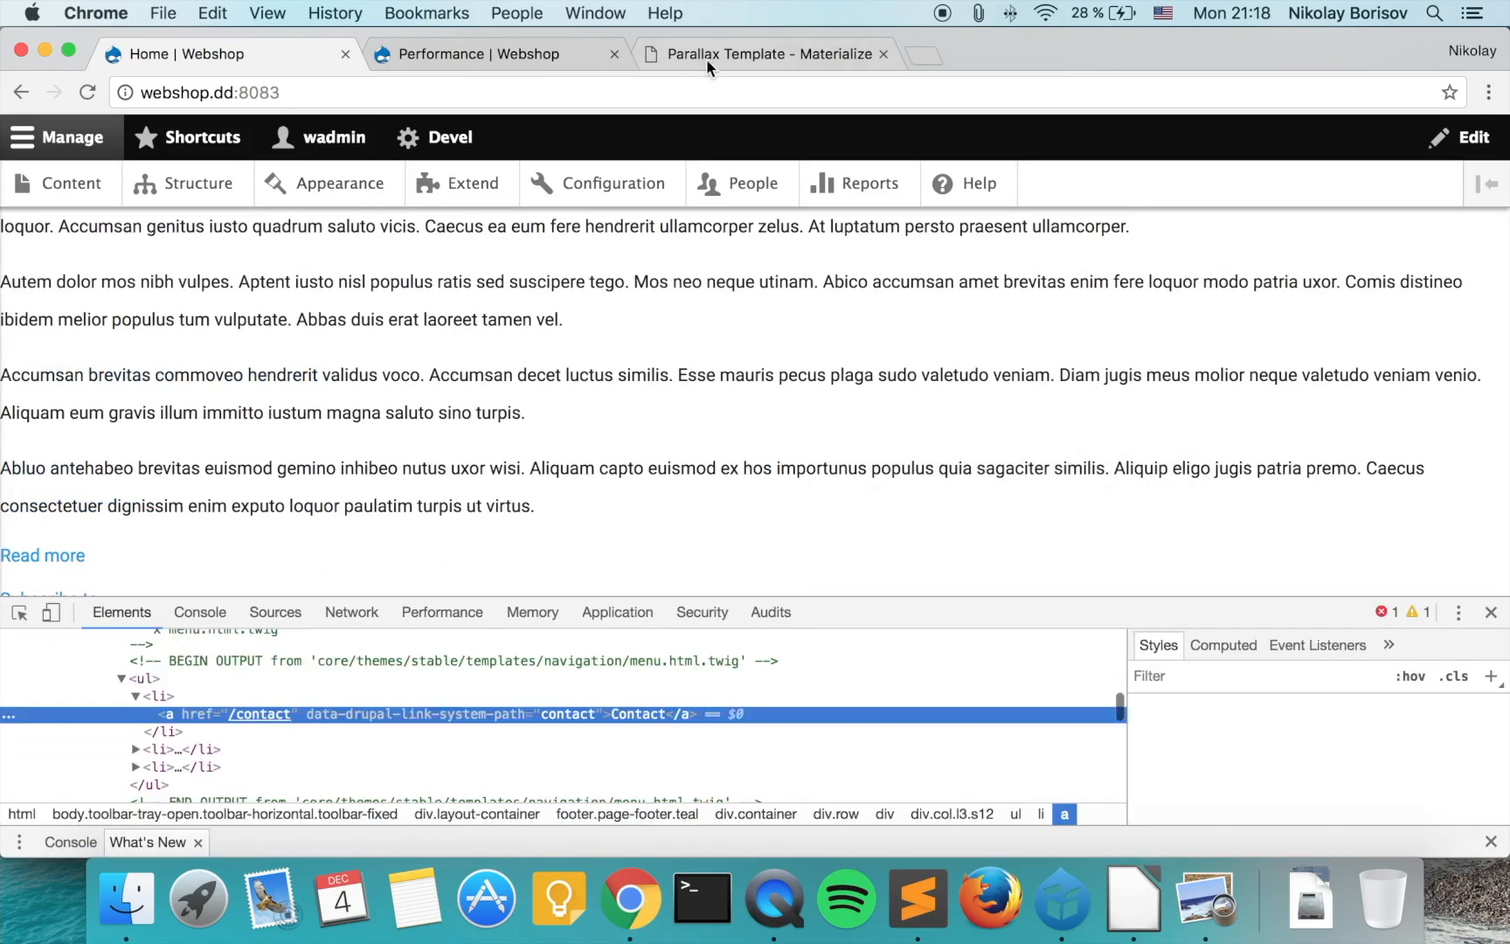
pyautogui.click(766, 54)
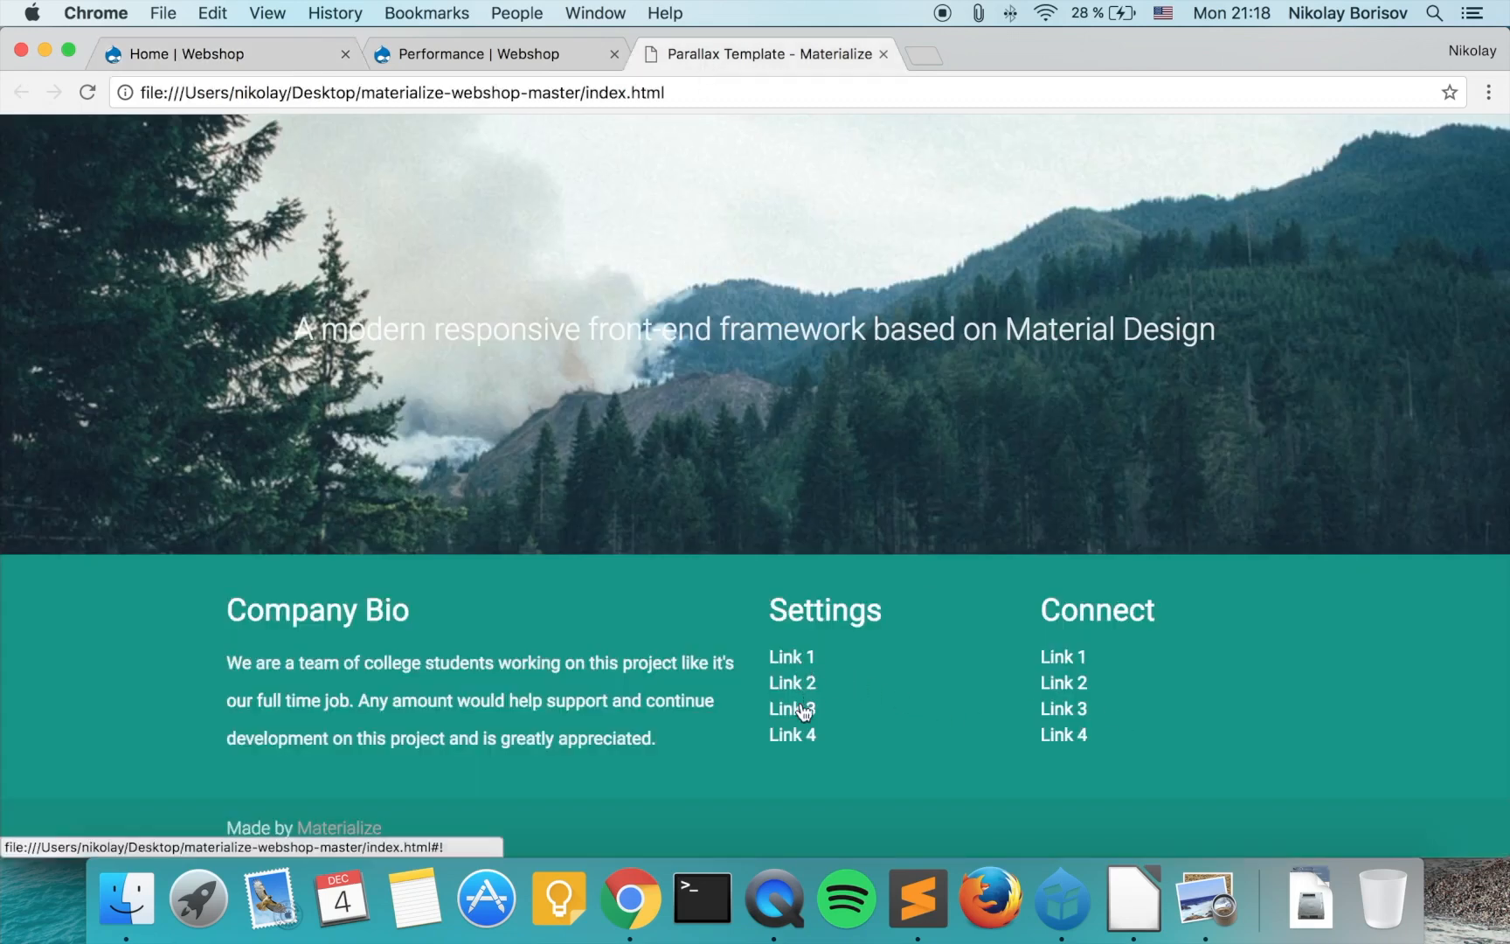
pyautogui.click(222, 54)
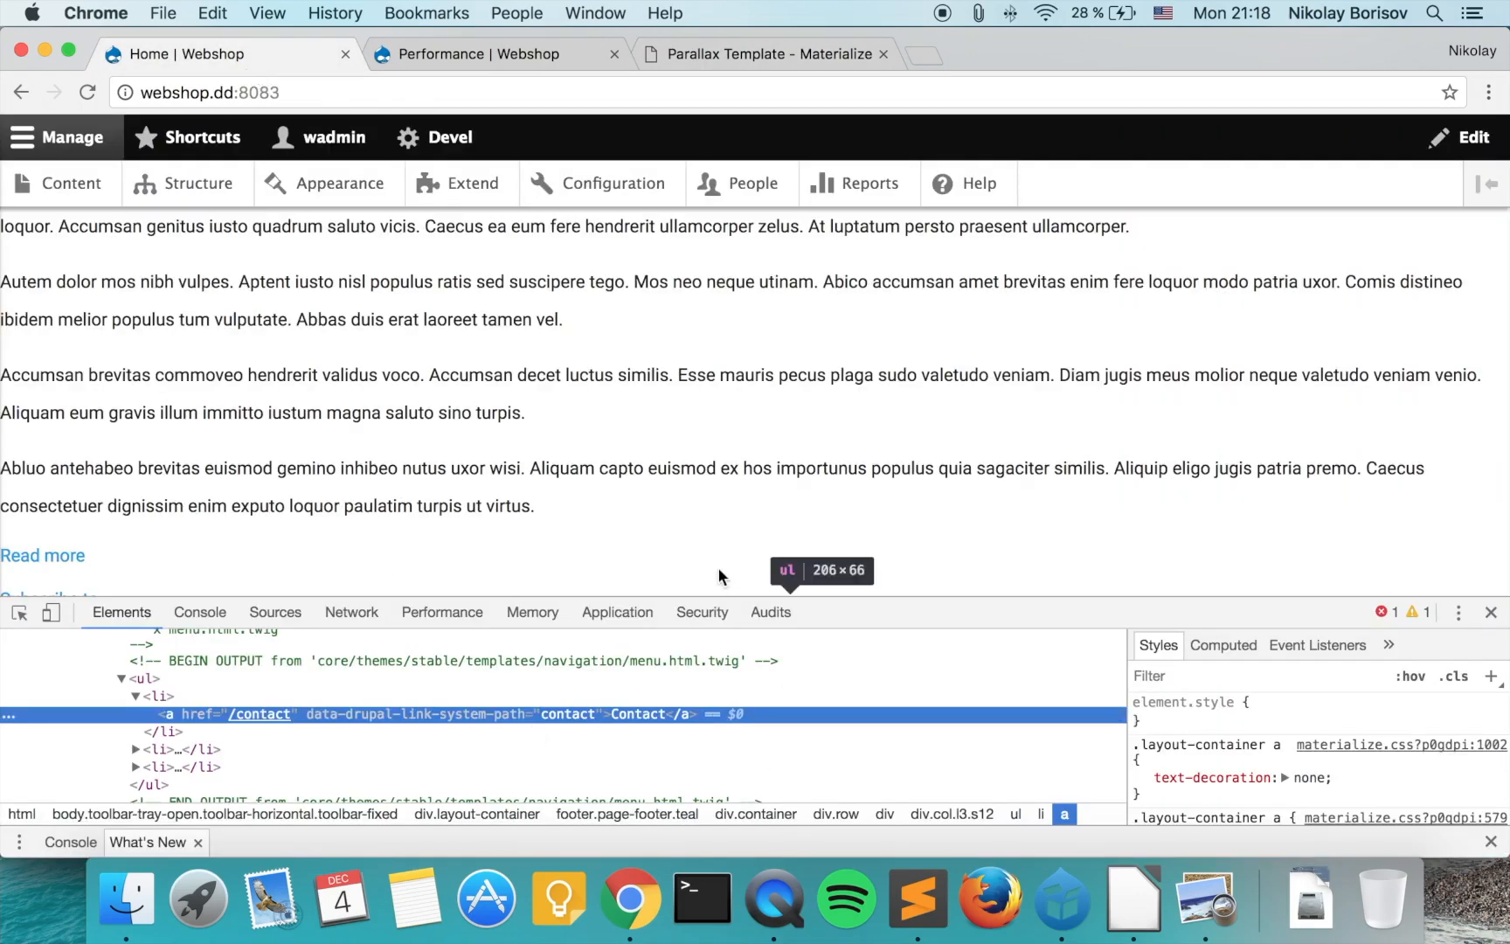
pyautogui.scroll(-3)
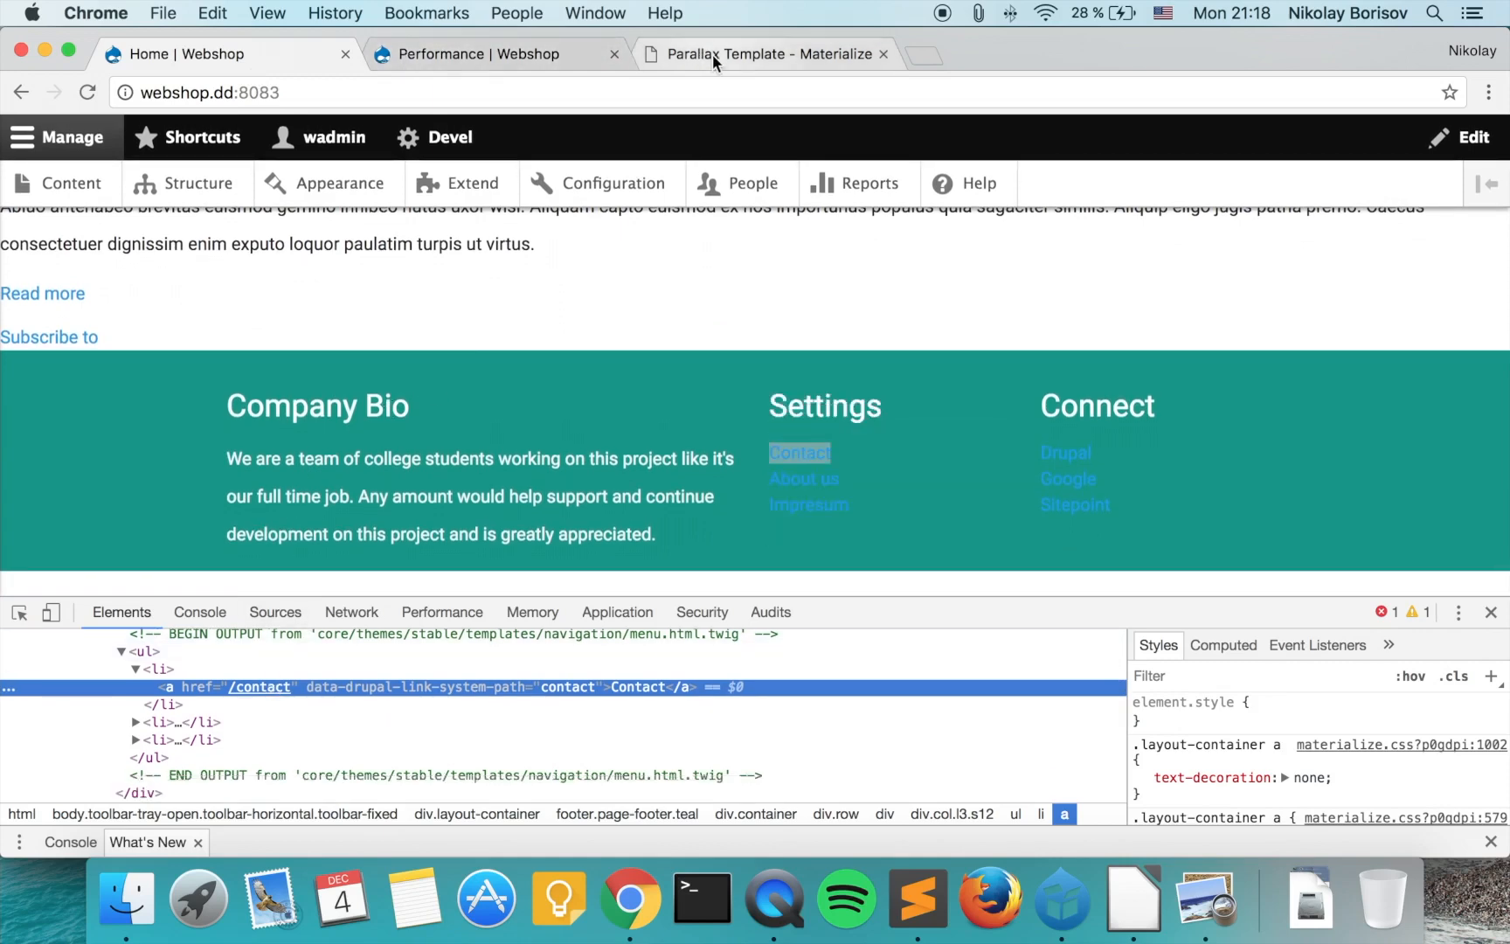
pyautogui.click(914, 897)
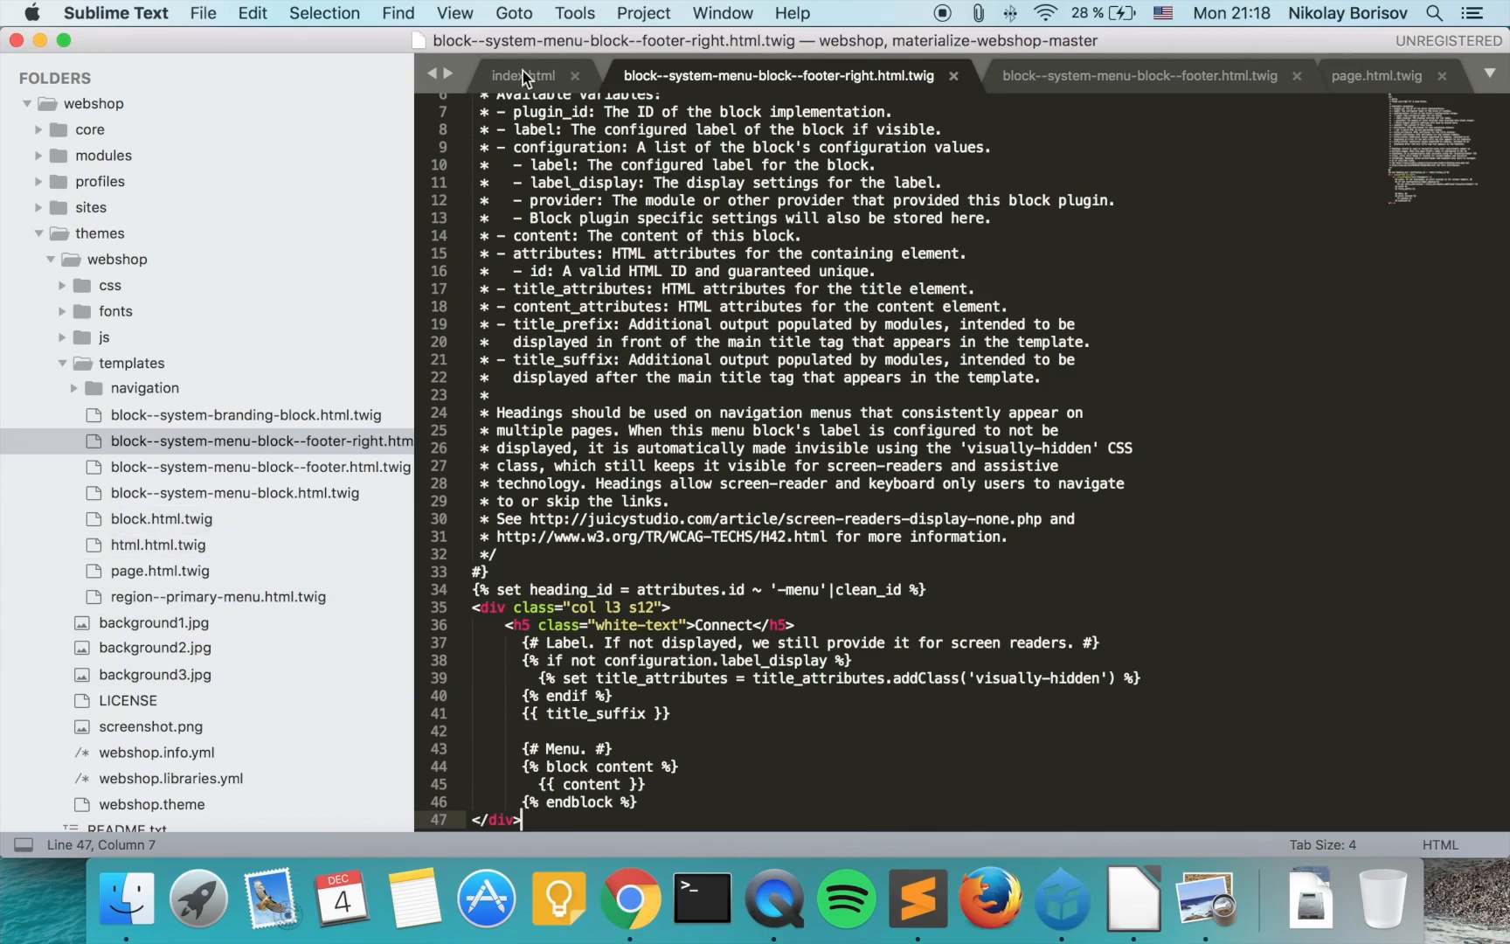
# - Review the Connect column's ul link markup in index.html
pyautogui.click(521, 76)
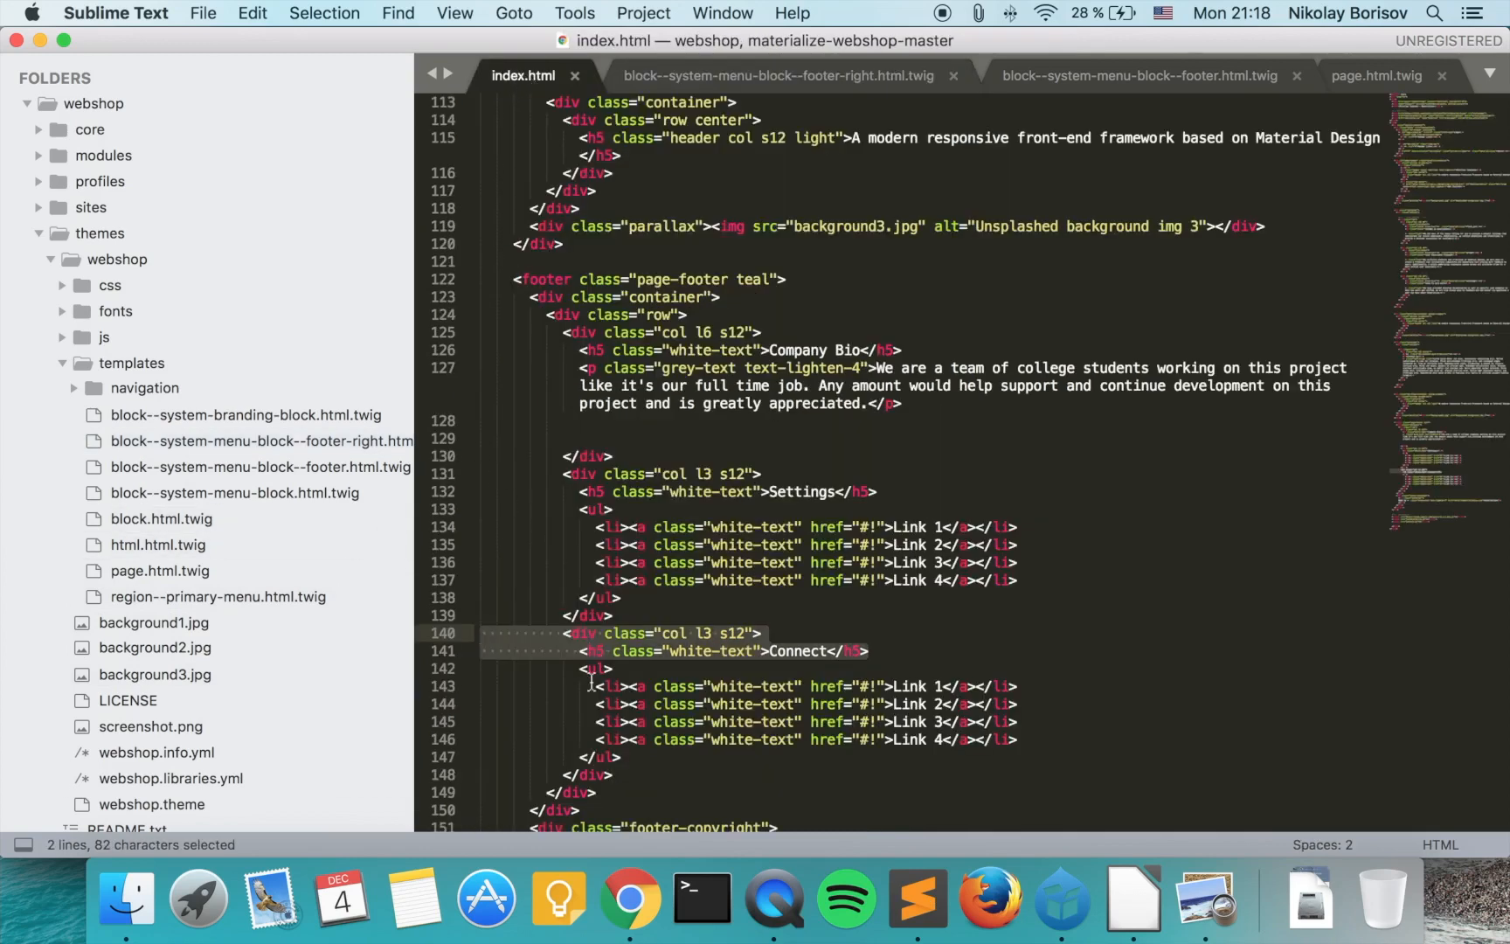
pyautogui.click(599, 669)
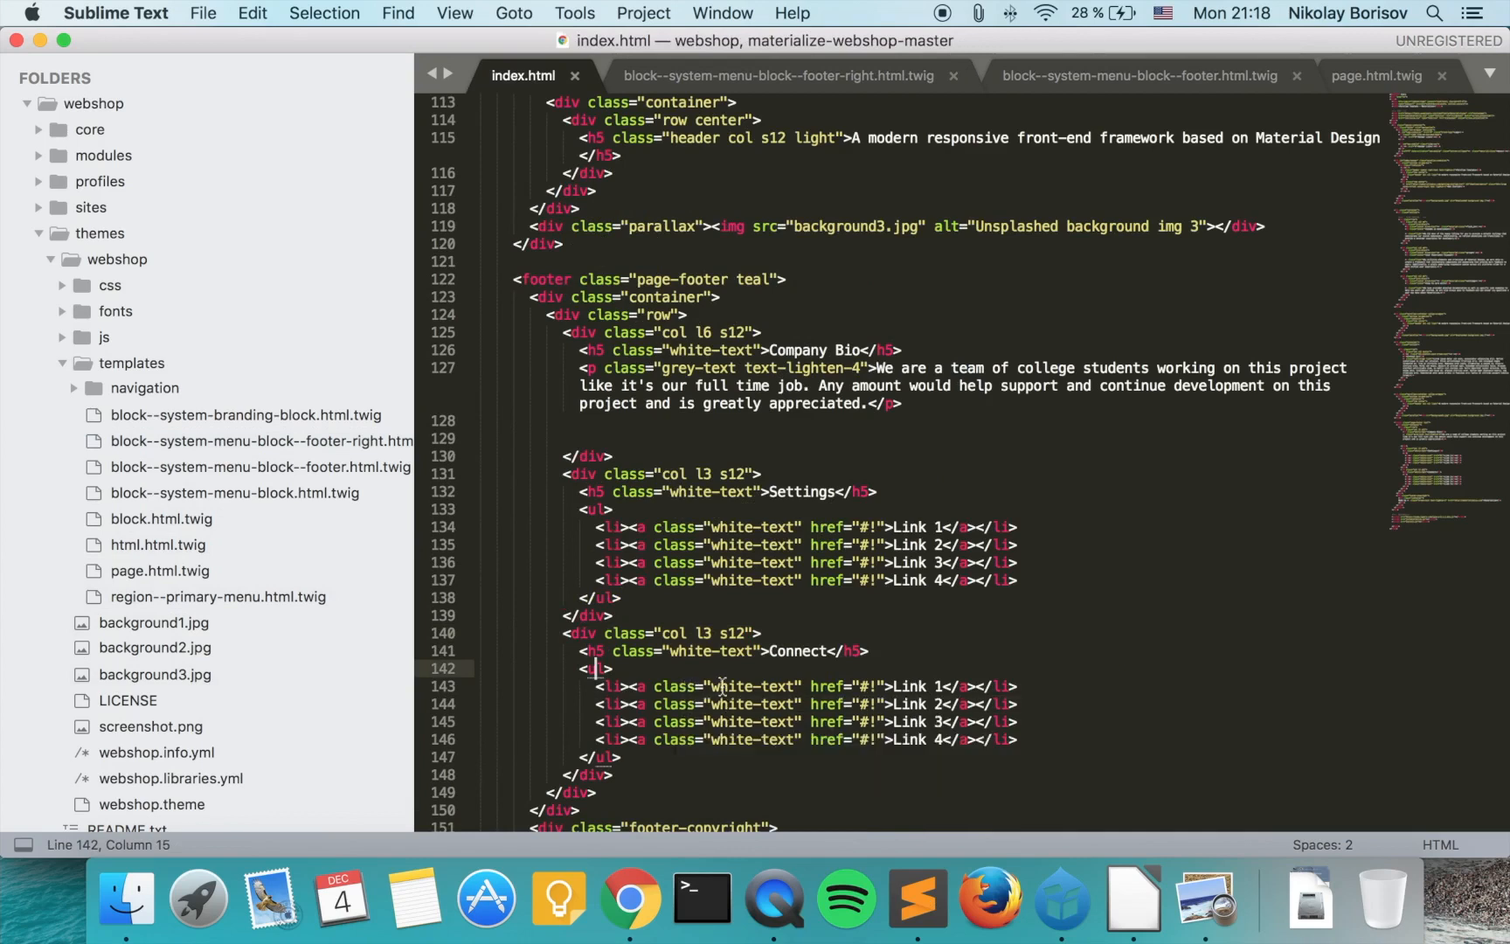
pyautogui.moveTo(660, 686)
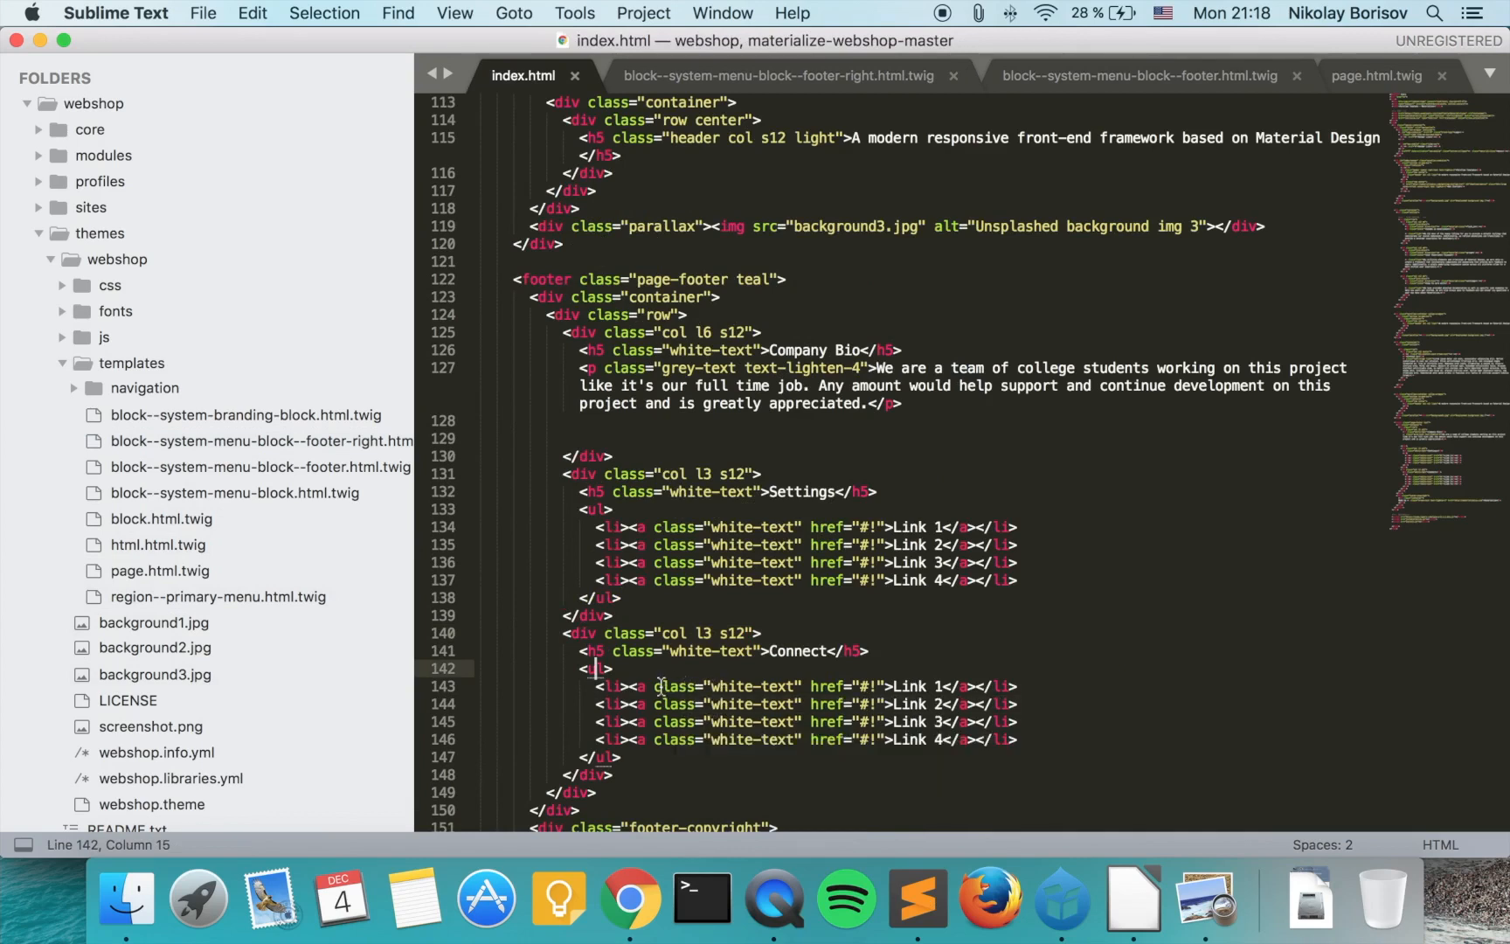
pyautogui.moveTo(665, 686)
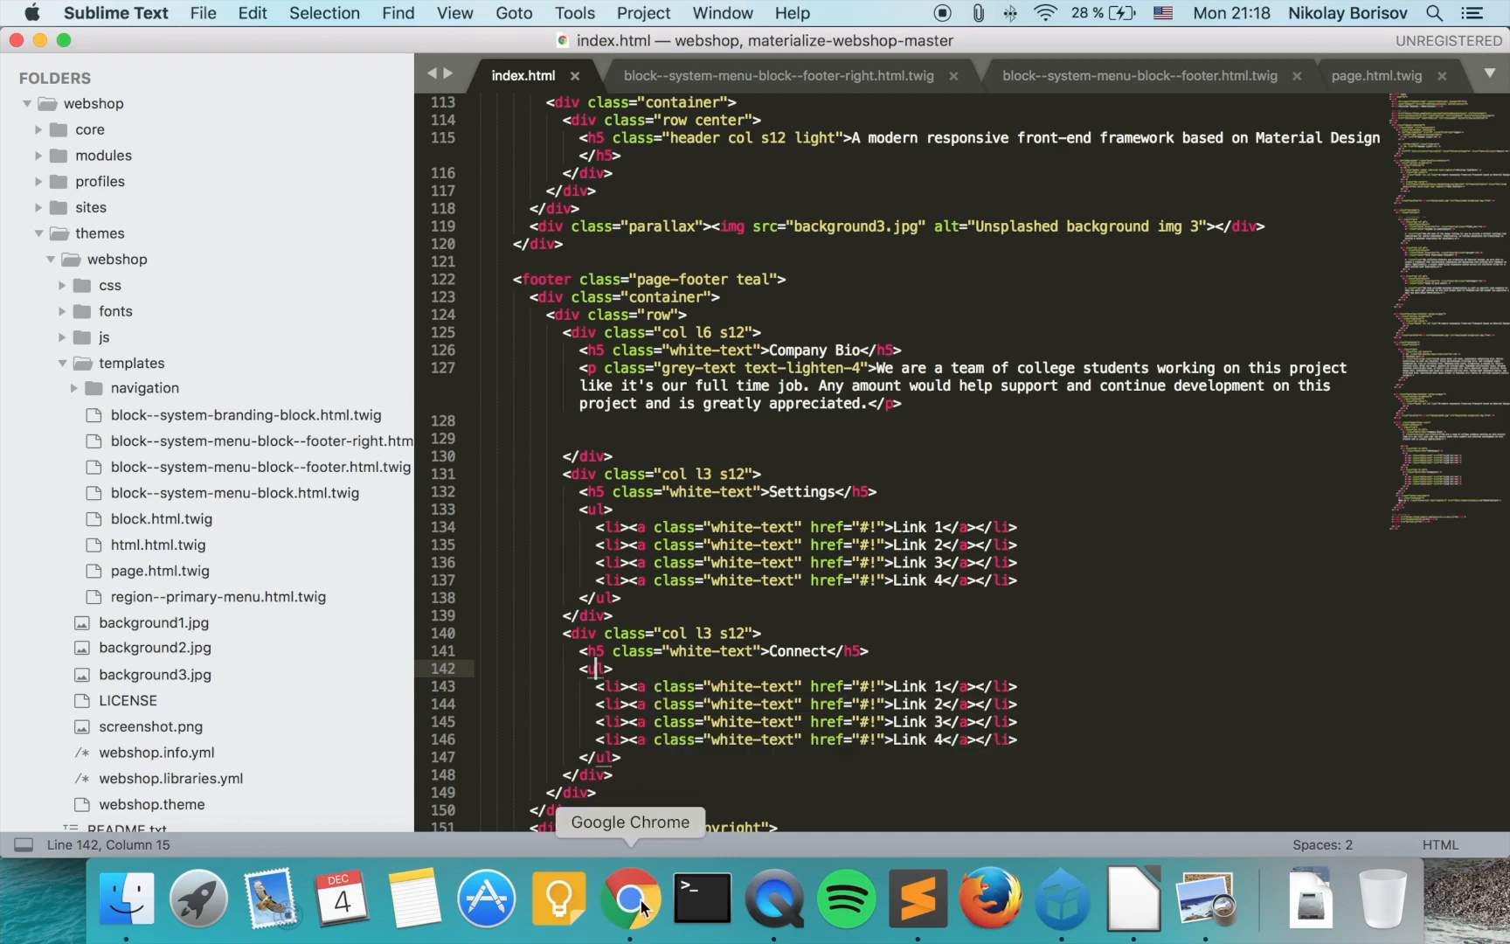
pyautogui.click(630, 898)
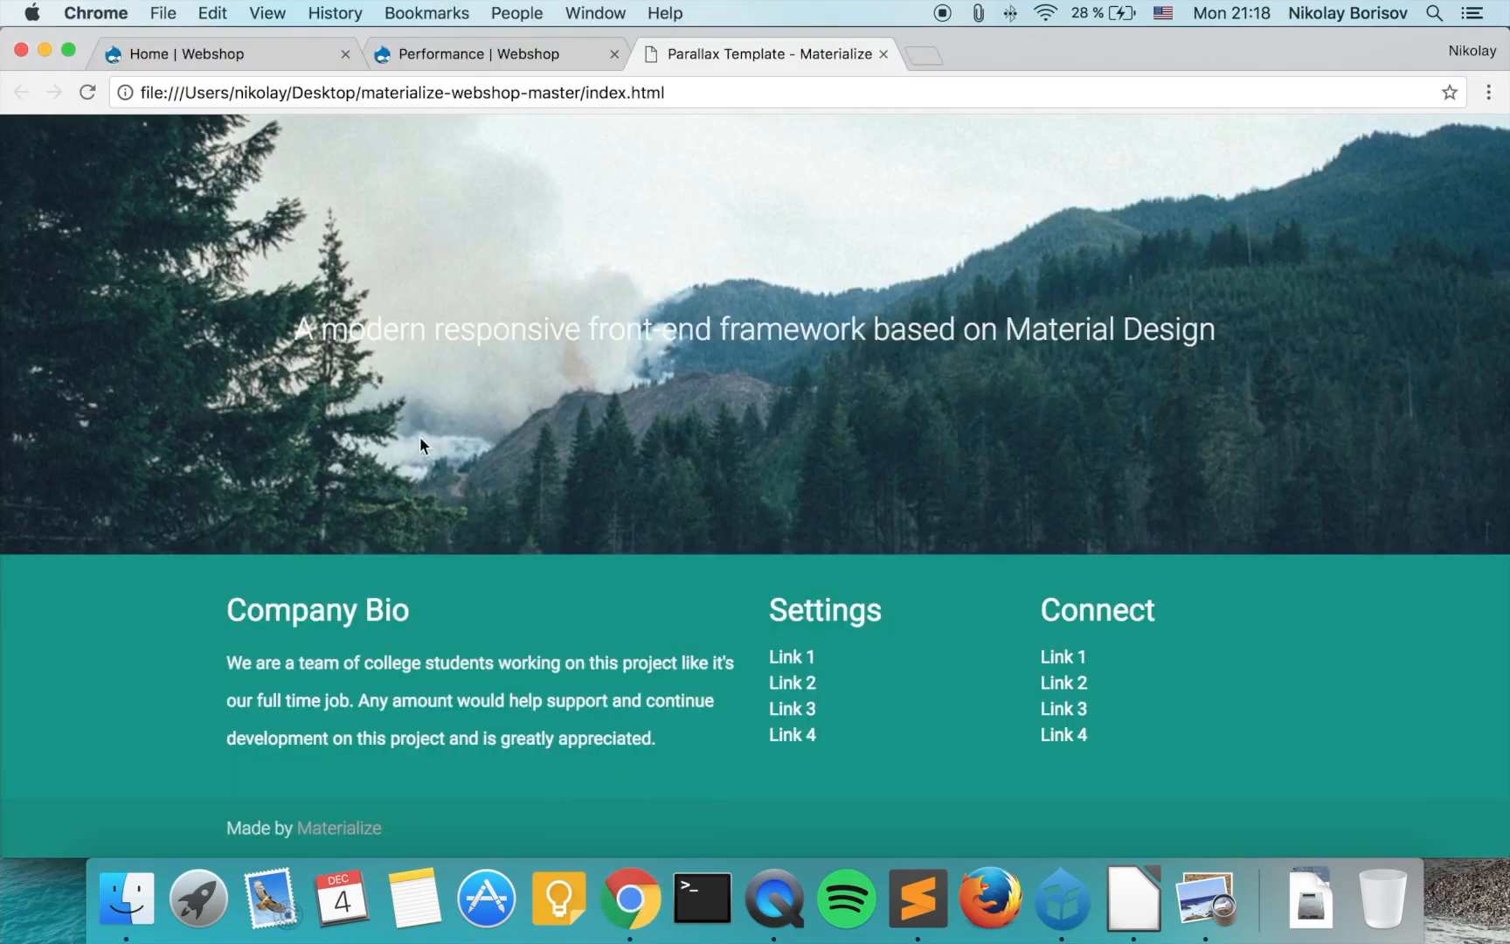
# - Return to the Home | Webshop tab to see the menu__footer theme hook and suggestions
pyautogui.click(226, 54)
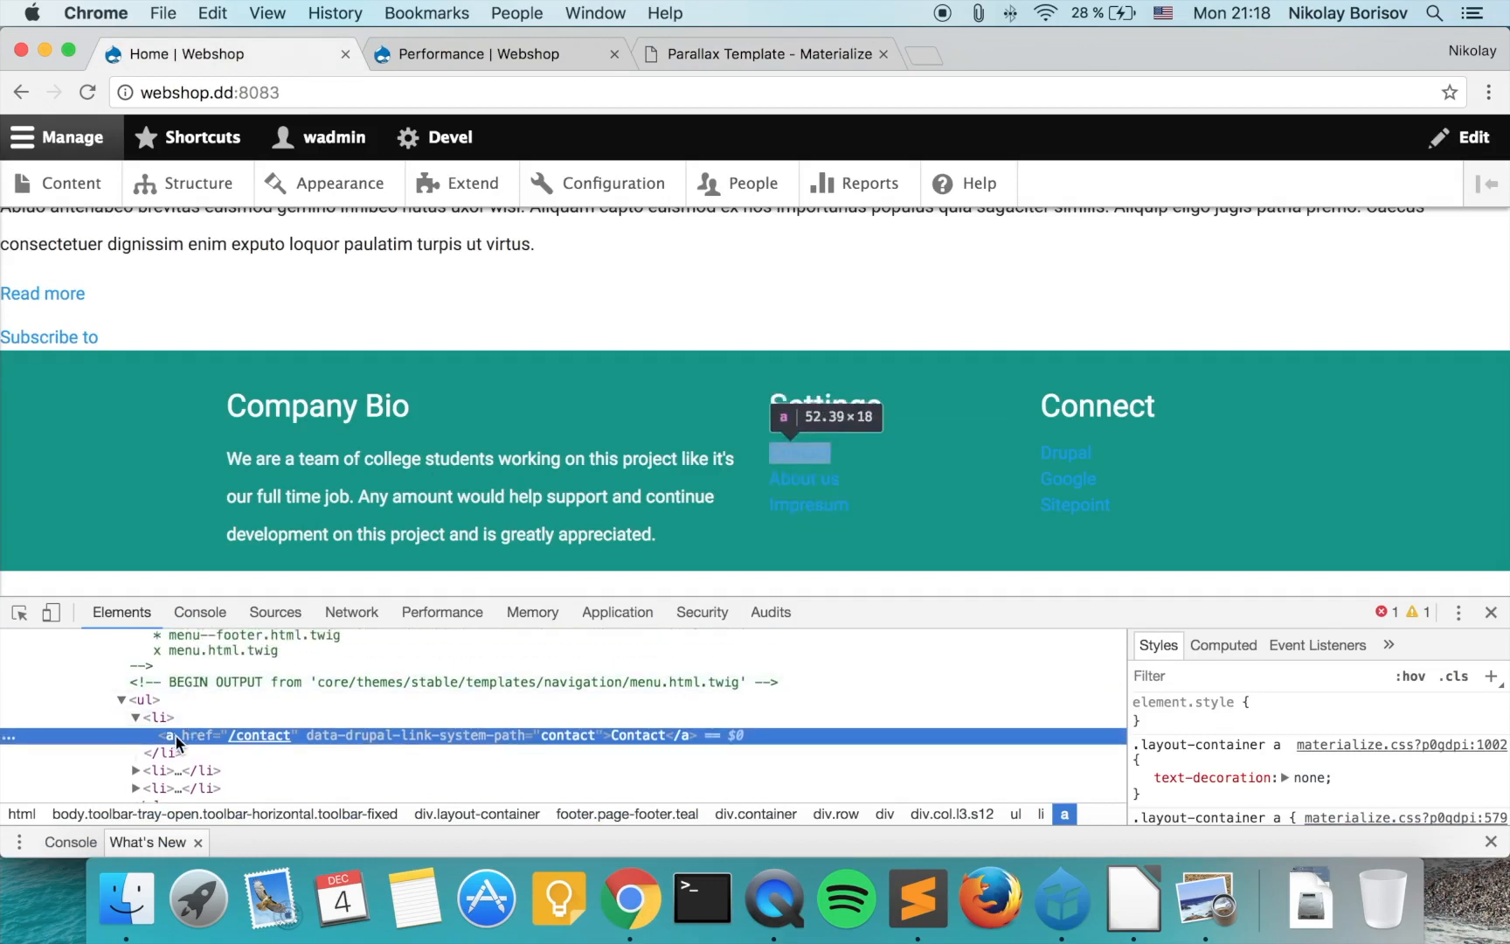
pyautogui.moveTo(573, 693)
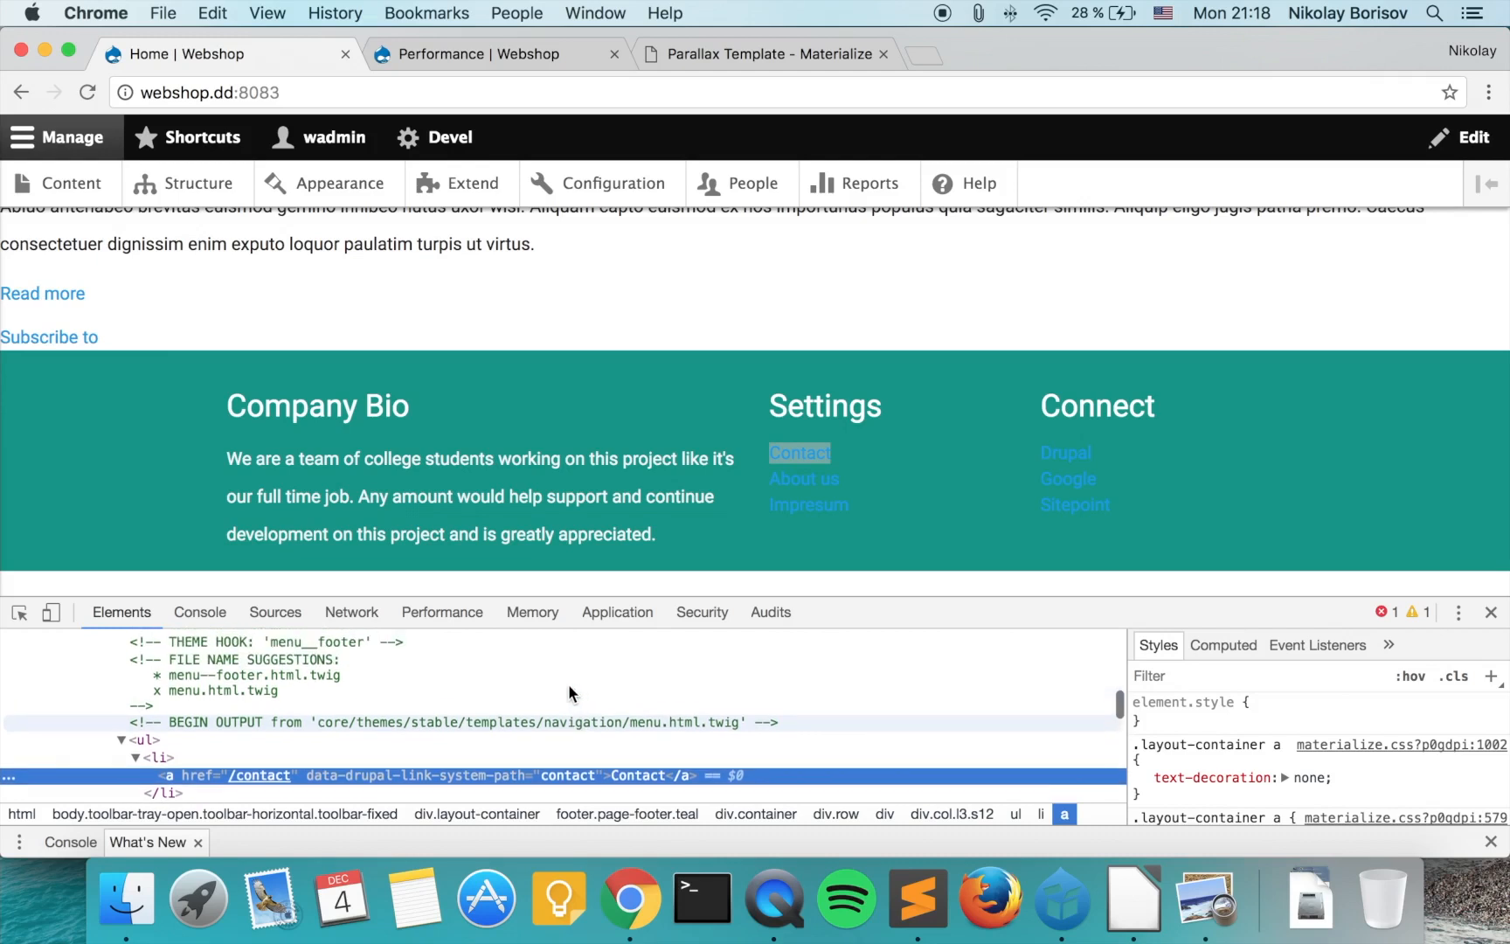
pyautogui.moveTo(481, 737)
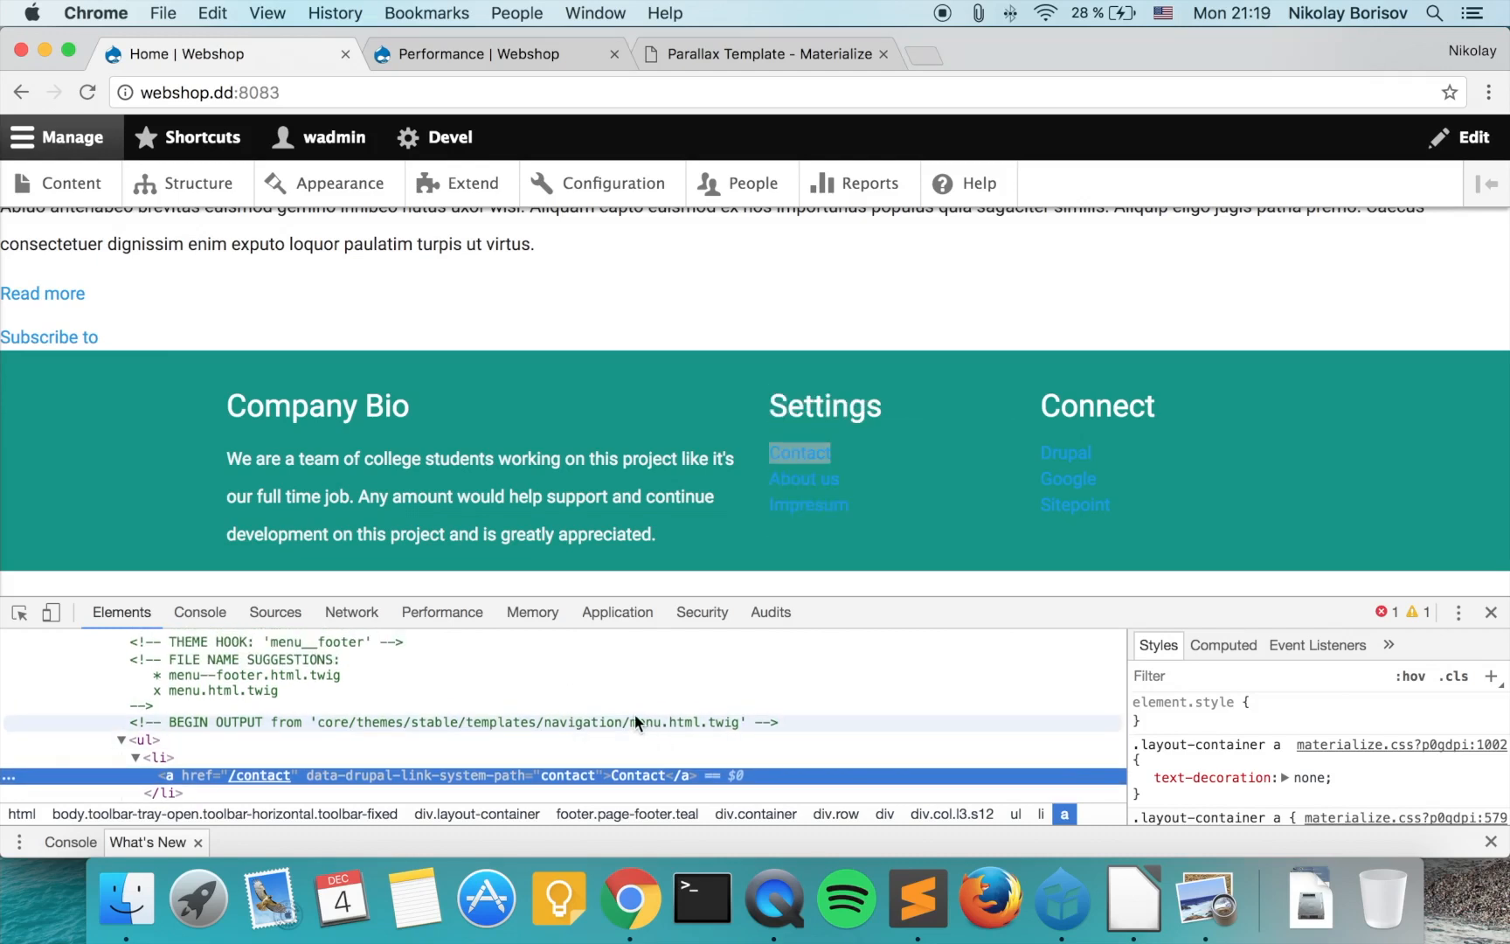
pyautogui.moveTo(72, 896)
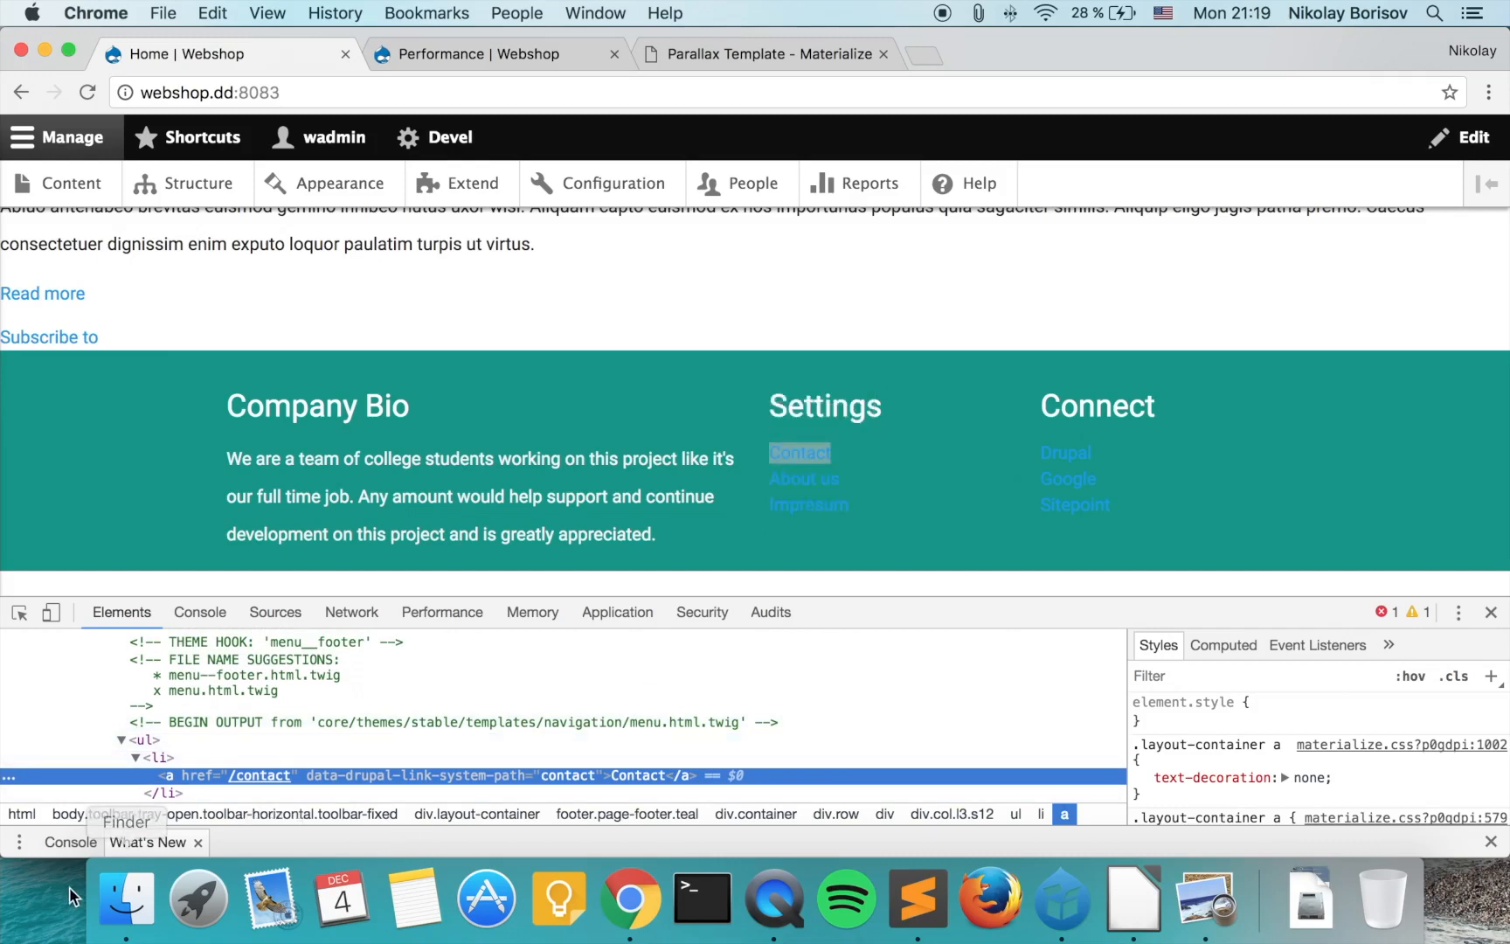
# - Browse core's navigation templates folder in Finder, then open the devdesktop webshop project folder
pyautogui.click(125, 896)
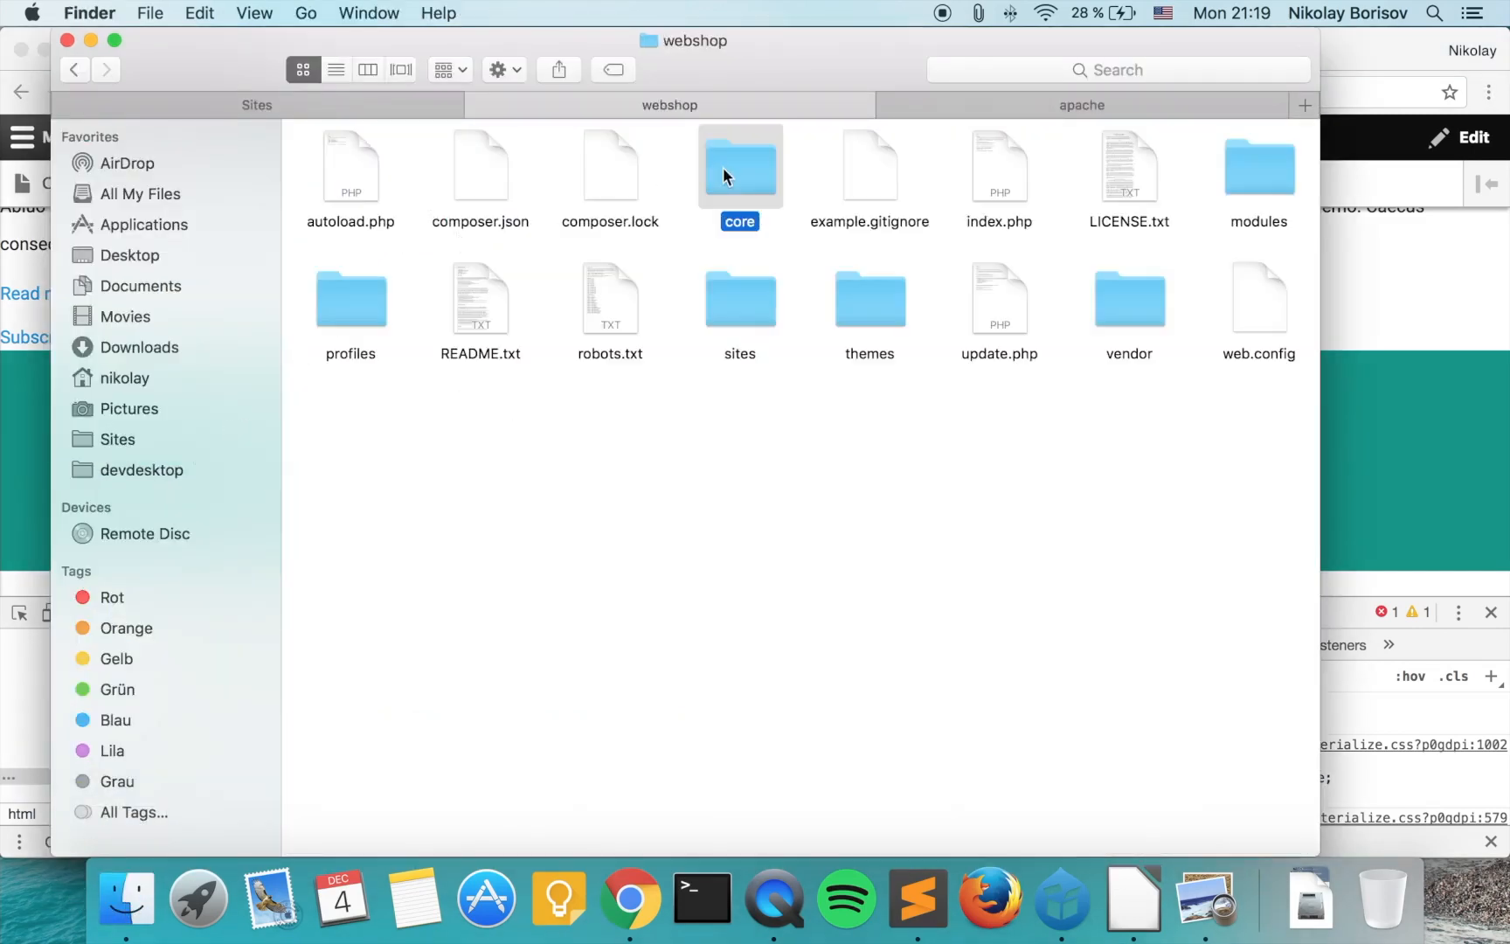
pyautogui.doubleClick(868, 299)
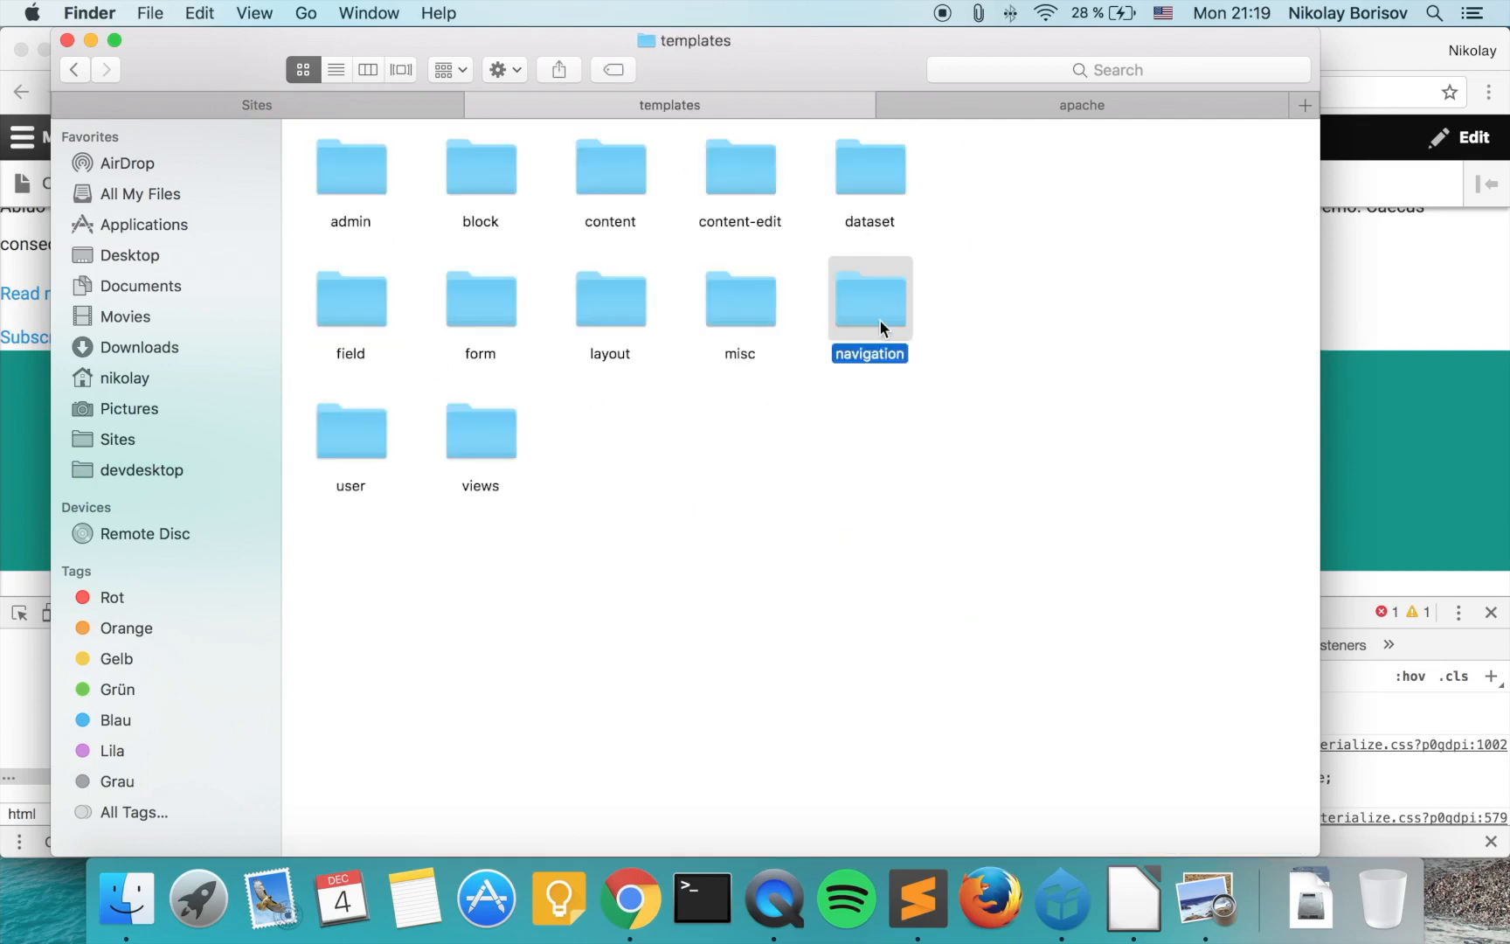
pyautogui.doubleClick(868, 299)
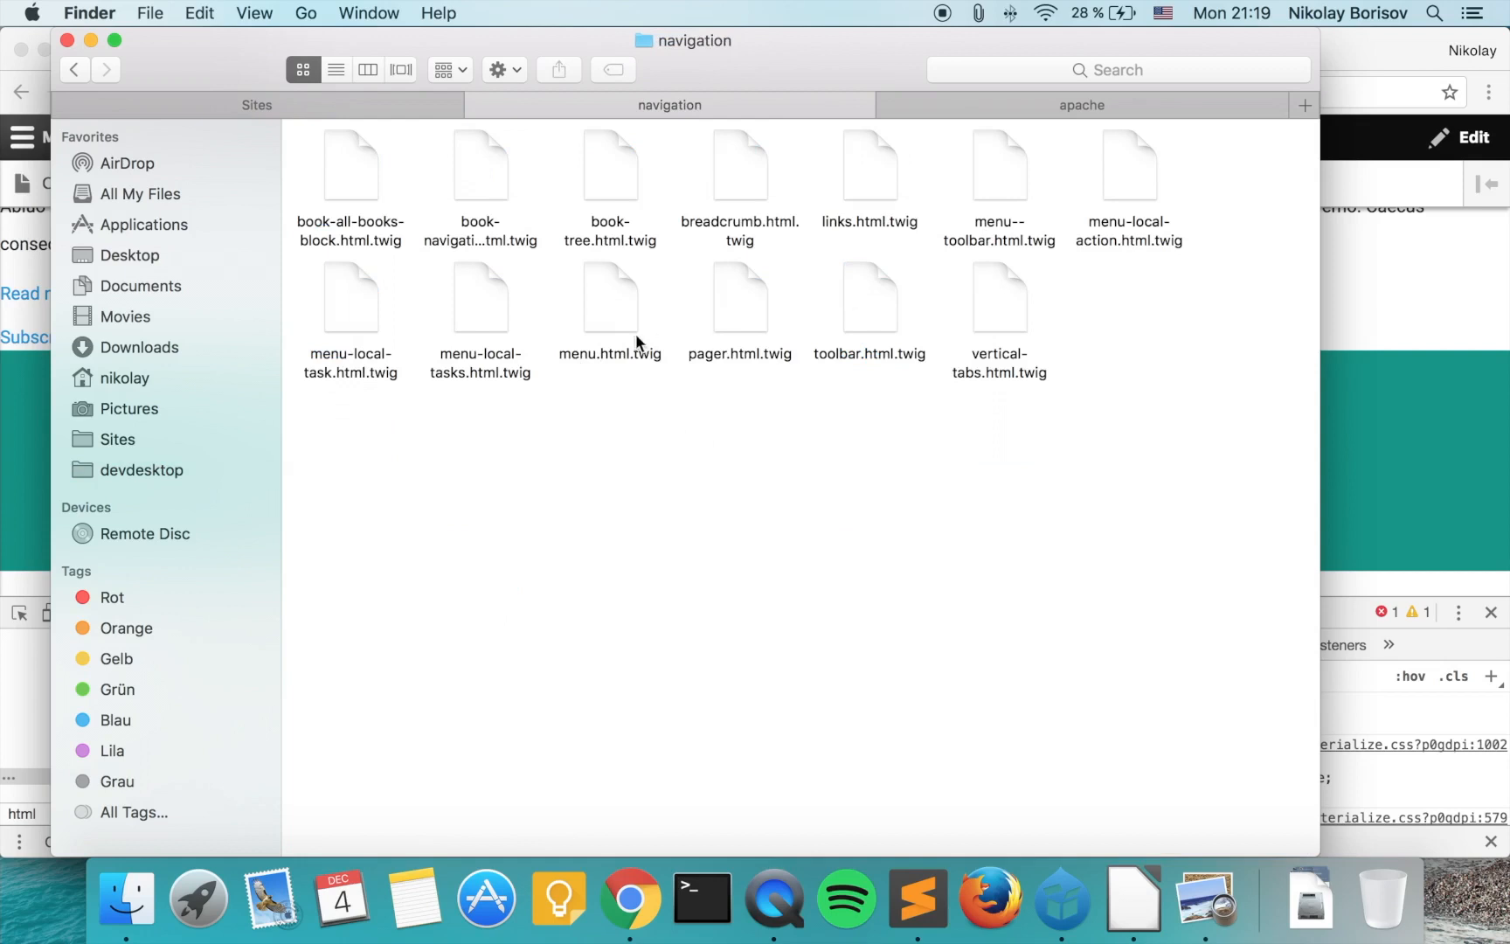
pyautogui.click(140, 470)
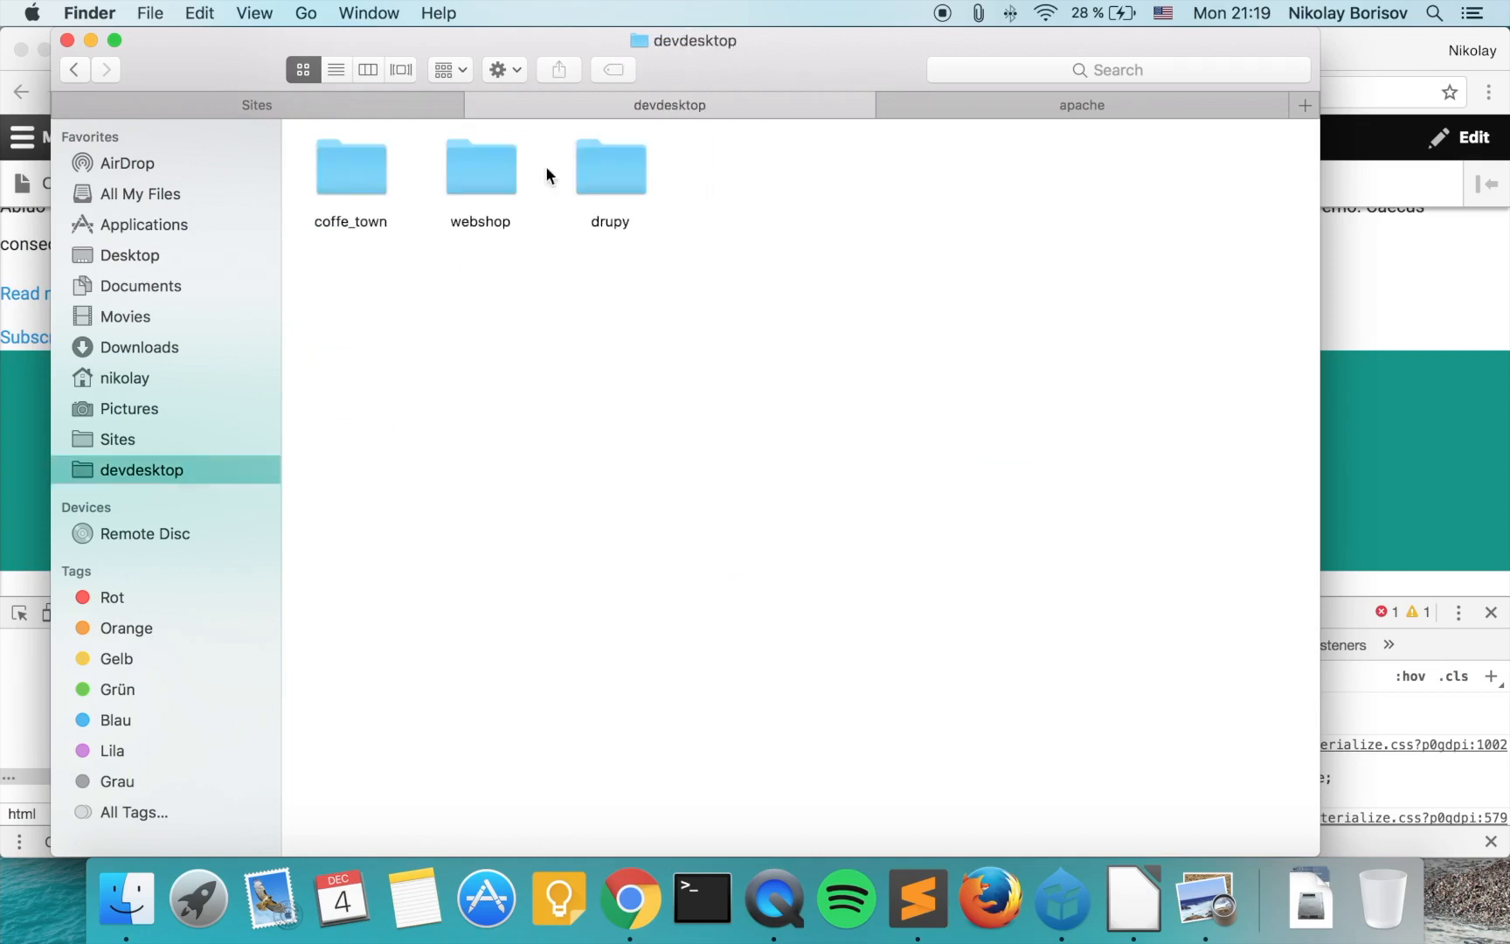
pyautogui.doubleClick(480, 166)
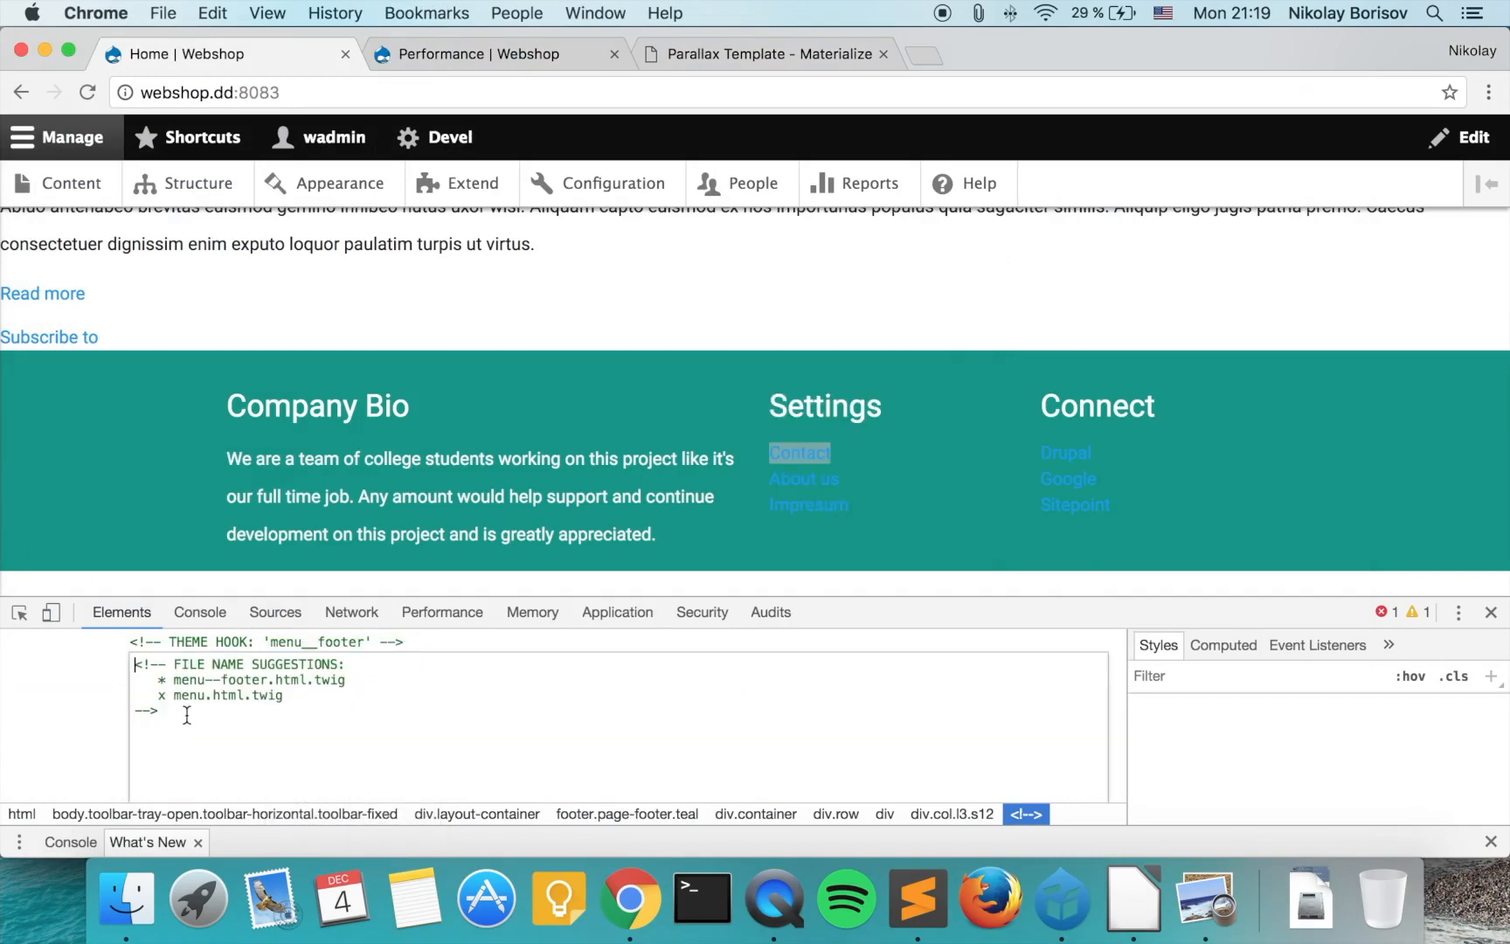
# - Duplicate menu--footer.html.twig and rename the copy to menu--footer-right.html.twig
pyautogui.doubleClick(258, 680)
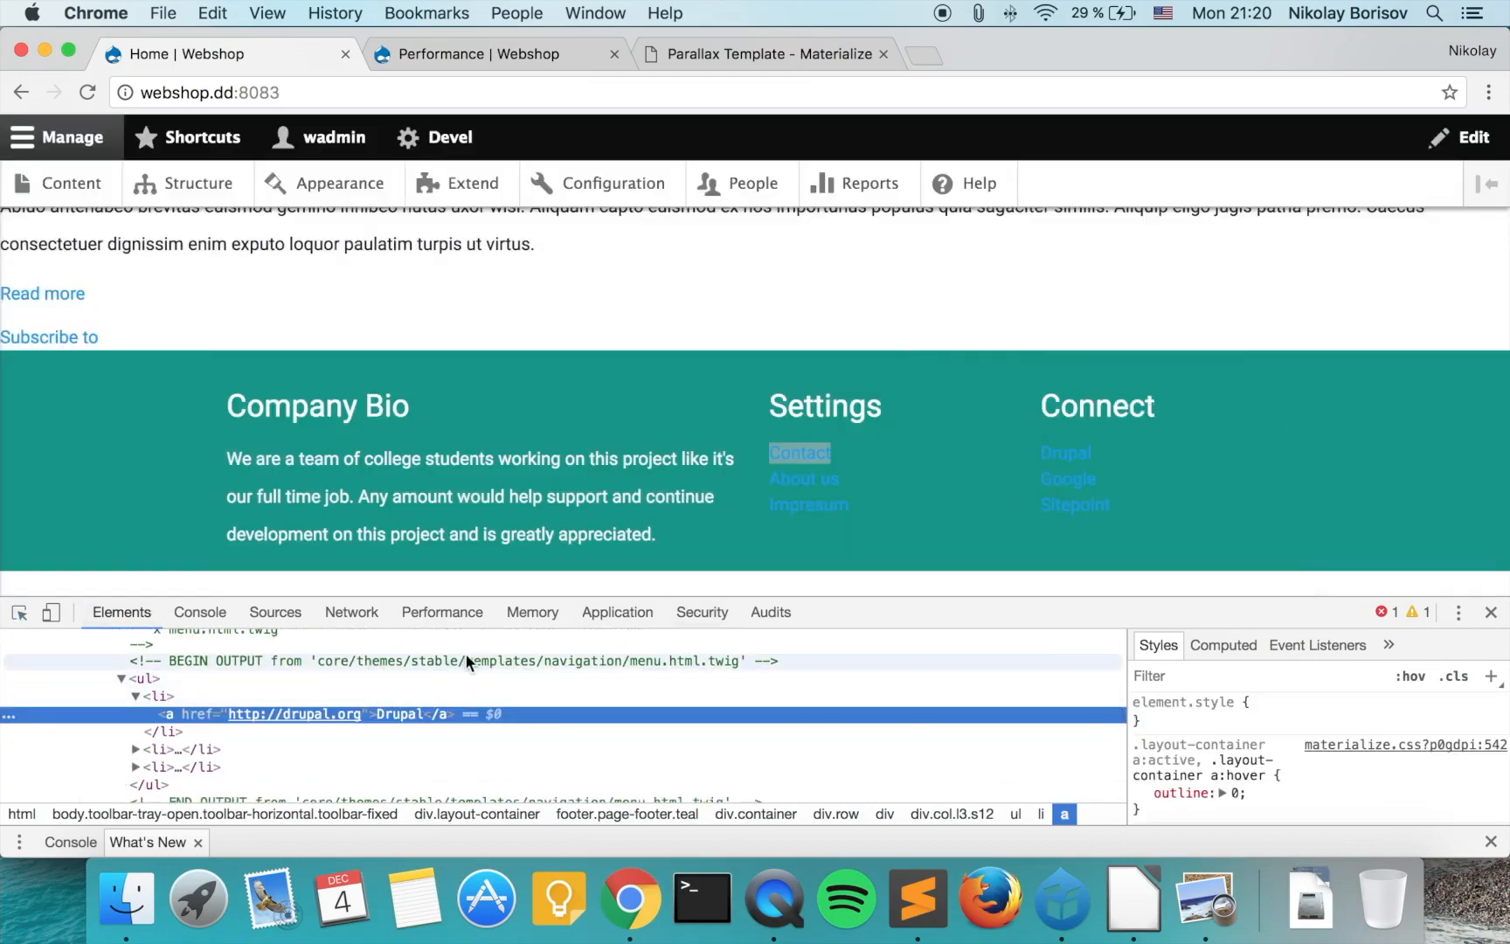
pyautogui.click(221, 660)
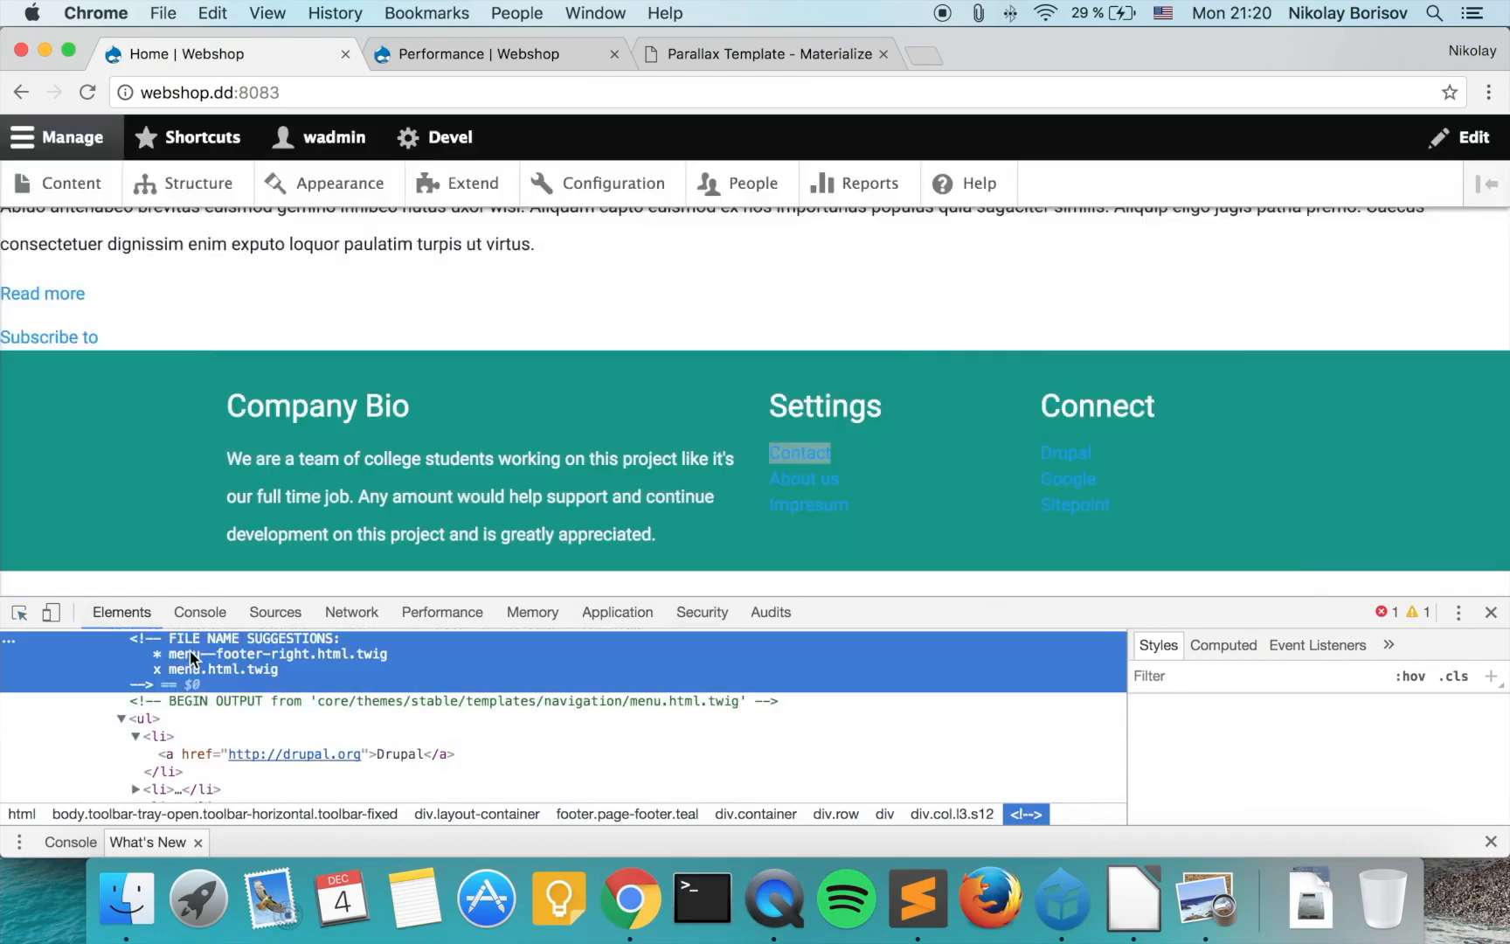
pyautogui.click(143, 642)
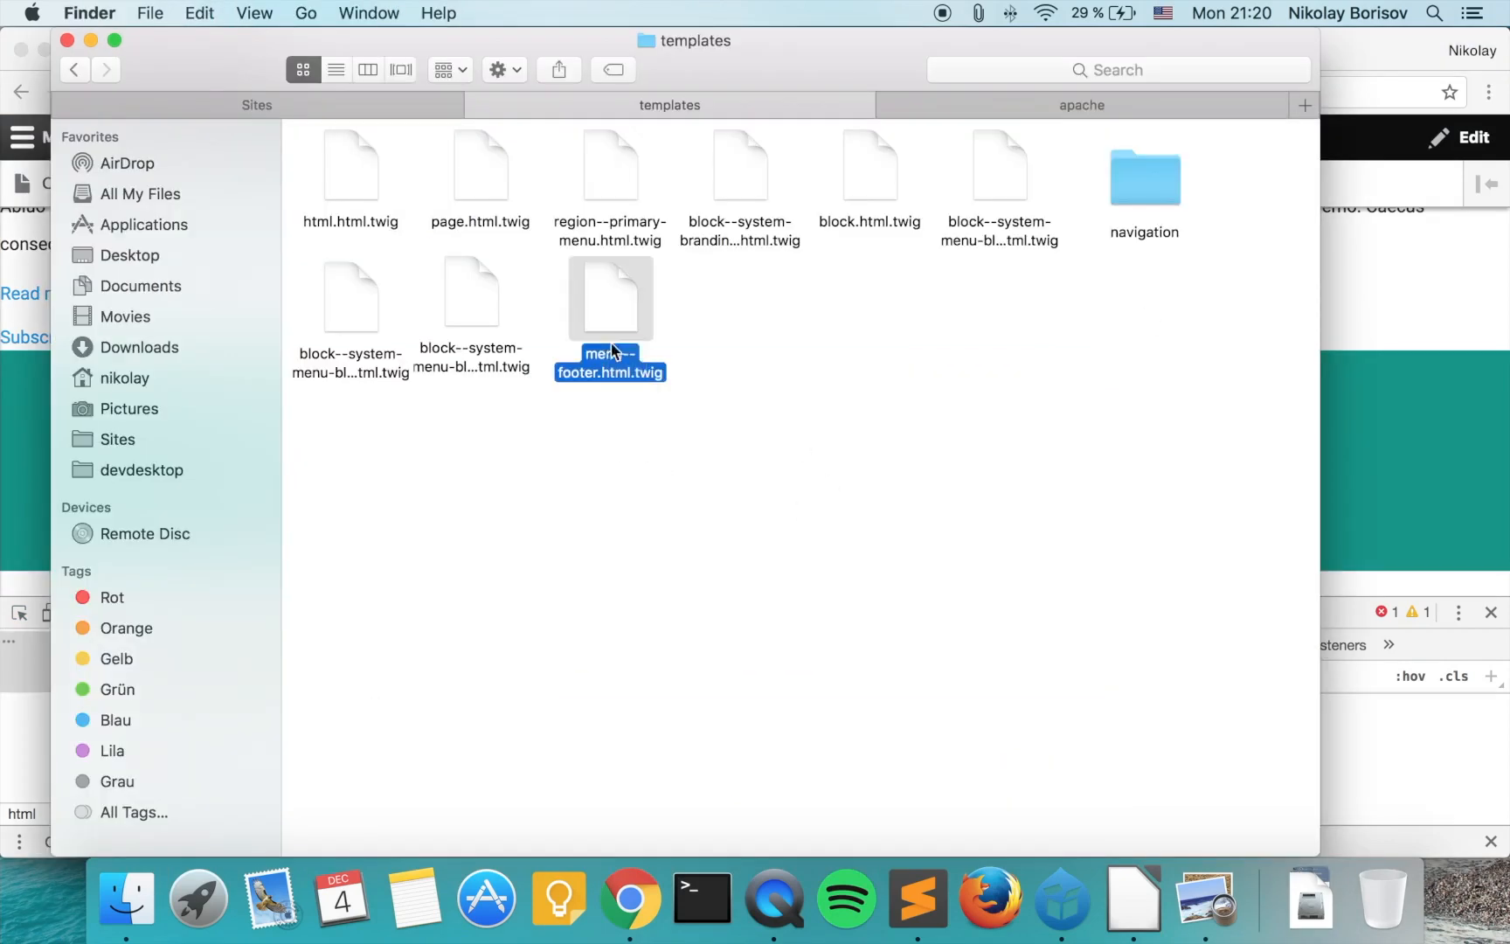
pyautogui.click(629, 899)
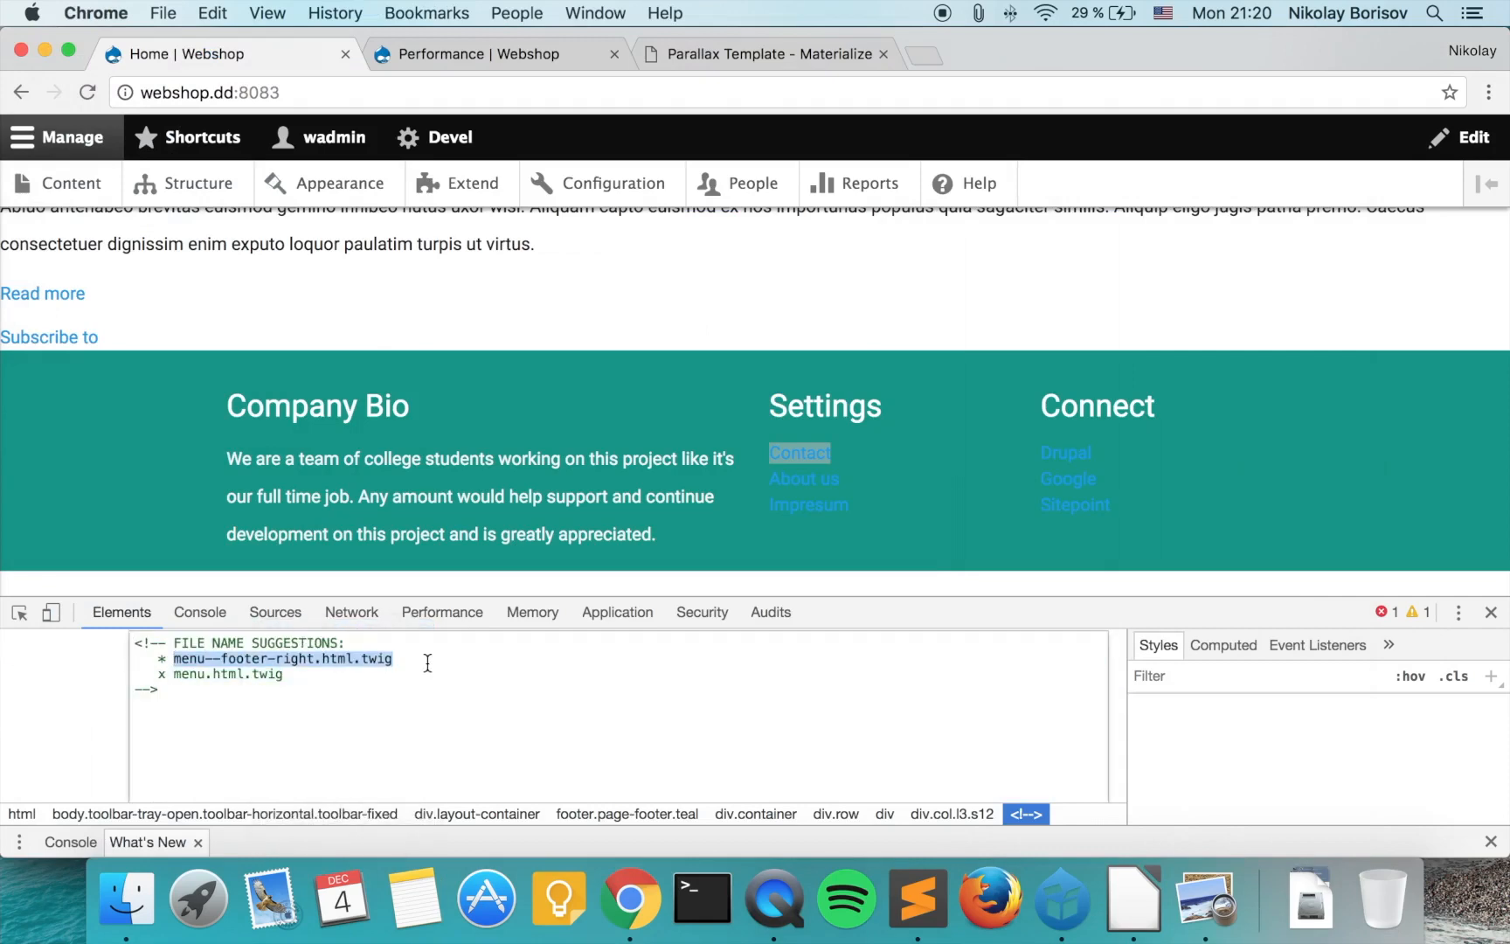
pyautogui.click(125, 900)
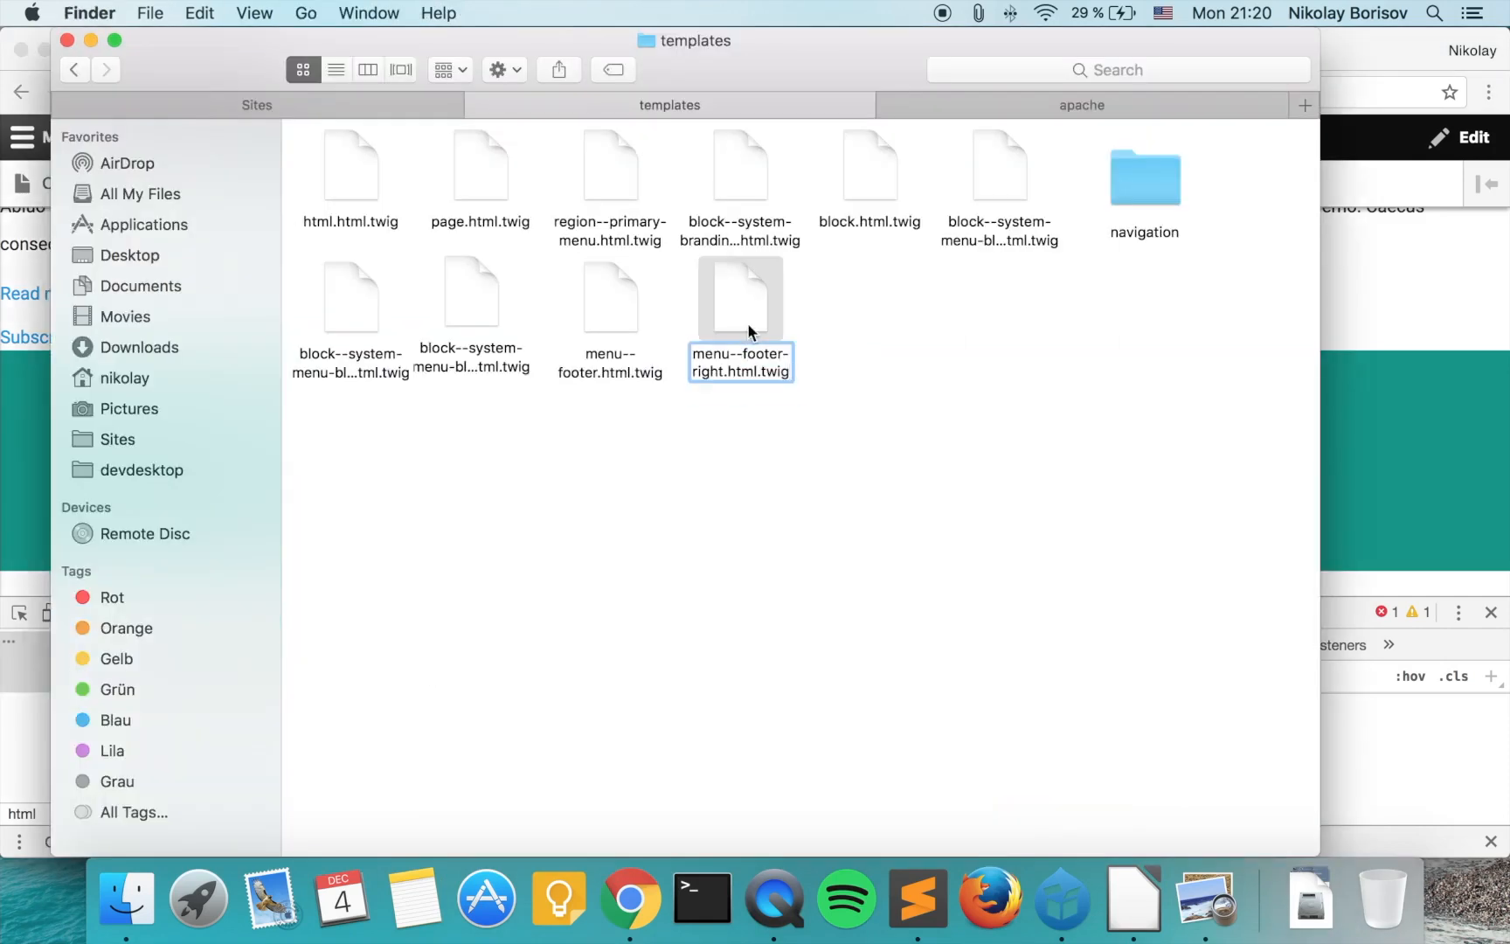
pyautogui.click(916, 897)
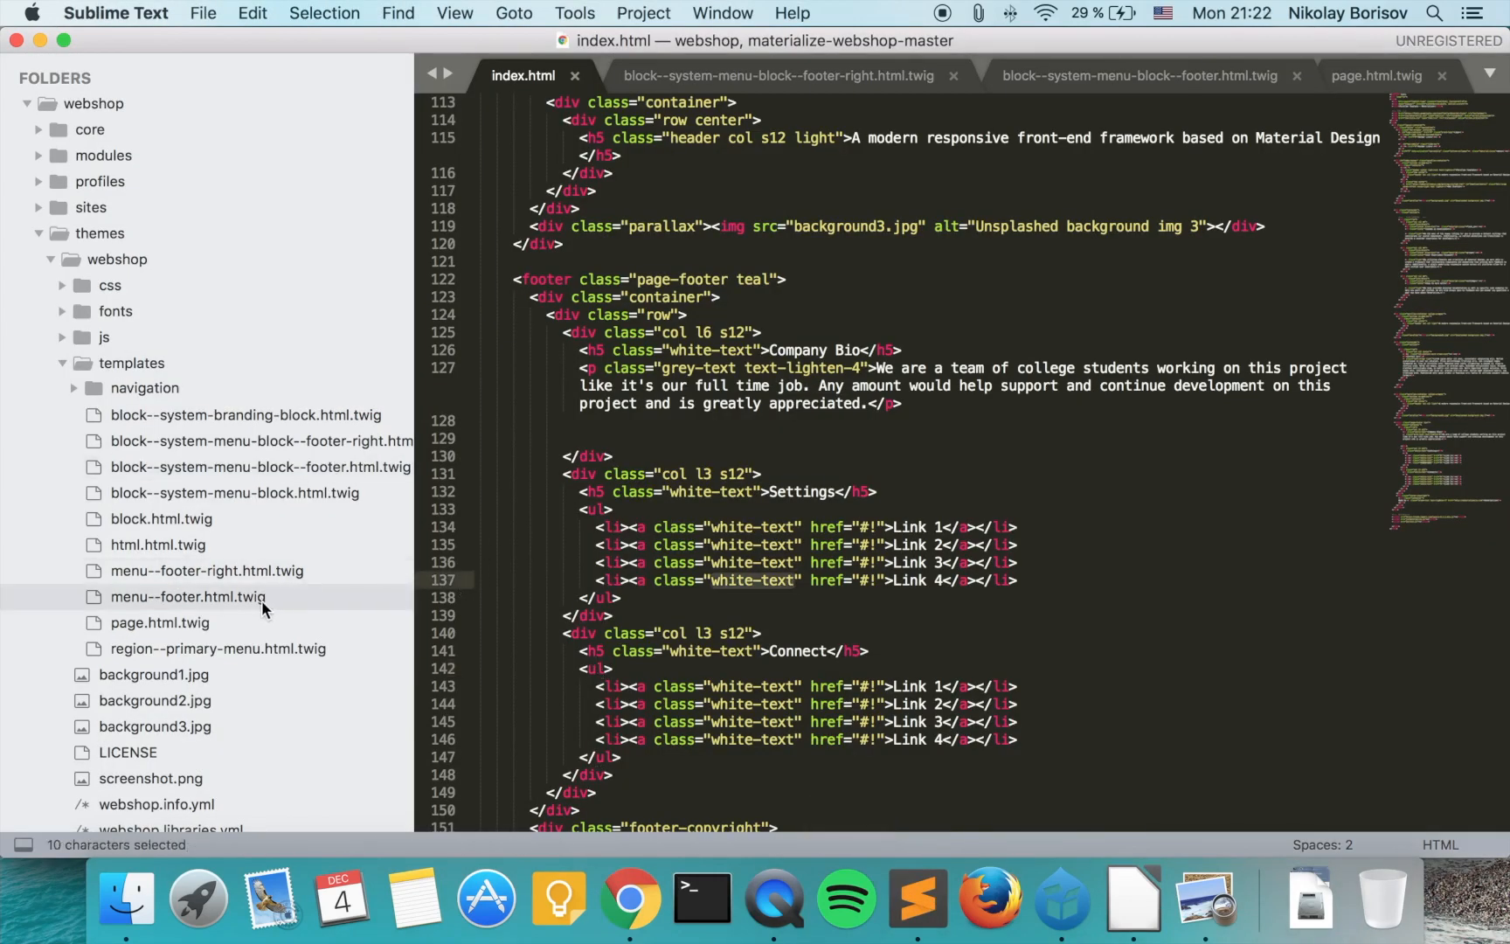
# - Open menu--footer.html.twig and start an <a href></a> tag below the link output
pyautogui.doubleClick(188, 596)
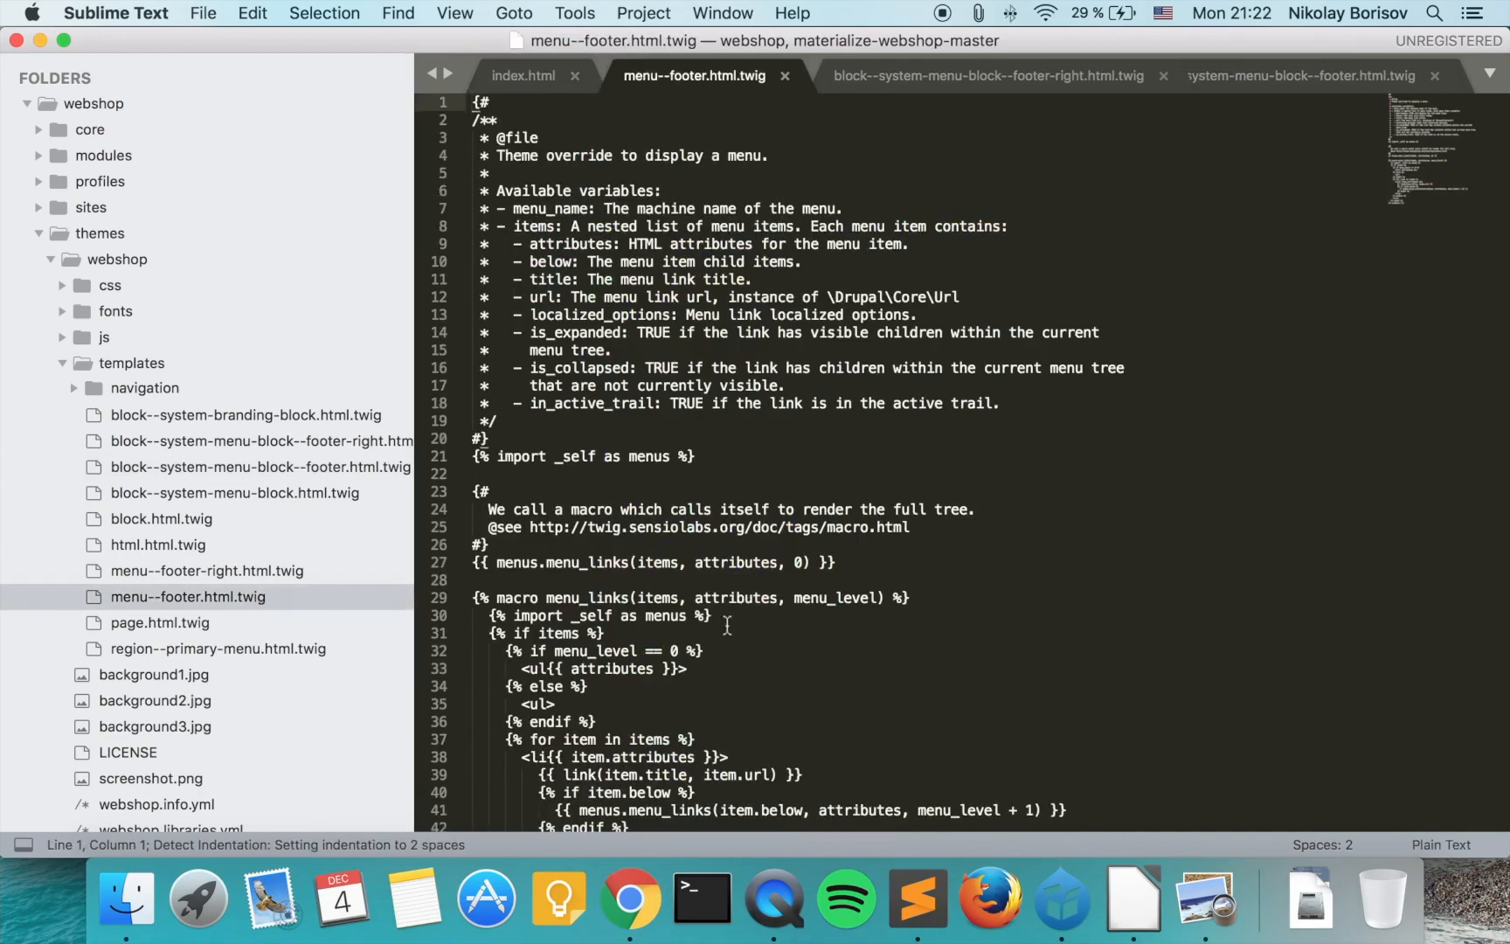
pyautogui.scroll(-3)
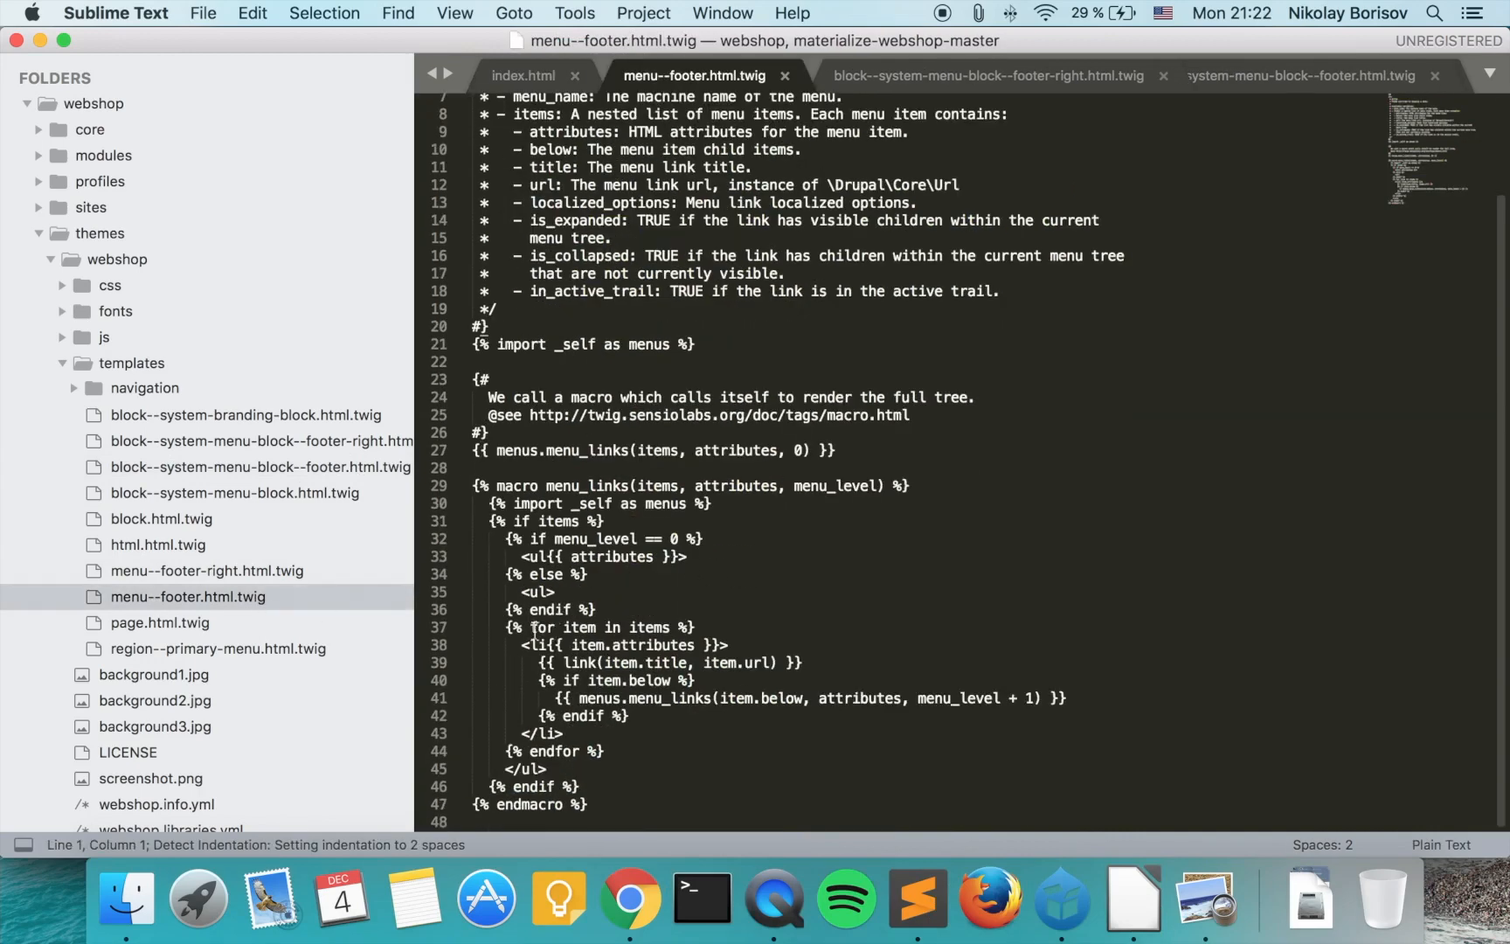
pyautogui.click(1441, 844)
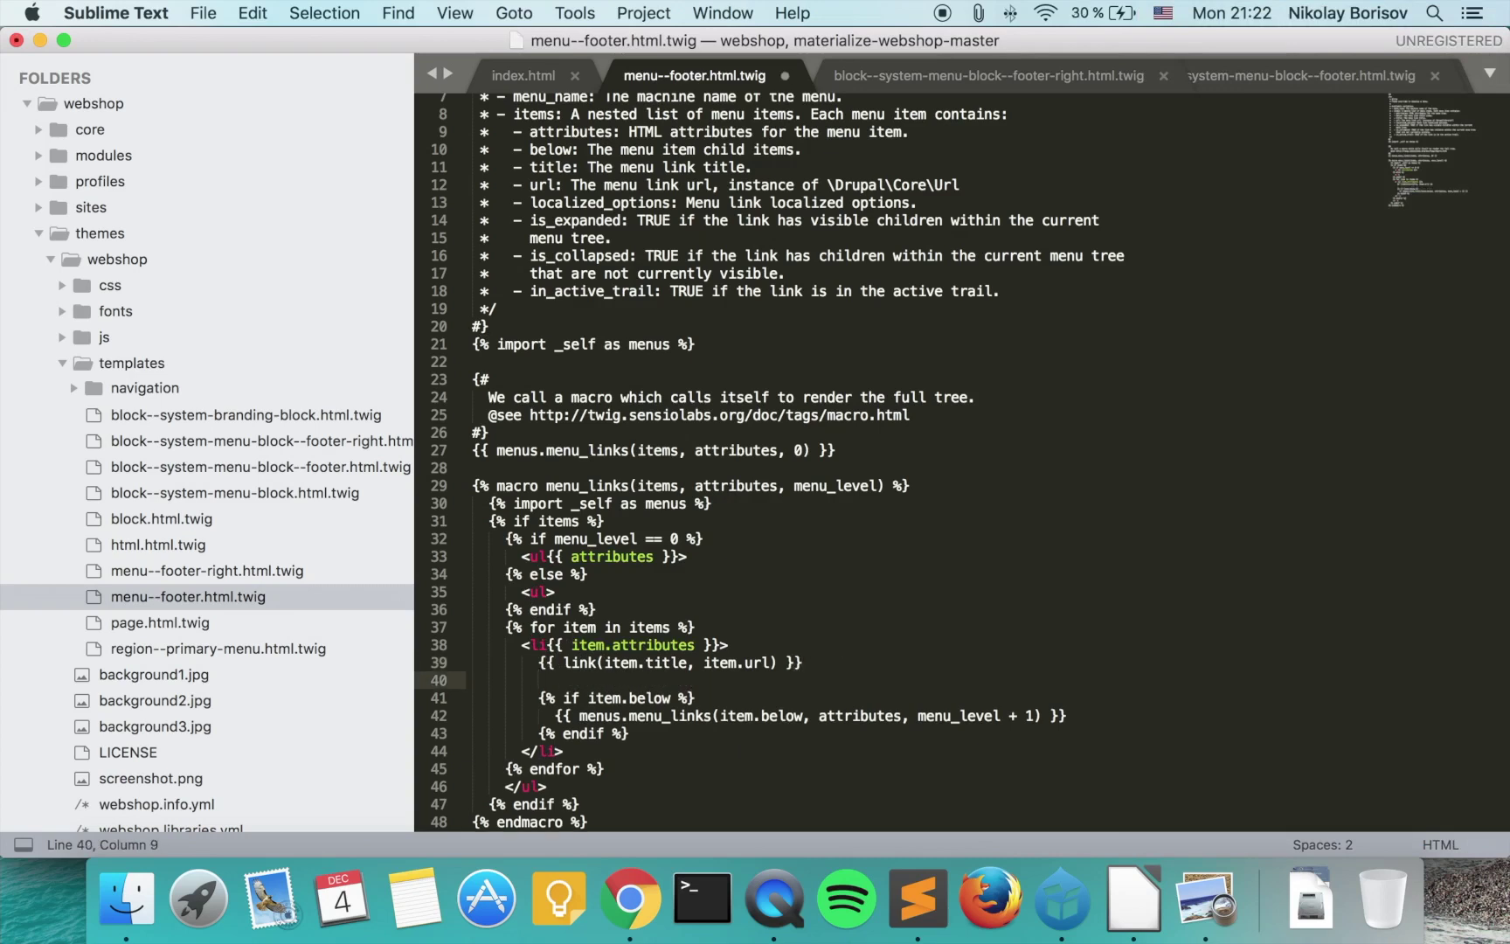
pyautogui.write('<a')
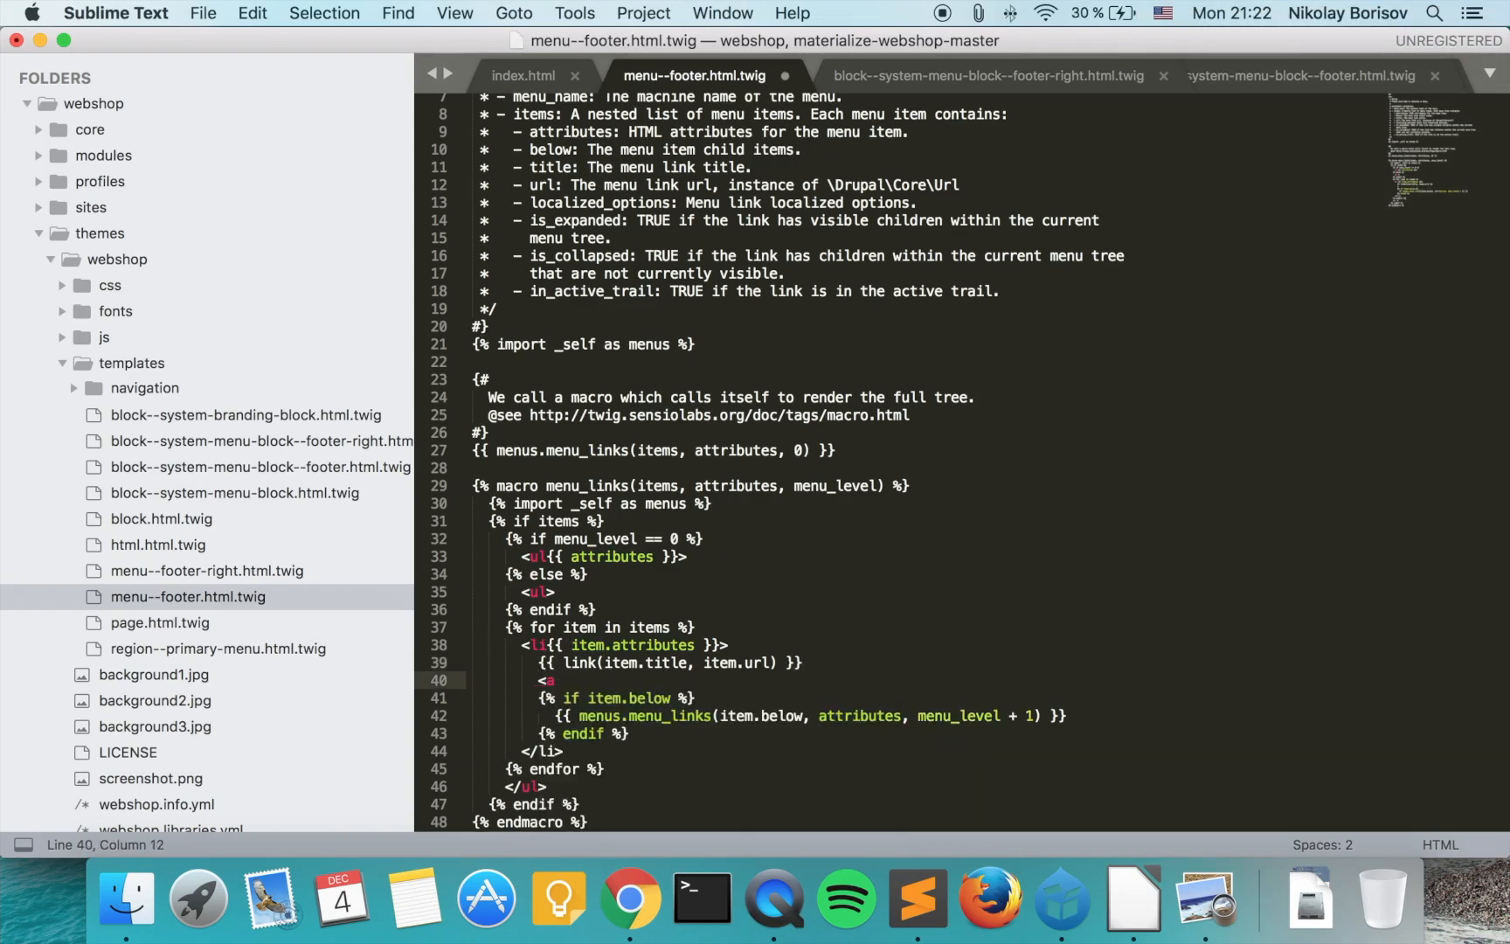
pyautogui.write('href="')
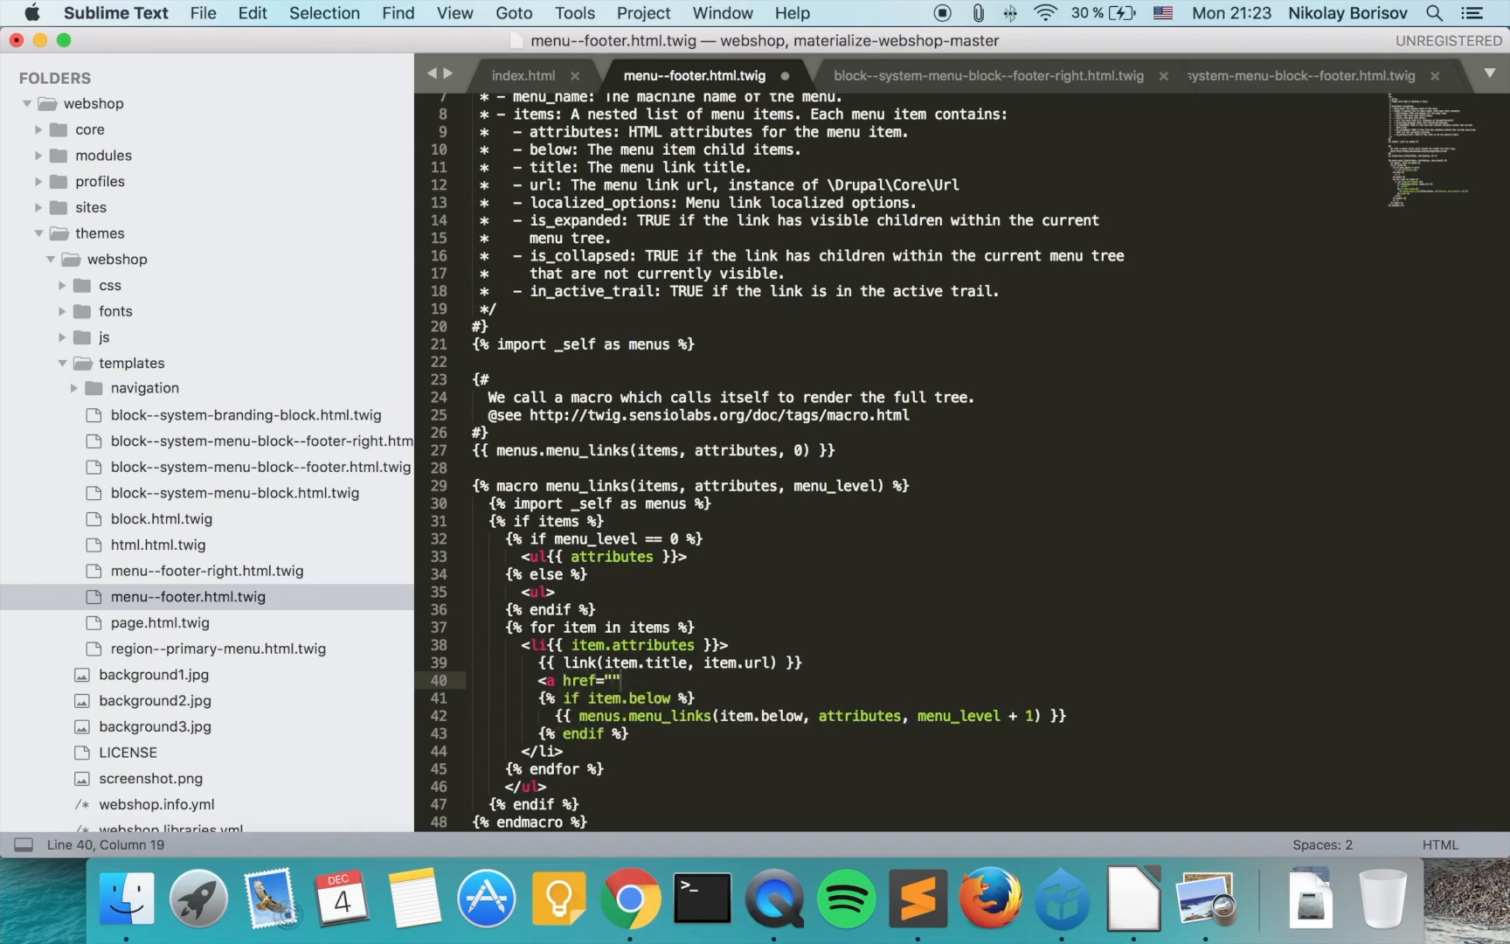
pyautogui.write('></a>')
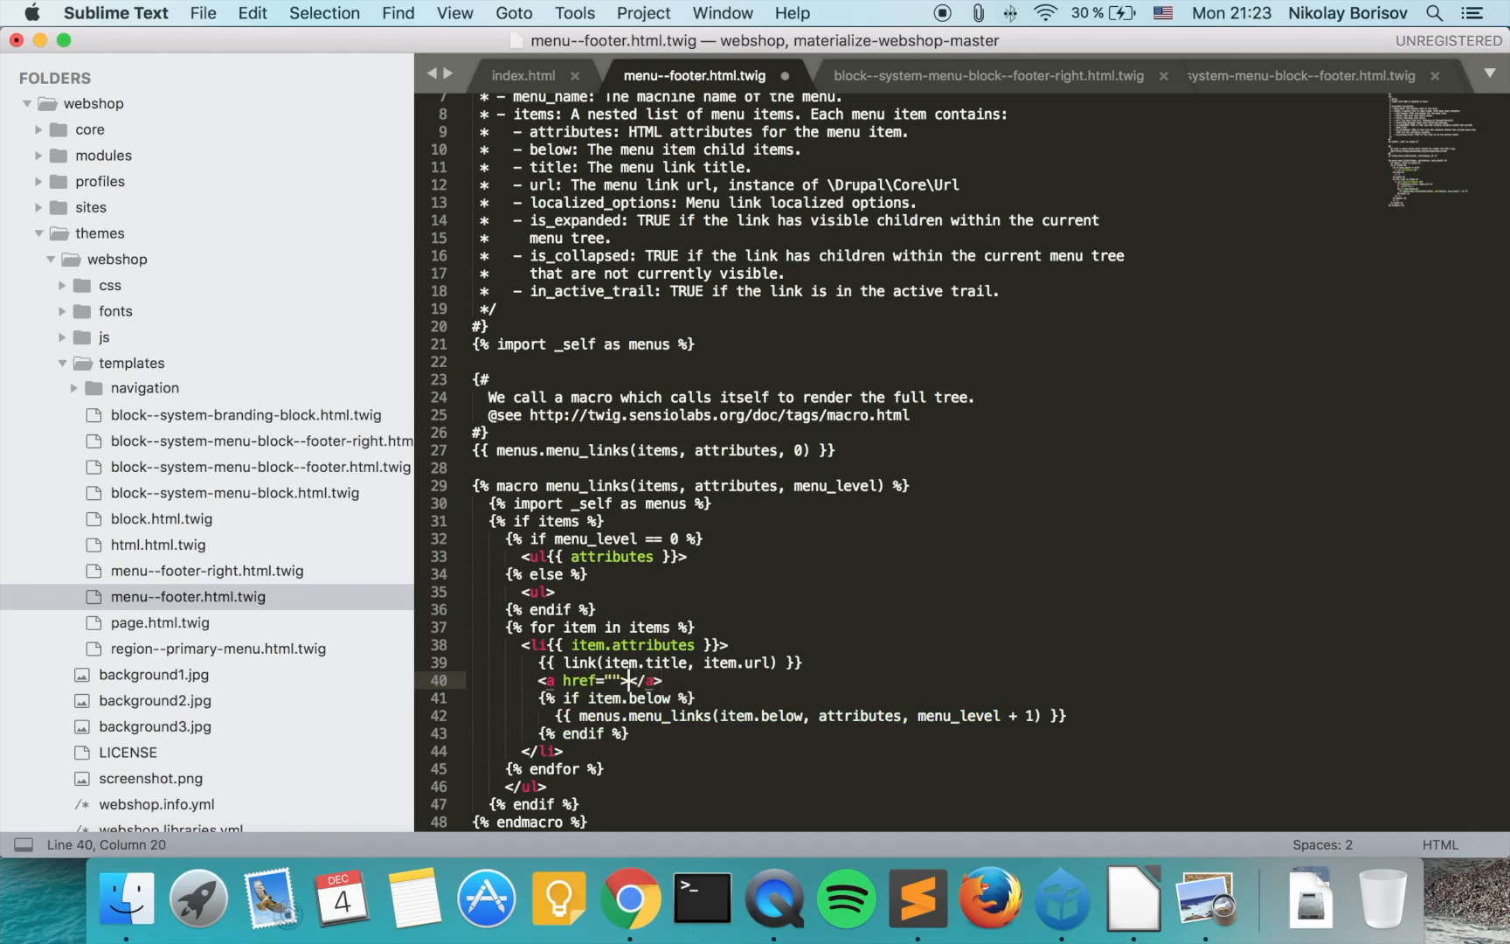
# - Fill the anchor with {{ item.url }}, {{ item.title }} and class white-text, replacing link()
pyautogui.doubleClick(737, 662)
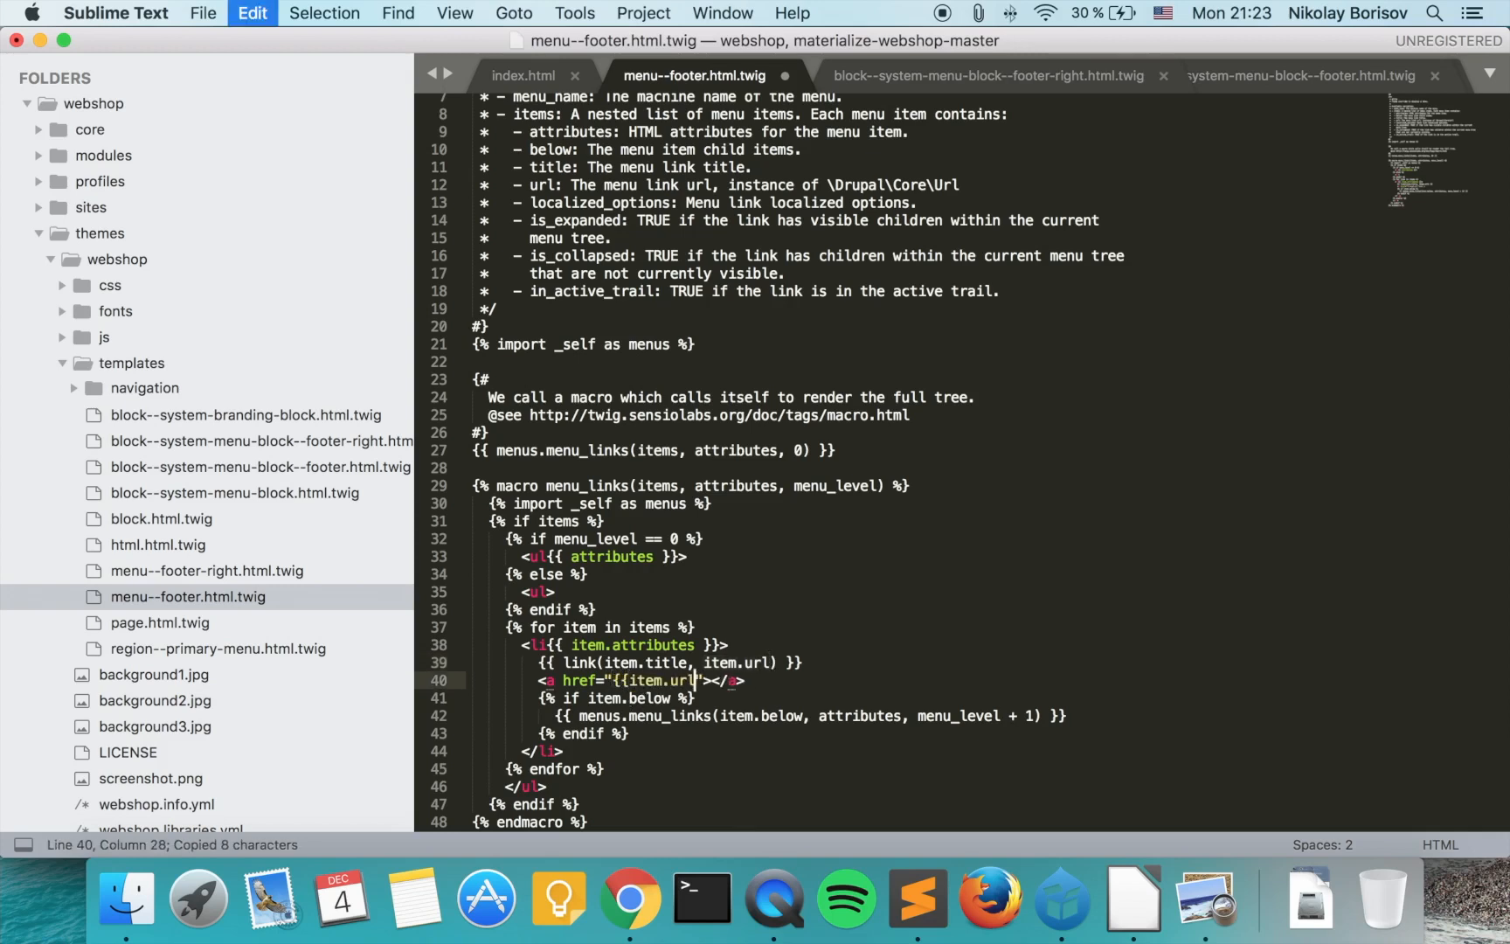
pyautogui.write('}}')
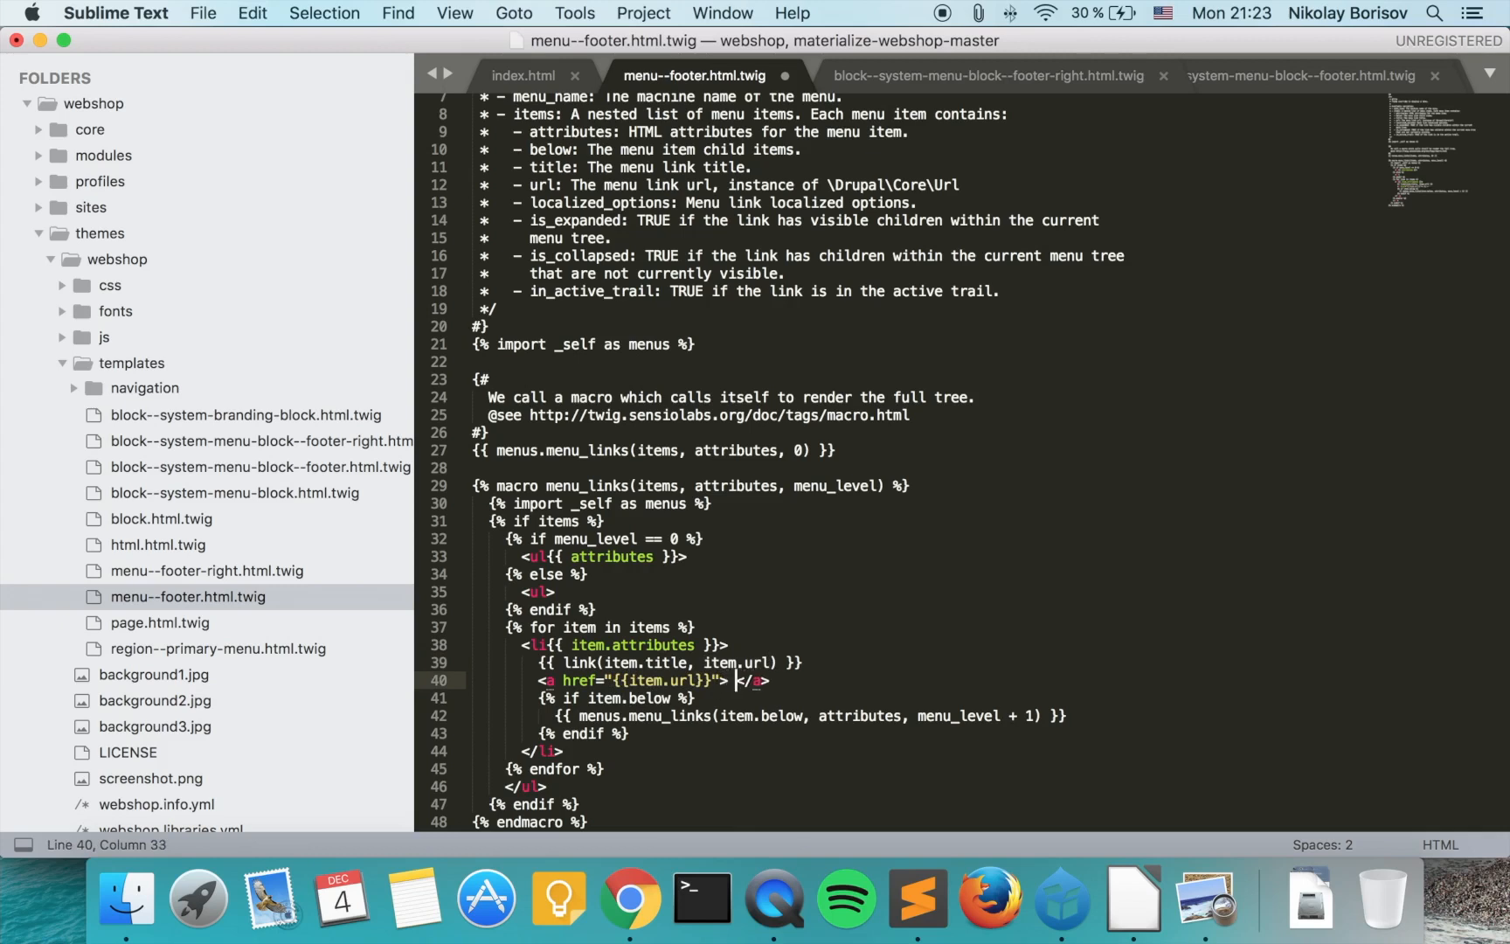
pyautogui.write('{{')
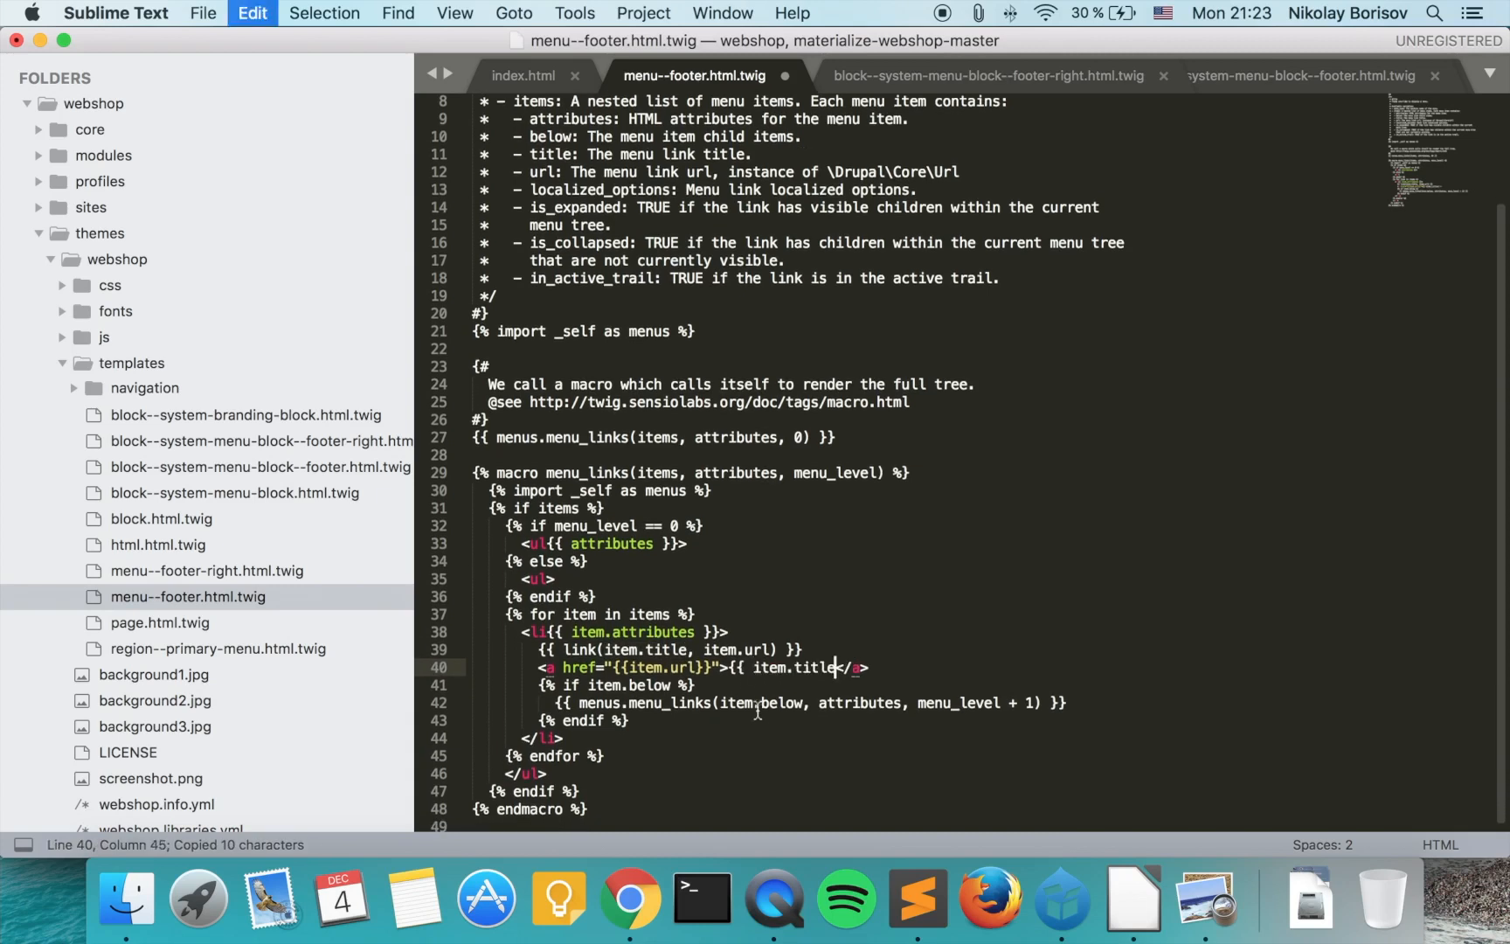
pyautogui.write('}}')
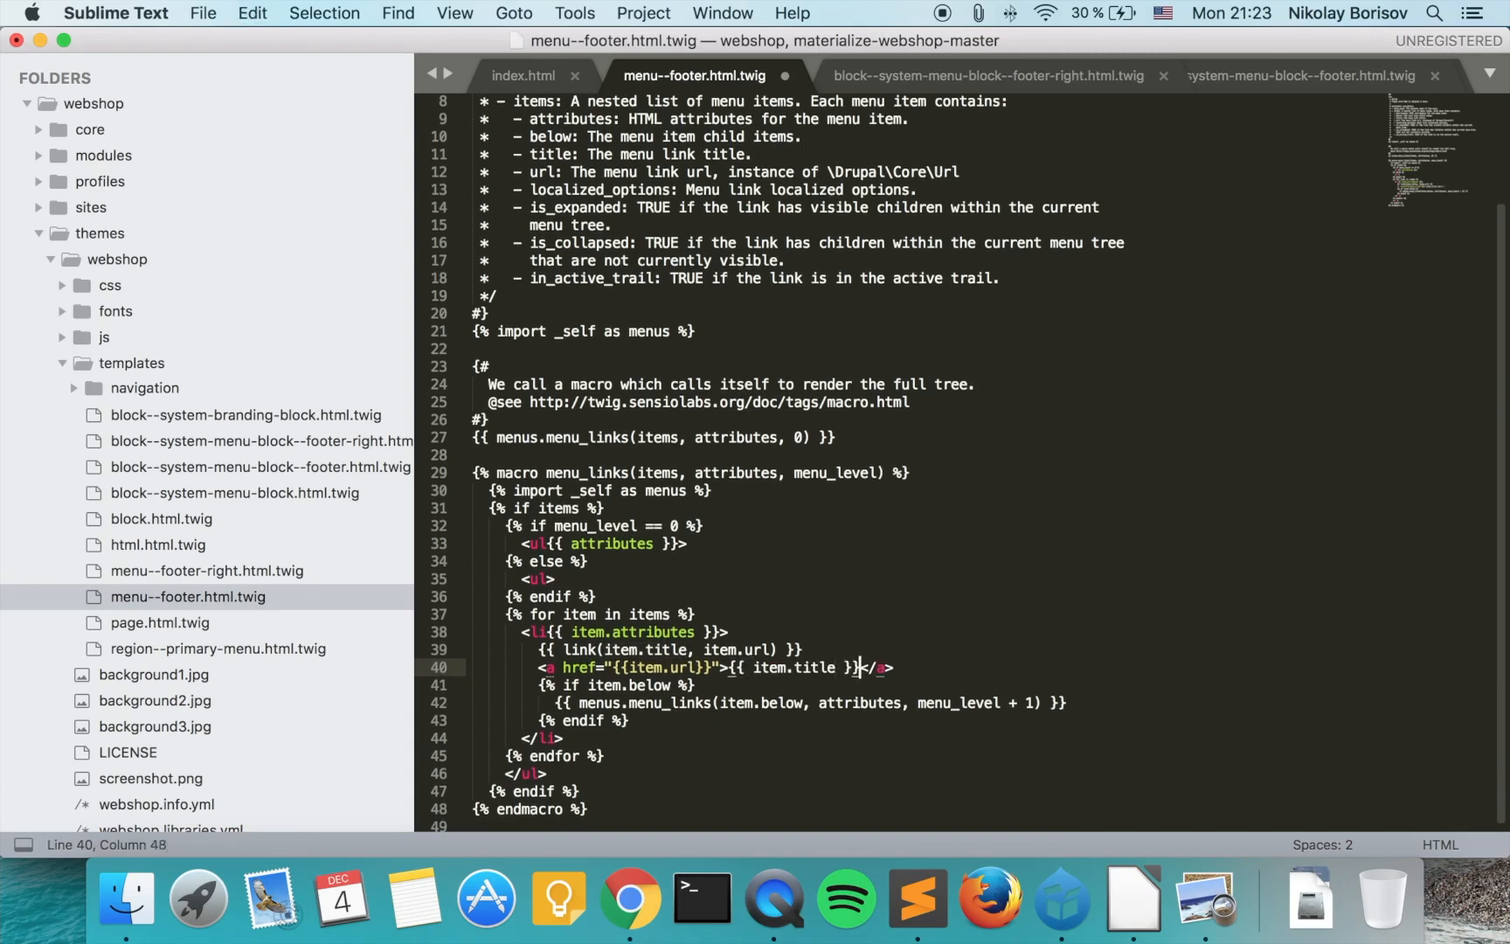
pyautogui.click(638, 666)
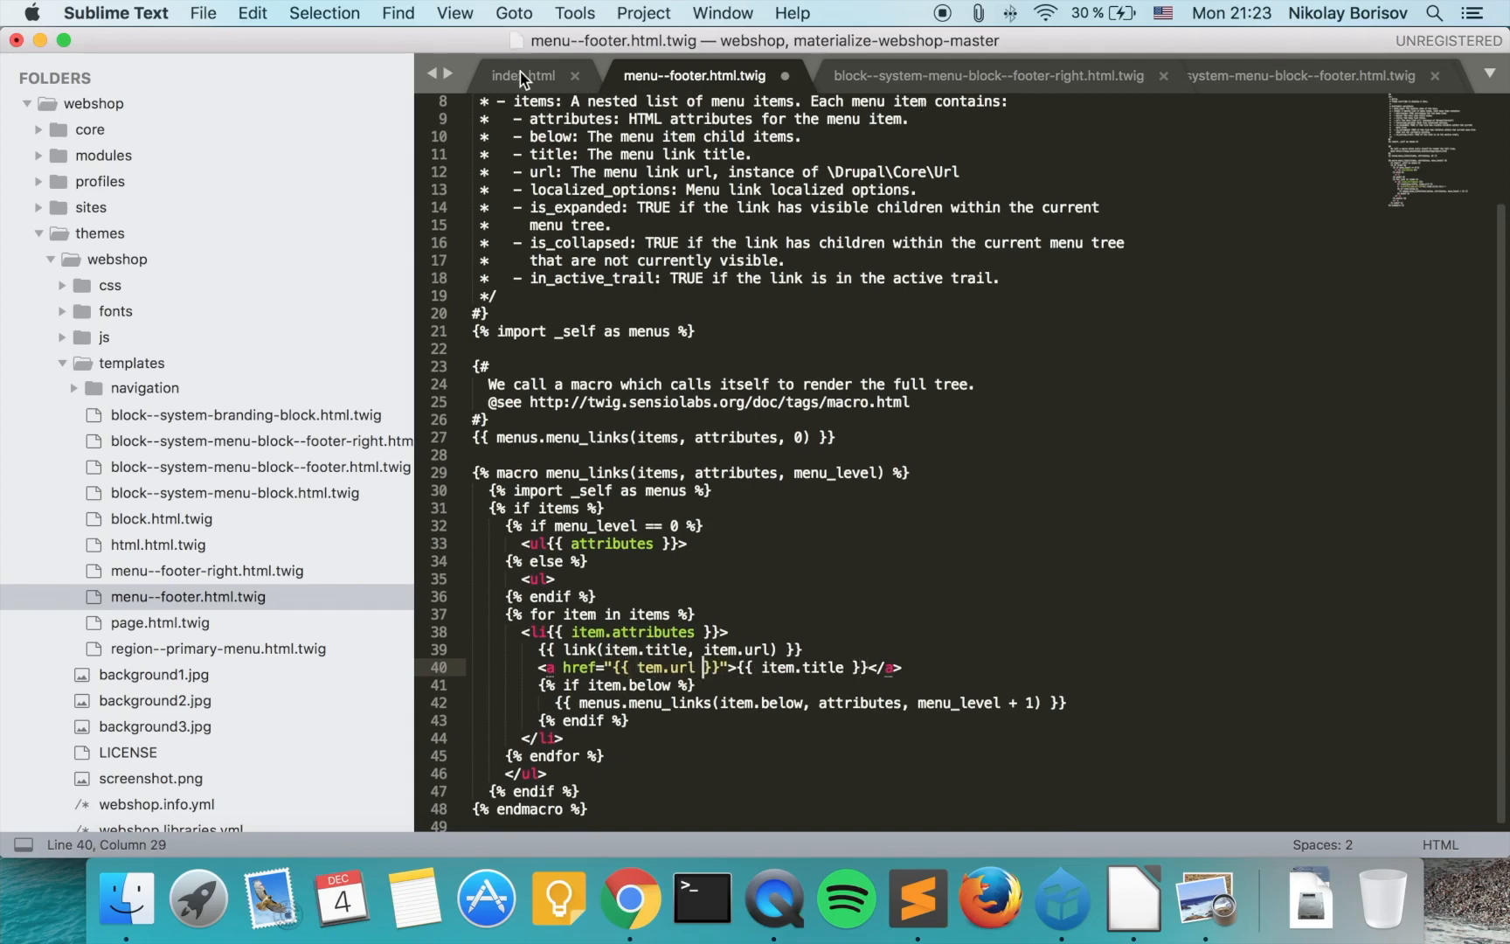
pyautogui.click(523, 75)
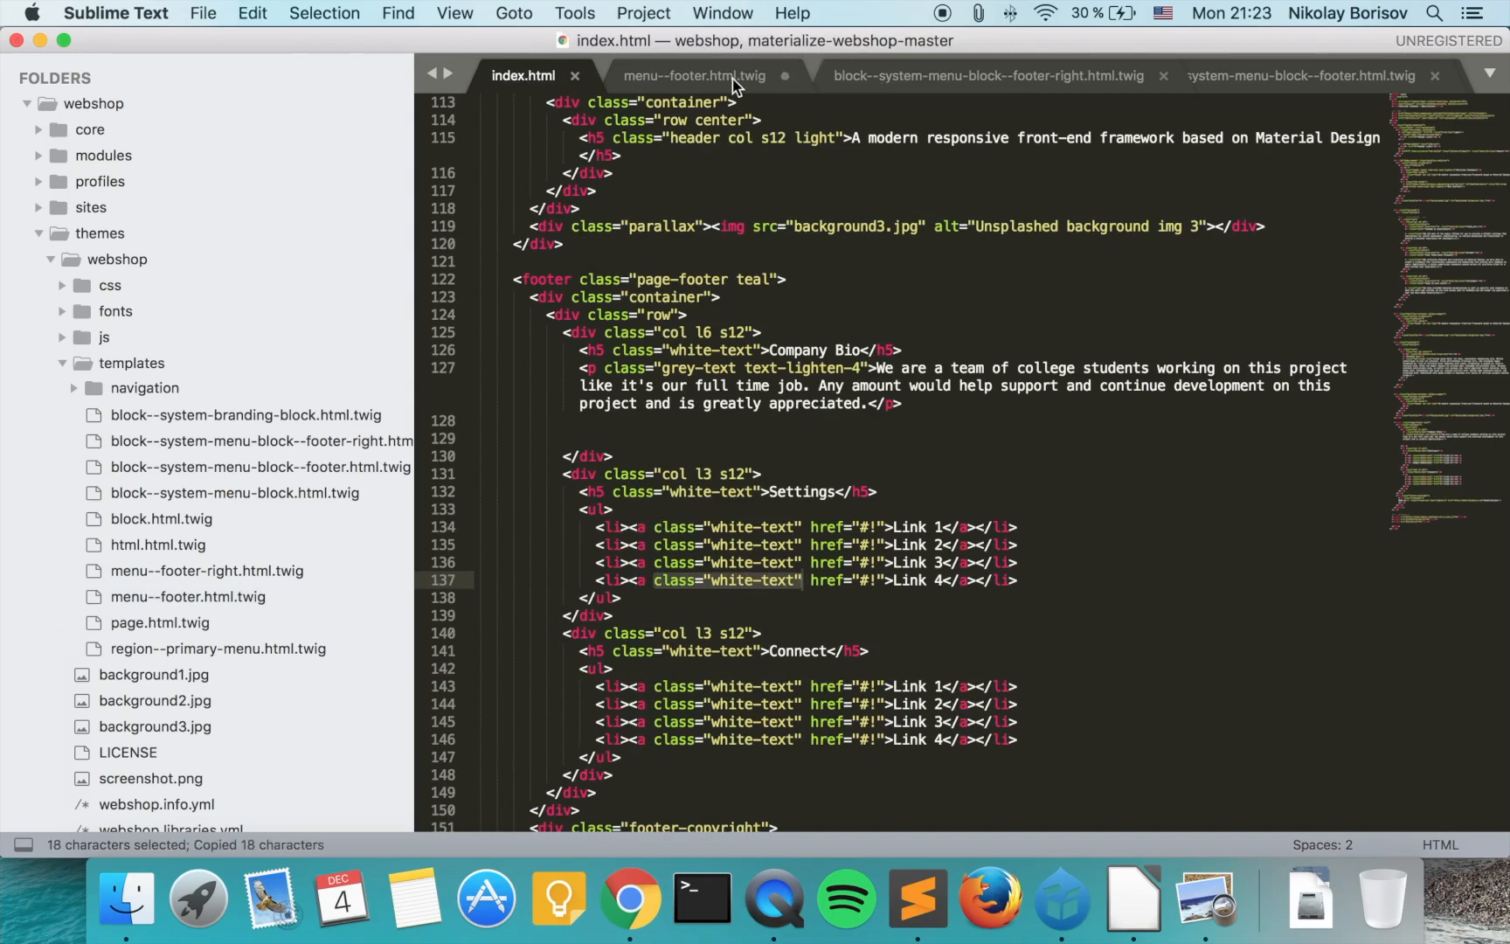
pyautogui.click(691, 75)
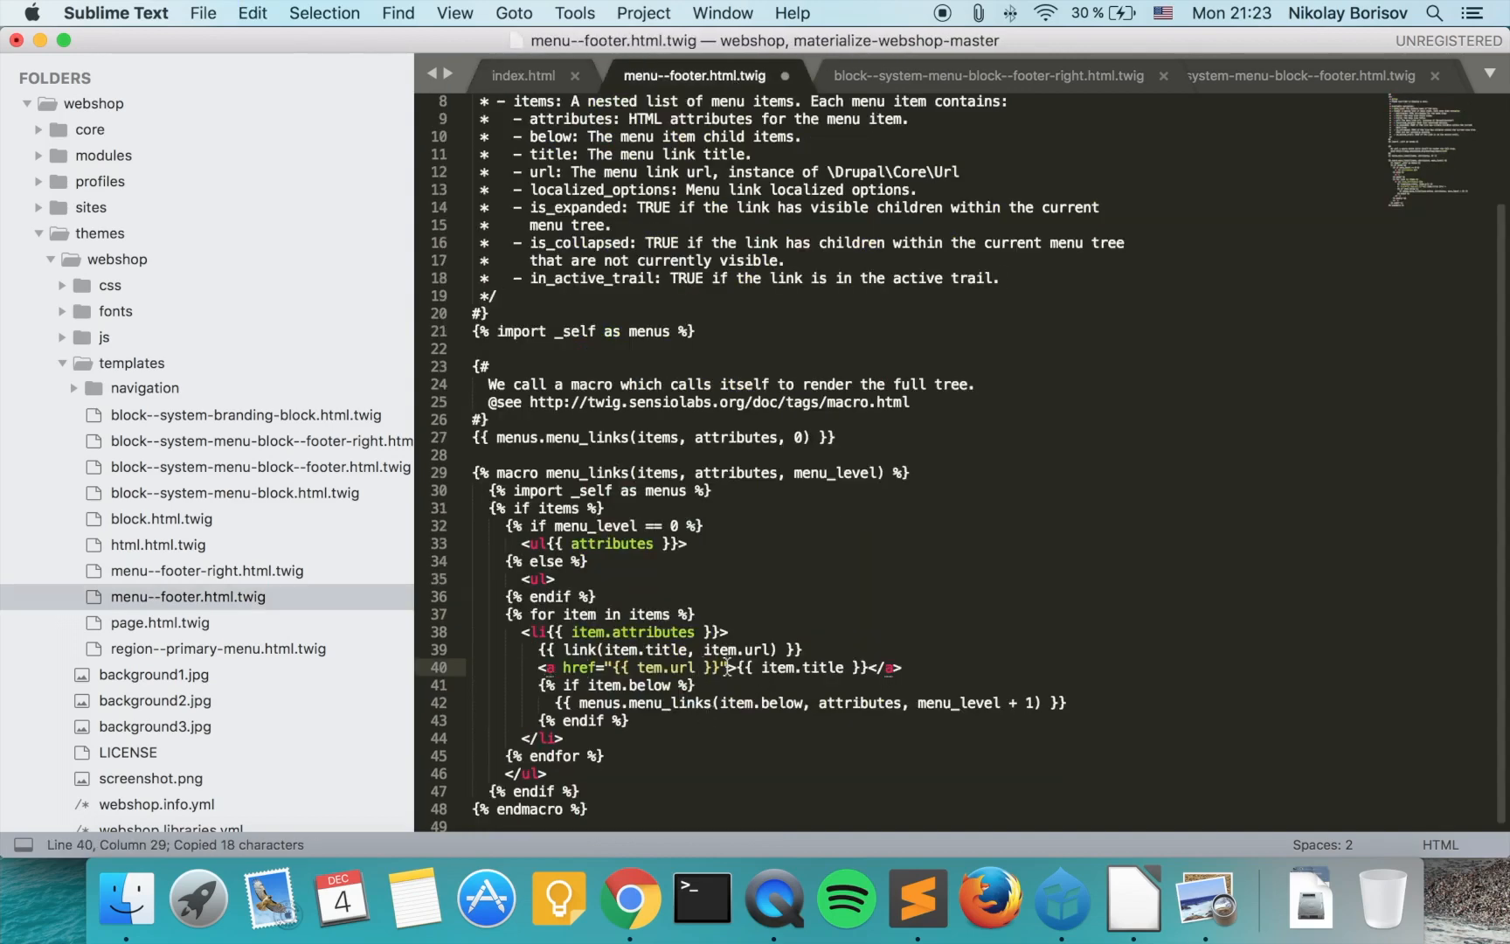
pyautogui.write('class="white-text"')
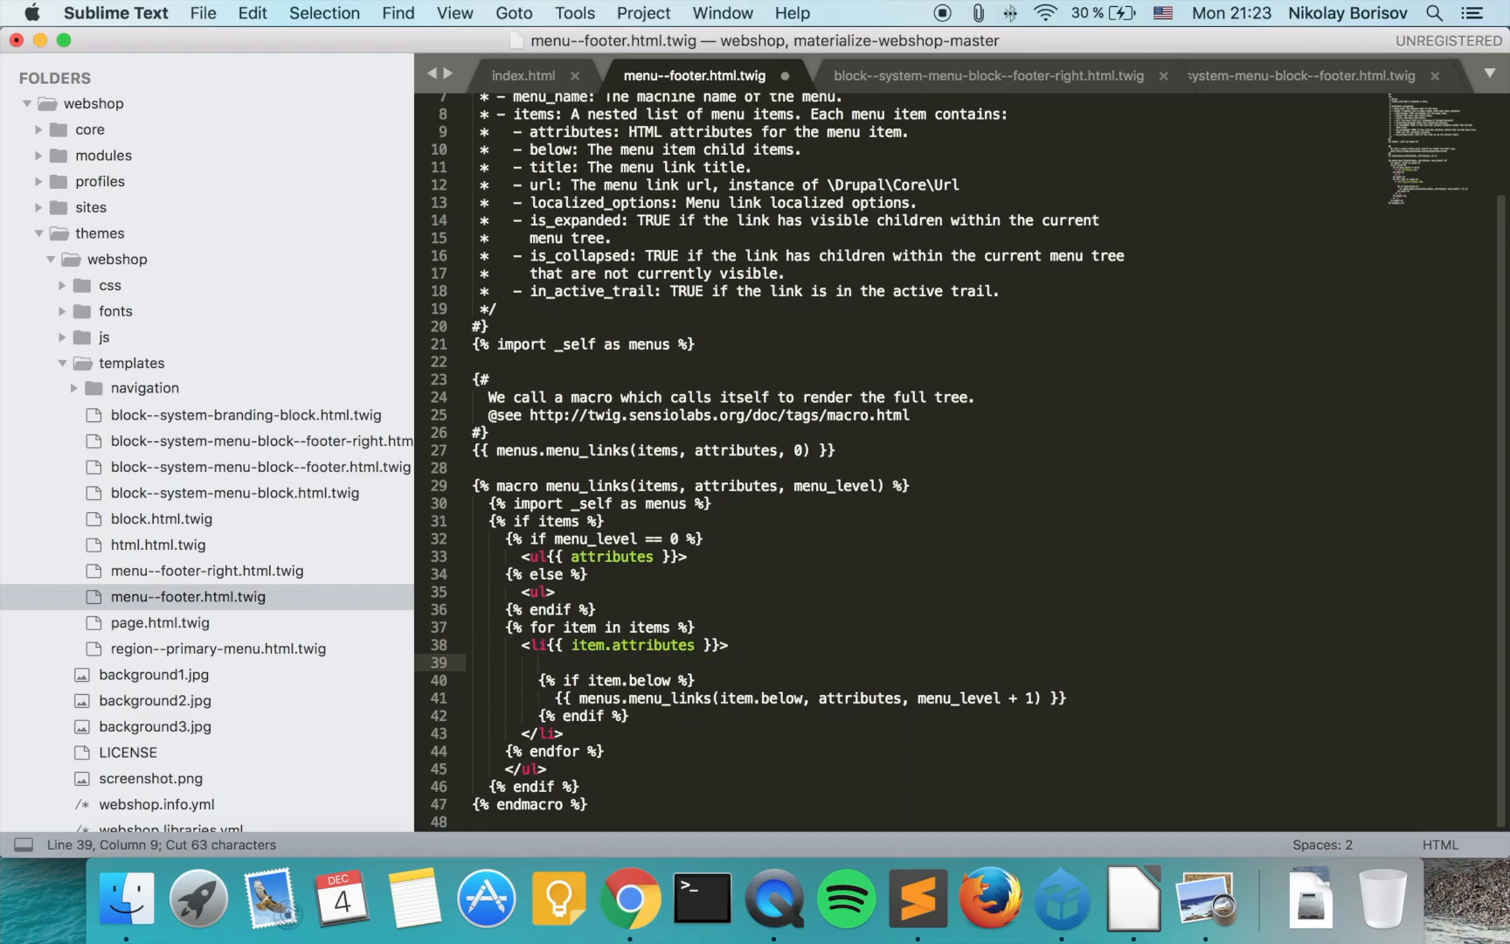
pyautogui.press('cmd+v')
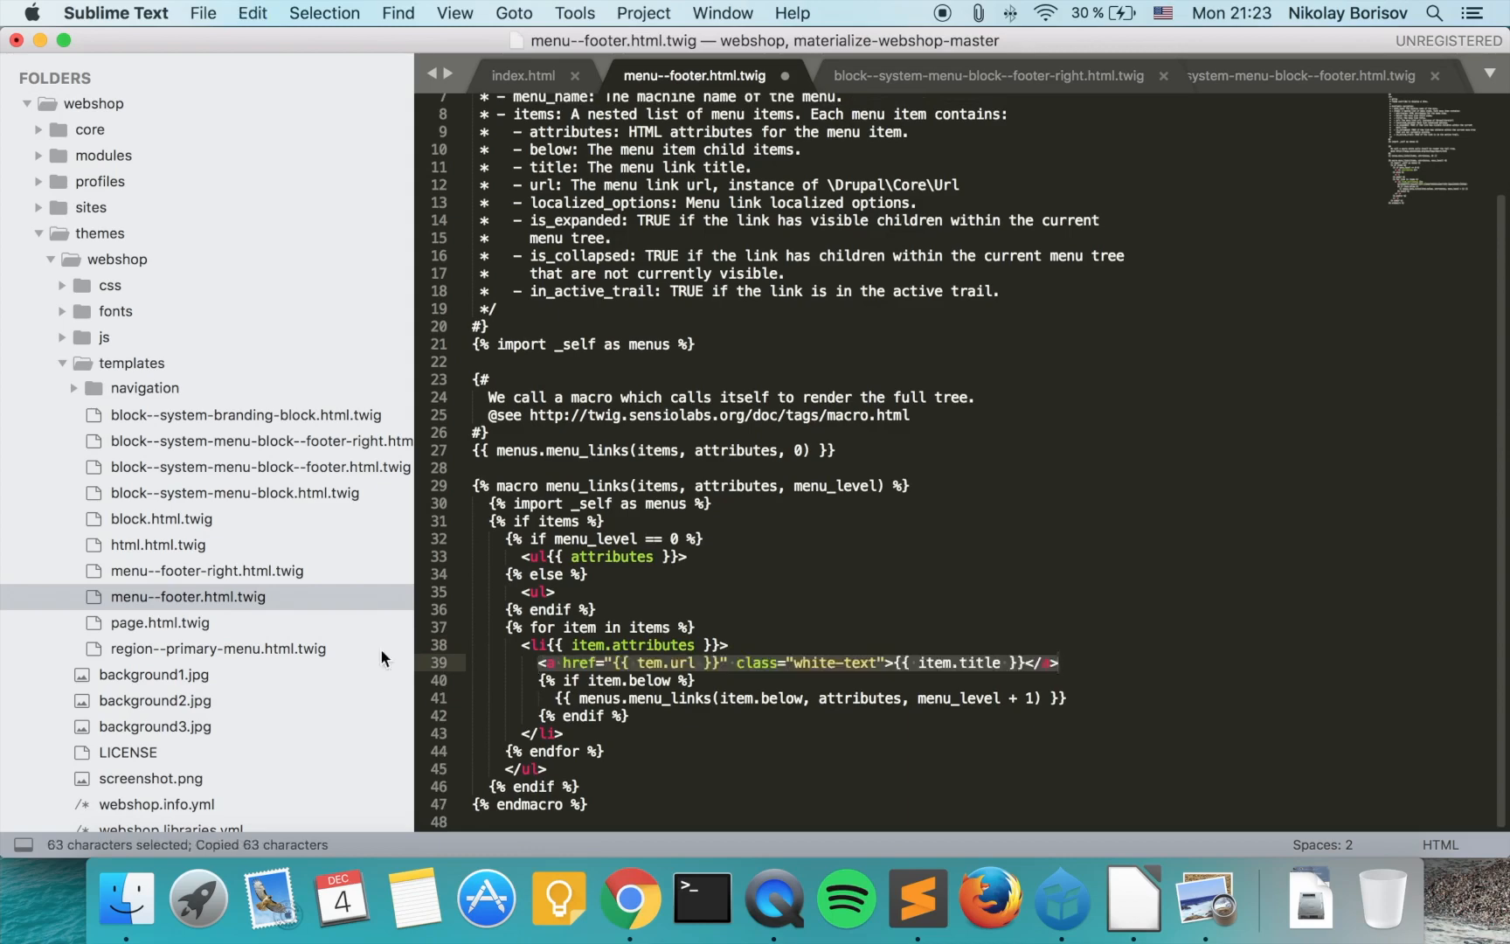
pyautogui.click(206, 570)
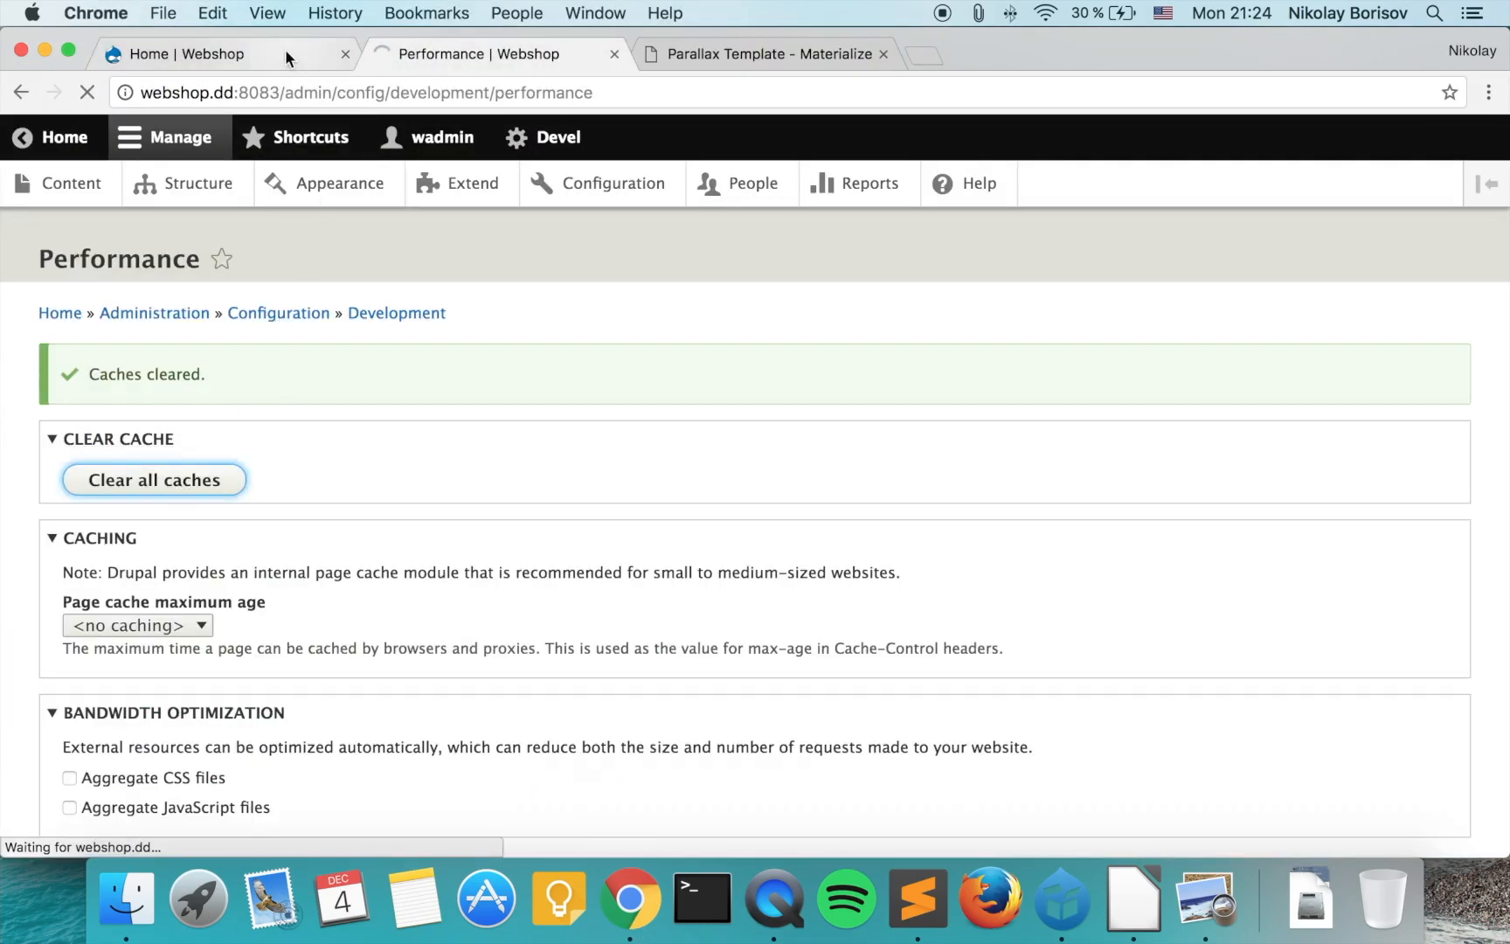
# - Reload the webshop home page to show white Settings and Connect links, closing DevTools
pyautogui.click(221, 54)
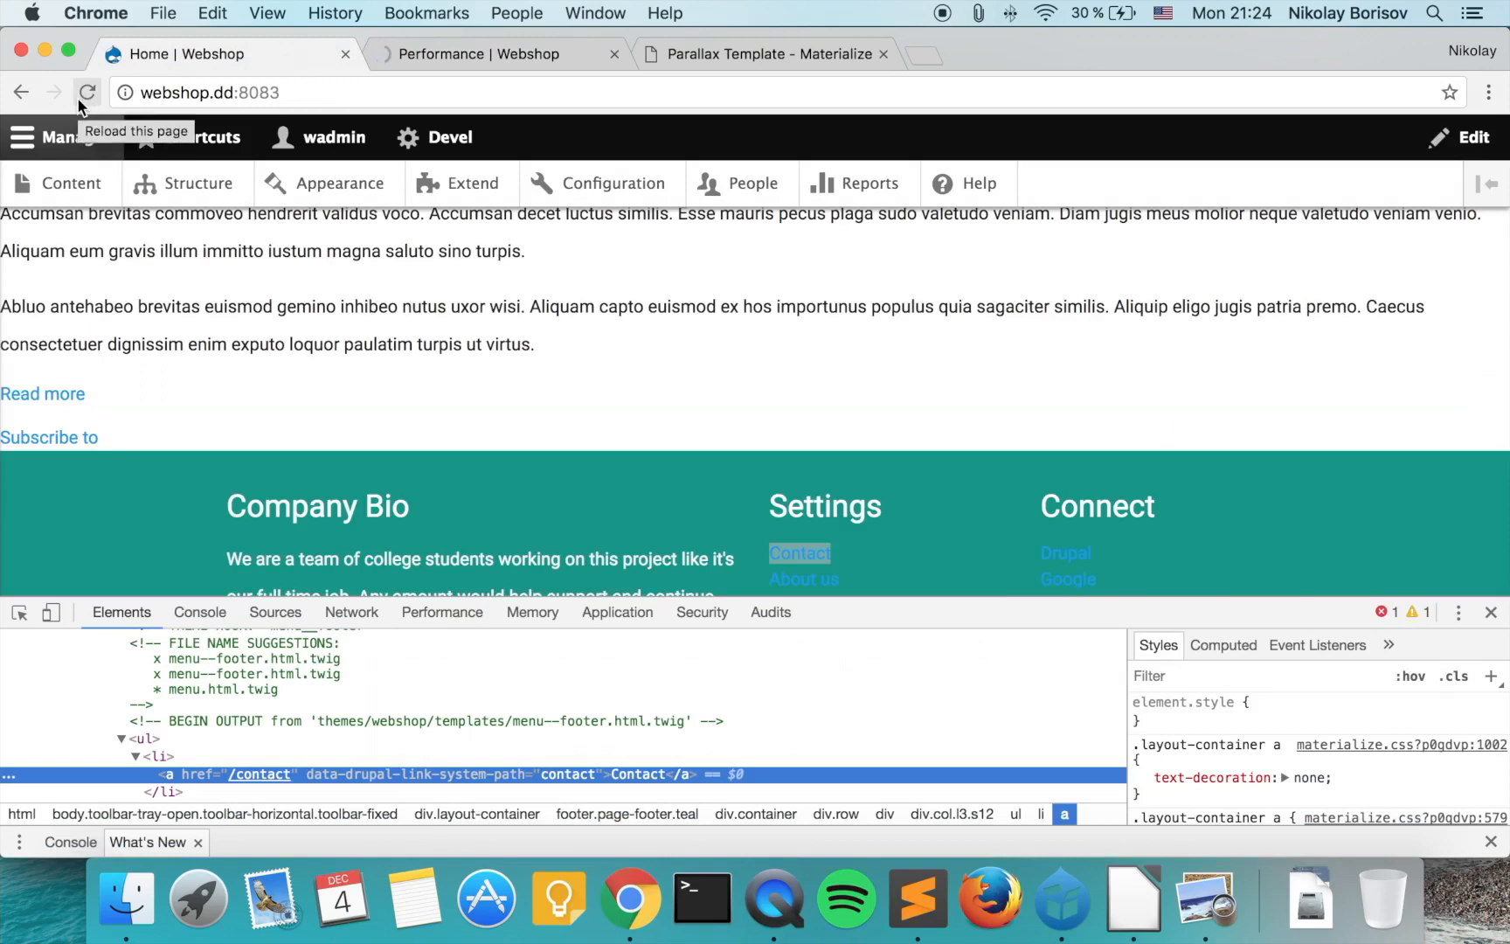
pyautogui.click(87, 92)
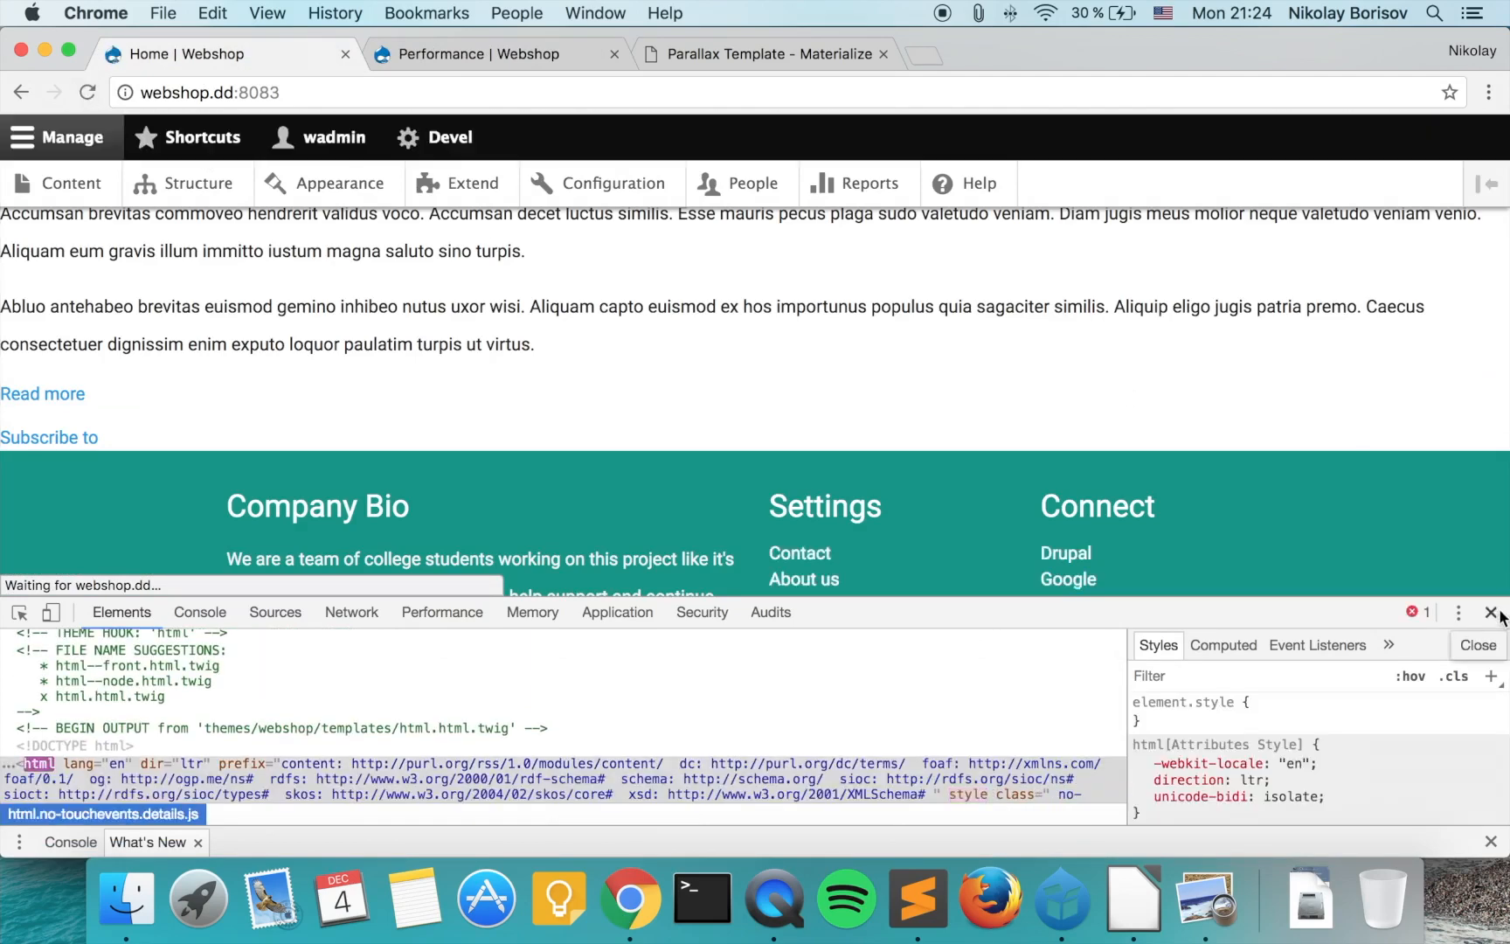
pyautogui.click(1490, 612)
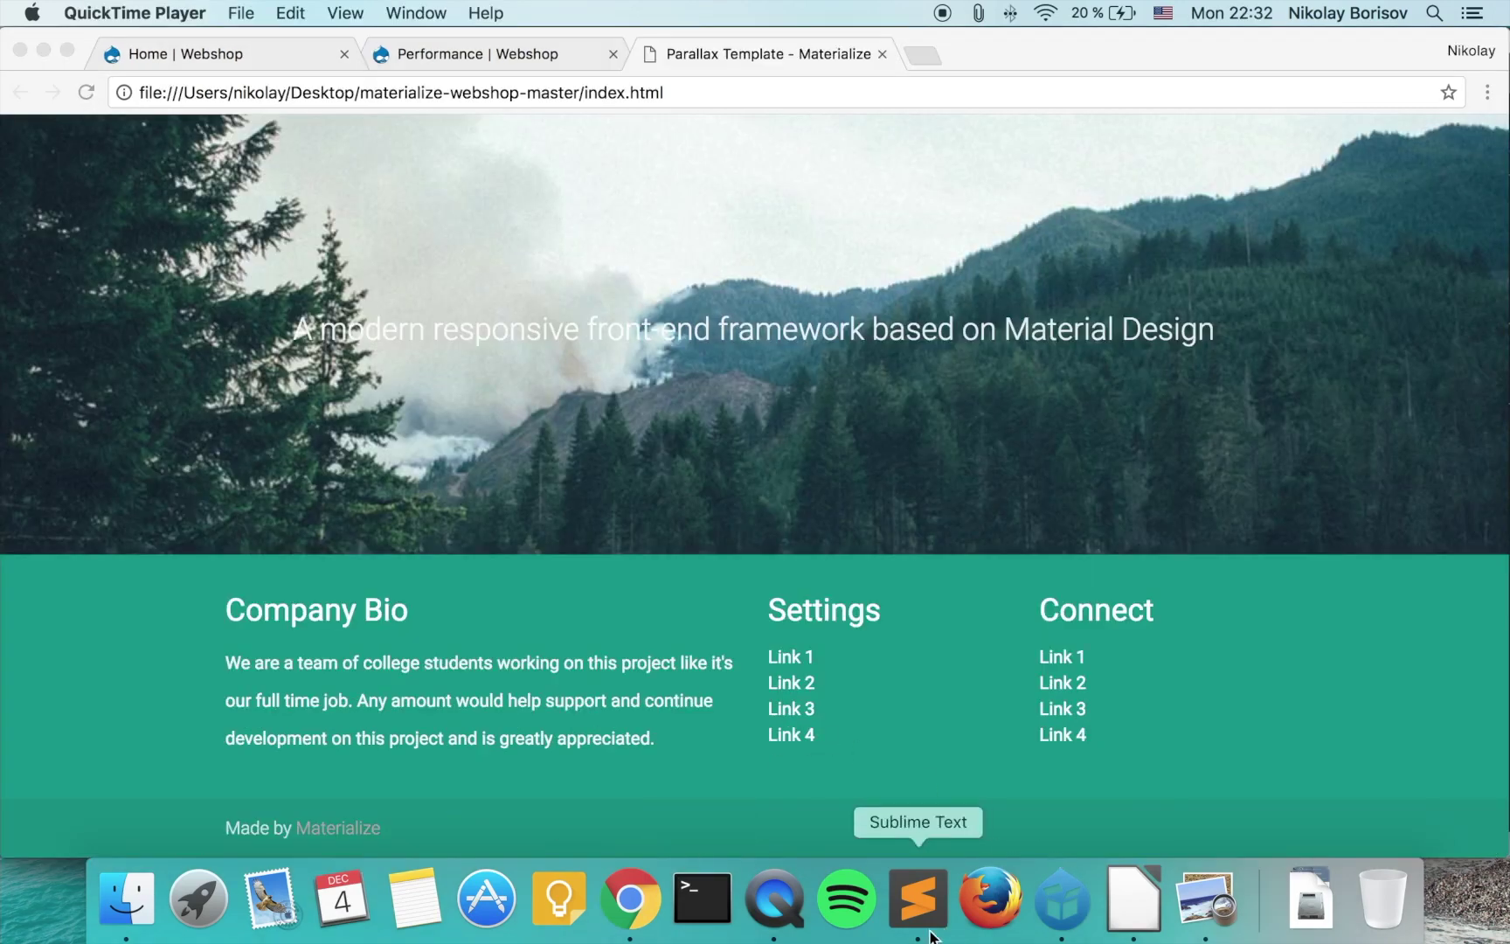
# - Paste Materialize's footer-copyright div below the row div in page.html.twig
pyautogui.click(916, 899)
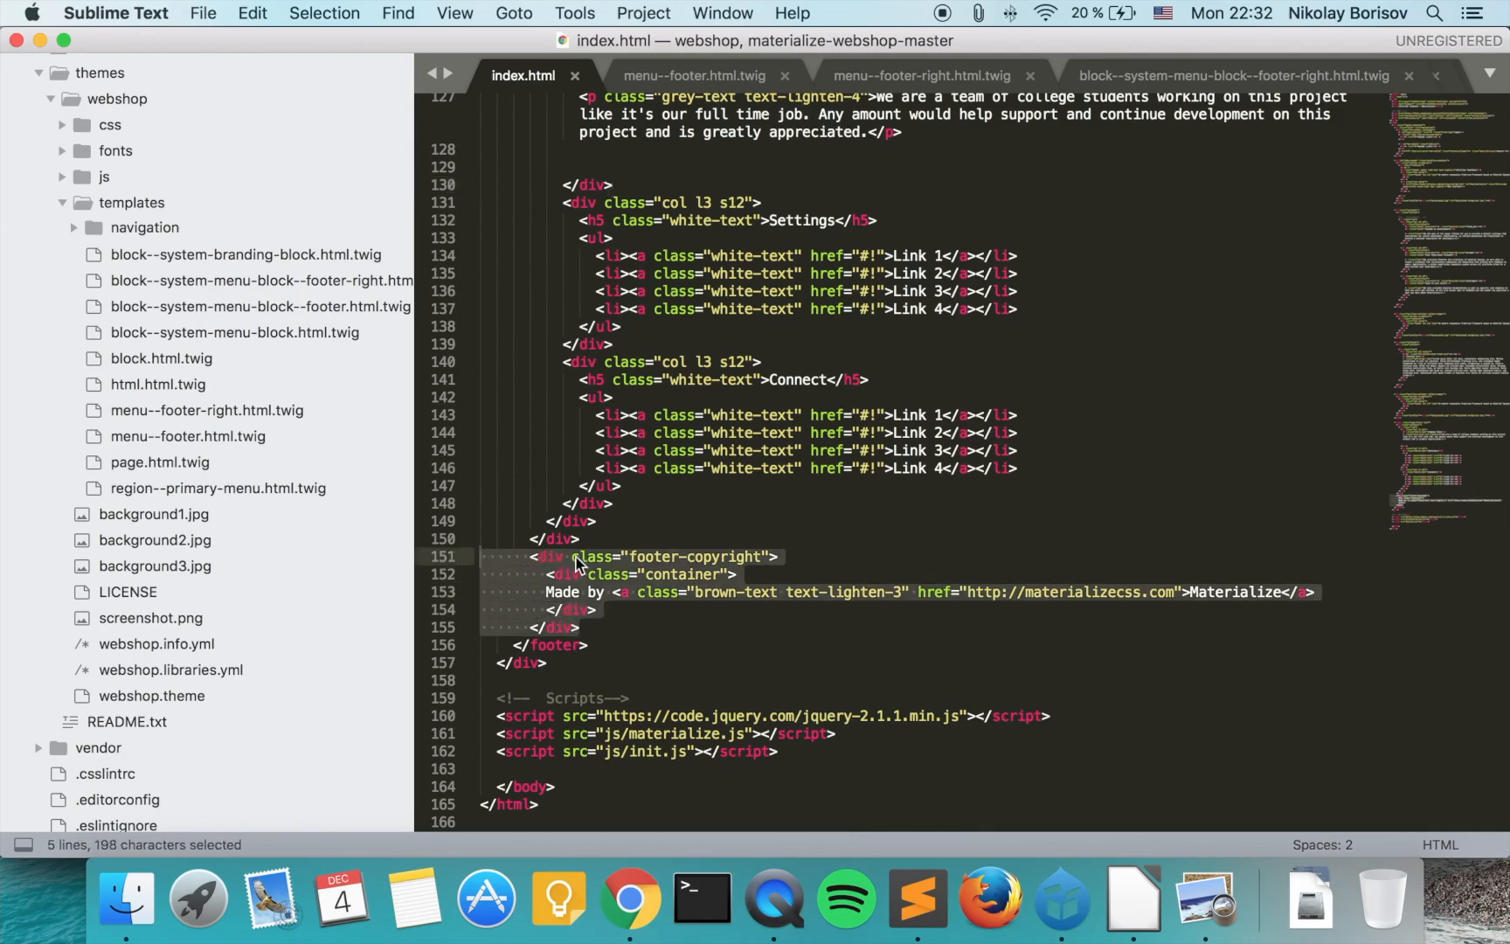
pyautogui.press('cmd+c')
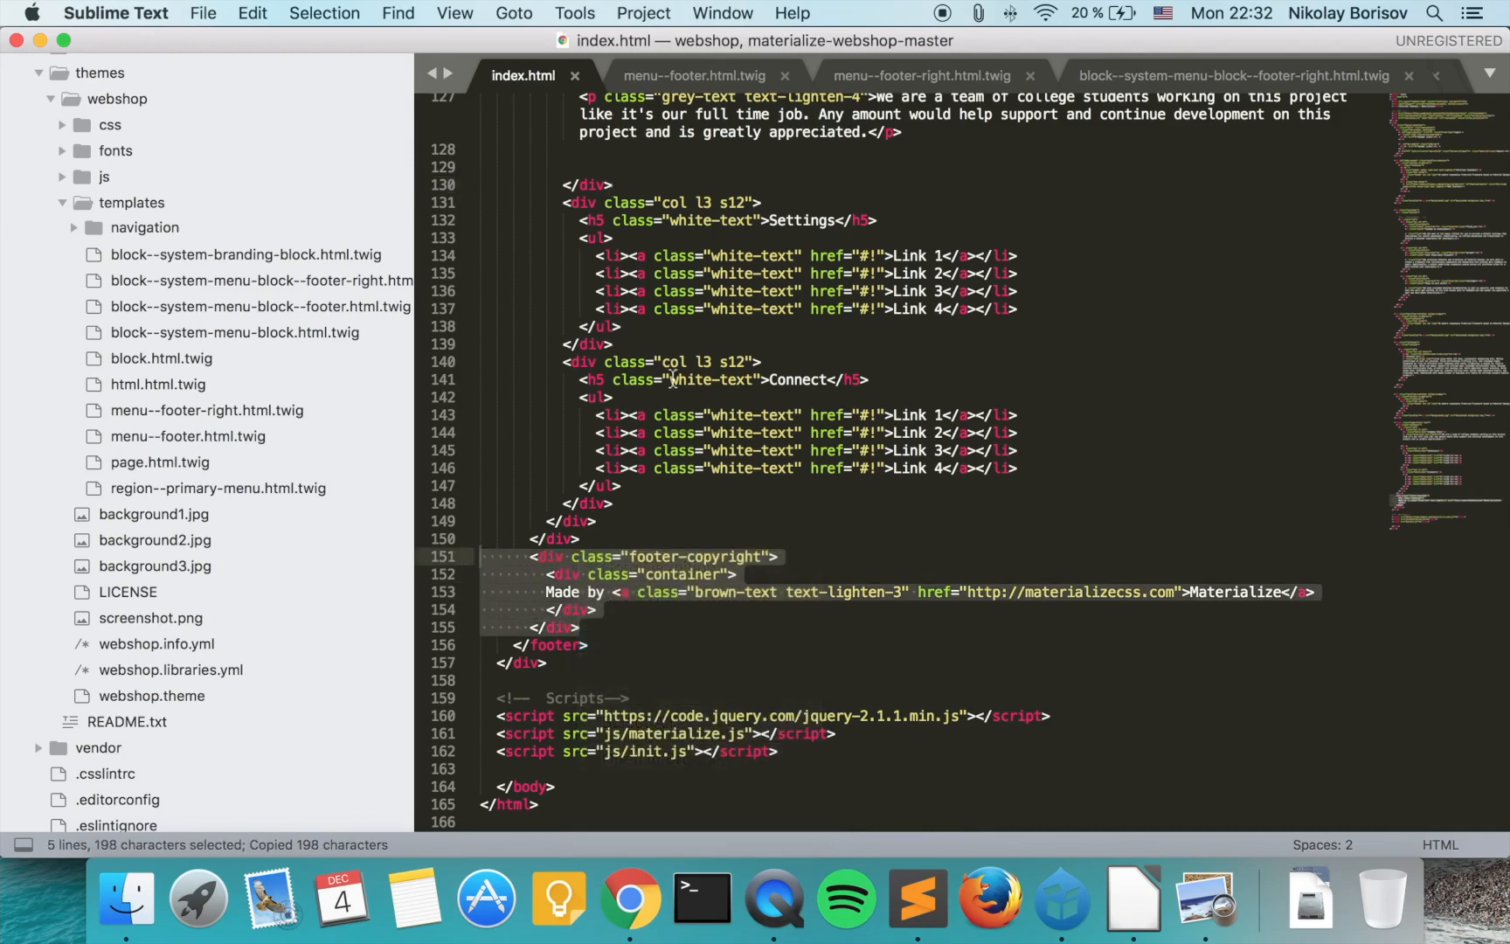
pyautogui.moveTo(161, 462)
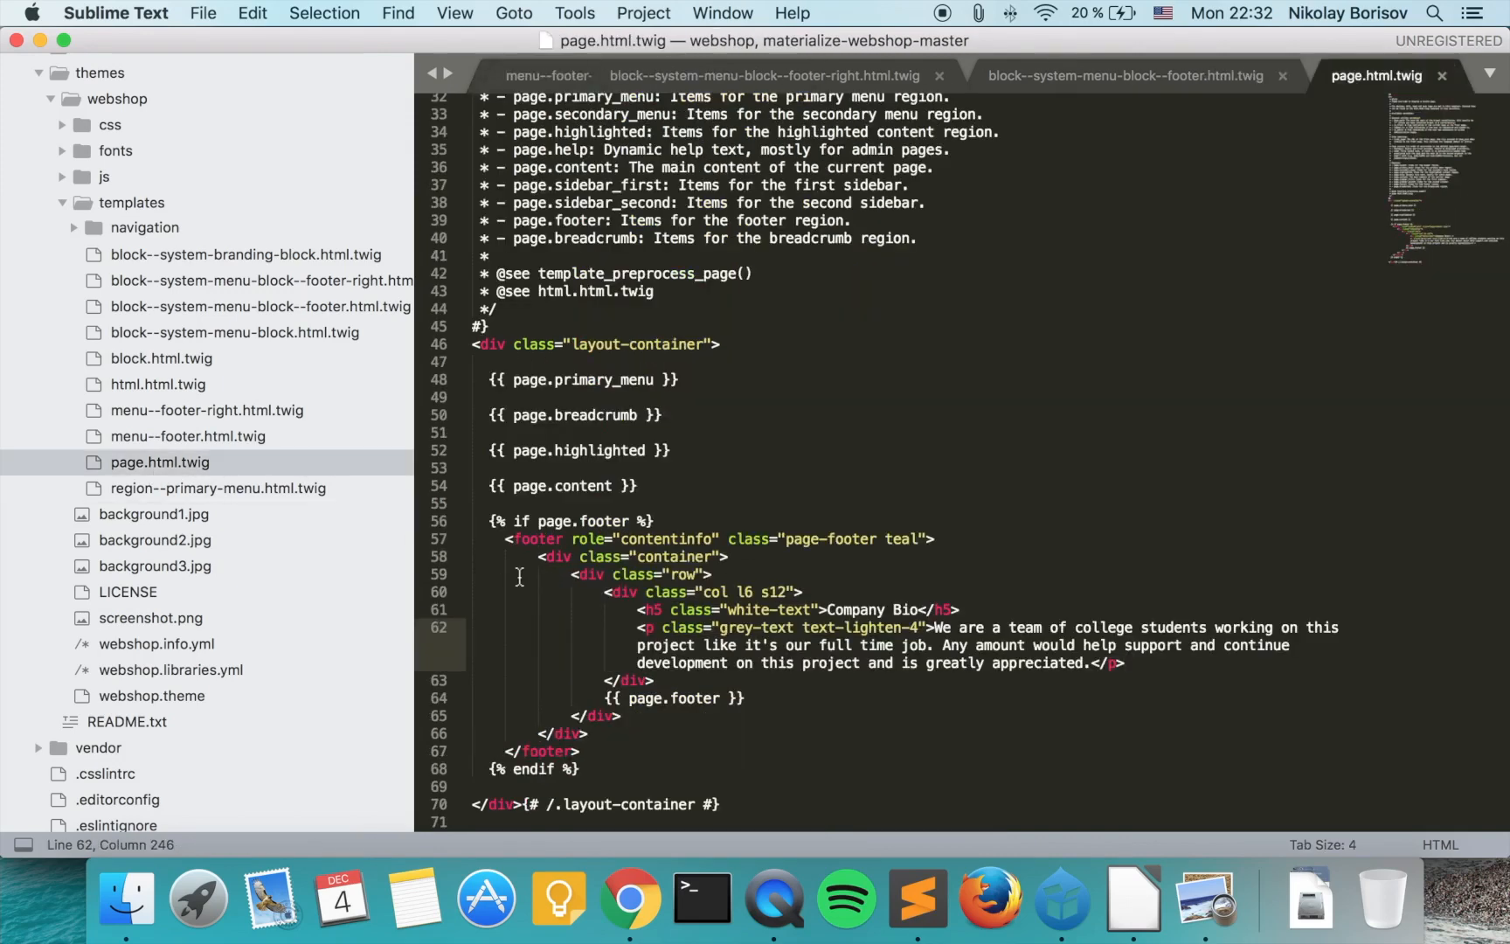
pyautogui.click(620, 733)
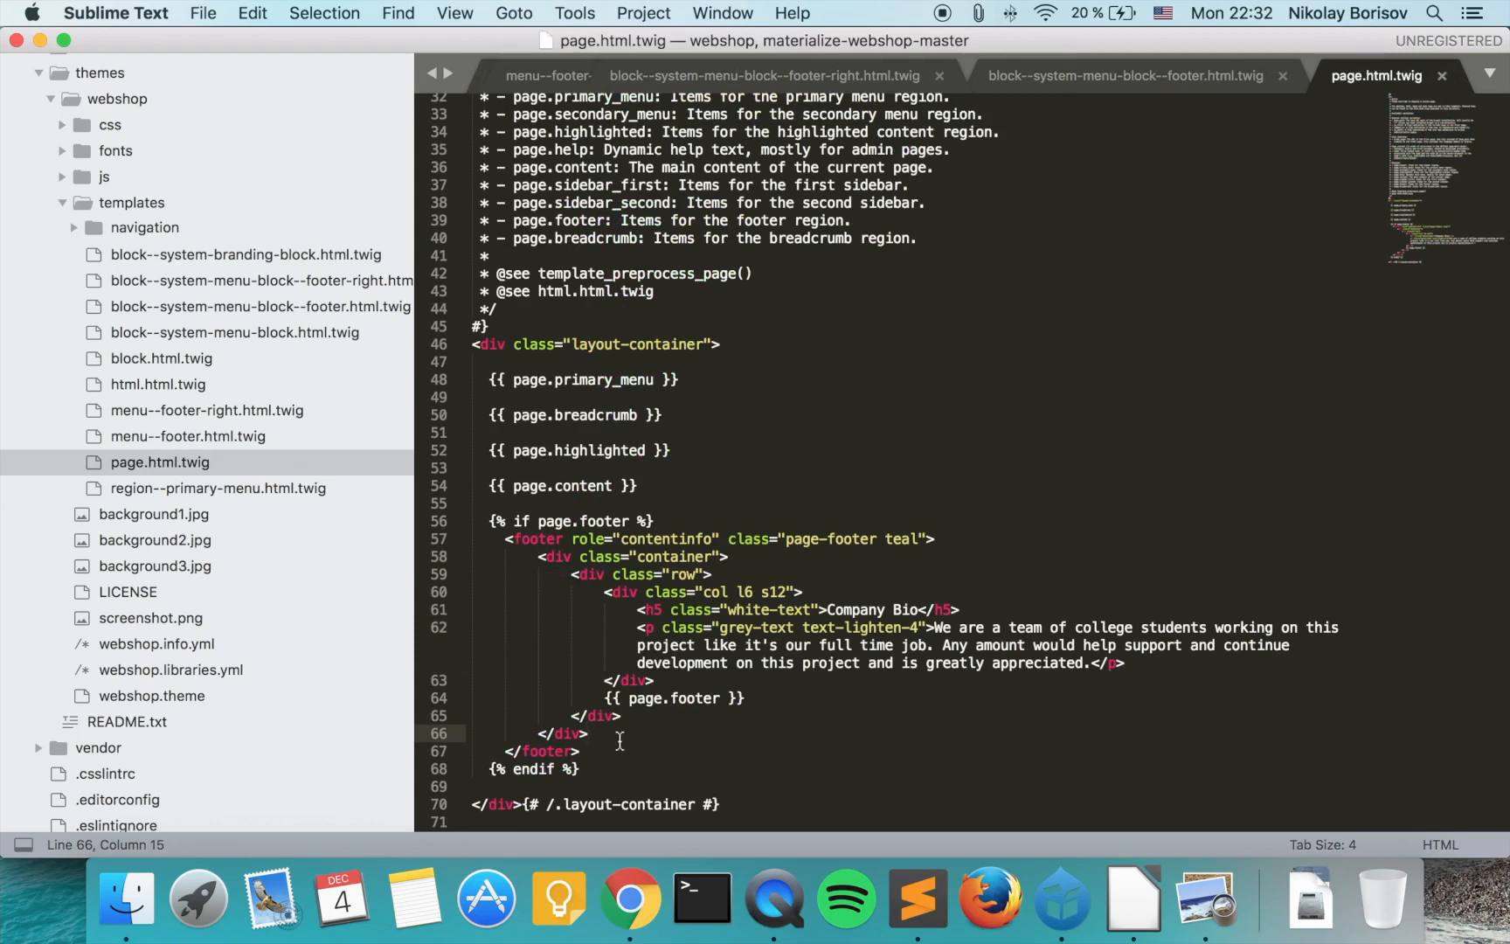
pyautogui.press('enter')
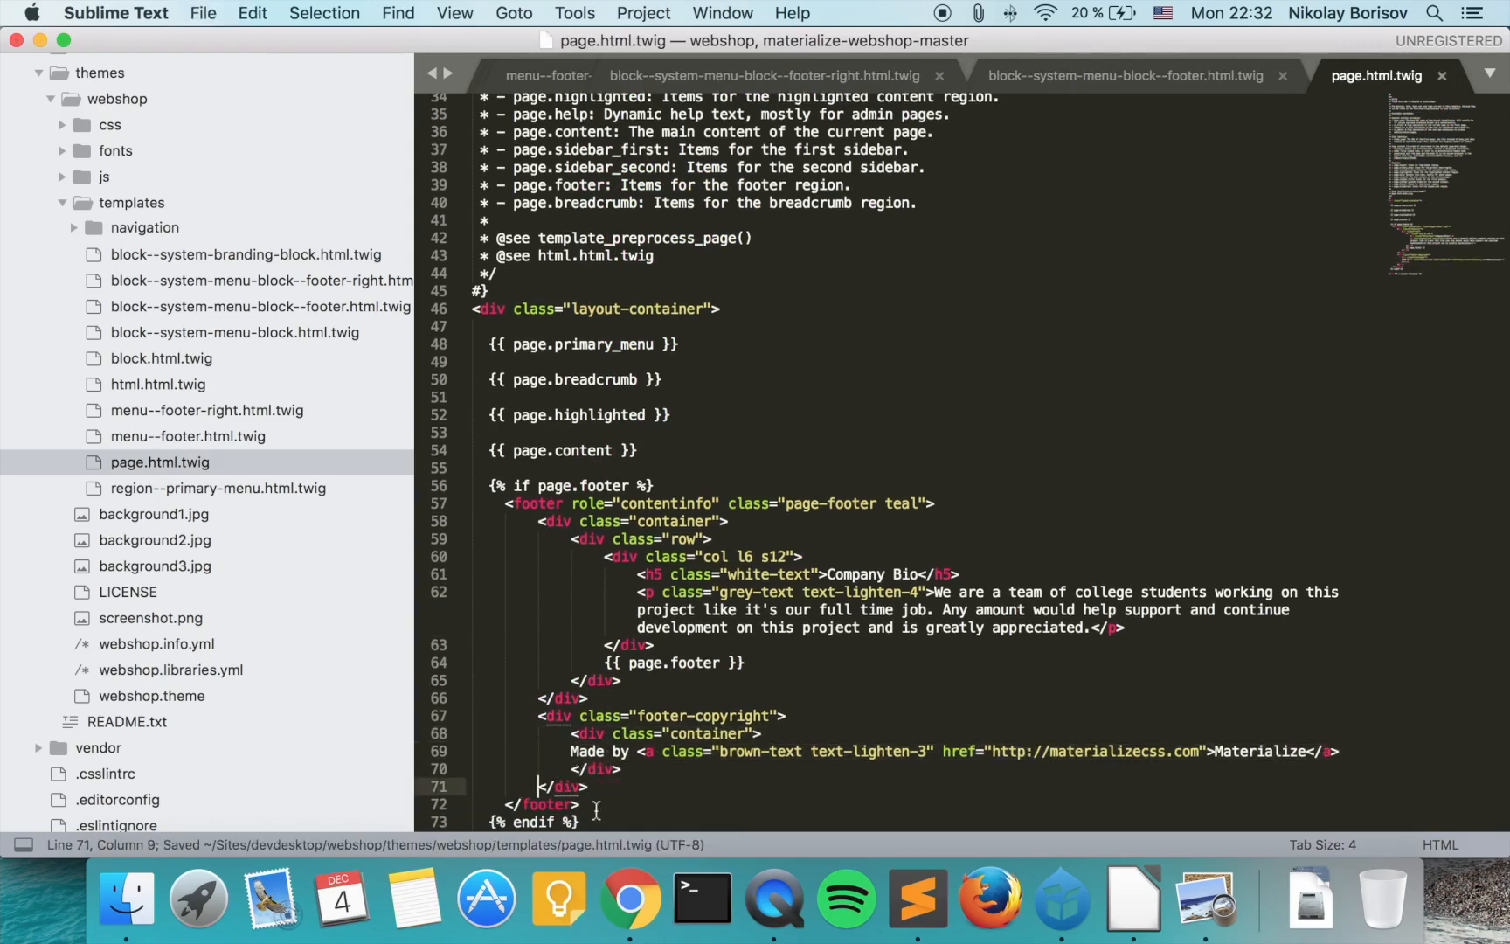
pyautogui.click(630, 898)
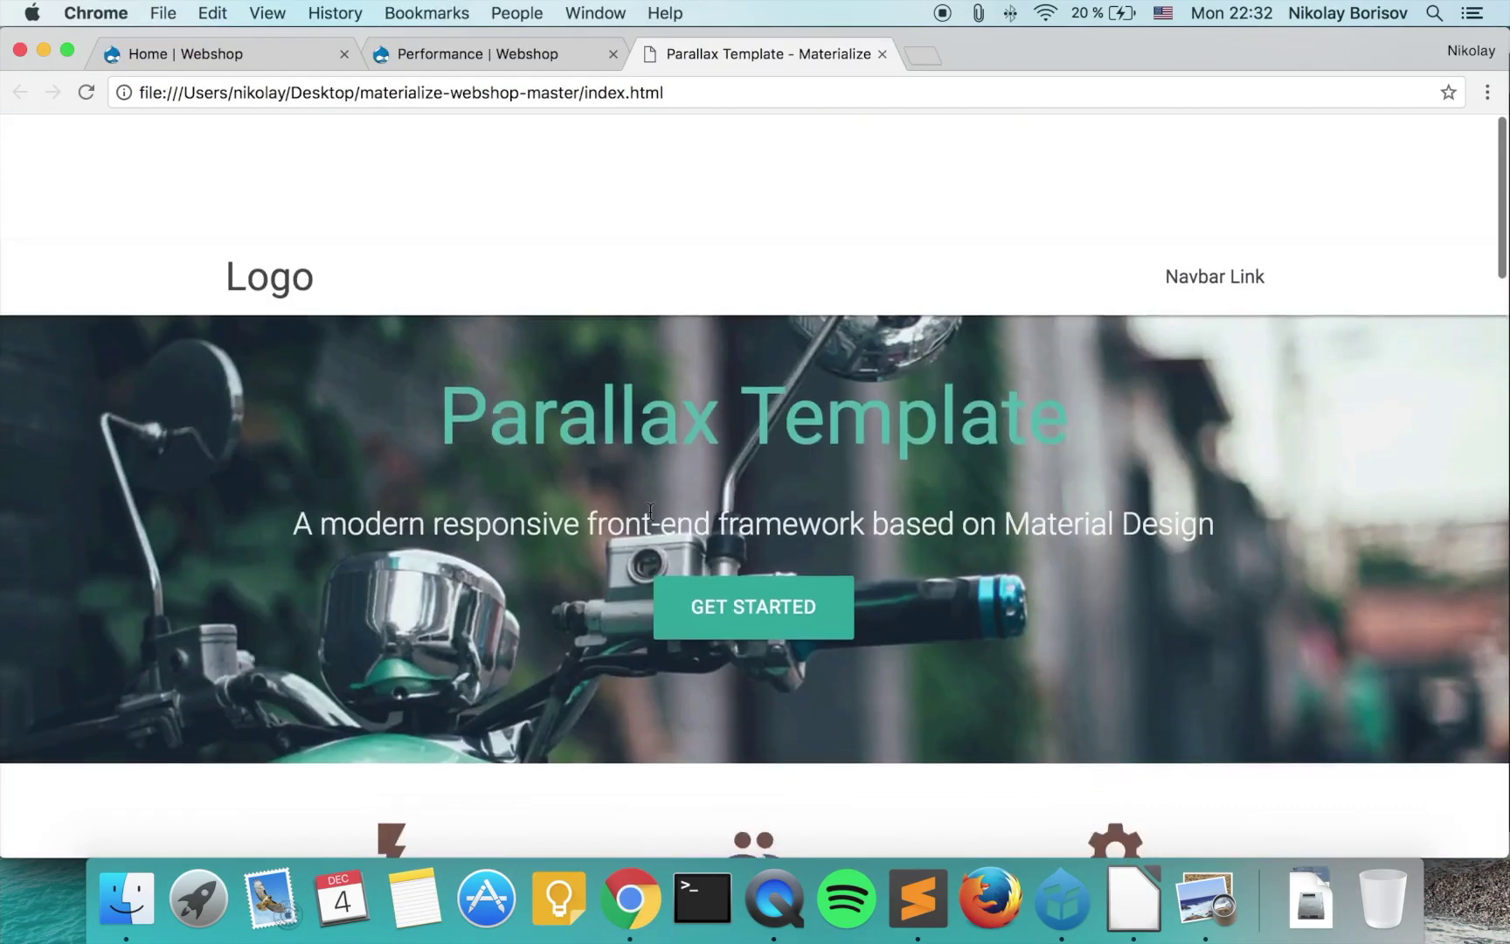
pyautogui.scroll(-3)
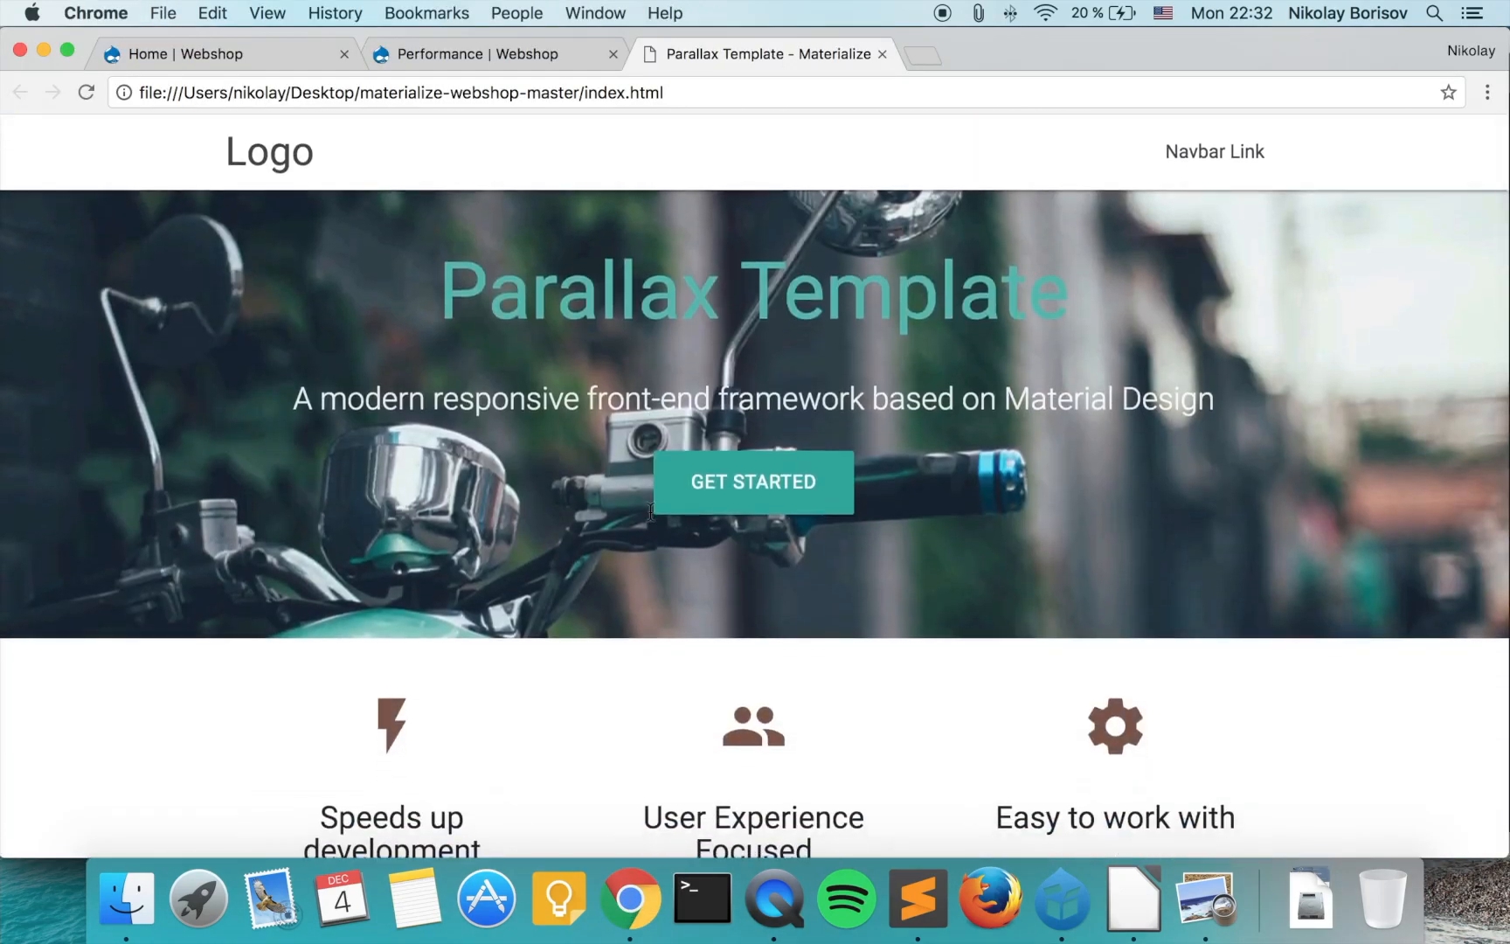